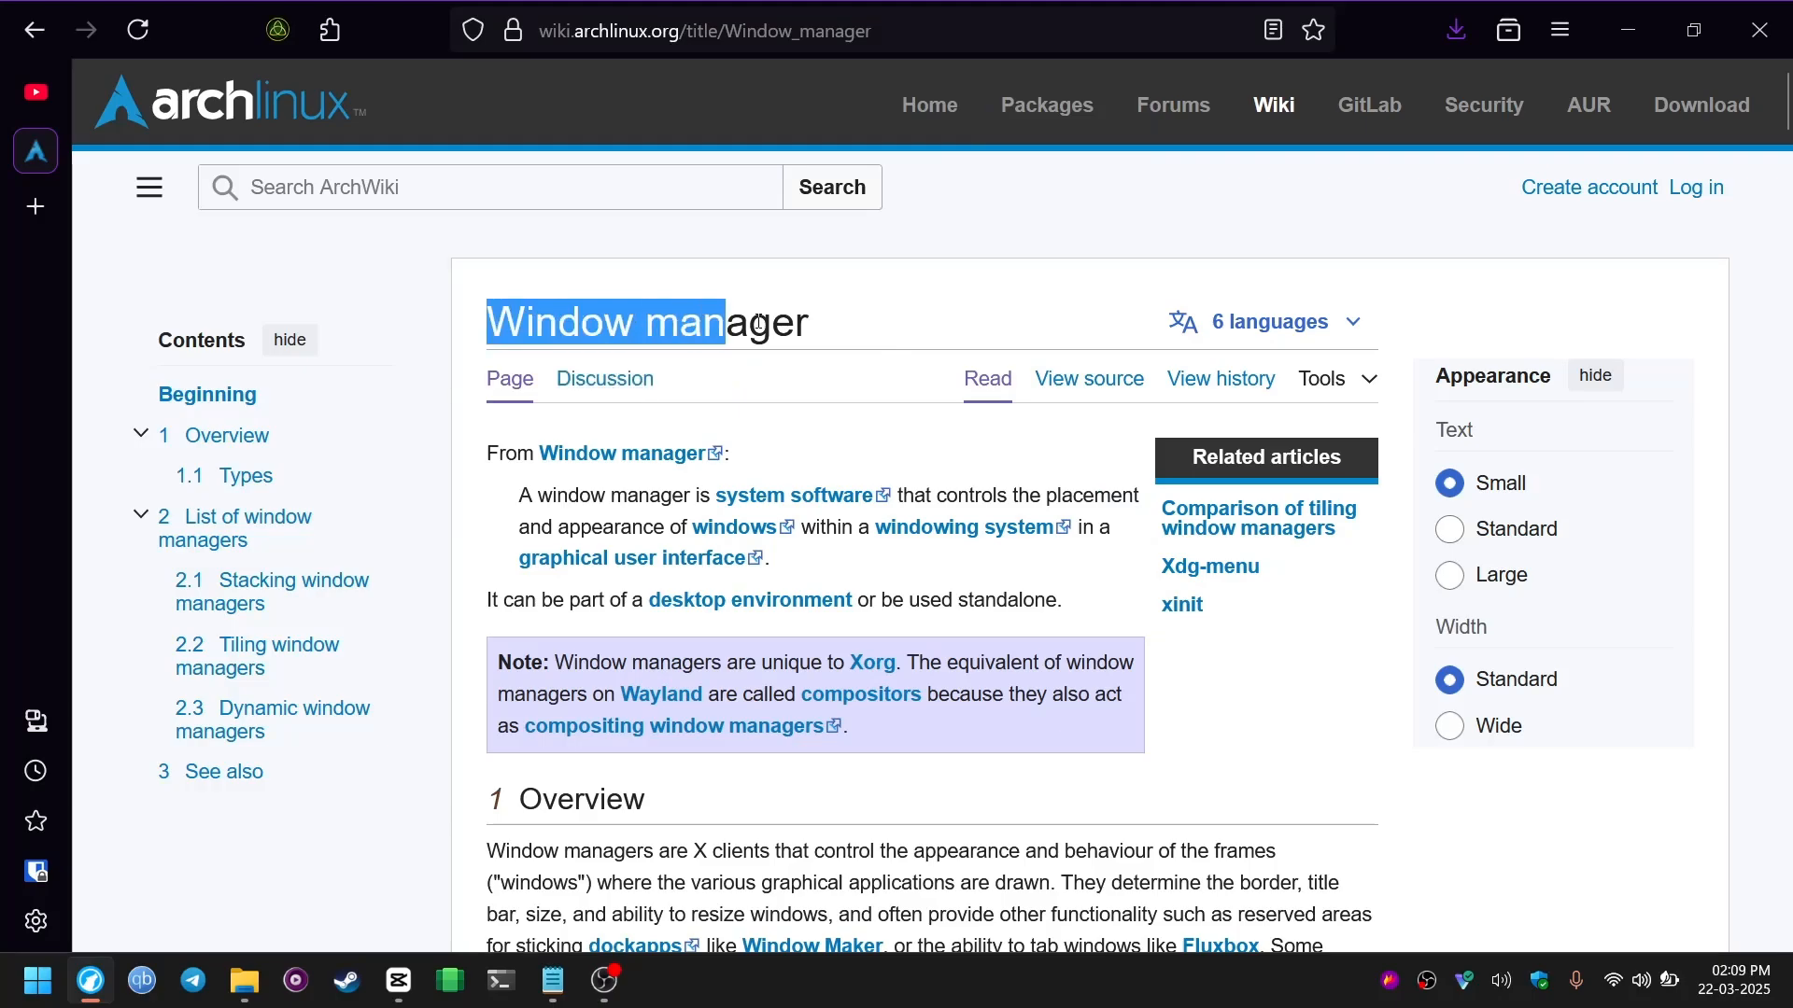
Scroll the ArchWiki Window manager article down to the Overview and Types sections
scroll(down, 3)
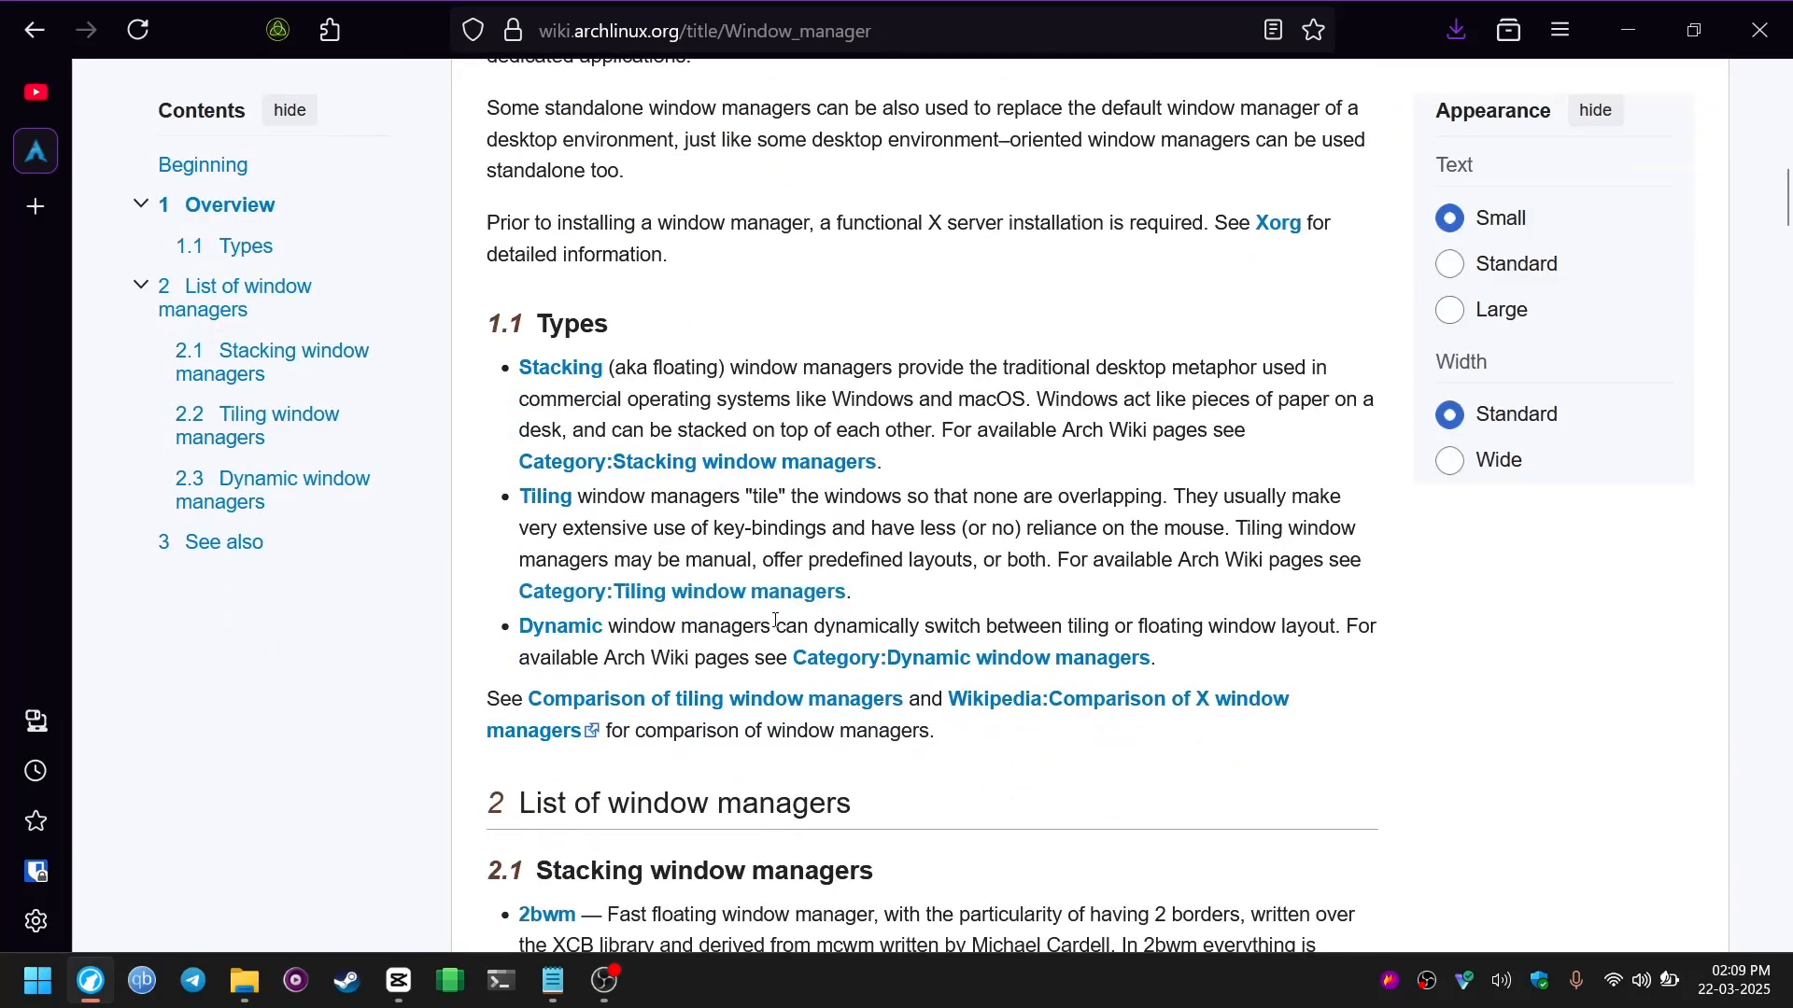
scroll(down, 3)
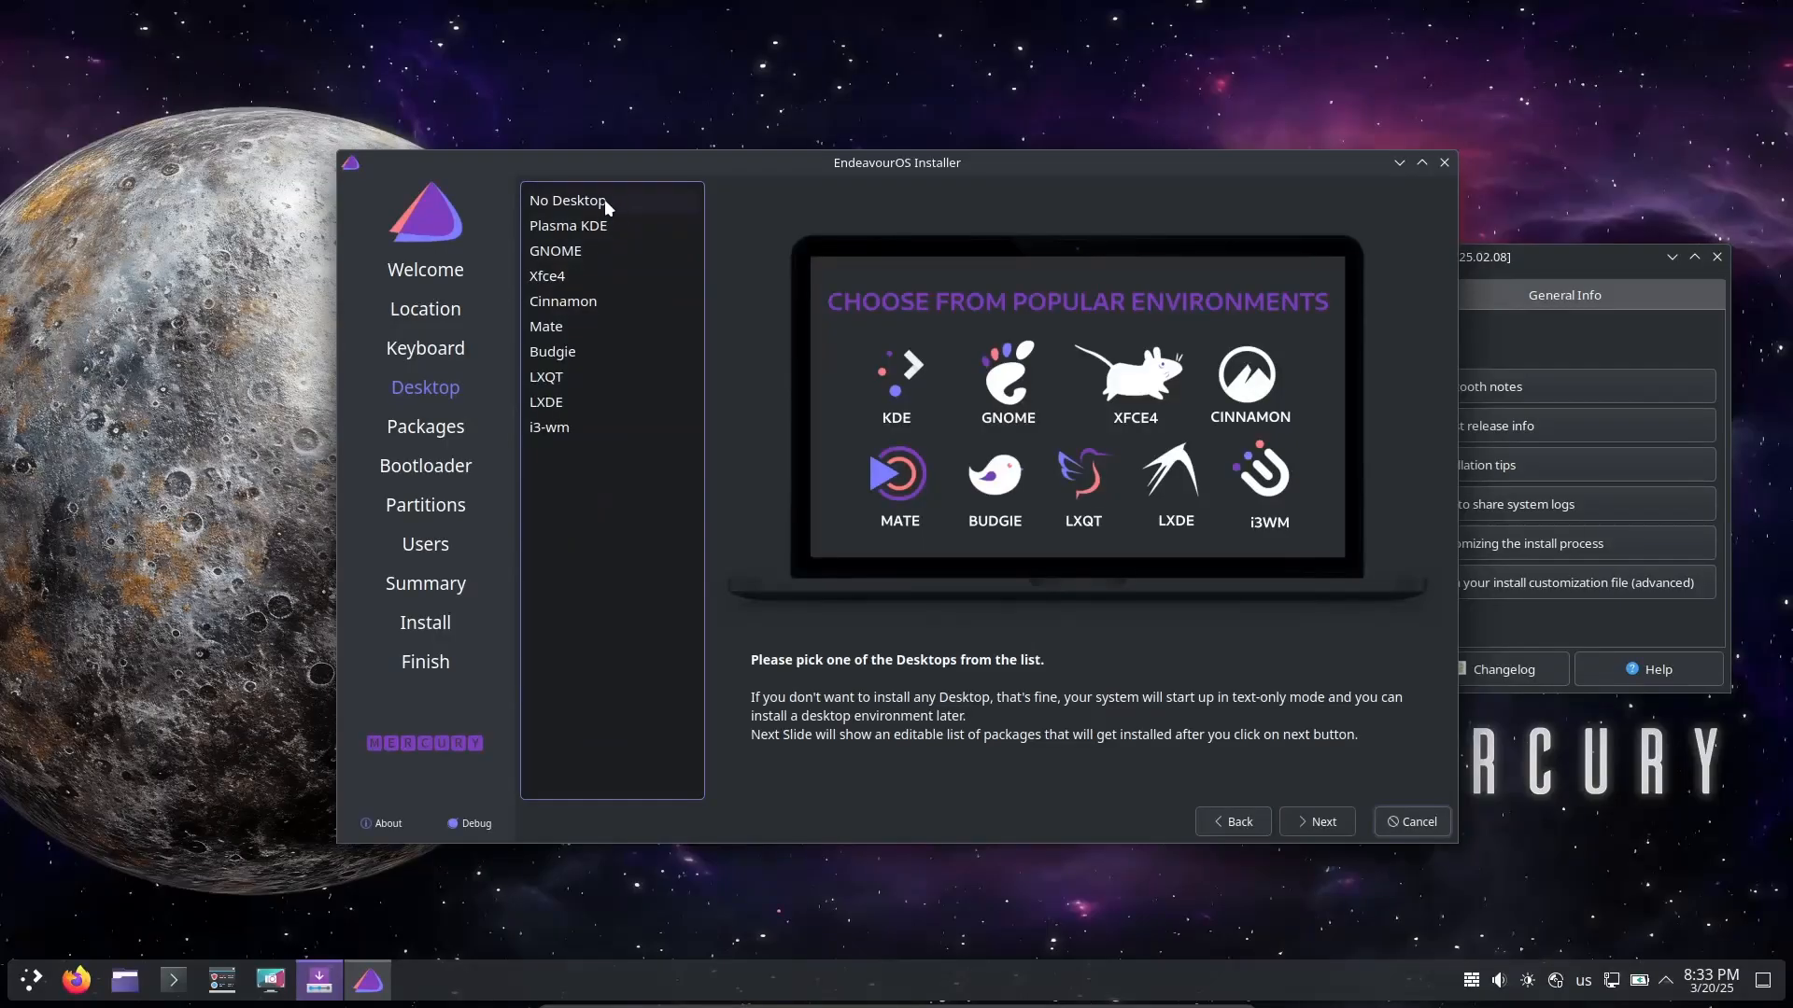
Preview the Plasma KDE, GNOME, Mate and LXQt desktop descriptions on the Desktop page
click(569, 225)
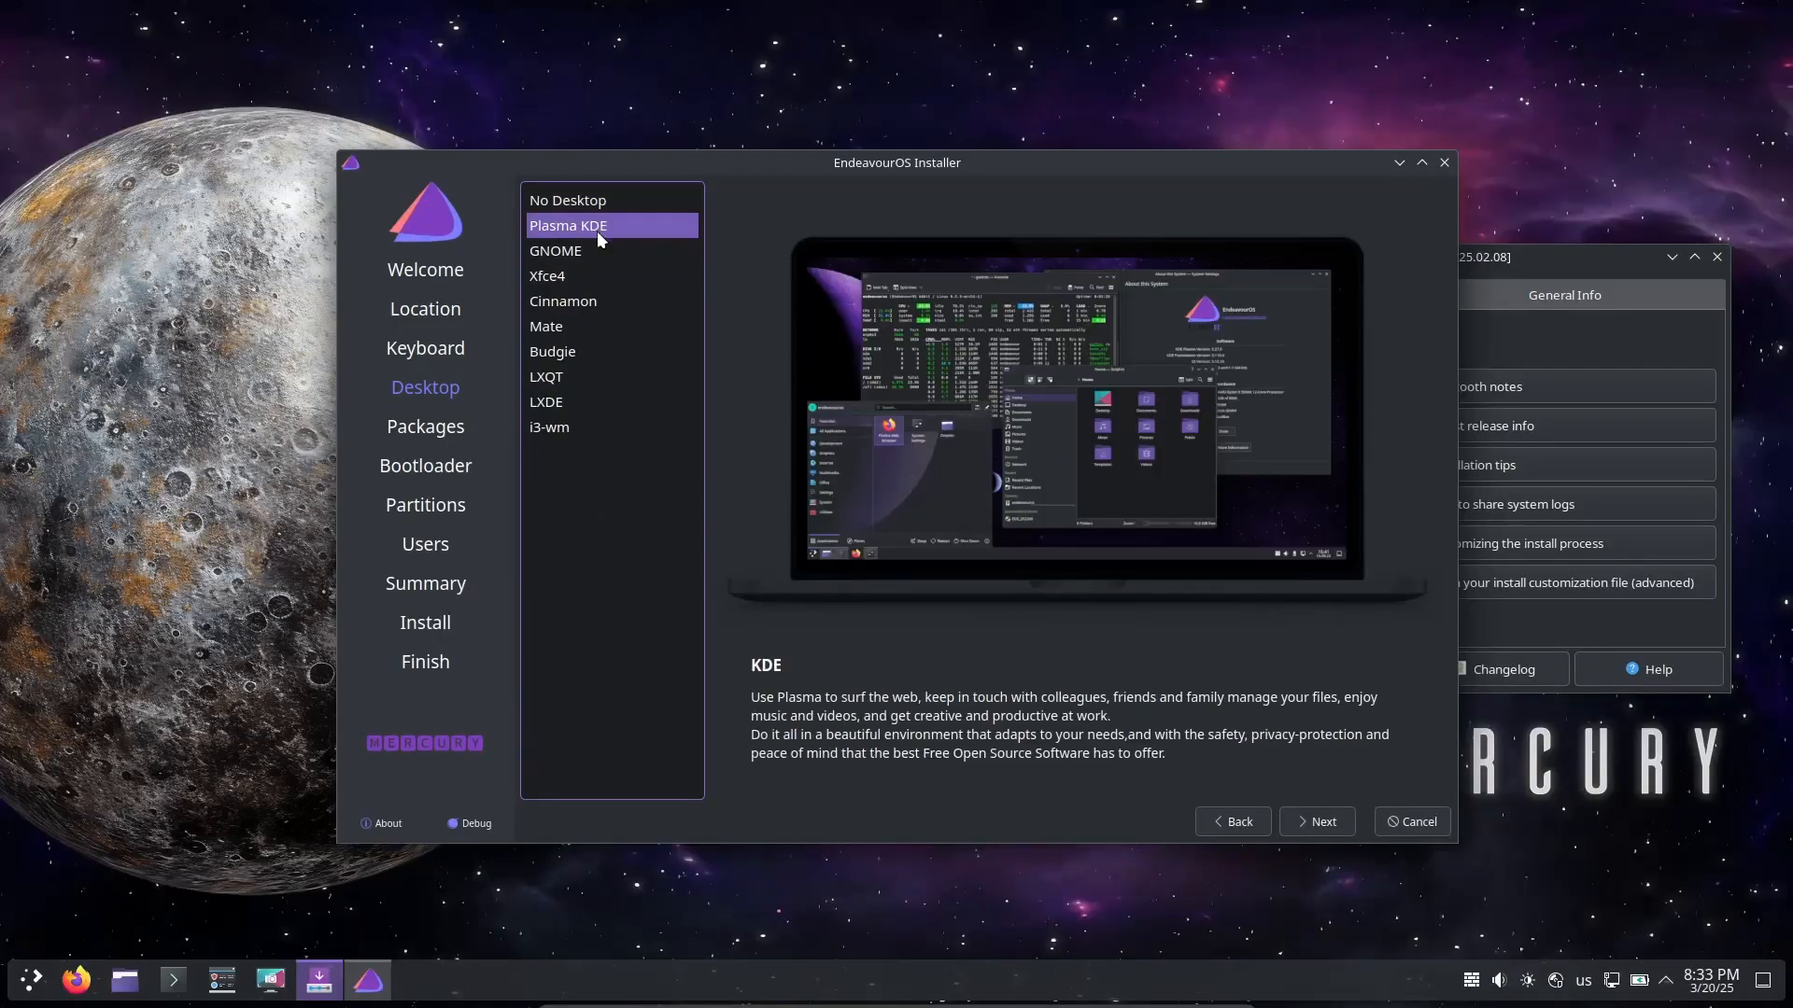
click(556, 251)
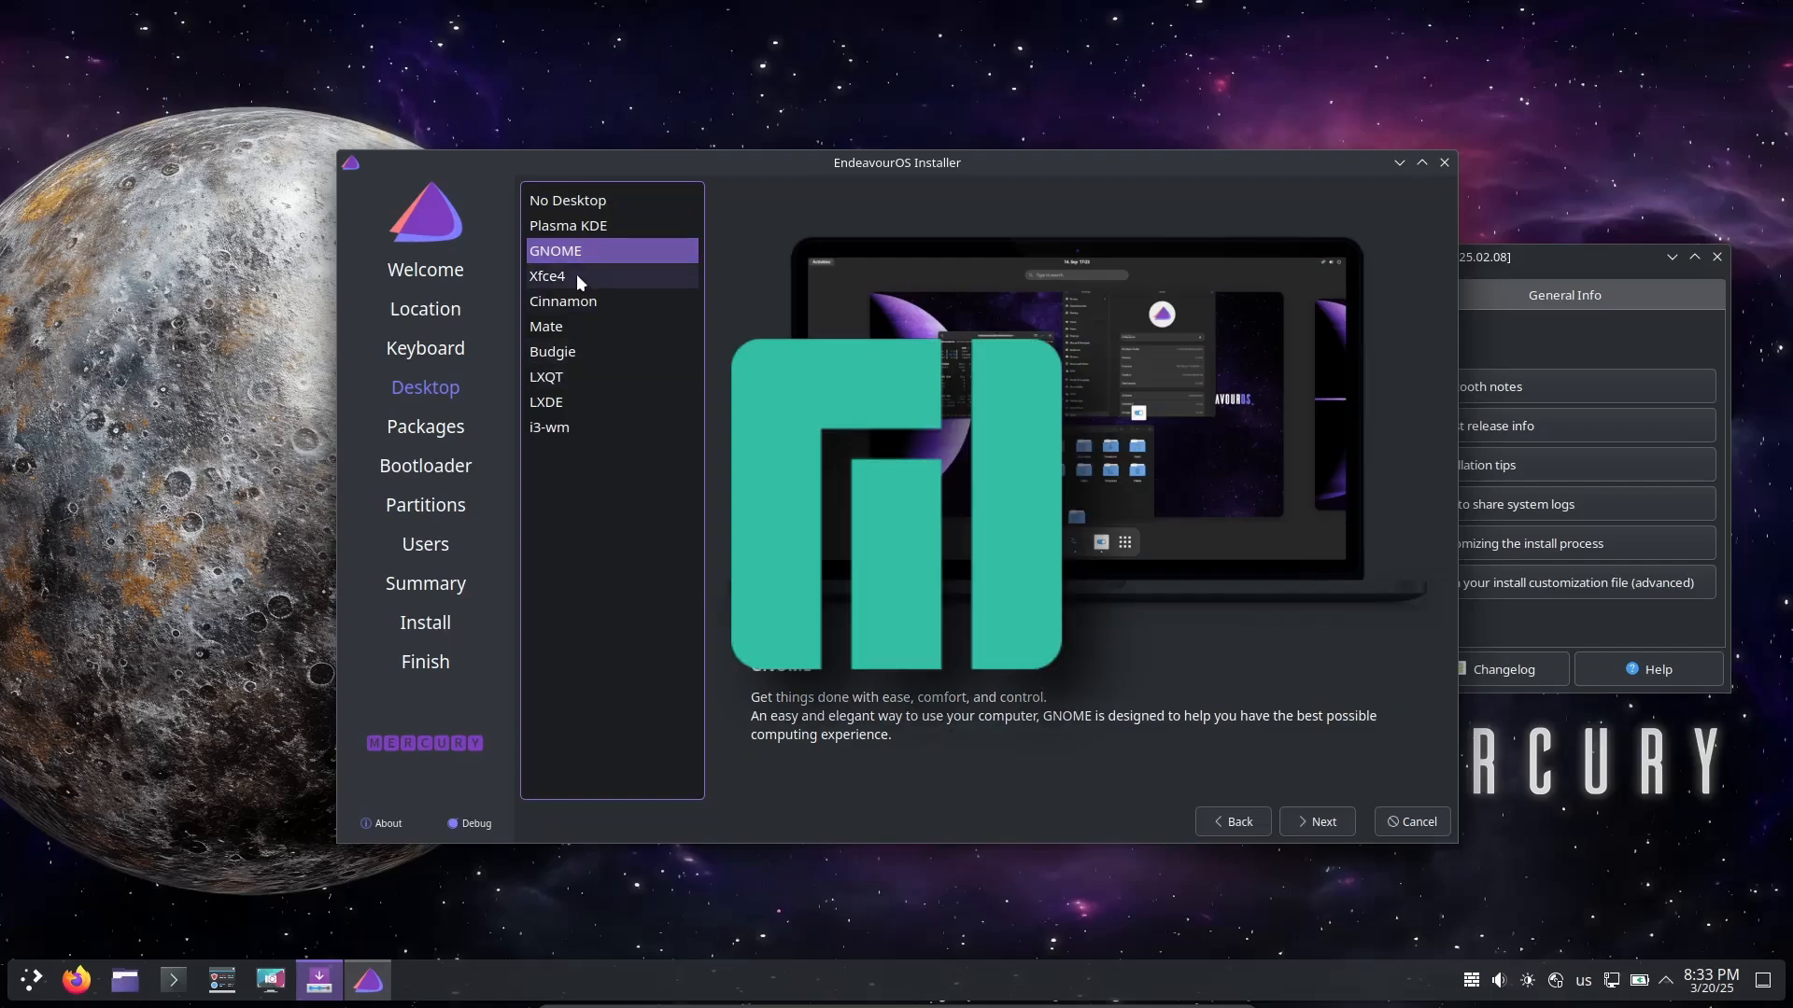
click(545, 326)
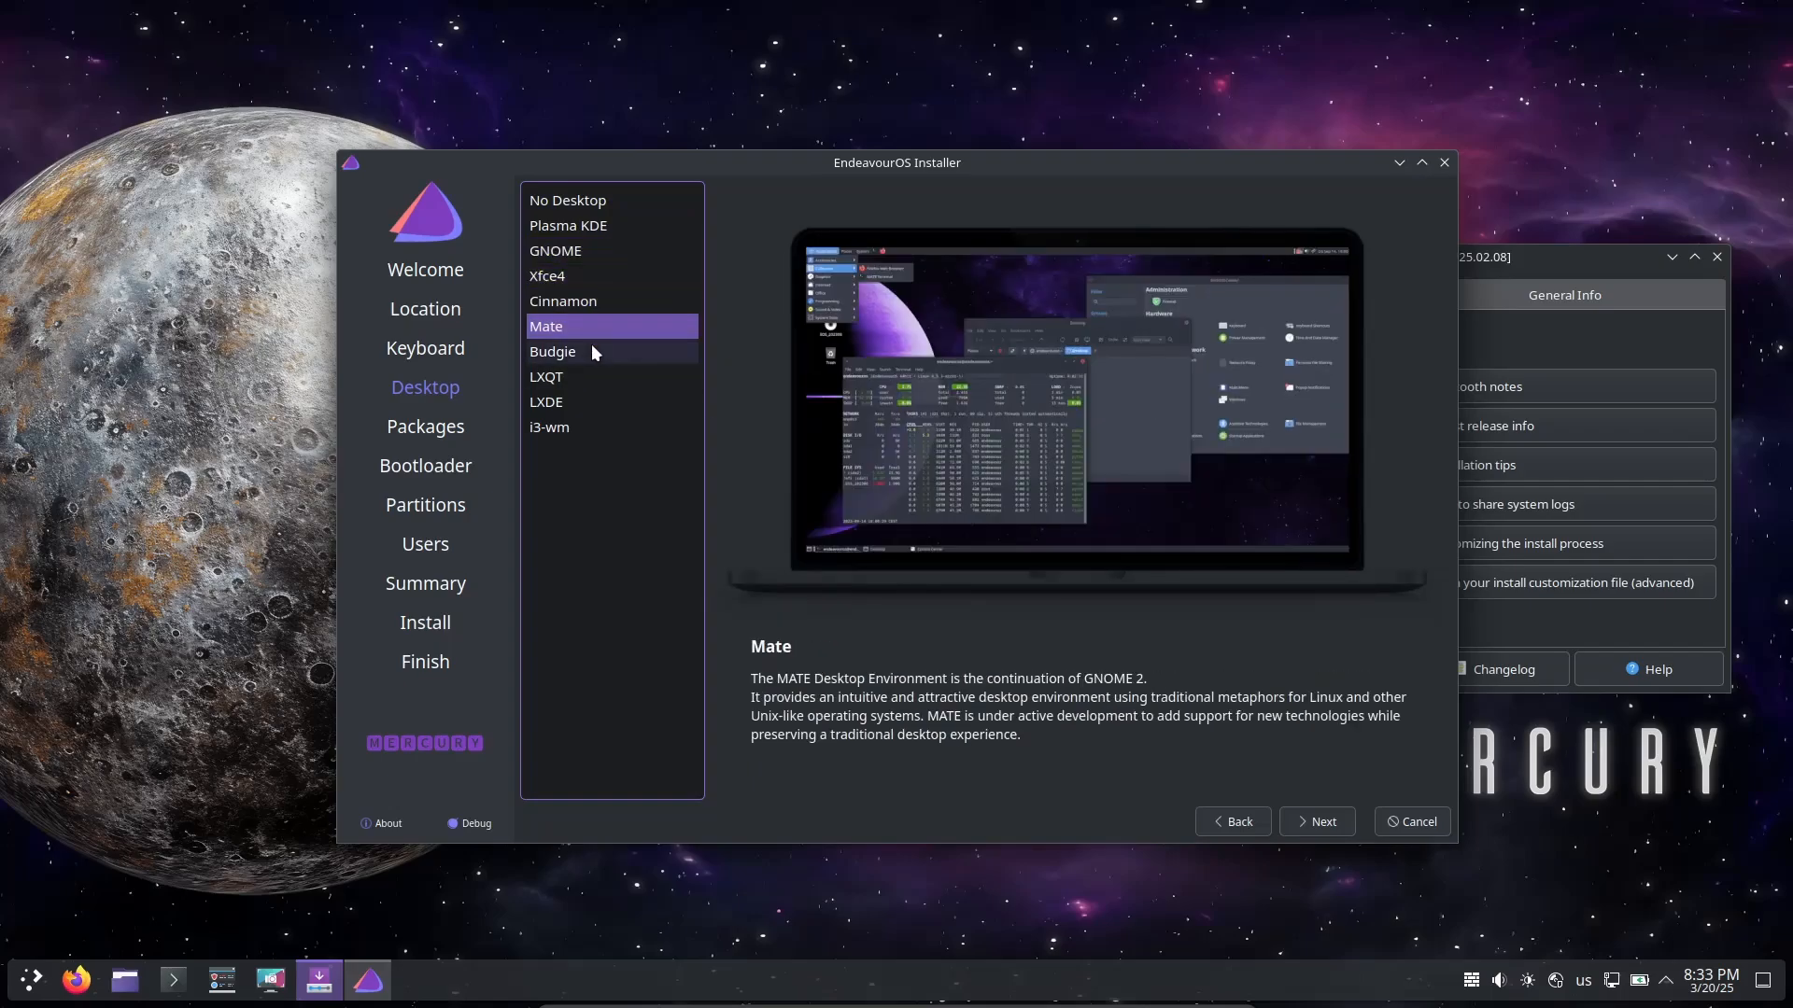
click(546, 376)
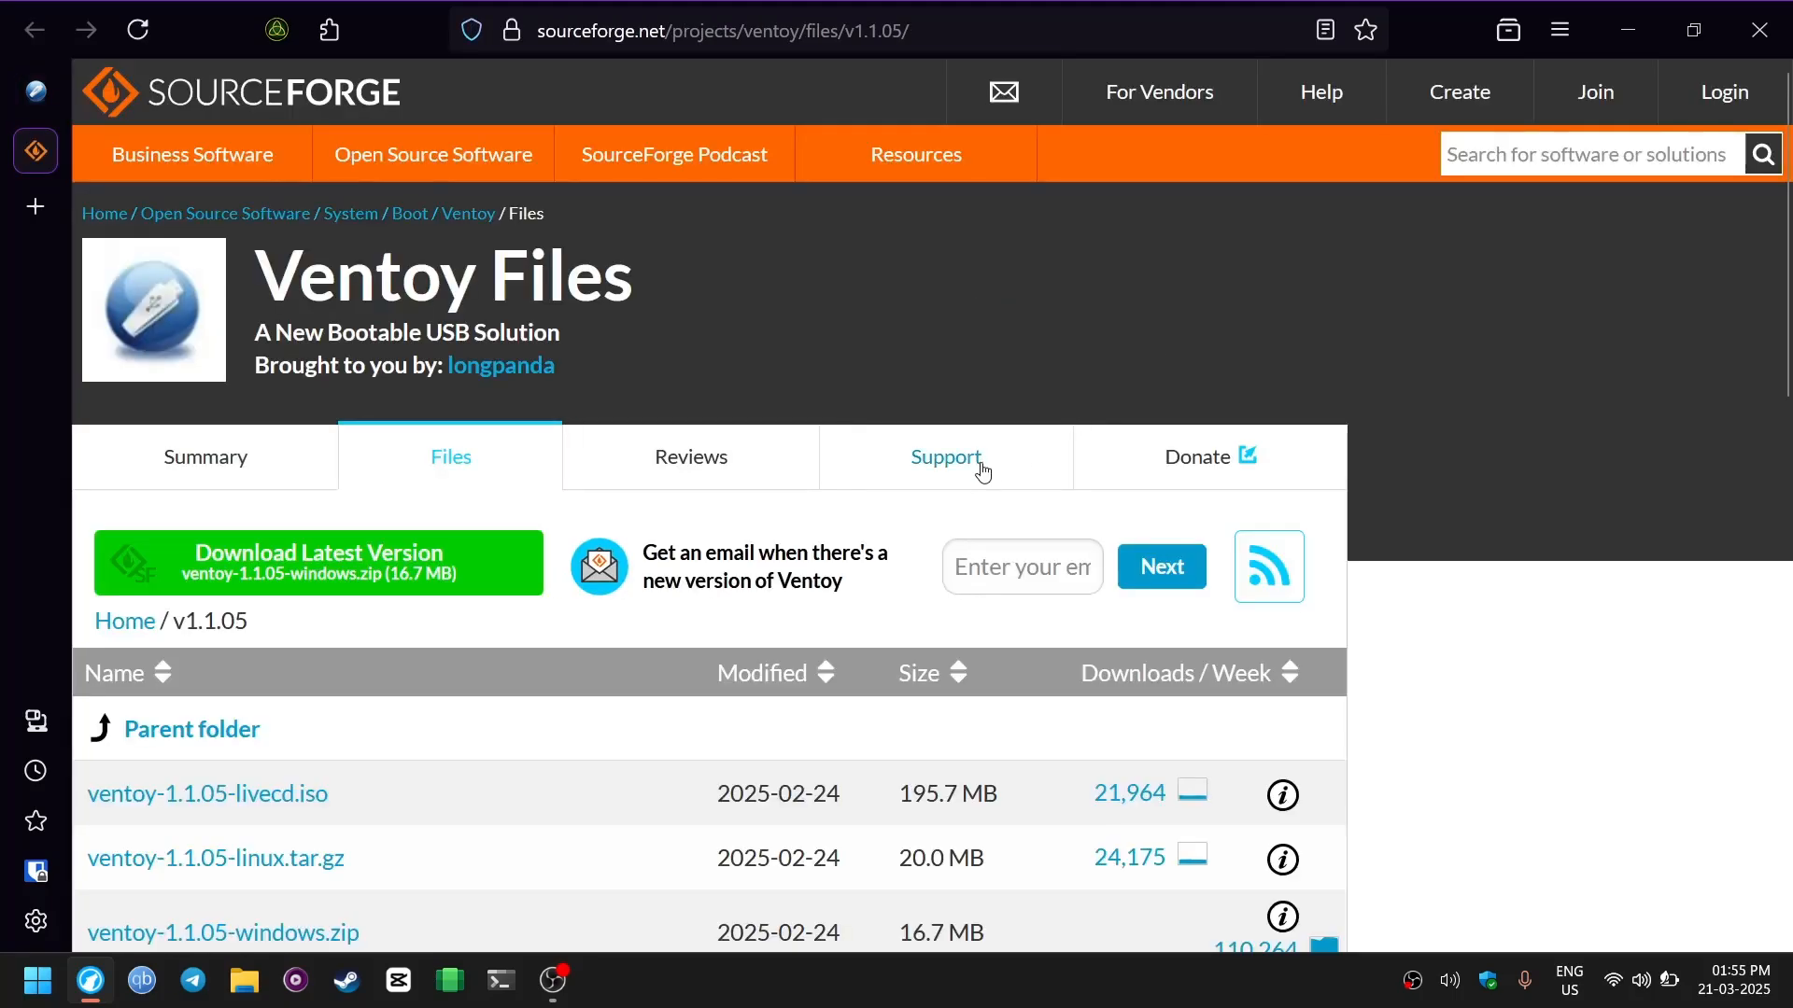
Reach the EndeavourOS home page from a Google search, then show the finished ISO torrent in qBittorrent
click(223, 933)
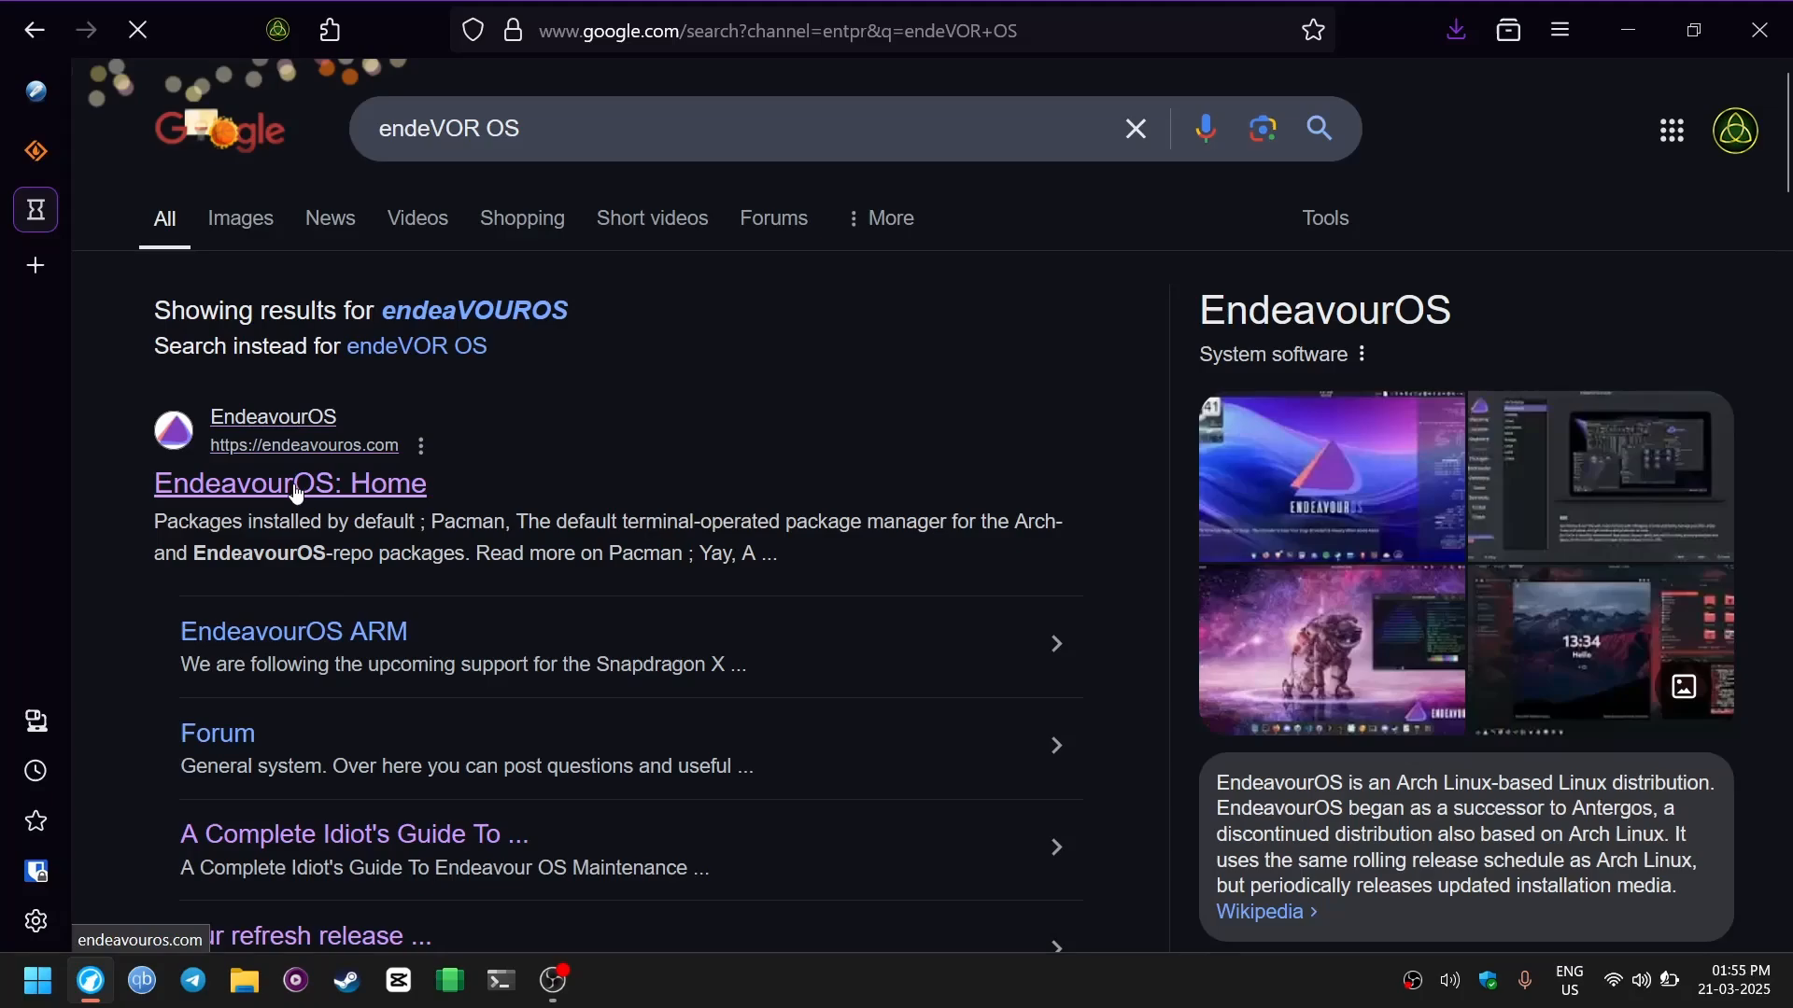
click(289, 483)
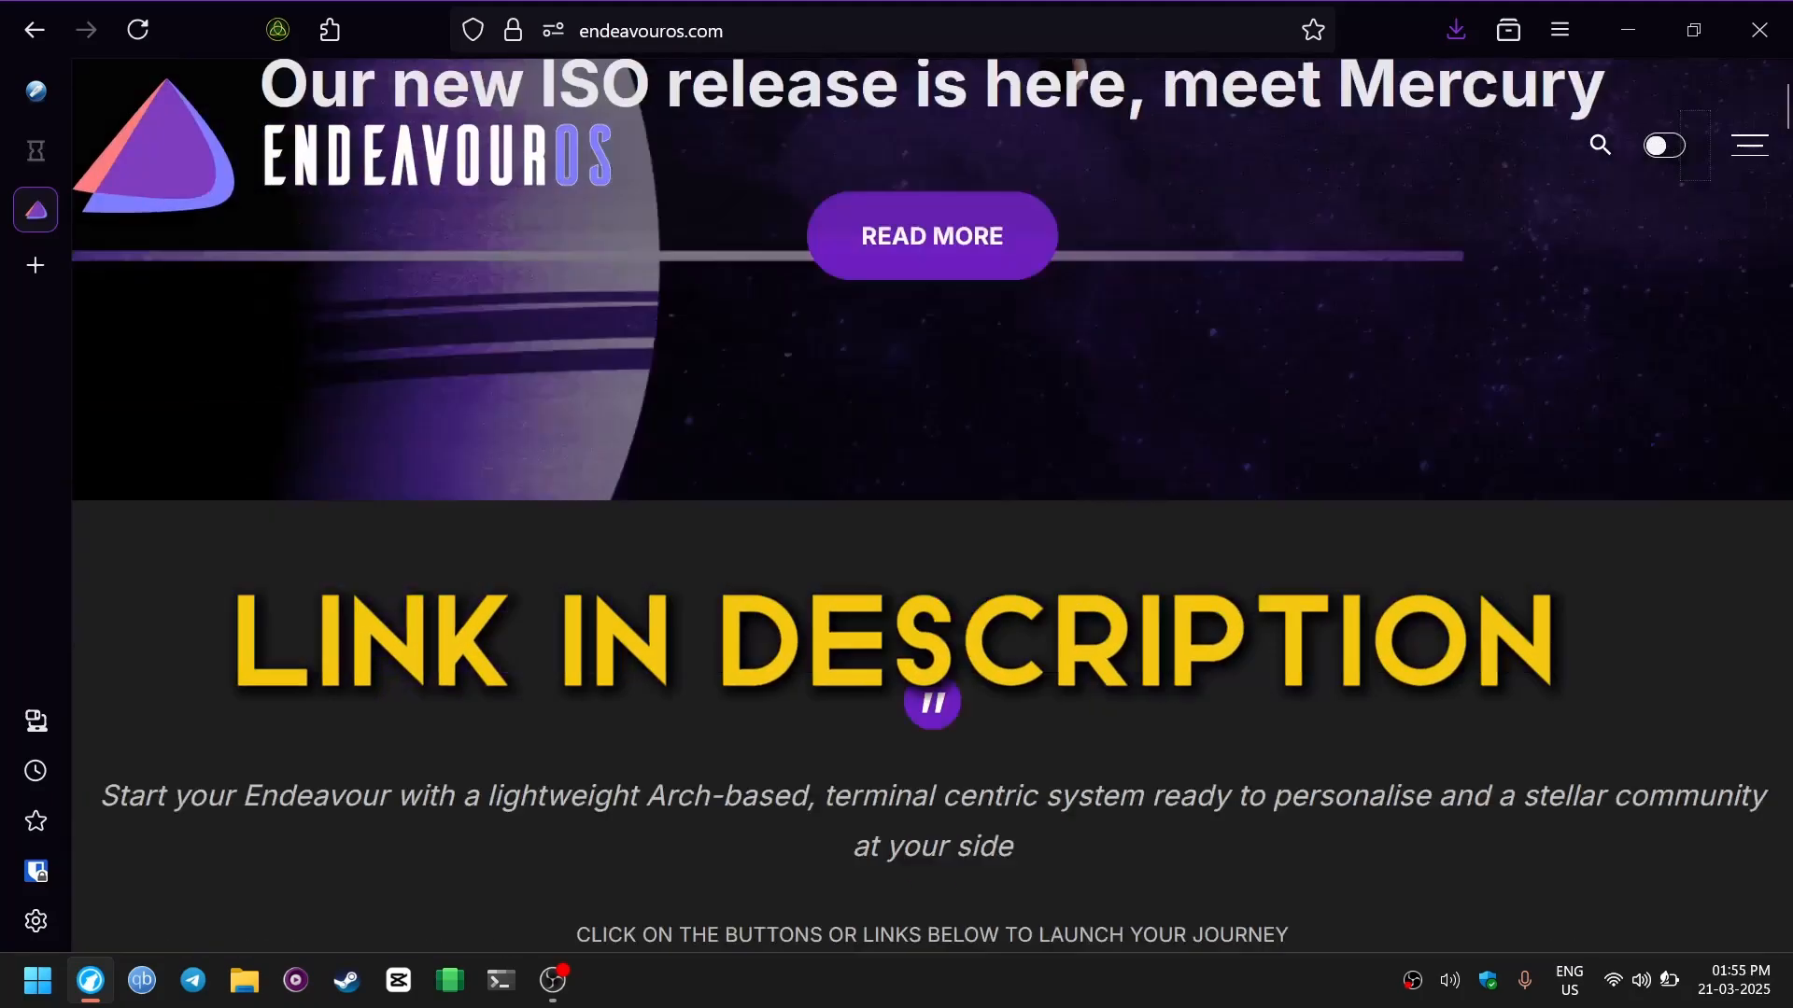
click(141, 981)
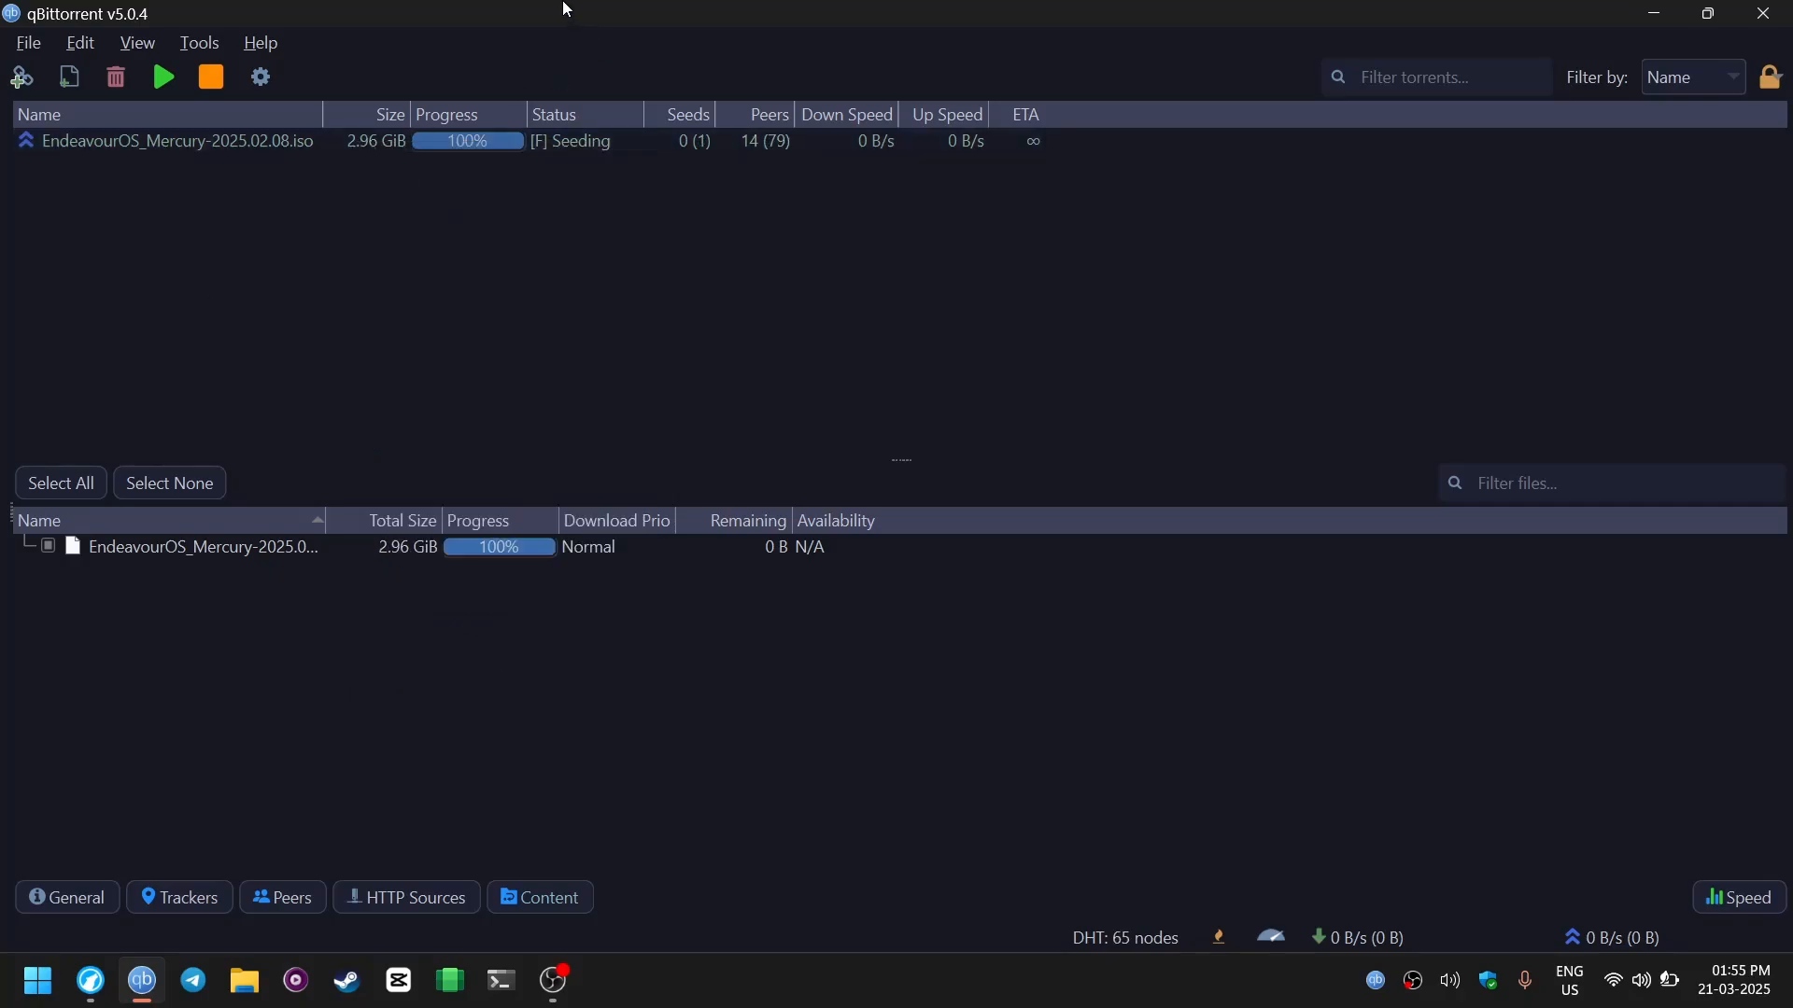
Upgrade Ventoy on the SanDisk USB and copy the EndeavourOS Mercury ISO onto the Ventoy (F:) drive
click(242, 981)
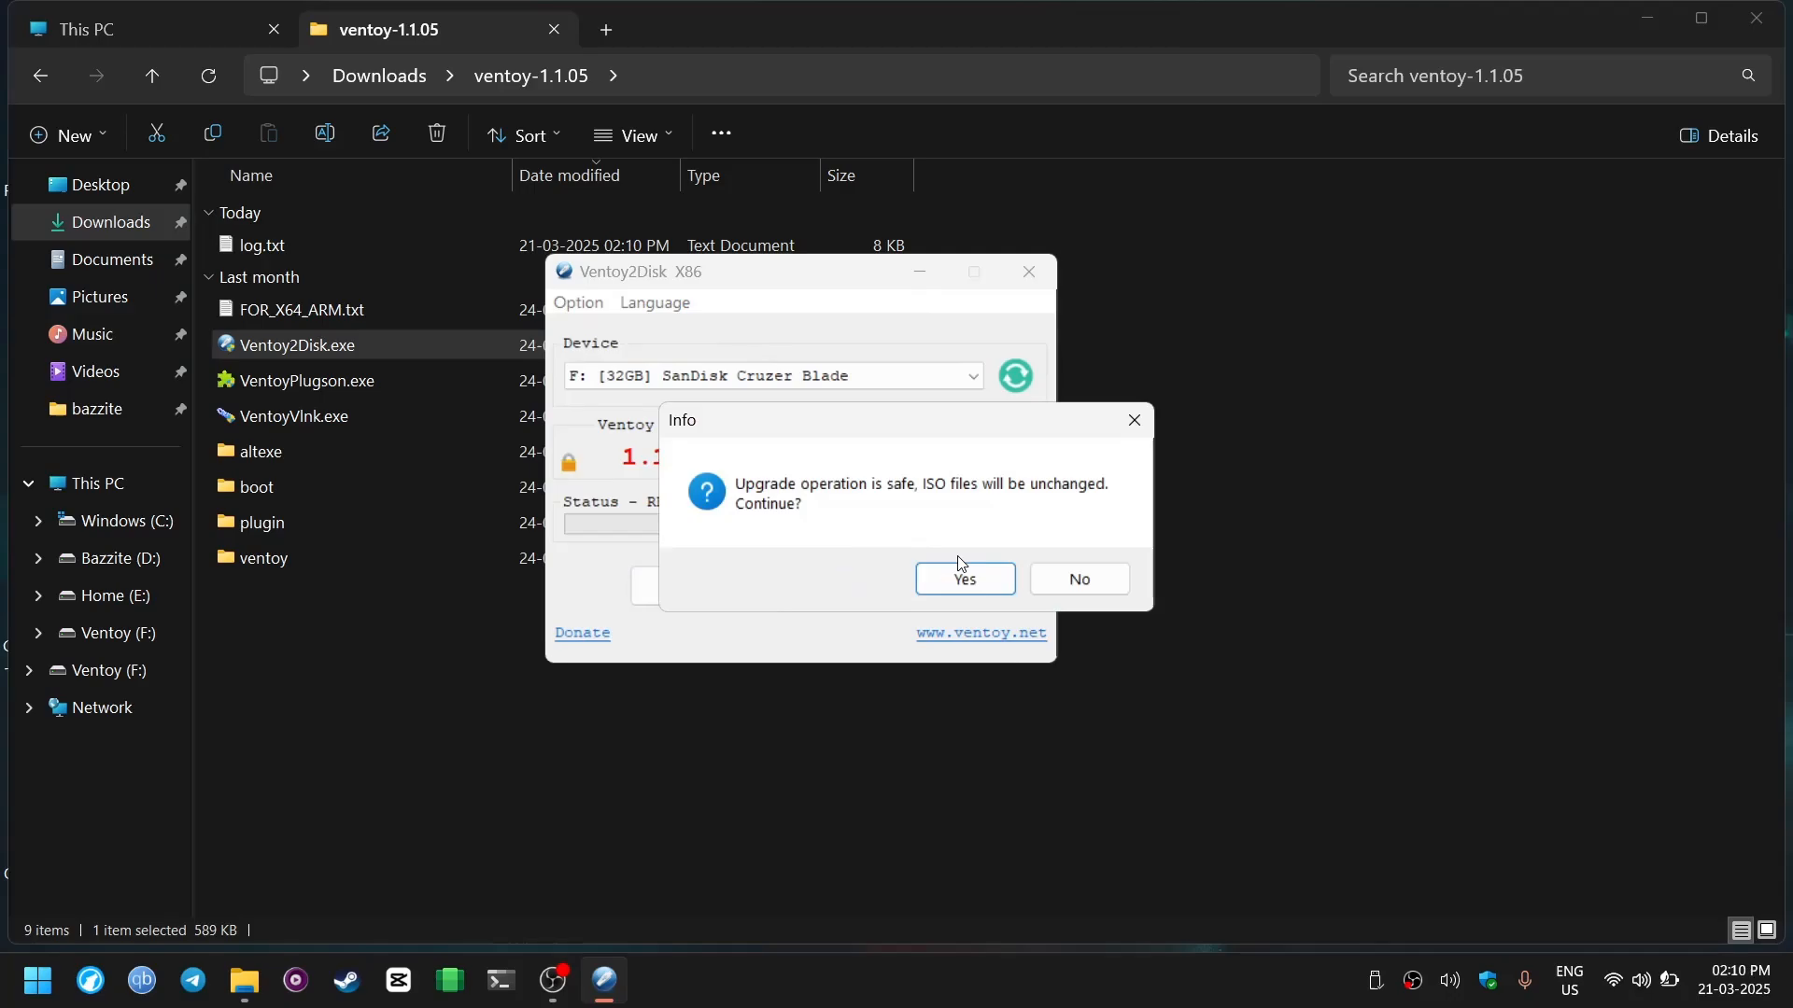
click(964, 577)
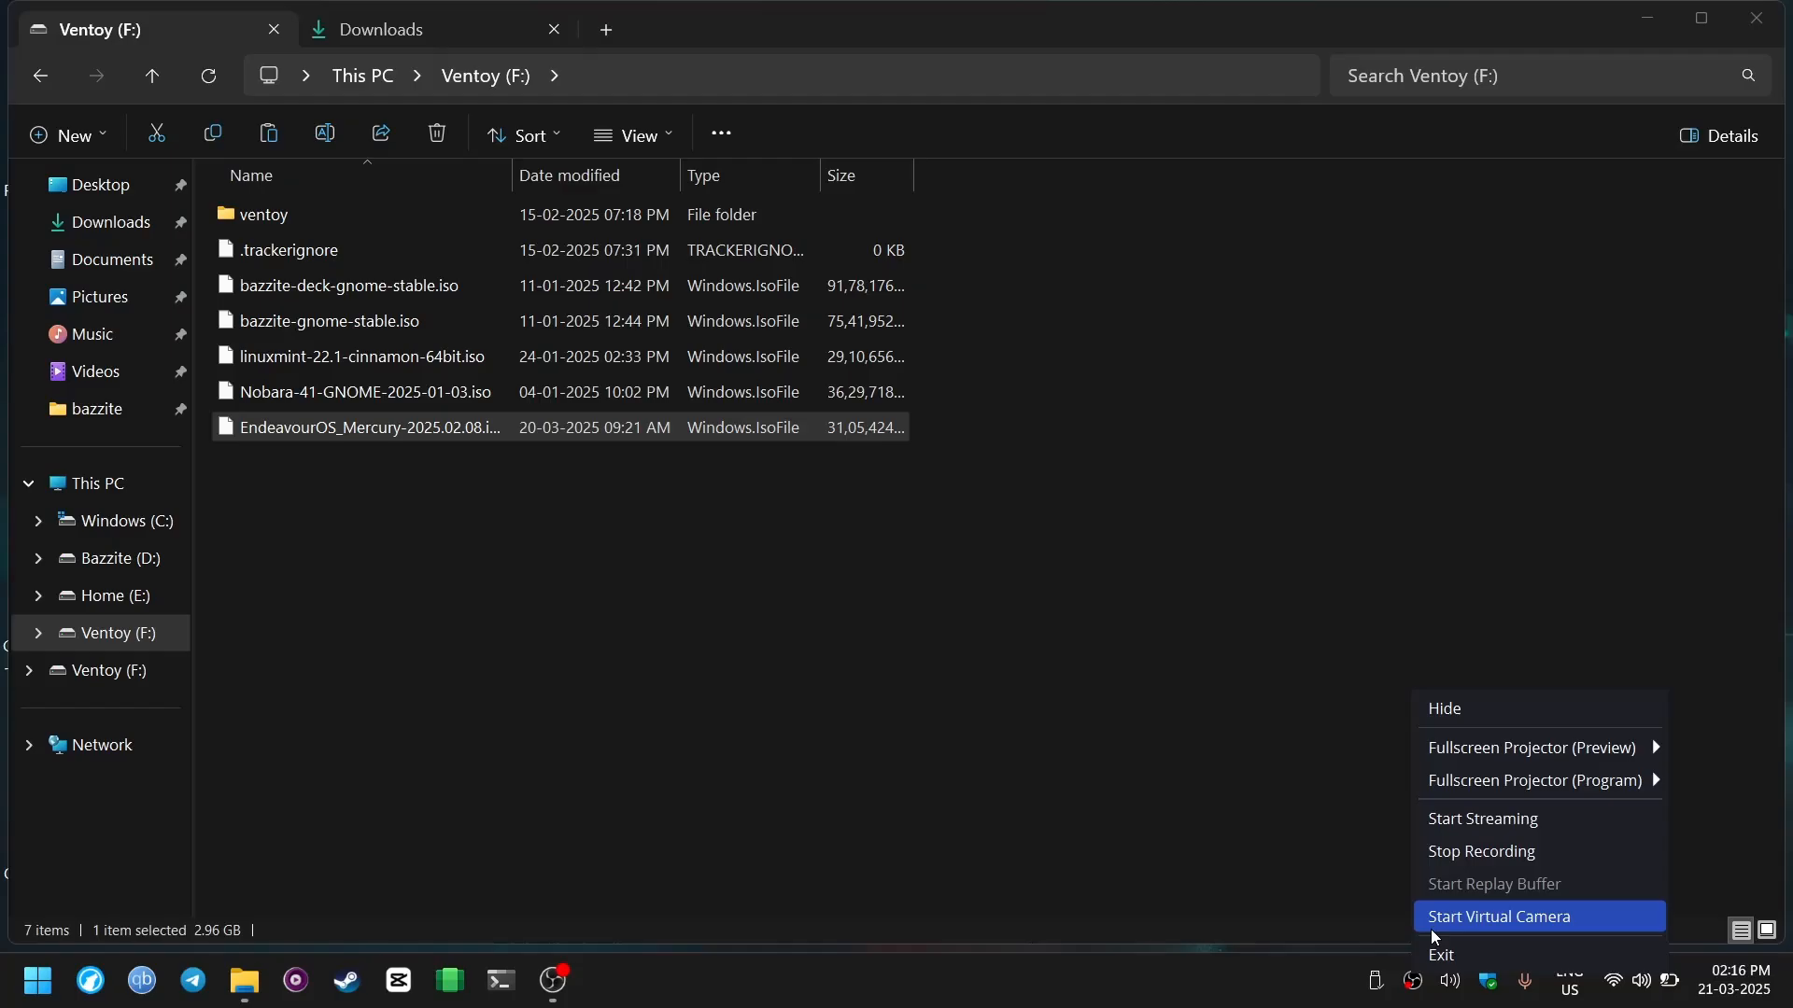
click(1498, 916)
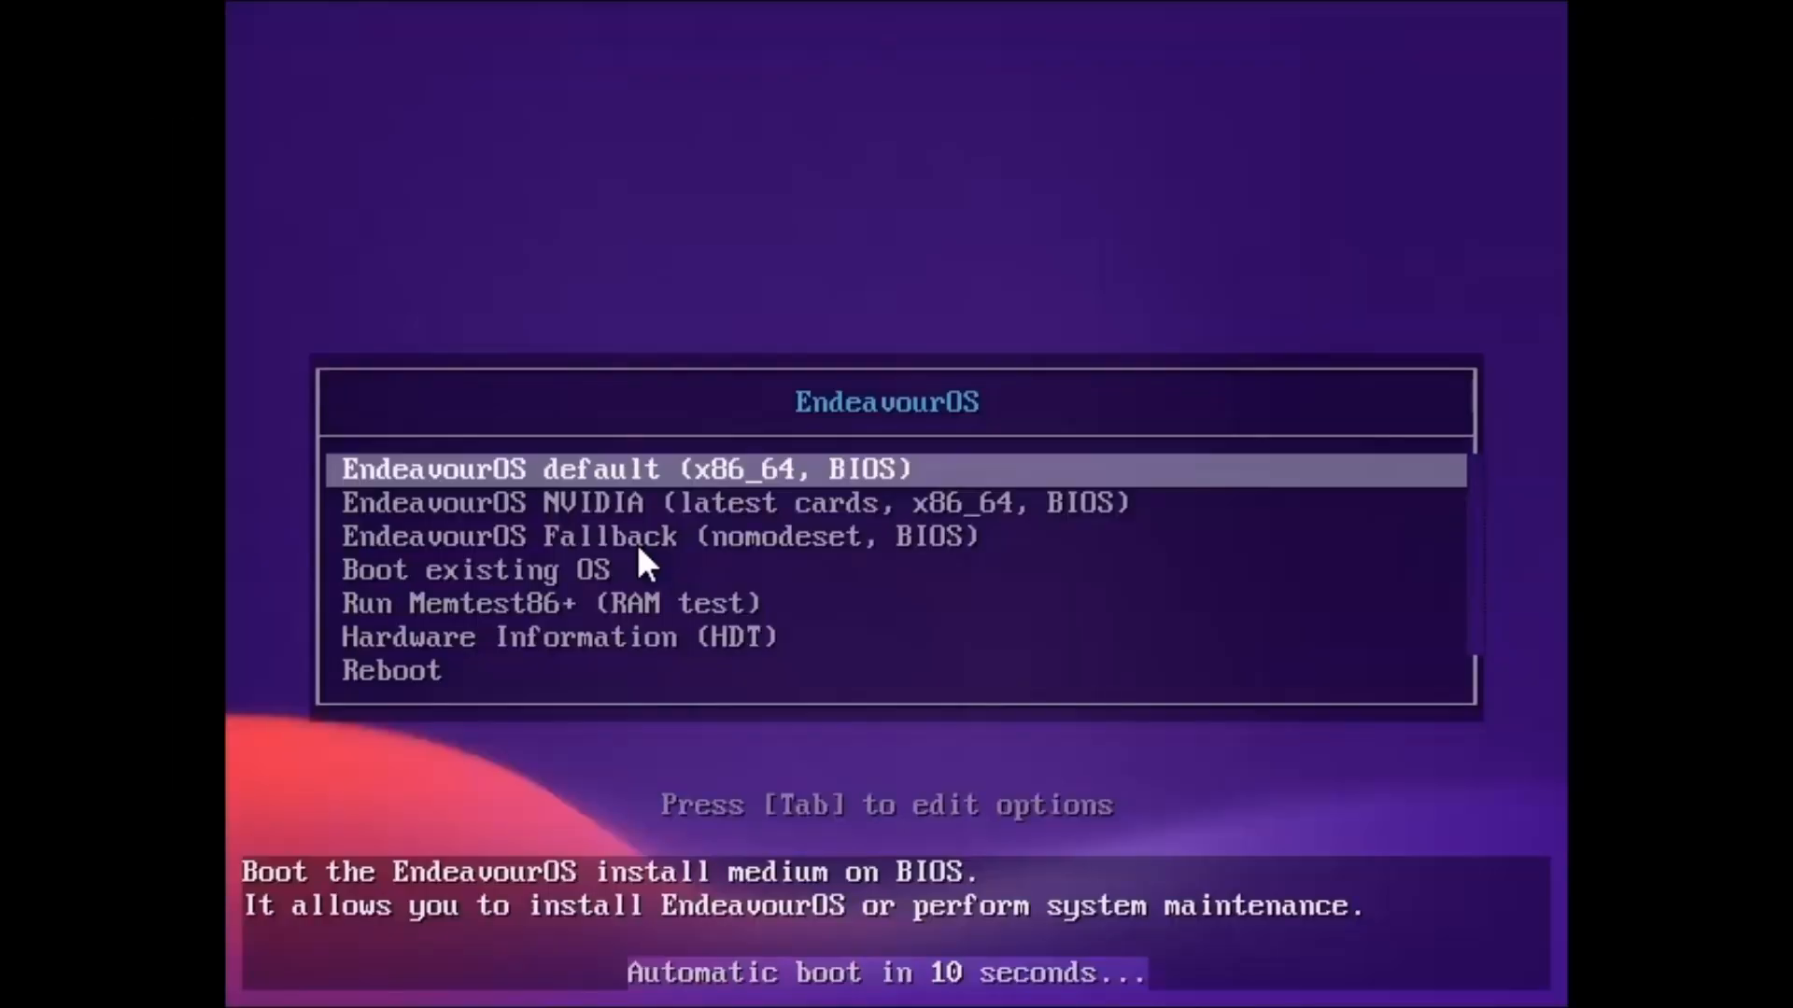
Boot the 'EndeavourOS default (x86_64, BIOS)' entry from the Ventoy boot menu
key(Down)
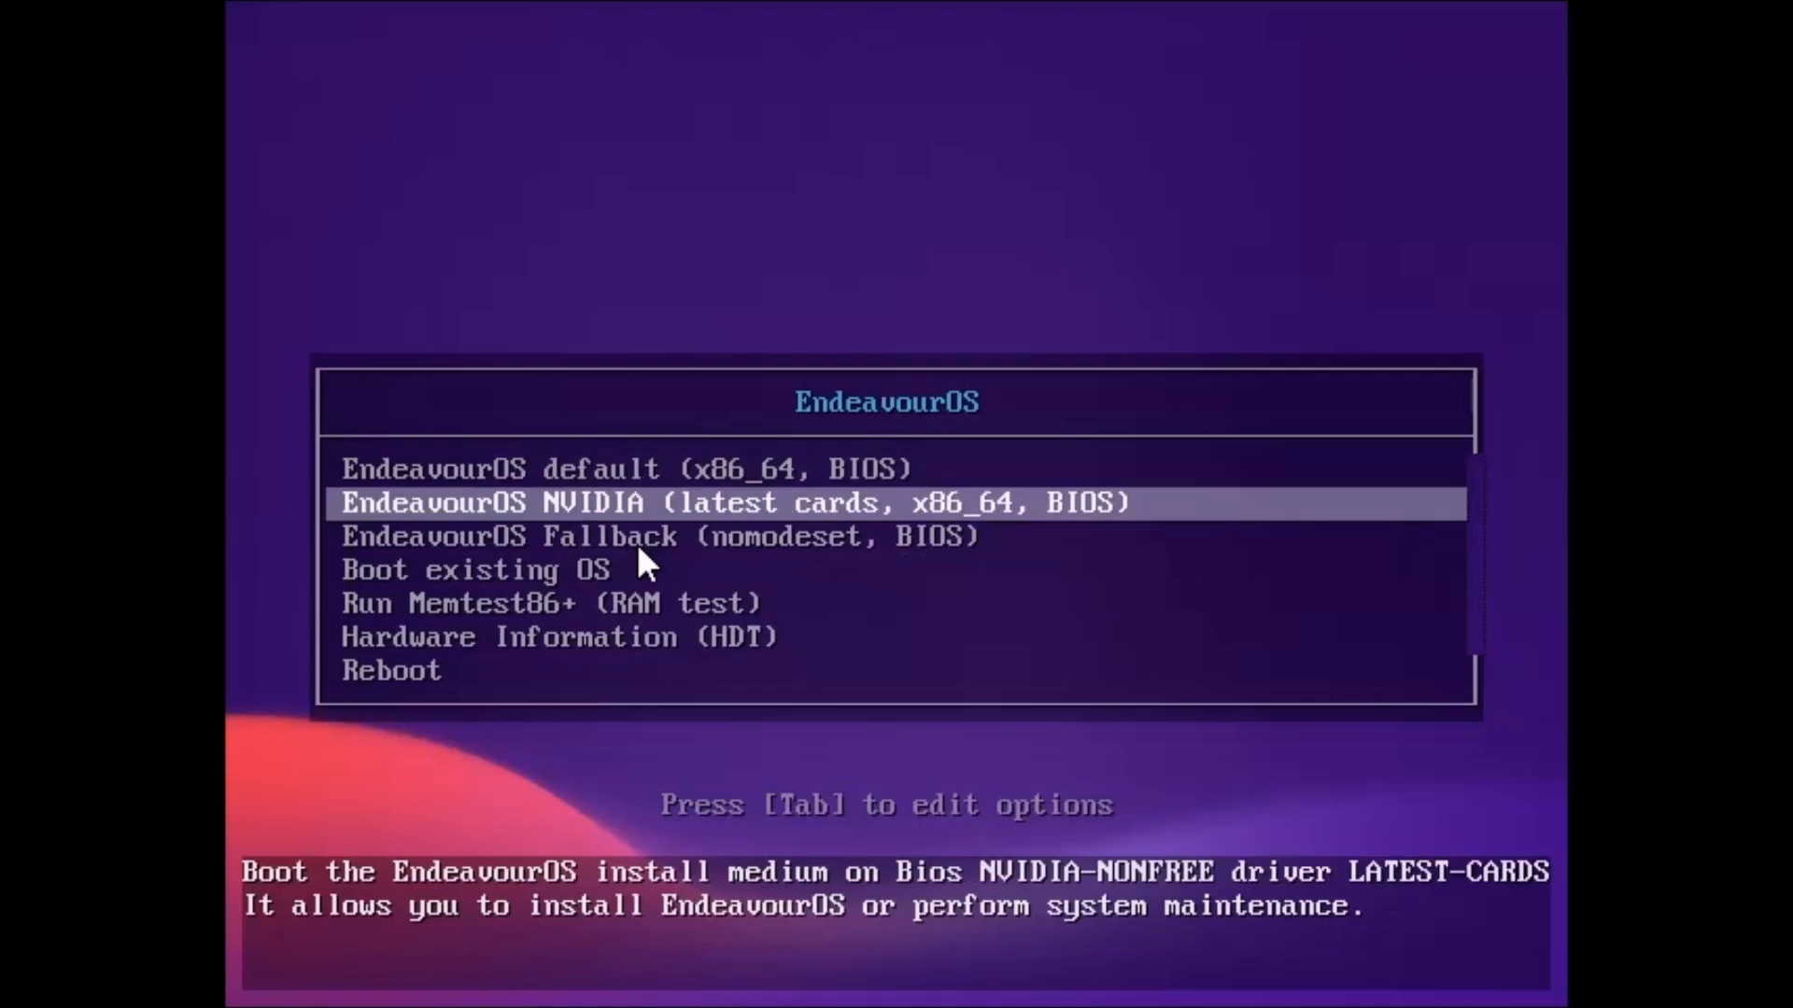
key(Up)
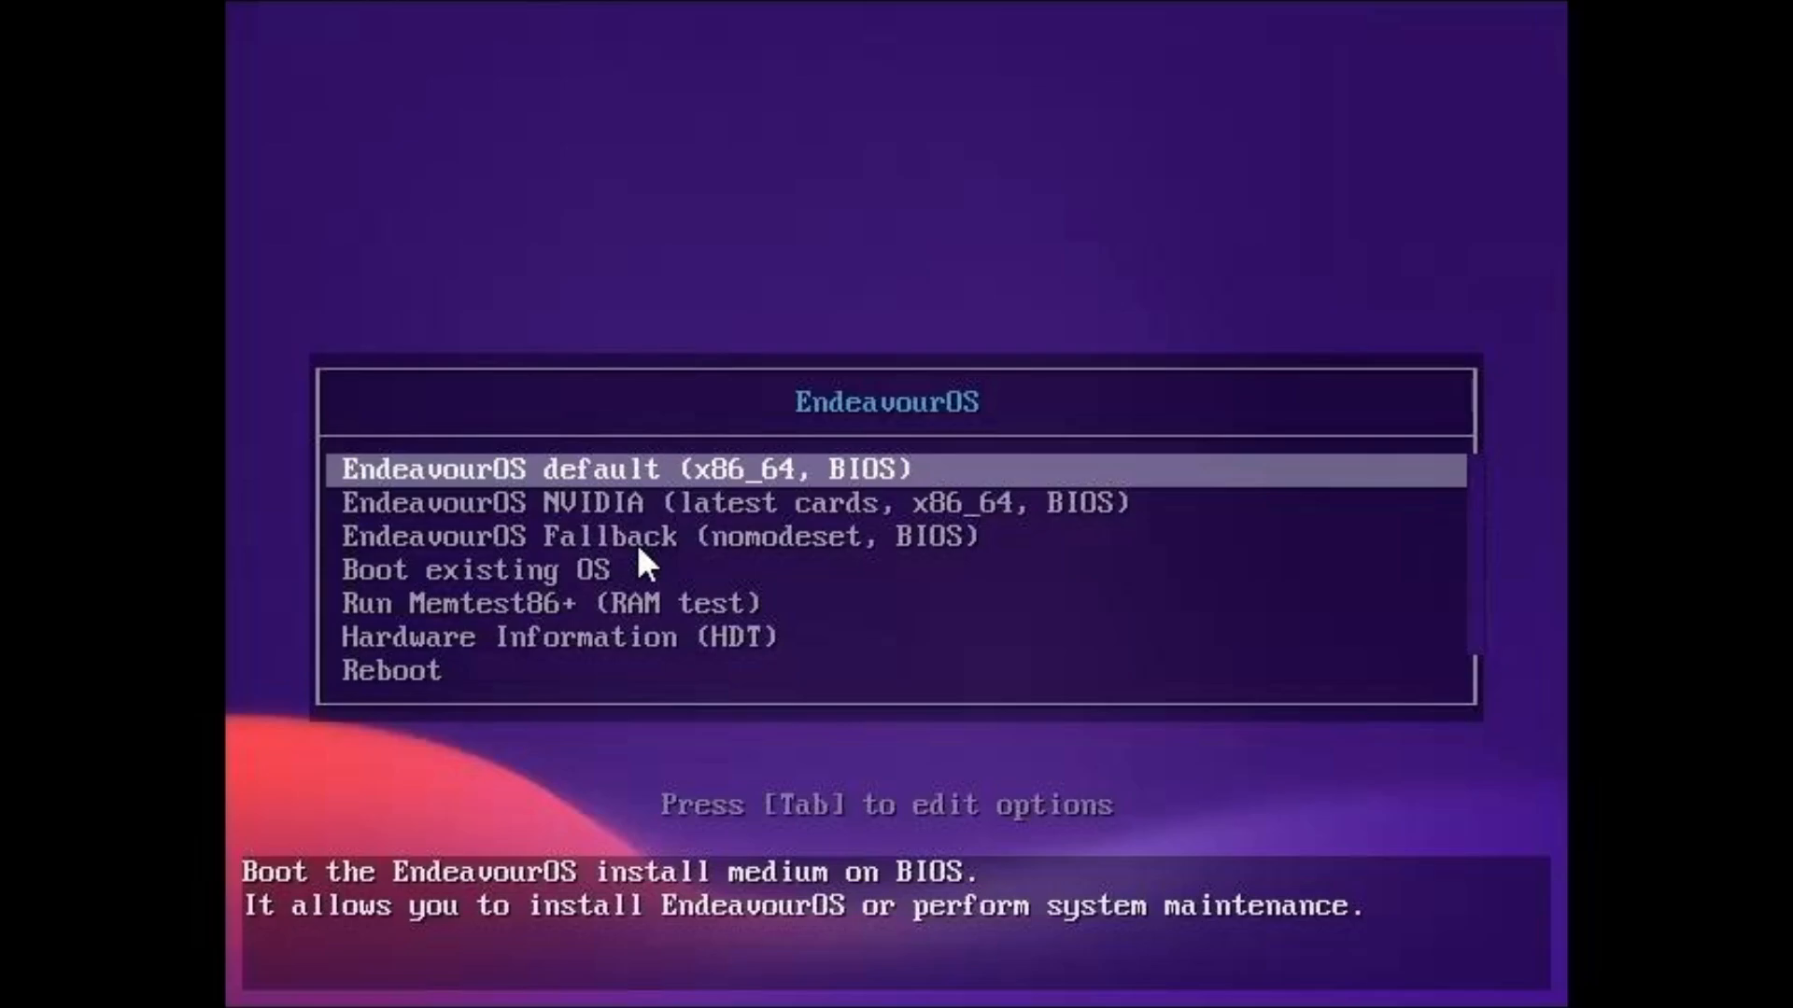
key(Return)
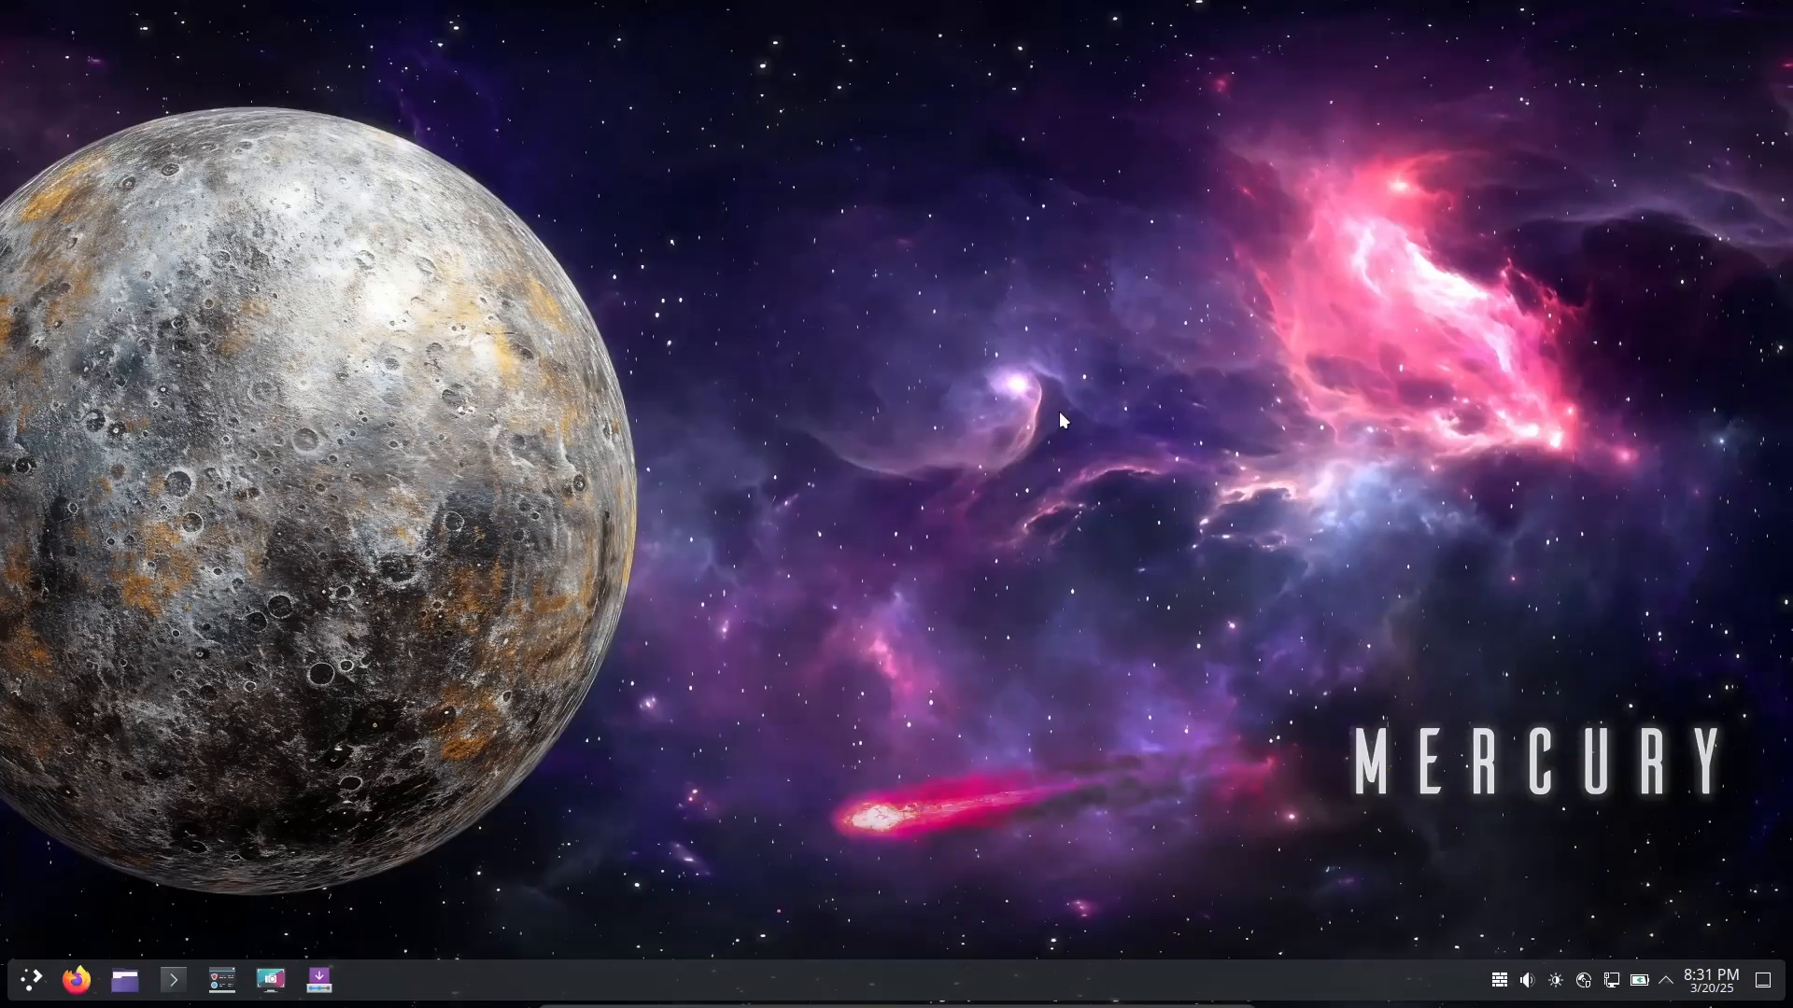
mouse_move(11, 989)
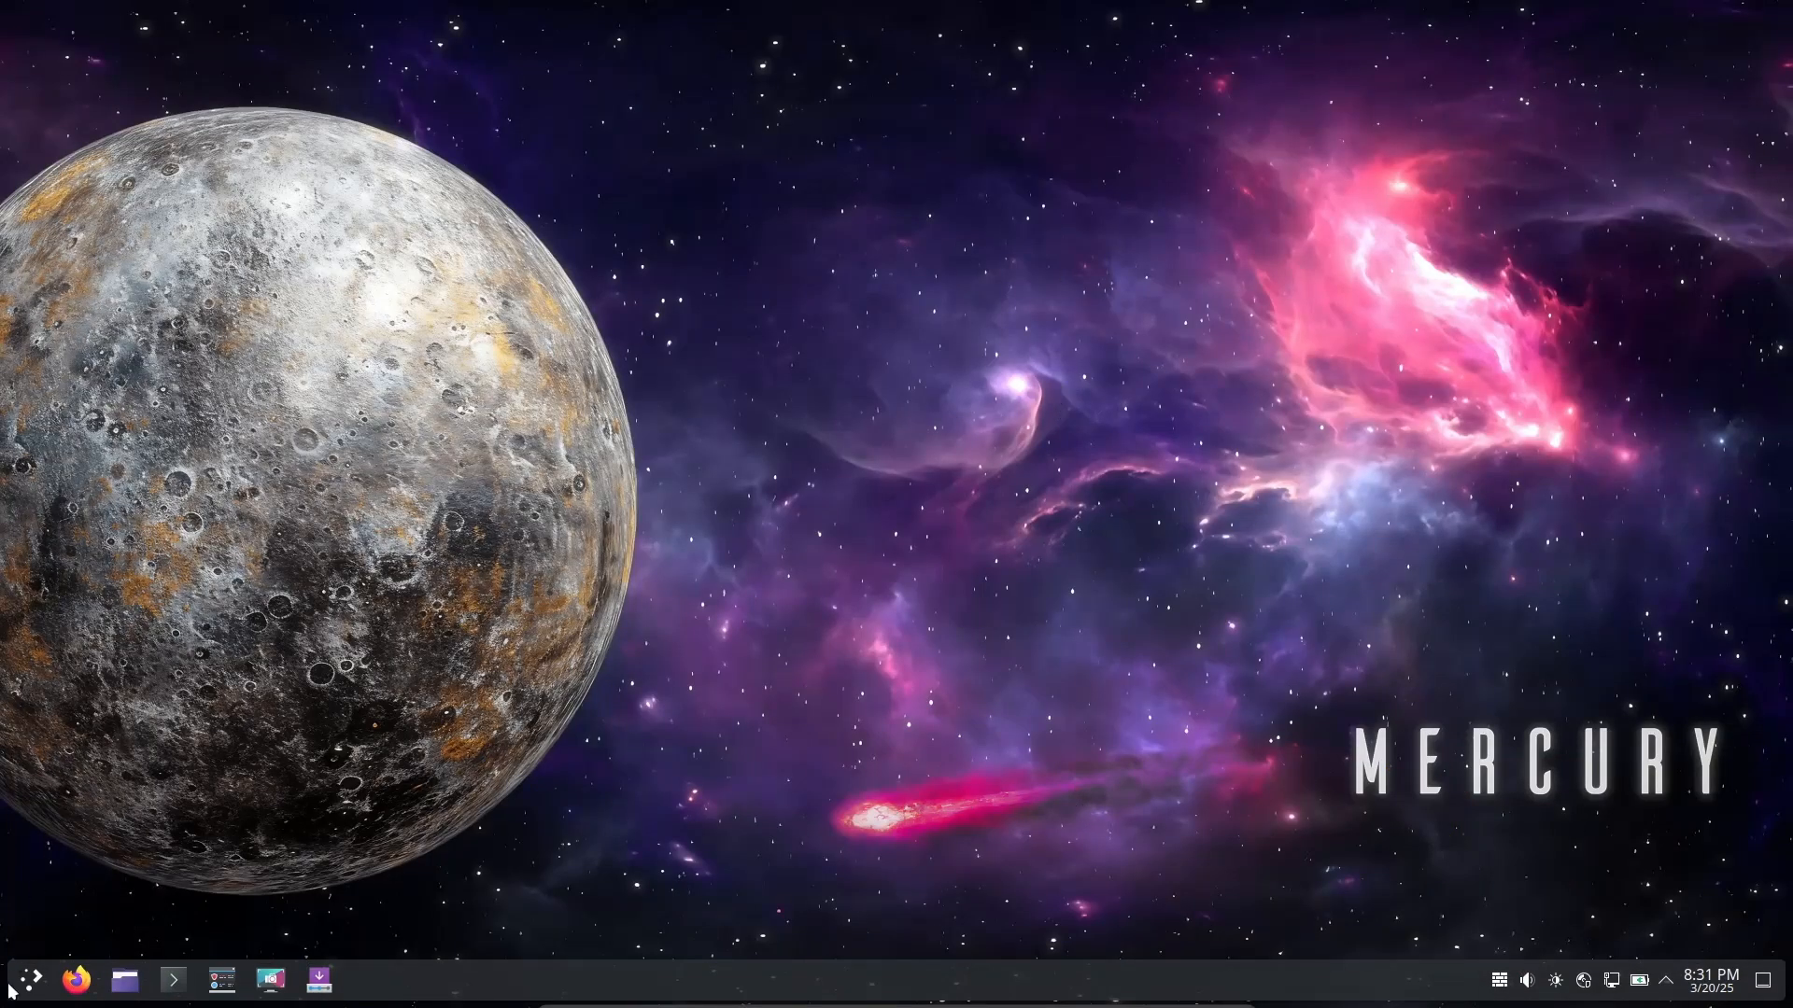
Launch the Welcome app from the launcher and start 'Update Mirrors (Arch, reflector-simple)'
click(15, 979)
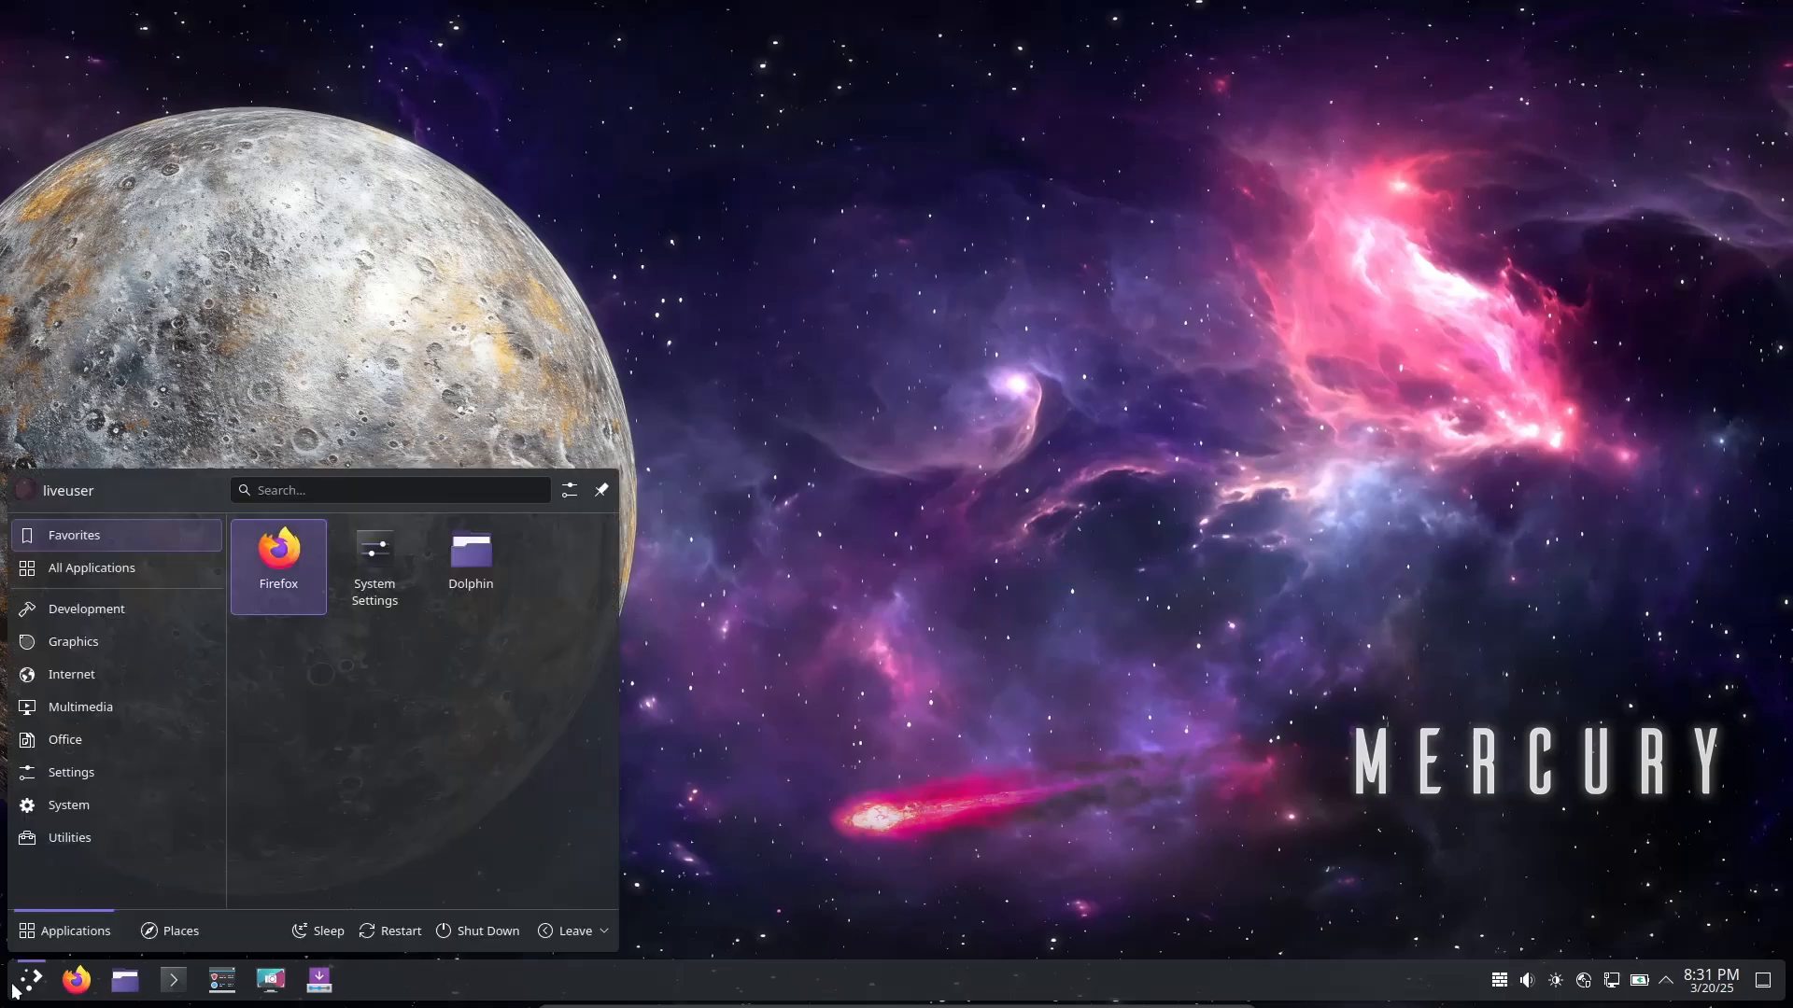
click(368, 979)
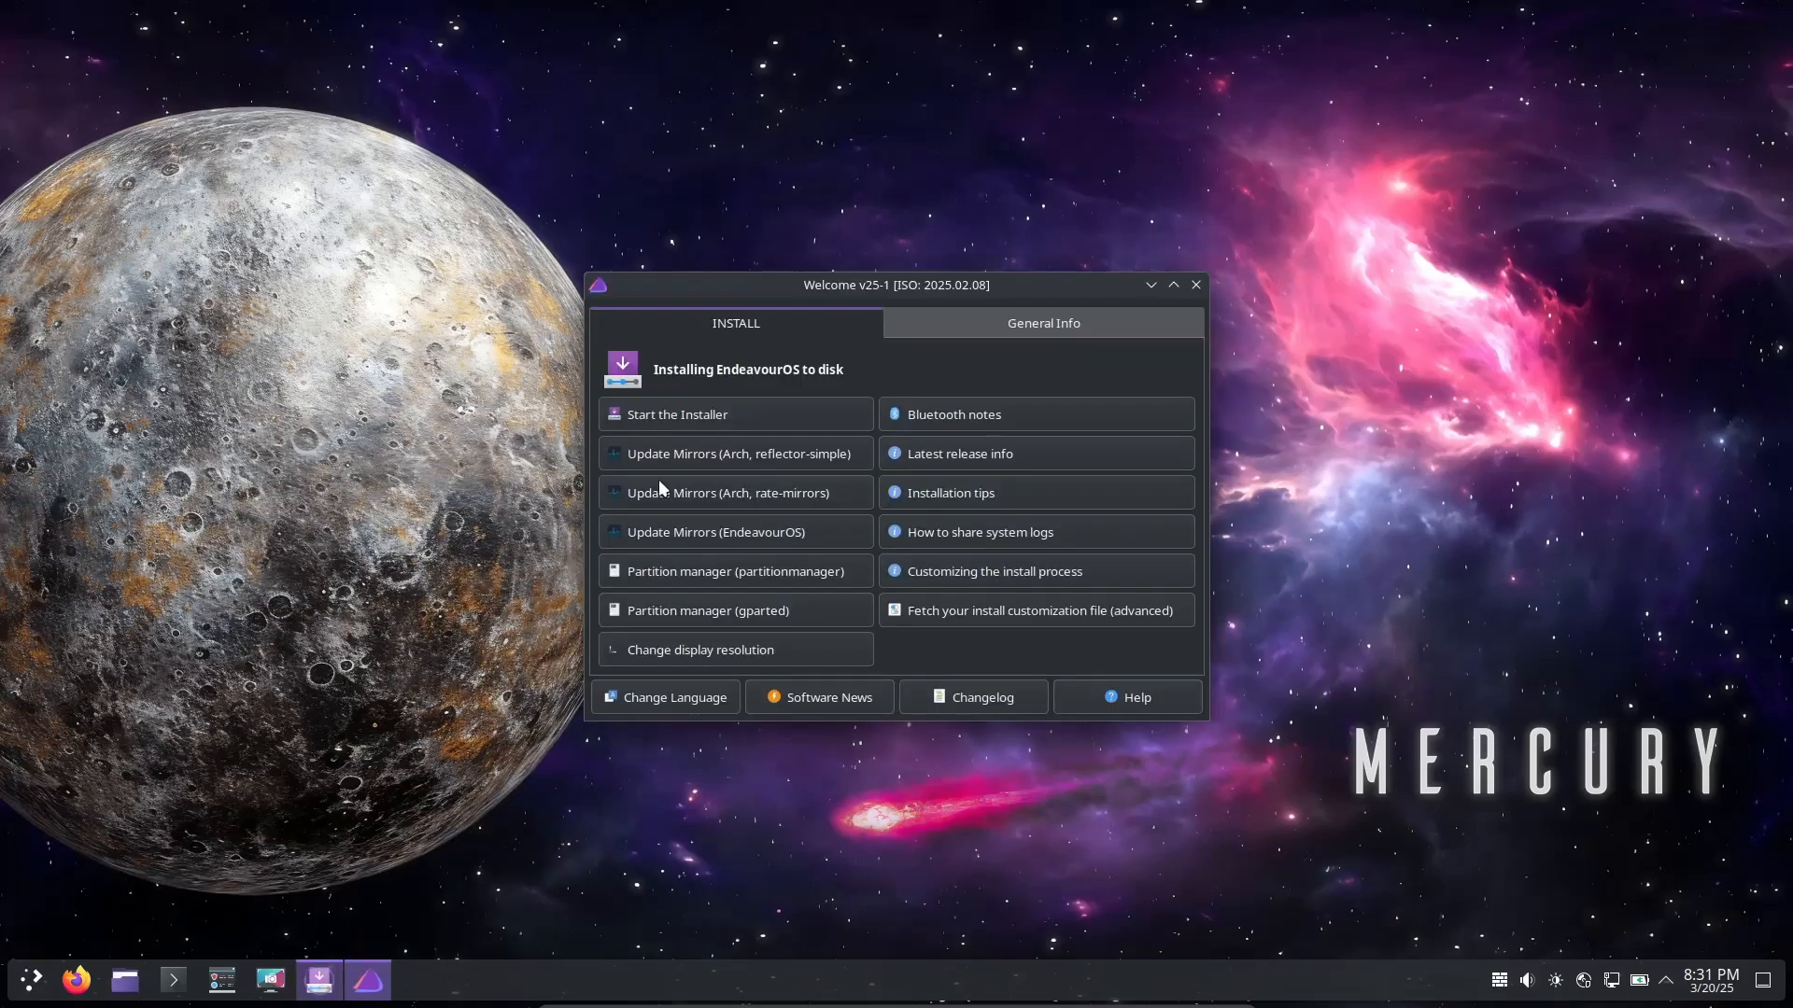
click(1171, 285)
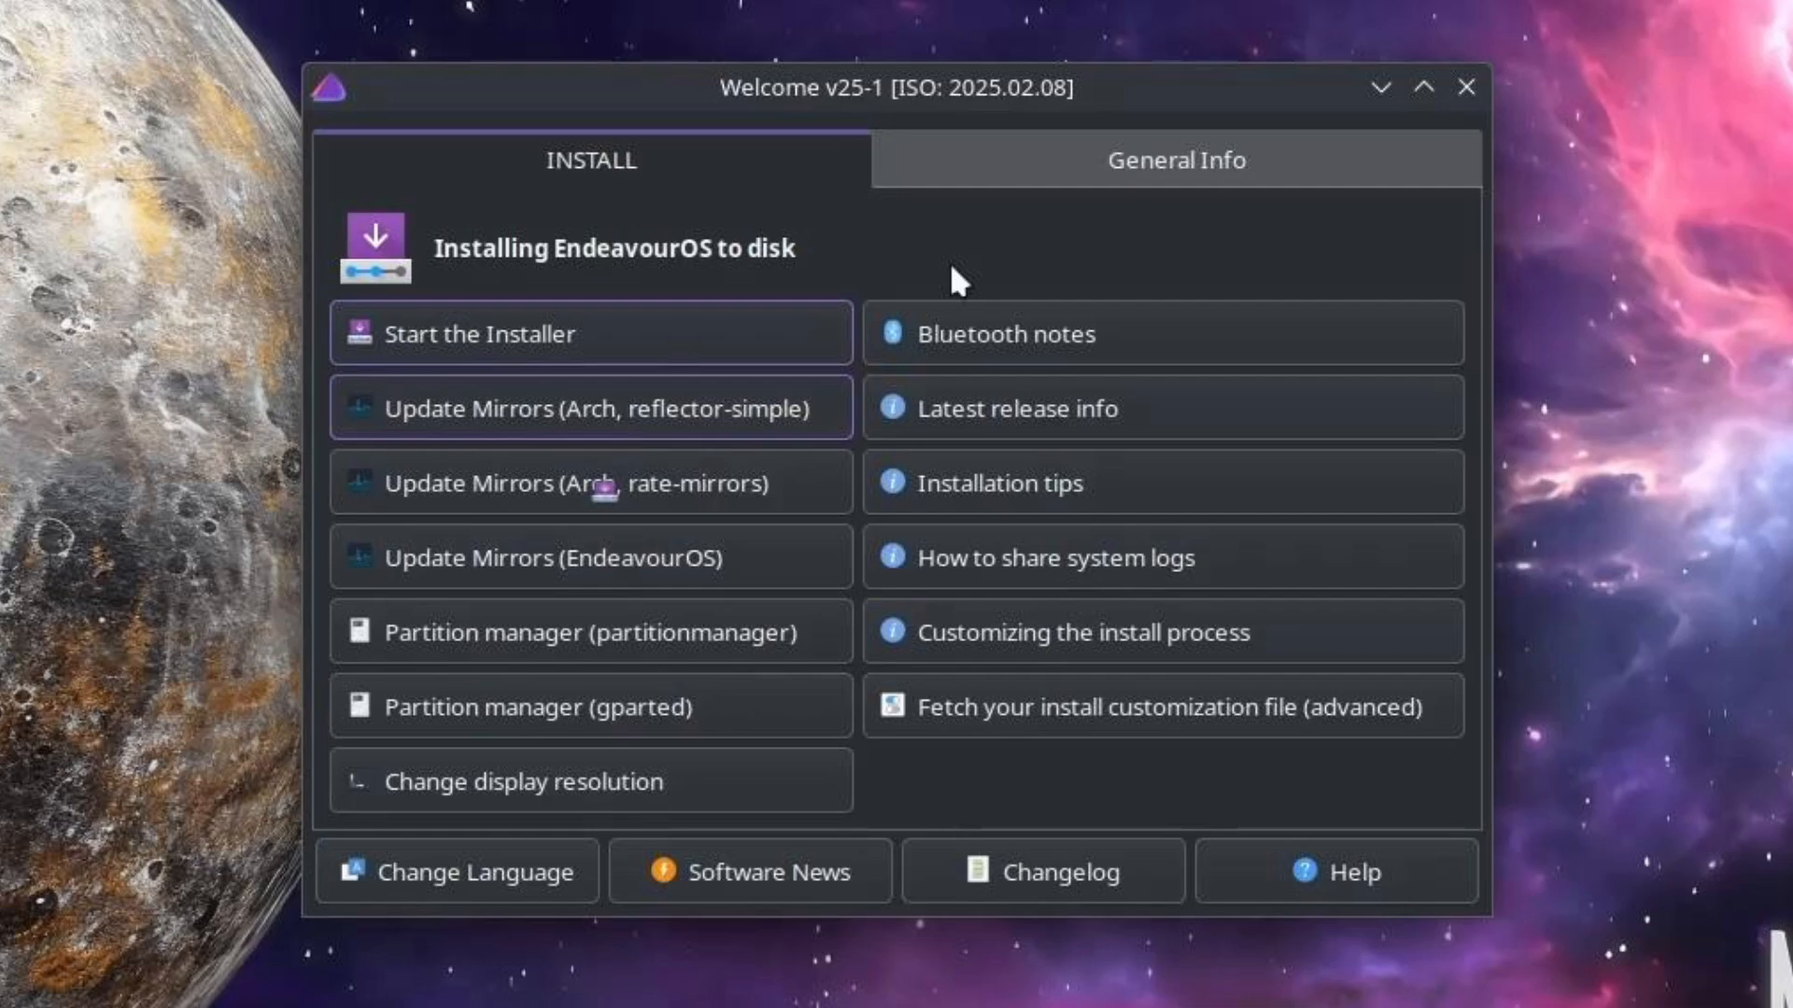
click(1422, 86)
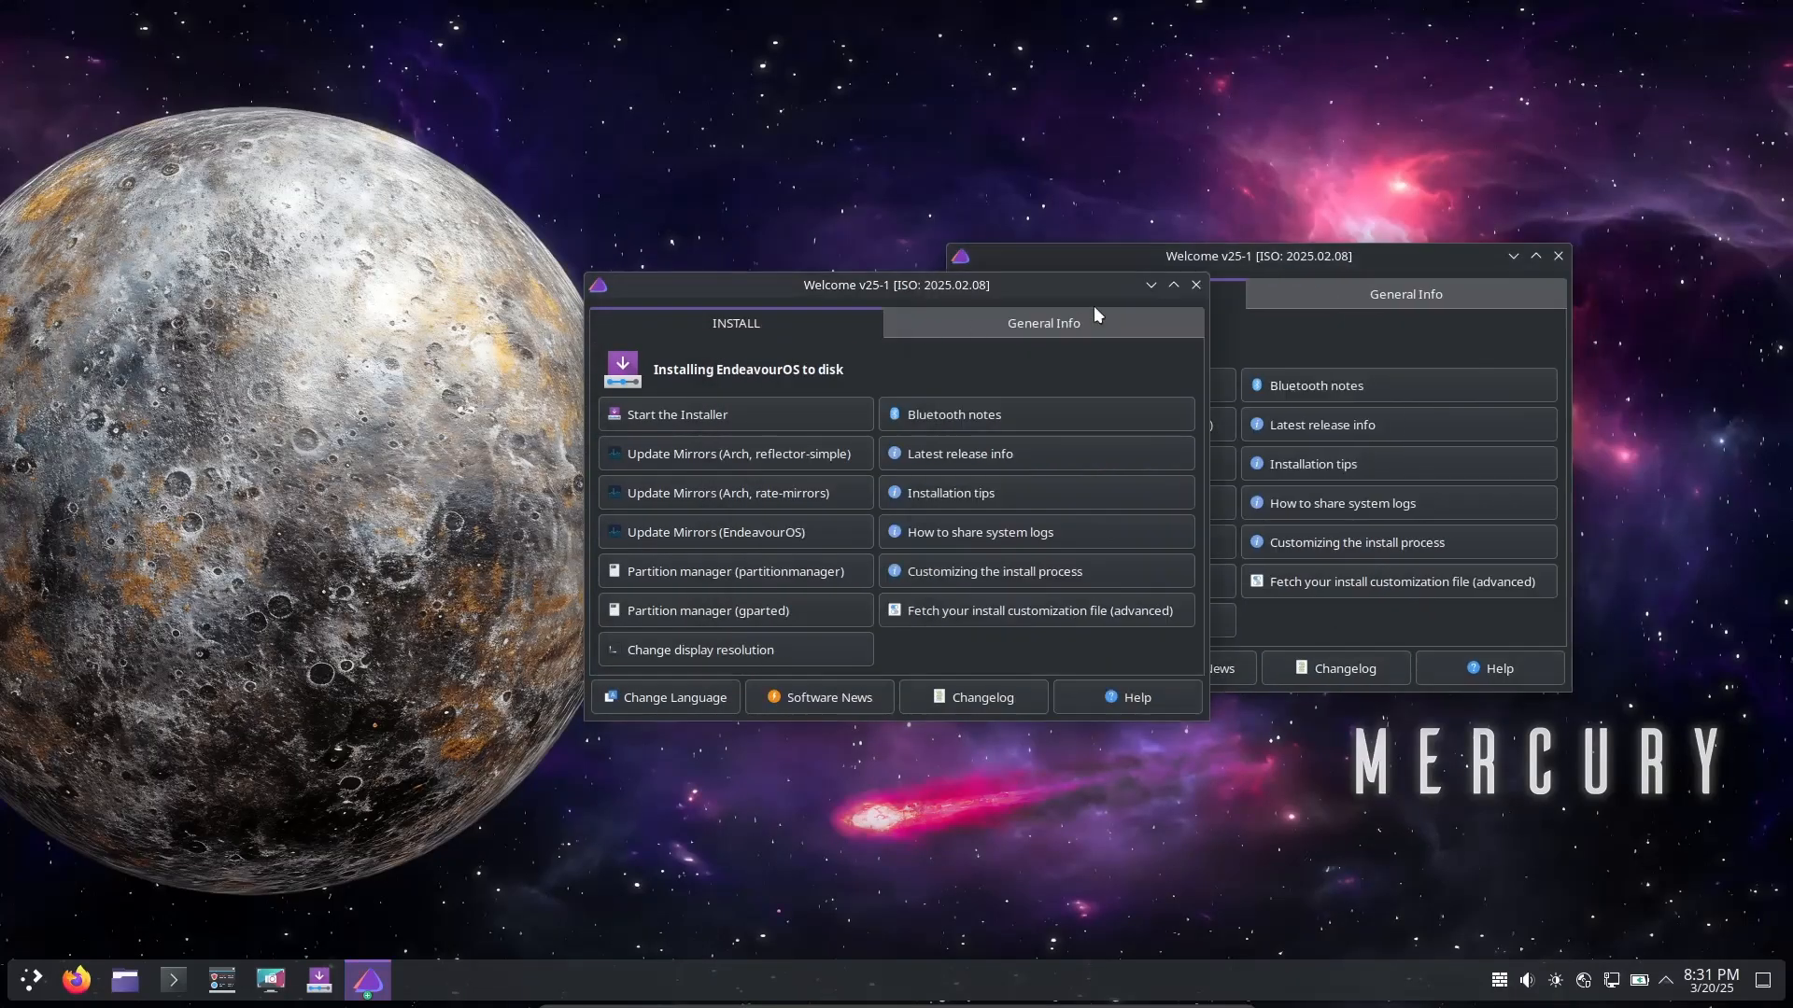
click(739, 453)
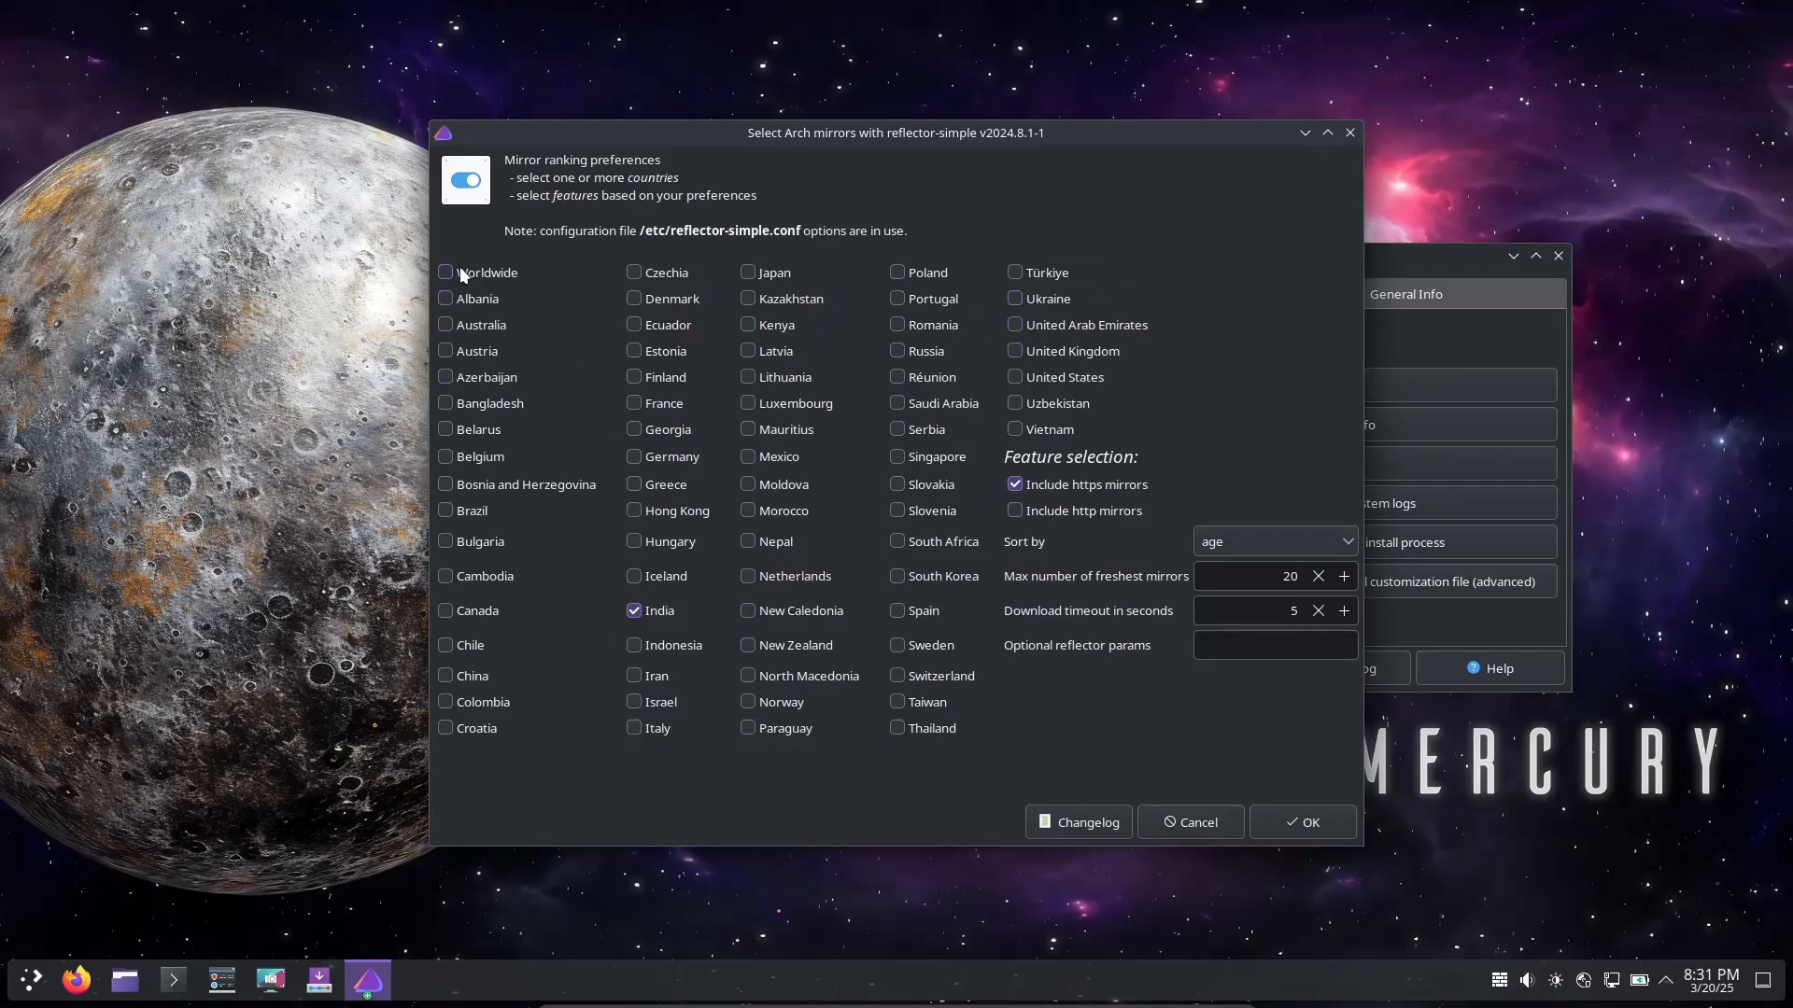
Tick Worldwide alongside India, rank the Arch mirrors and save the new mirrorlist
click(446, 271)
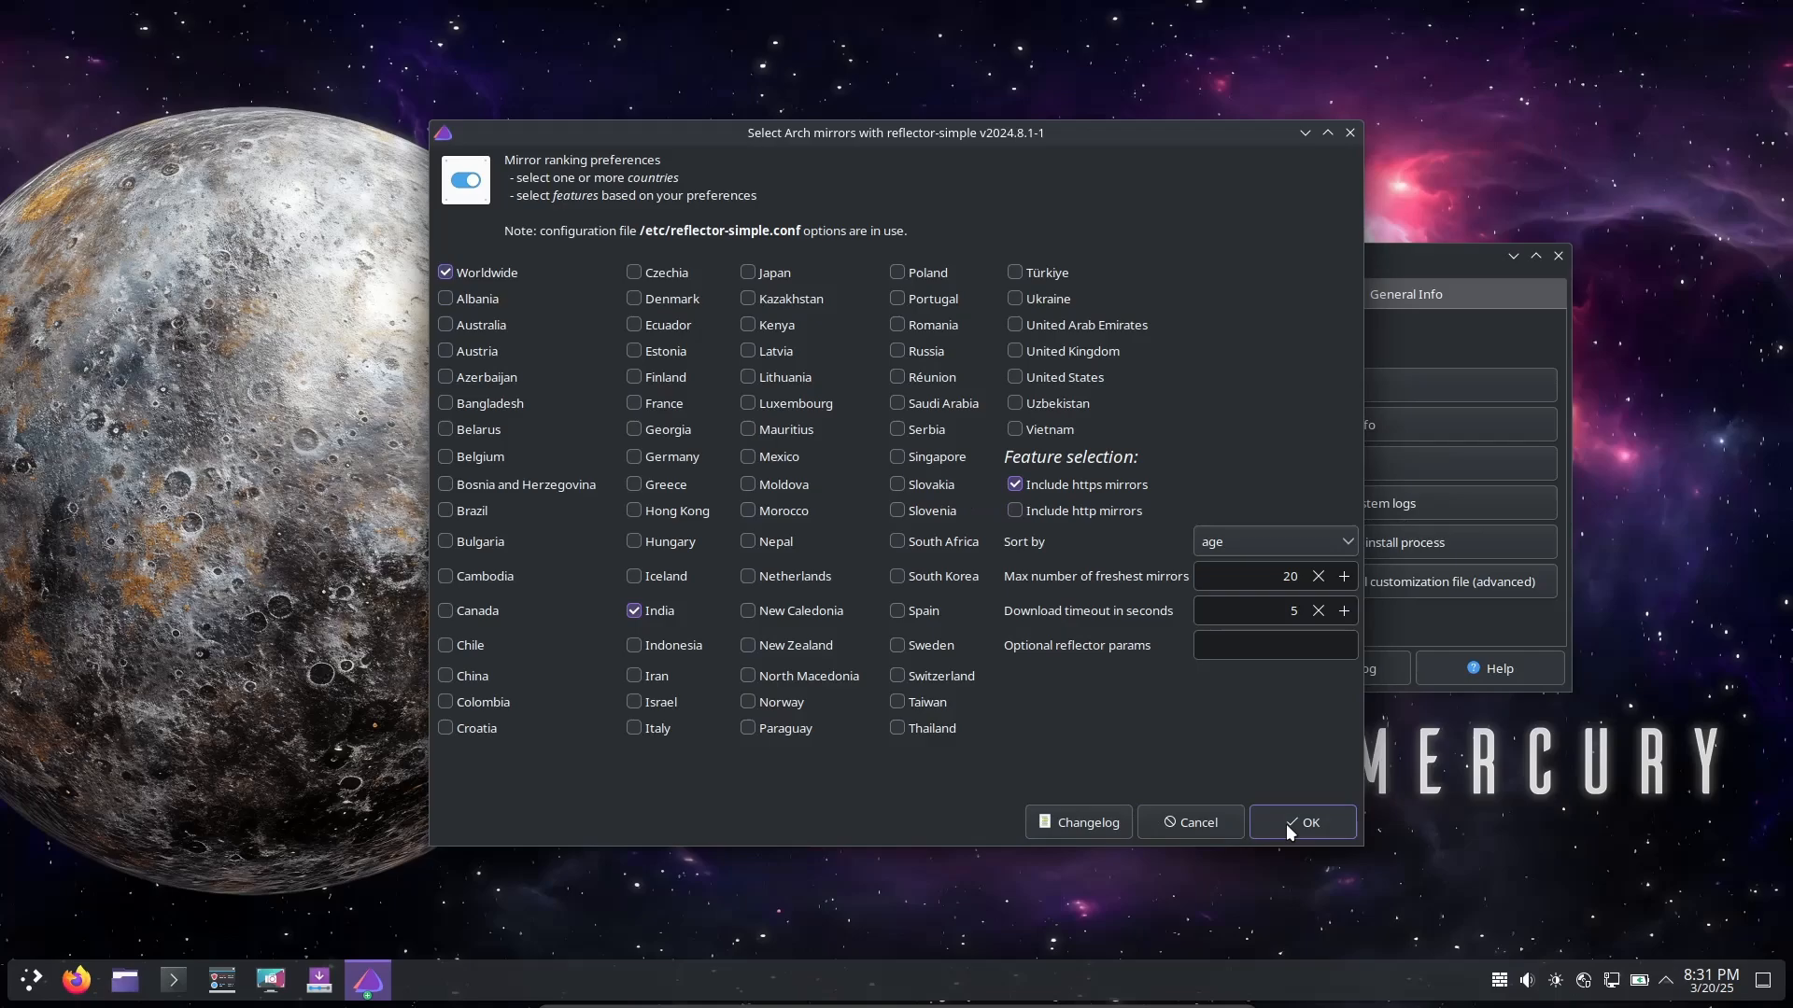
click(1302, 822)
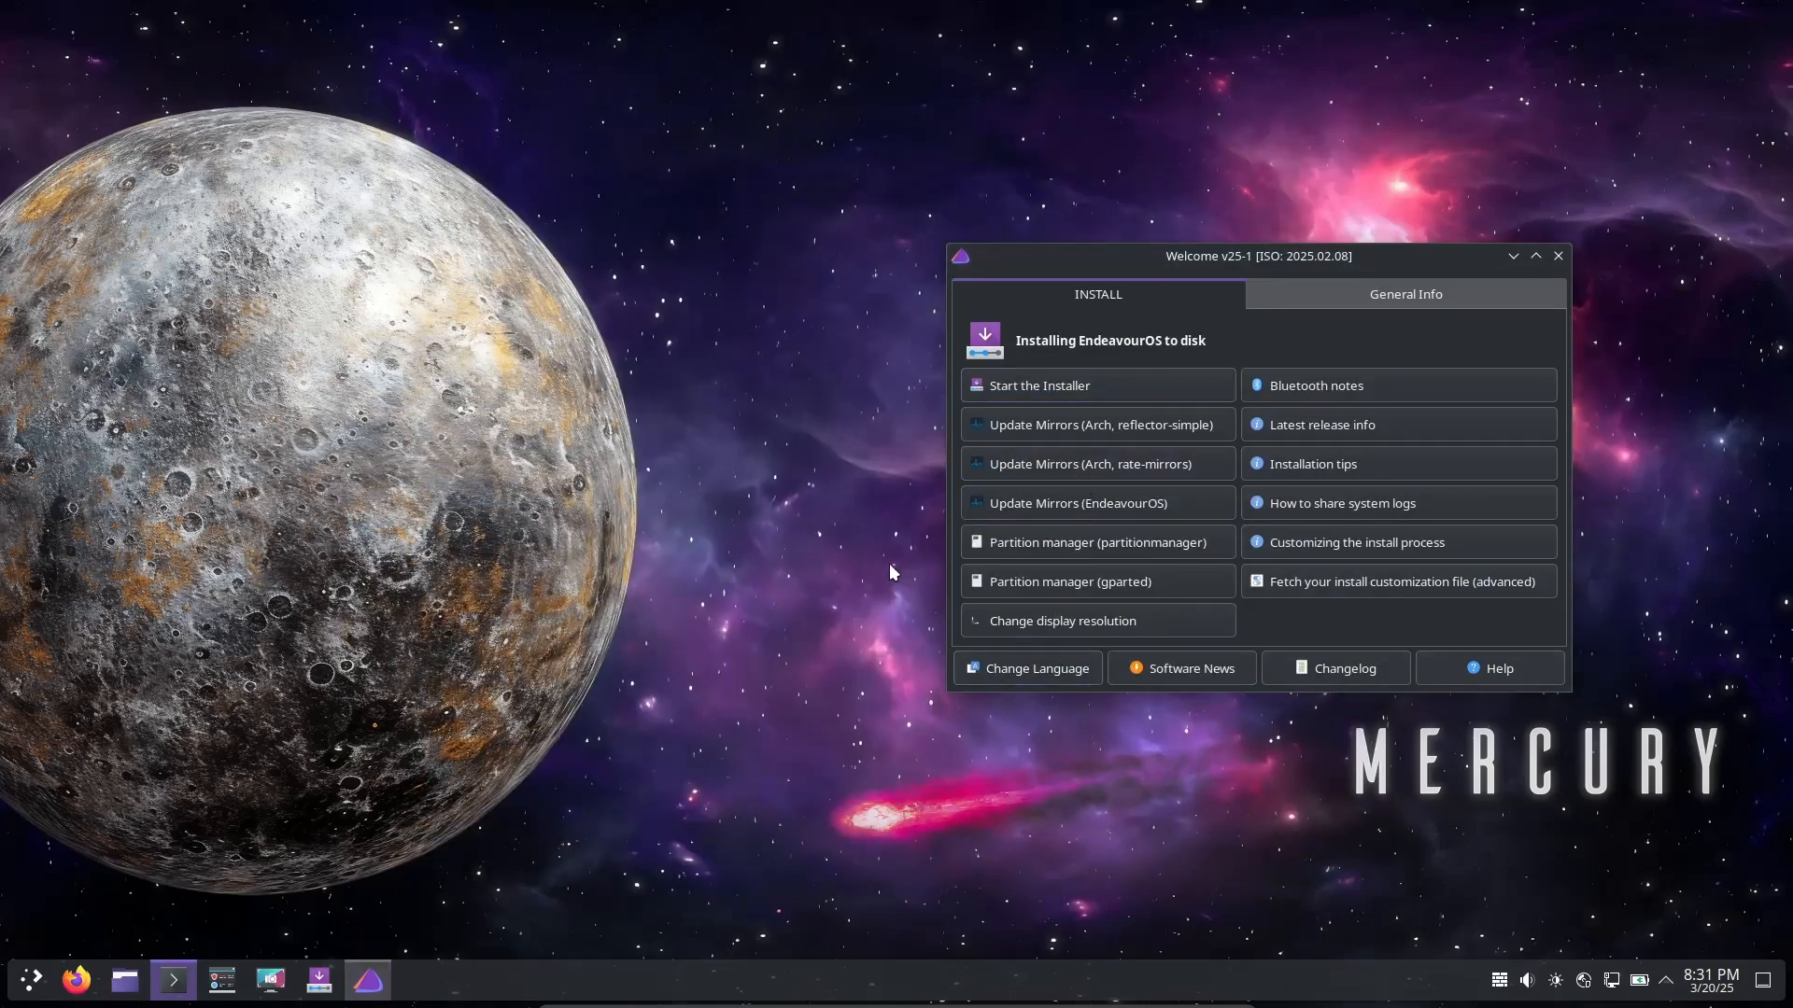
click(1094, 424)
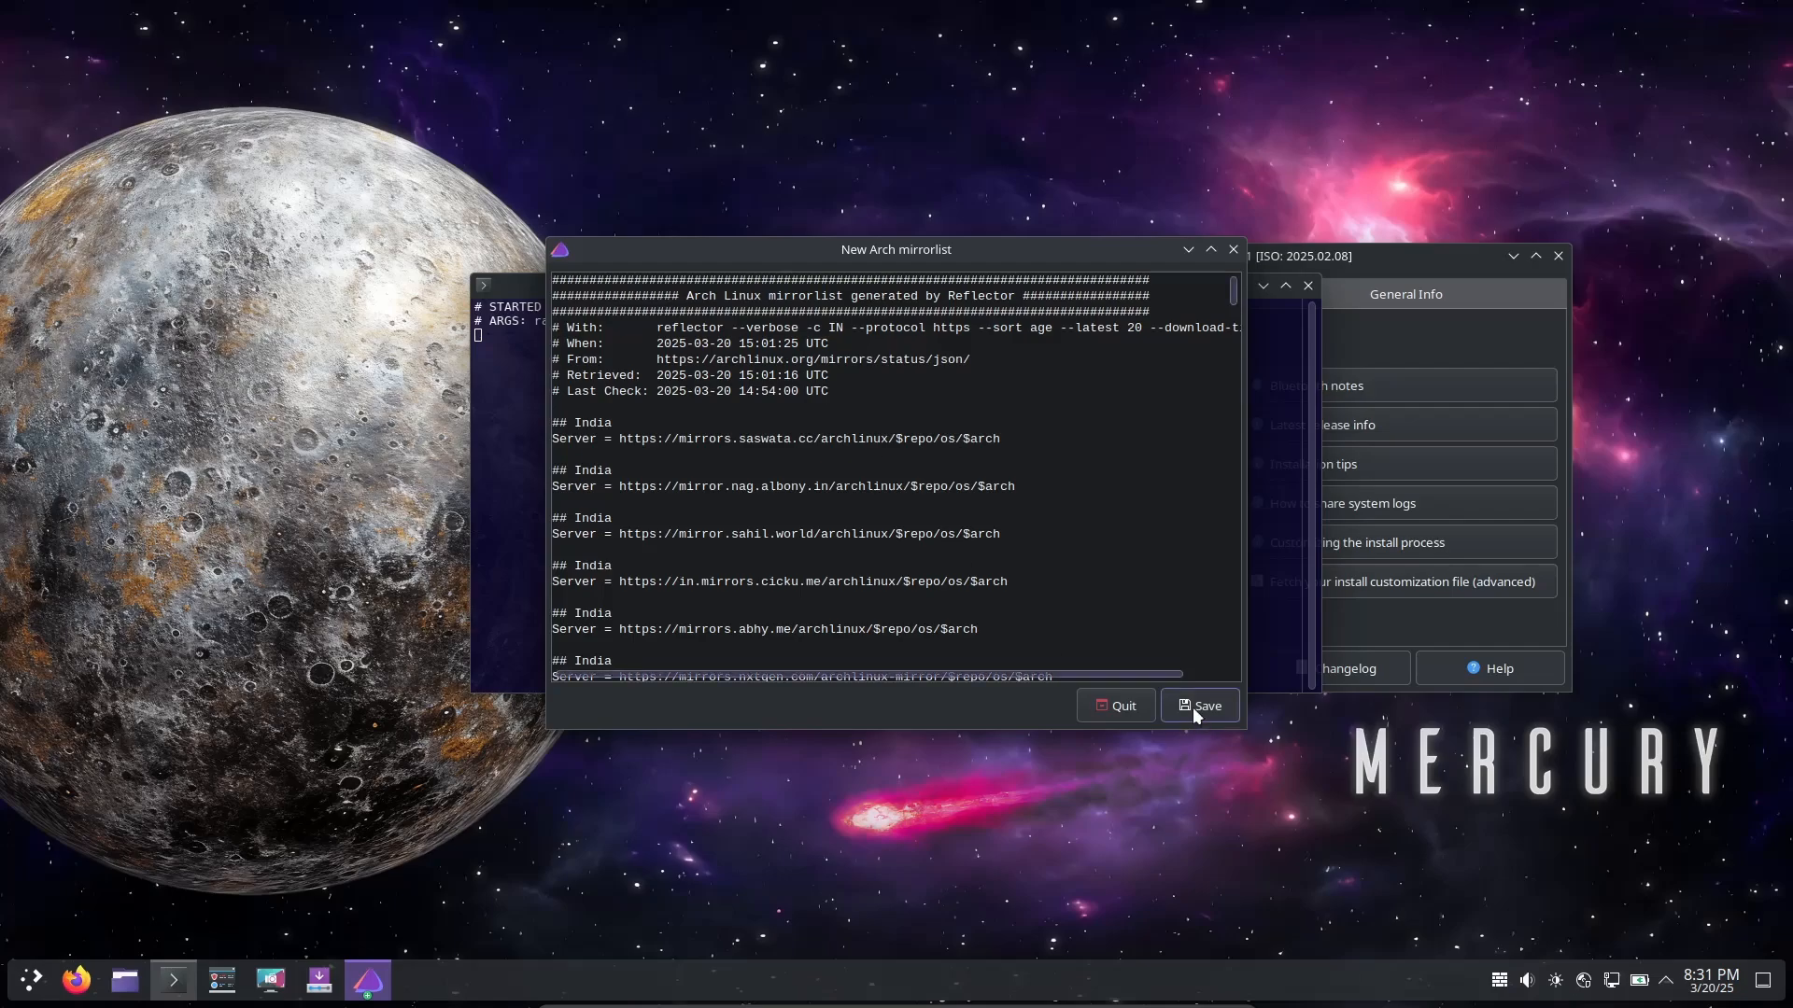
click(1199, 705)
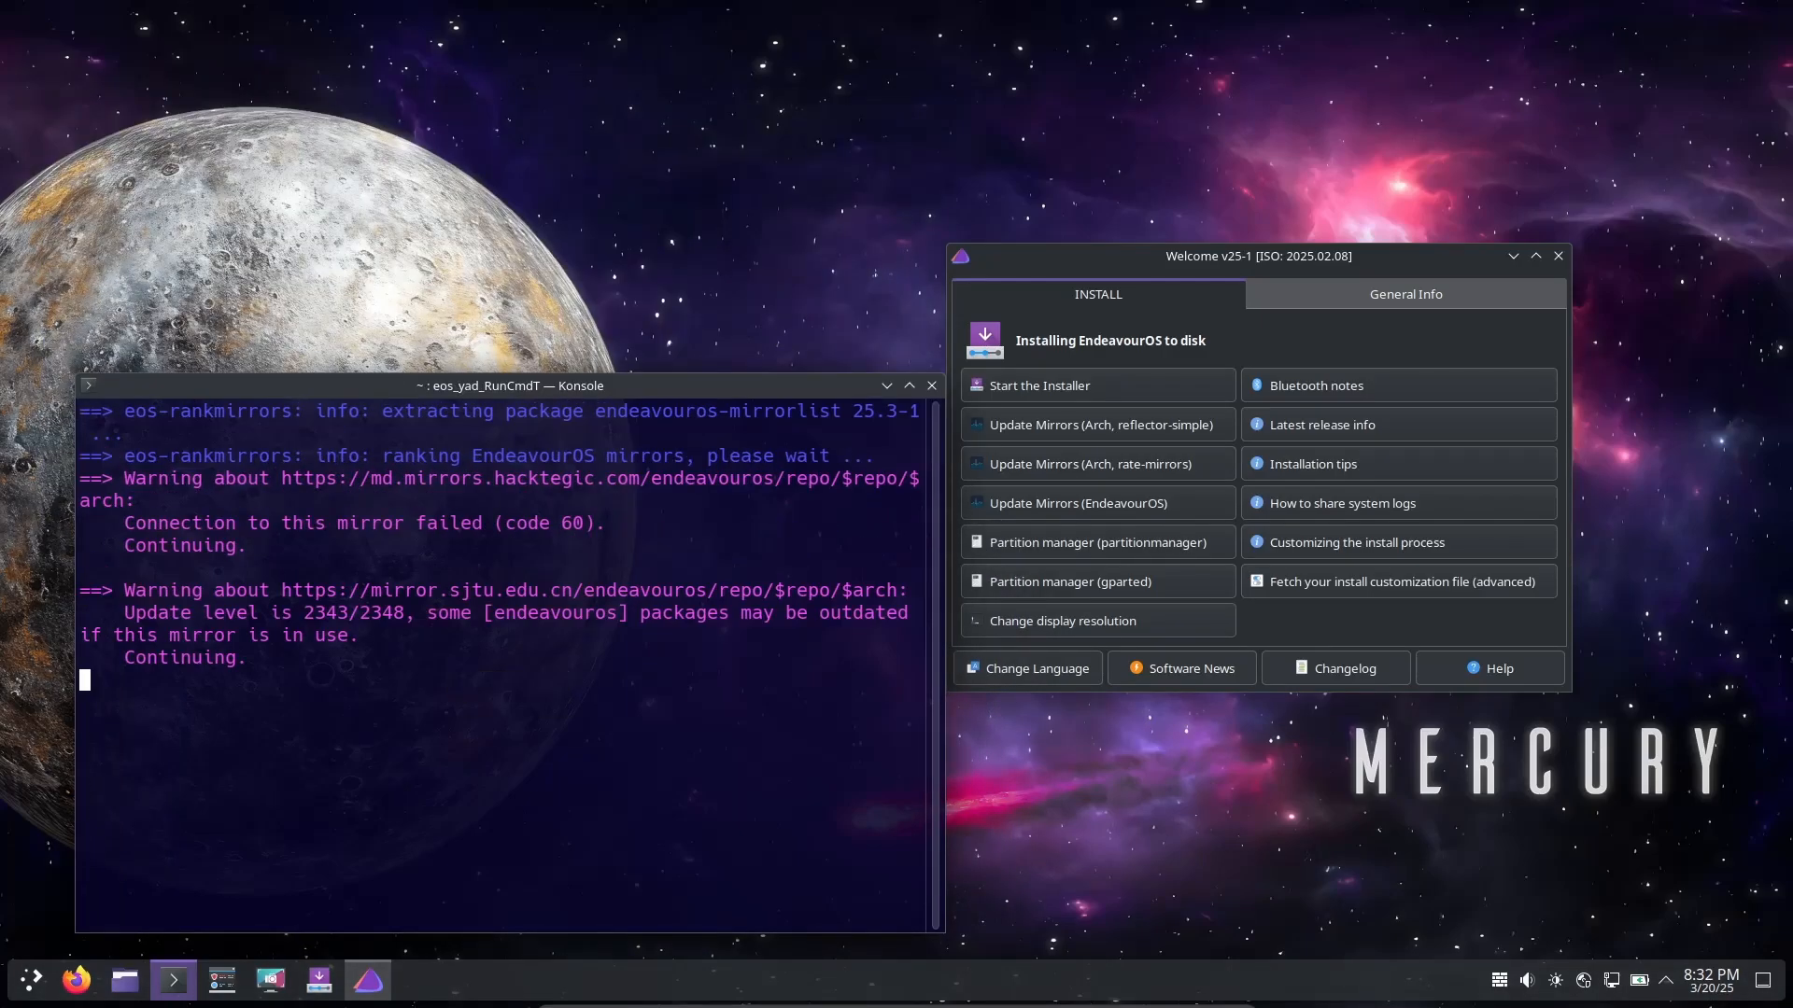
Start the Calamares installer from Welcome and open a Konsole terminal from the taskbar
click(1038, 385)
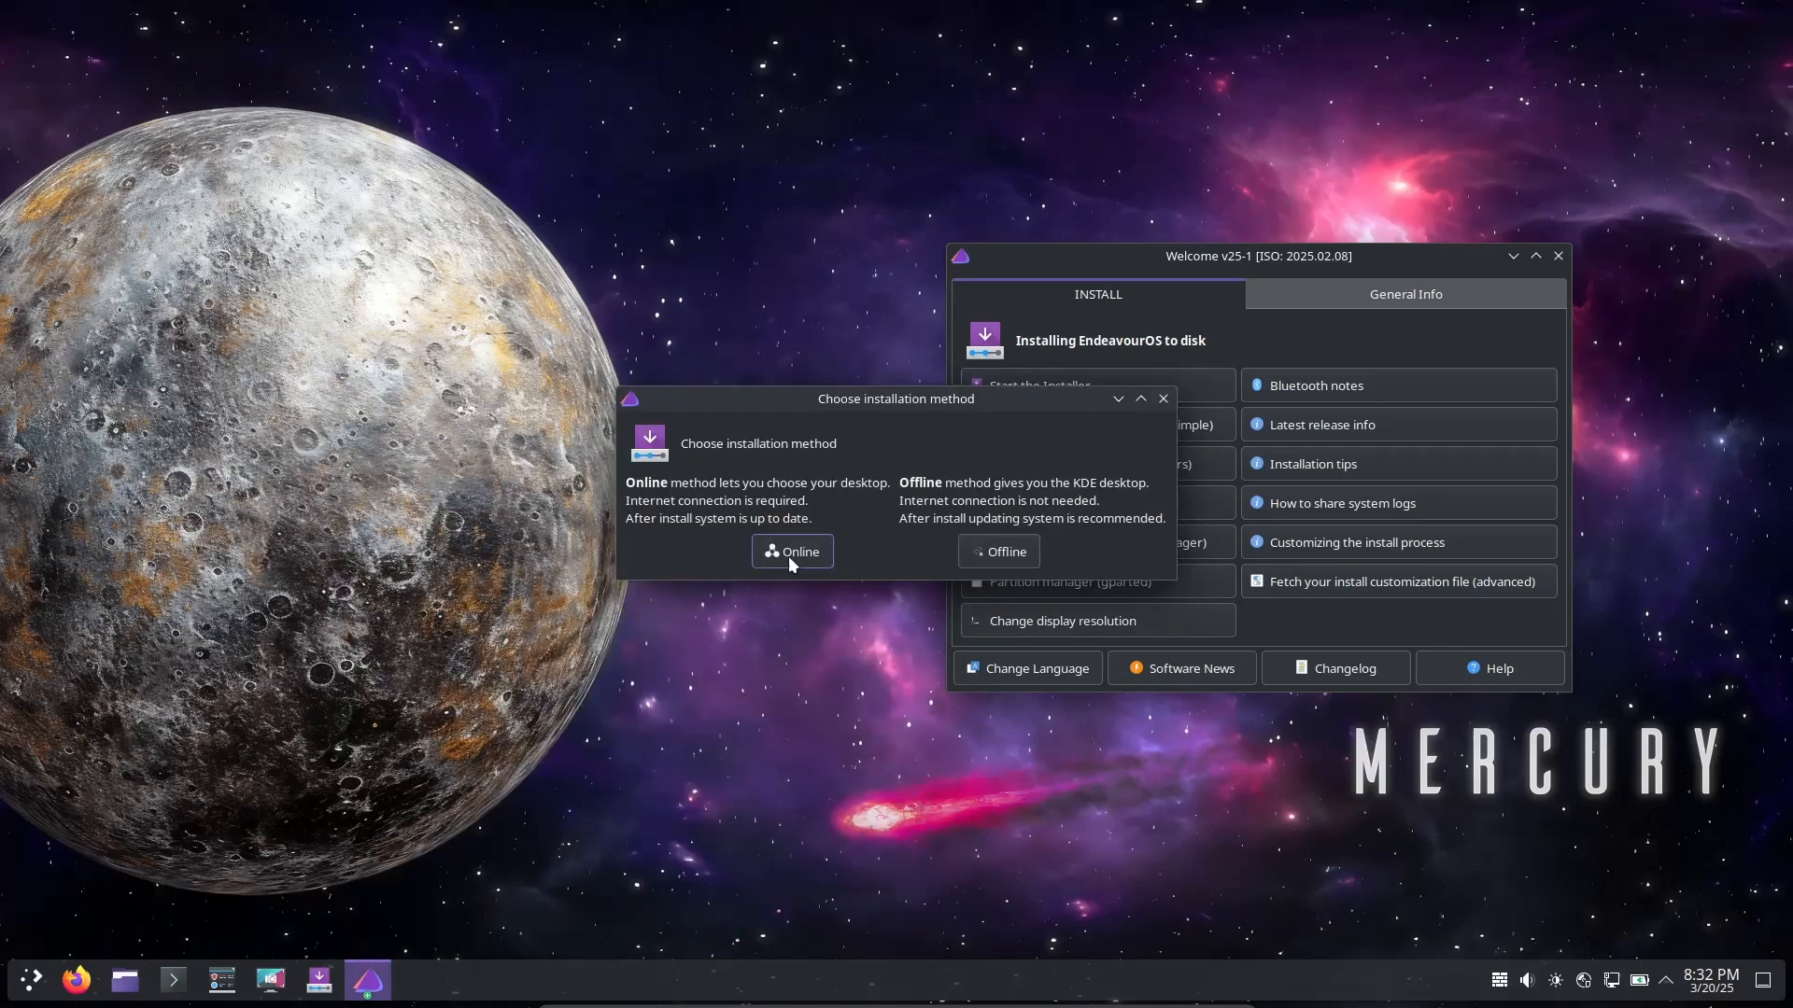
click(791, 550)
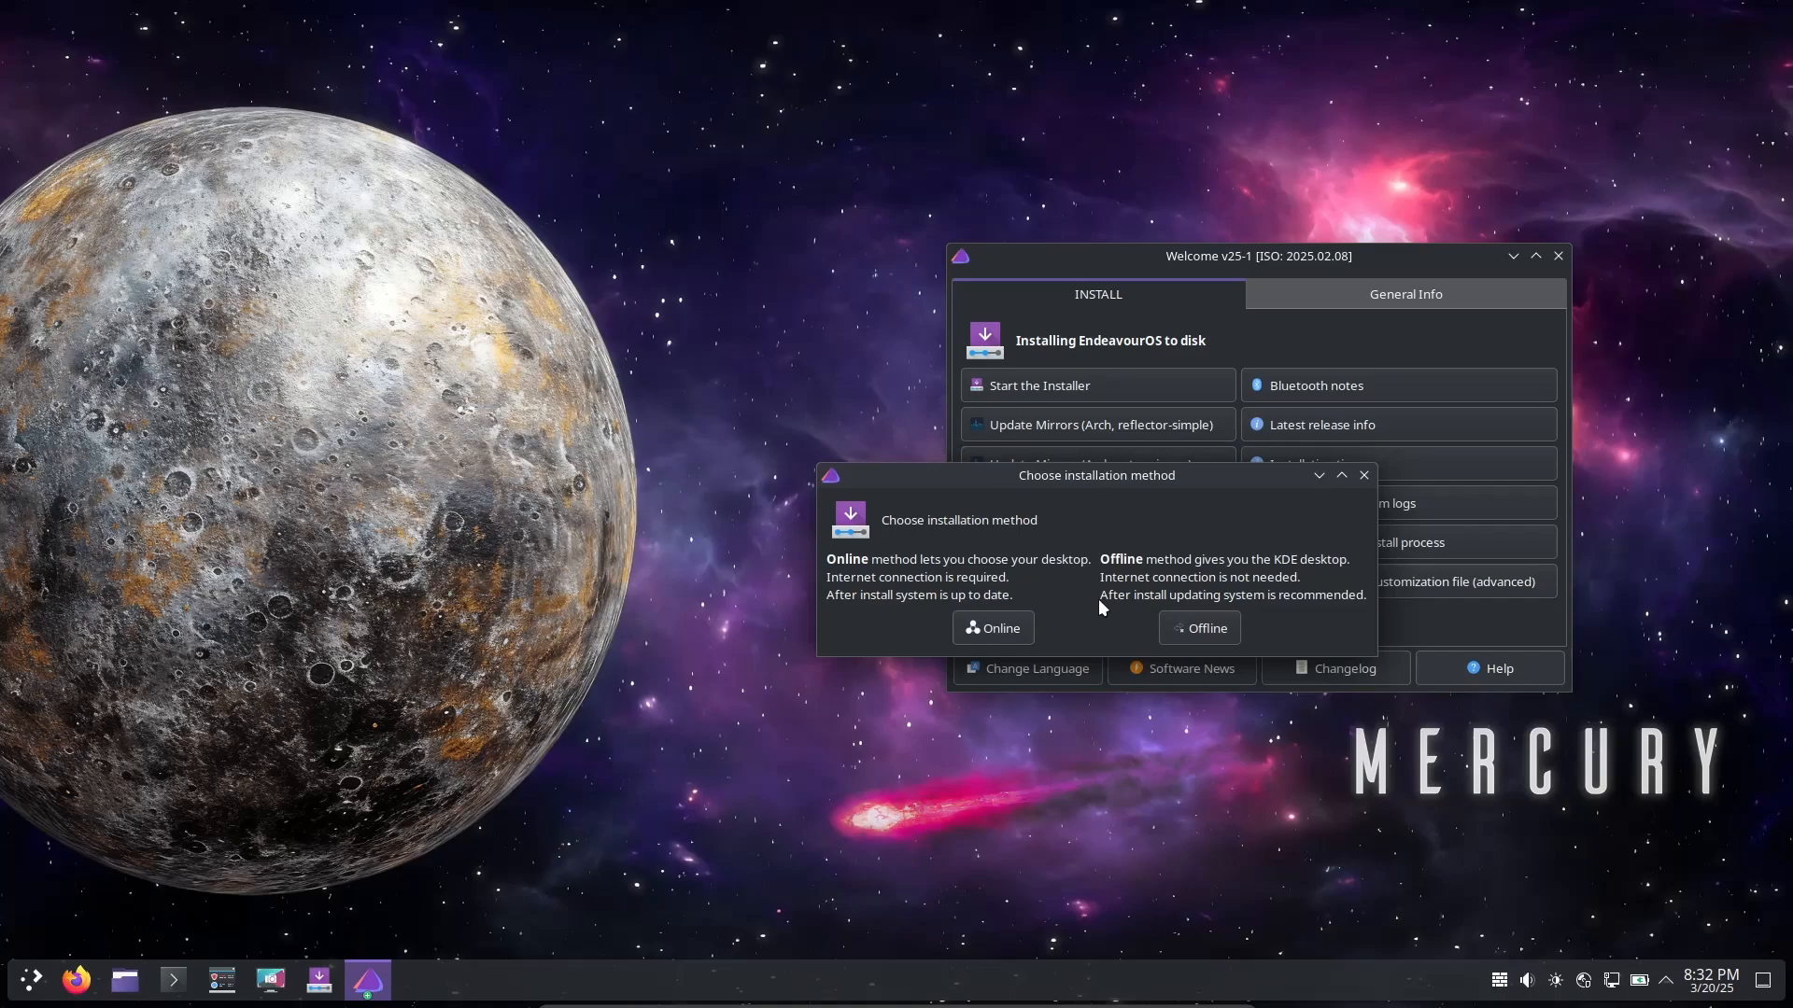
click(1364, 475)
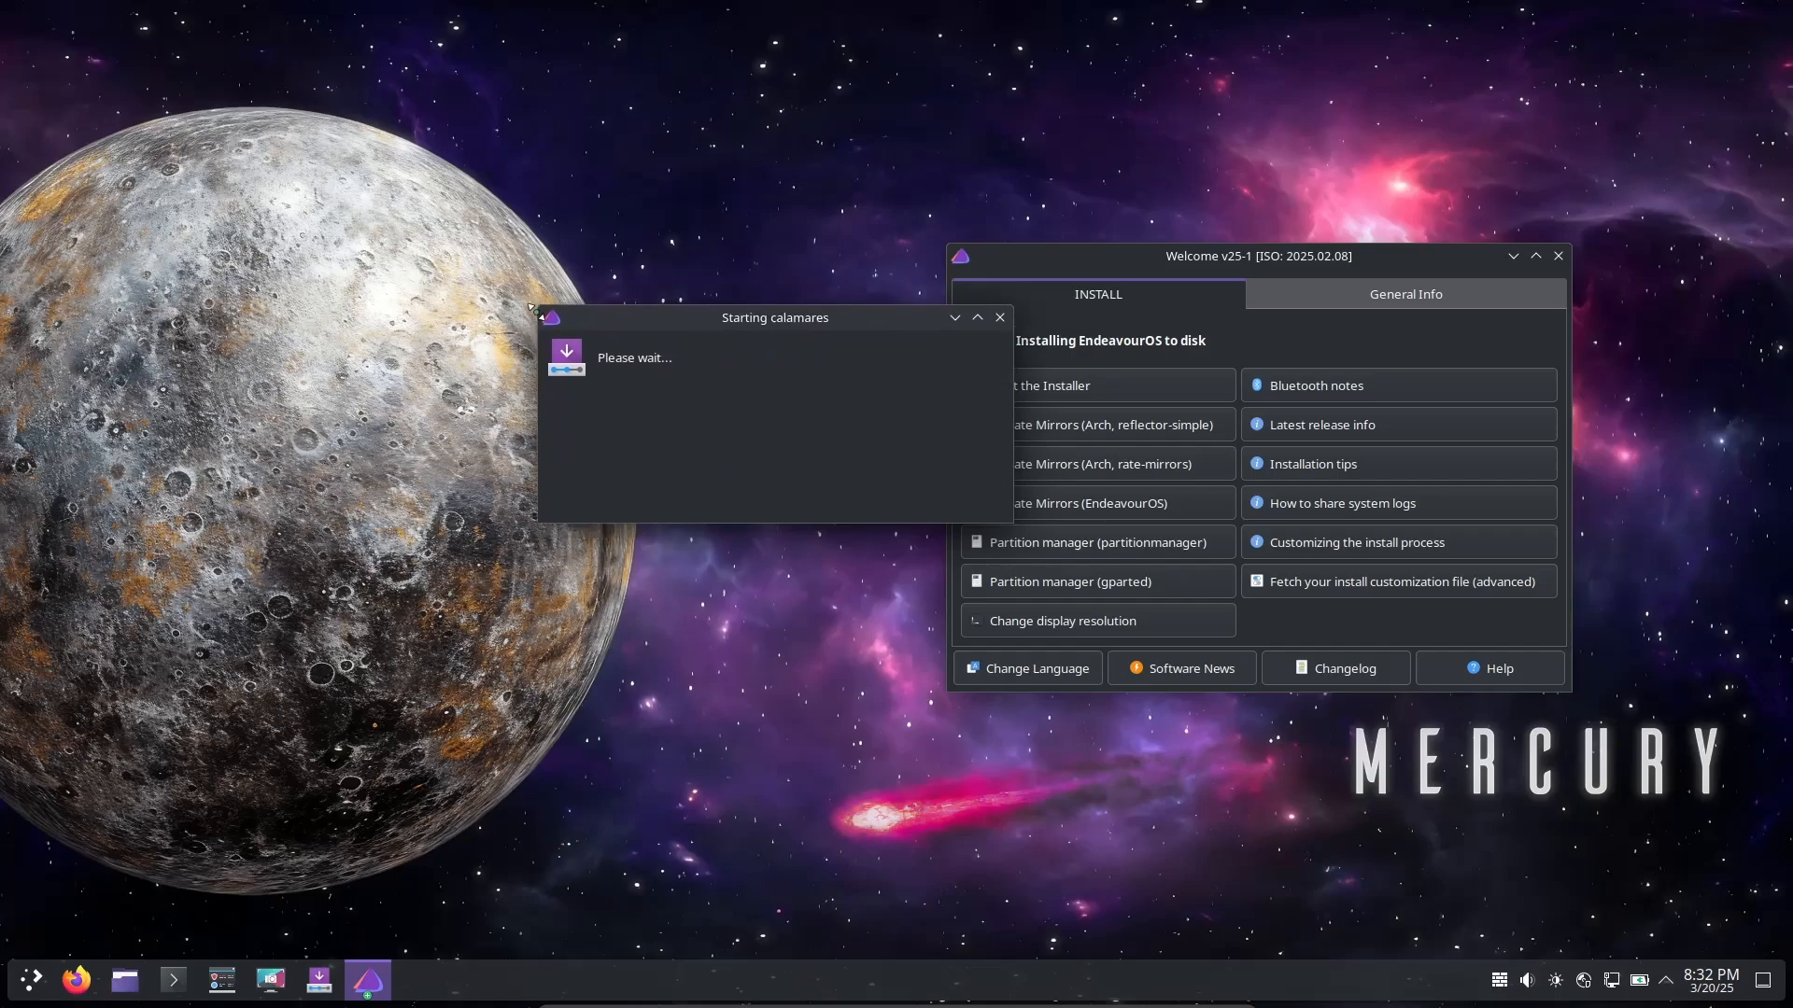
mouse_move(691, 349)
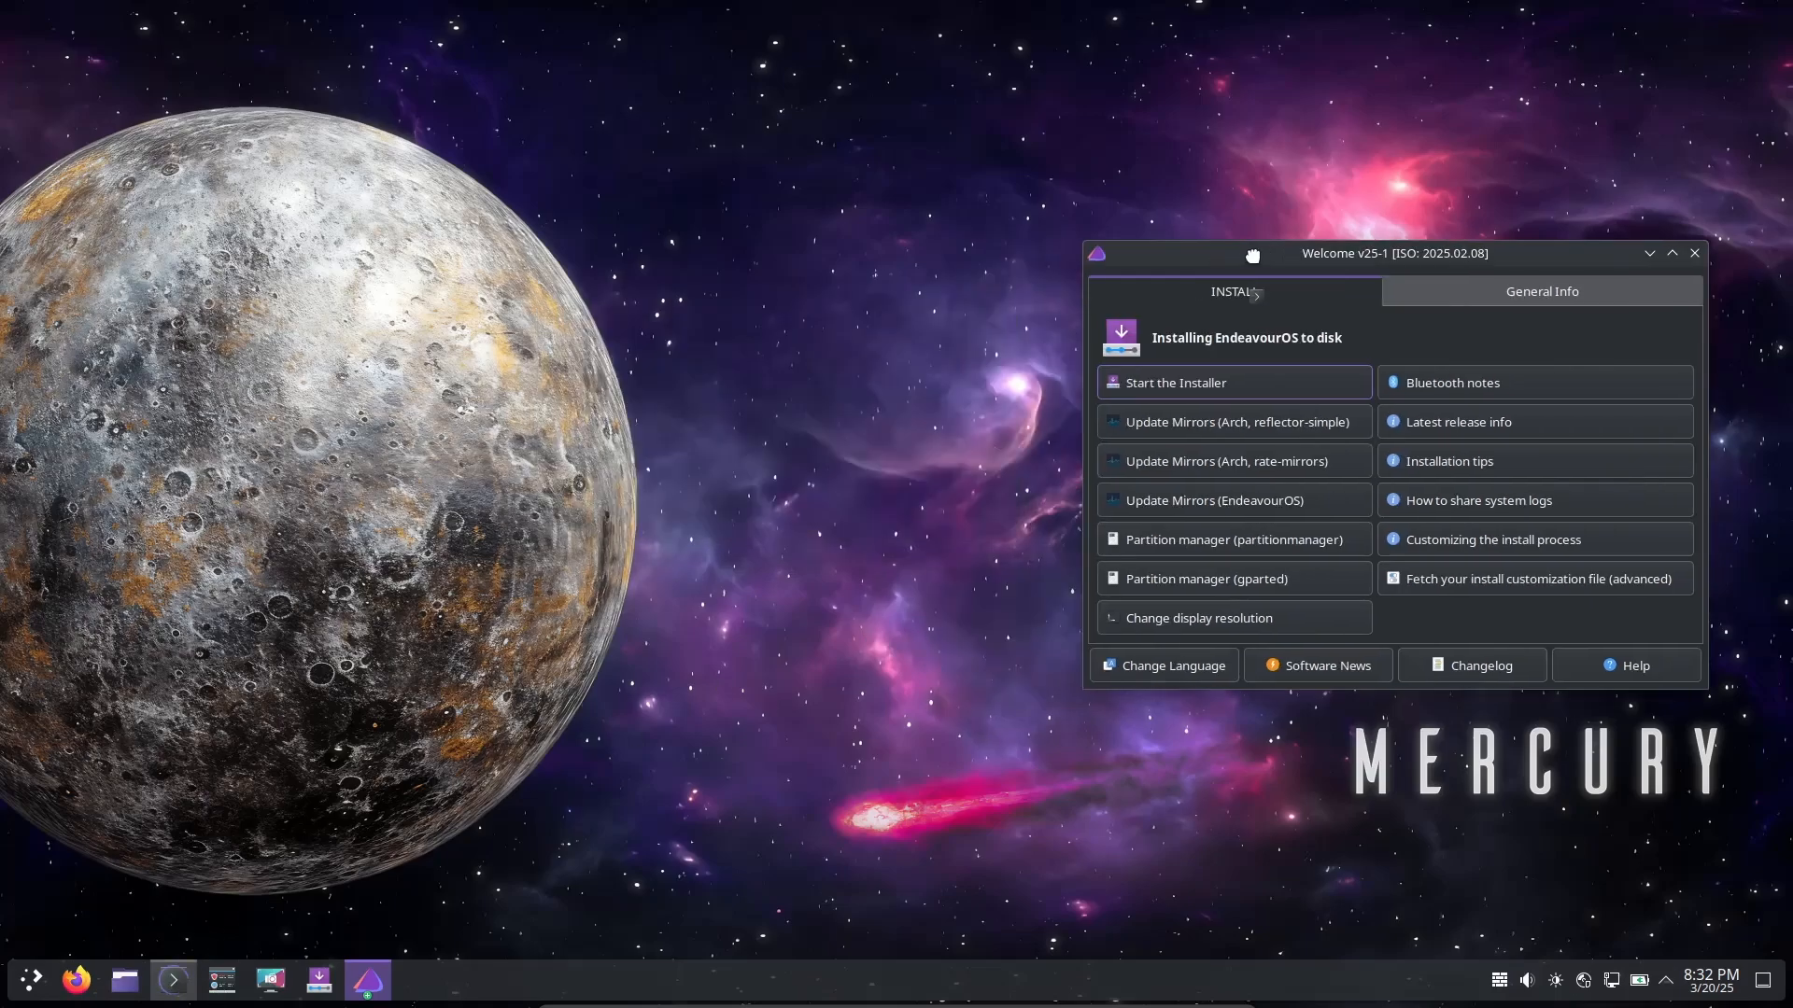
click(172, 979)
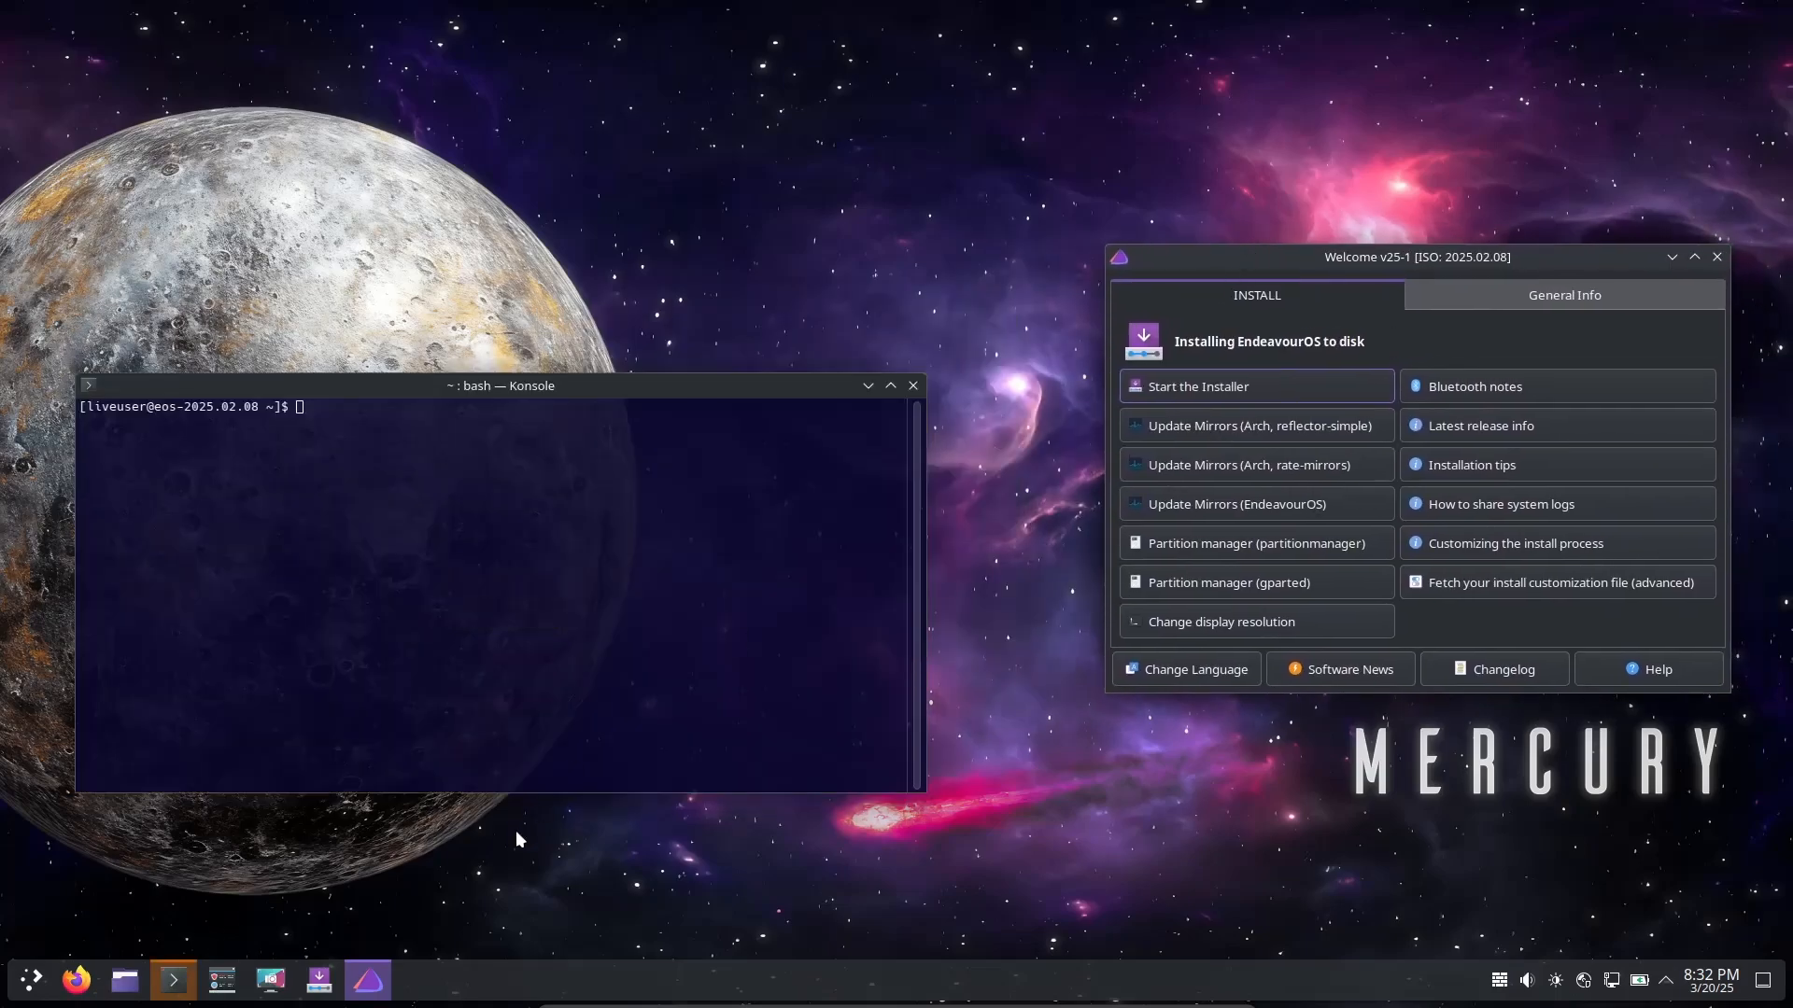
mouse_move(368, 980)
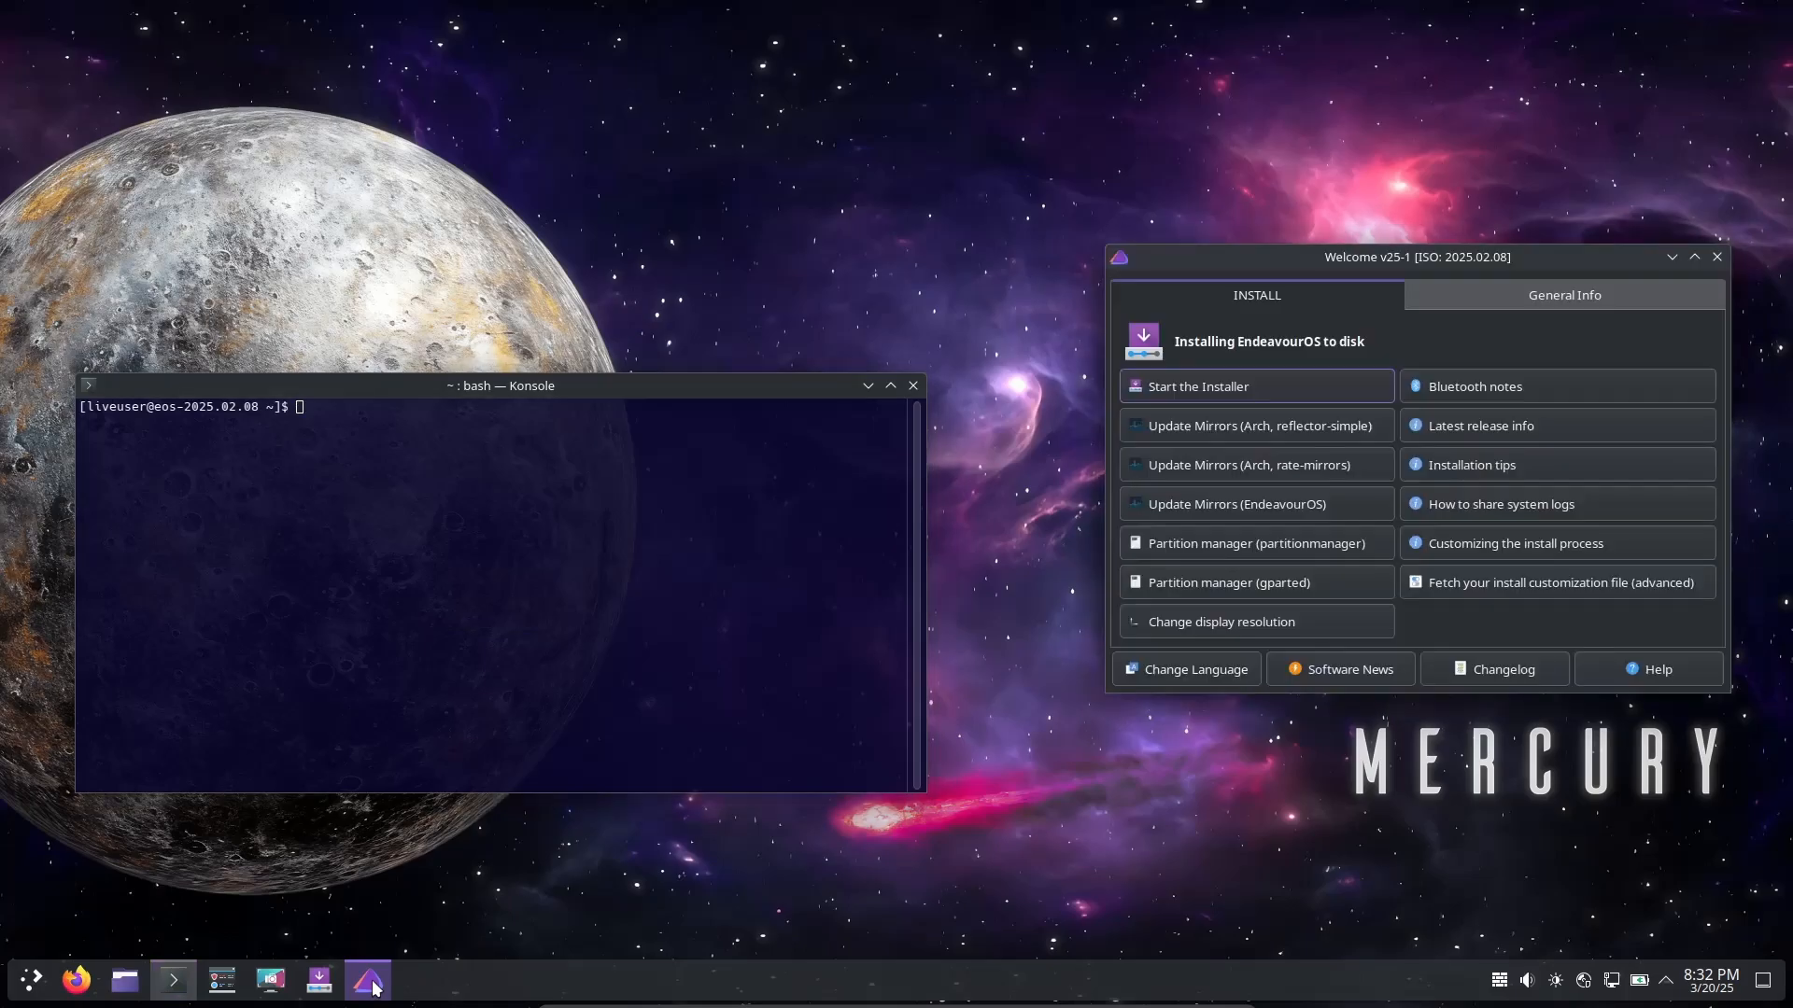
Browse the keyboard layouts down to the Indian layout and continue to the Desktop page
click(1198, 385)
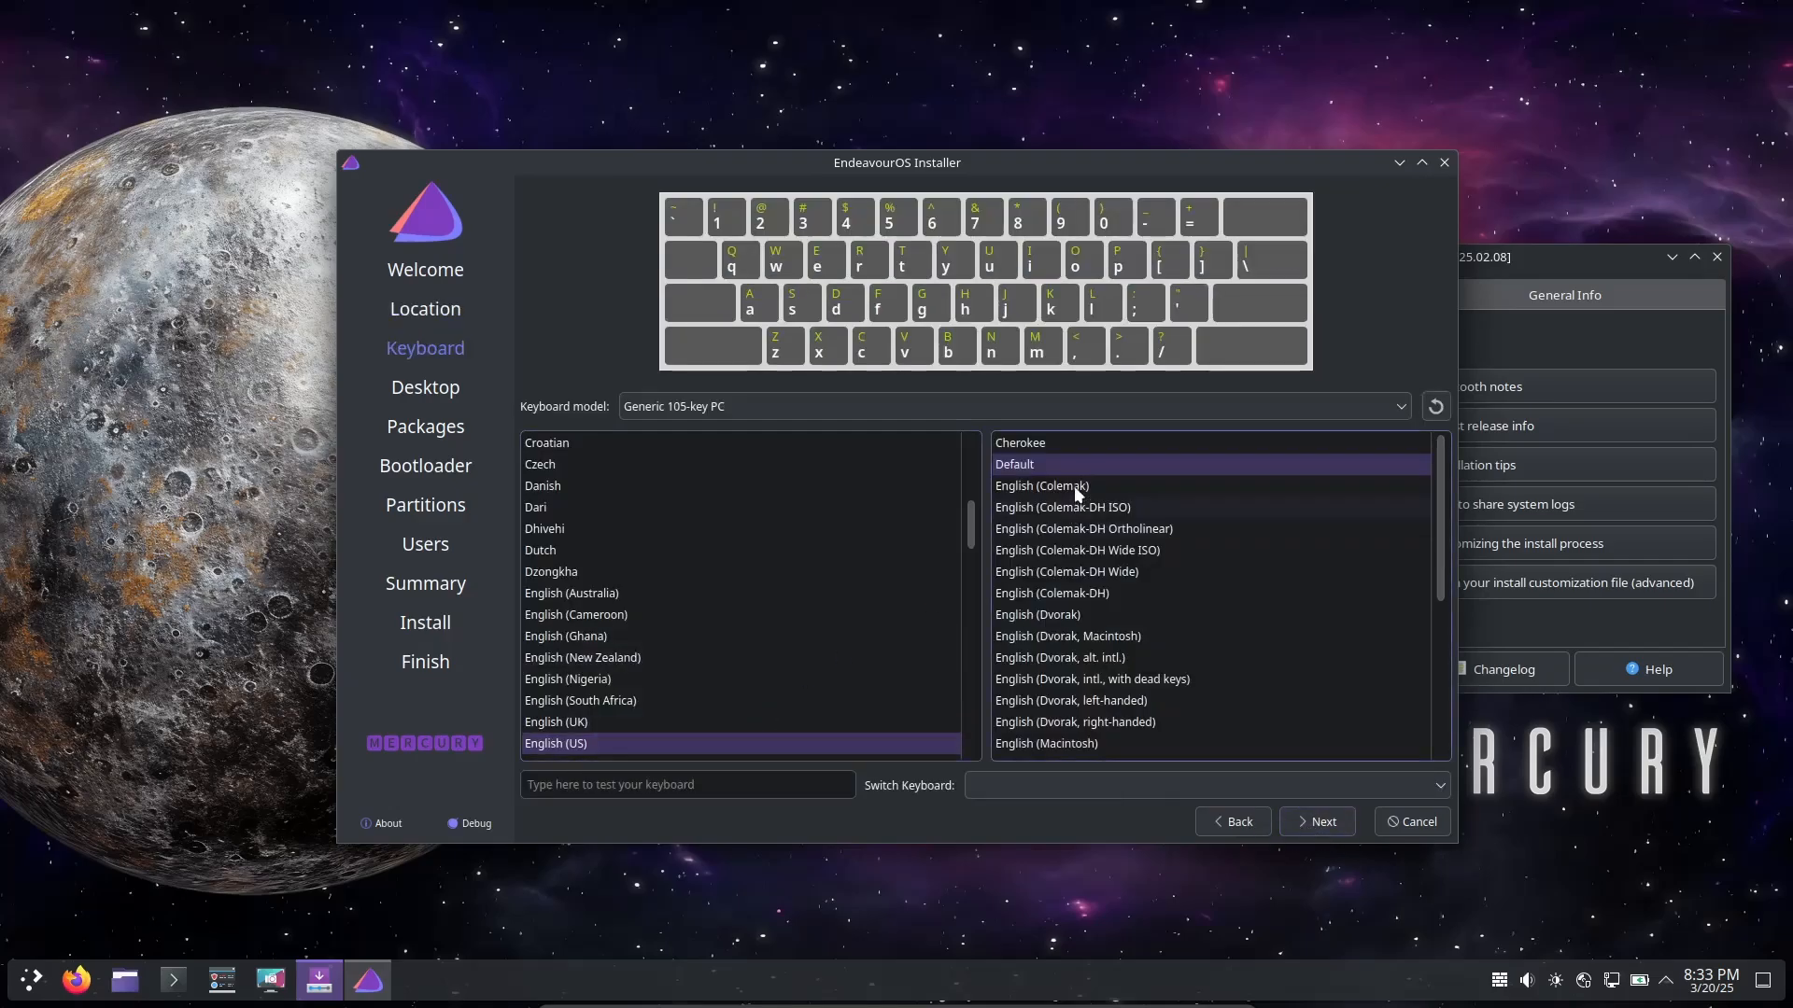
mouse_move(1095, 702)
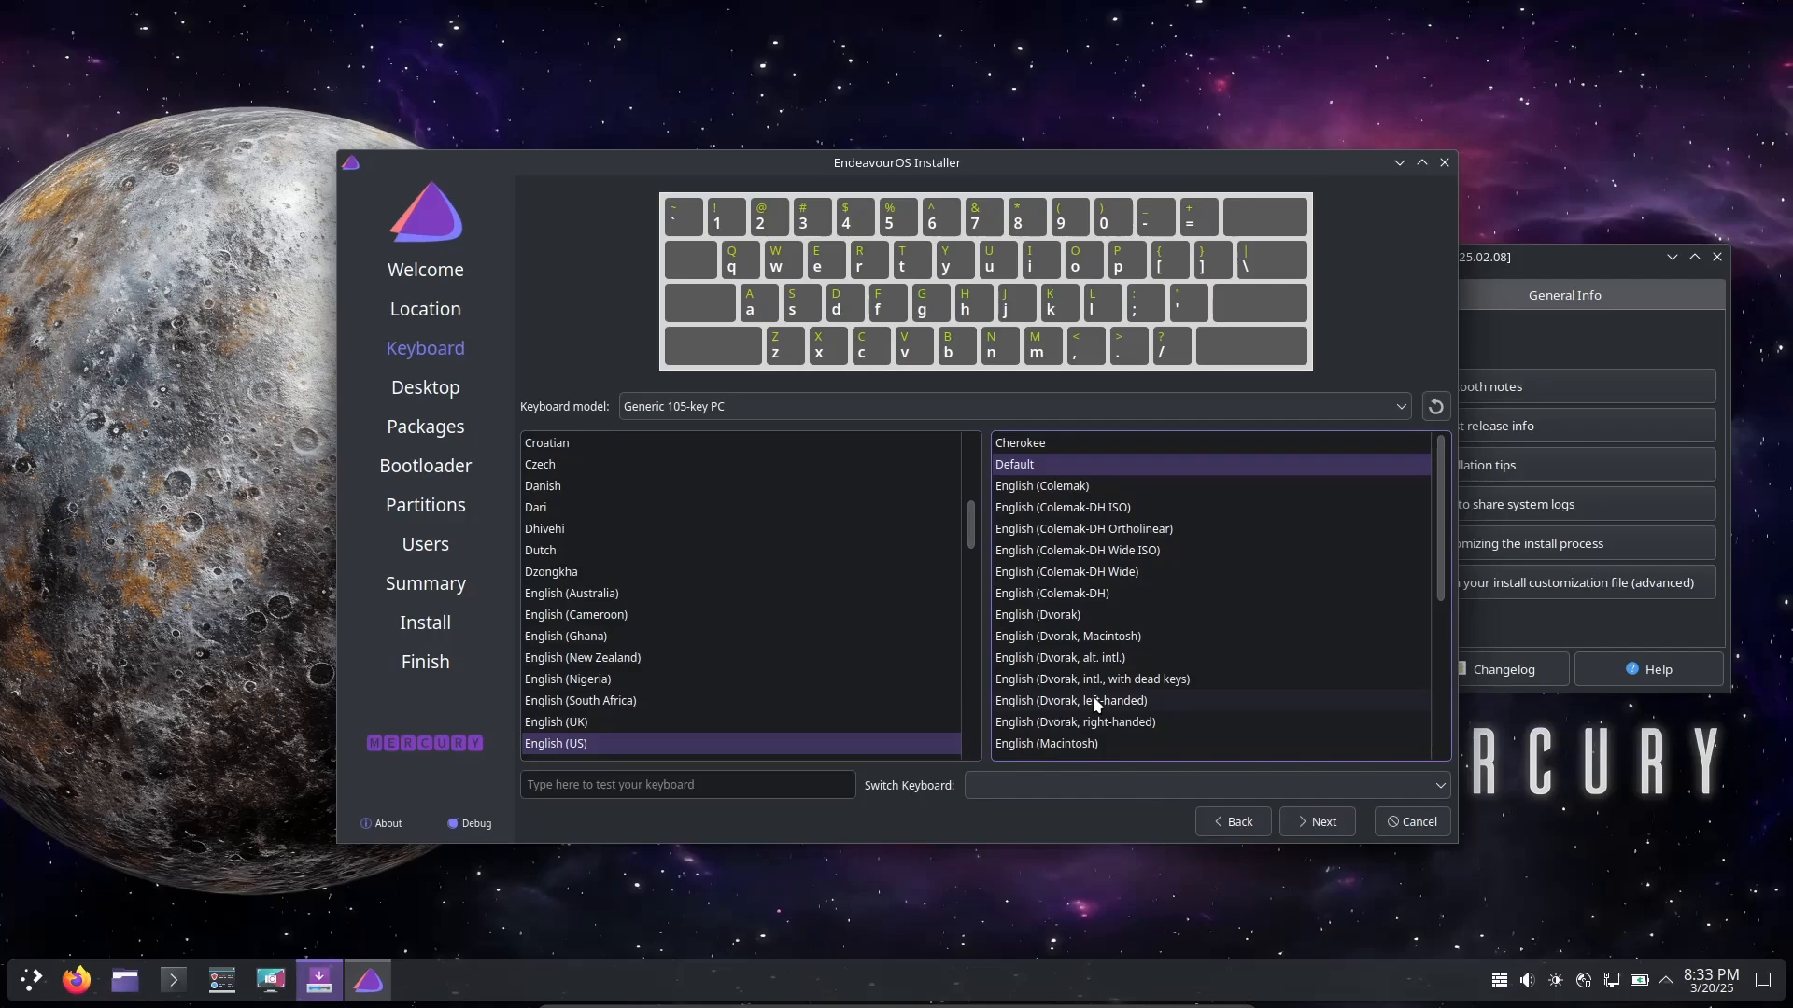
scroll(down, 3)
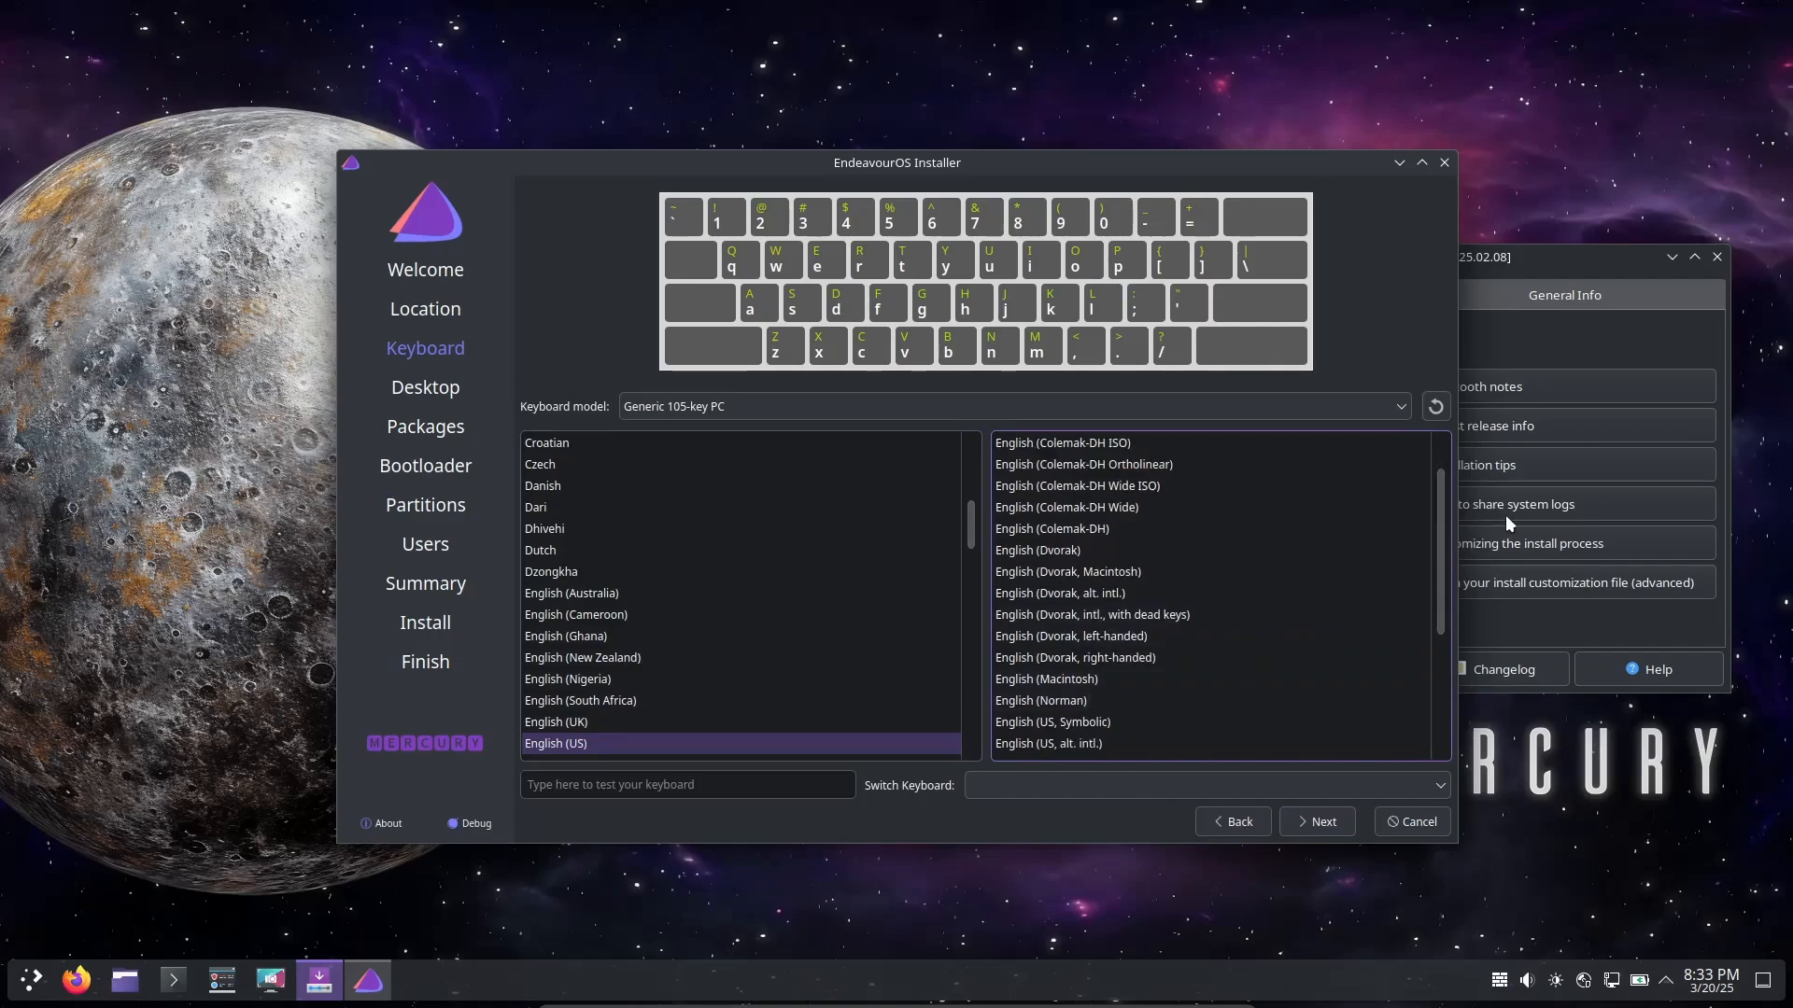
scroll(down, 3)
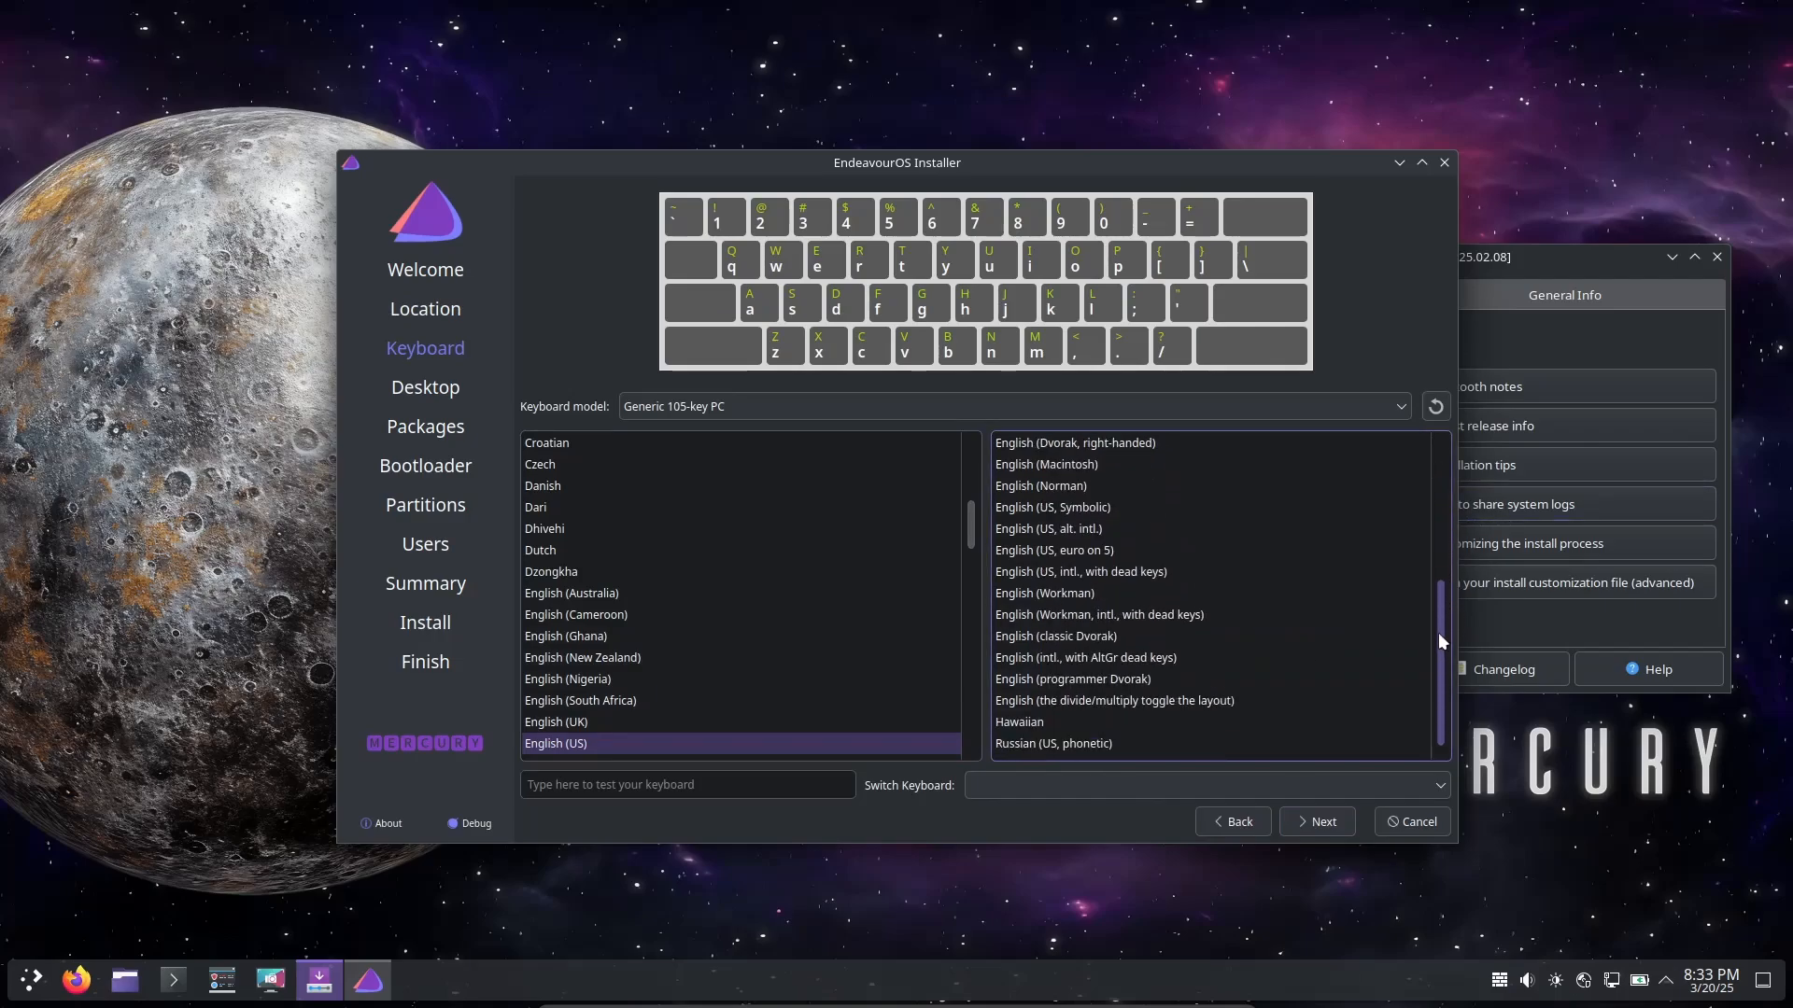
scroll(down, 3)
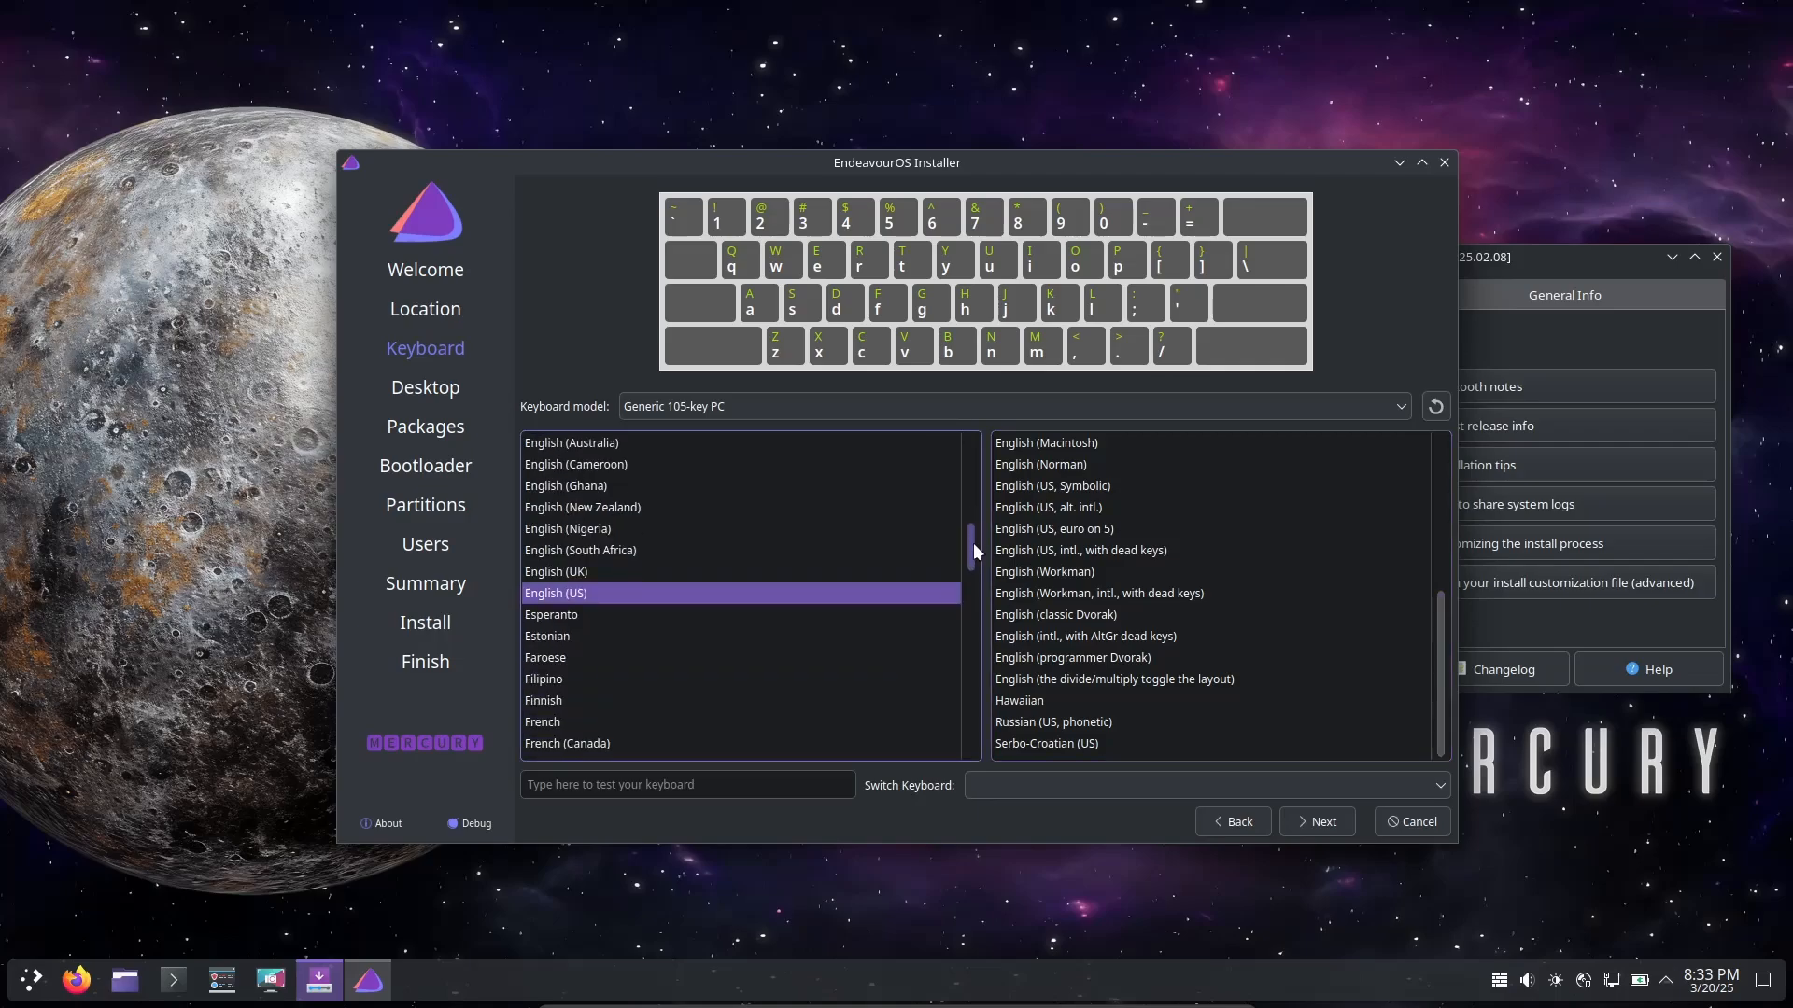
scroll(down, 3)
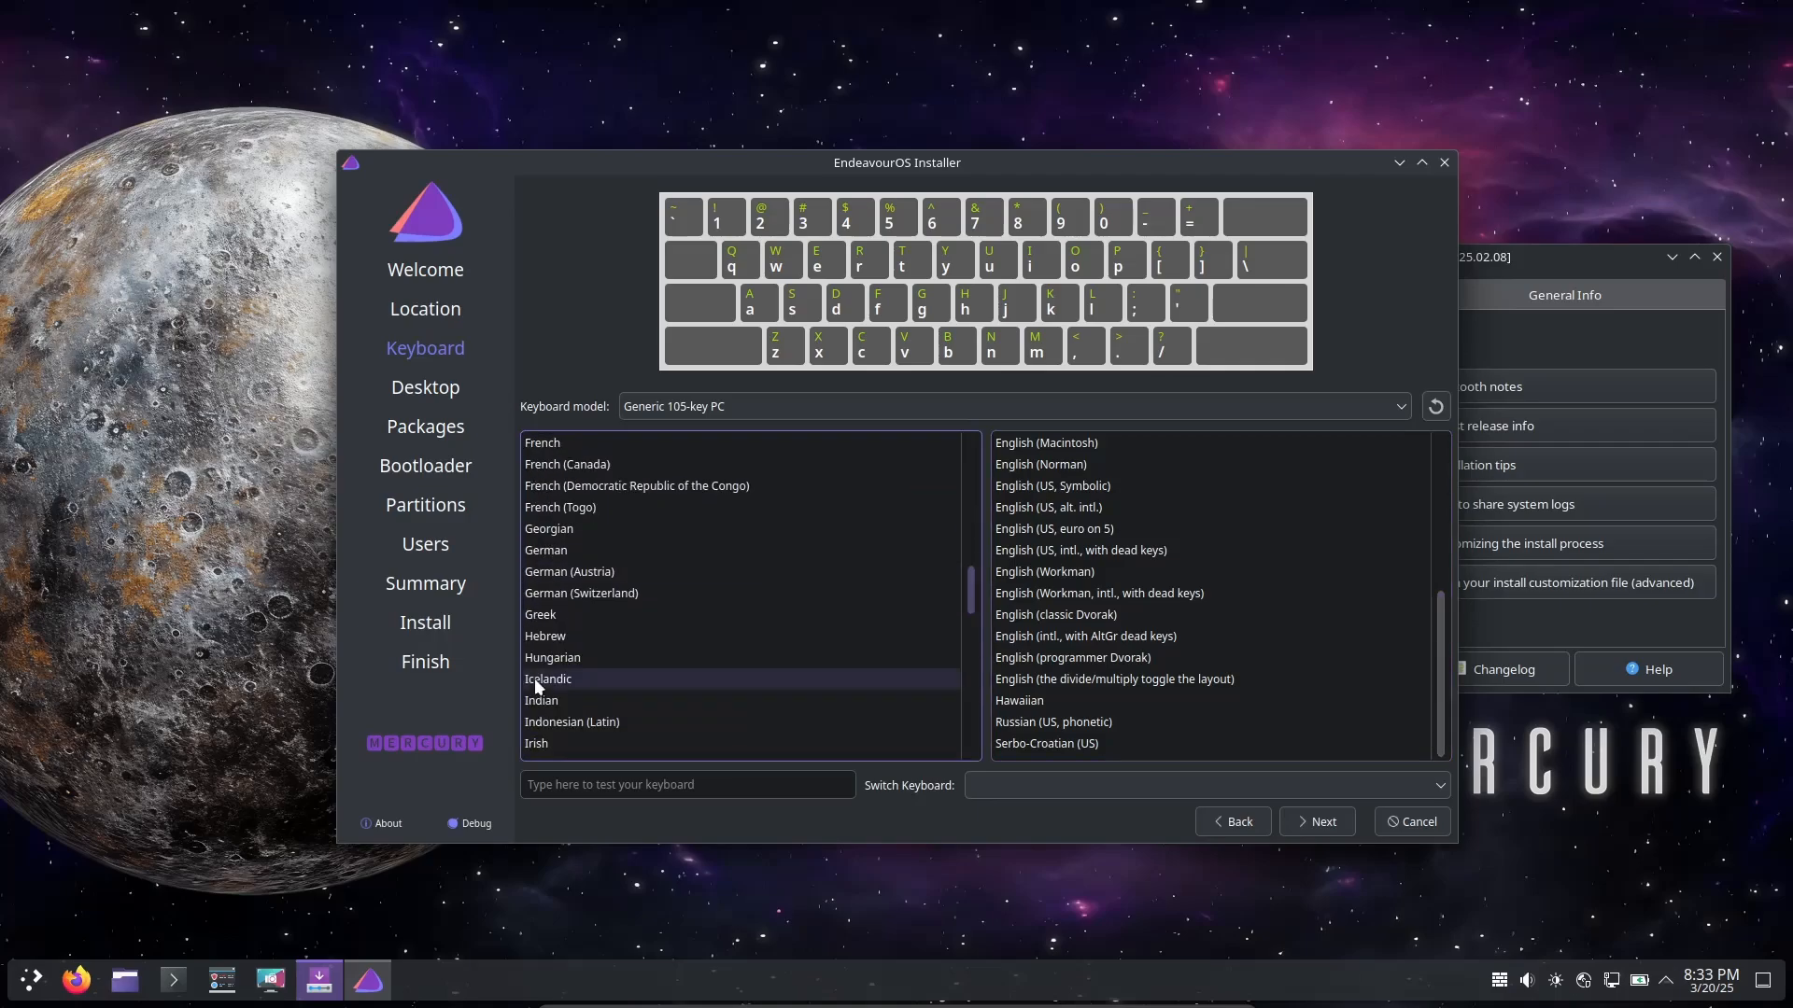
click(540, 699)
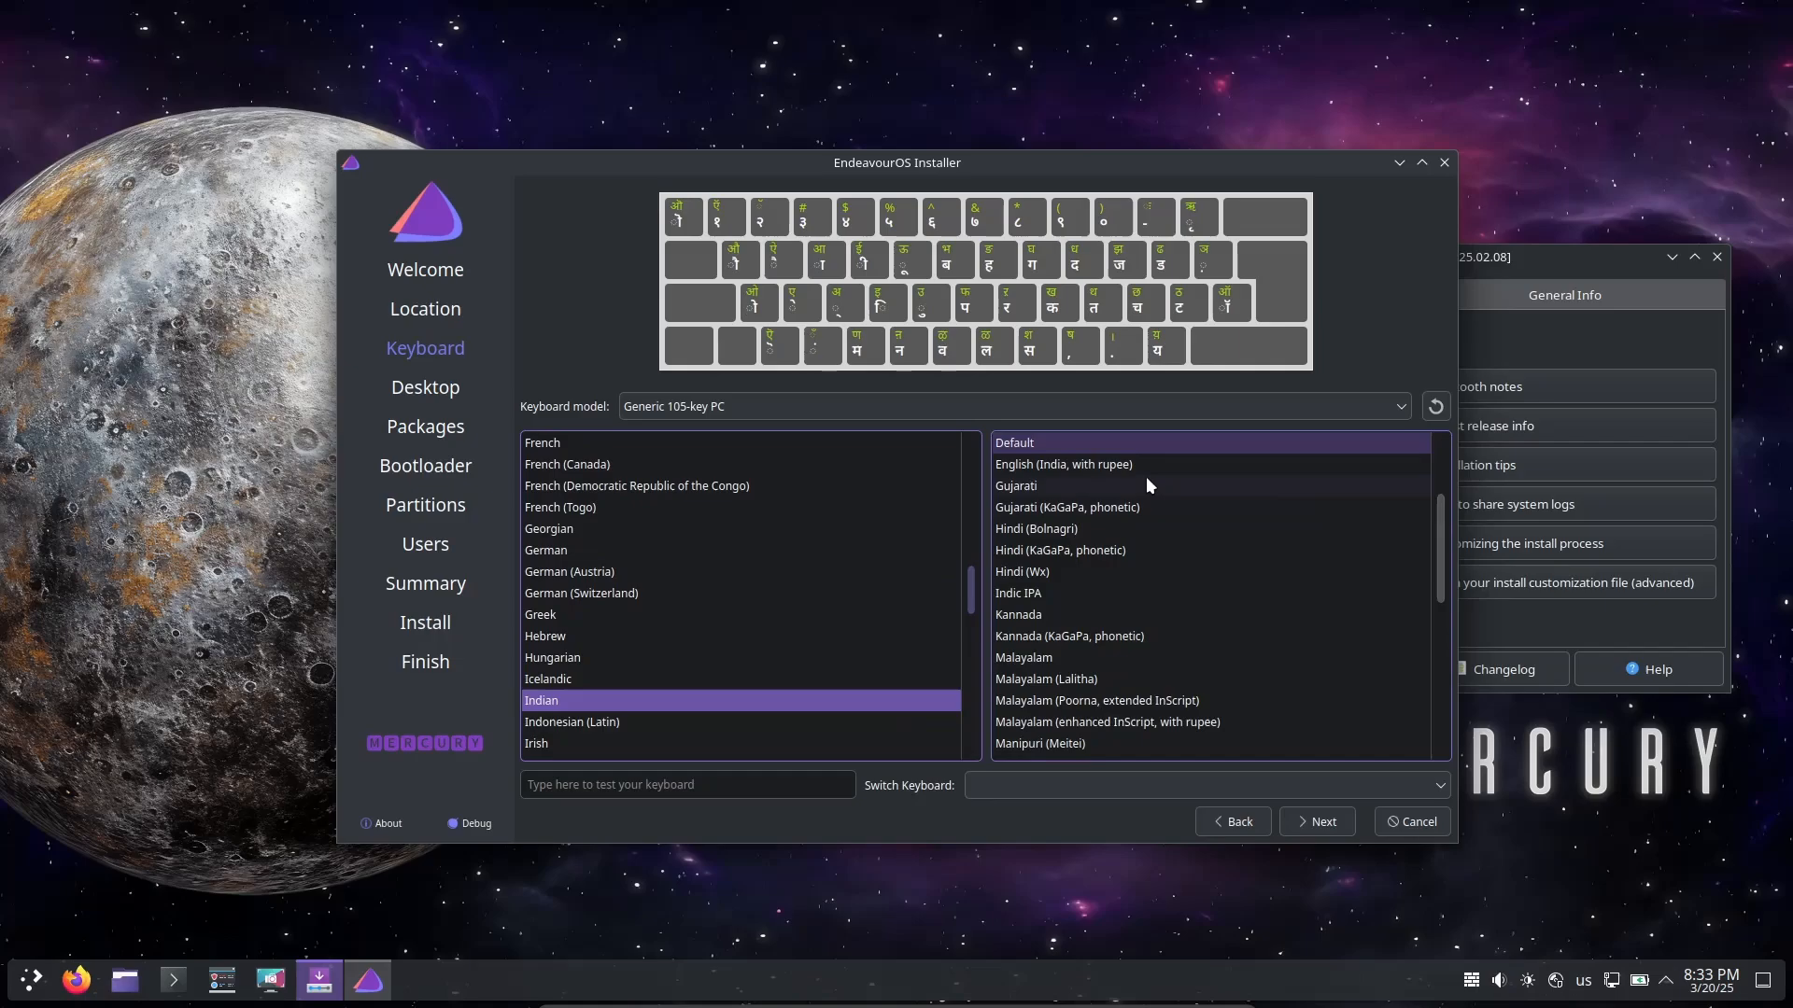
click(1061, 464)
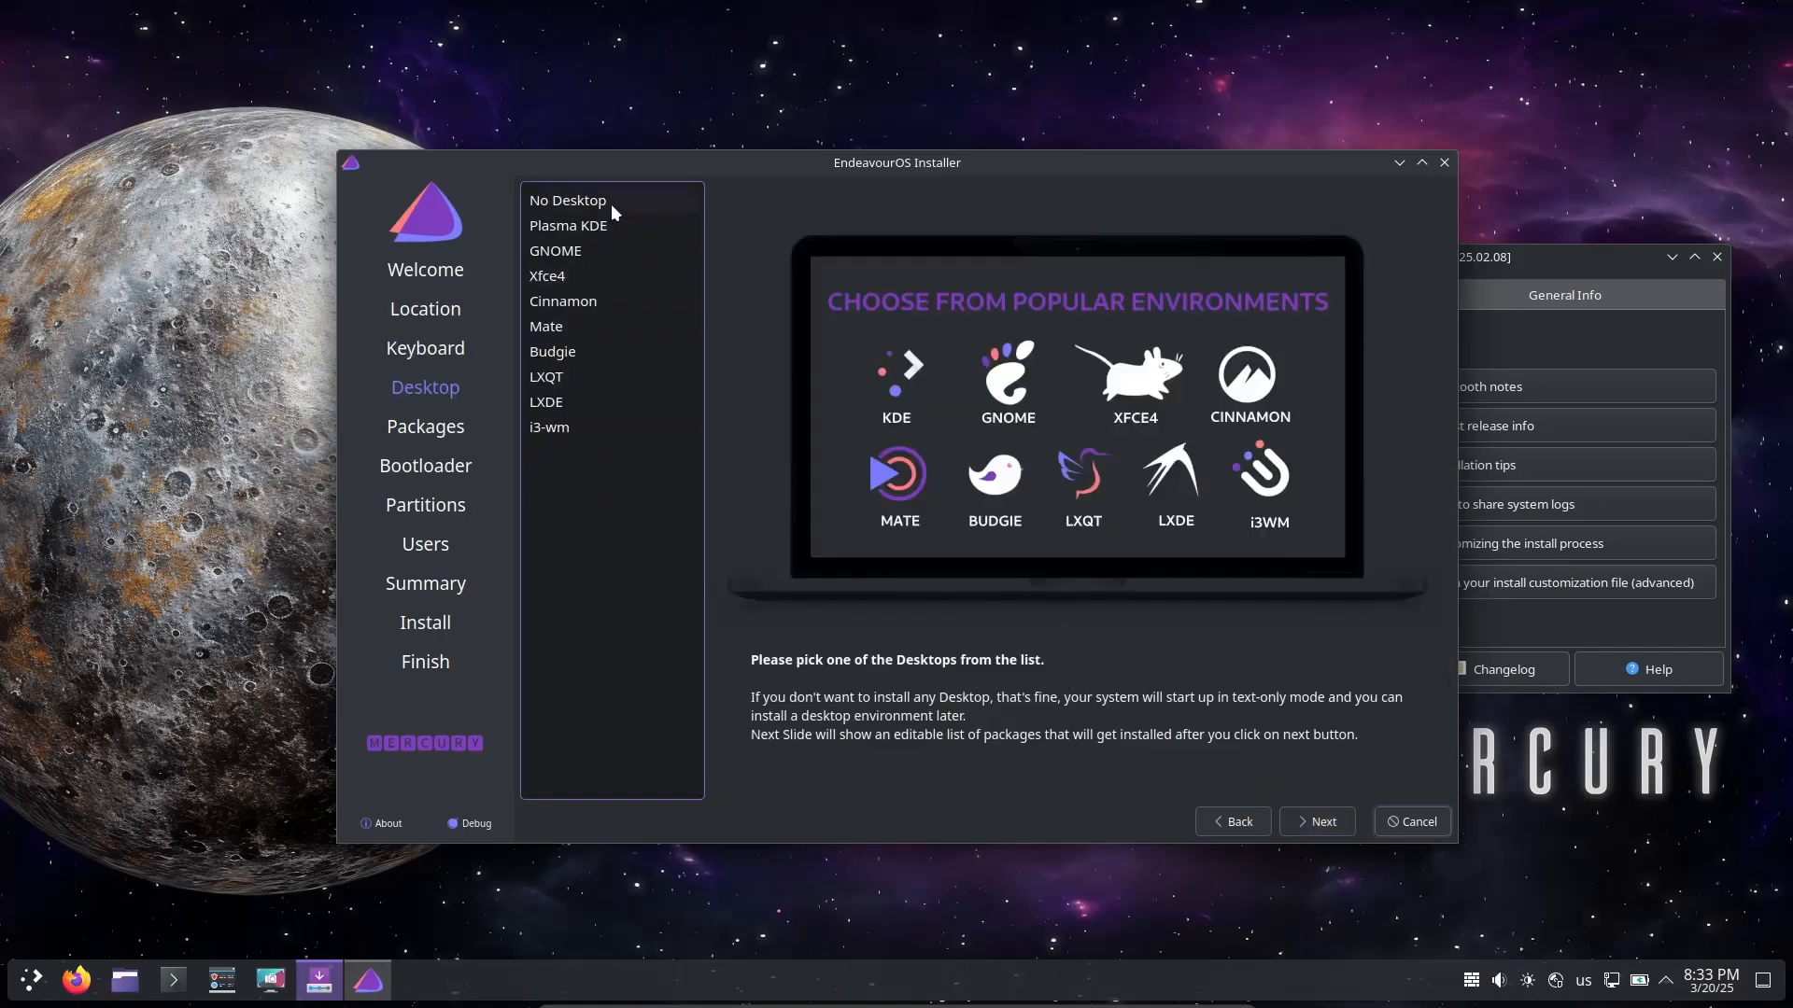
Preview Plasma KDE, GNOME, Mate and LXQt, then settle on Plasma KDE and continue to Packages
click(568, 225)
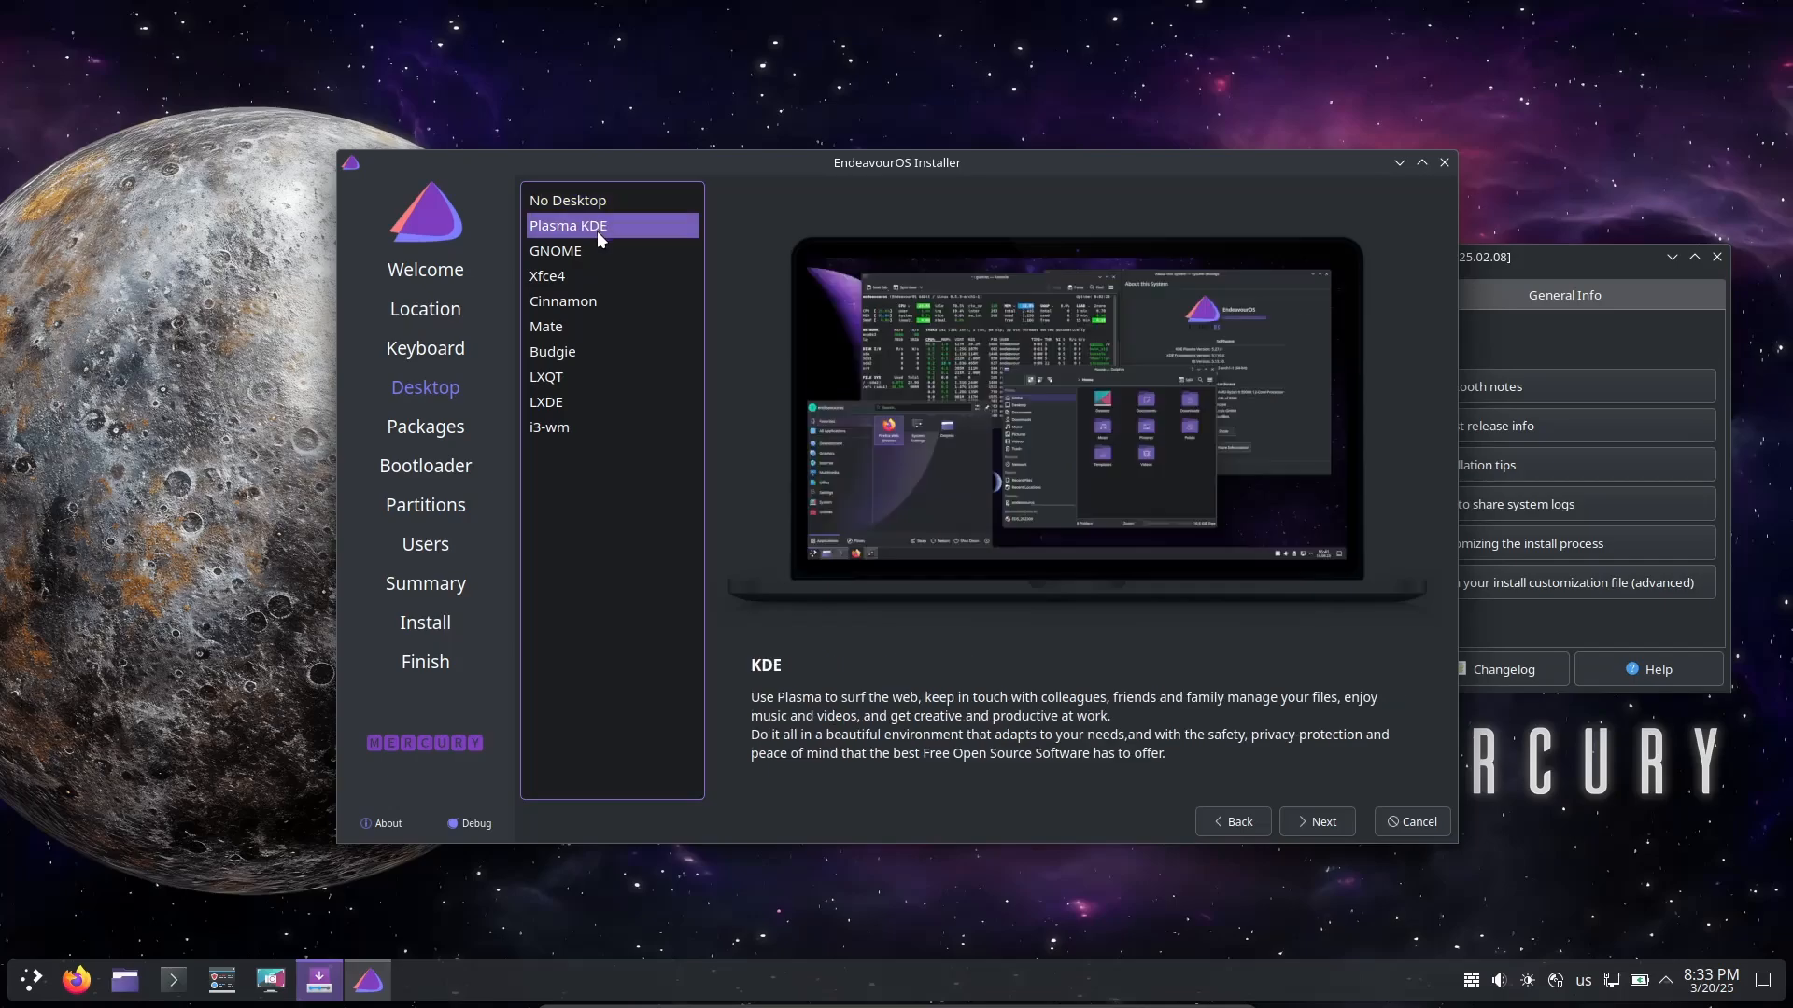
click(595, 250)
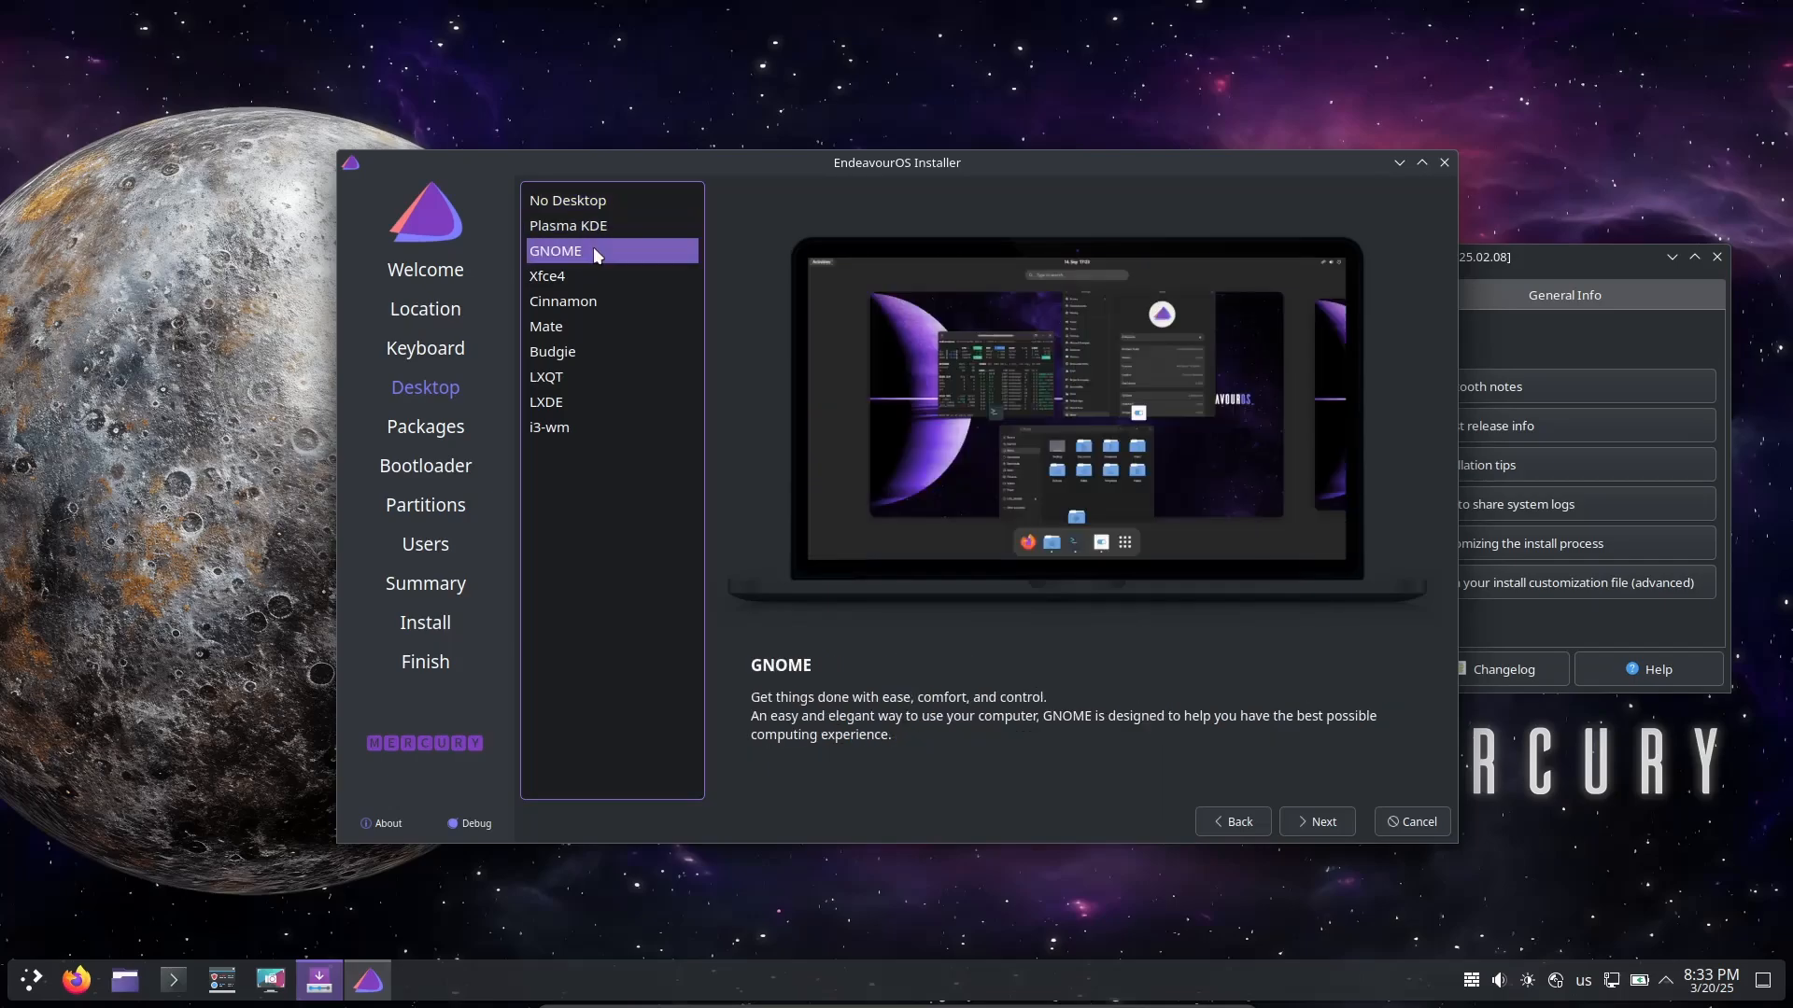
mouse_move(577, 281)
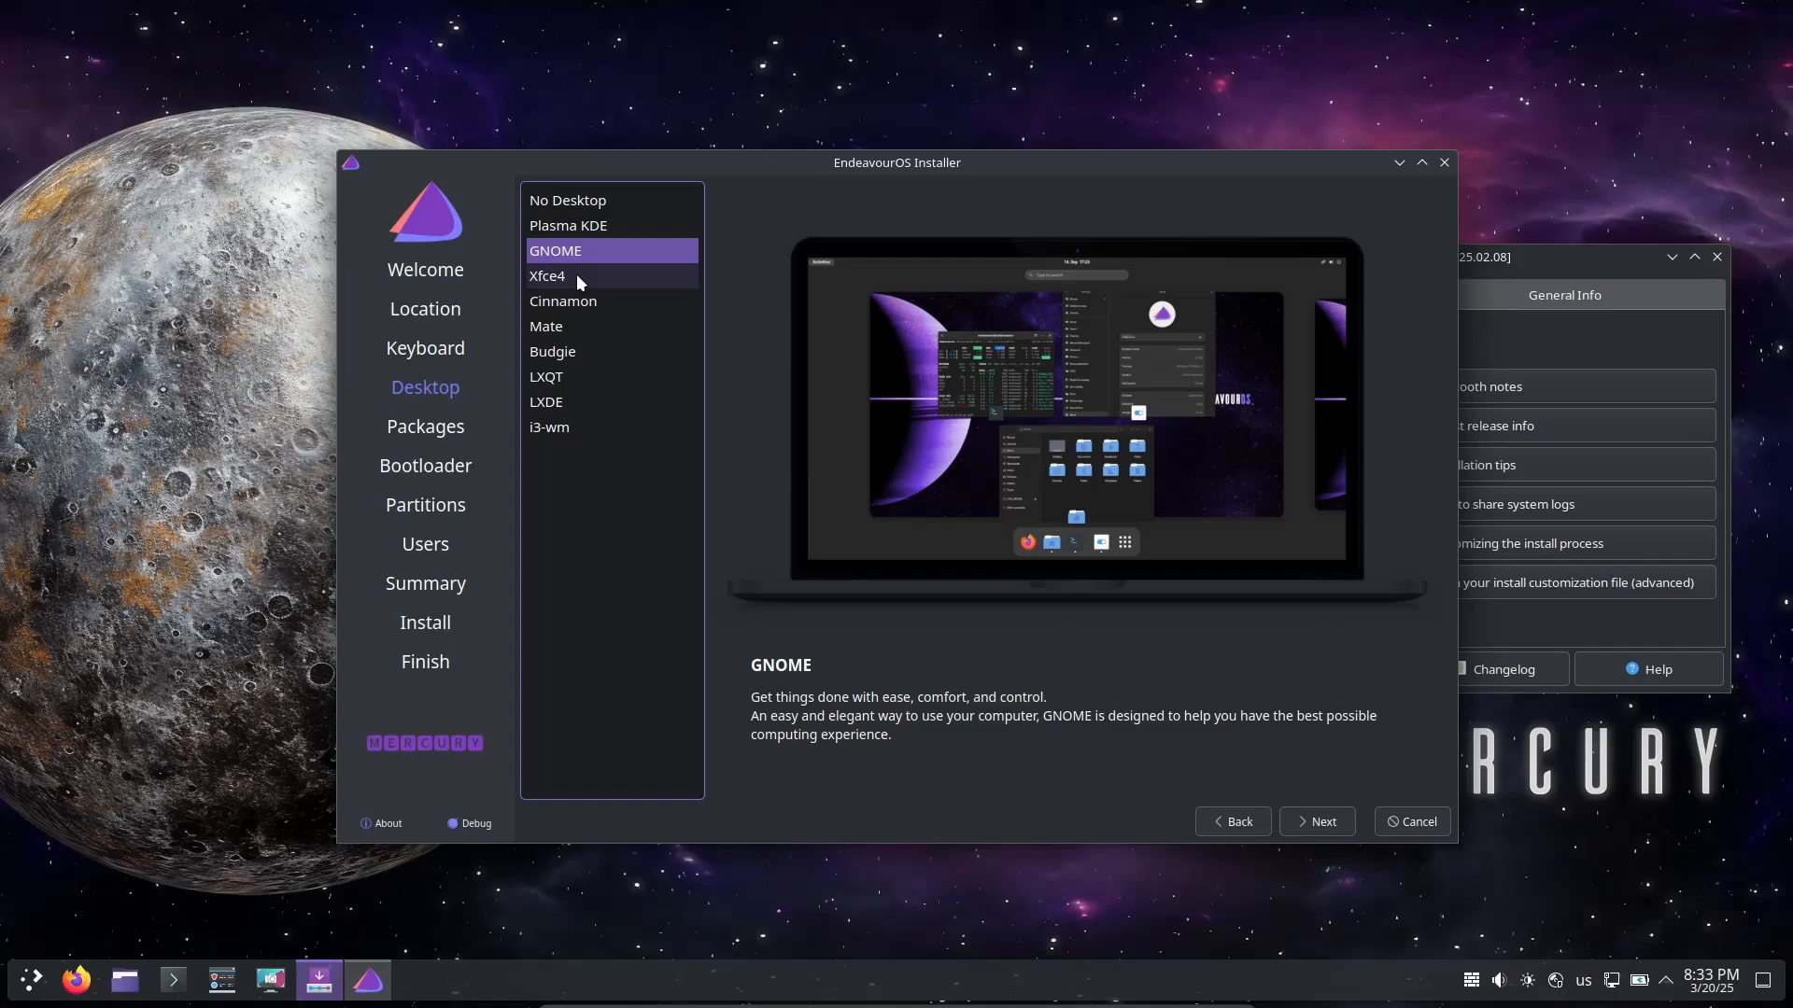
click(545, 326)
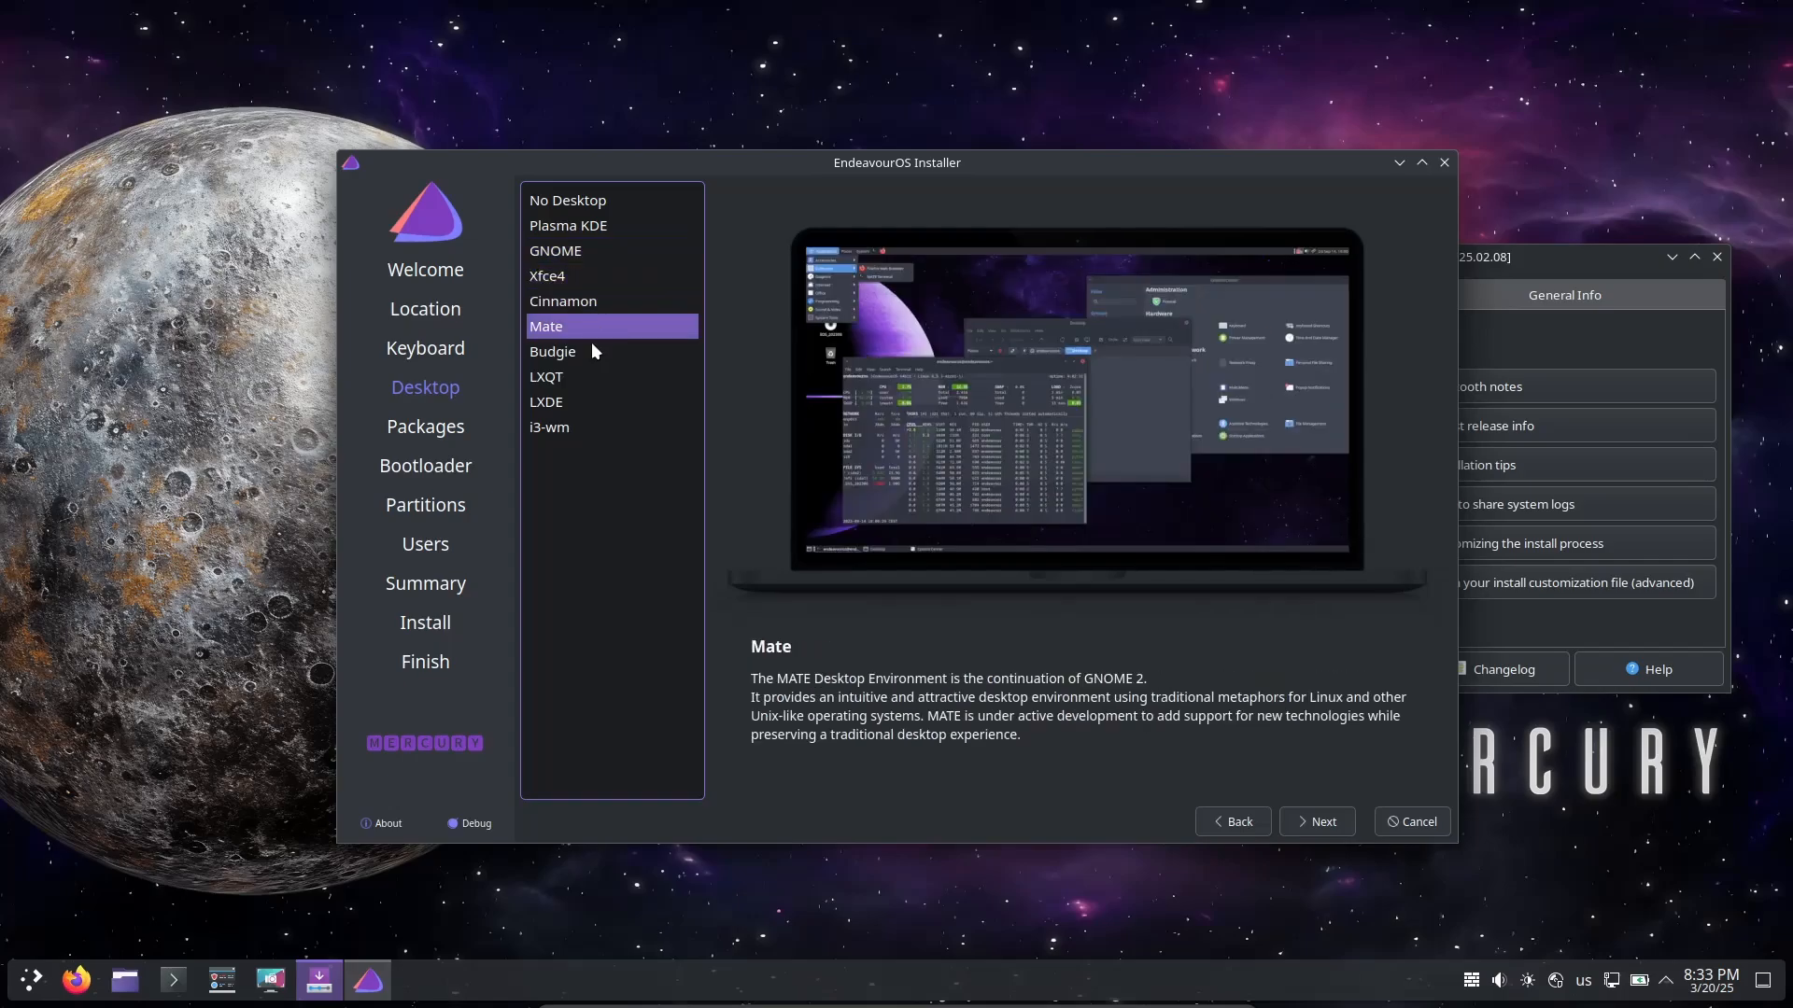
click(546, 376)
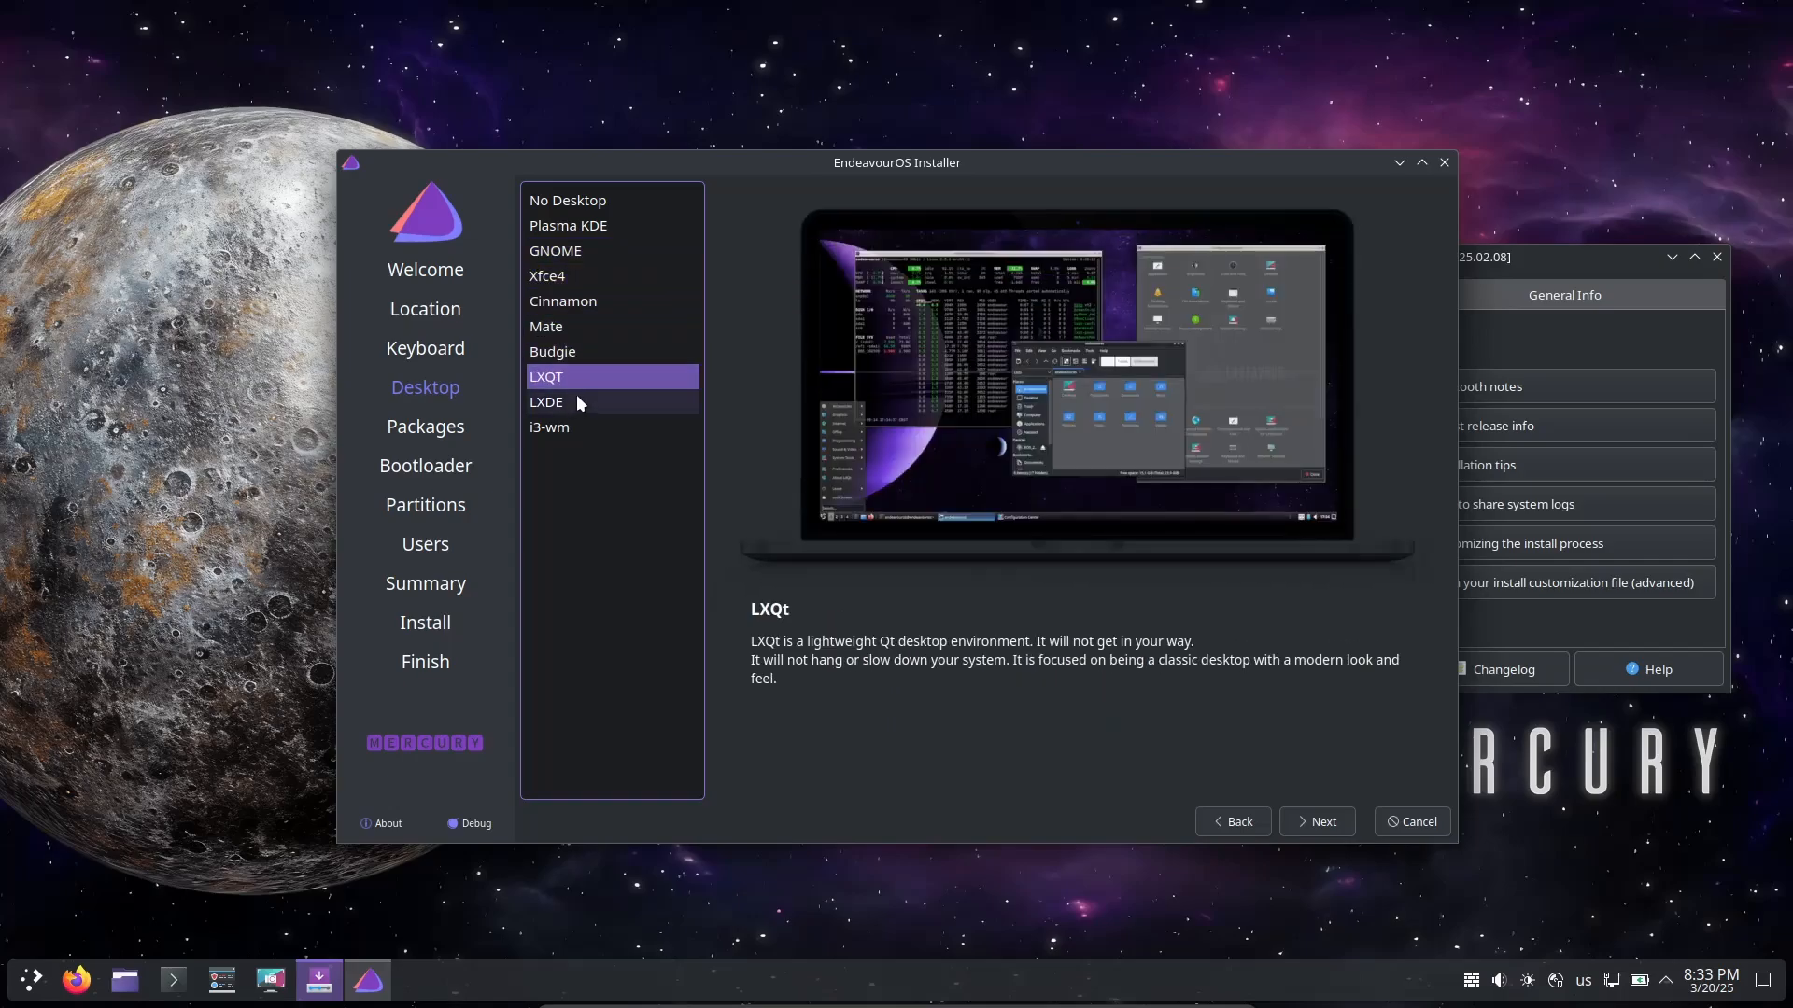
click(567, 225)
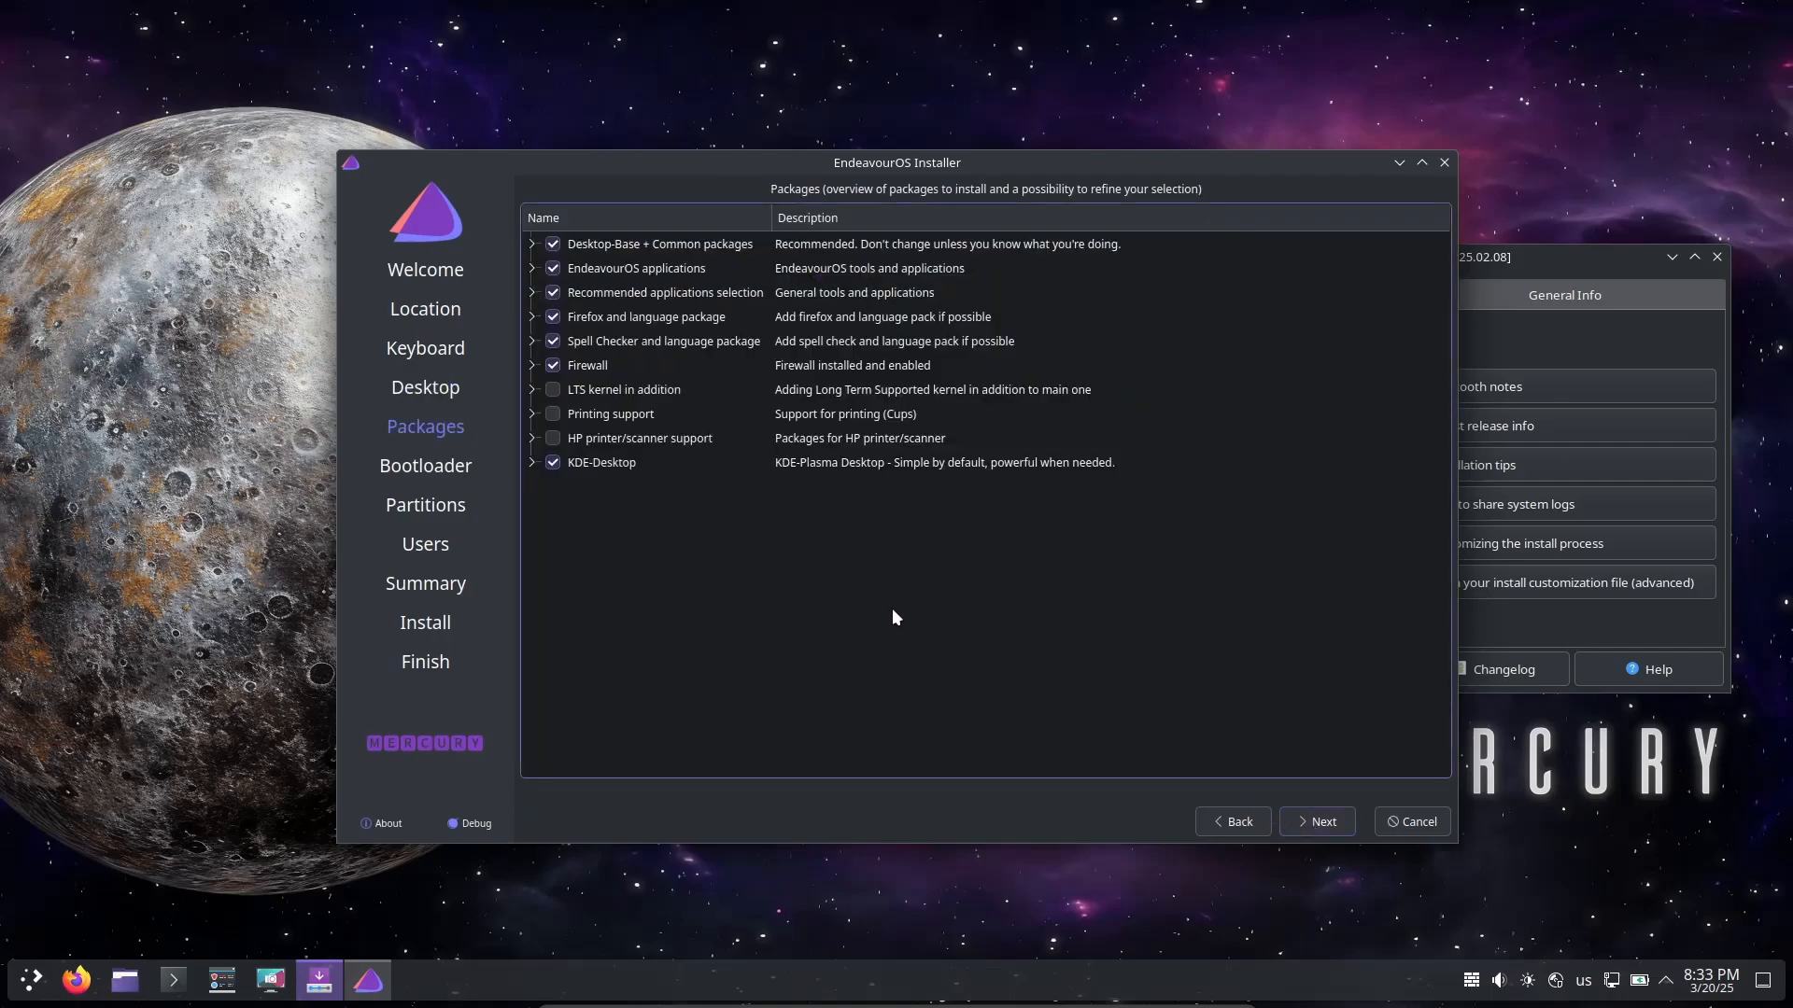
mouse_move(610, 291)
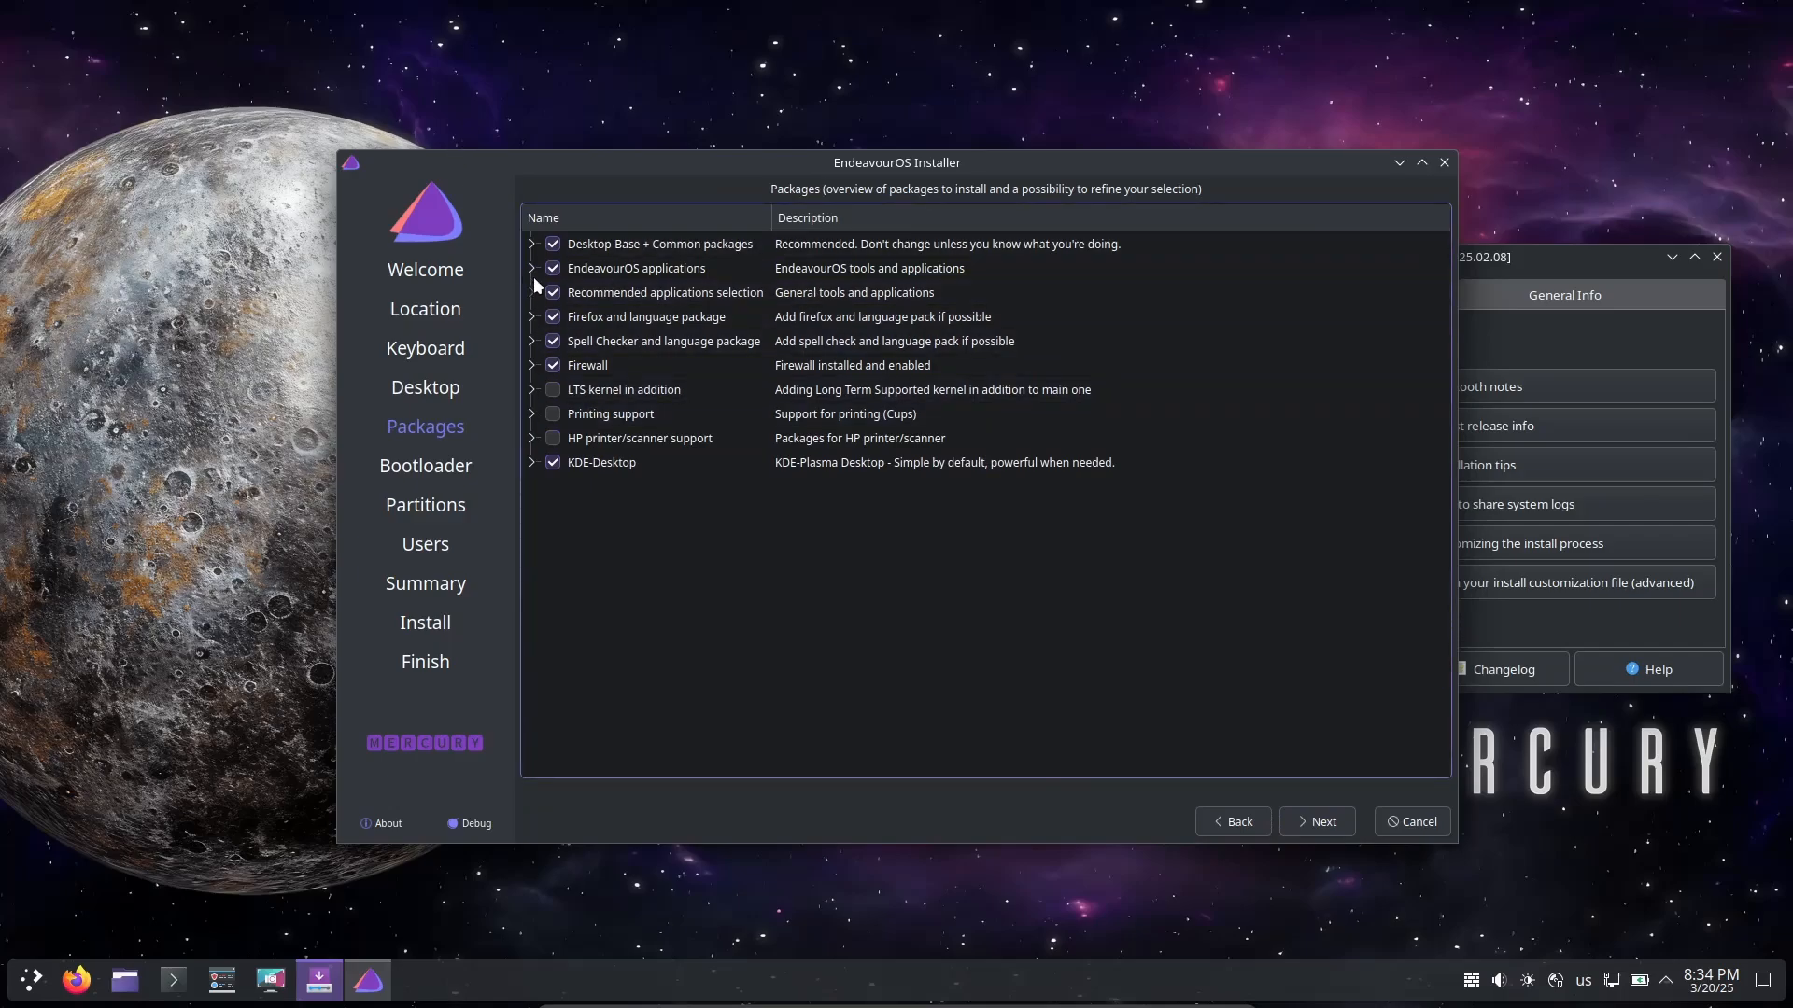
Inspect the EndeavourOS and Recommended application groups, restoring them fully ticked, and collapse Desktop-Base + Common
click(530, 268)
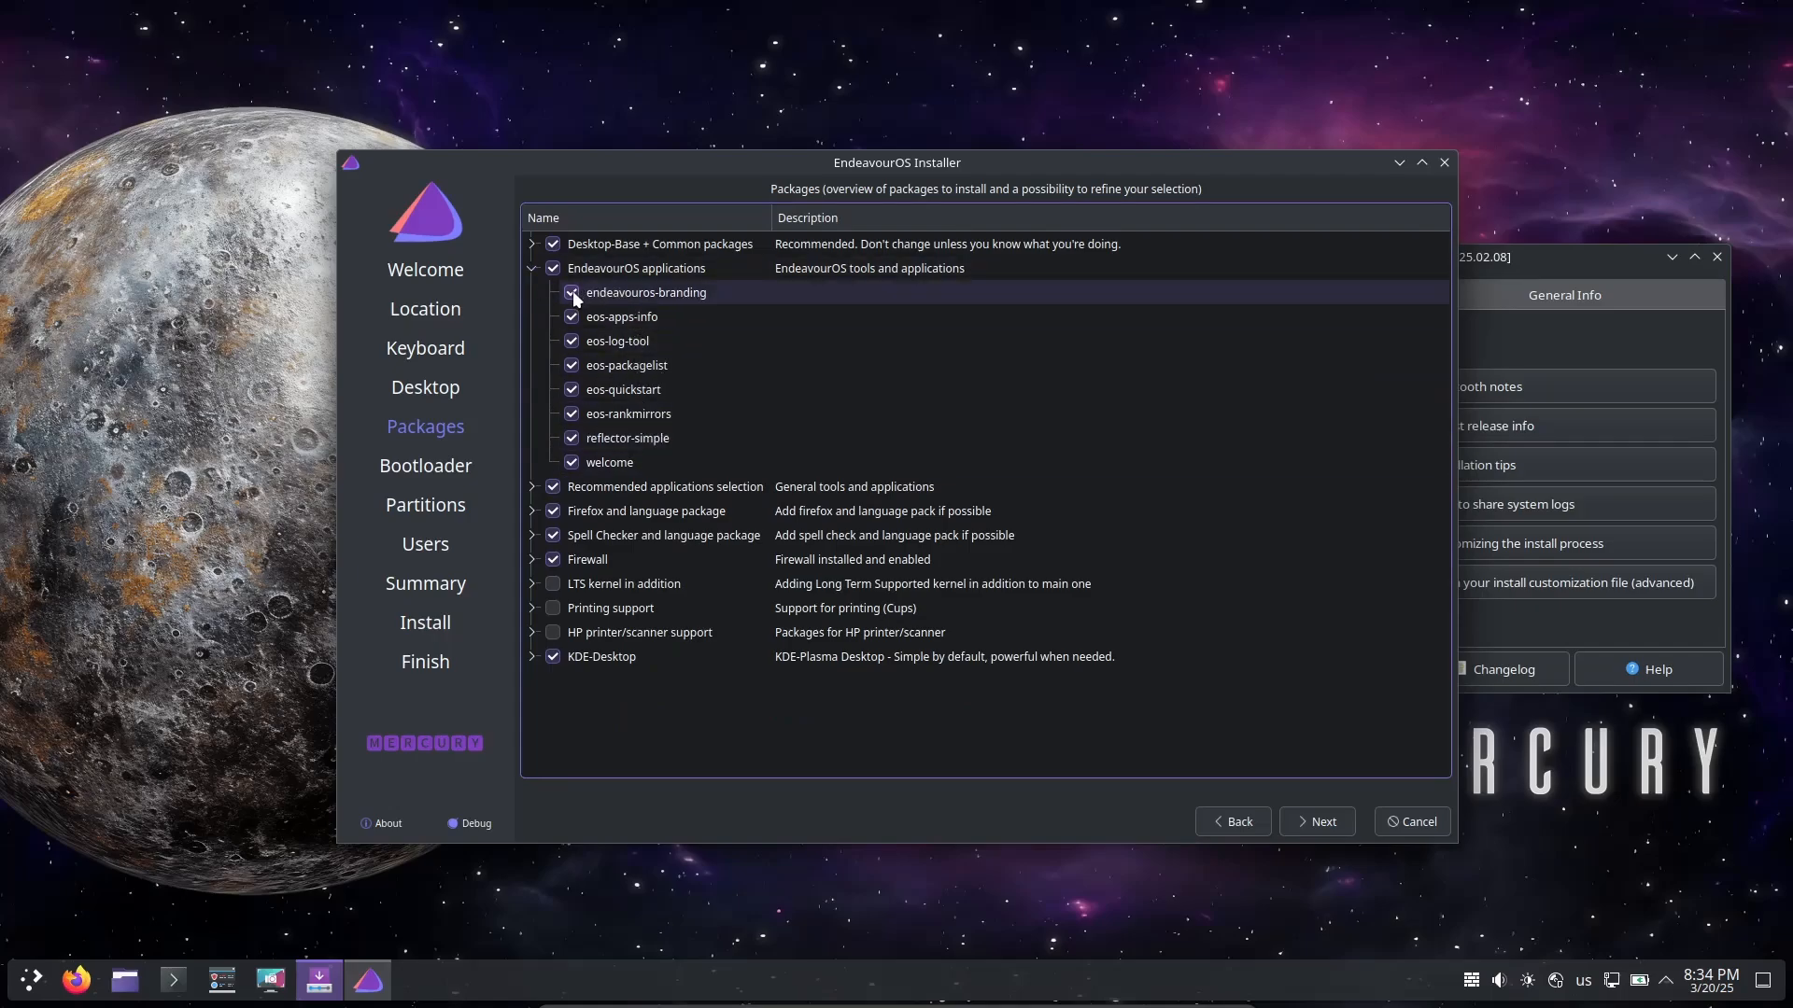
click(570, 292)
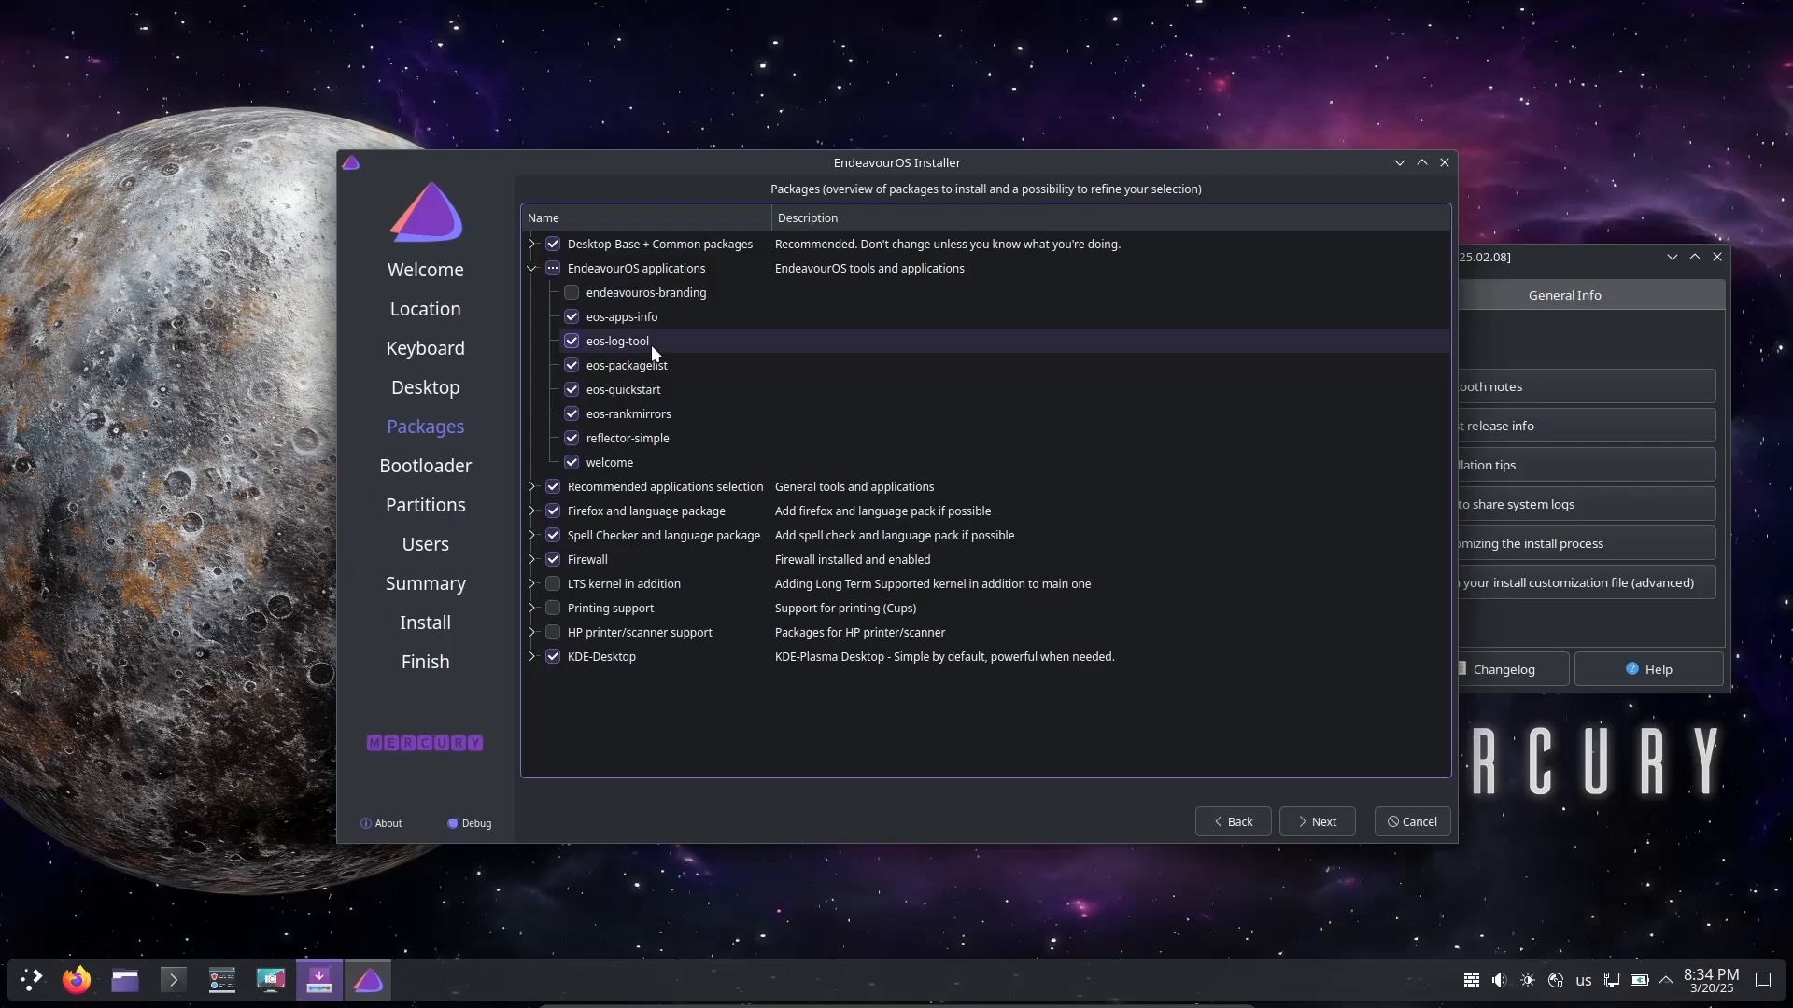
click(554, 268)
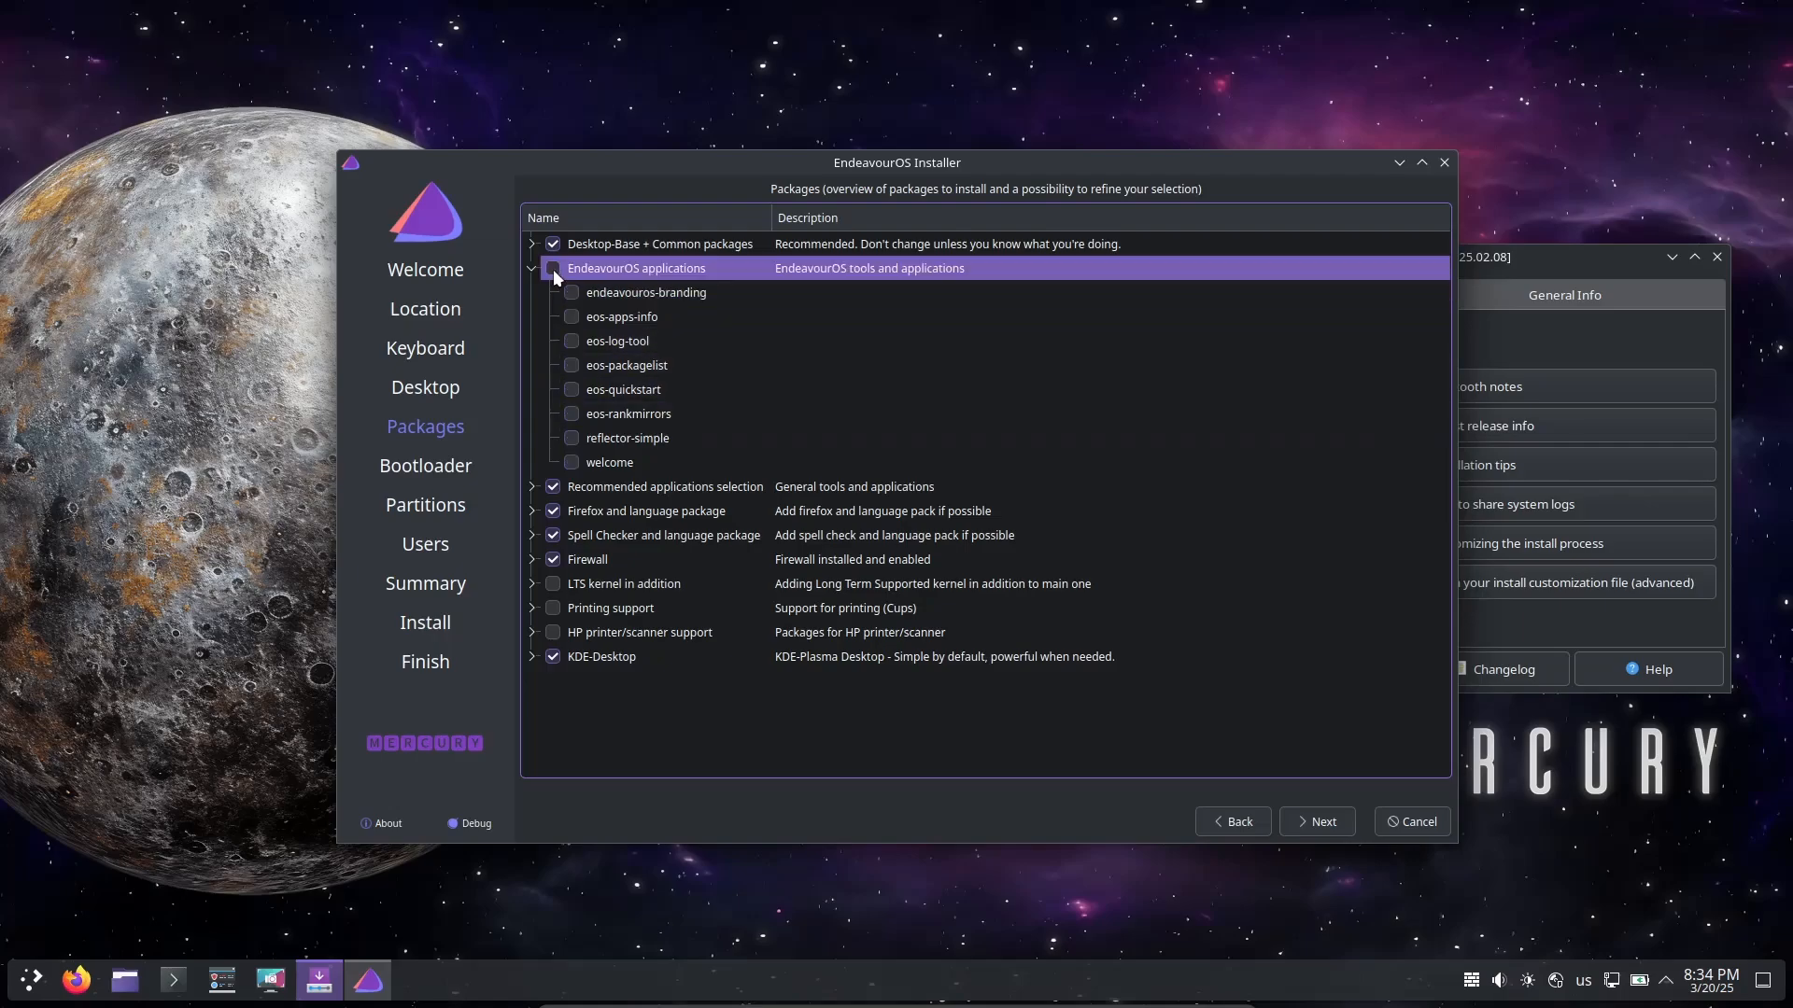
click(530, 268)
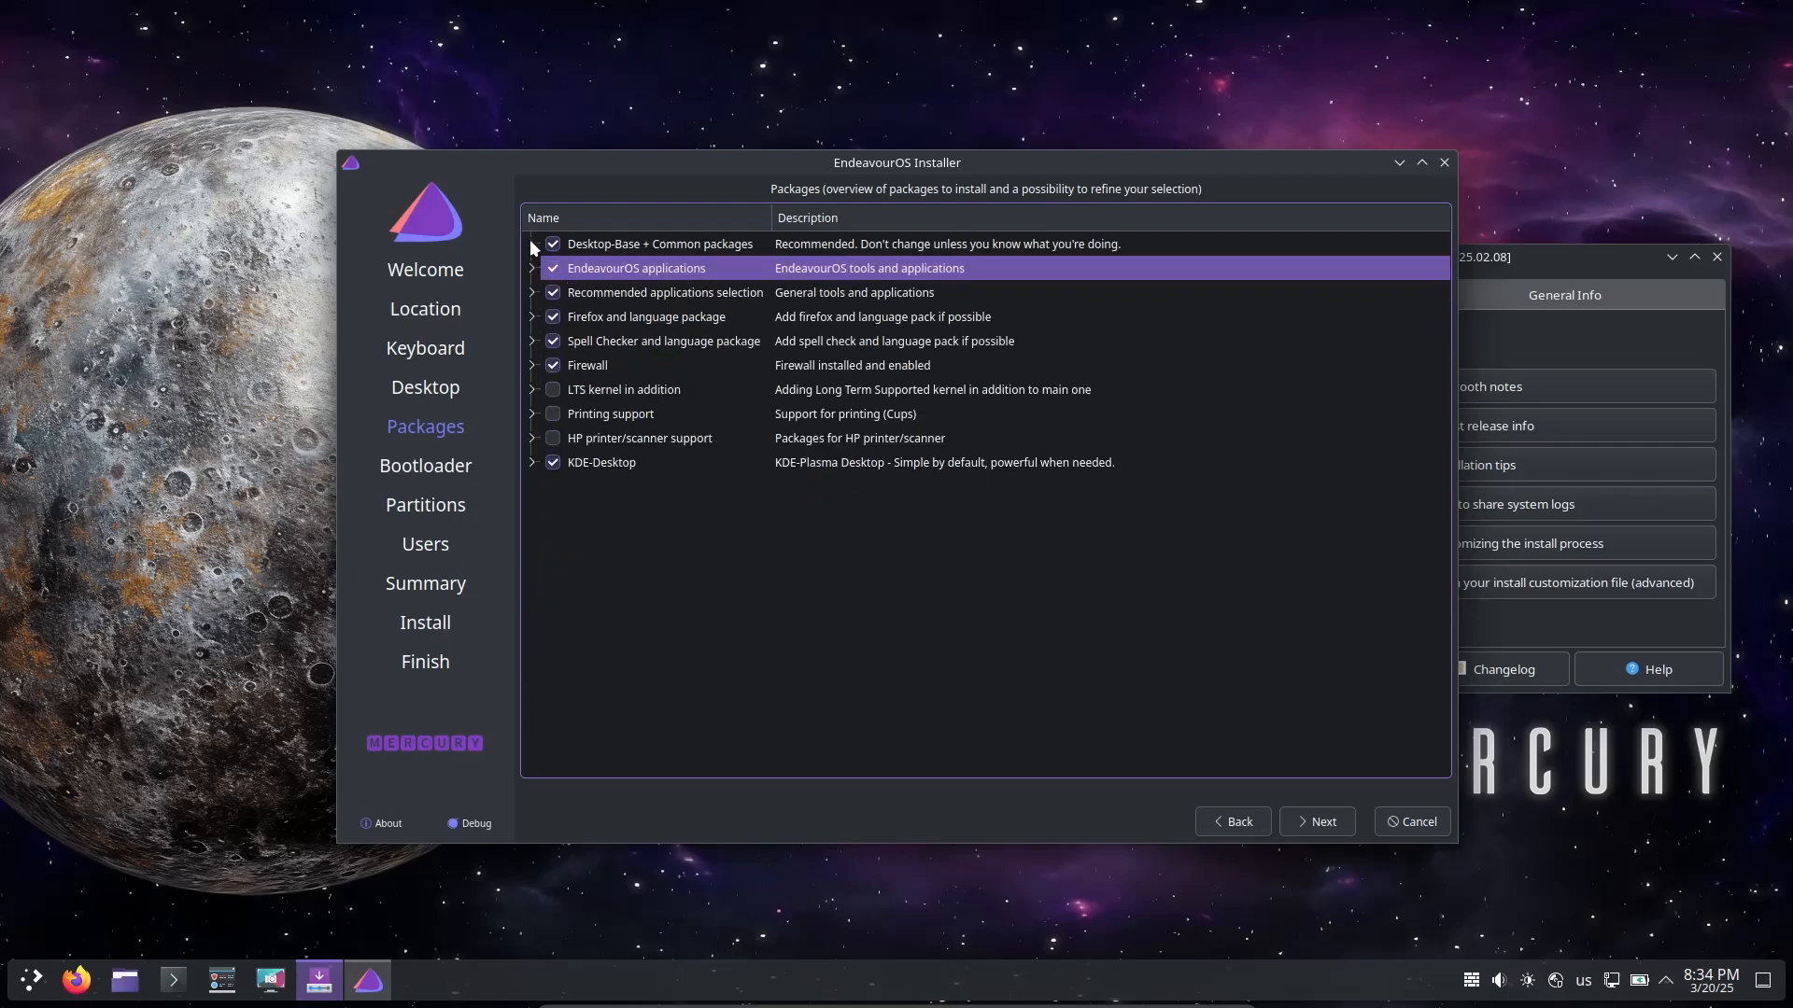
click(530, 293)
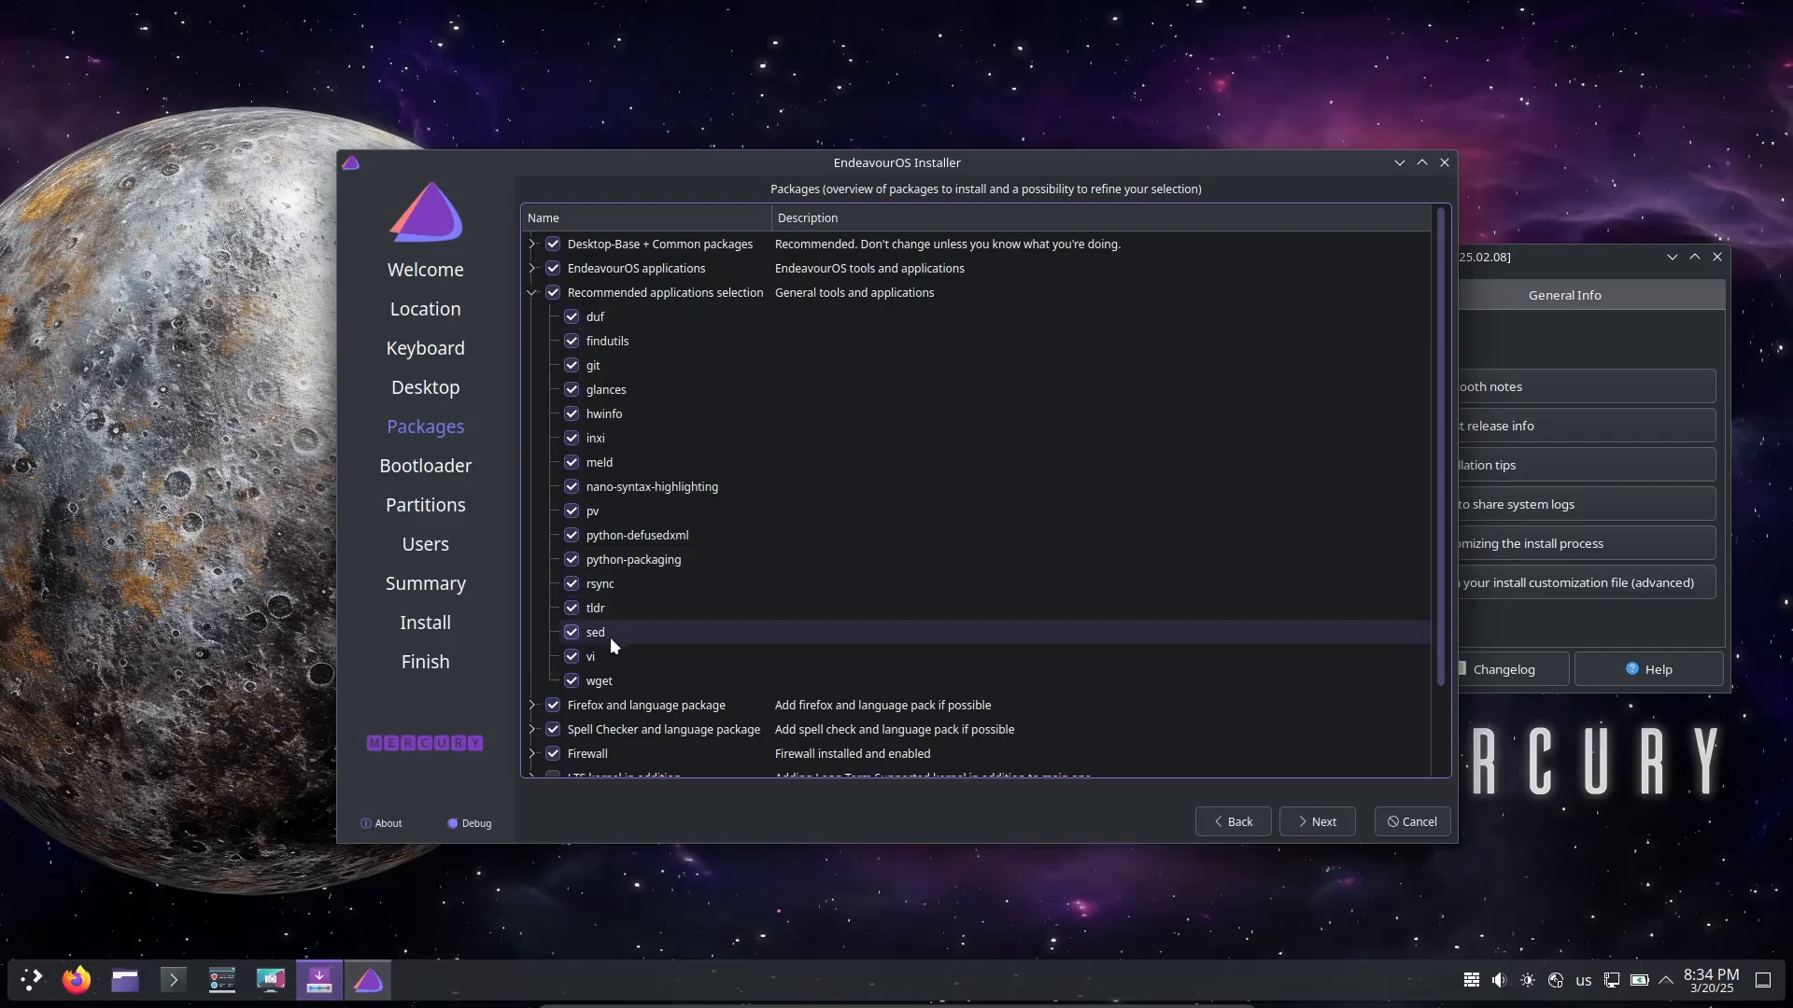
mouse_move(622, 311)
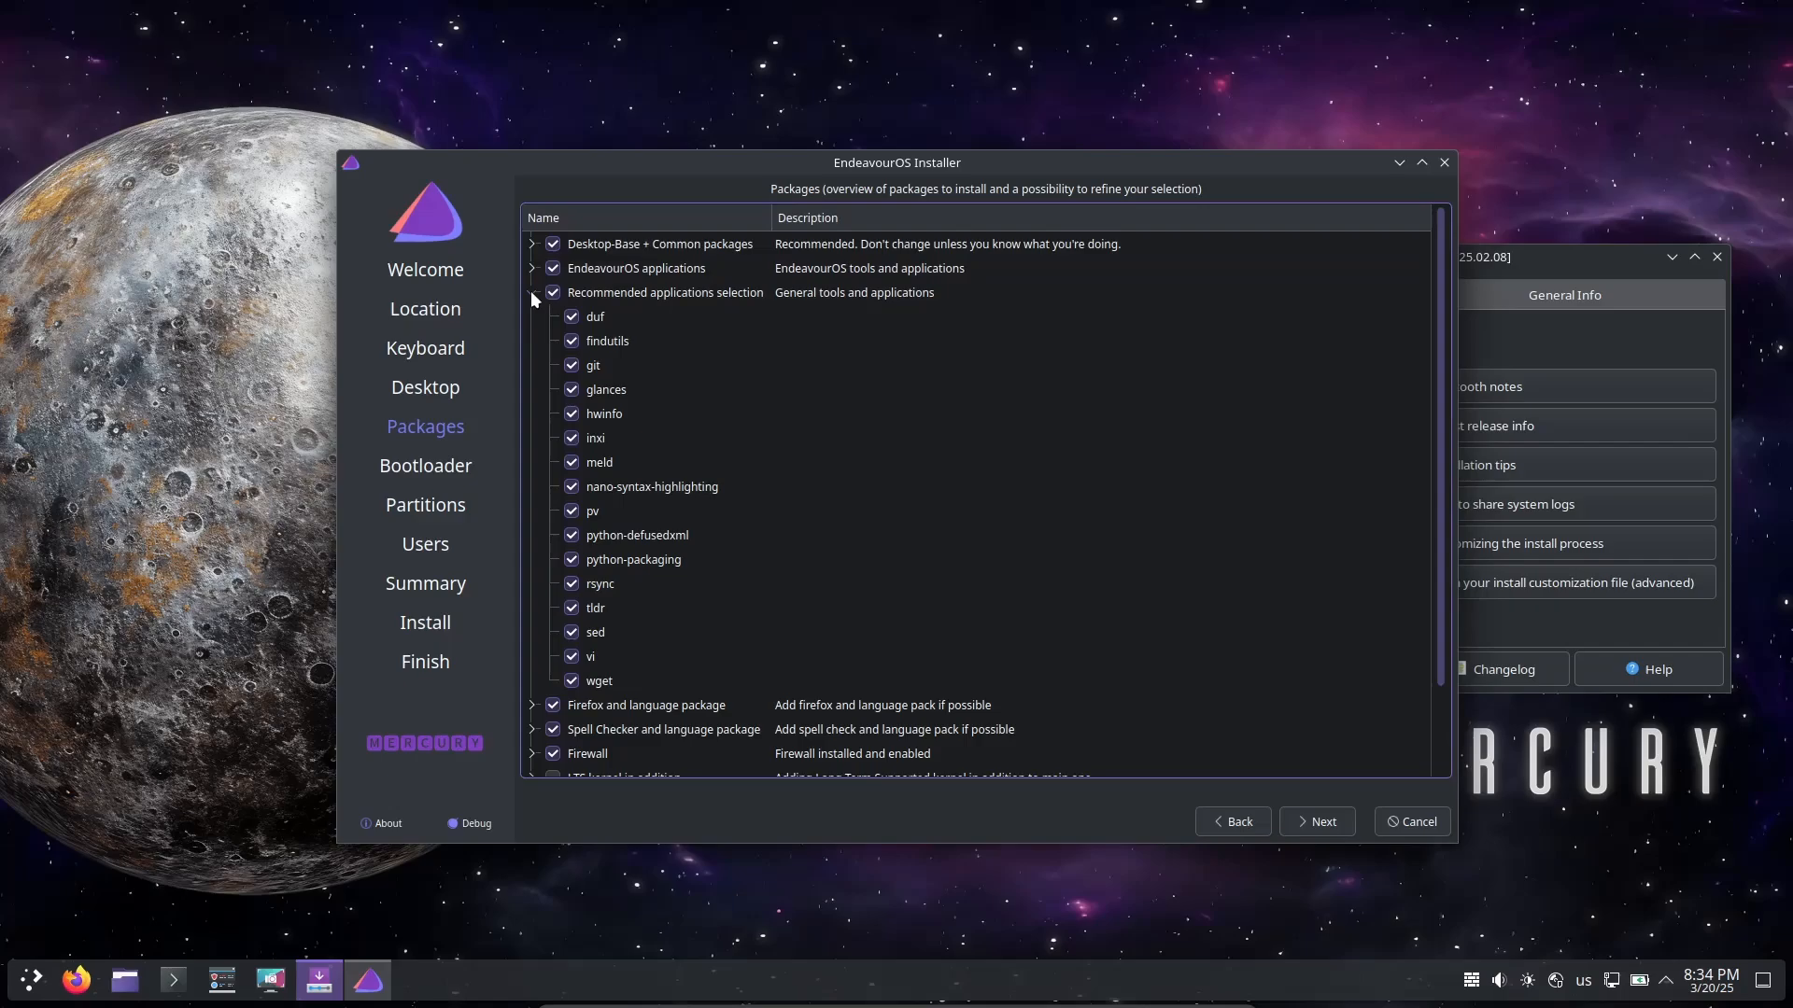
click(531, 244)
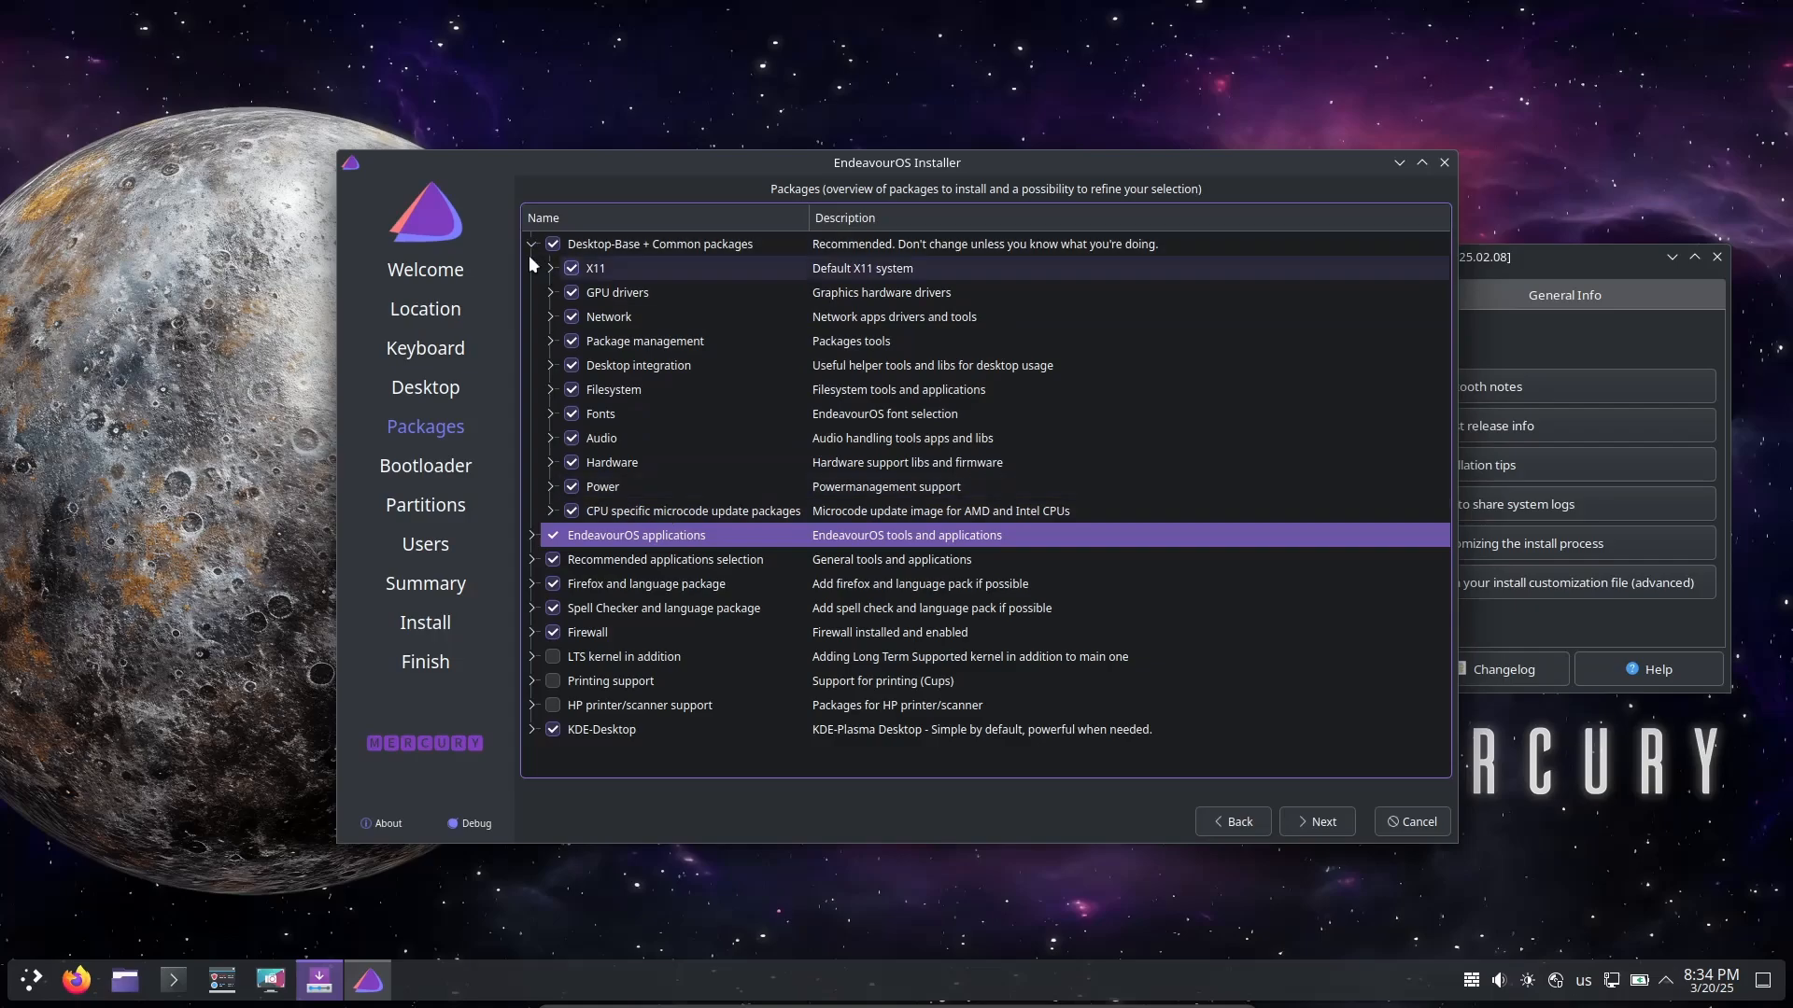
click(529, 244)
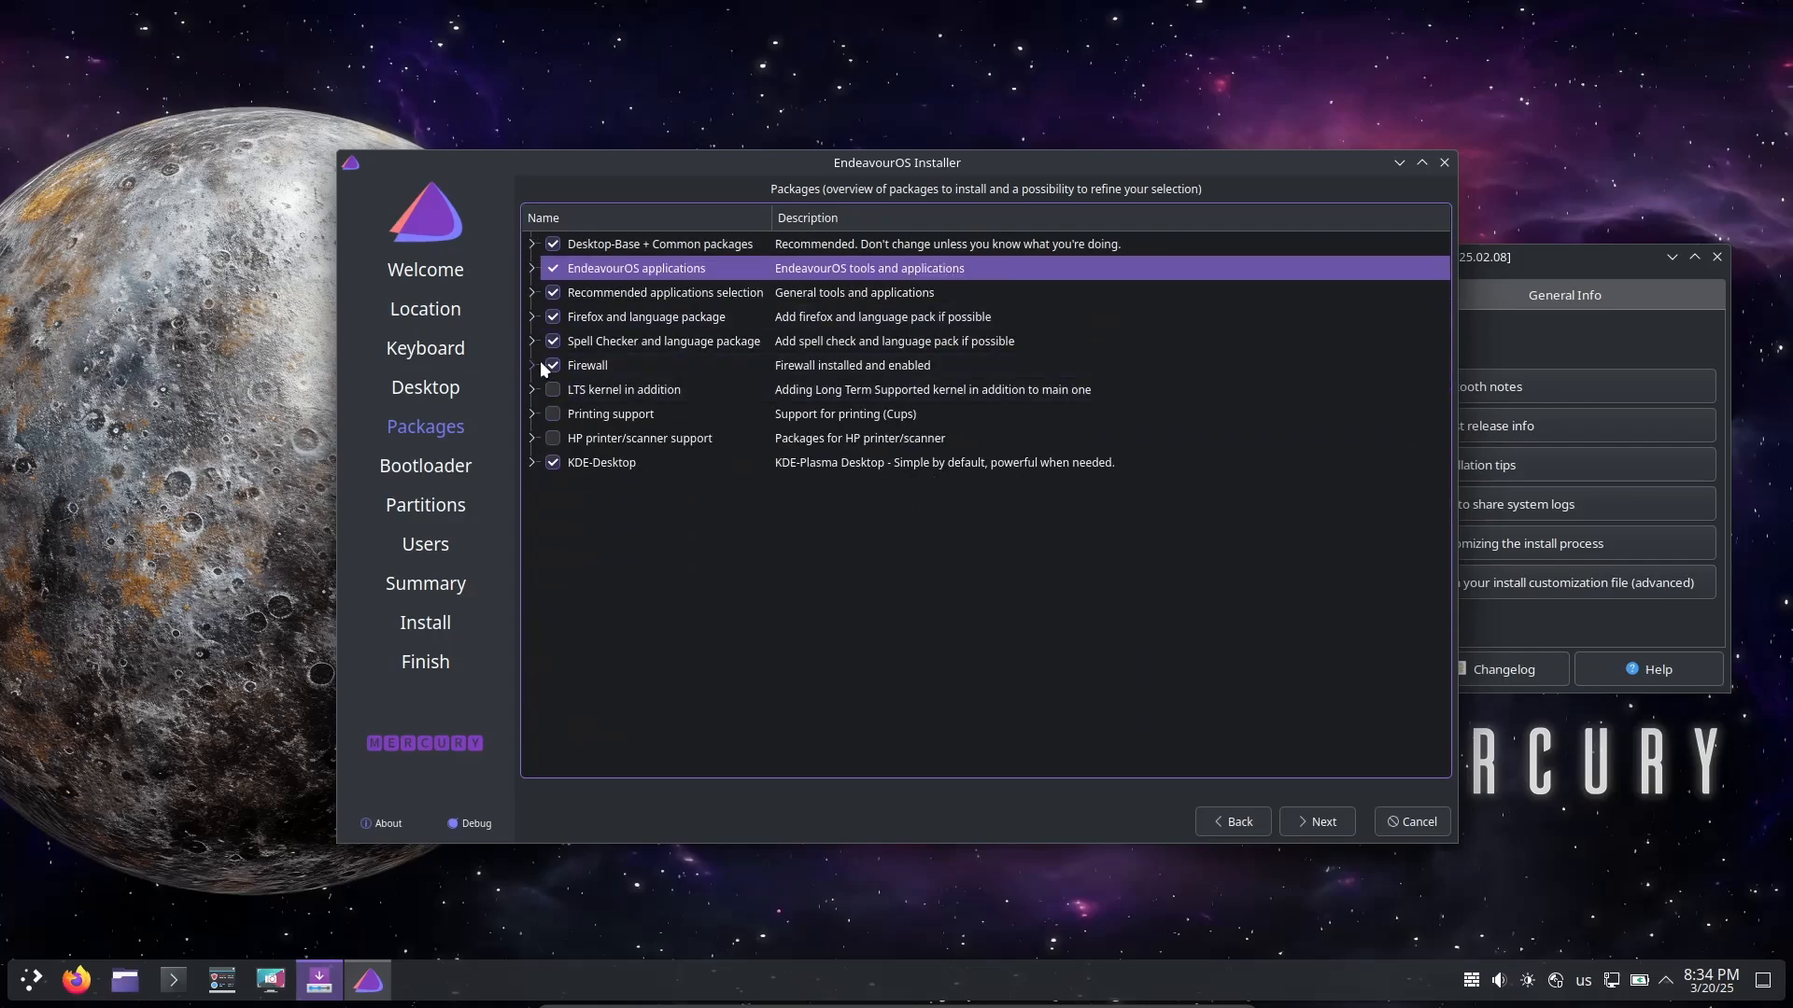
click(552, 365)
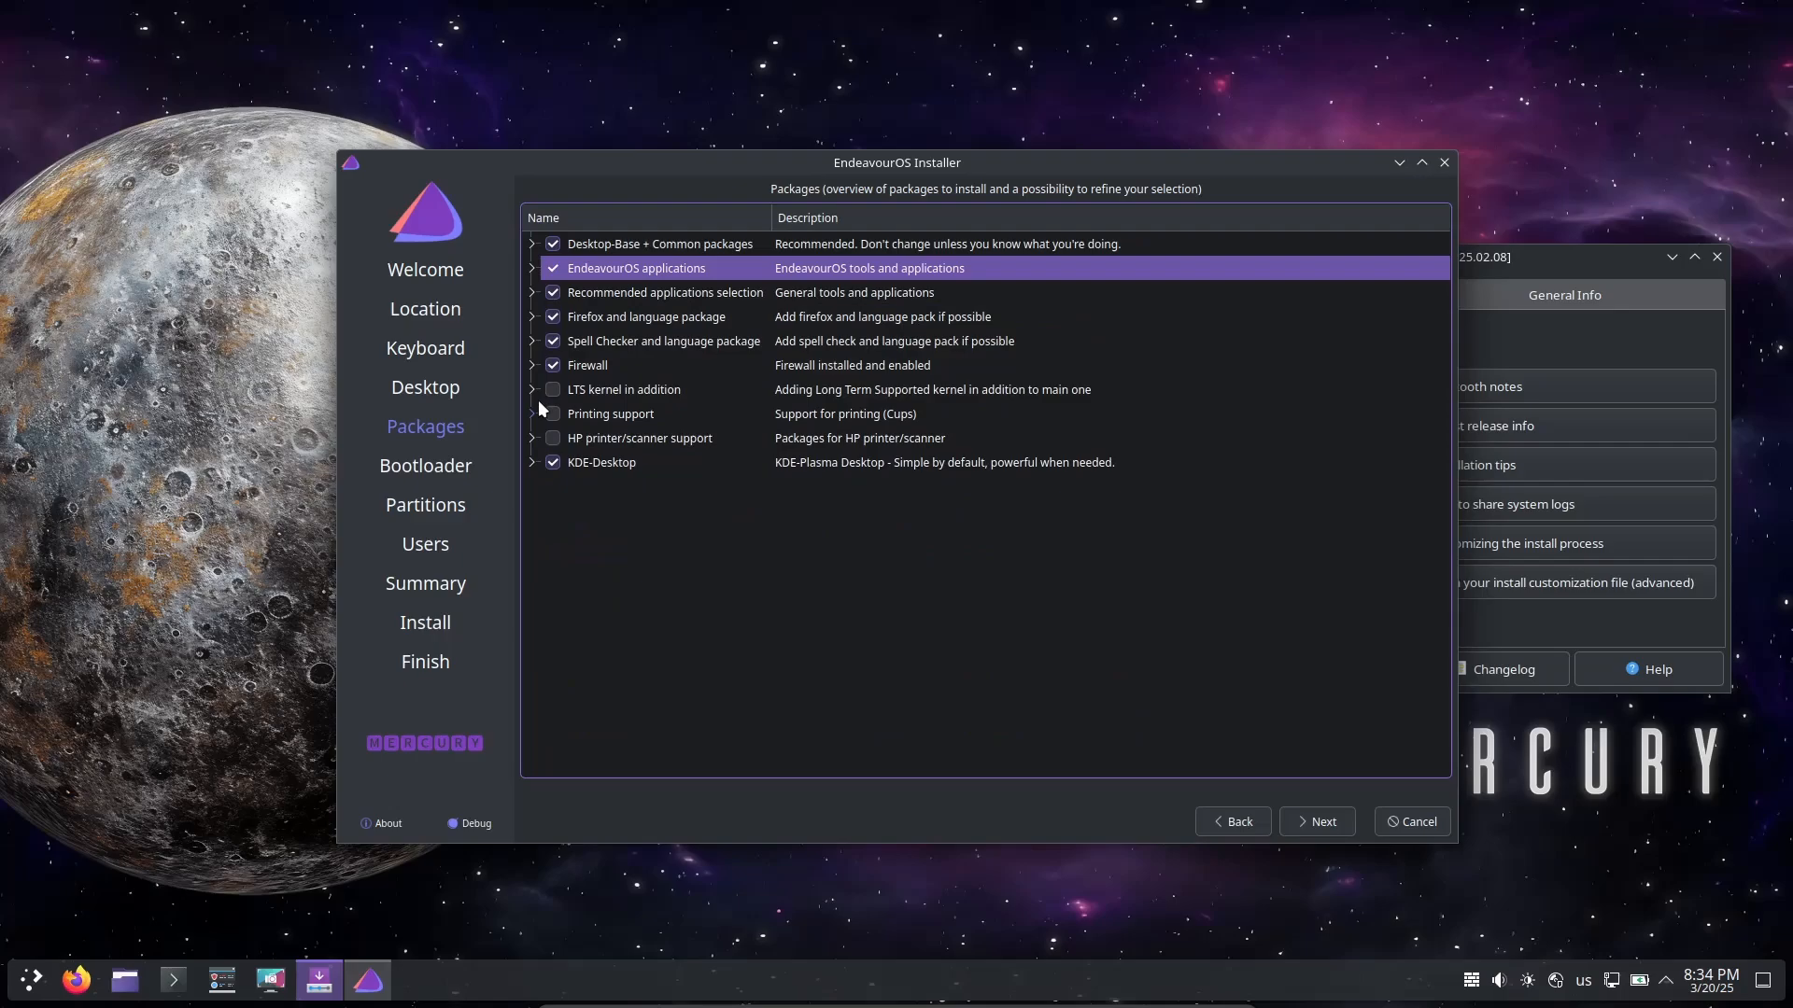
Add the LTS kernel and Printing support, leave HP printer/scanner unchecked, review GPU drivers and continue to Bootloader
click(532, 389)
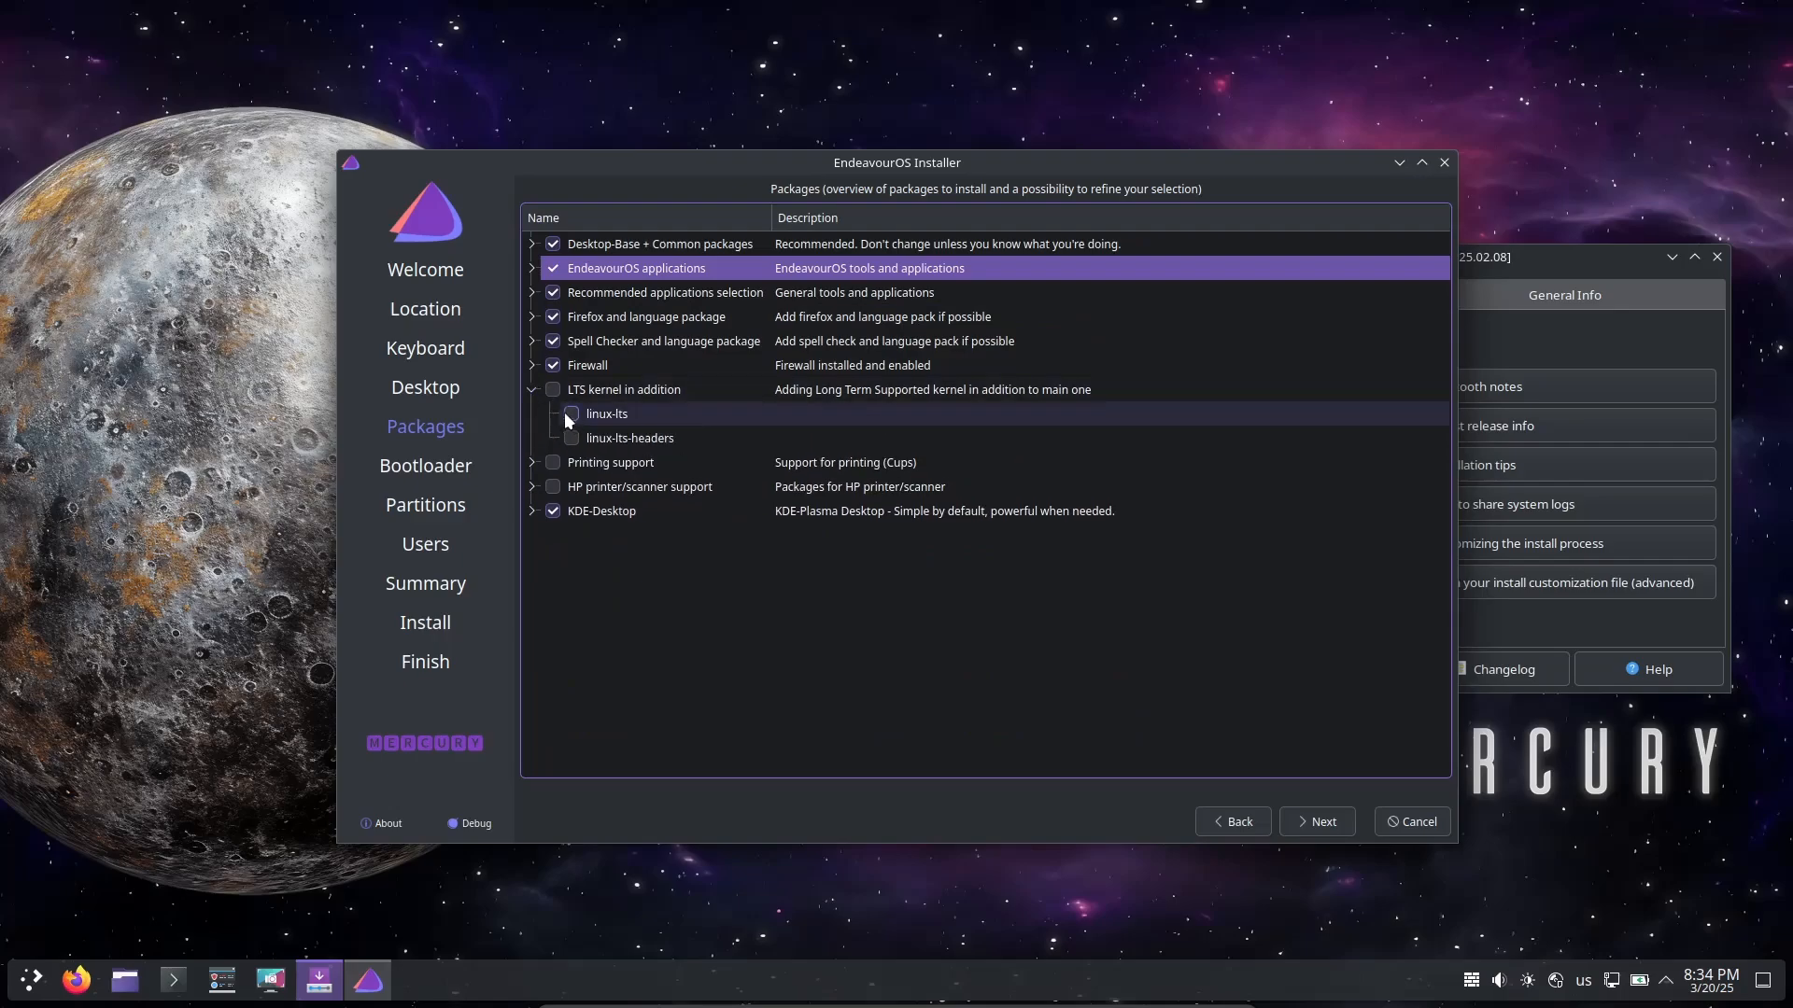
click(552, 390)
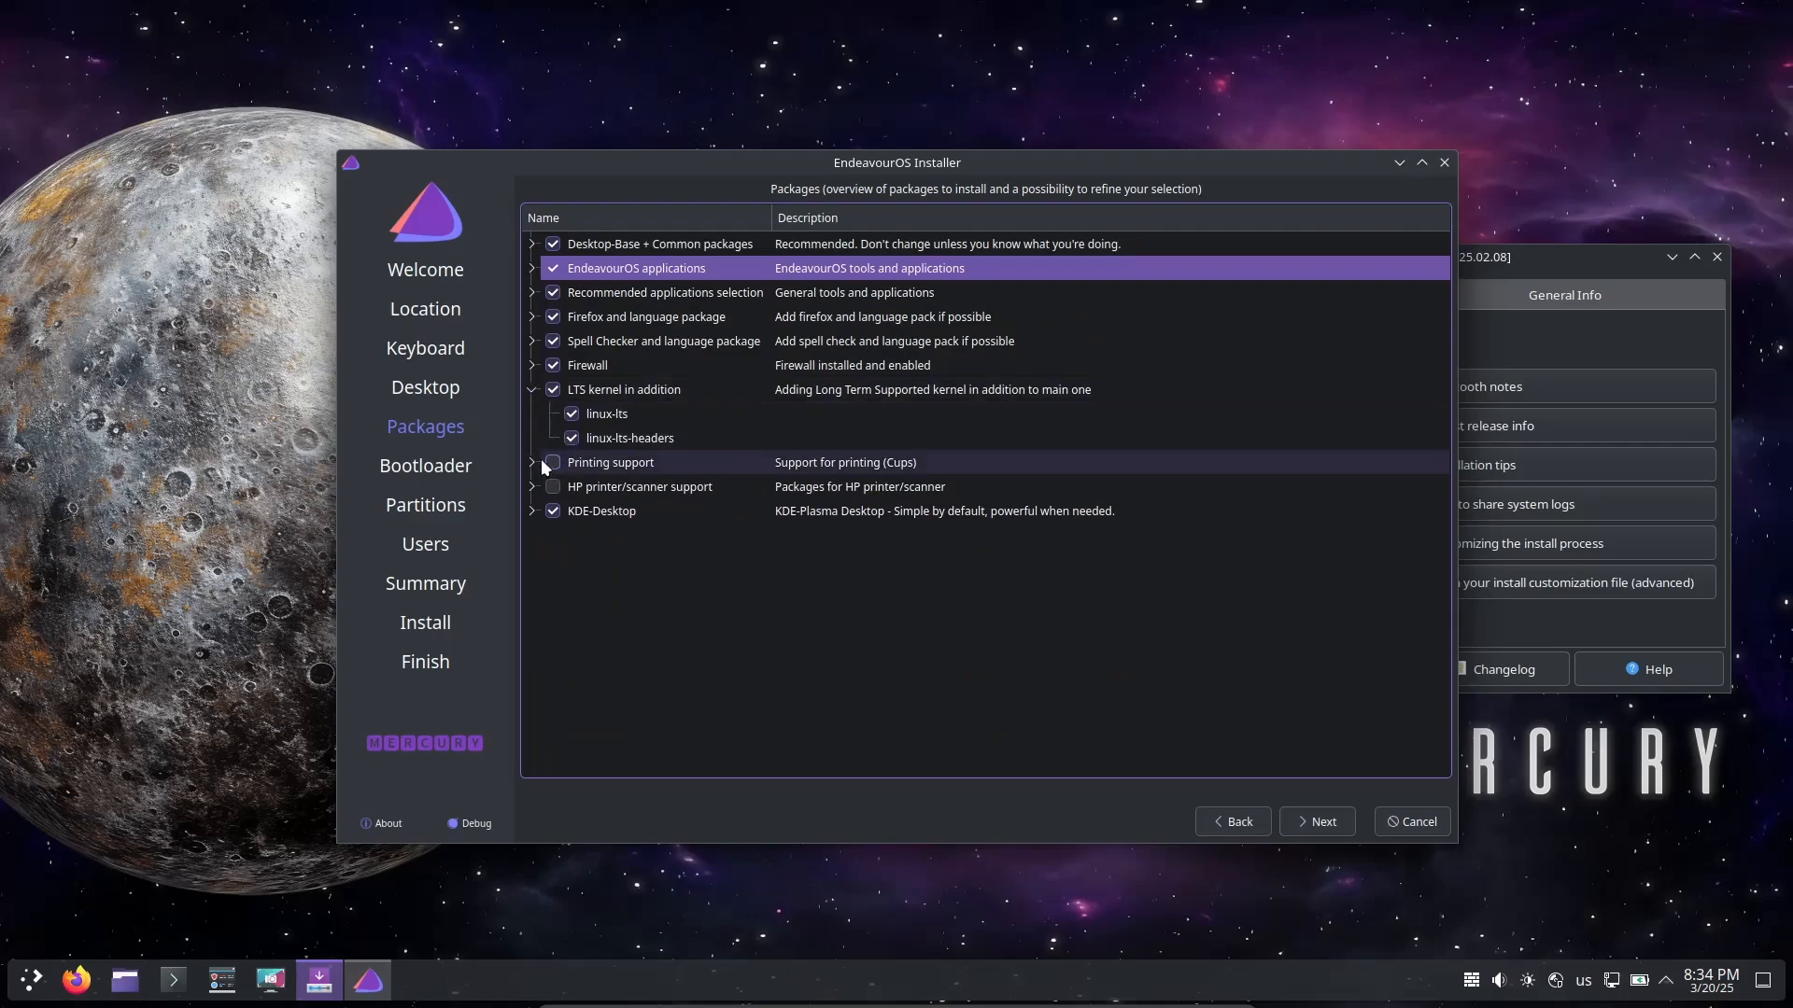
click(530, 463)
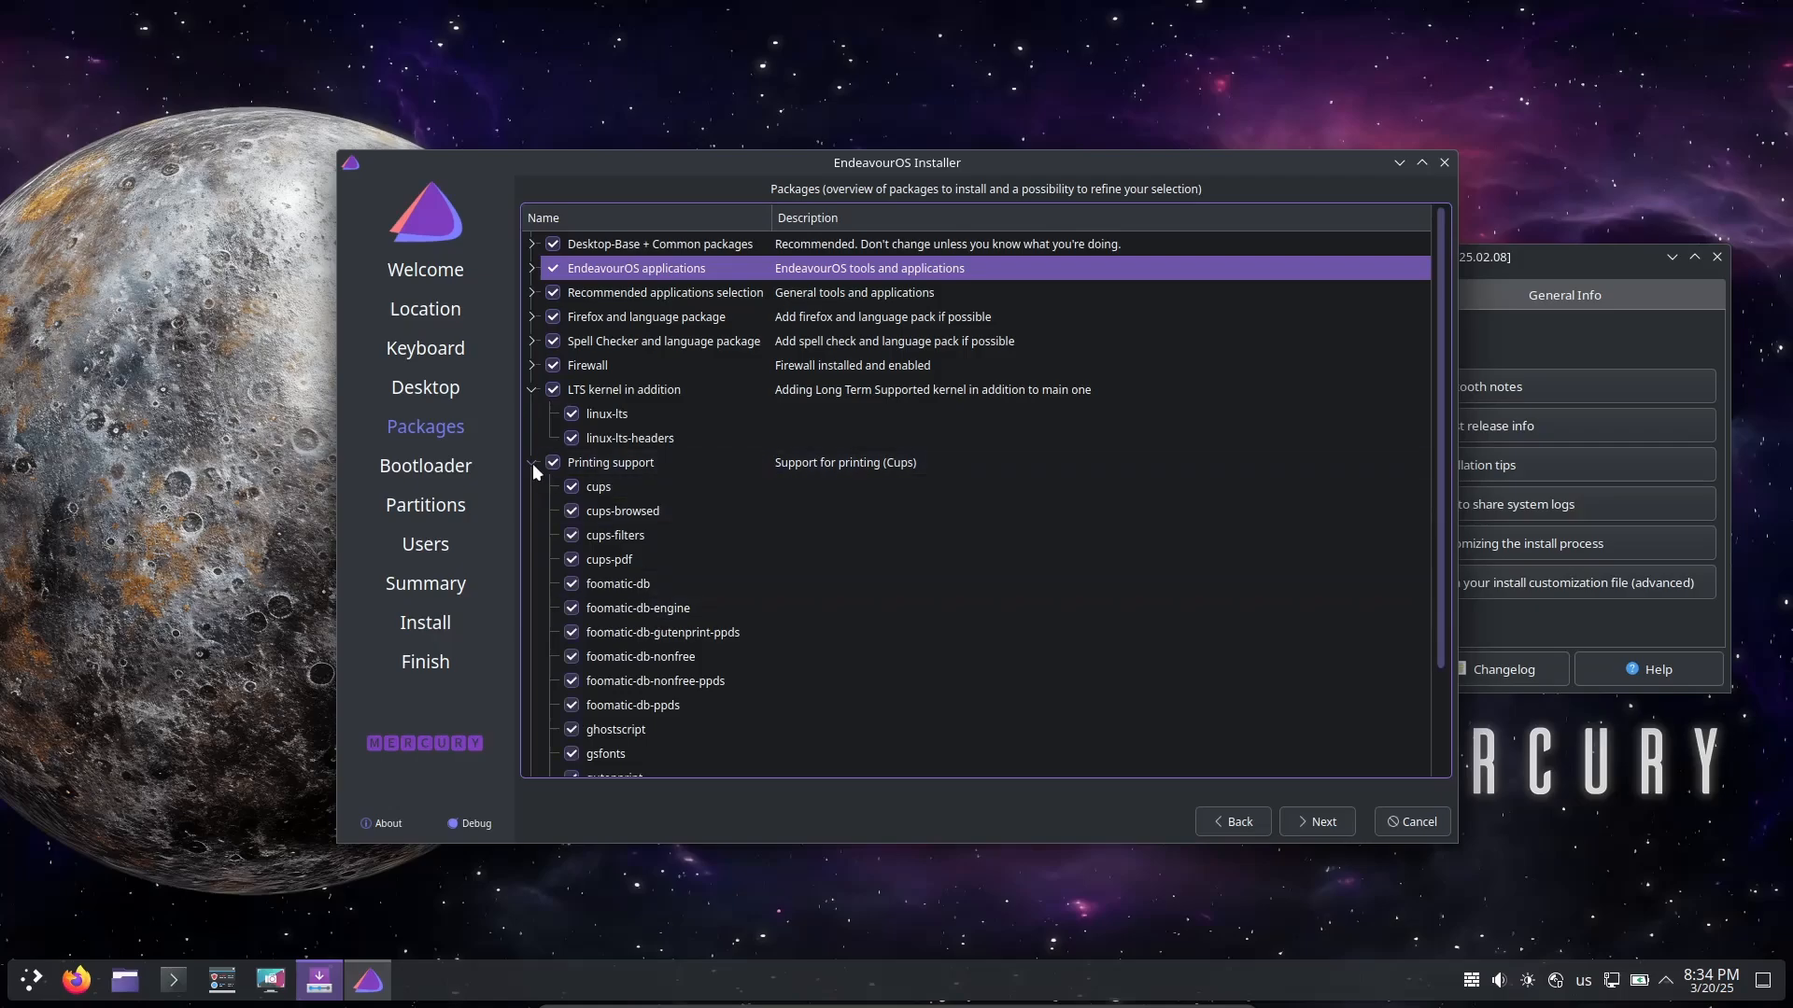
click(531, 463)
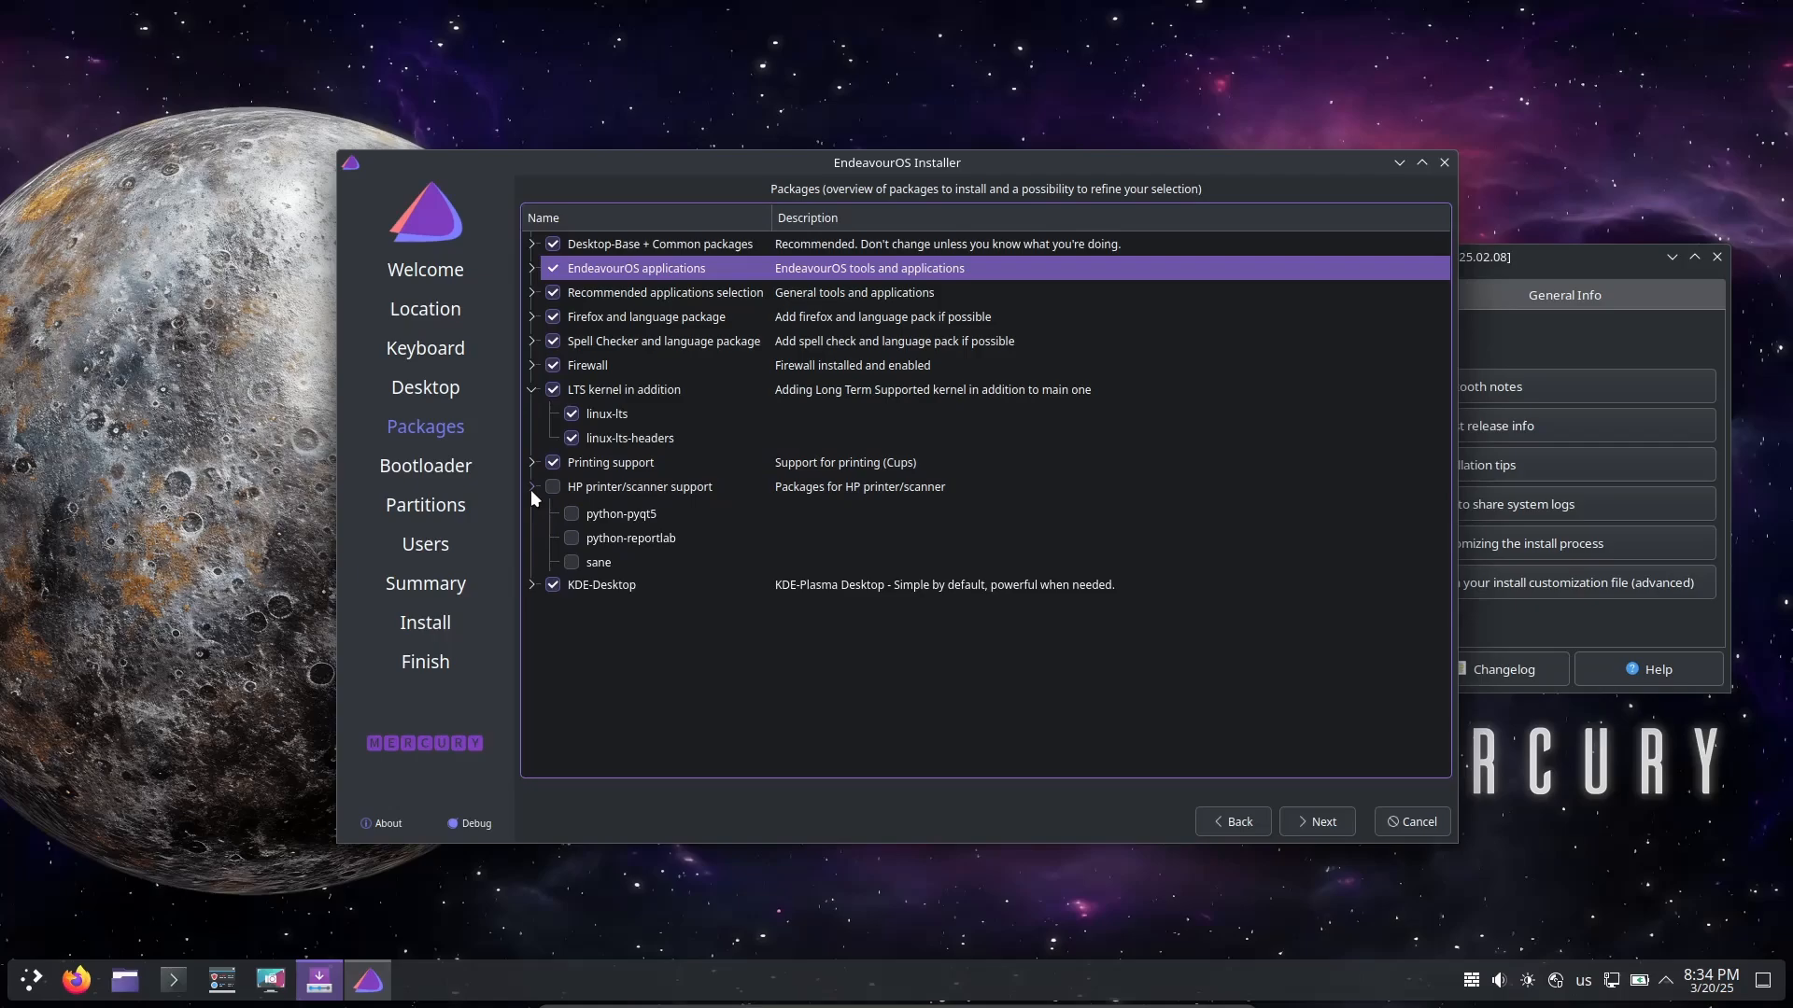
click(530, 485)
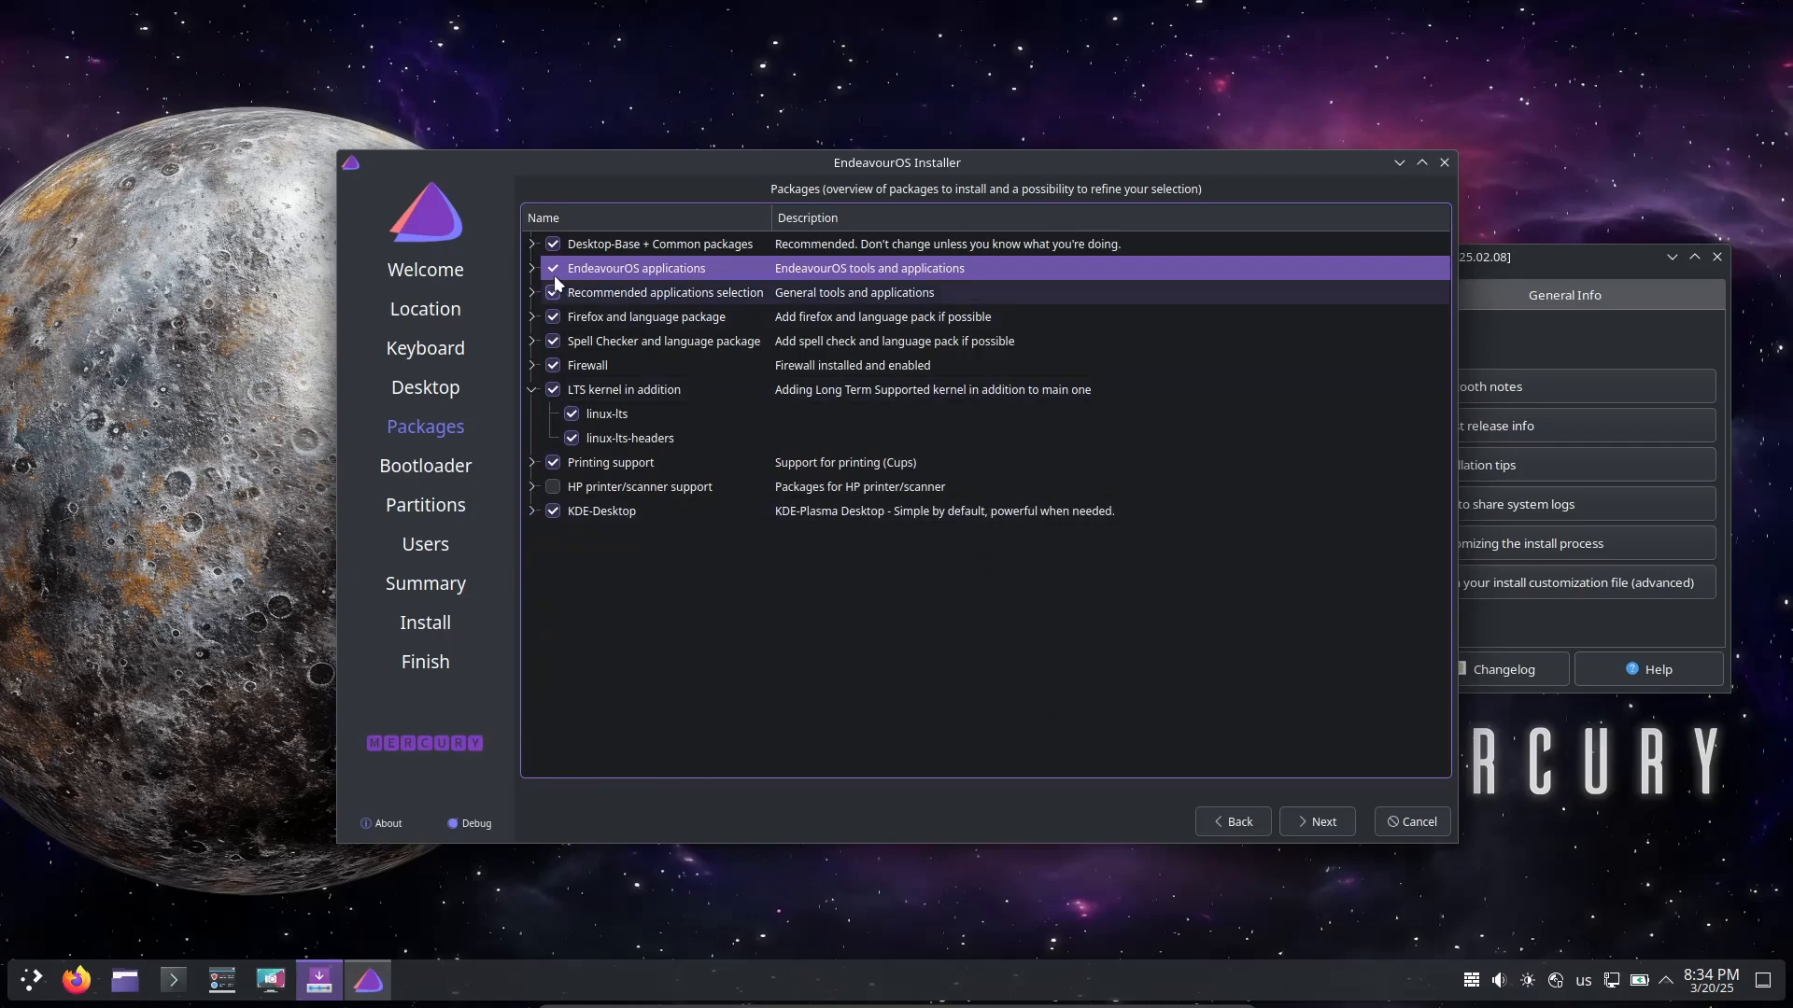
click(532, 243)
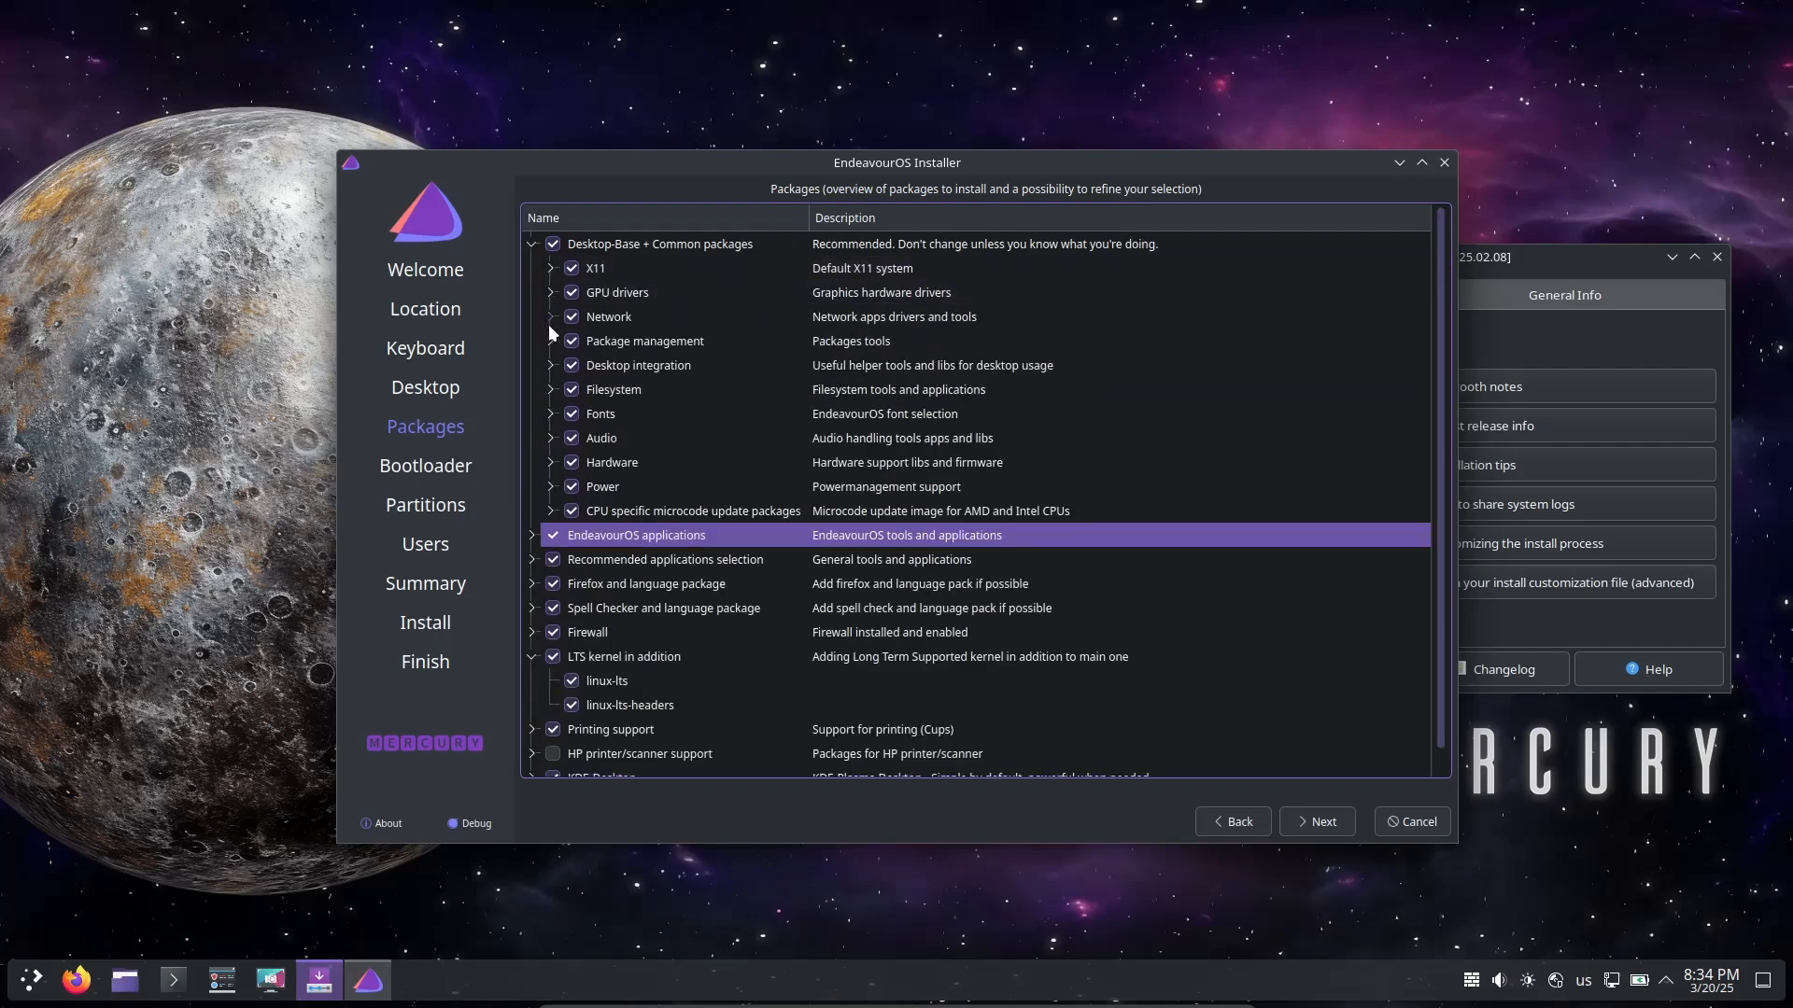
click(534, 293)
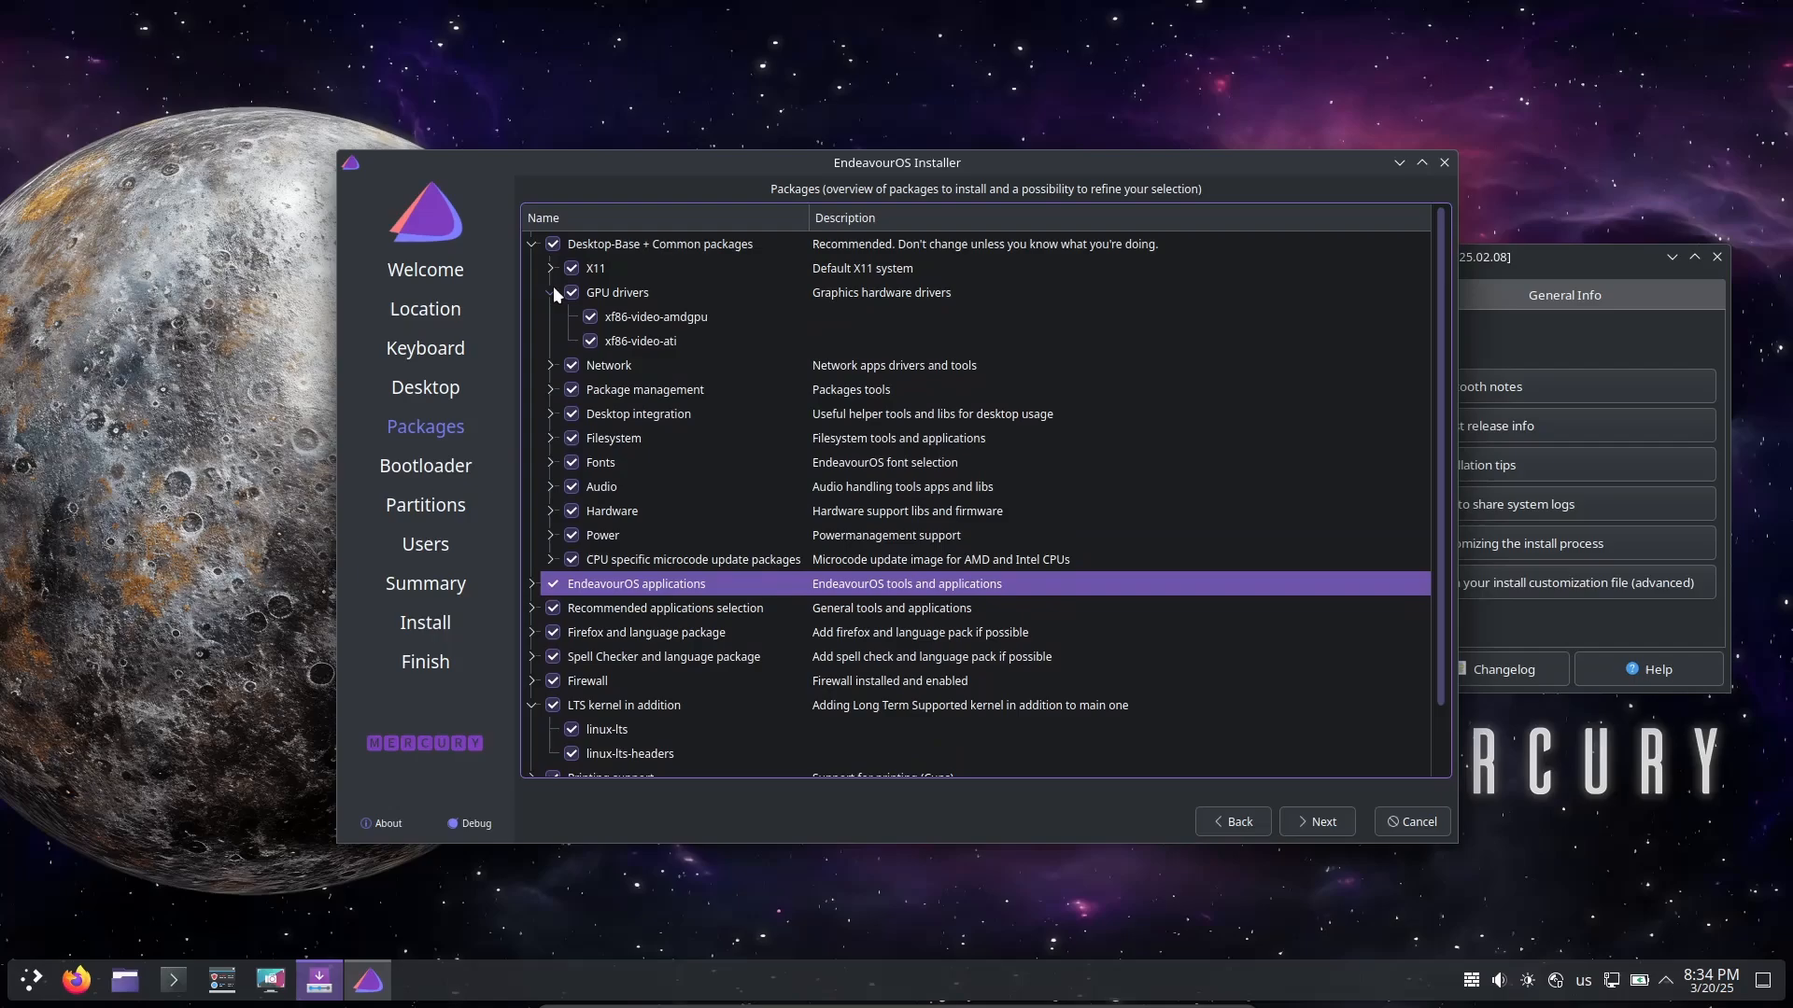
click(551, 292)
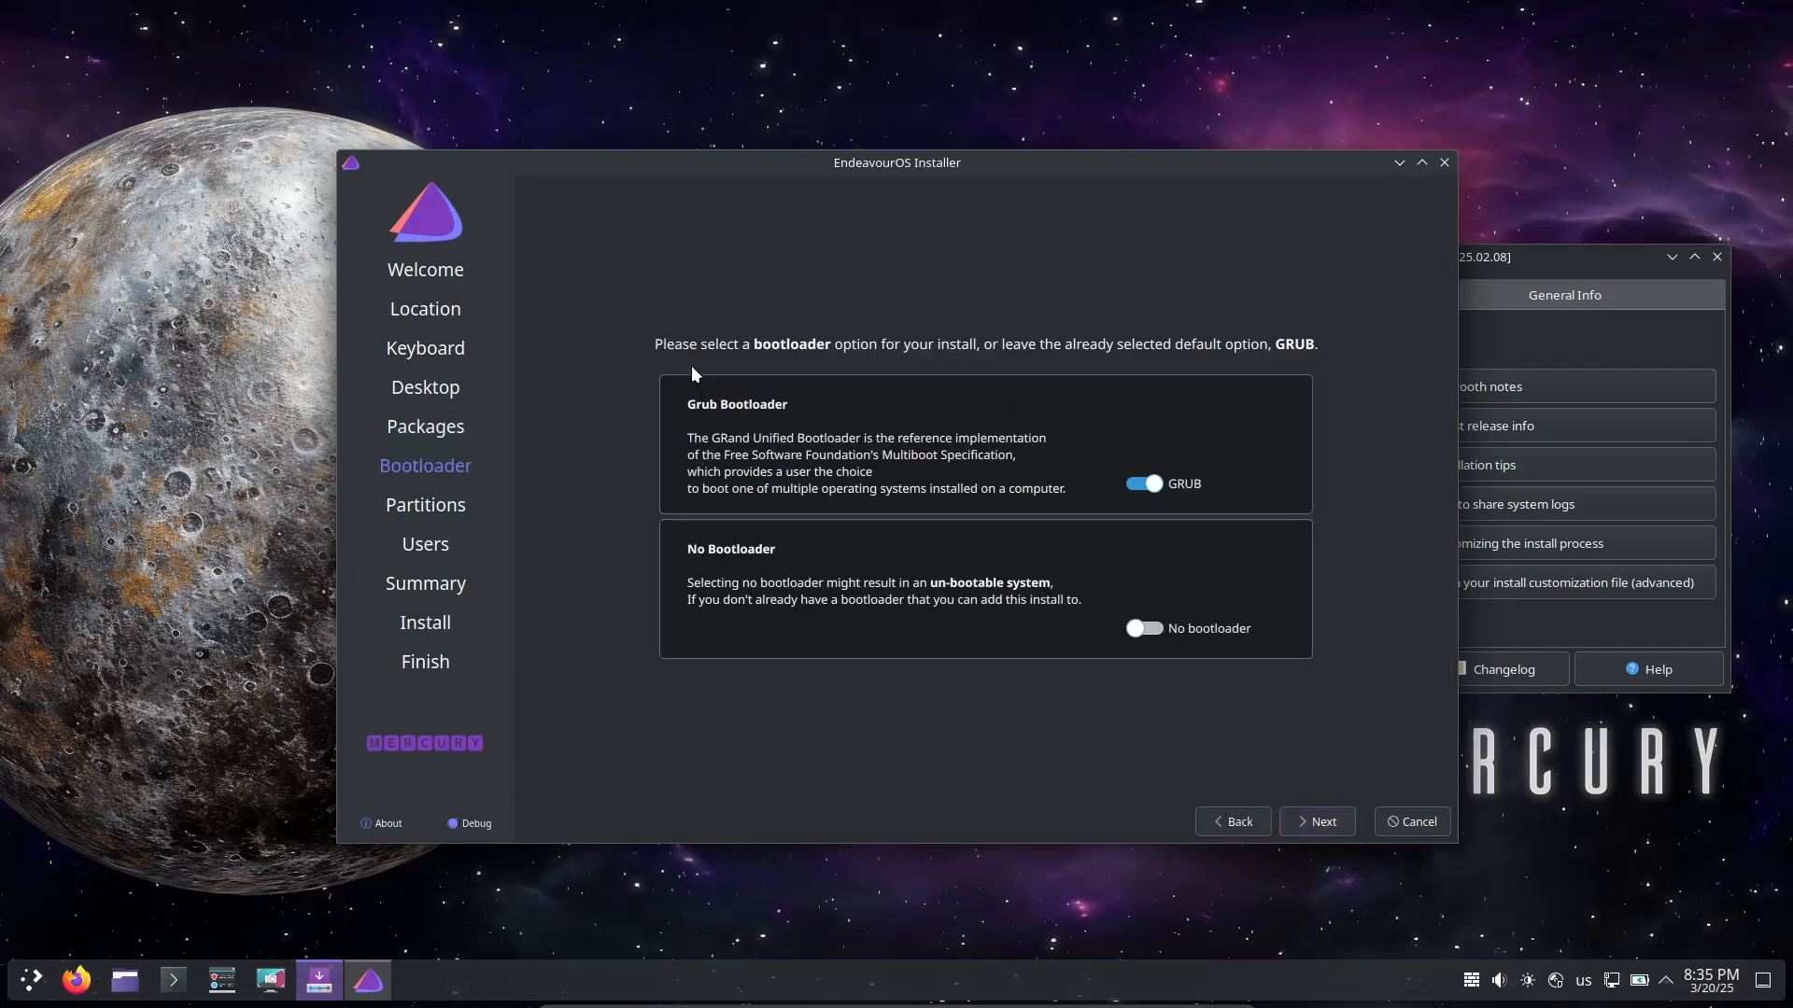
mouse_move(923, 722)
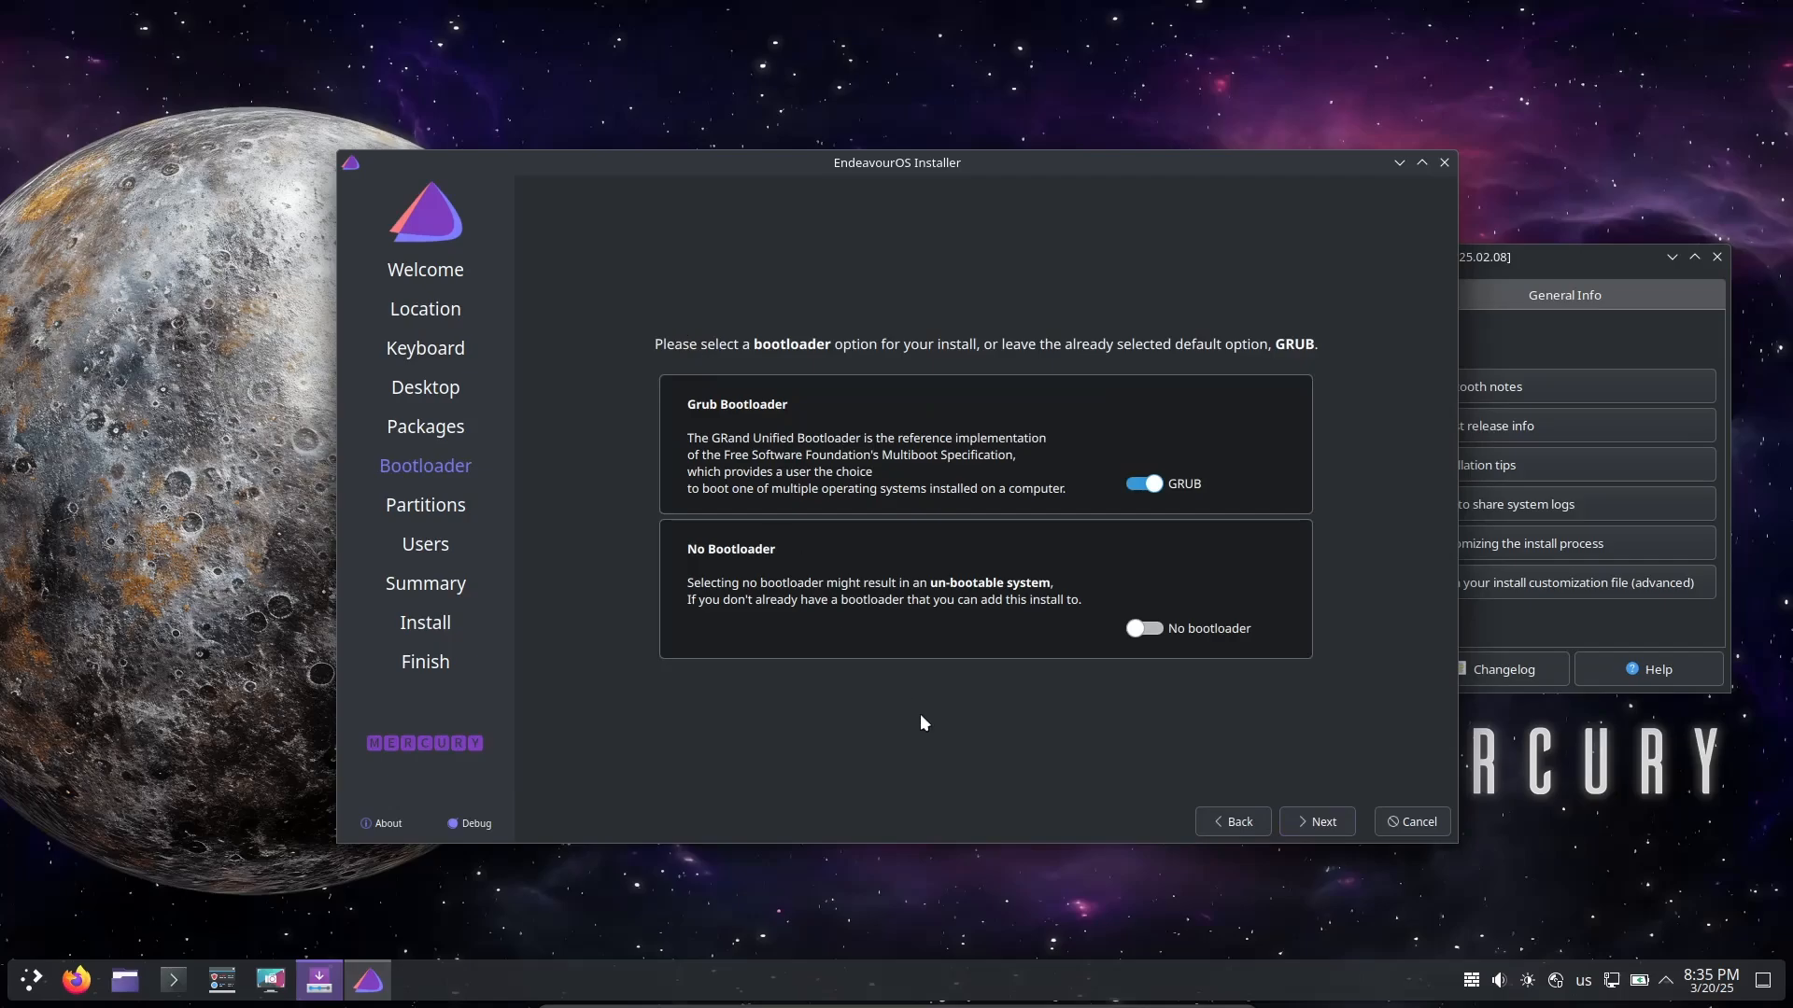
mouse_move(1310, 735)
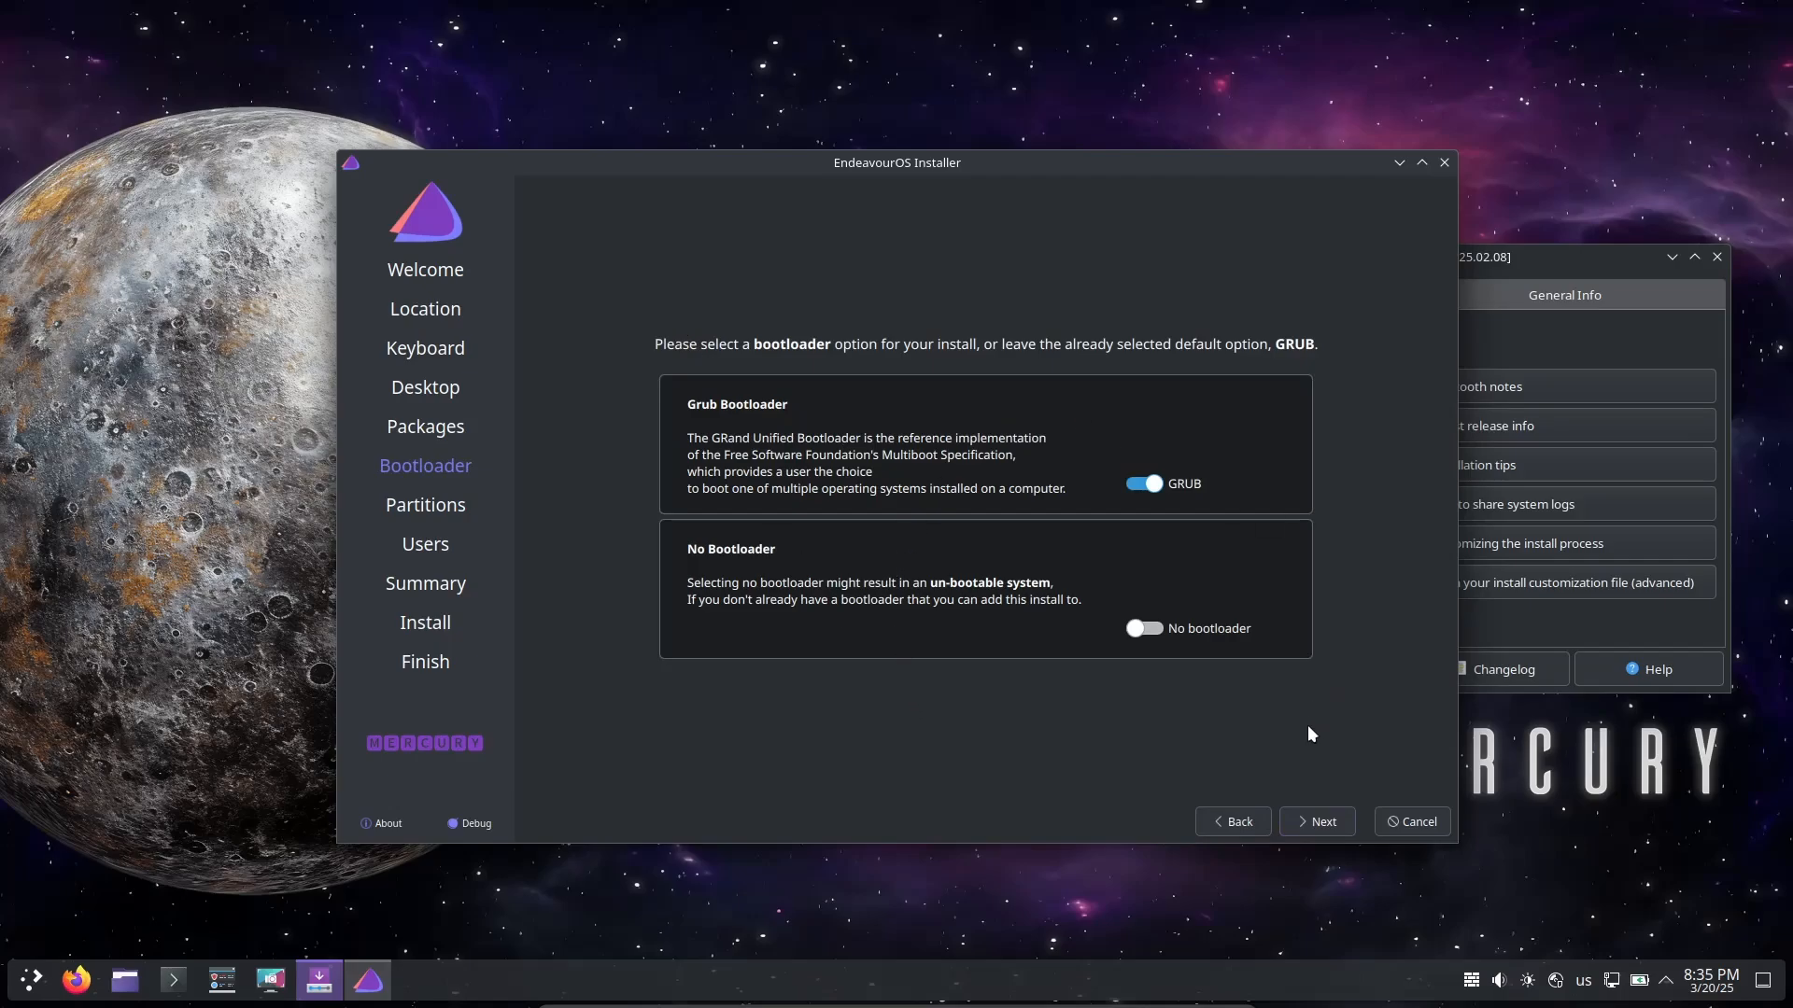
mouse_move(1321, 842)
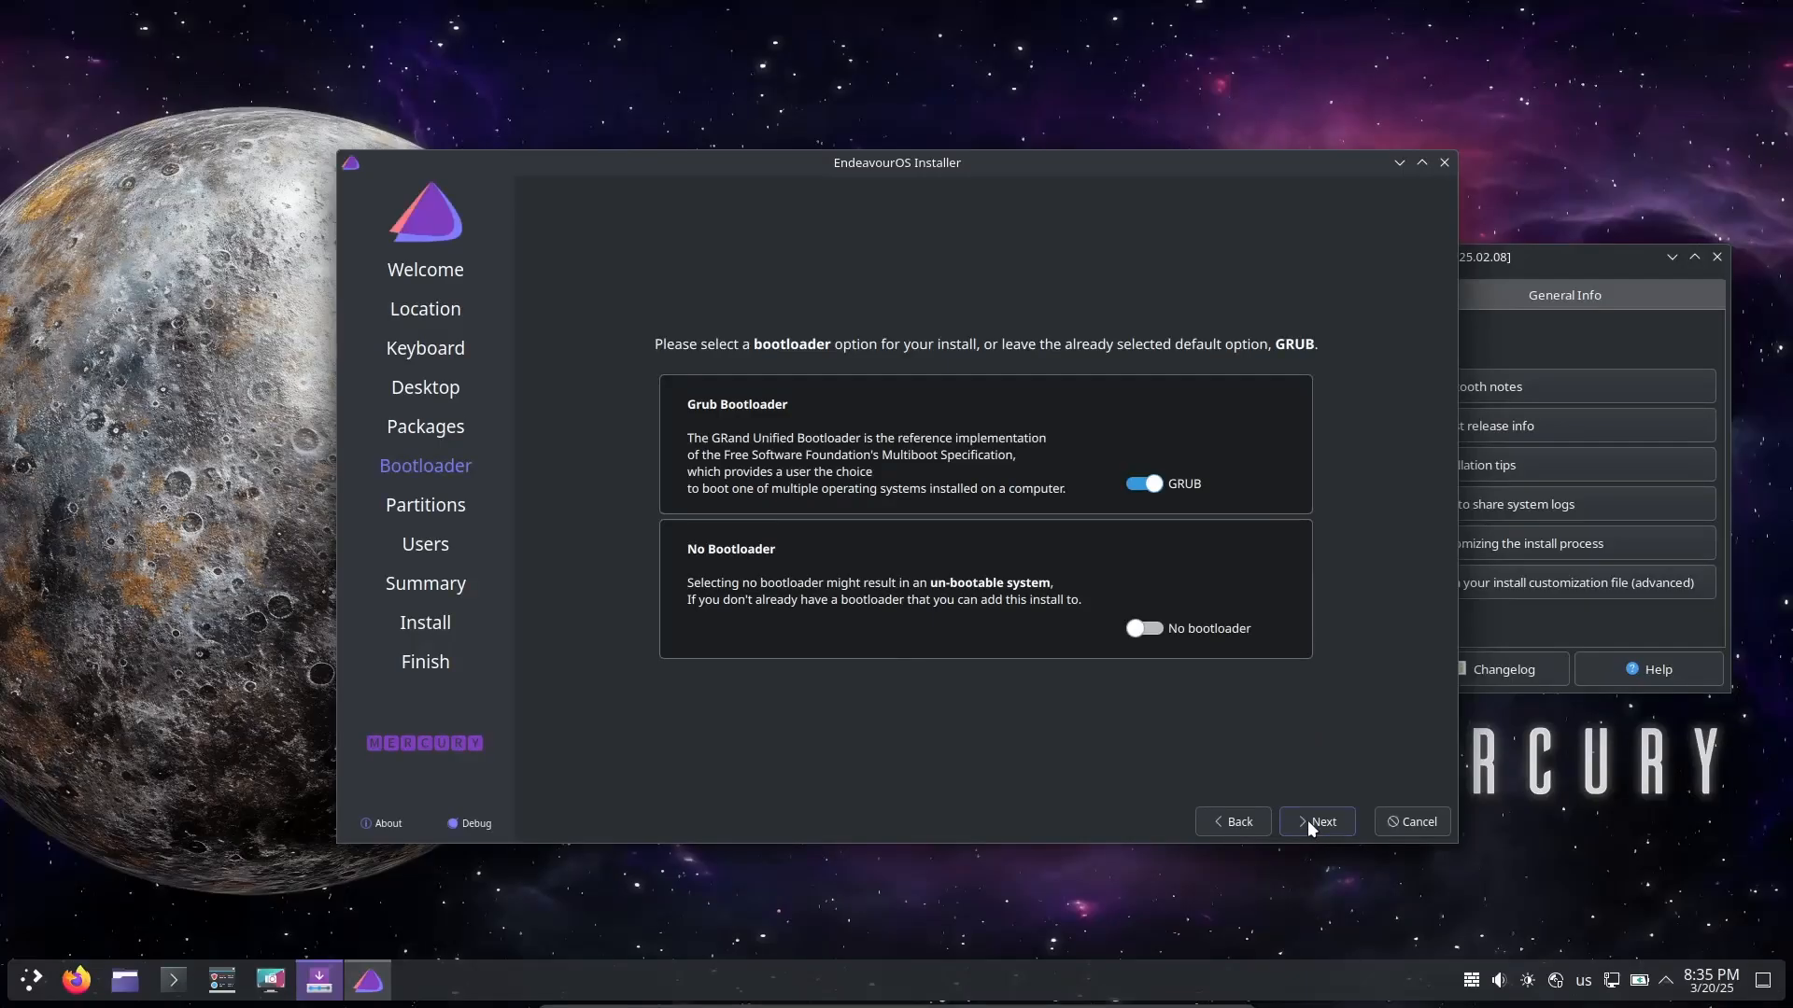
mouse_move(1335, 835)
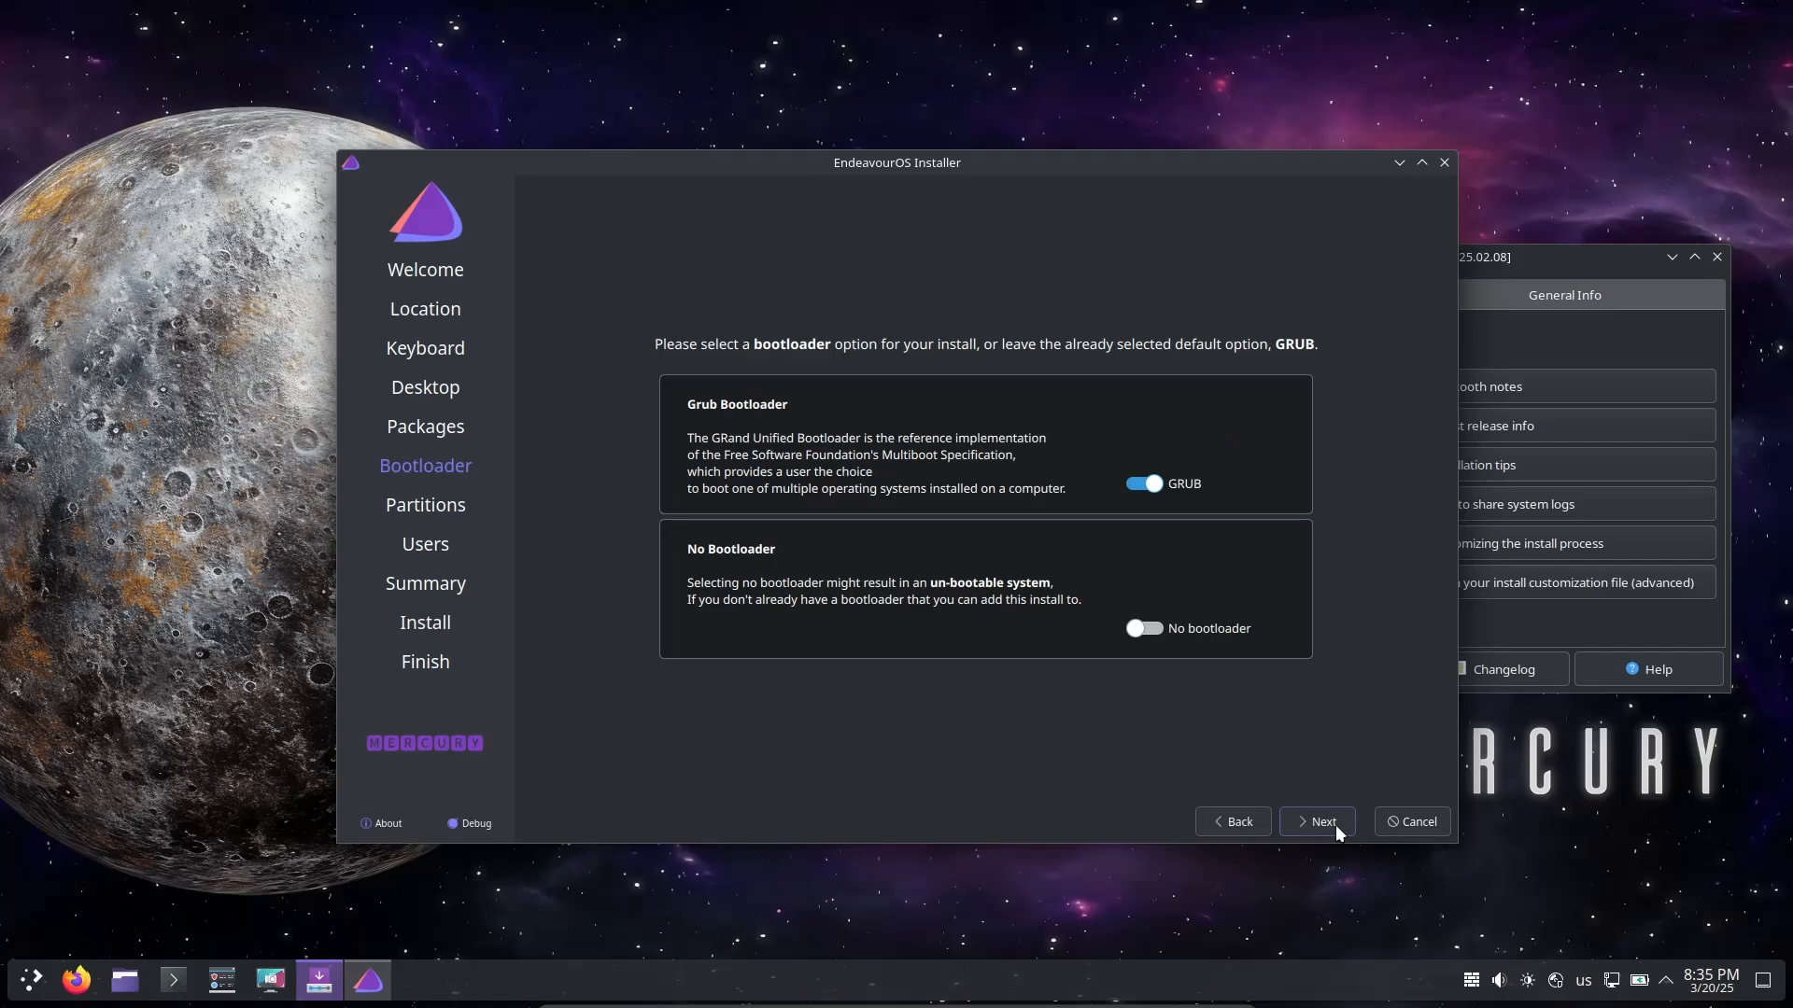
Keep GRUB as the bootloader and proceed to the Partitions page
click(1315, 821)
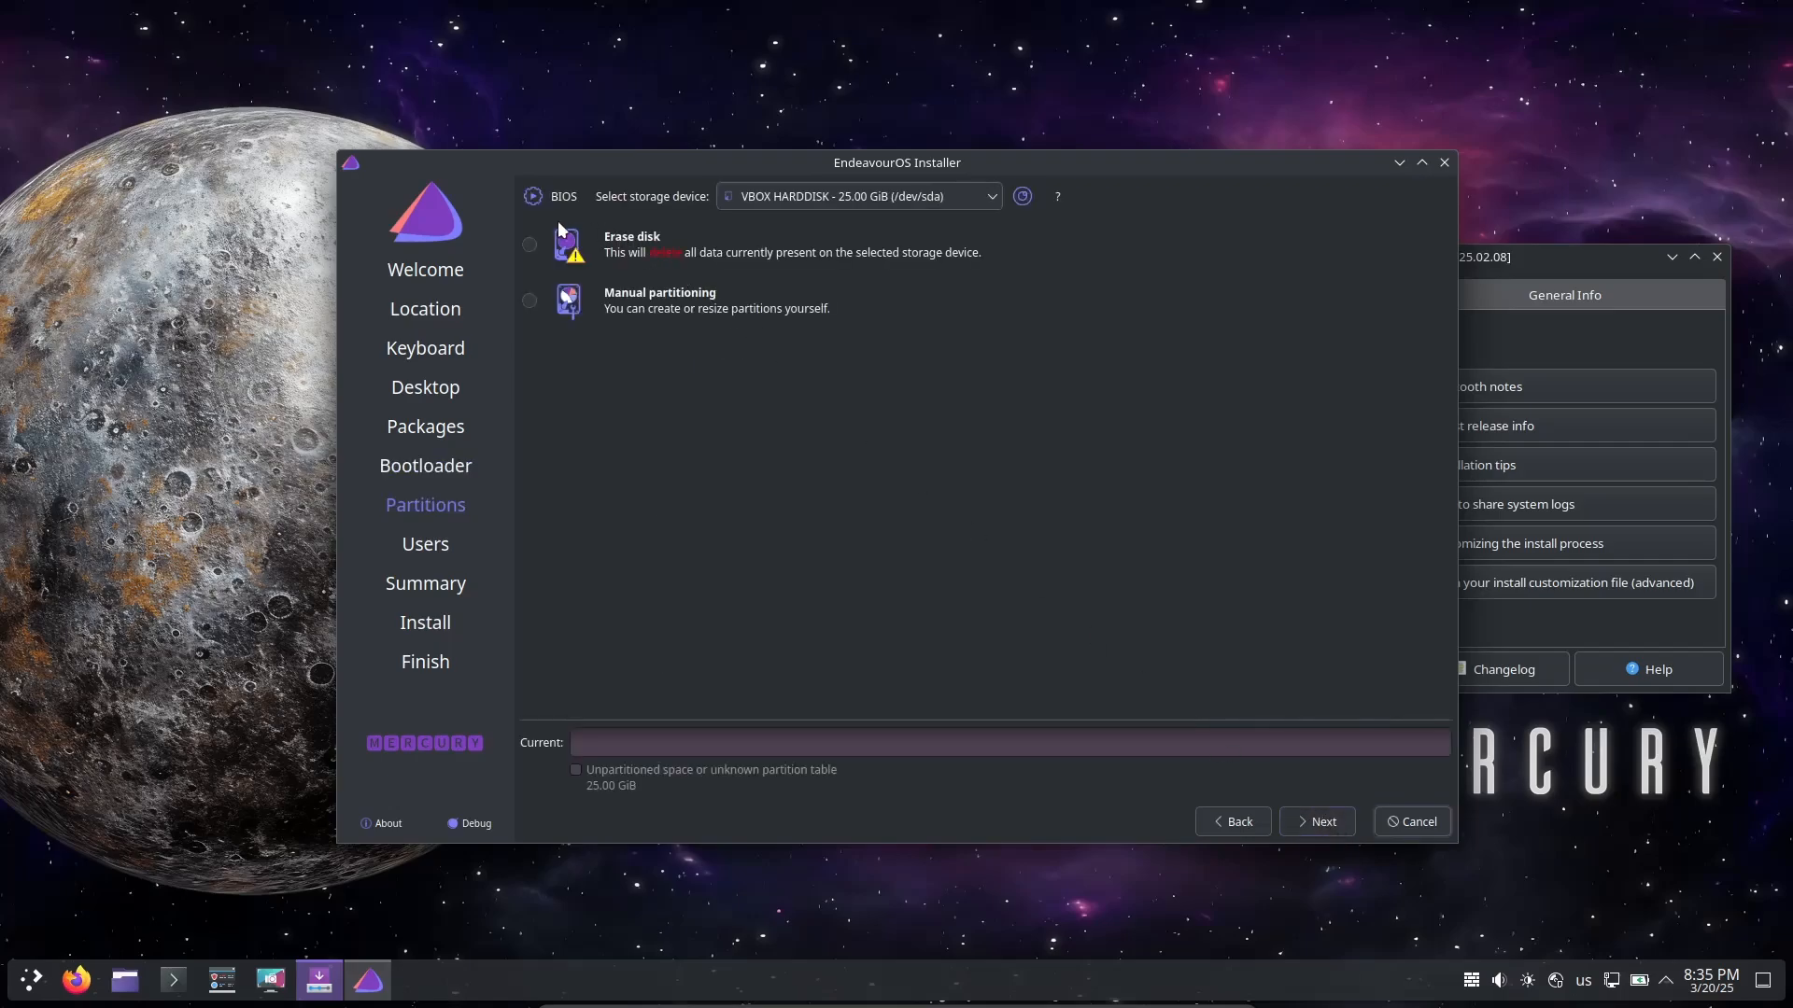
Erase the whole 25 GiB disk formatted as btrfs with no swap, then continue to Users
click(529, 244)
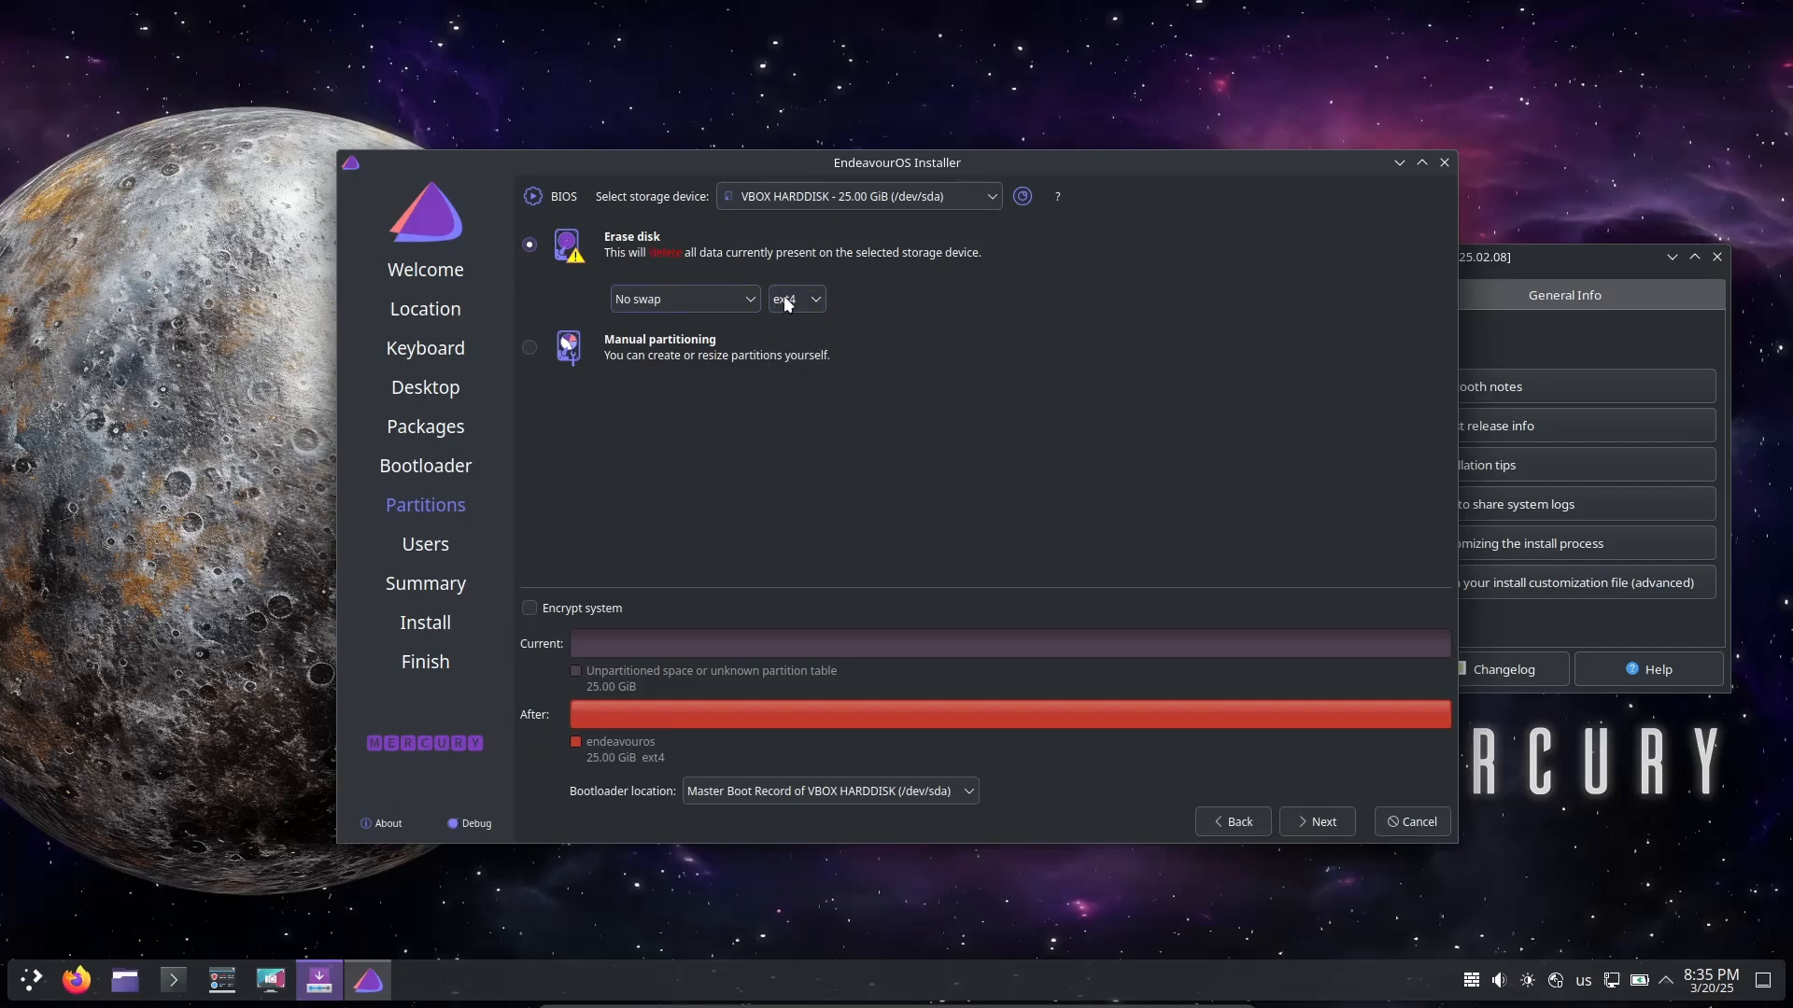
click(795, 299)
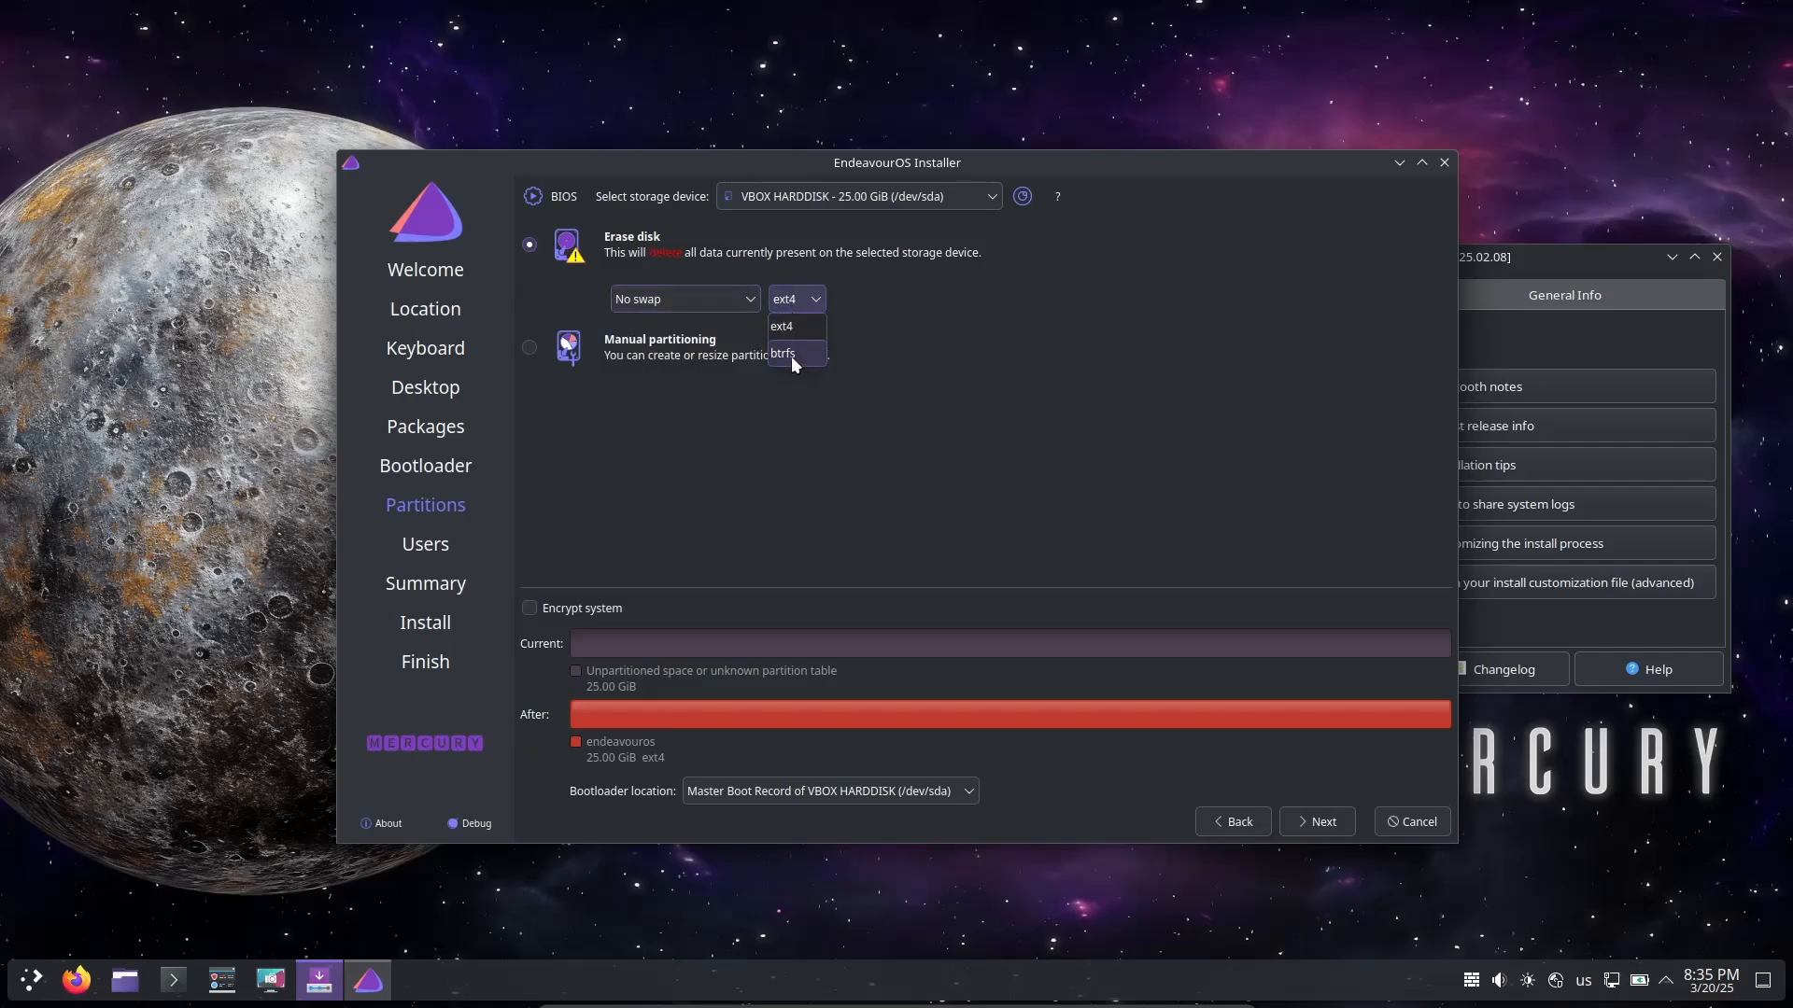
click(783, 352)
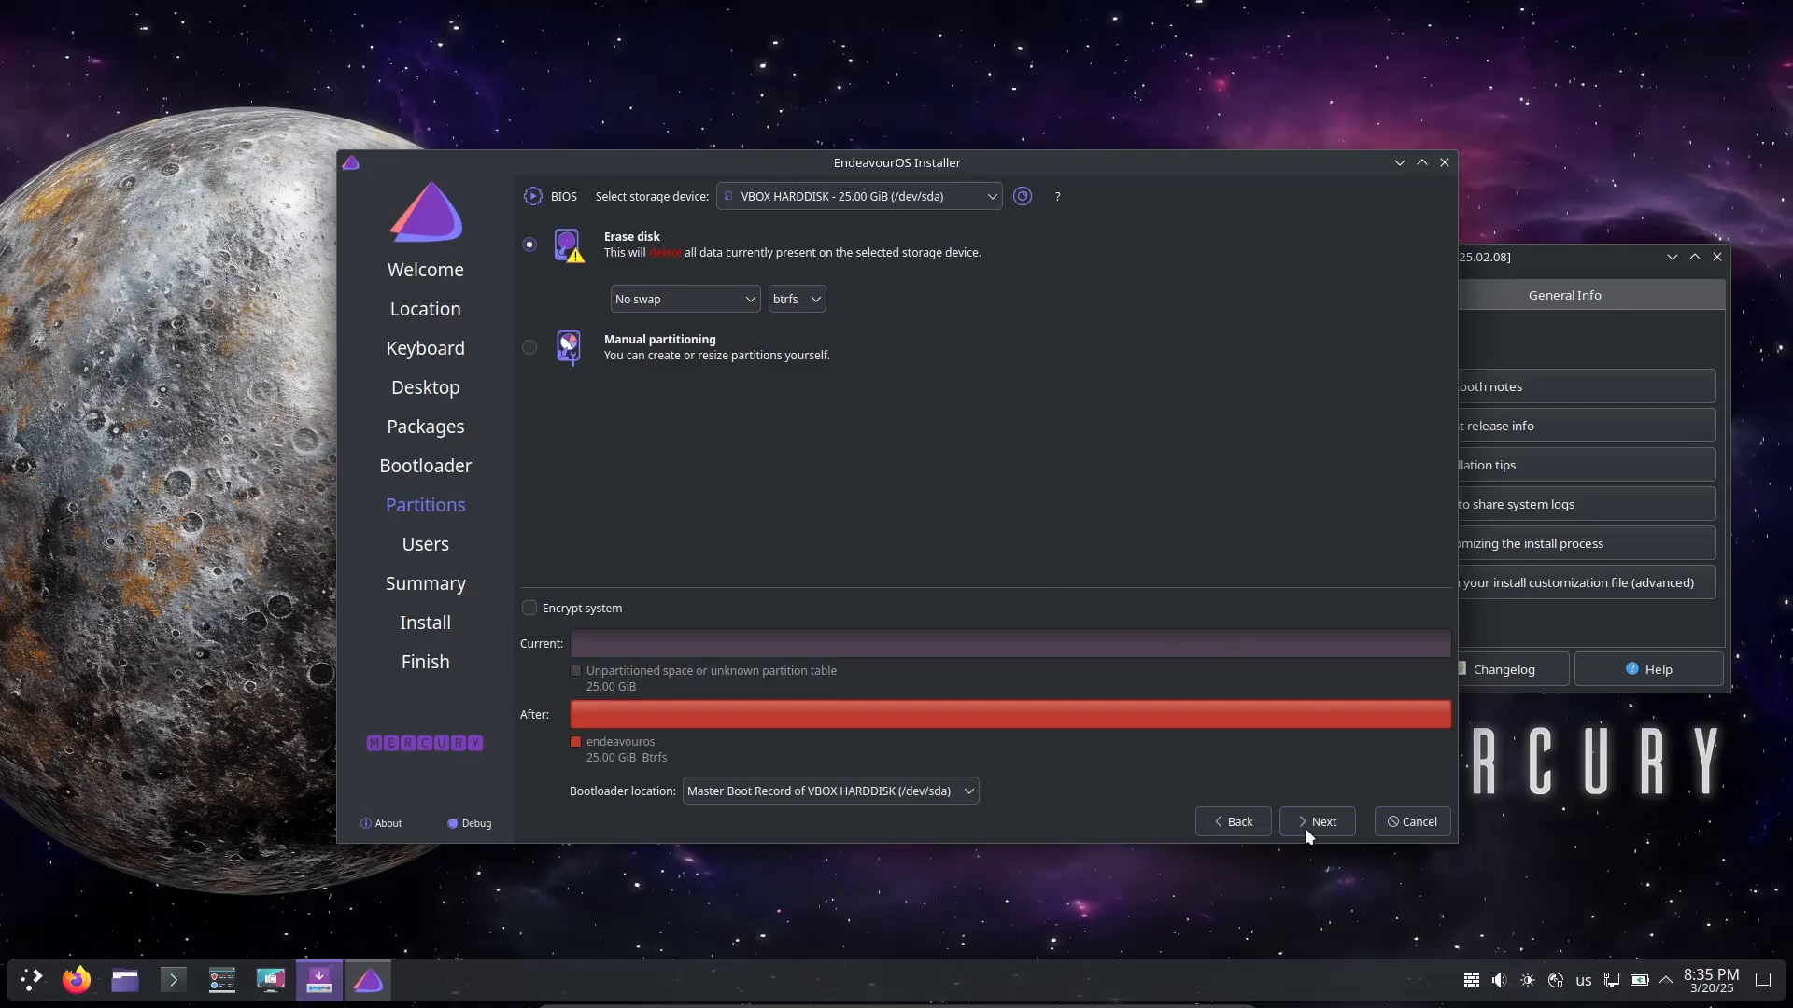
click(1315, 821)
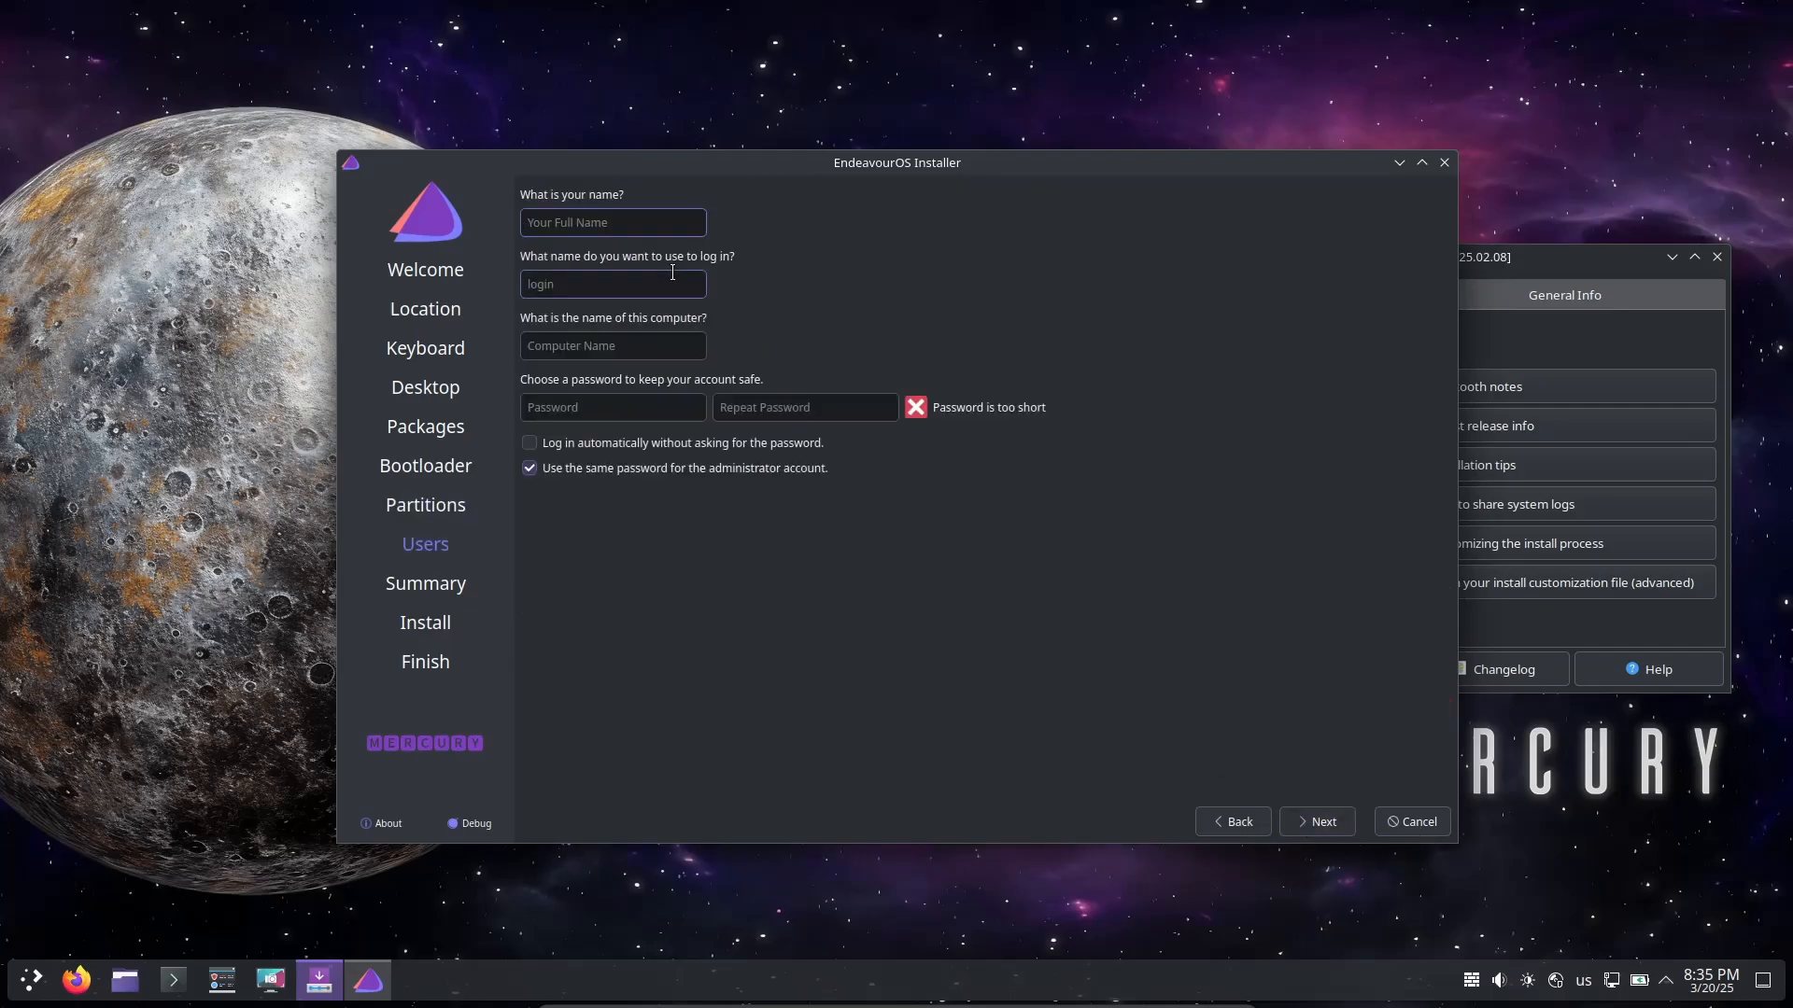
text(Aade)
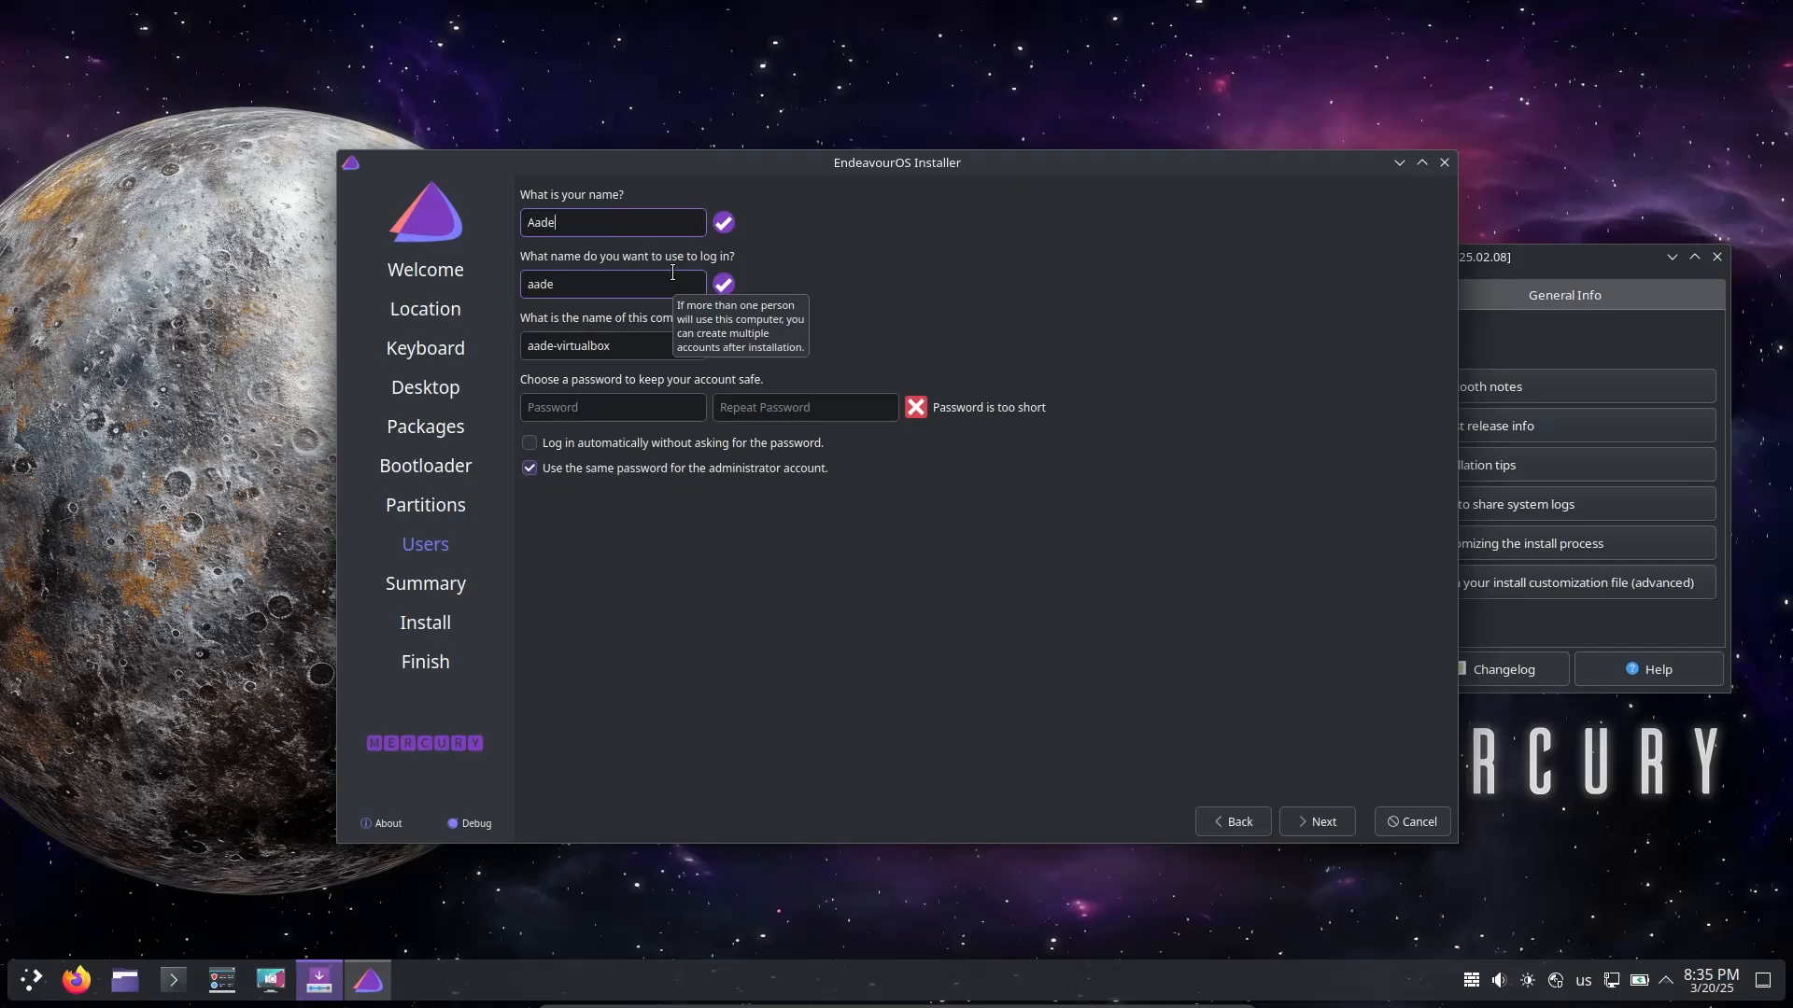
text(sh)
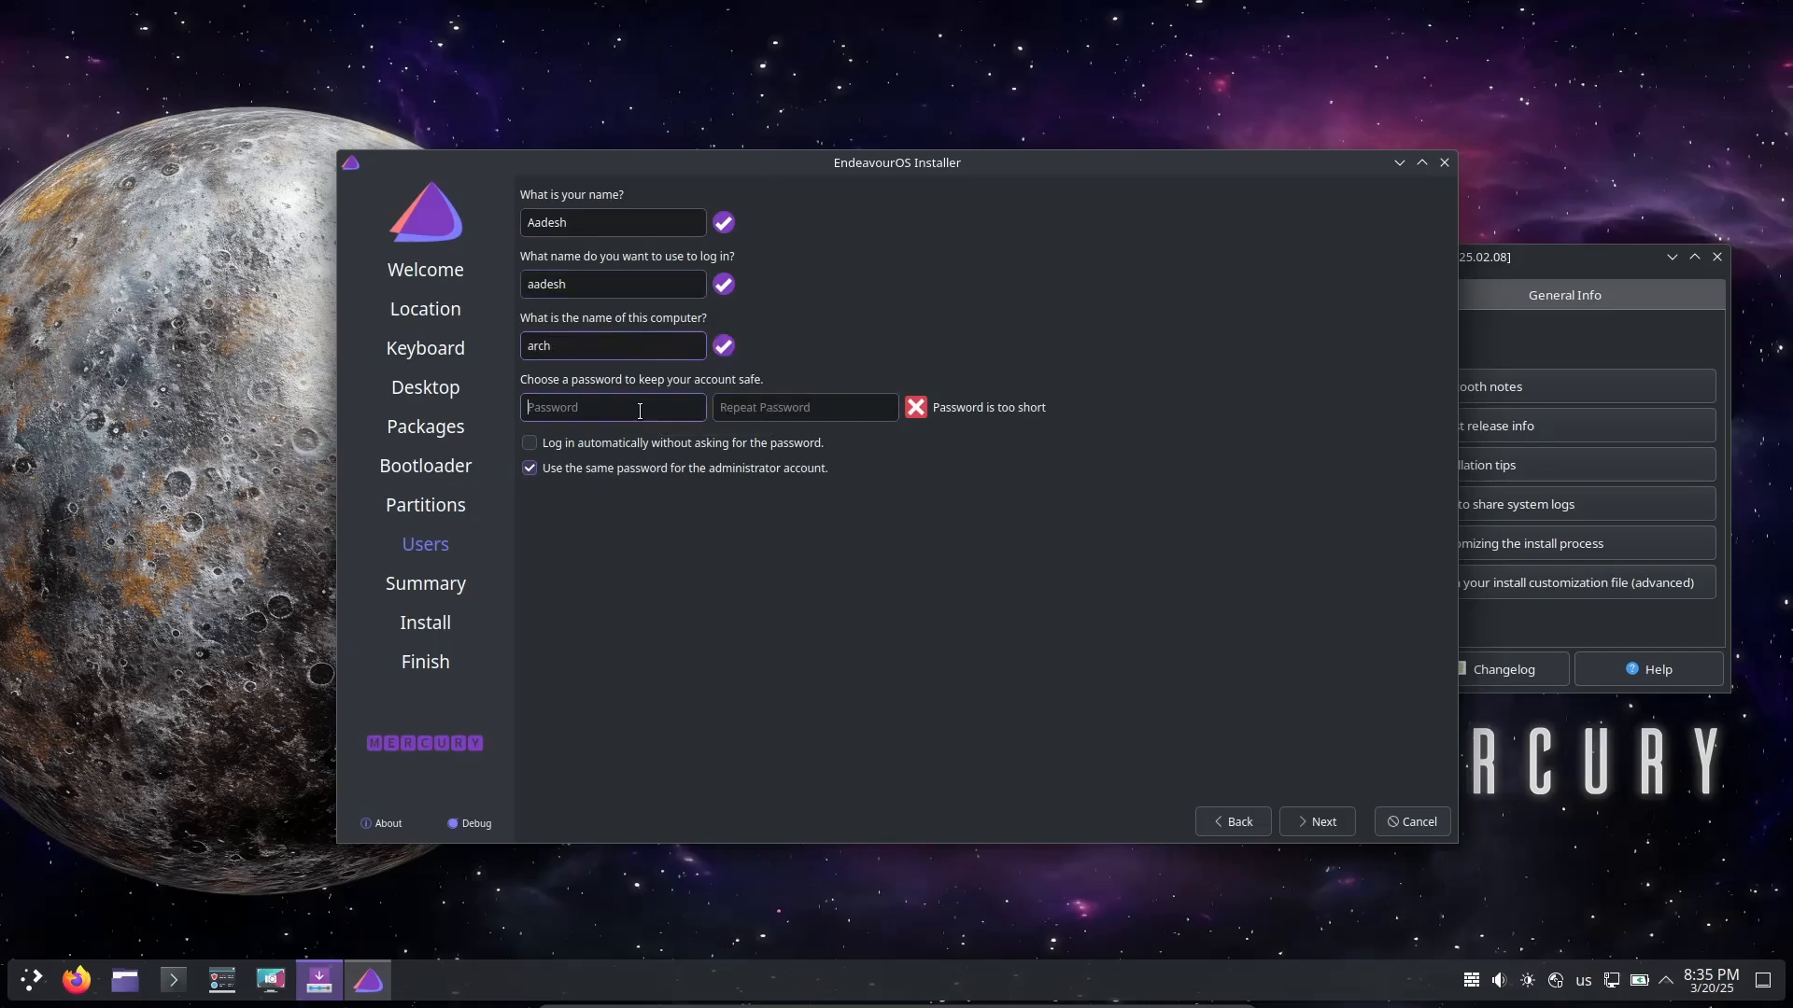
text(password)
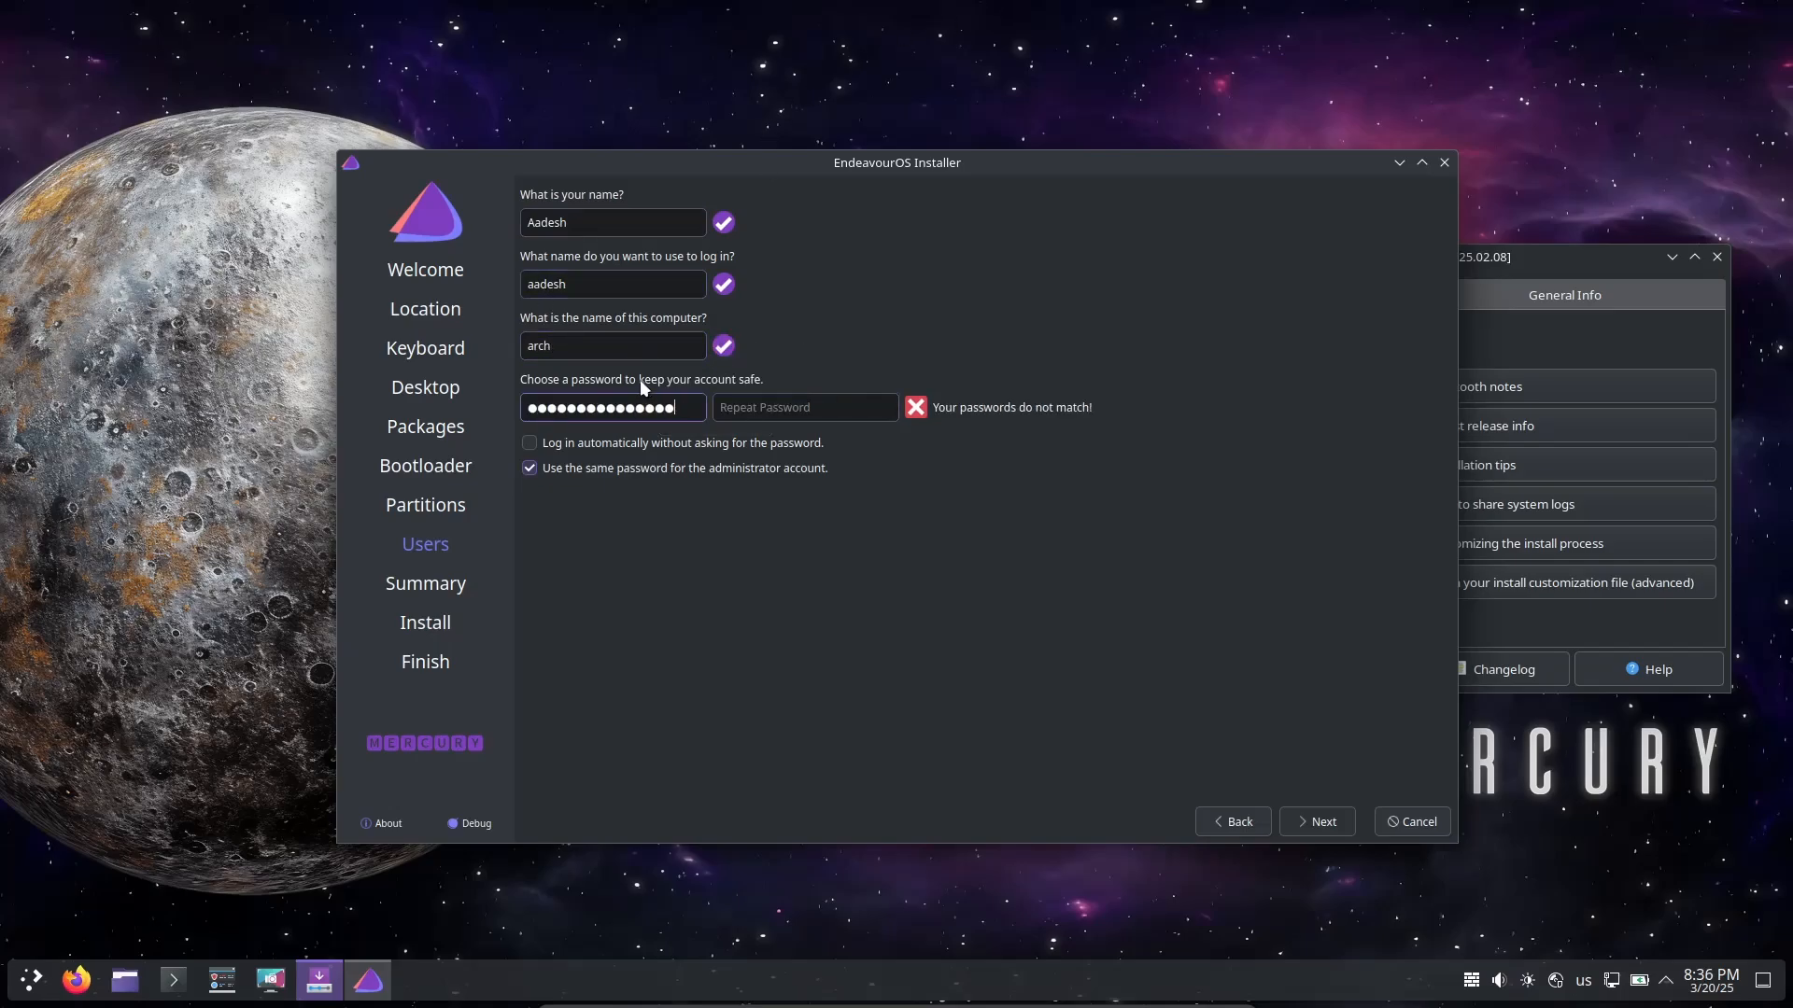
text(password)
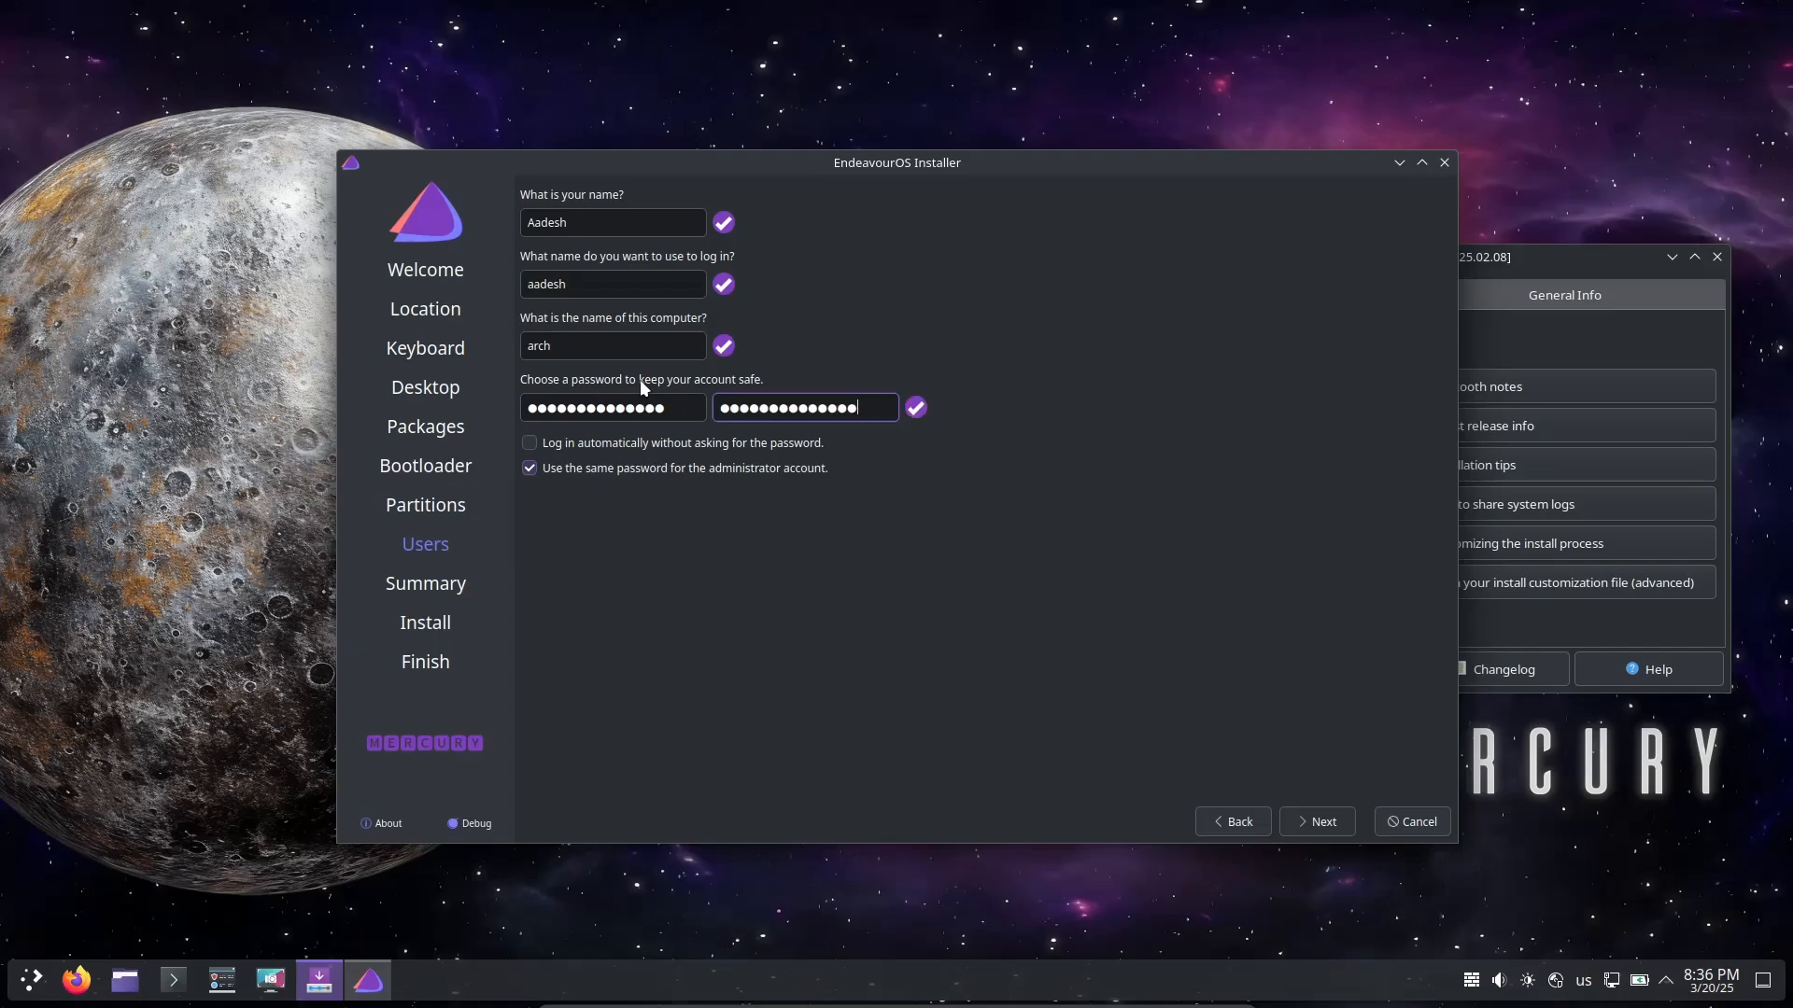
click(529, 443)
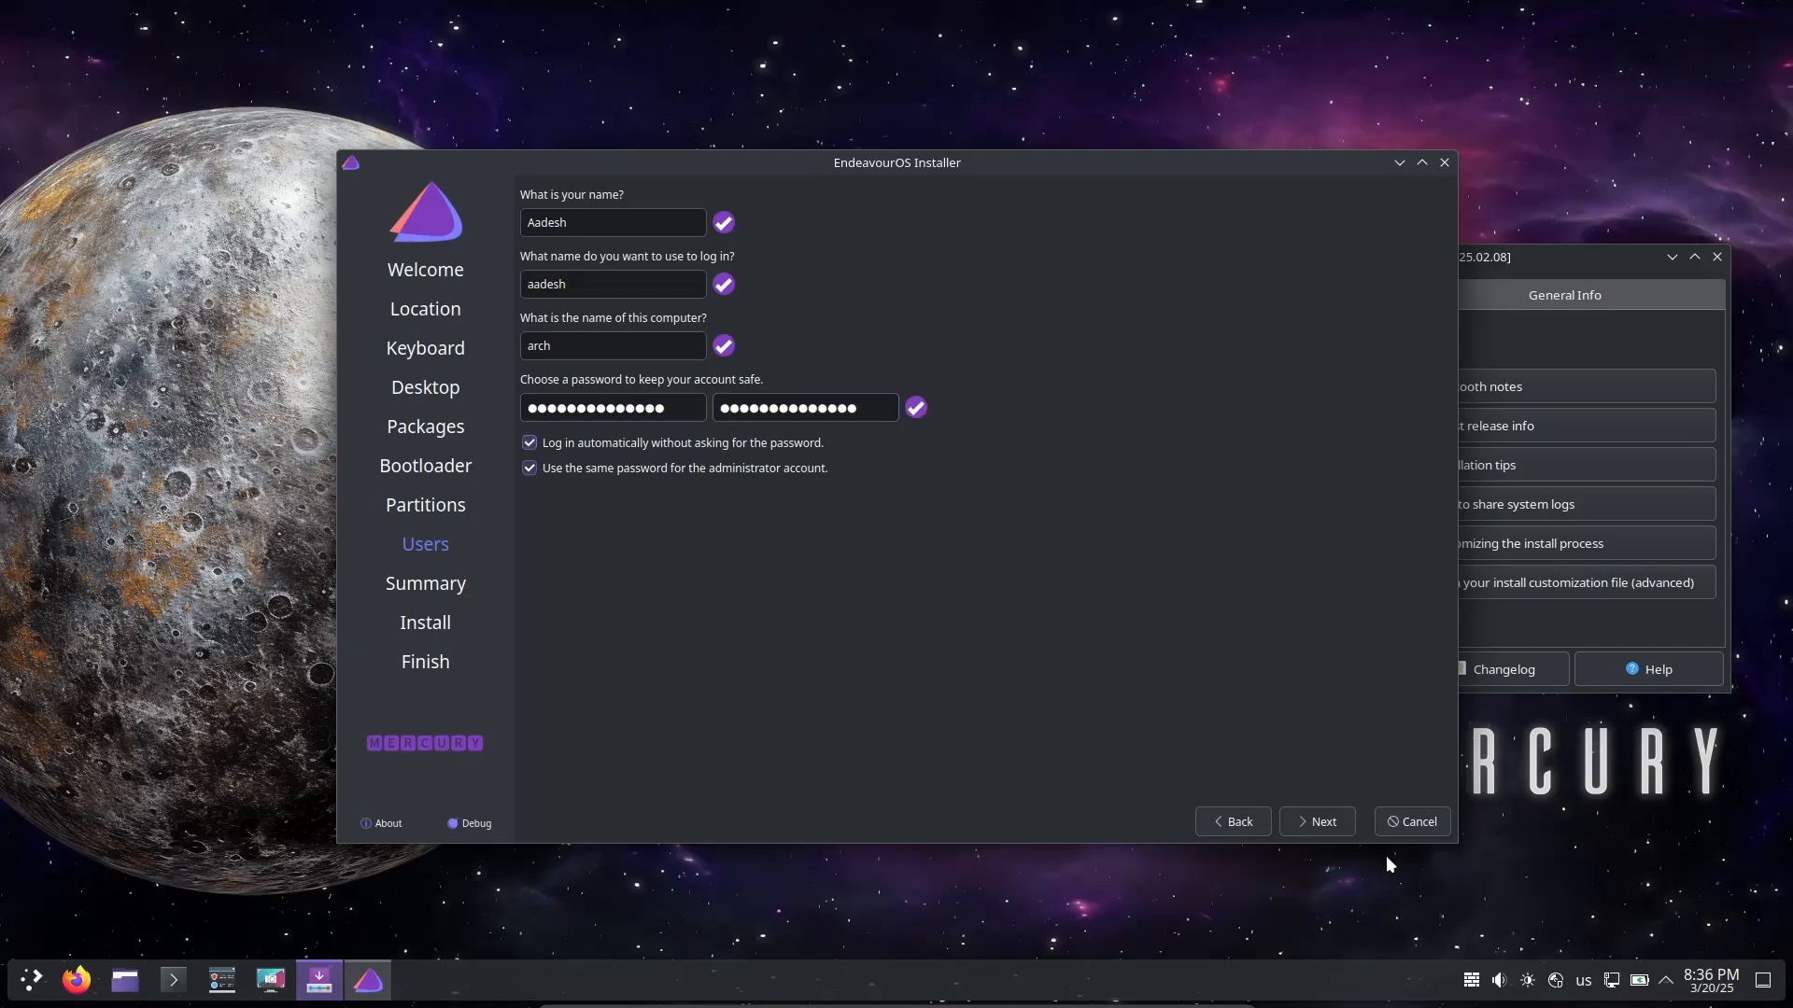
click(1316, 821)
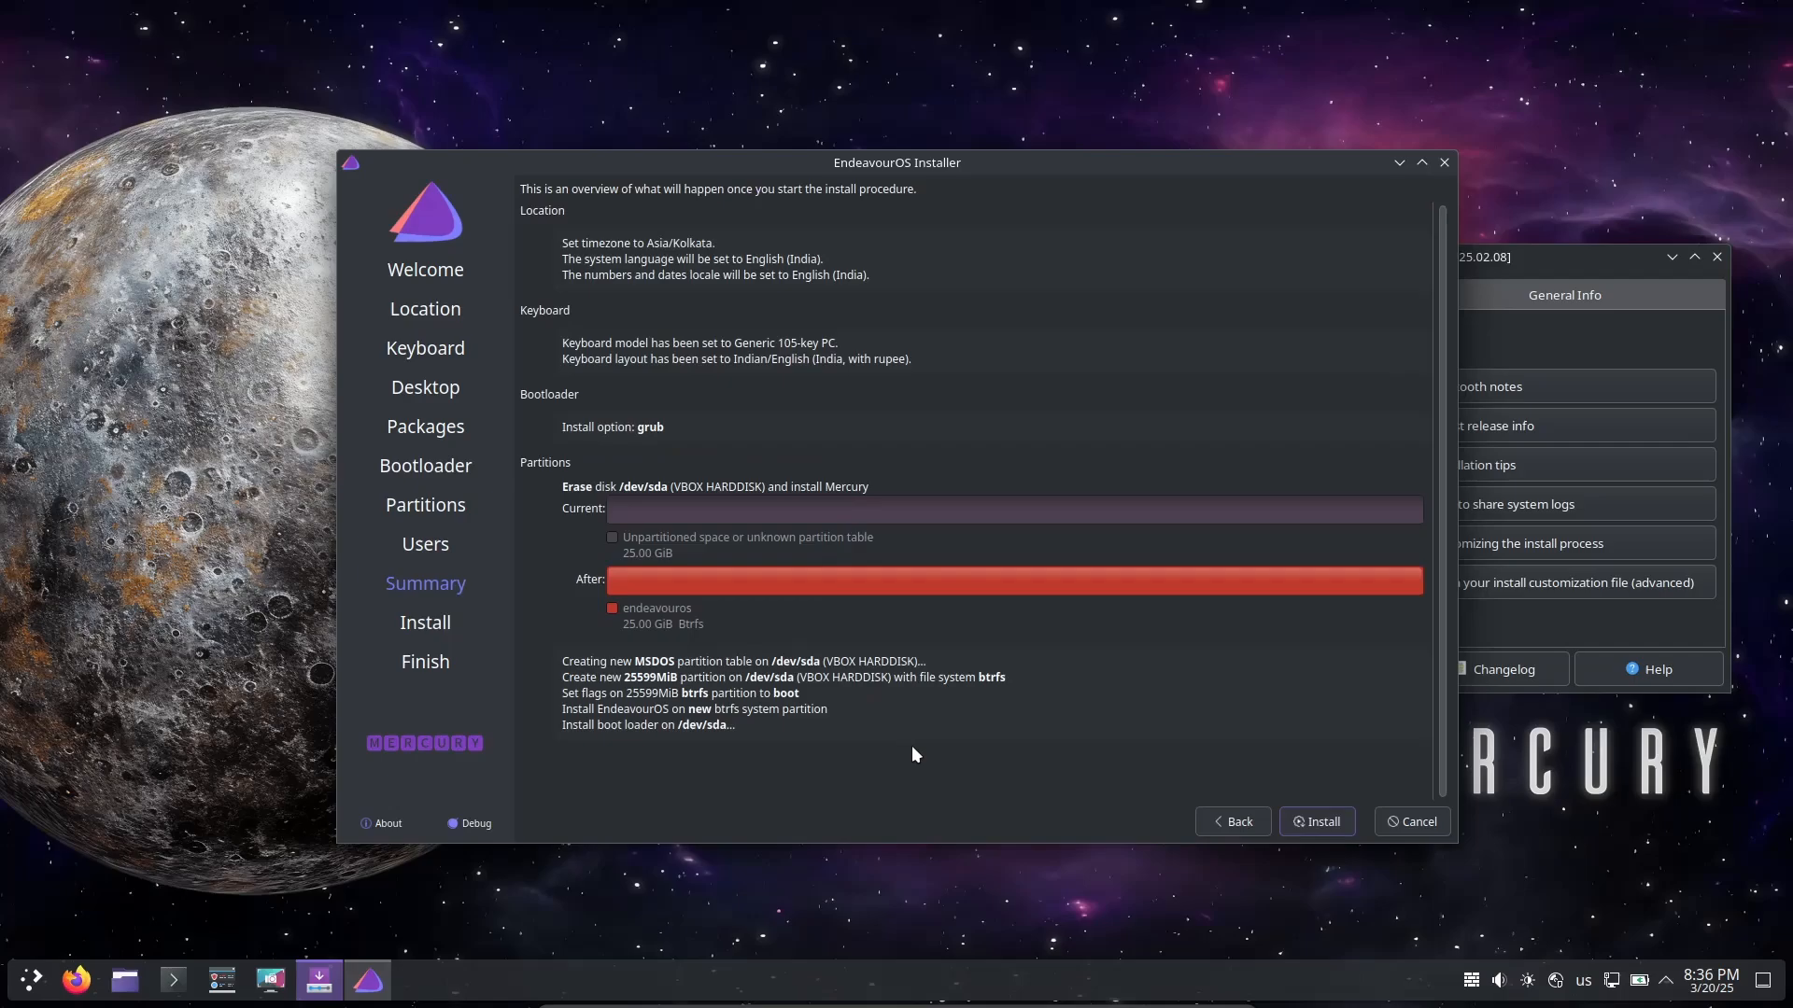
mouse_move(1318, 821)
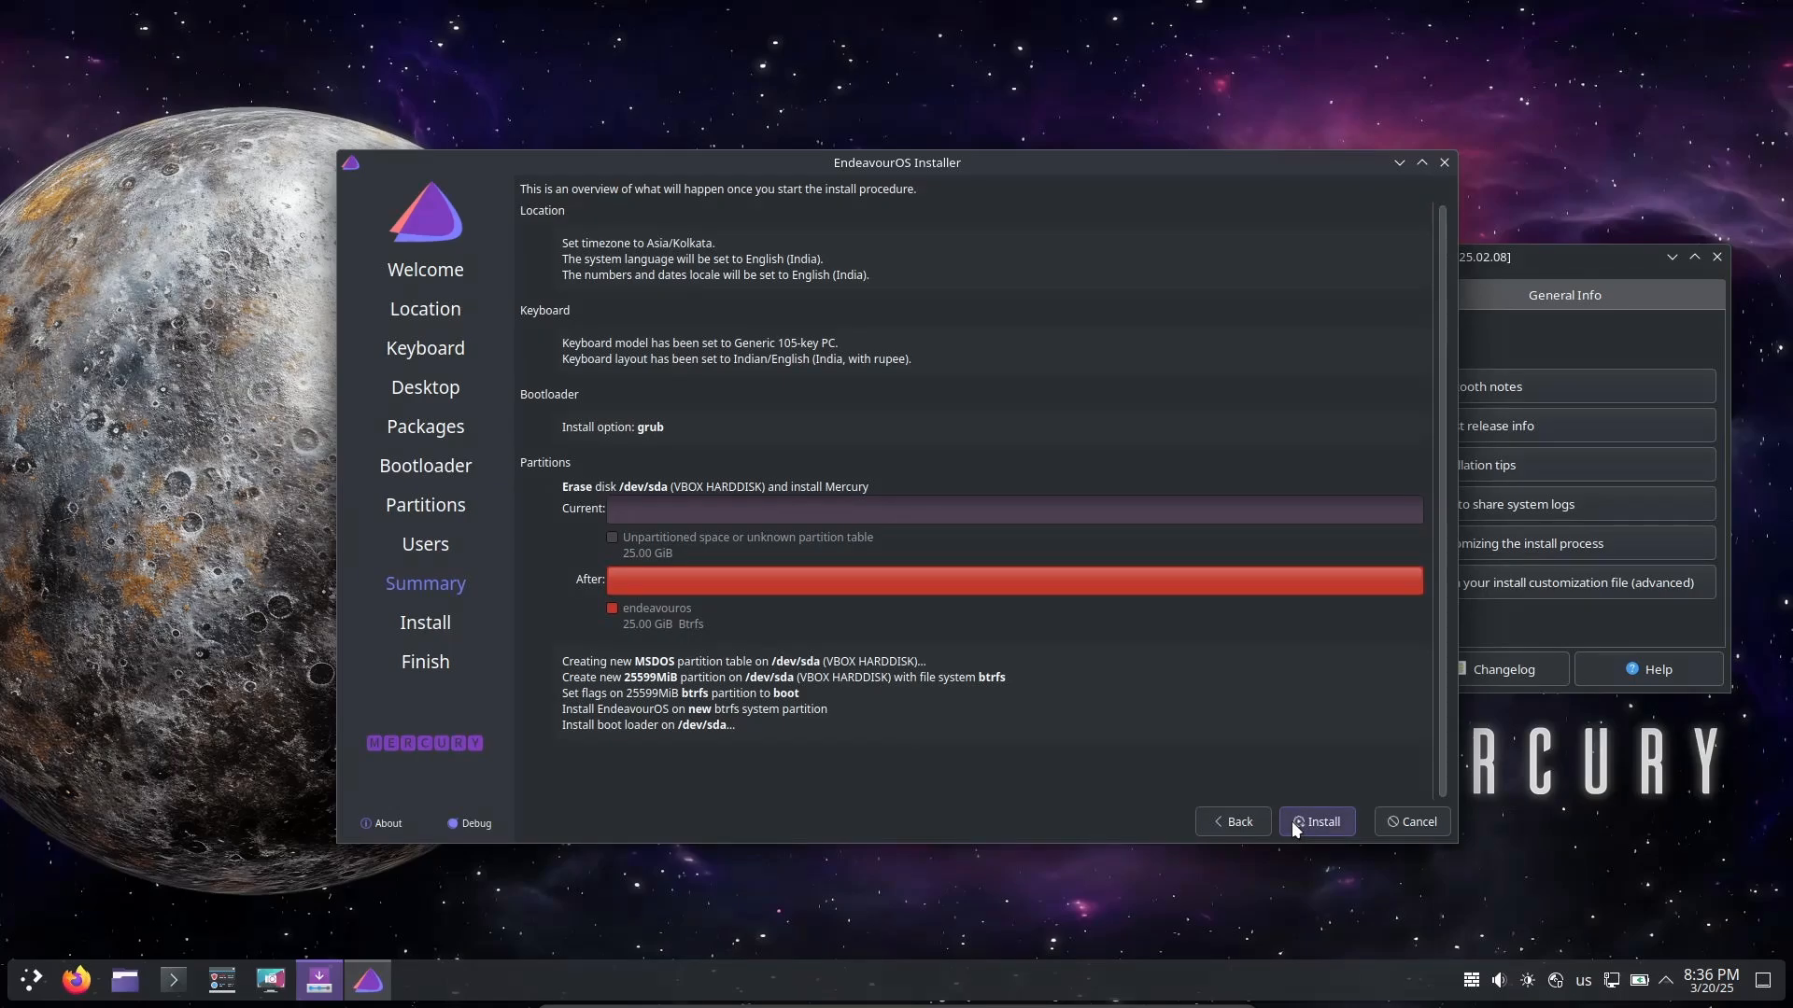
mouse_move(1006, 518)
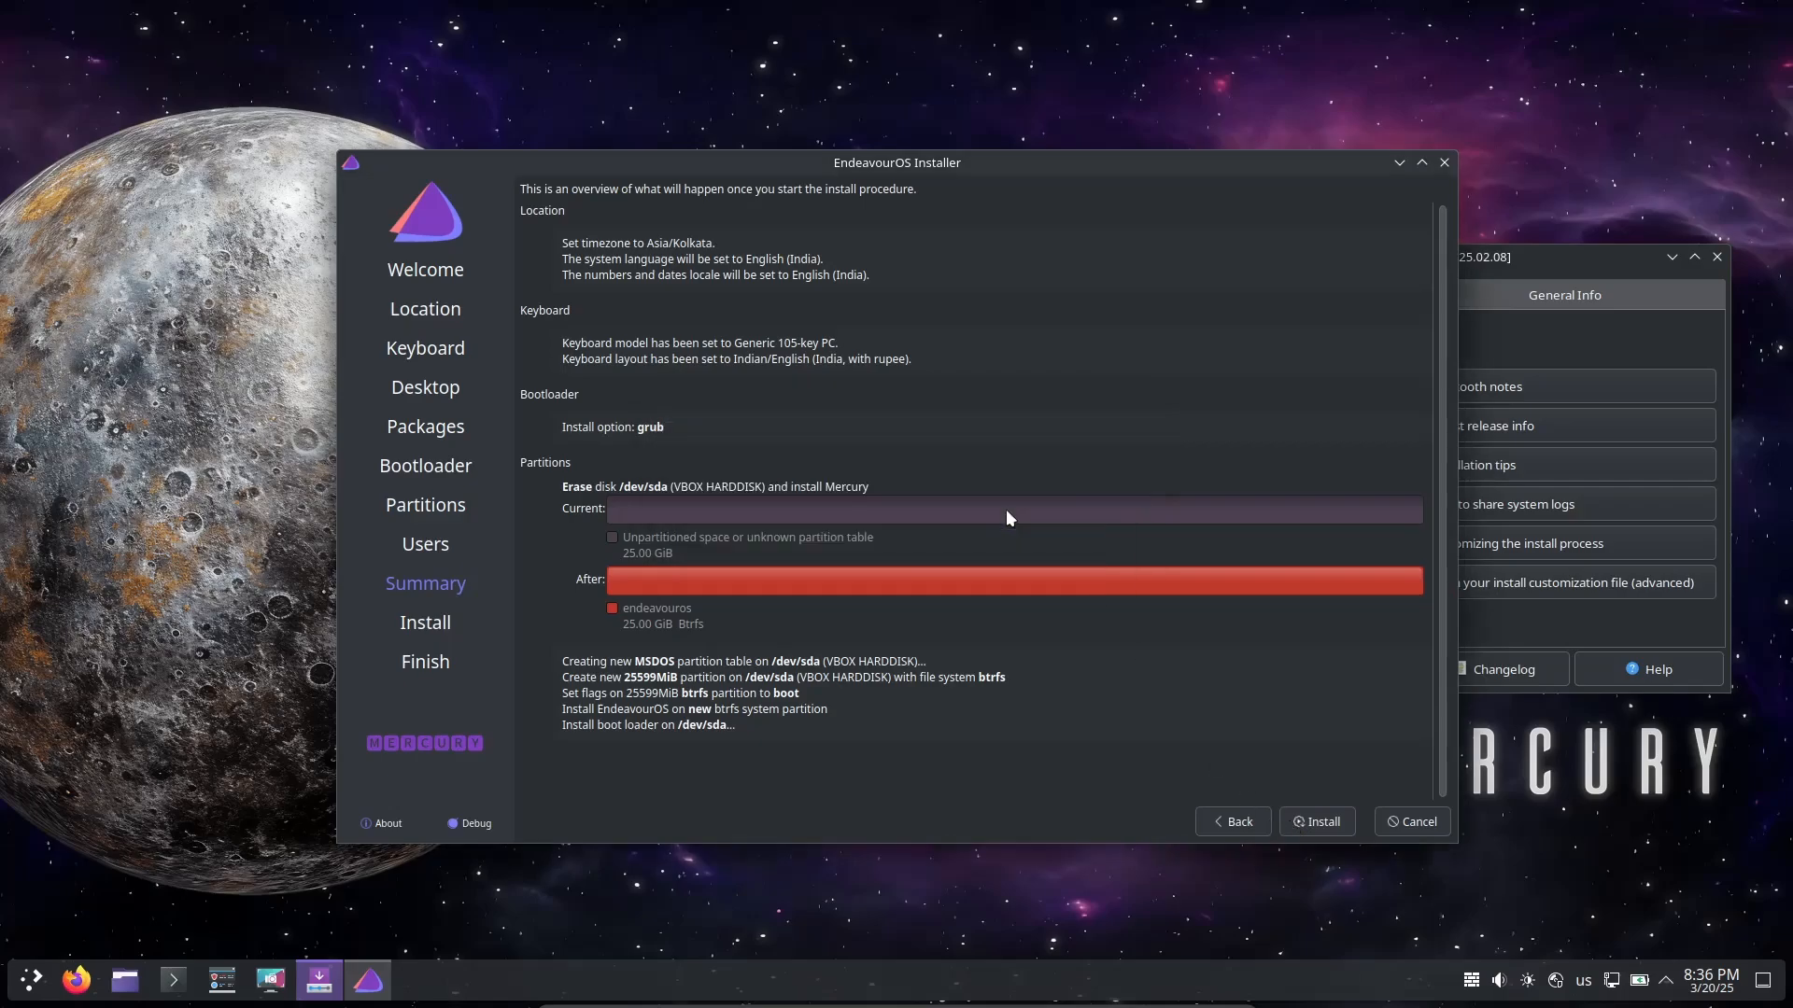
Start the EndeavourOS installation from the Summary page
click(1315, 820)
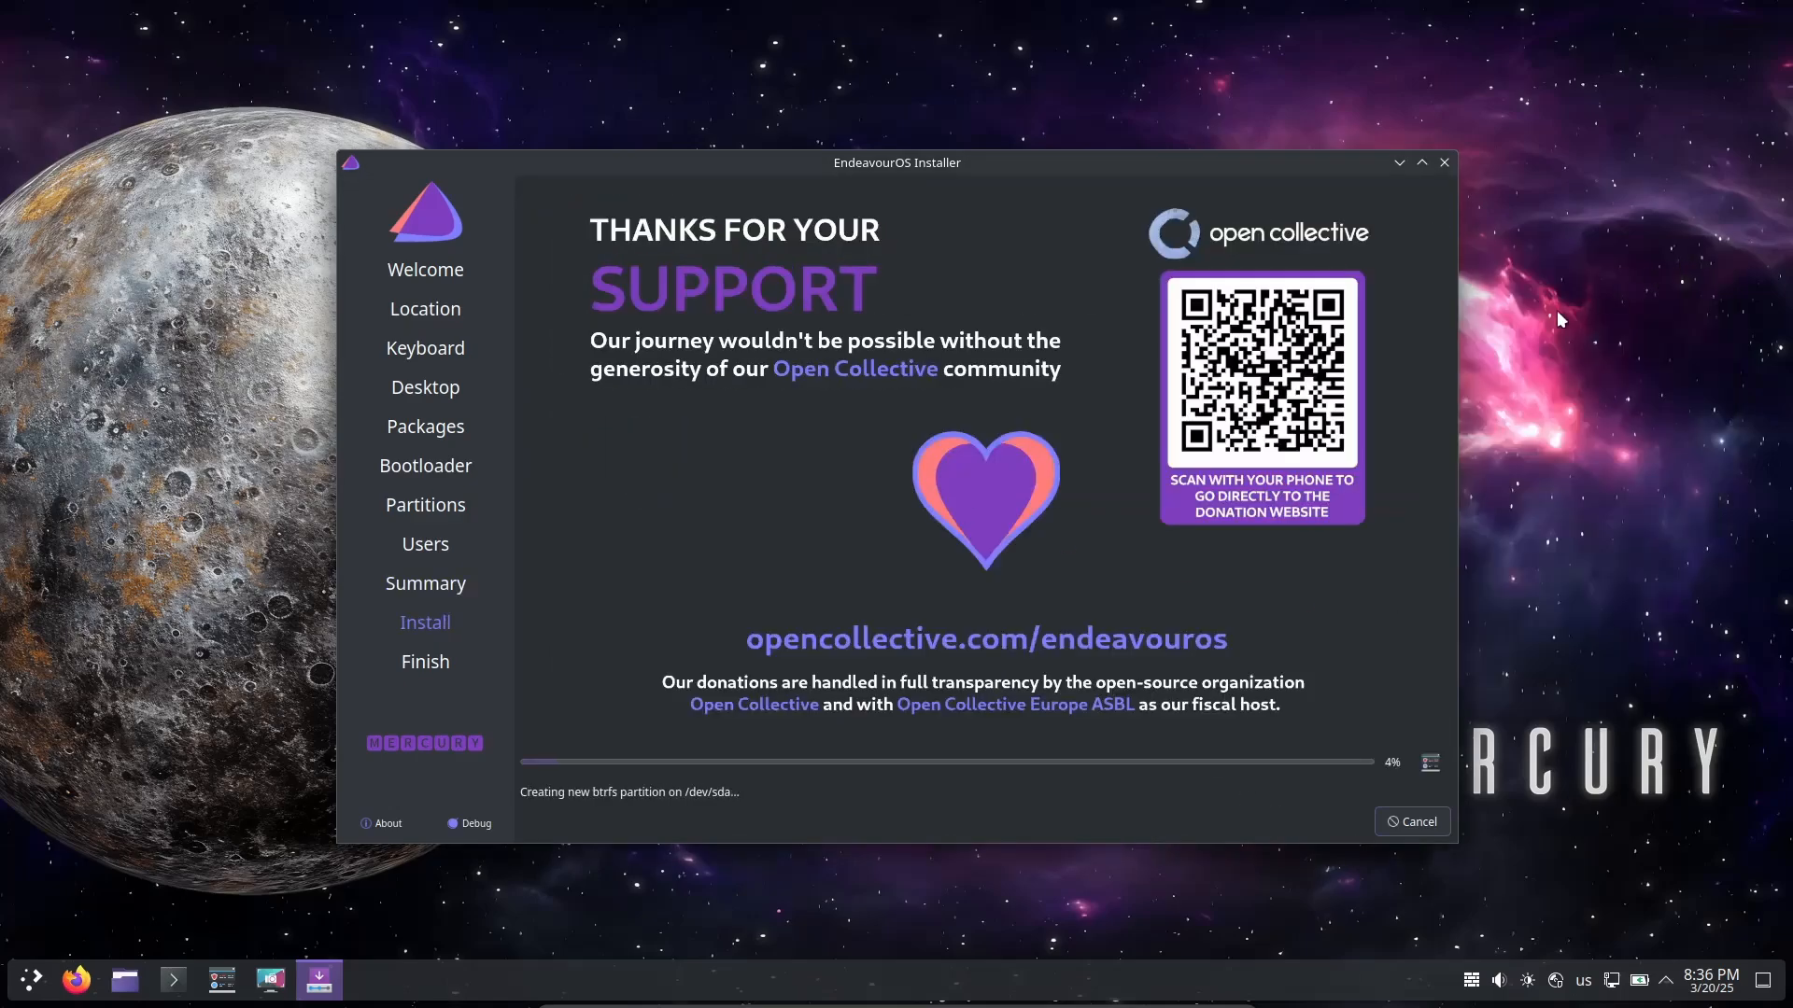
Wait on the Install page while the btrfs partition is created
click(1430, 763)
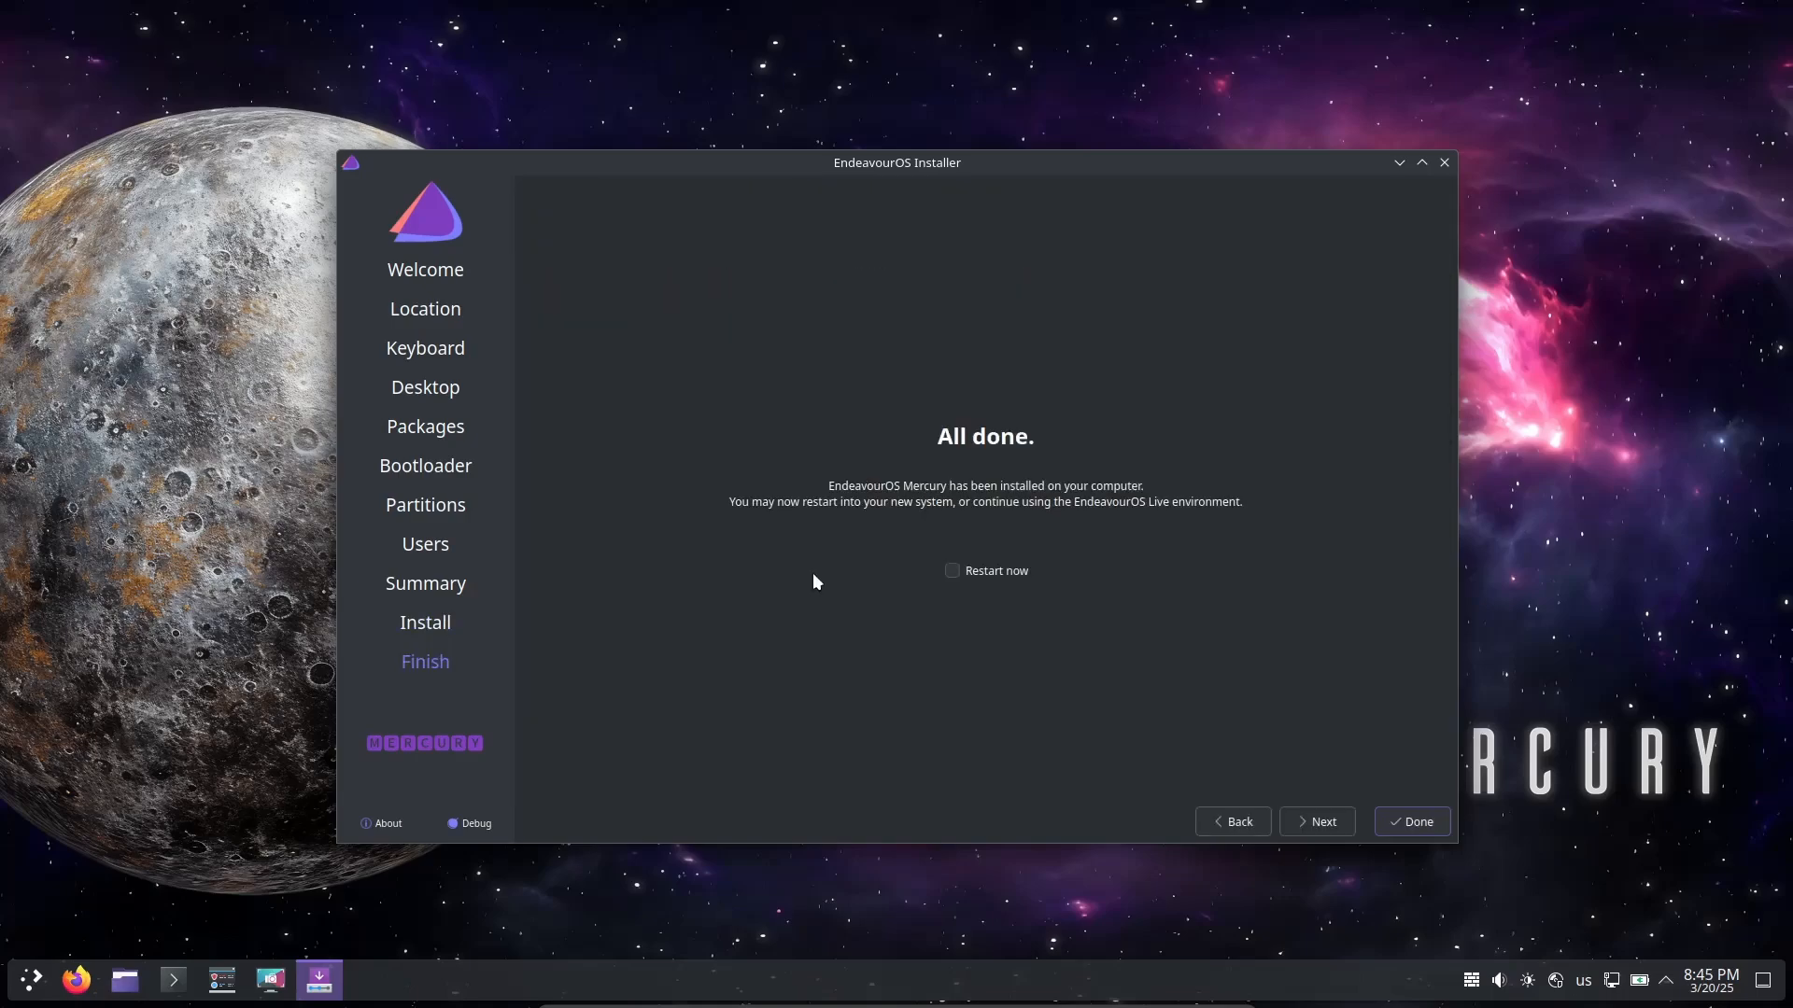
Choose Restart now and finish the installer, rebooting into the installed system's GRUB menu
click(951, 571)
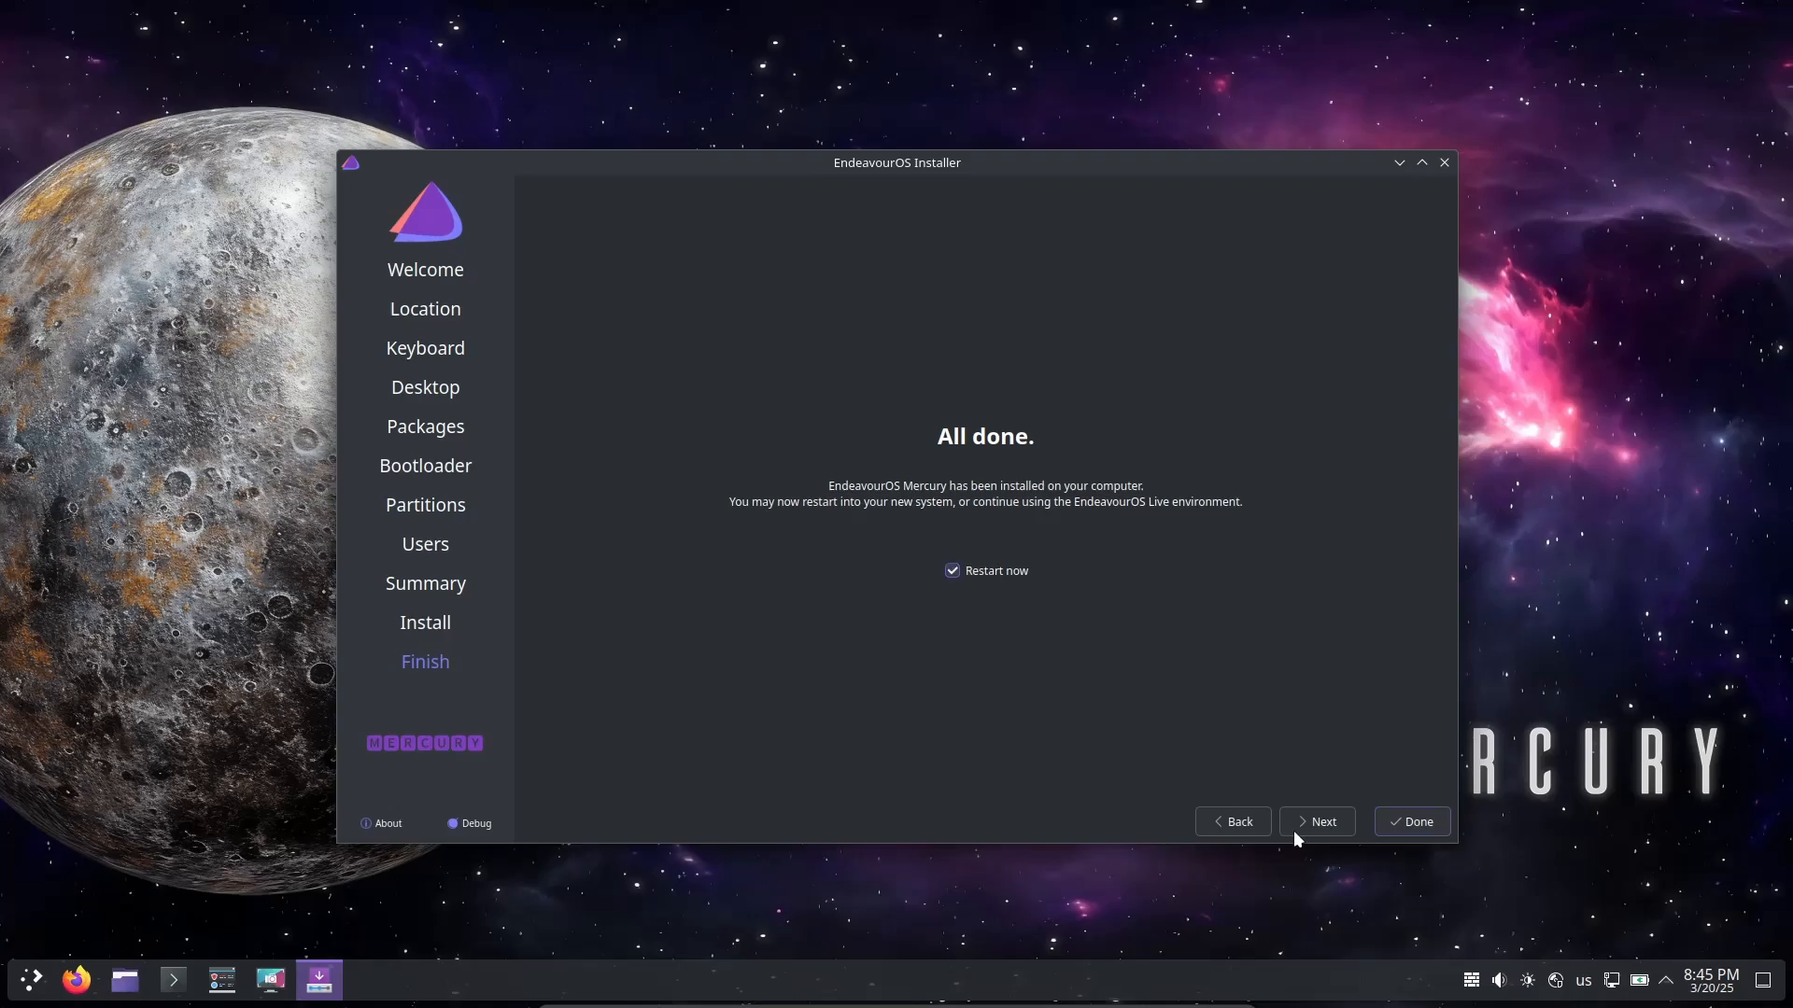
click(1411, 821)
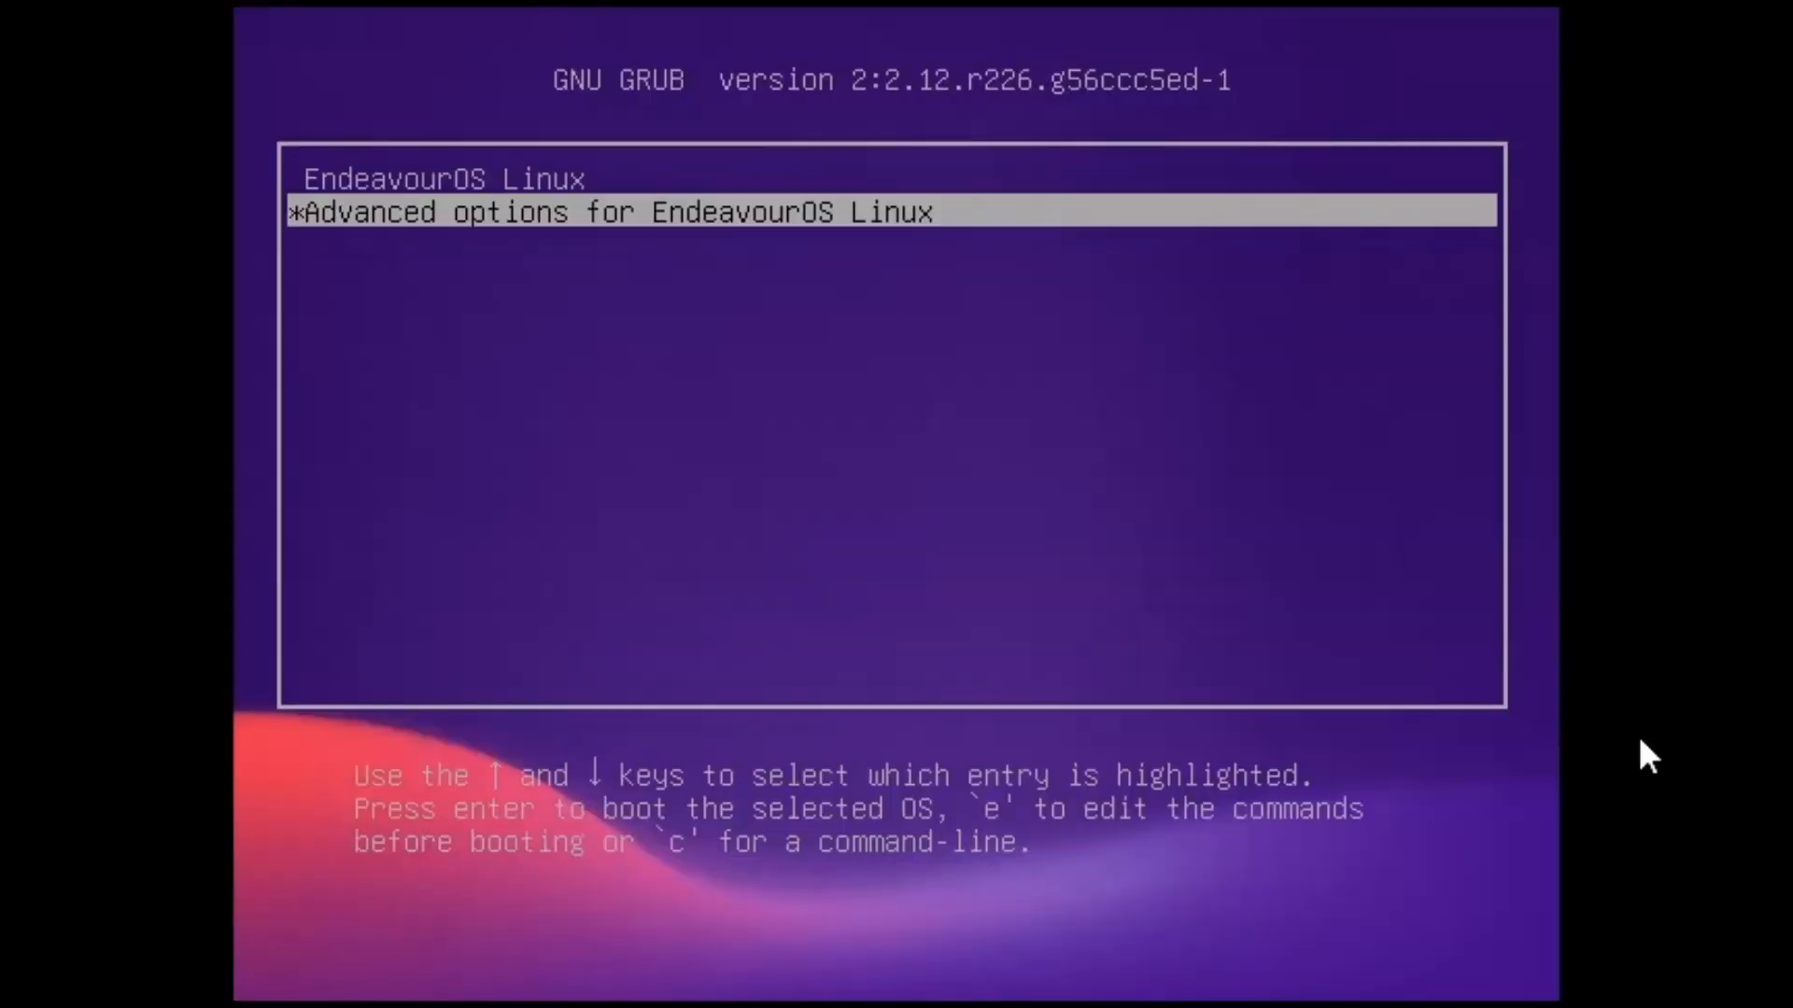
Boot the EndeavourOS Linux GRUB entry to the KDE desktop and bring up the application launcher
key(Return)
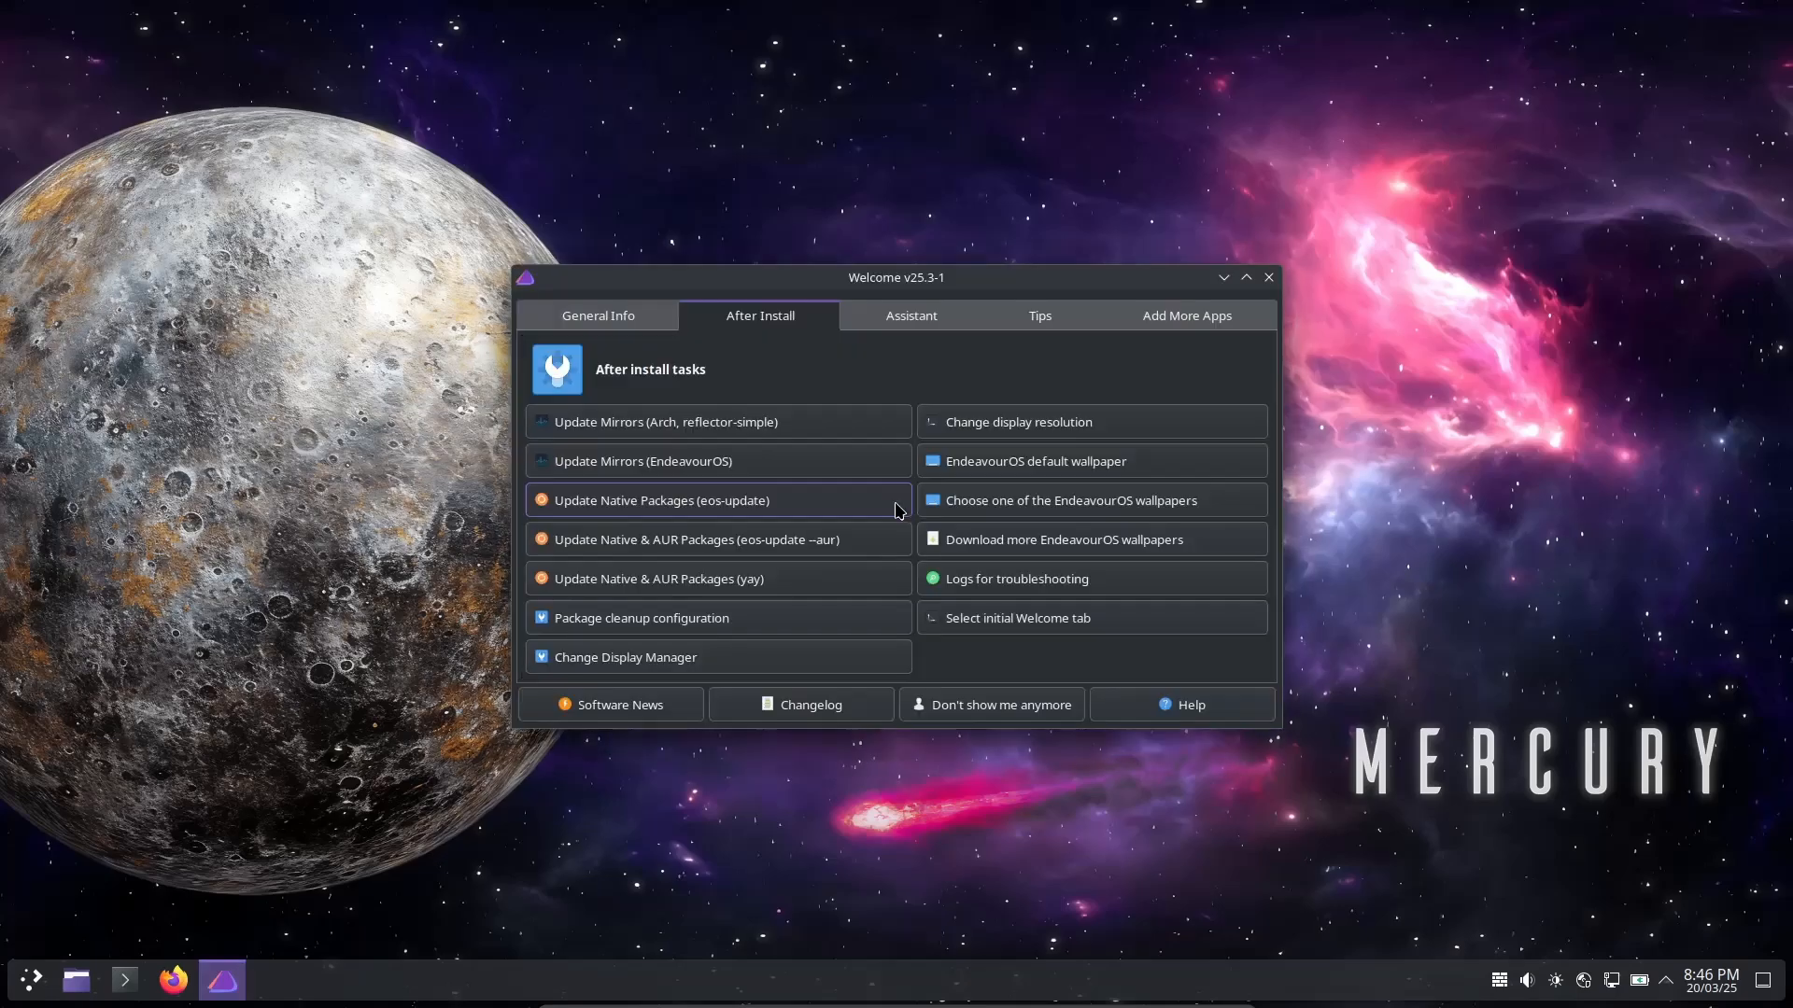
mouse_move(895, 511)
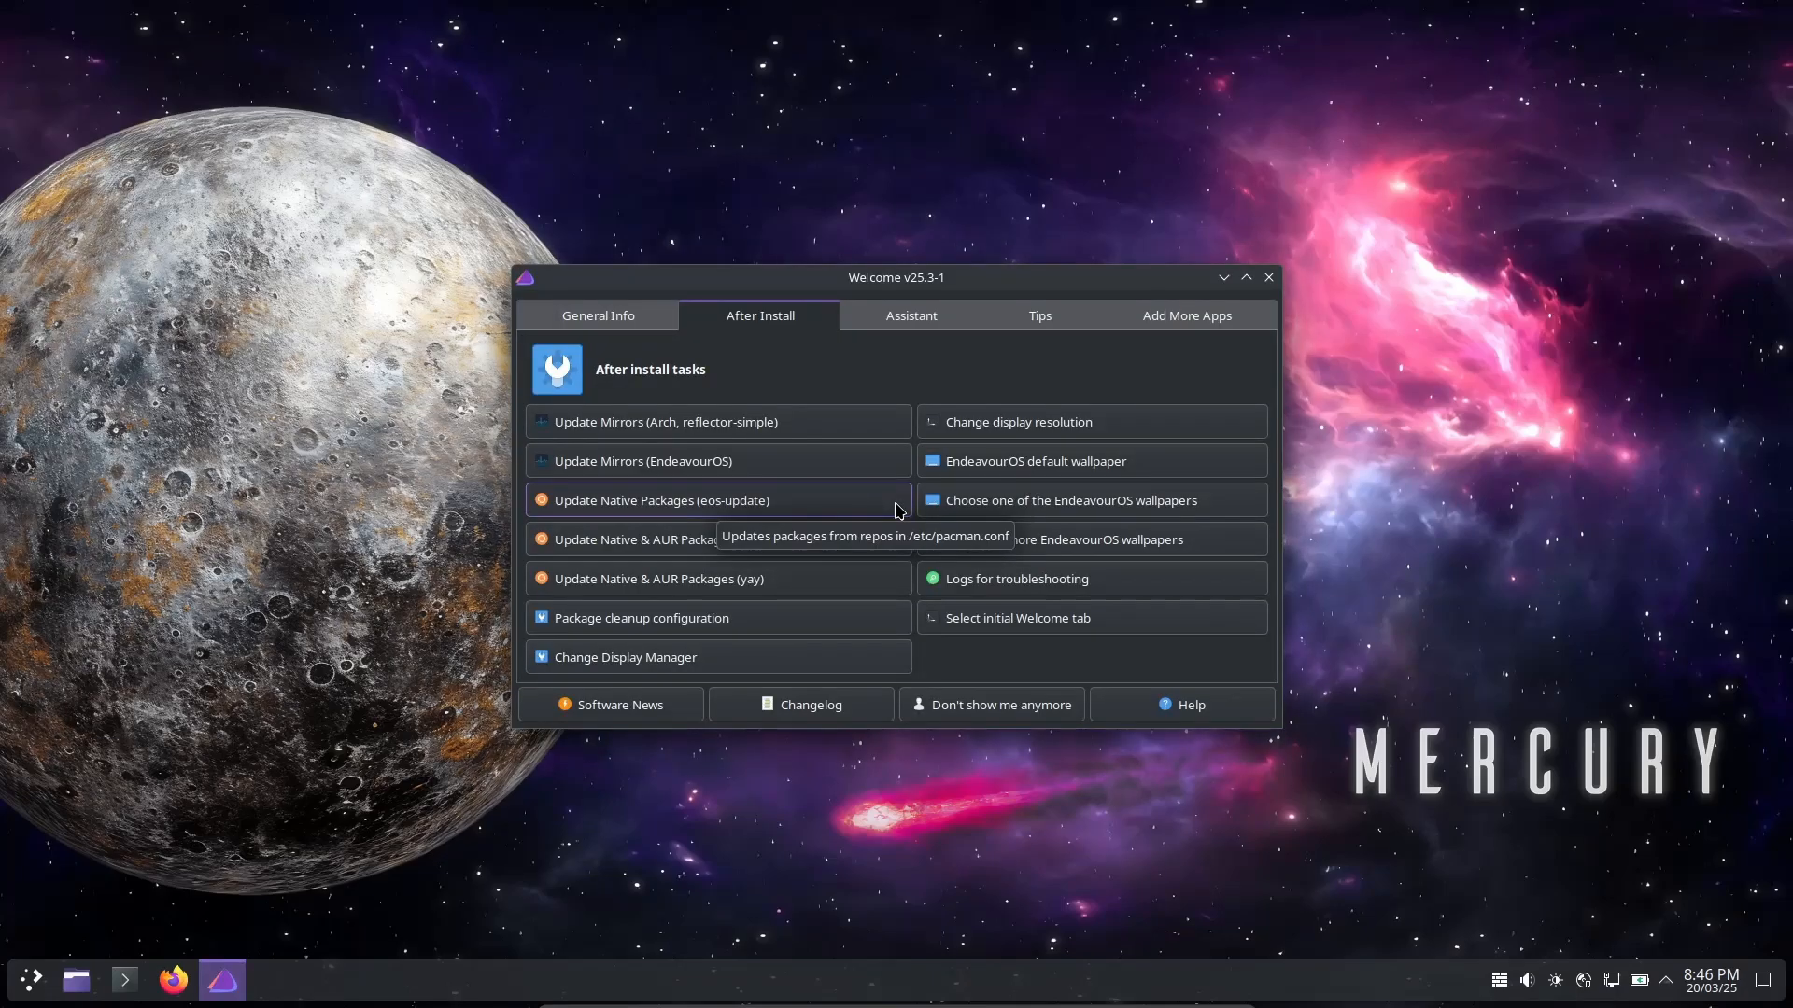
mouse_move(663, 422)
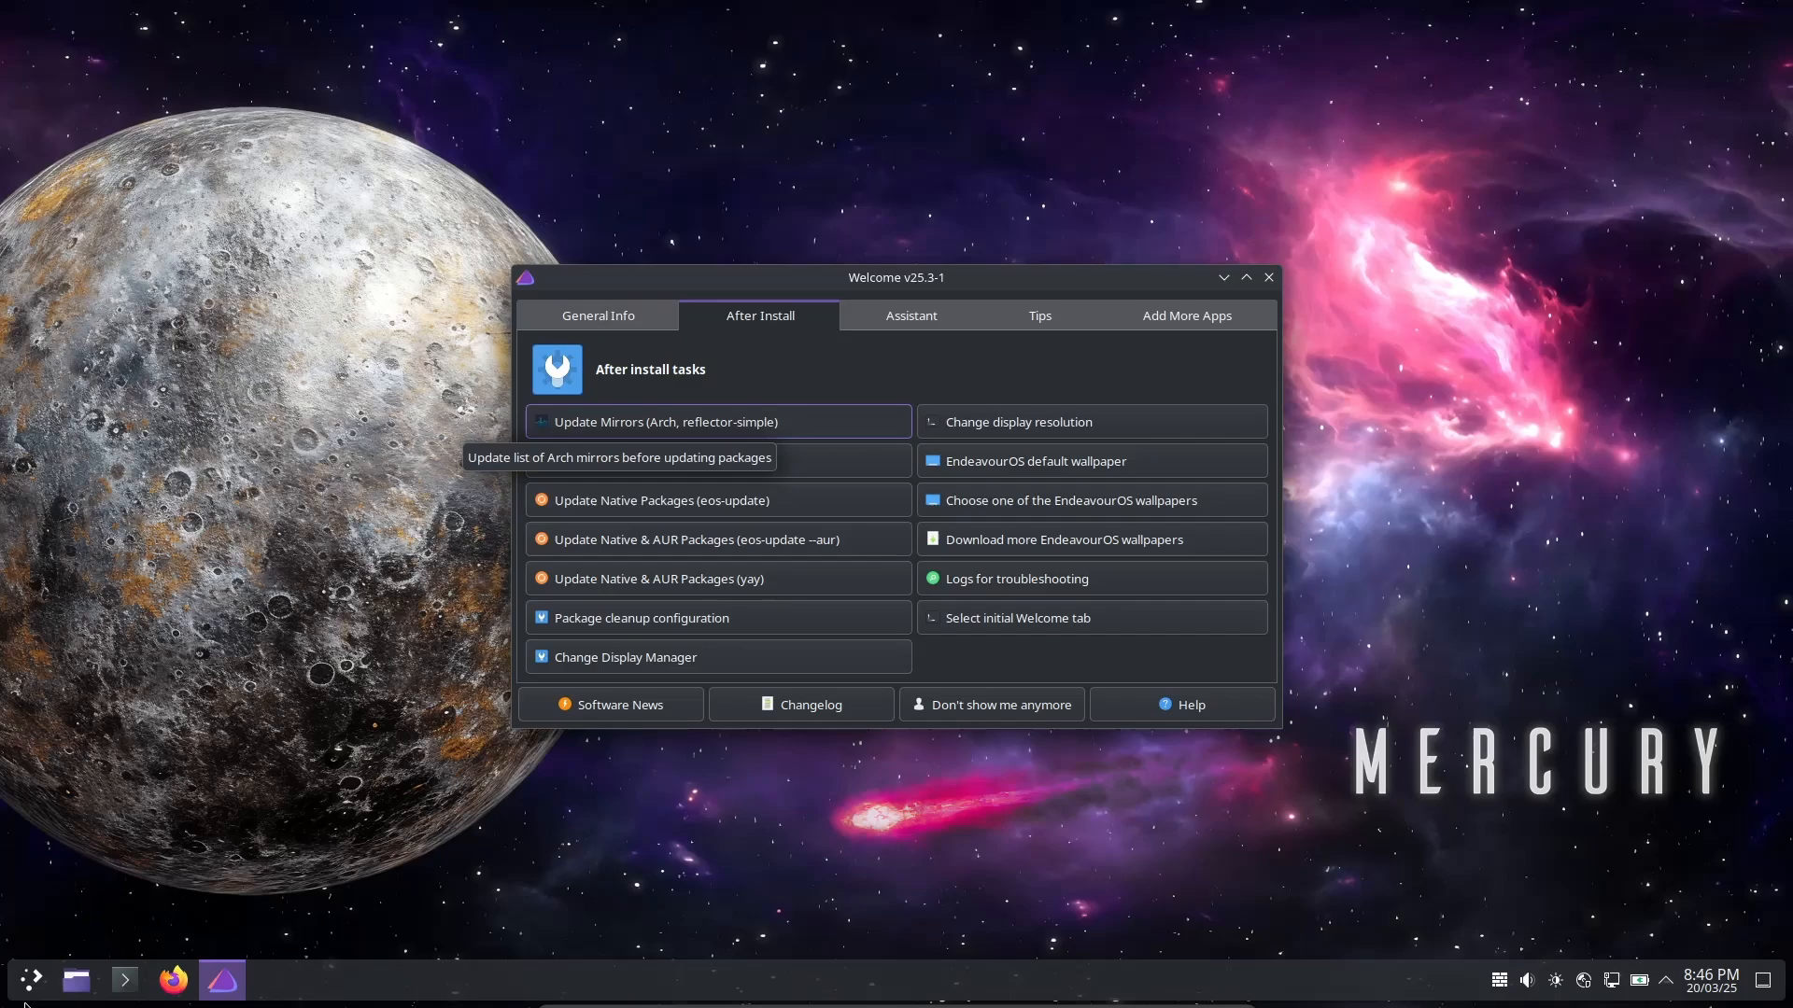
click(29, 979)
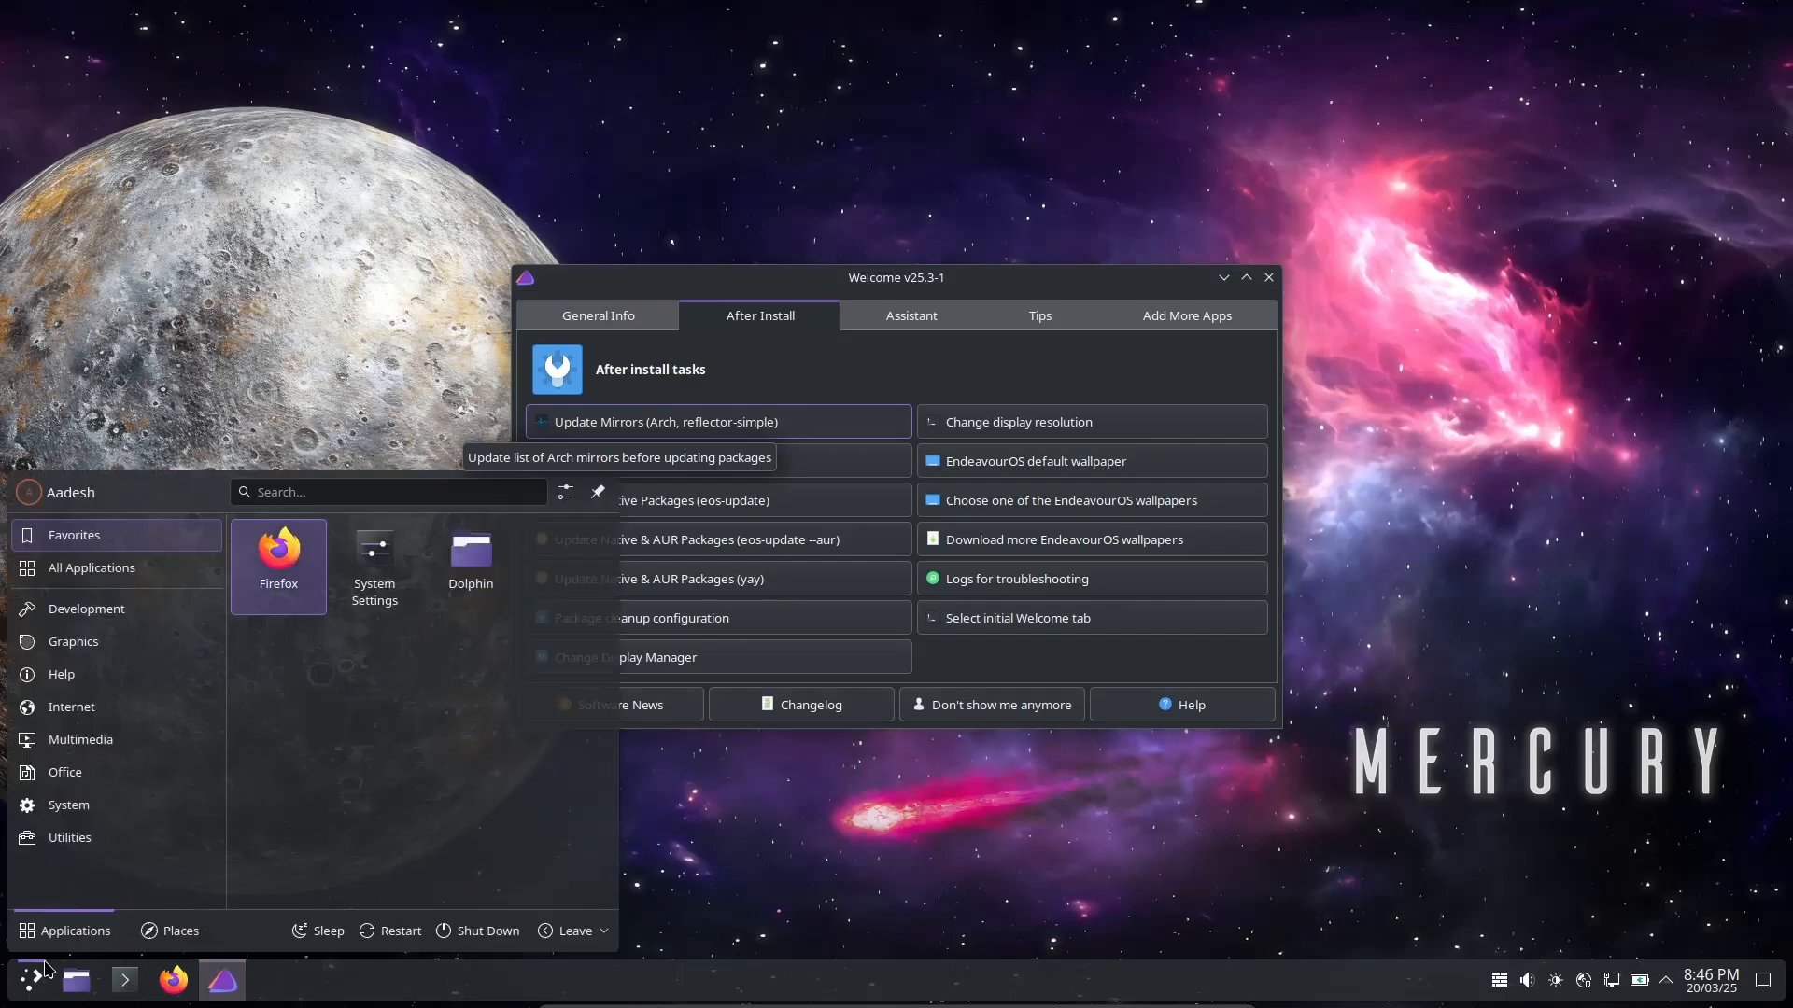
Rank mirrors with Worldwide and India ticked over https and apply the reflector-simple settings
text(displa)
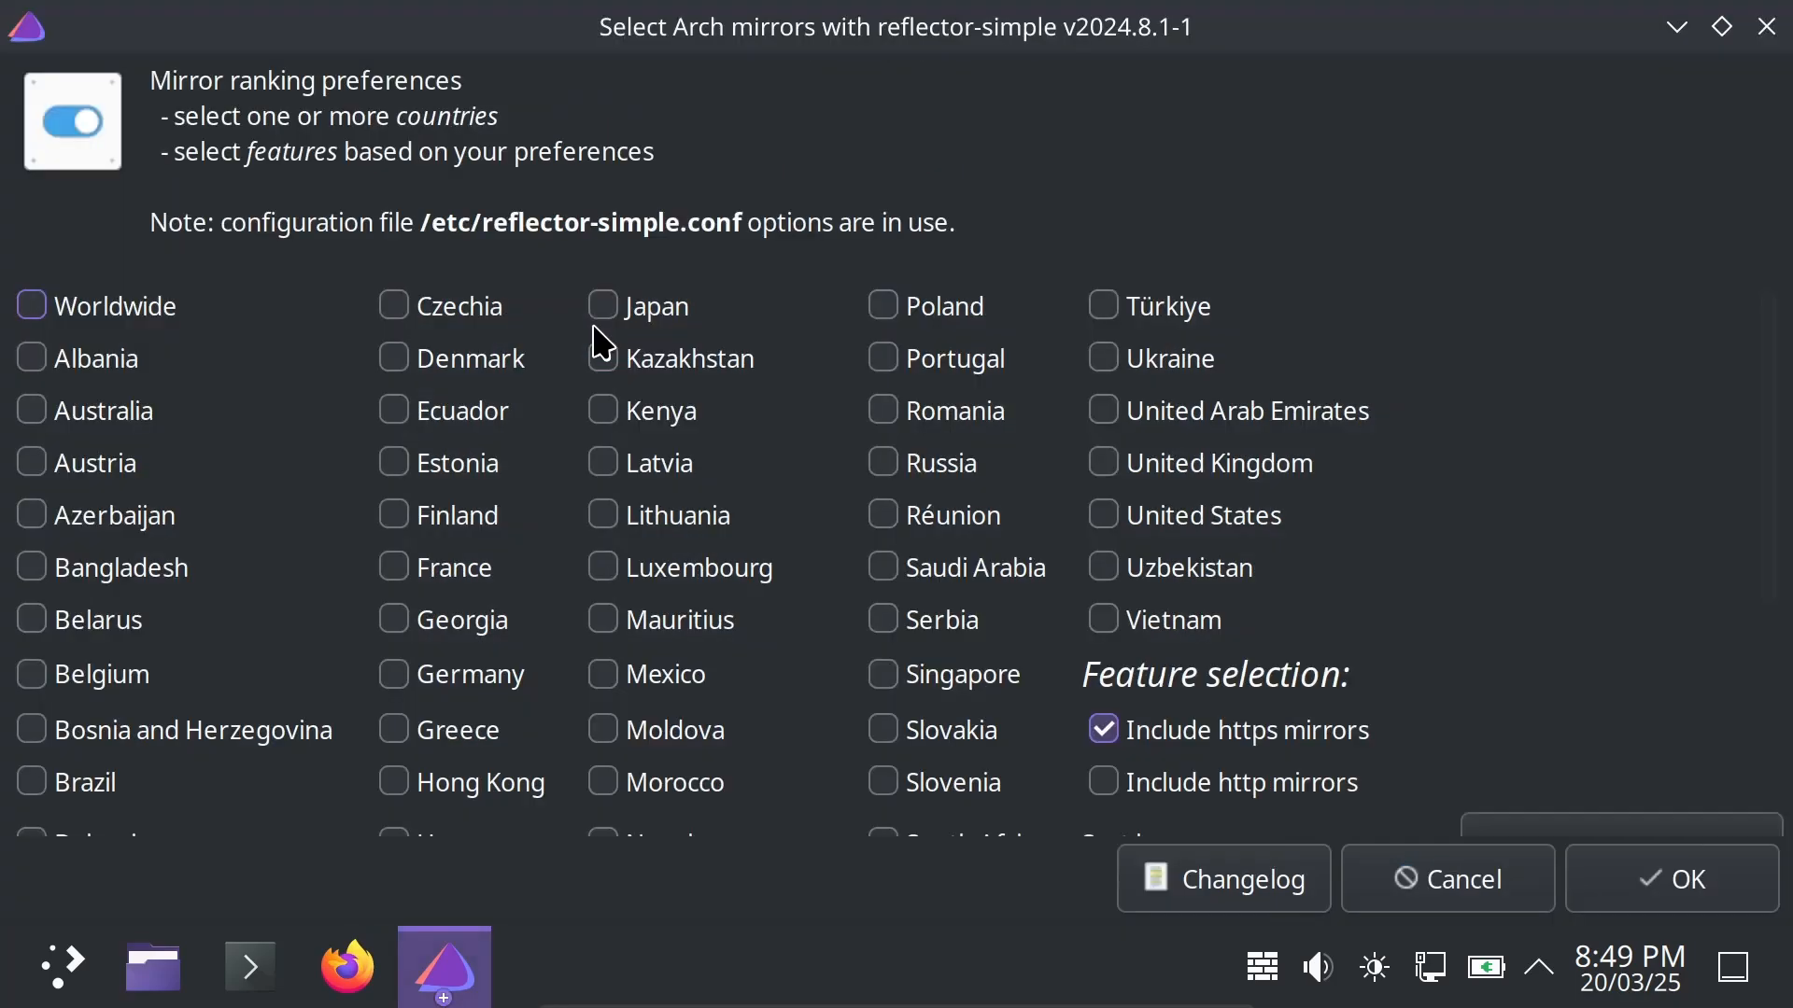
click(31, 305)
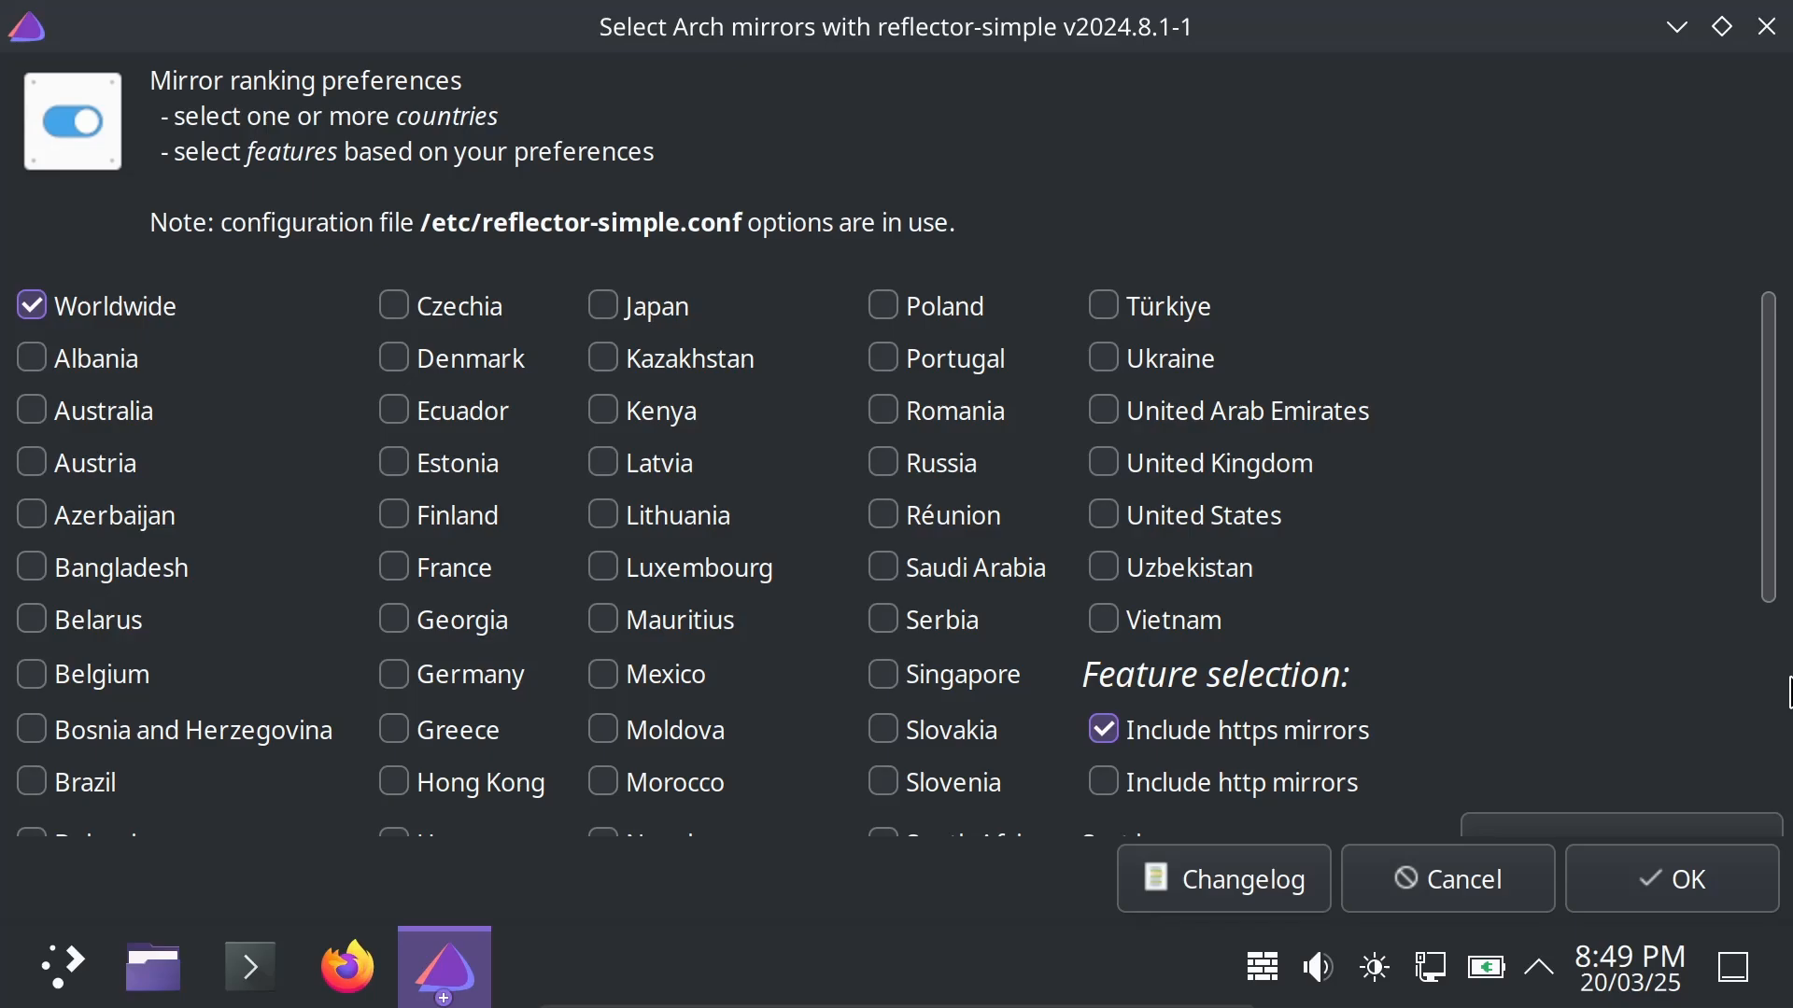
scroll(down, 3)
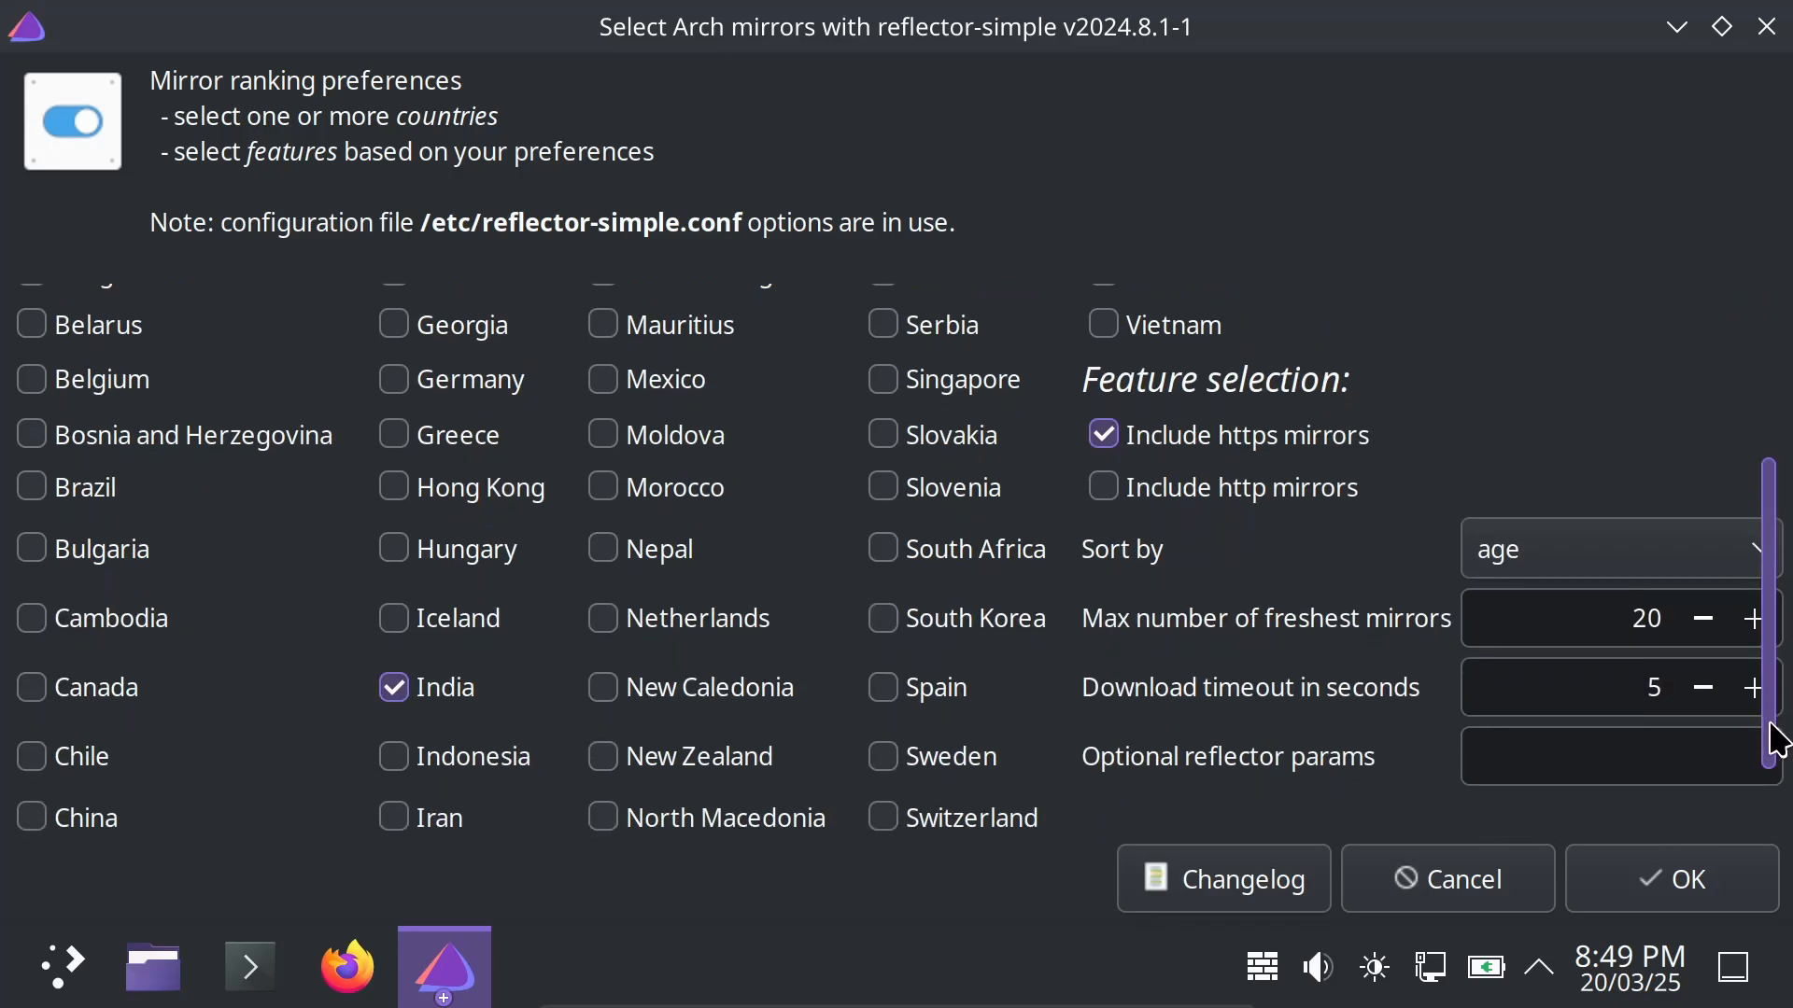
click(1672, 878)
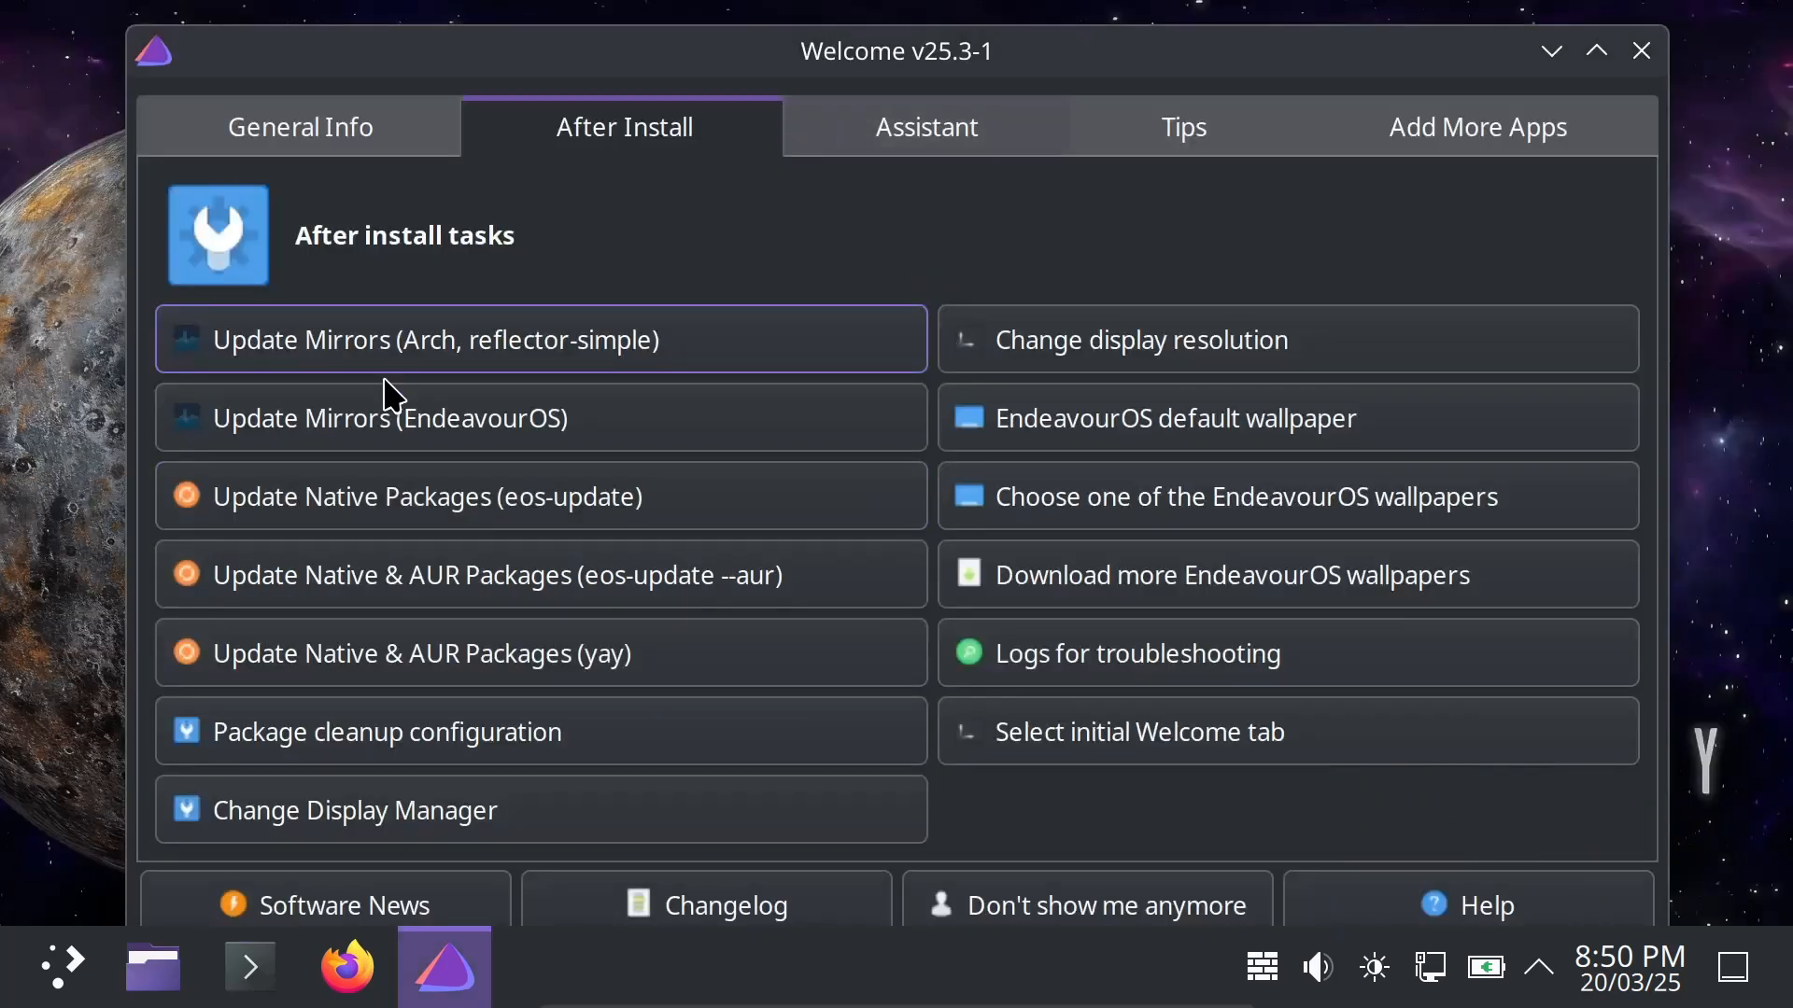
mouse_move(1049, 604)
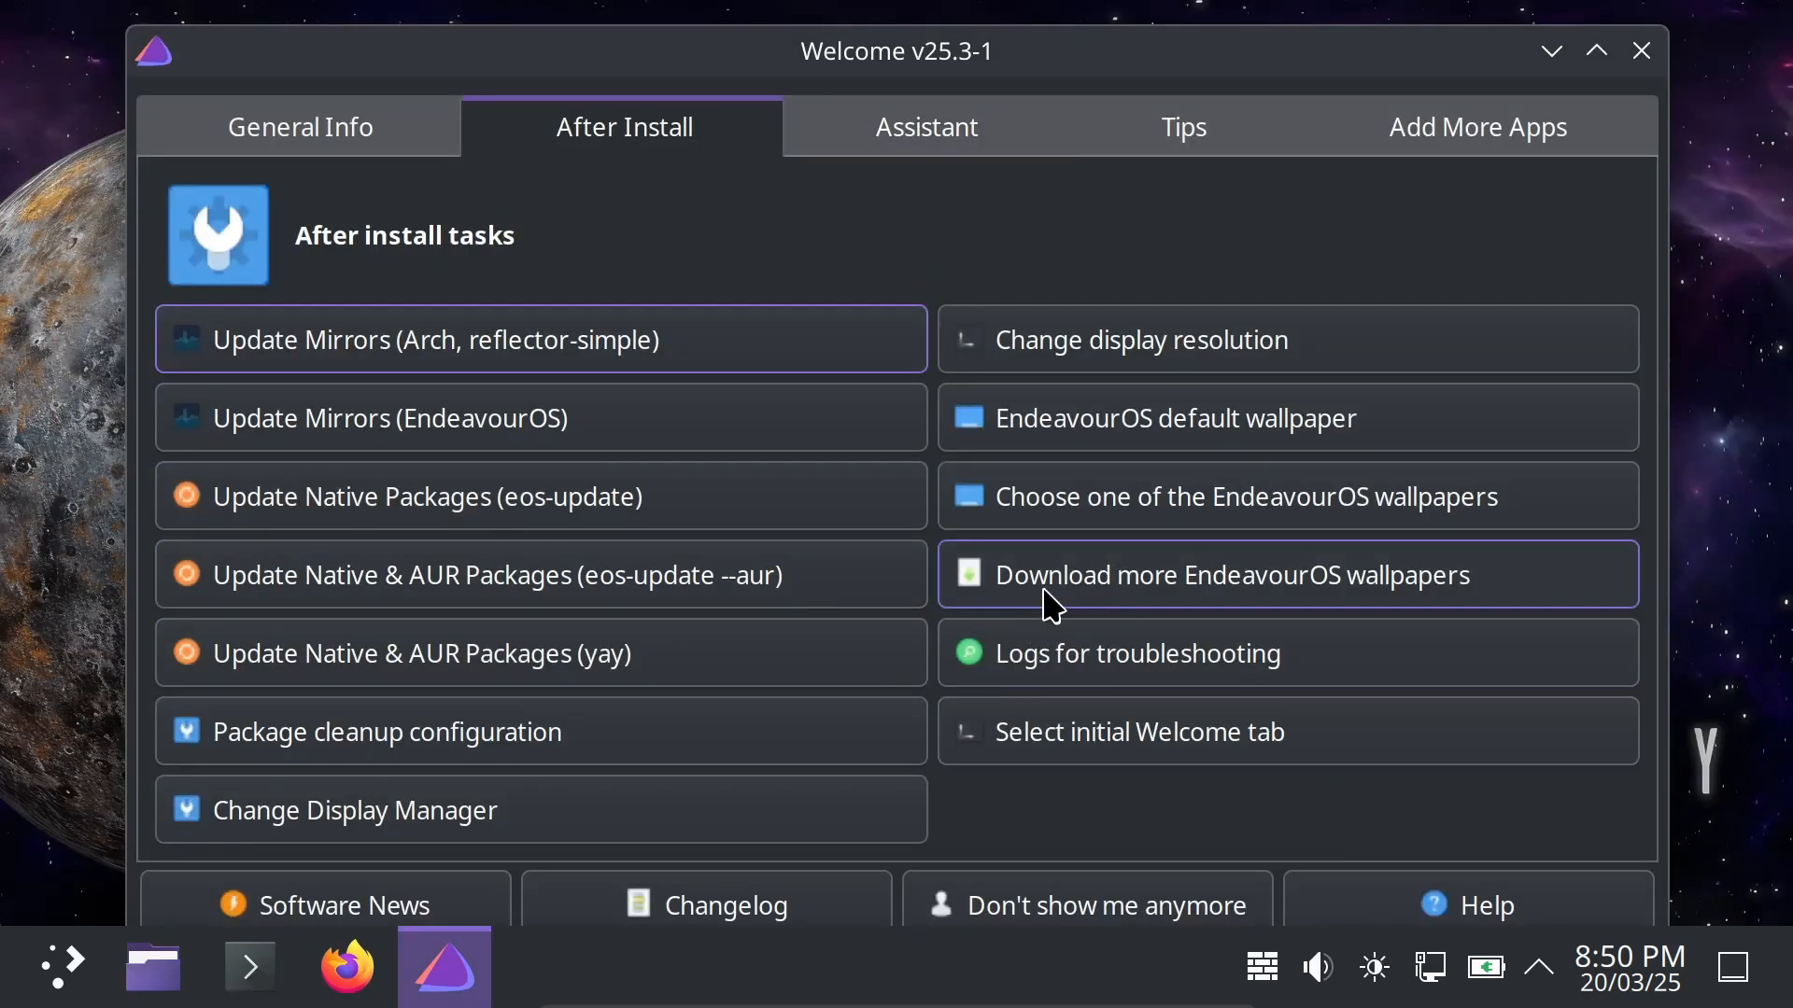
Fetch the legacy and community wallpaper collection and apply a 150% display scale
click(1228, 574)
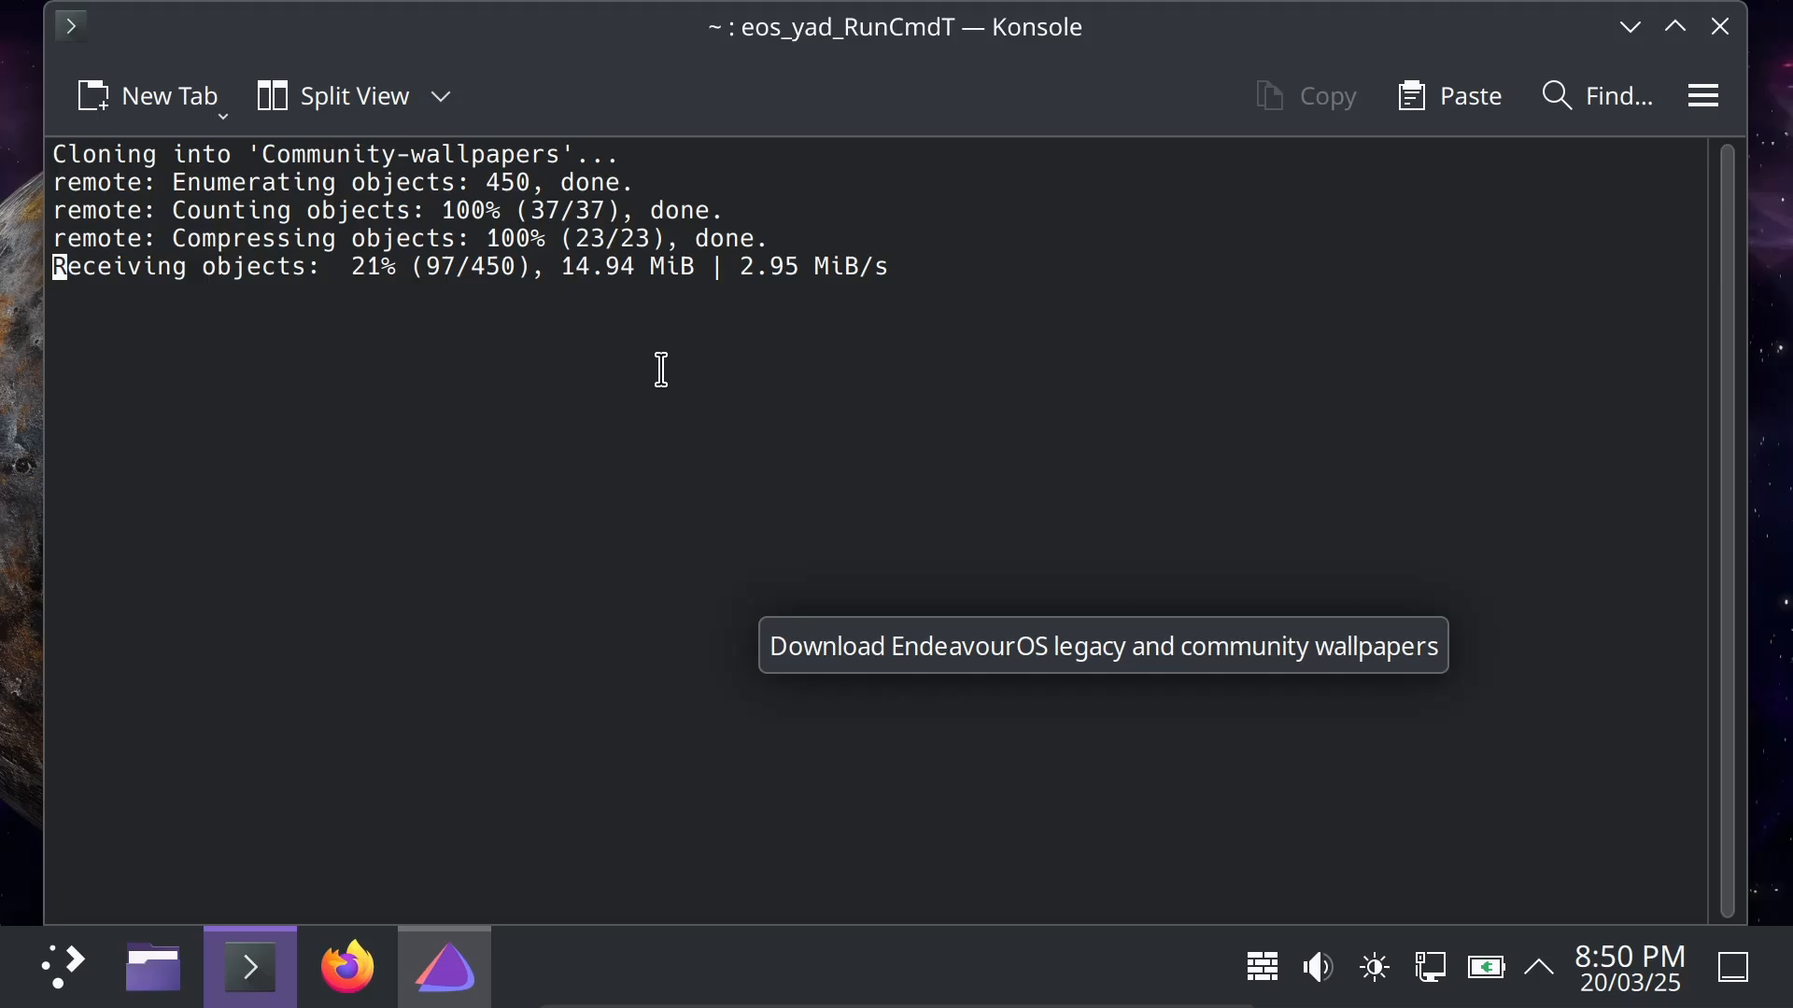
click(60, 967)
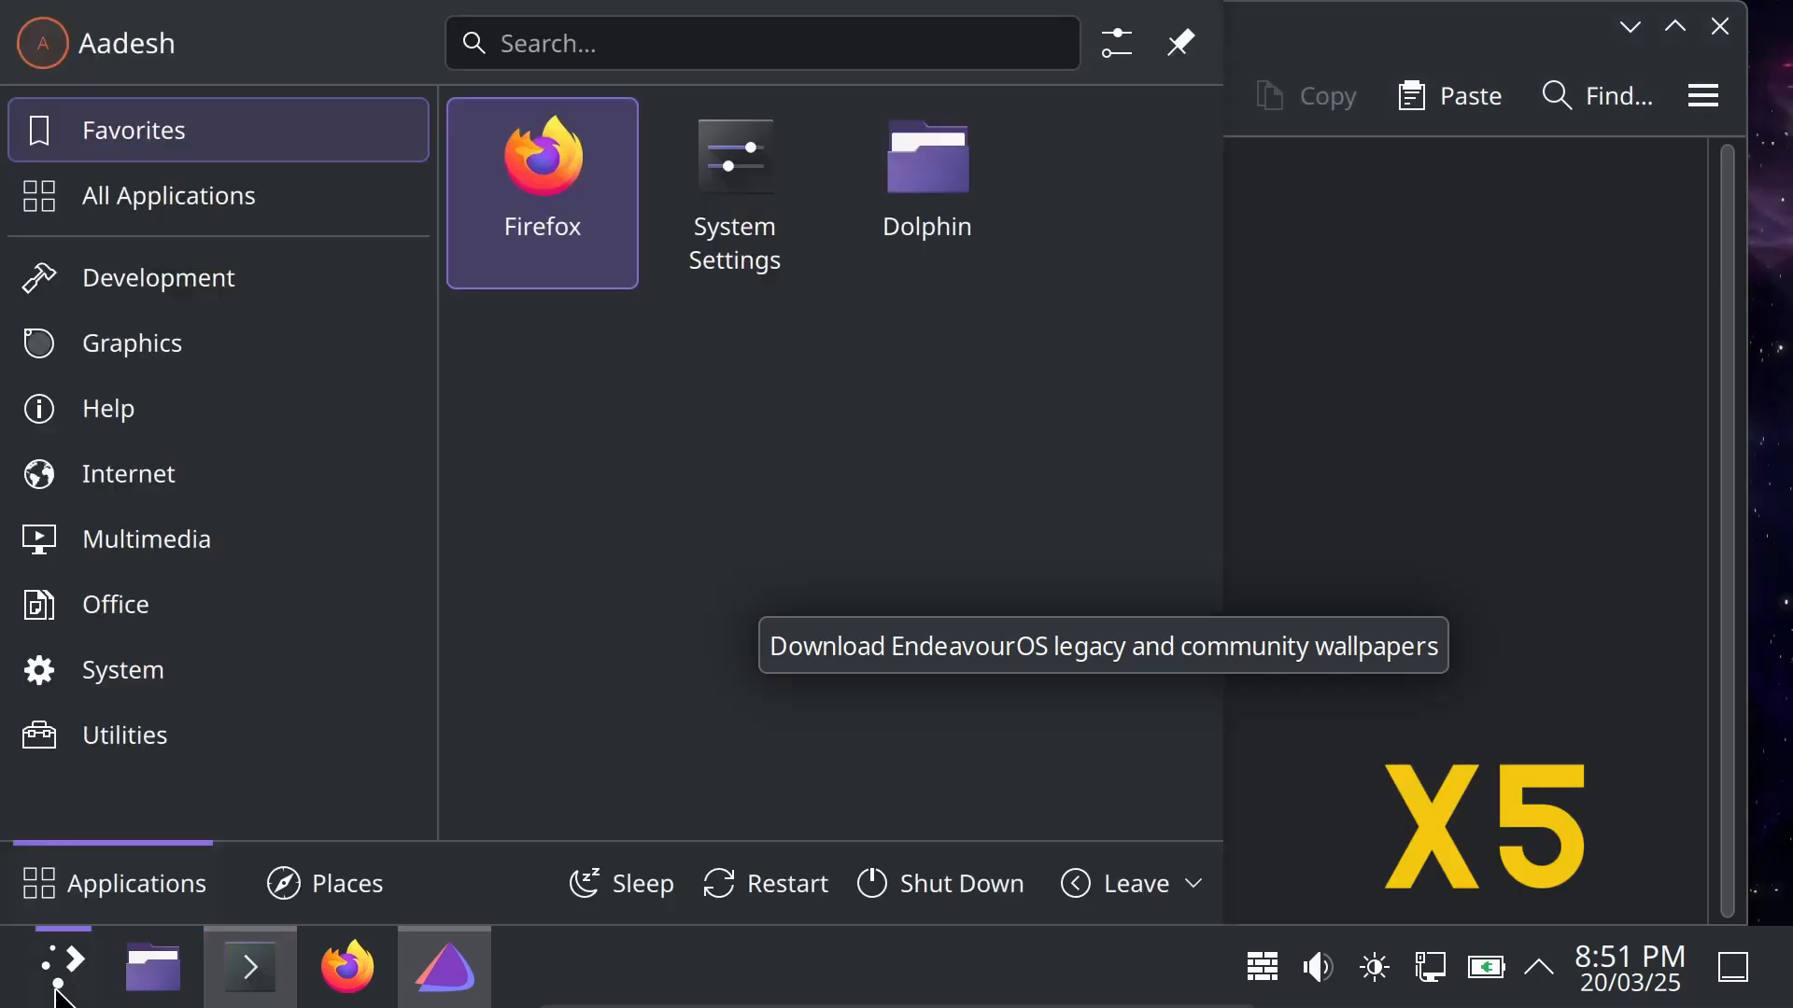
click(733, 158)
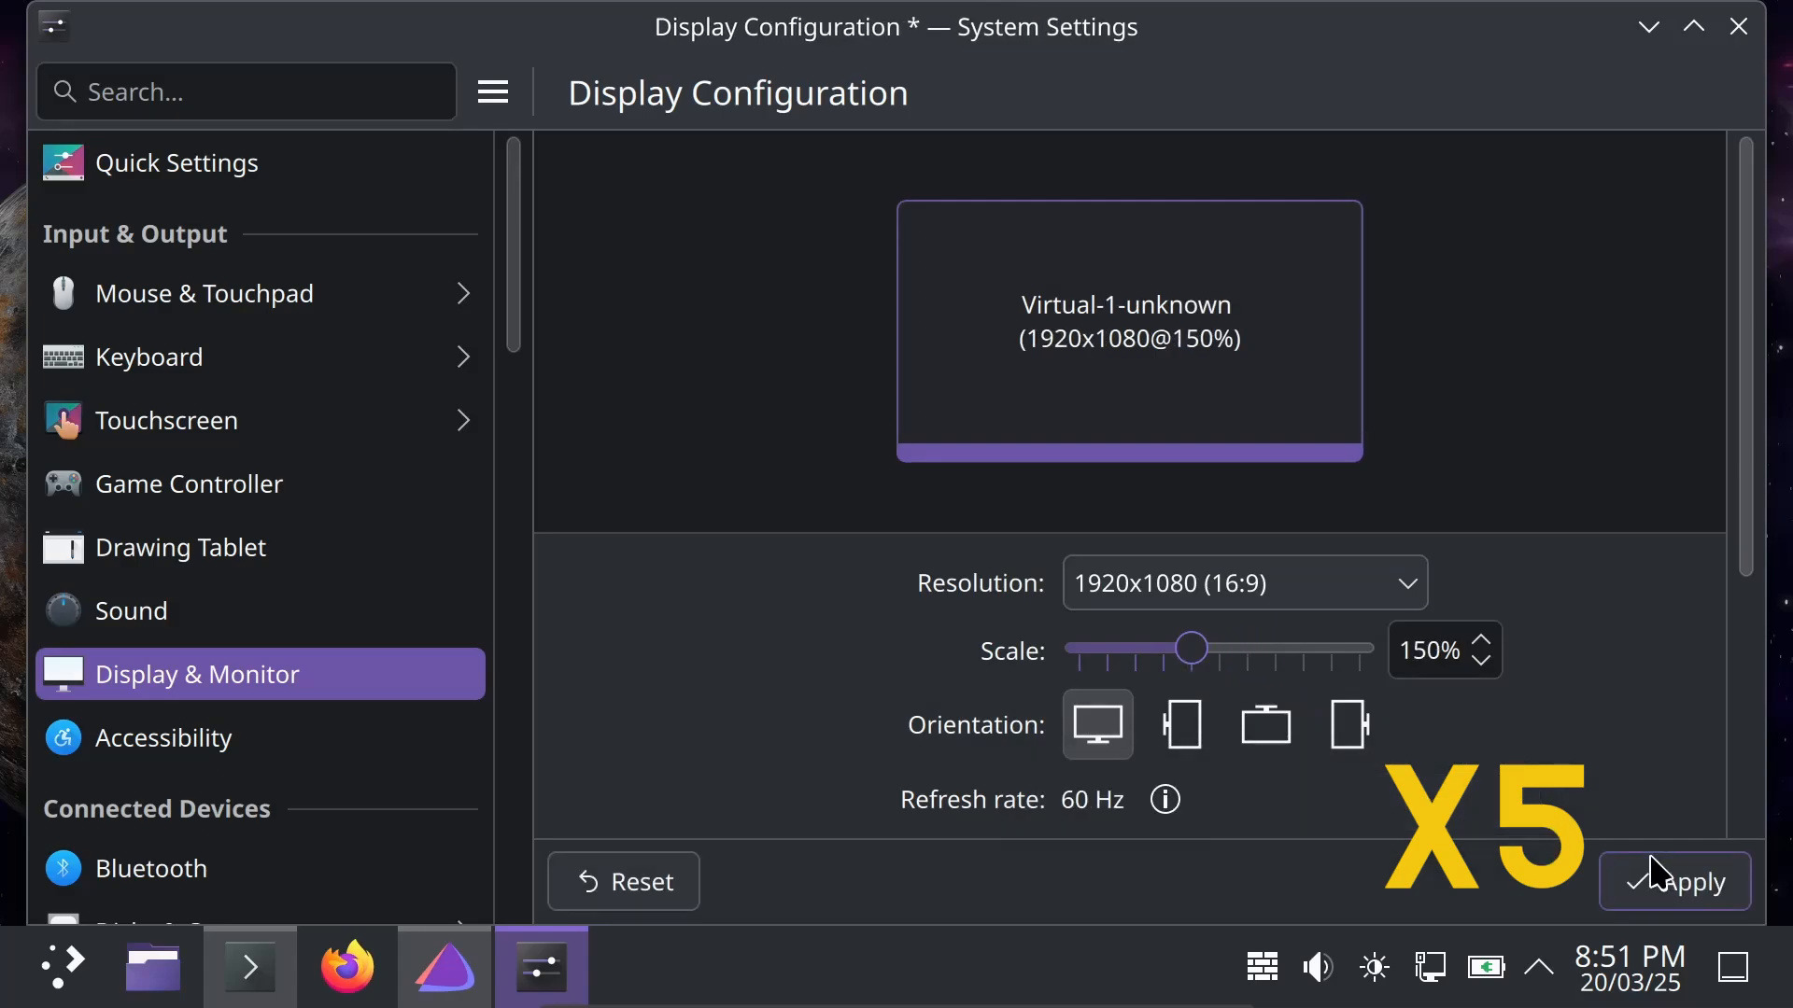
click(1672, 882)
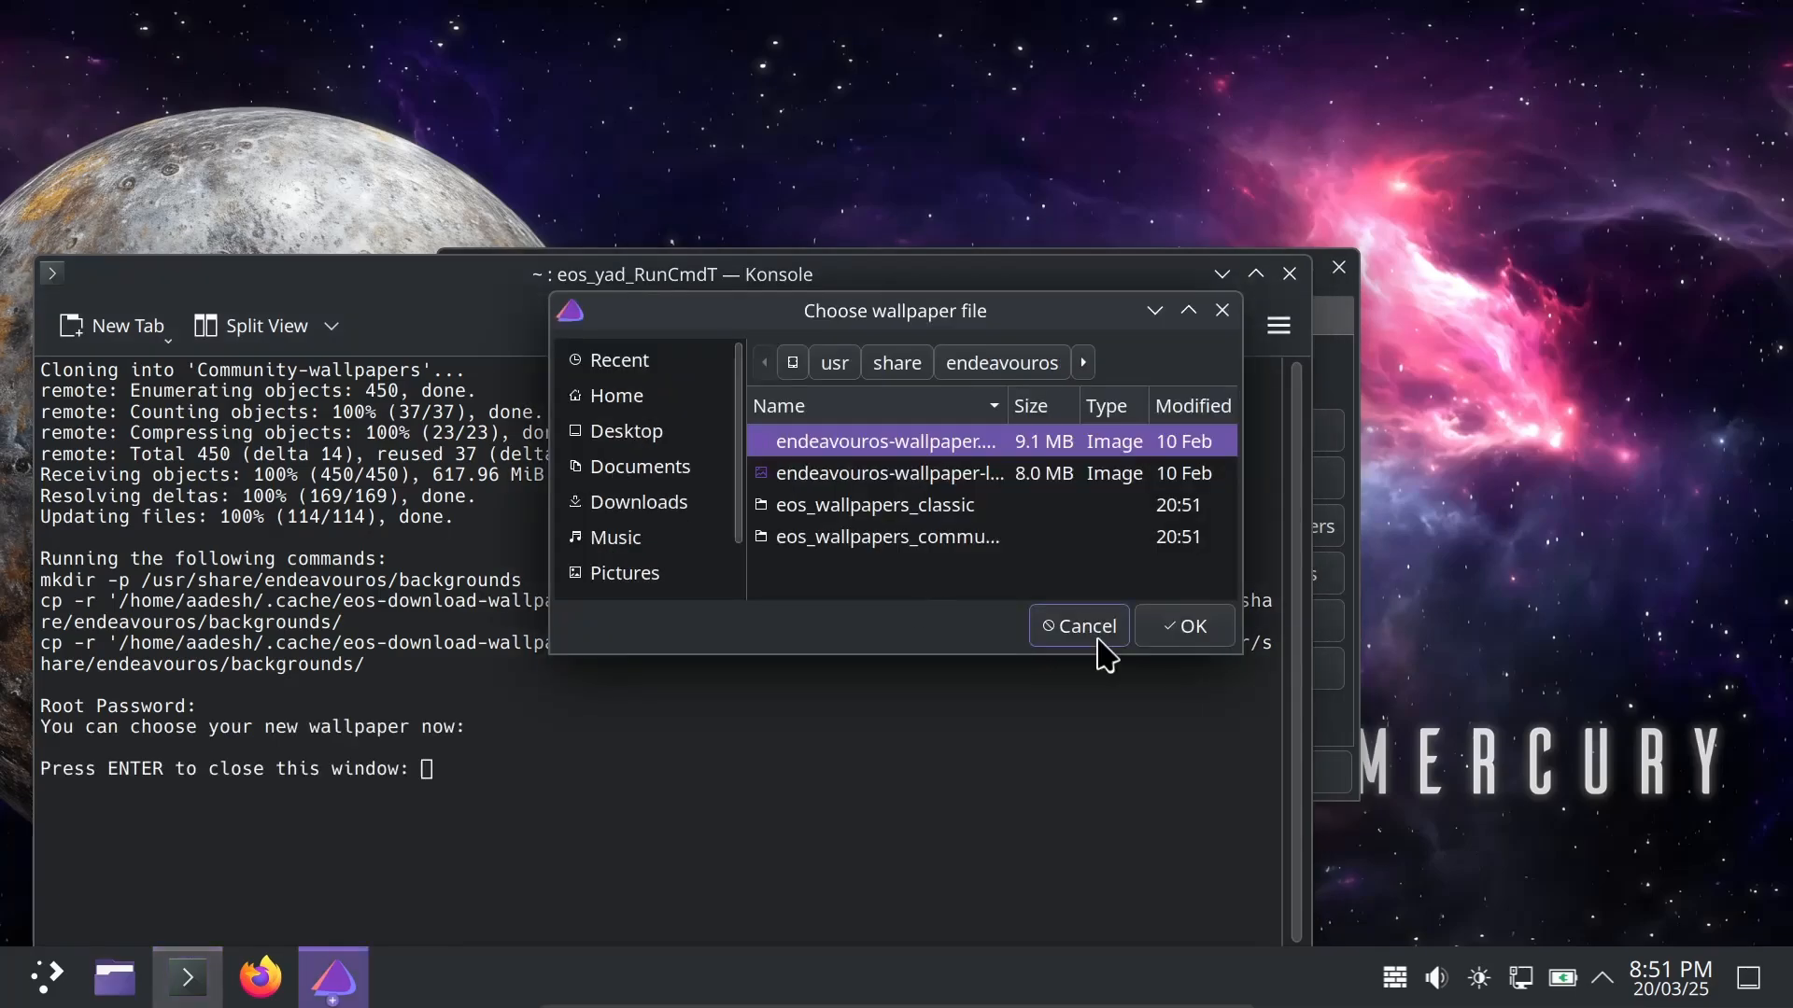
Set EndeavourOS-2021.png from eos_wallpapers_classic as the wallpaper and close the finished Konsole
double_click(874, 505)
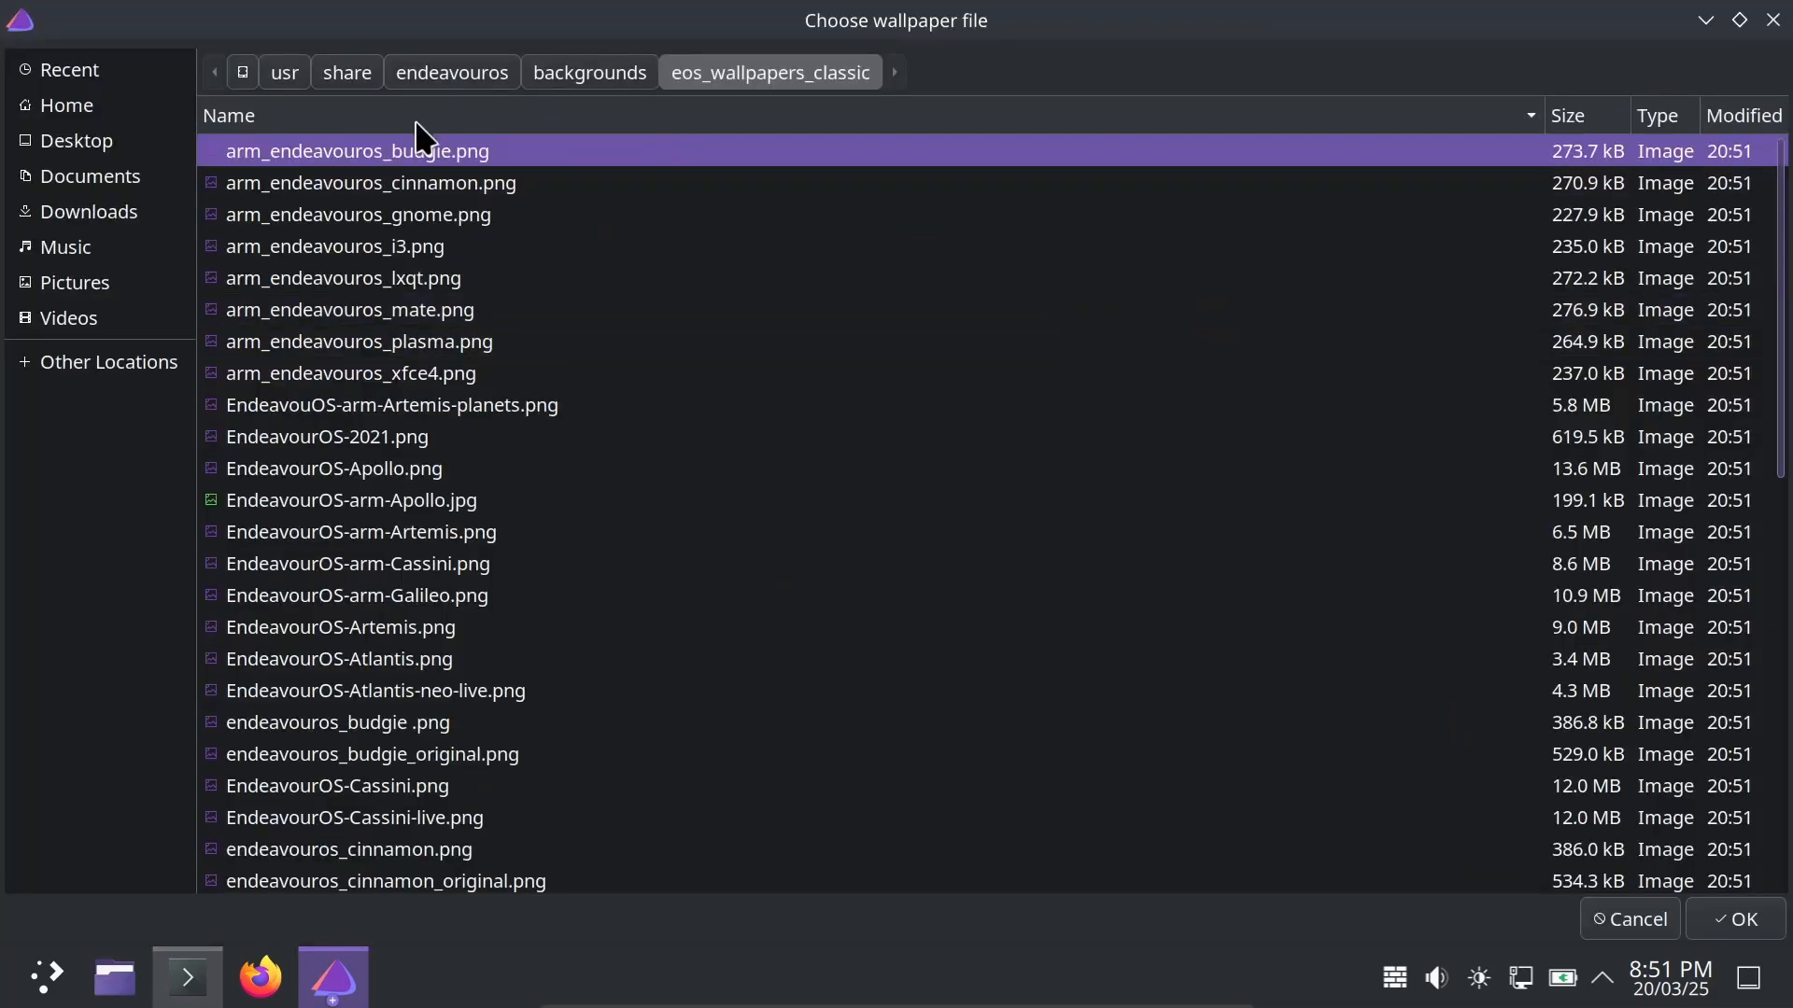
click(1737, 918)
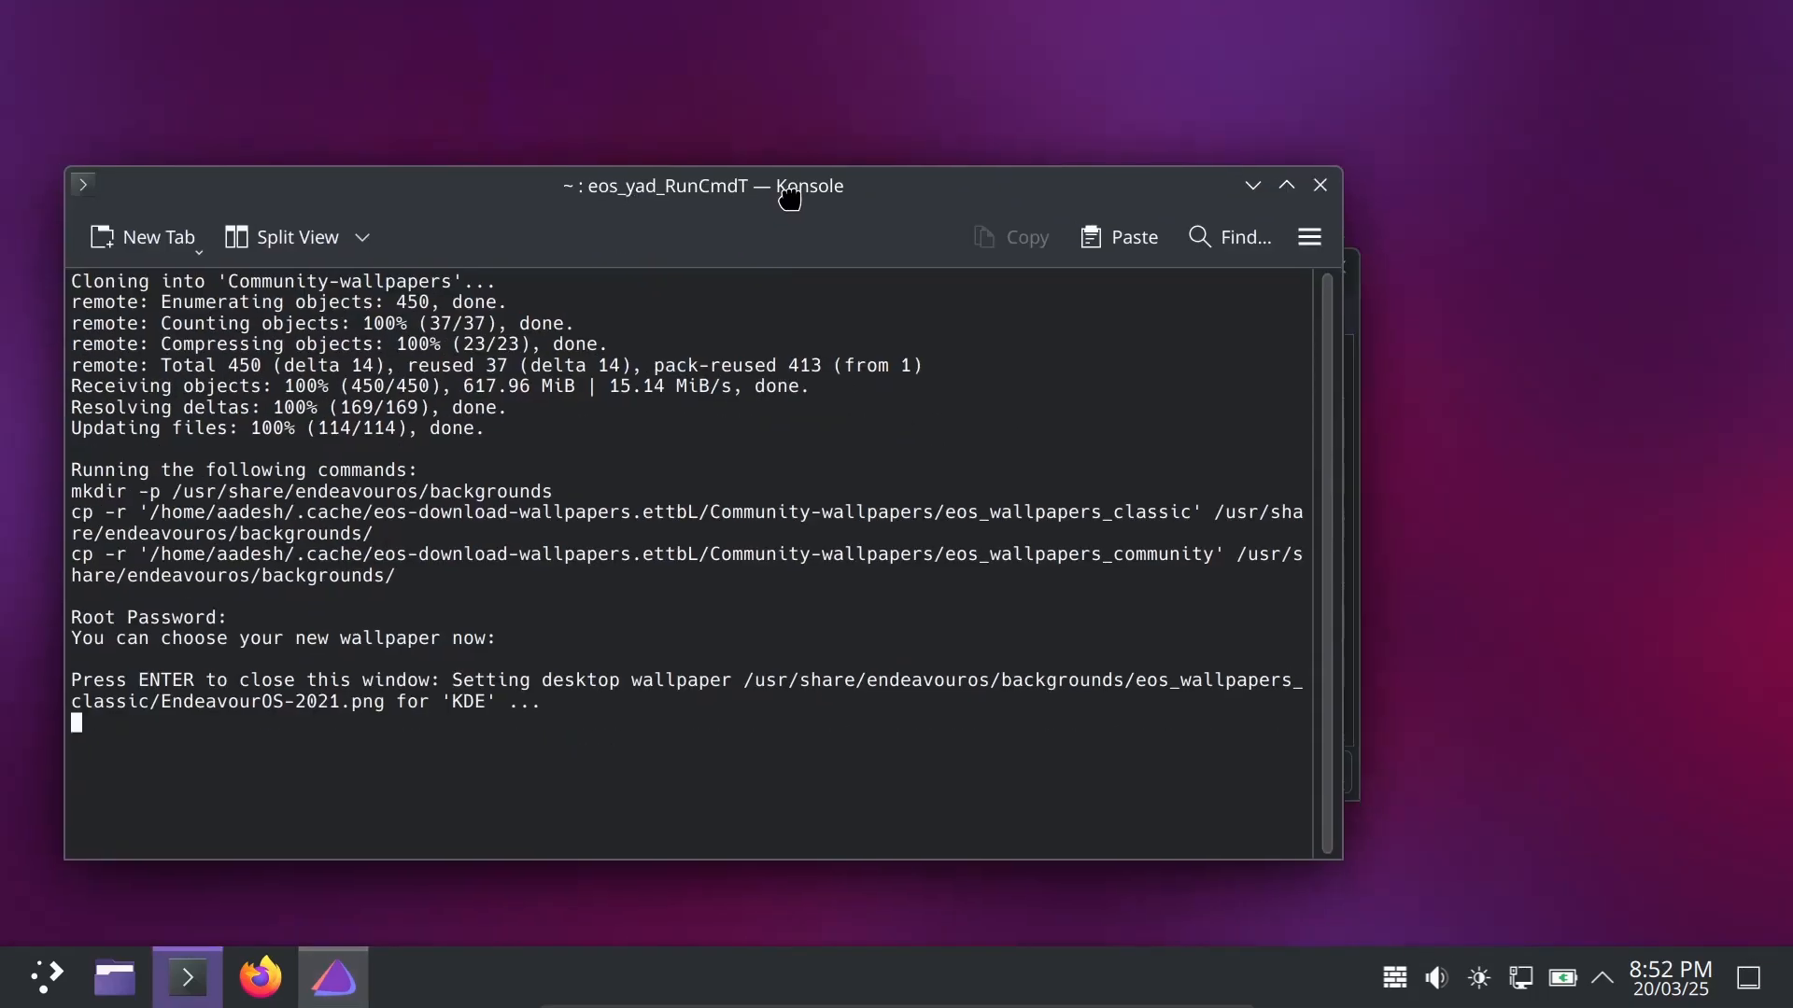
key(Return)
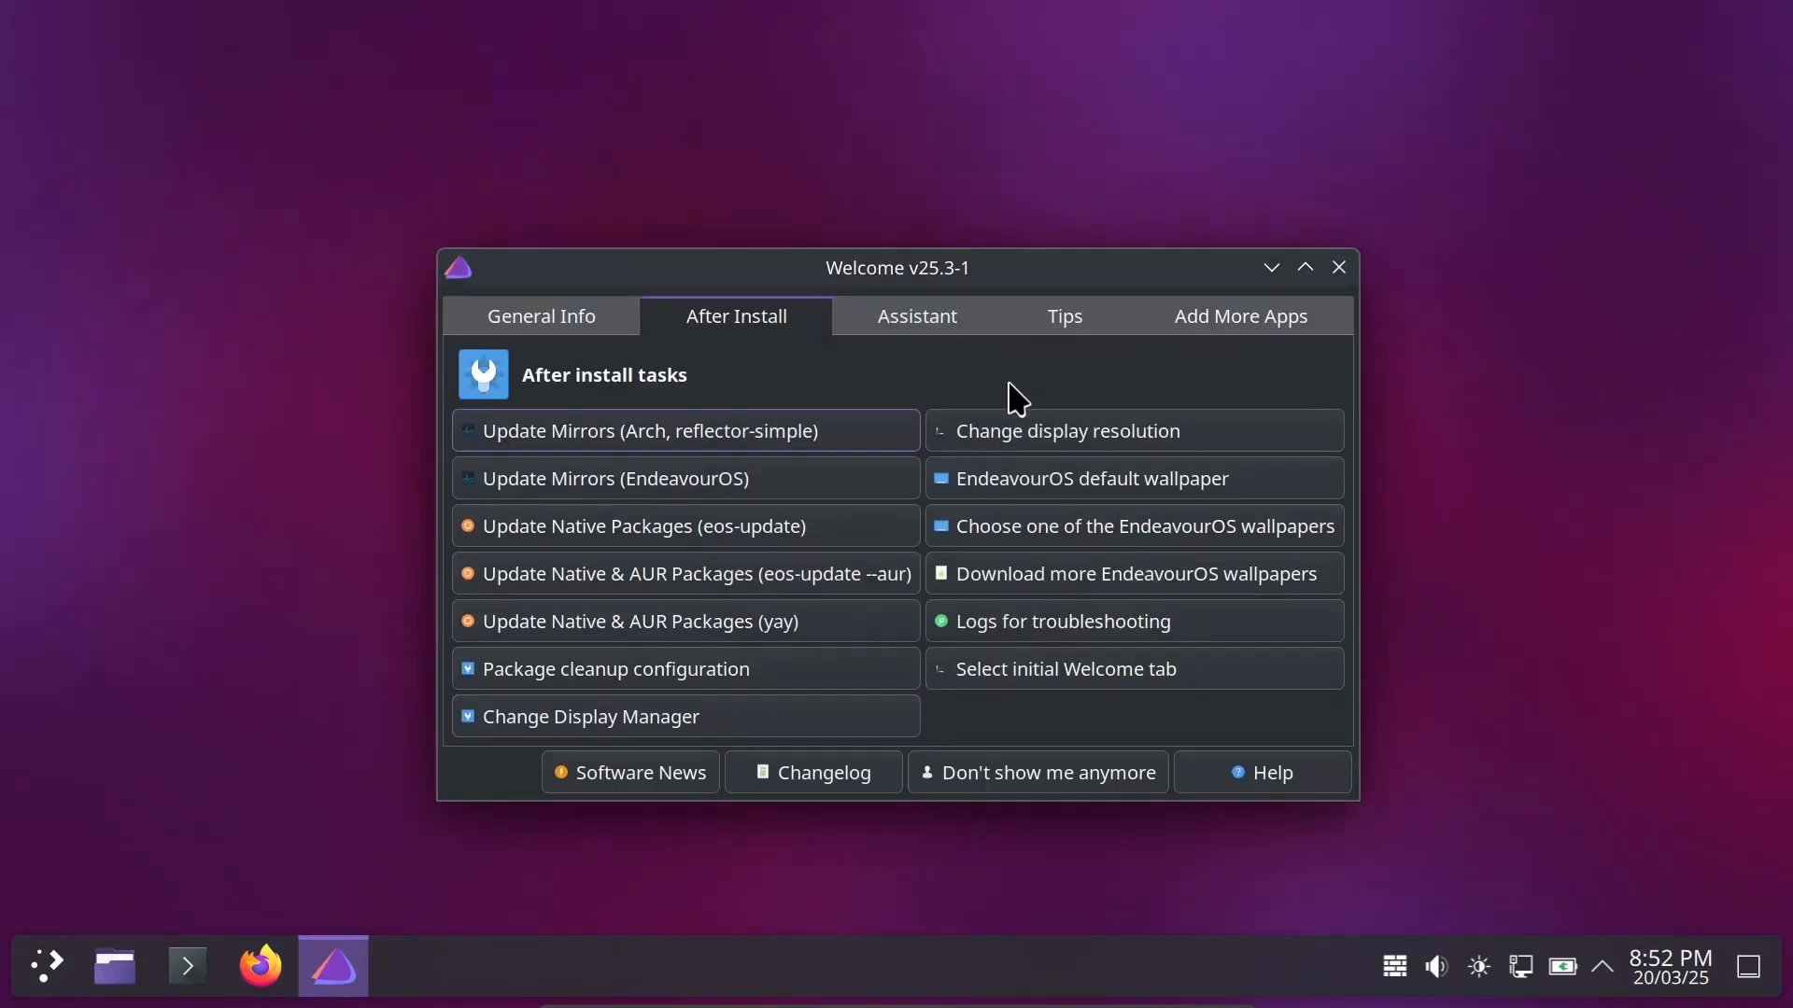
Reach the popular apps installer from Welcome's Add More Apps tab
click(1063, 315)
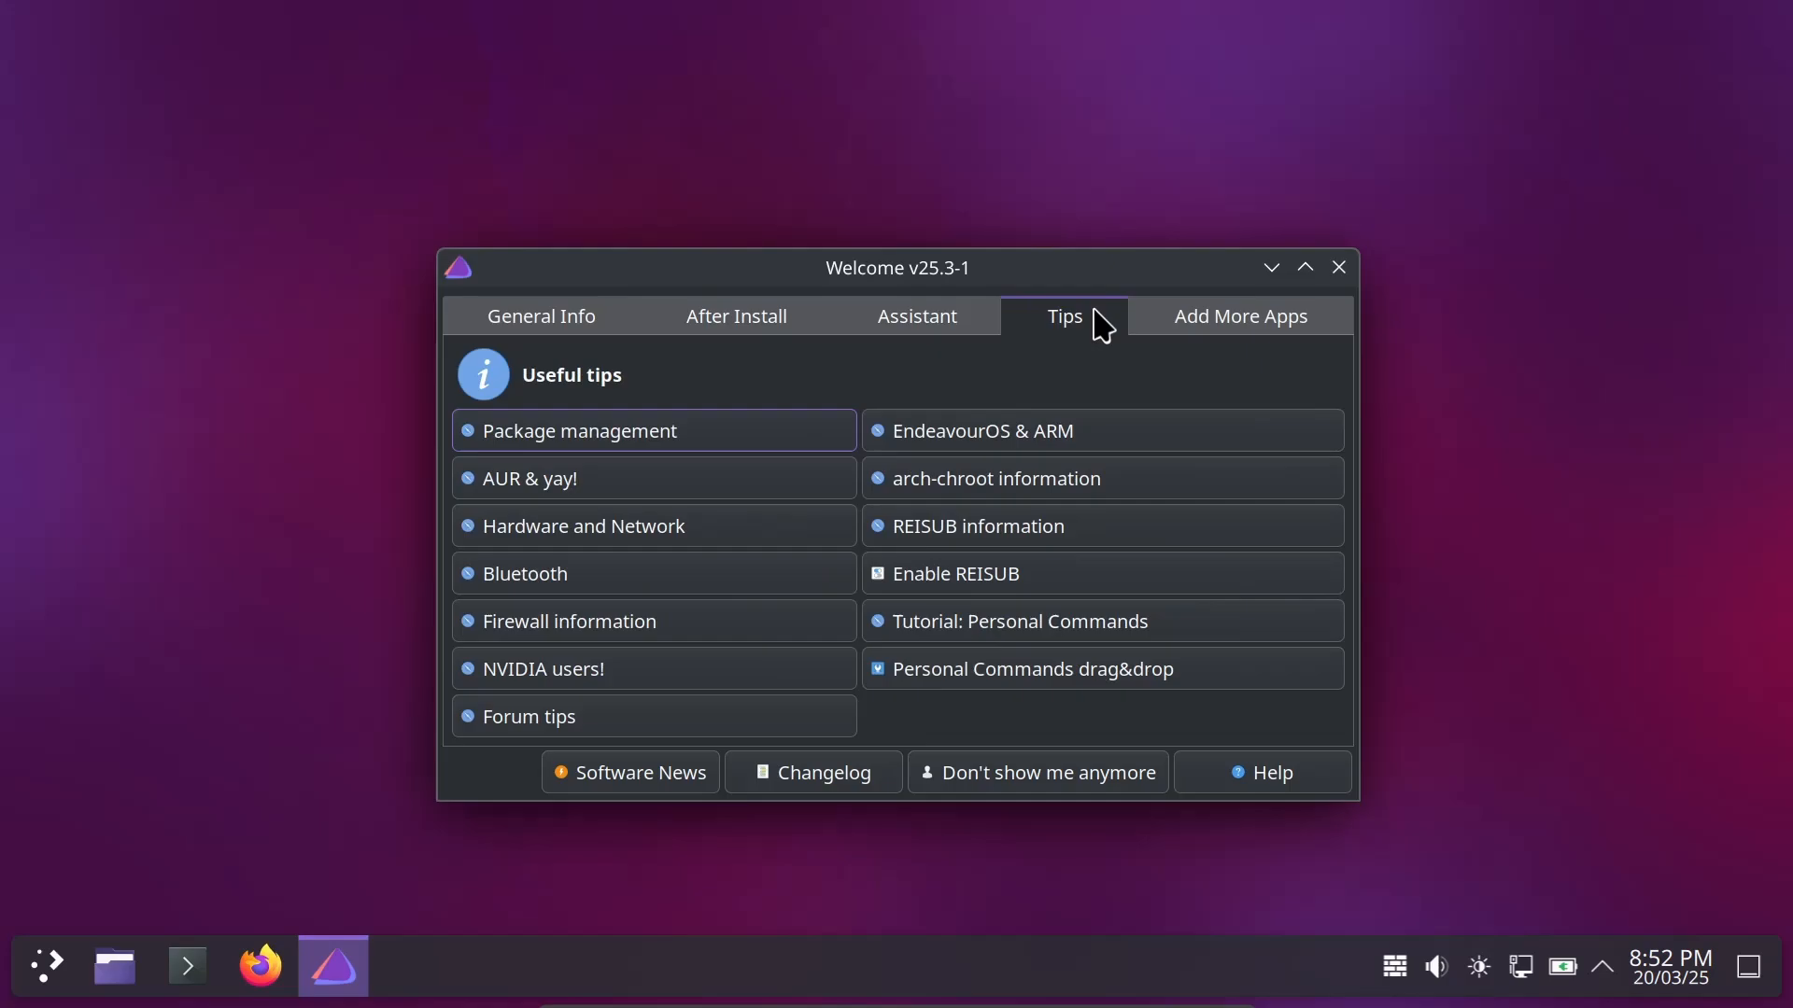
click(1238, 316)
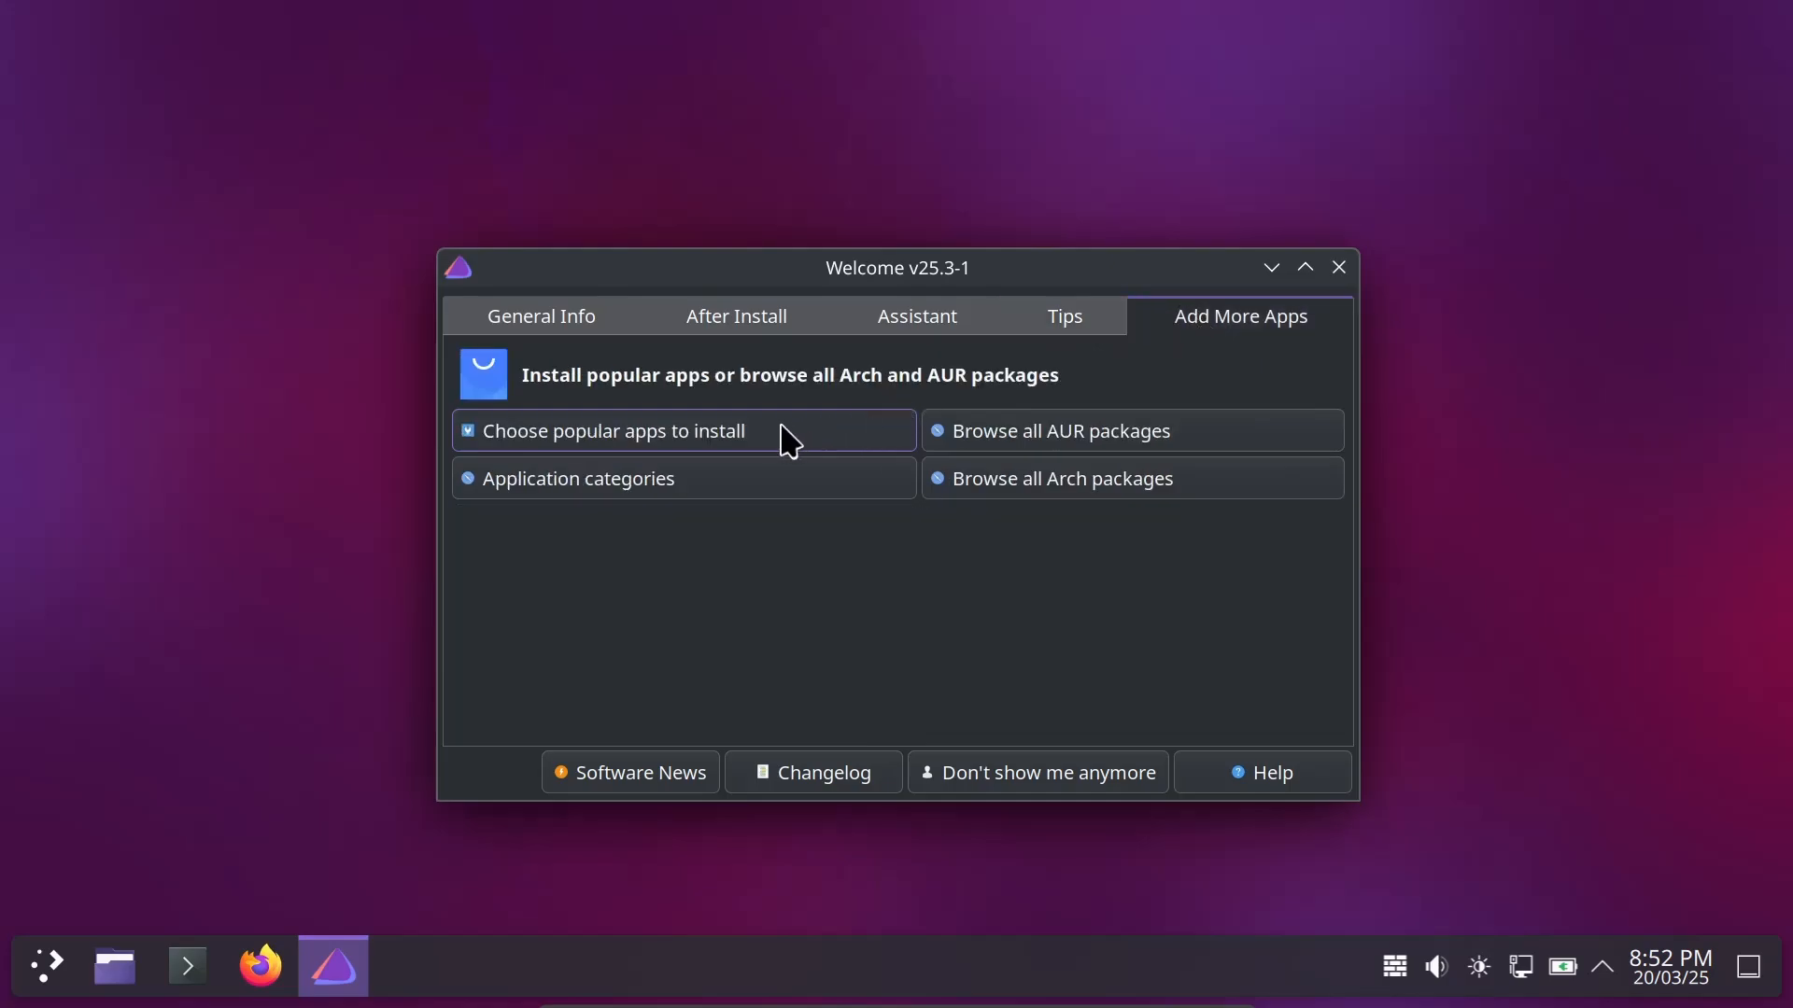
click(614, 431)
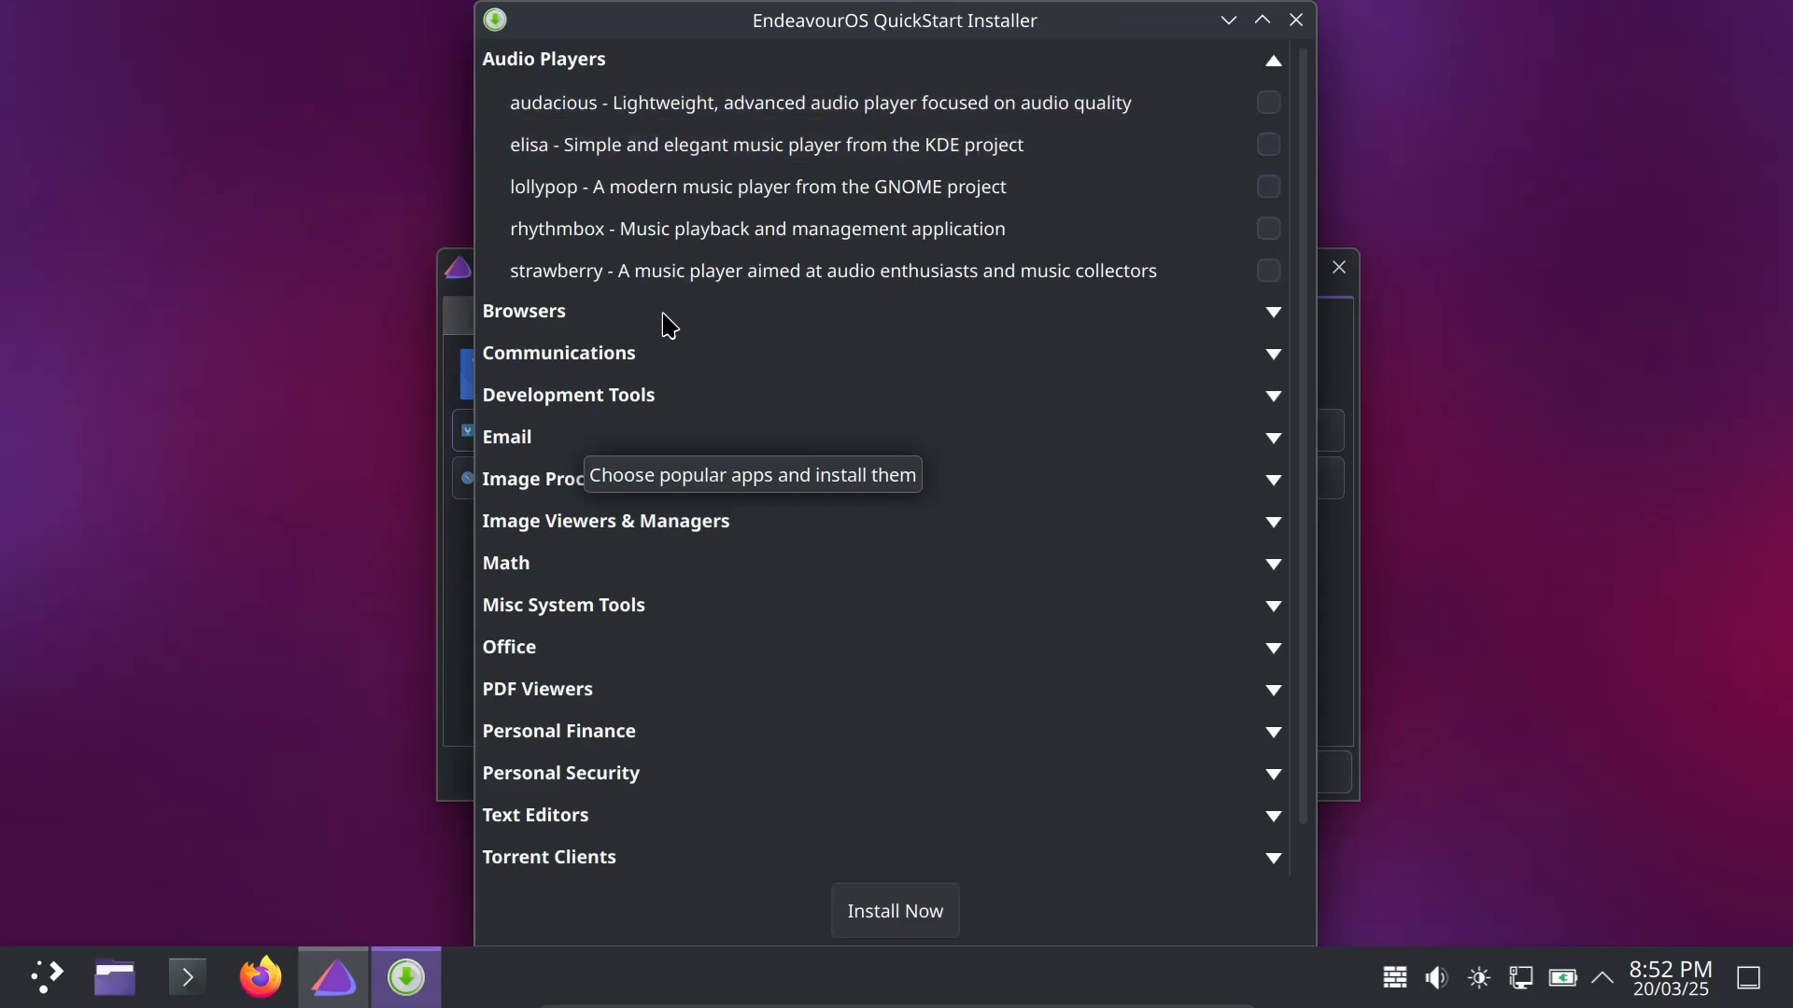
click(523, 310)
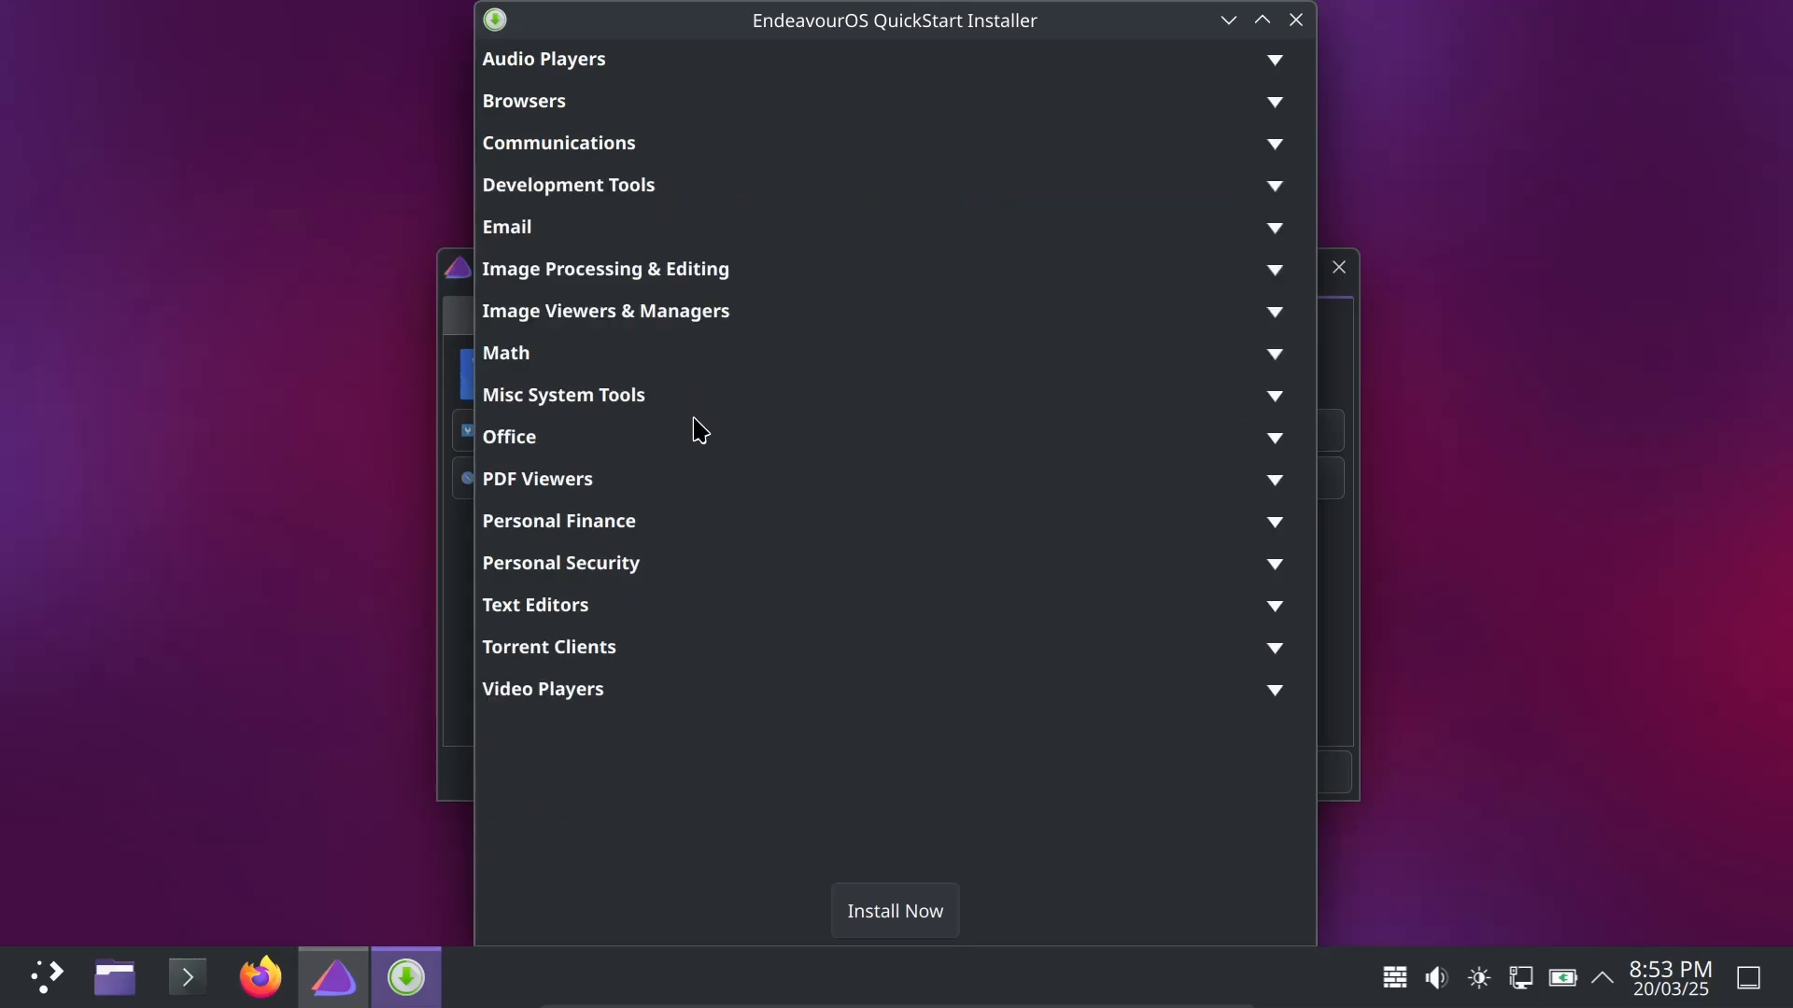
Tick libreoffice-fresh under Office and qbittorrent under Torrent Clients and choose Install Now
click(508, 437)
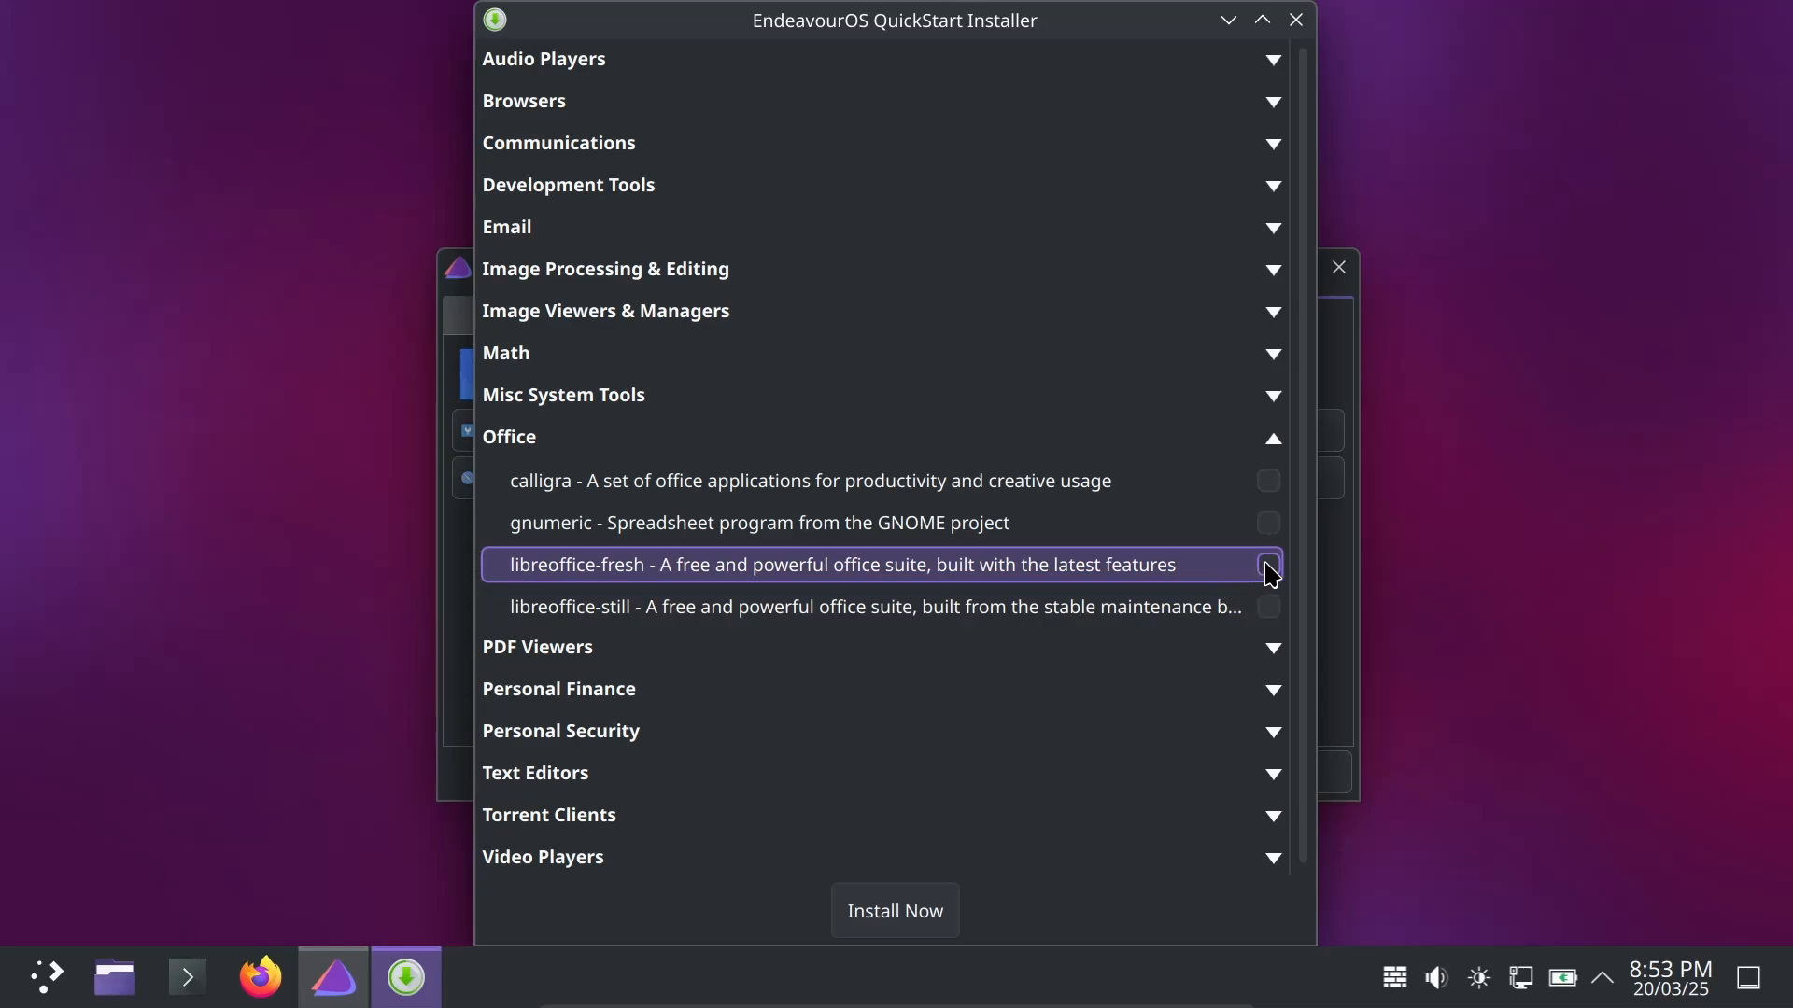
click(1267, 565)
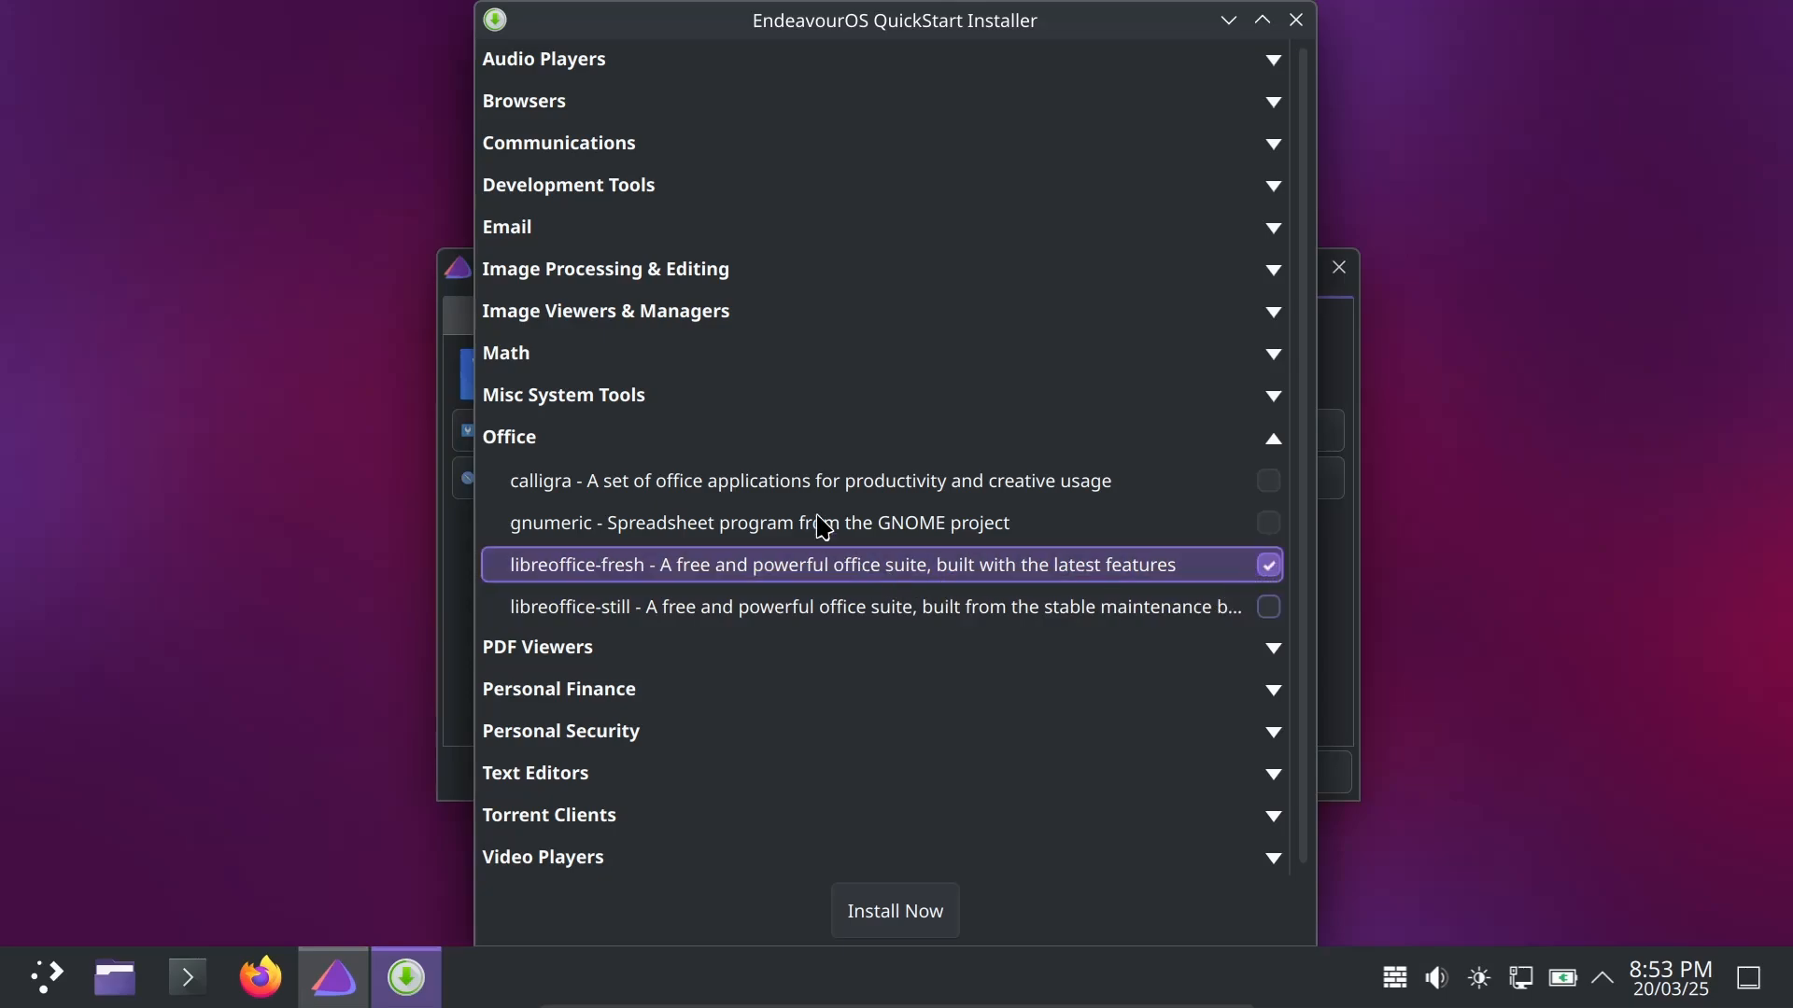
click(509, 437)
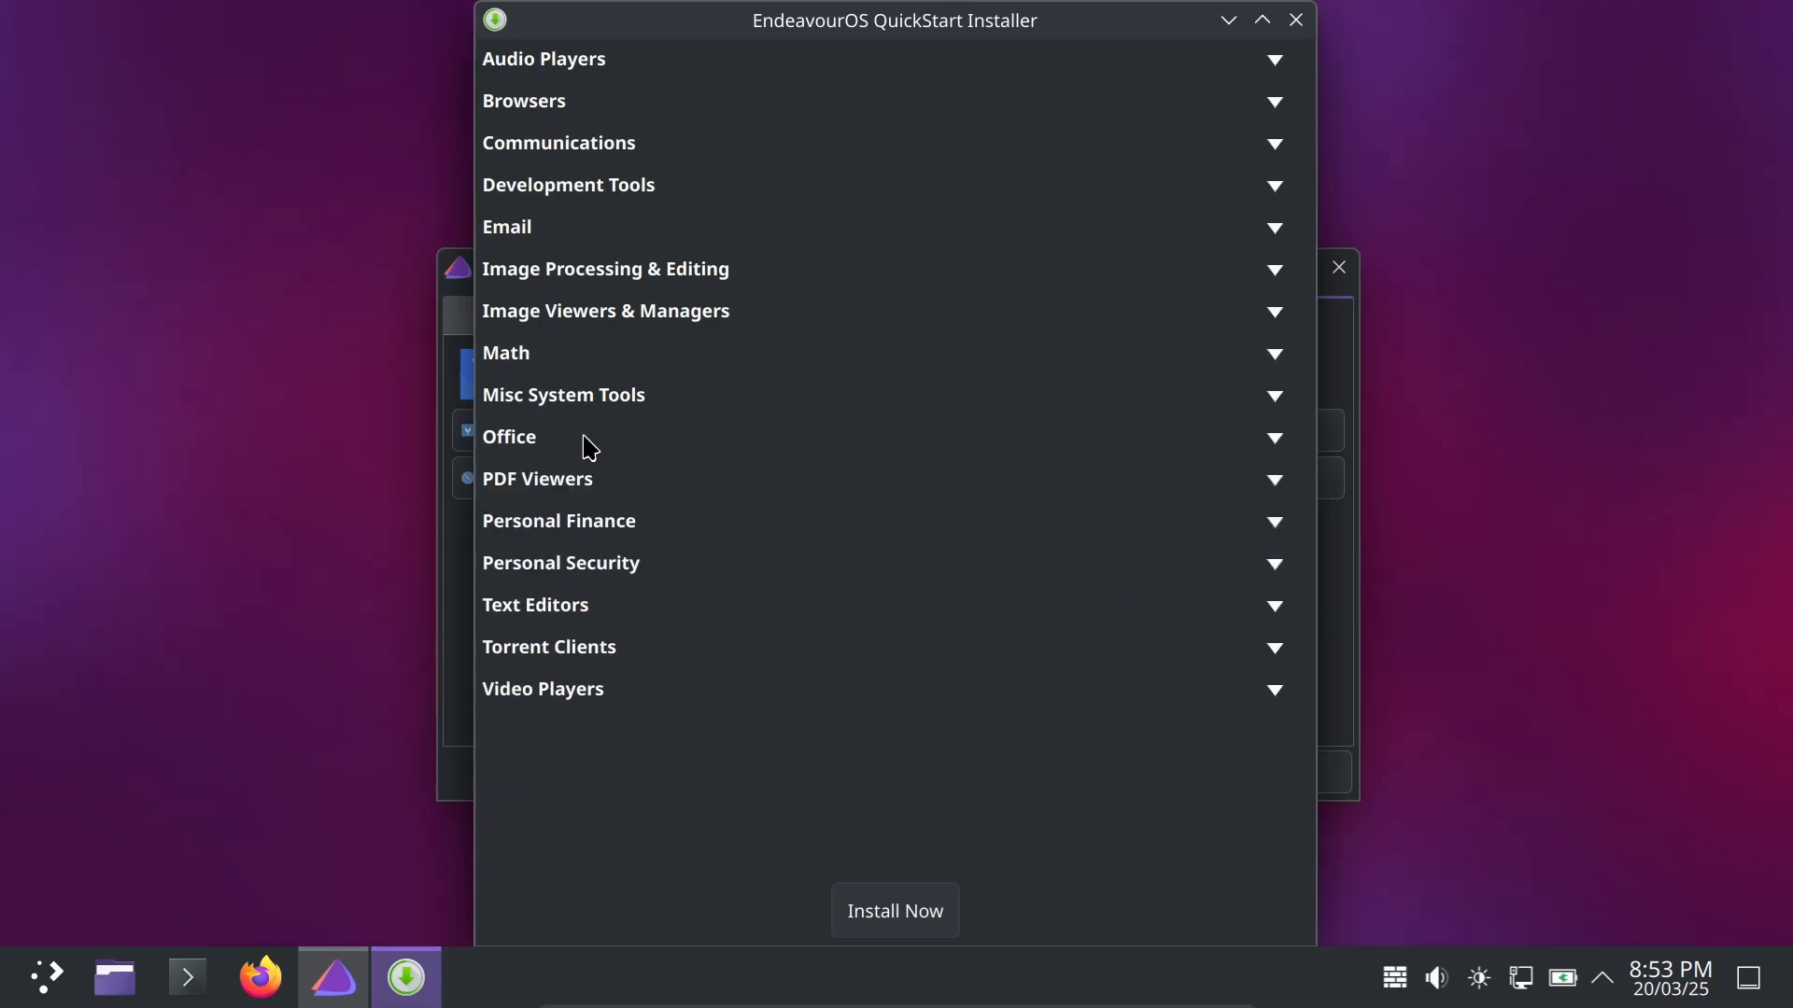
click(548, 646)
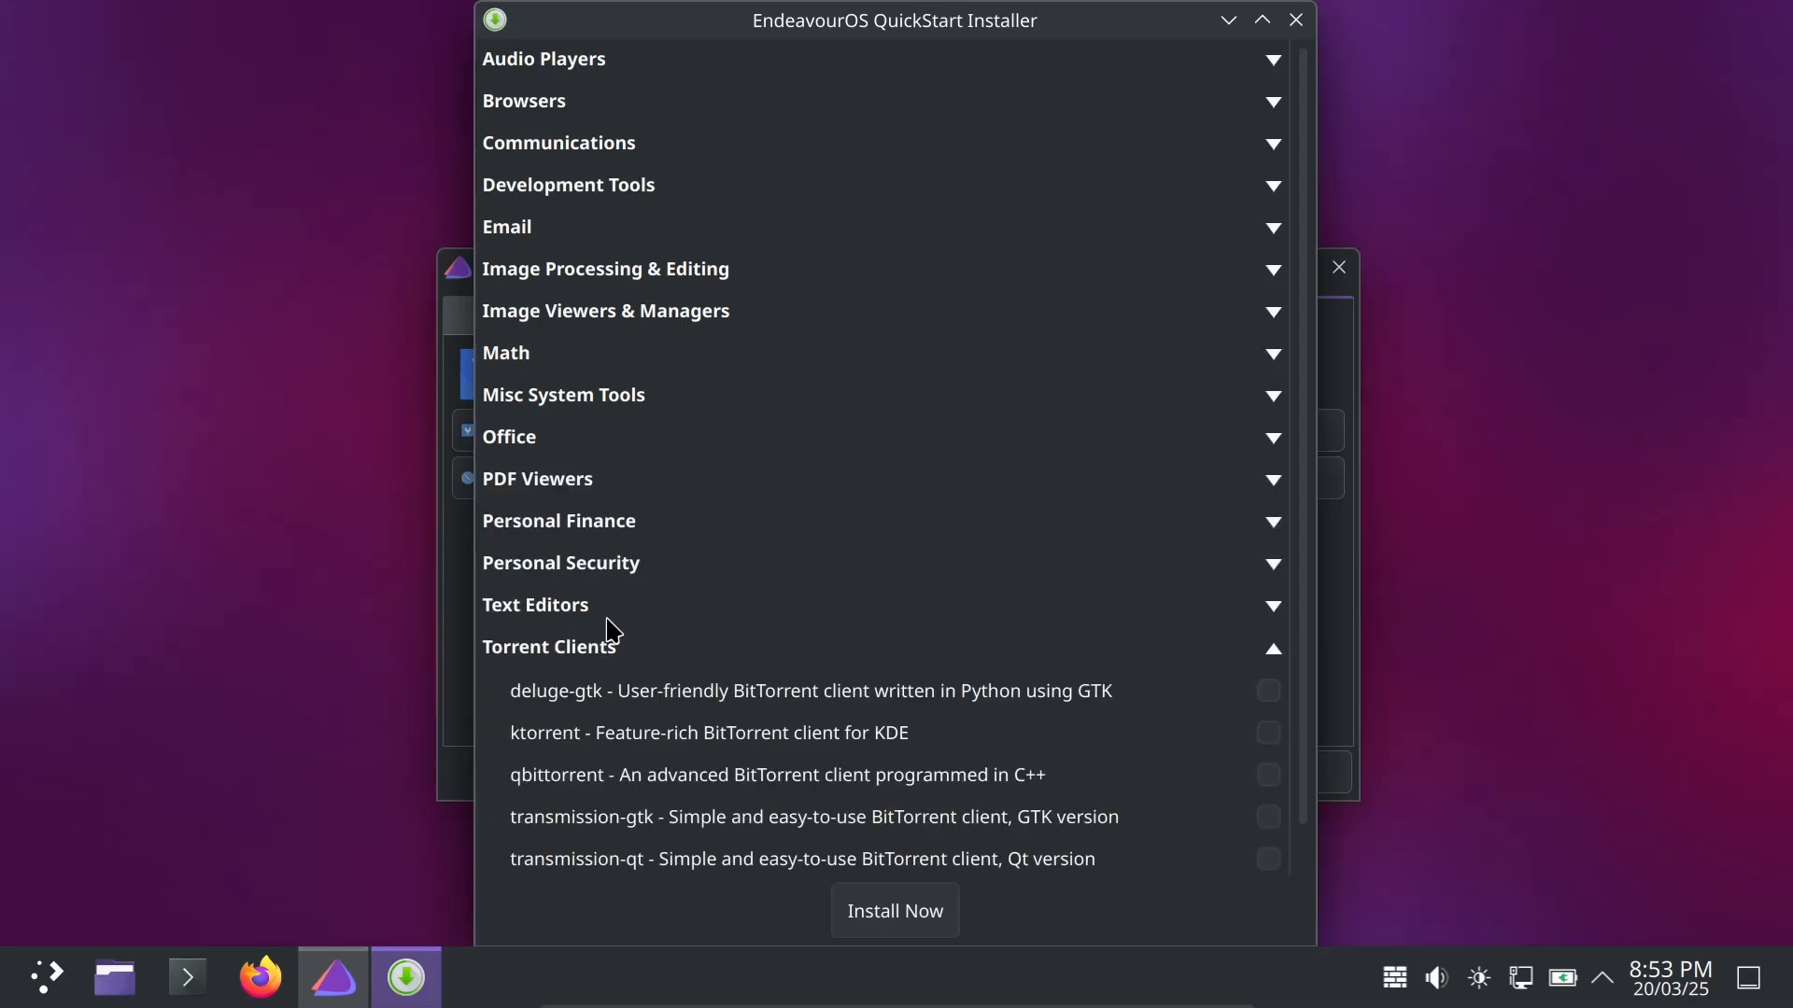
click(1267, 728)
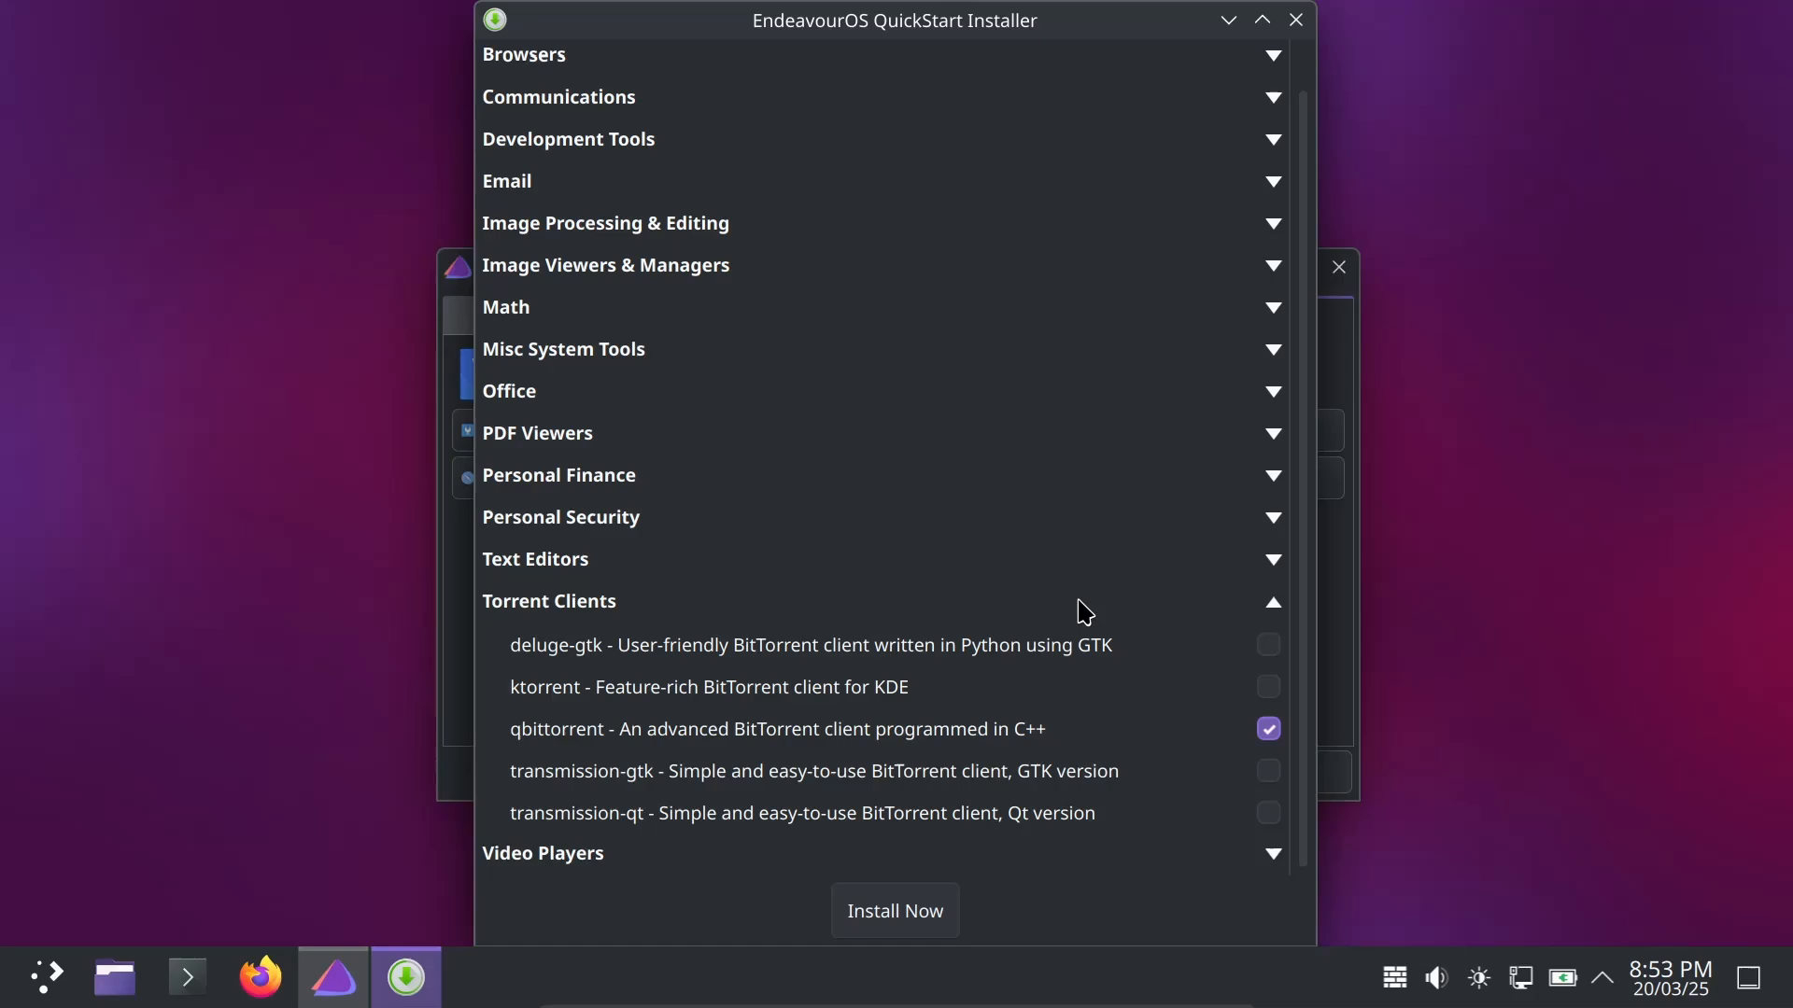
click(895, 911)
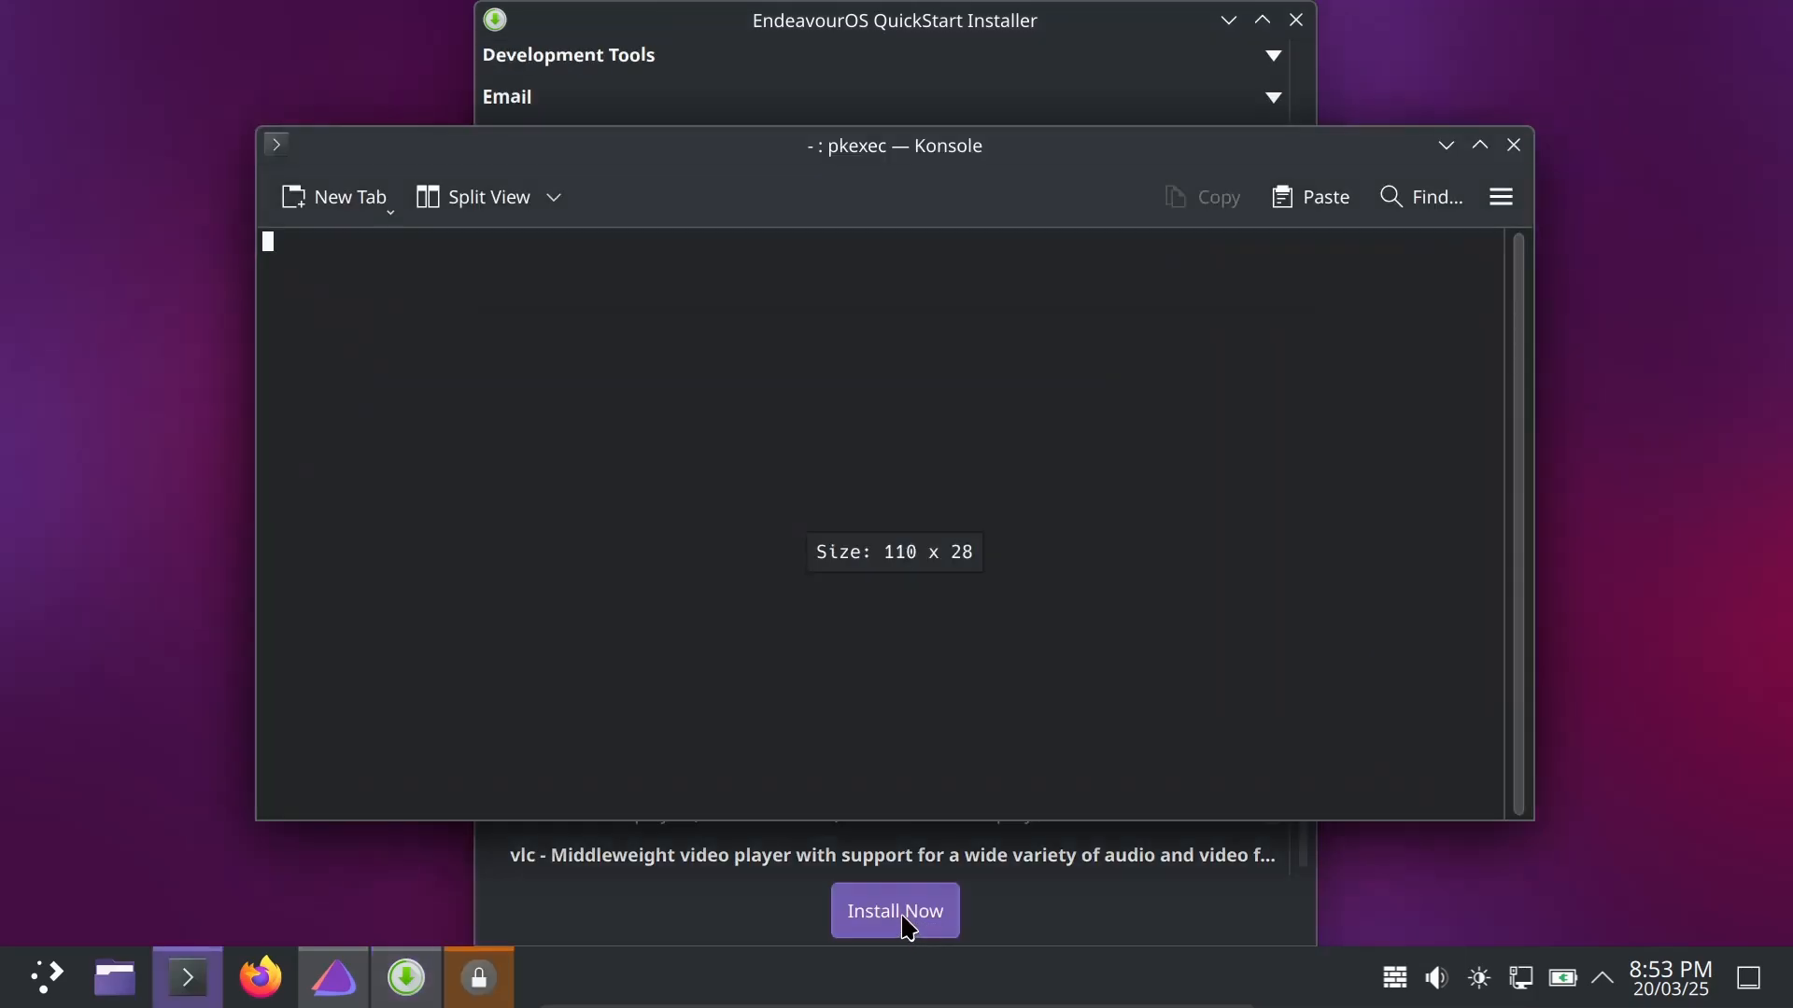
Authorize the system upgrade with the administrator password so libreoffice-fresh and qbittorrent install
click(895, 911)
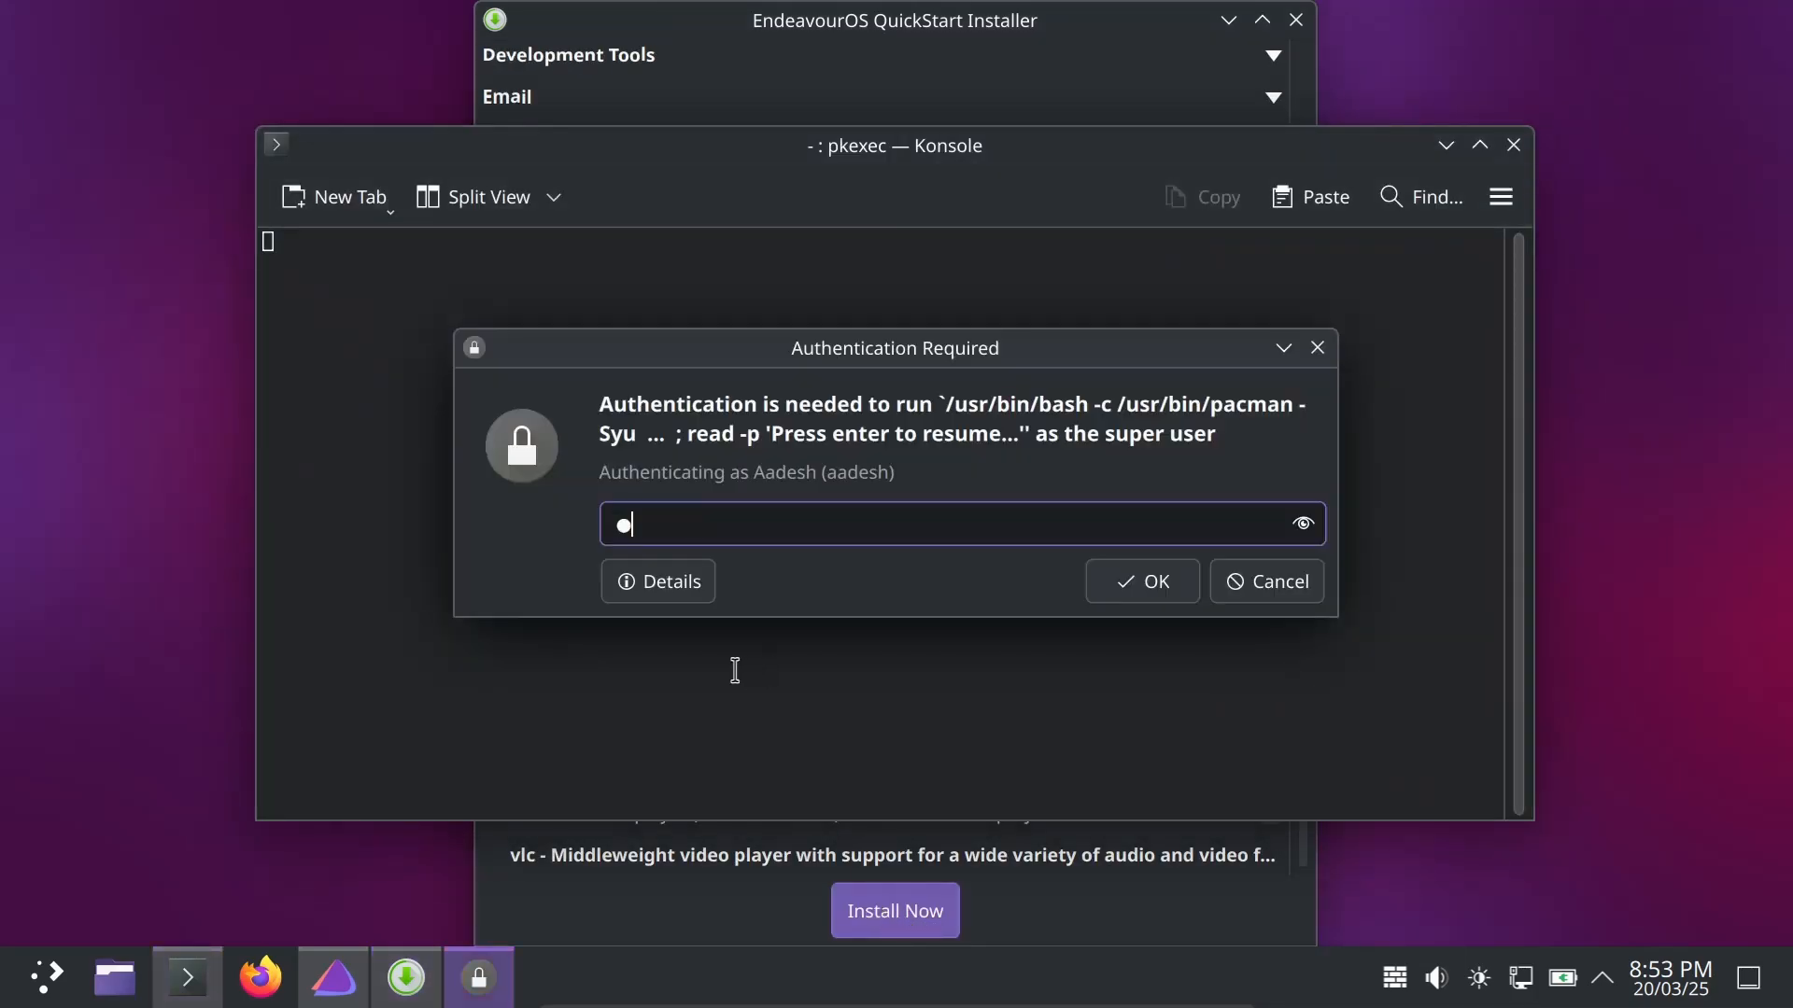
text(password)
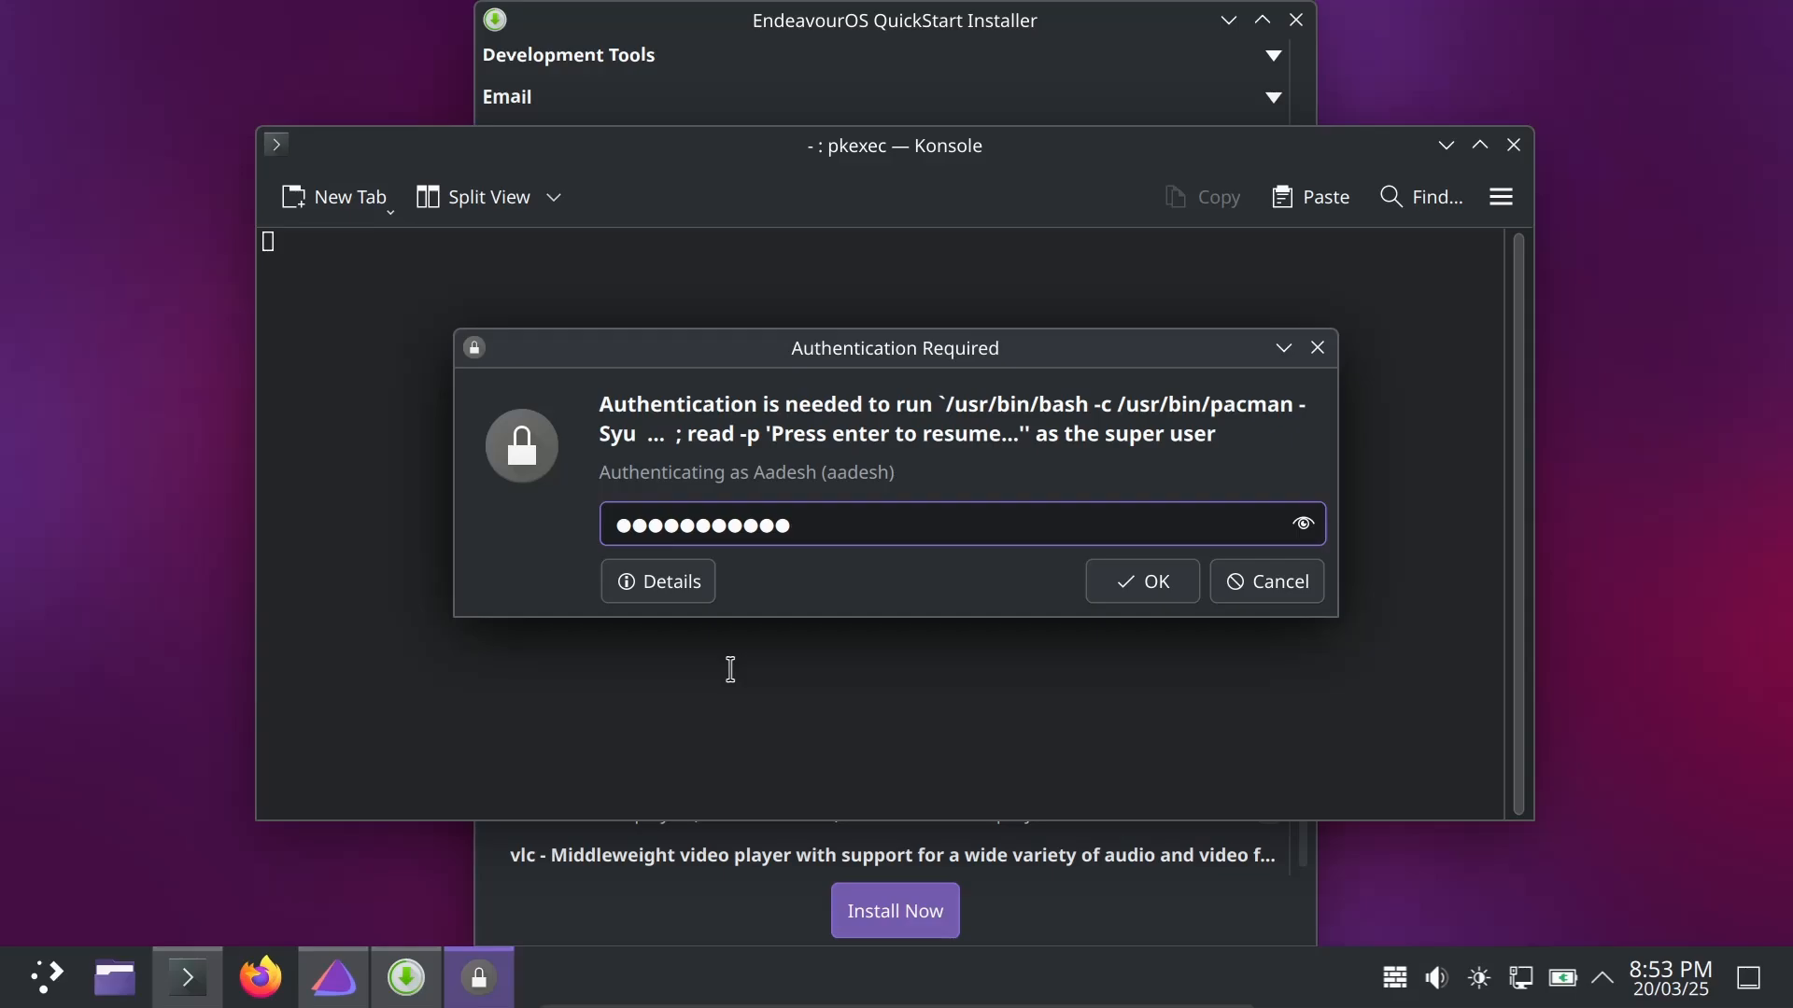
click(1140, 581)
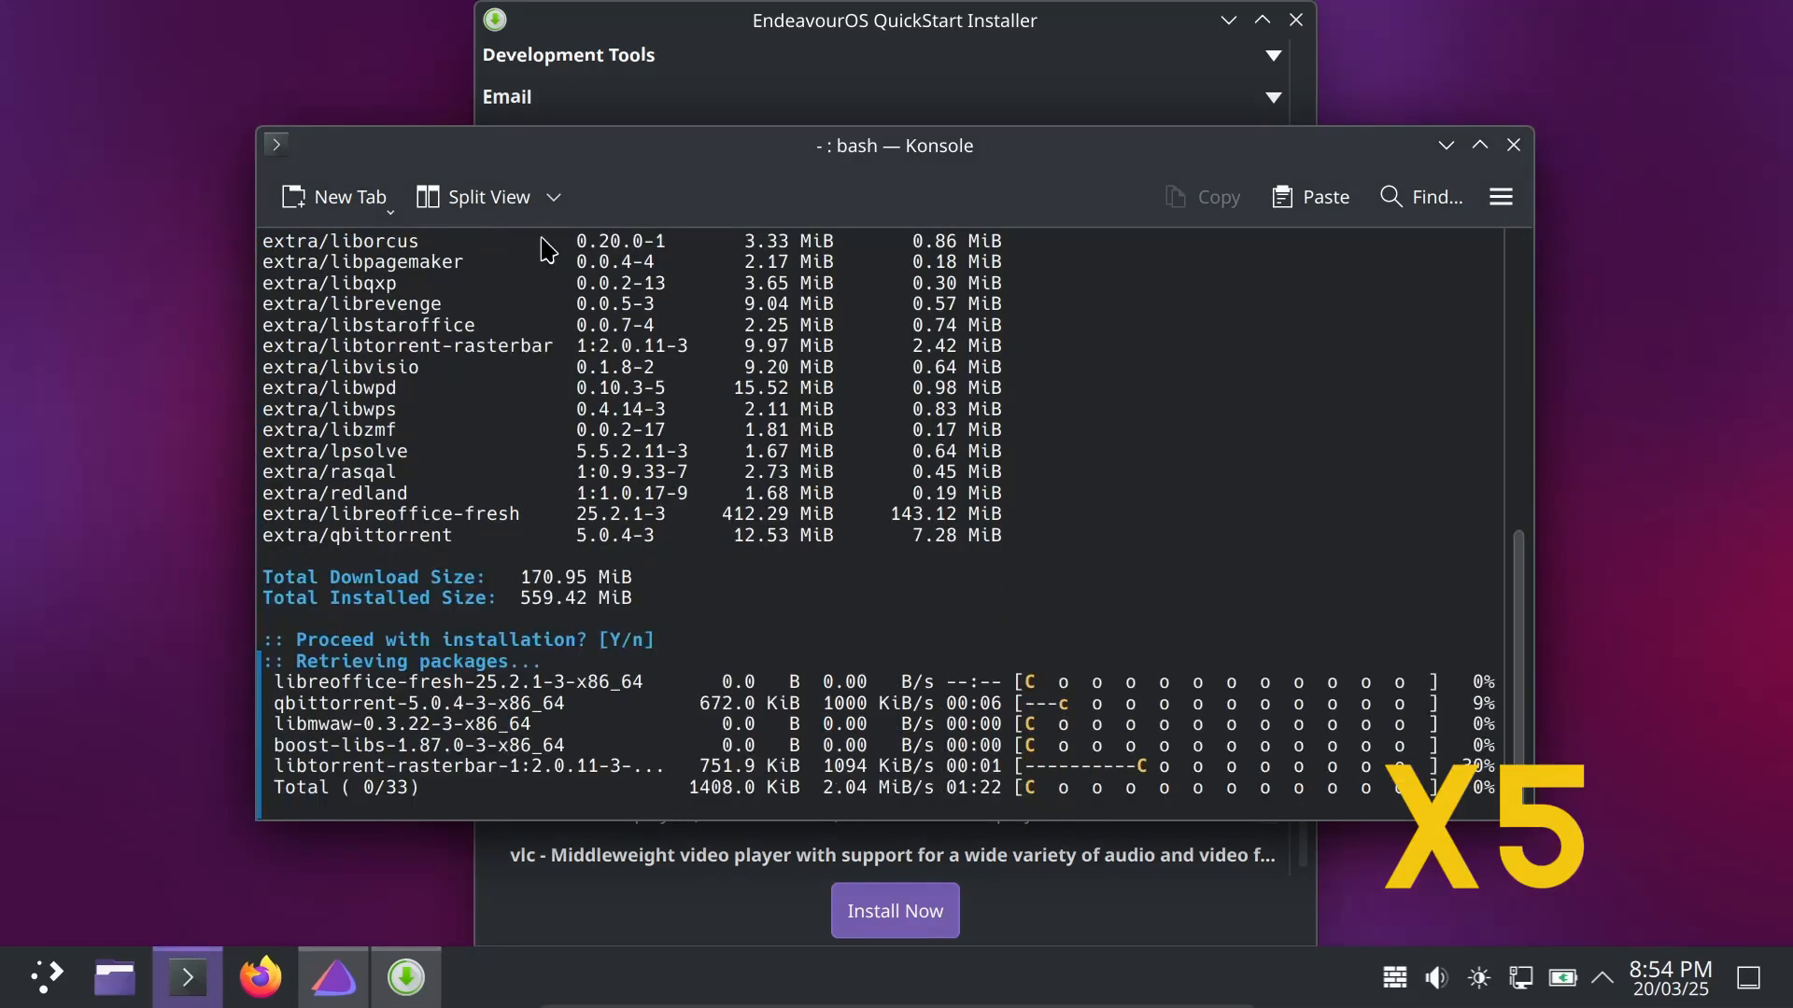
click(1478, 146)
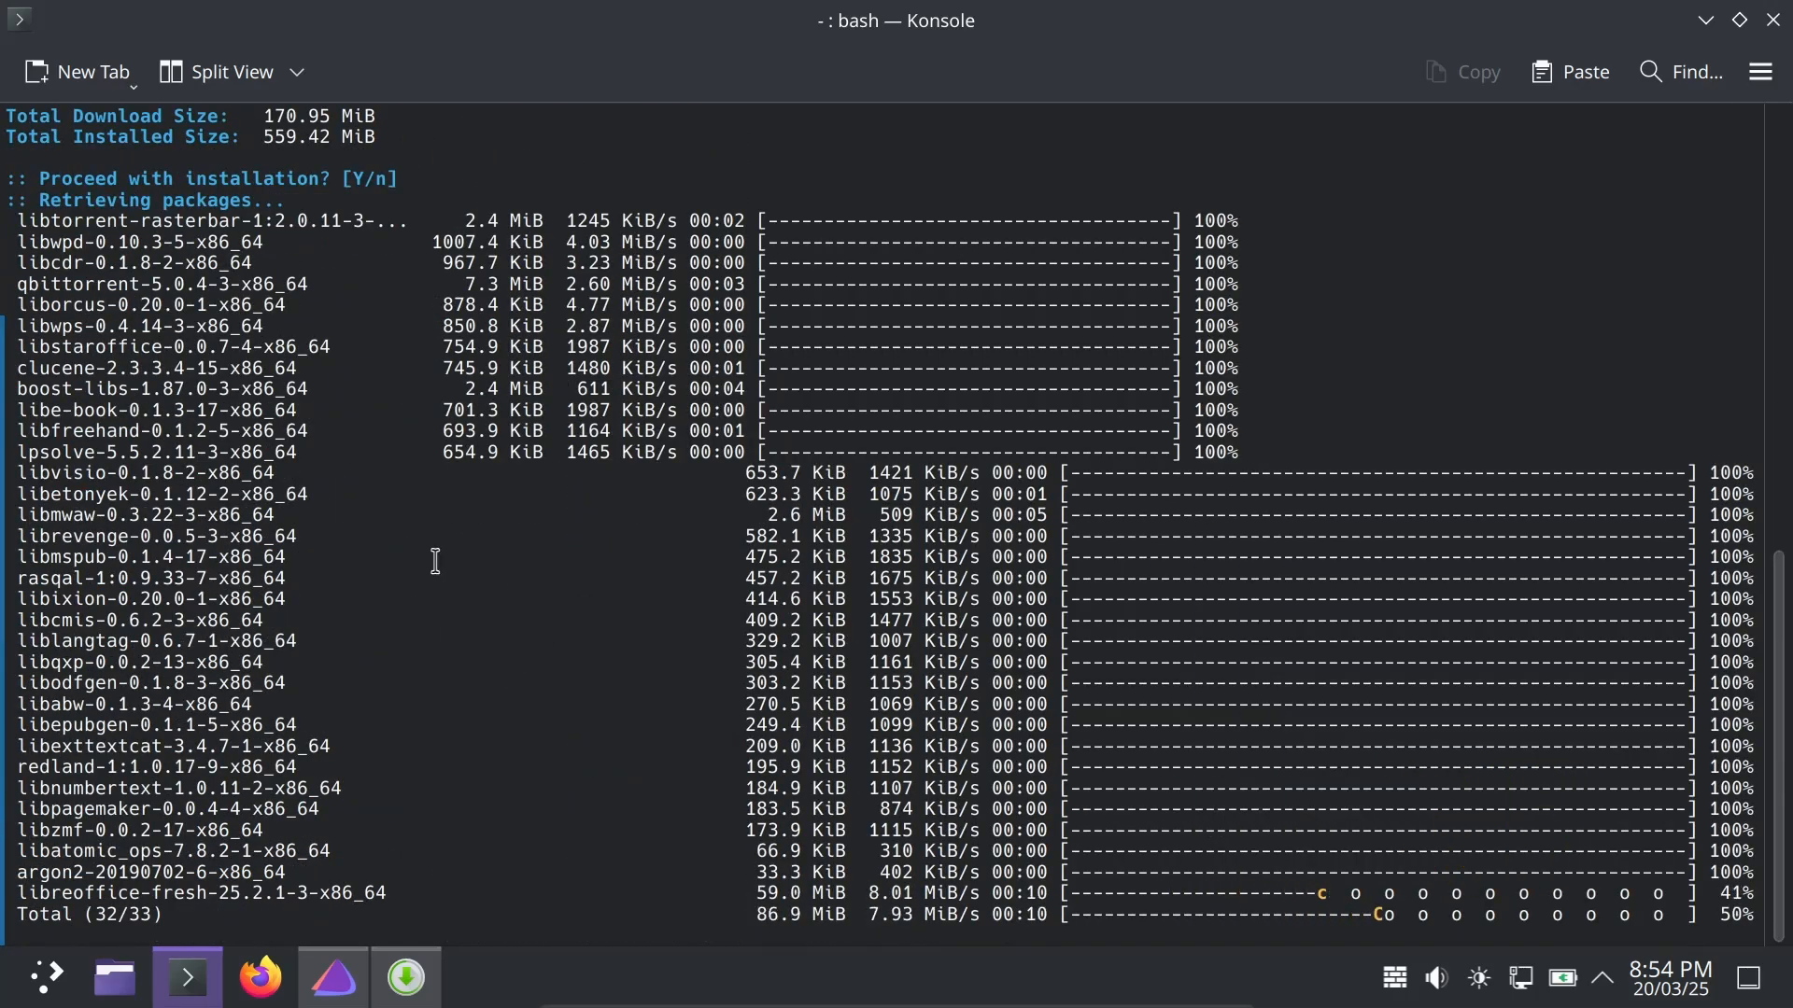
Confirm the running kernel is 6.12.19-1-lts with uname -r in a new terminal tab
click(78, 71)
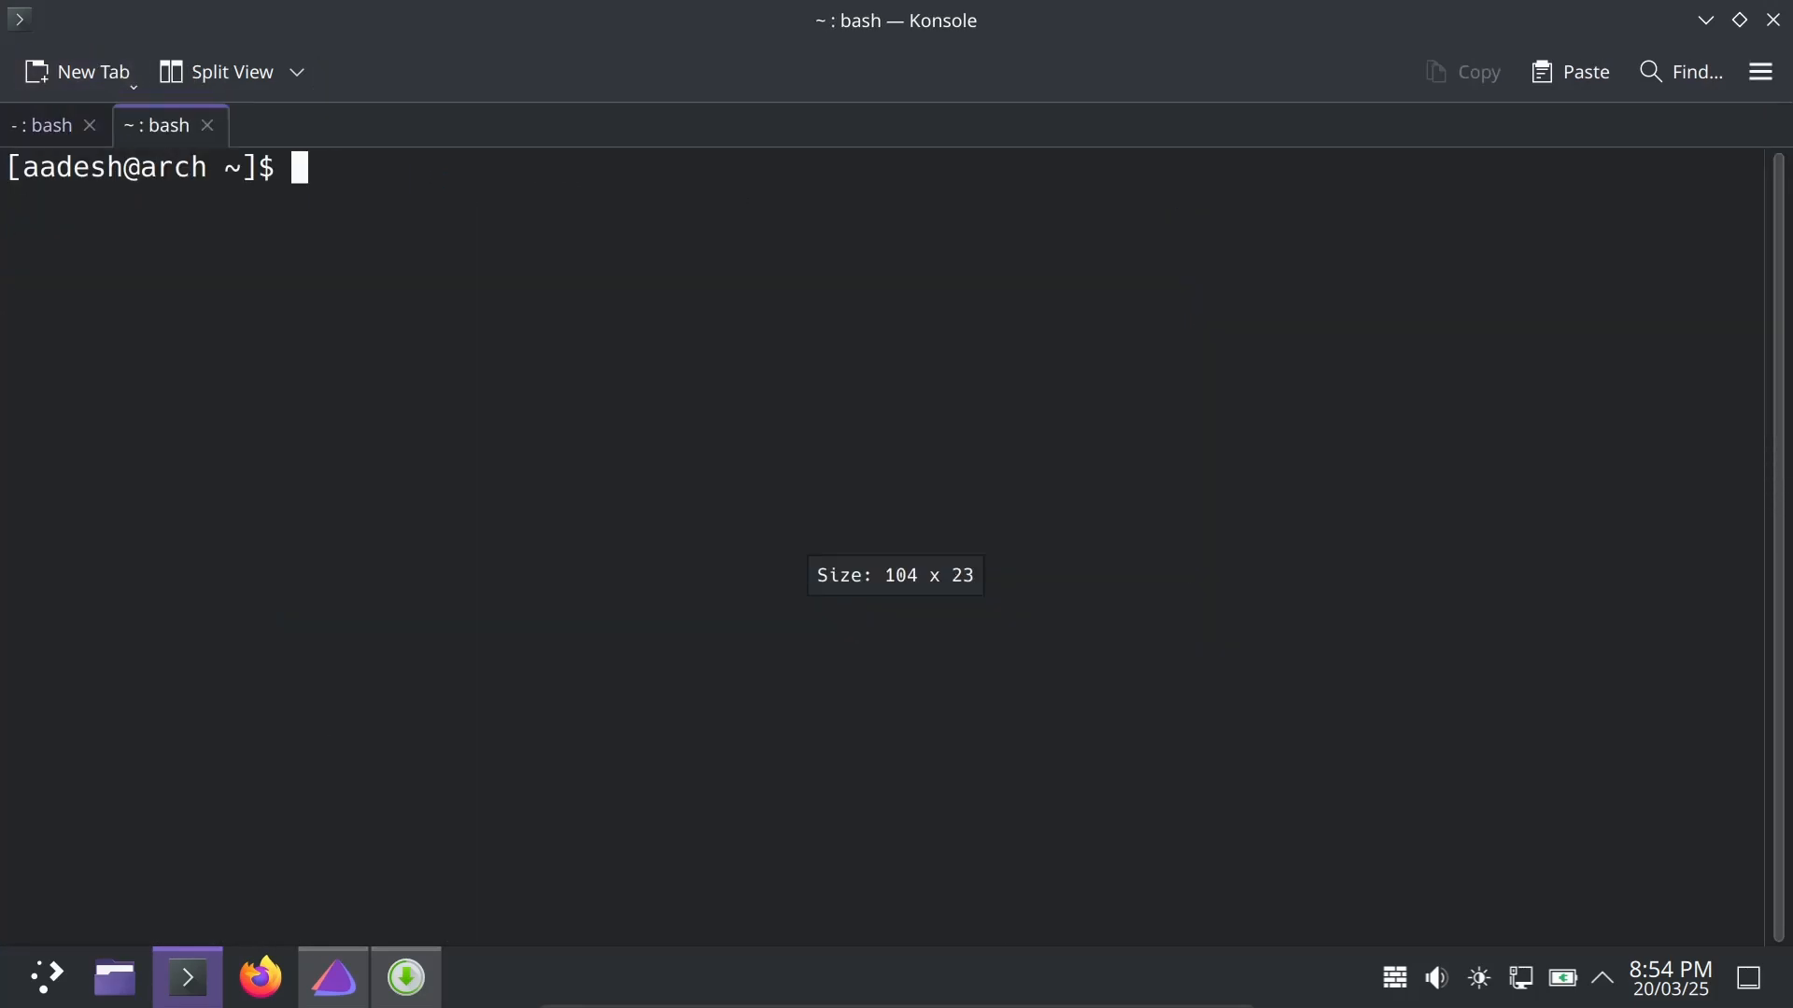
text(uname -r)
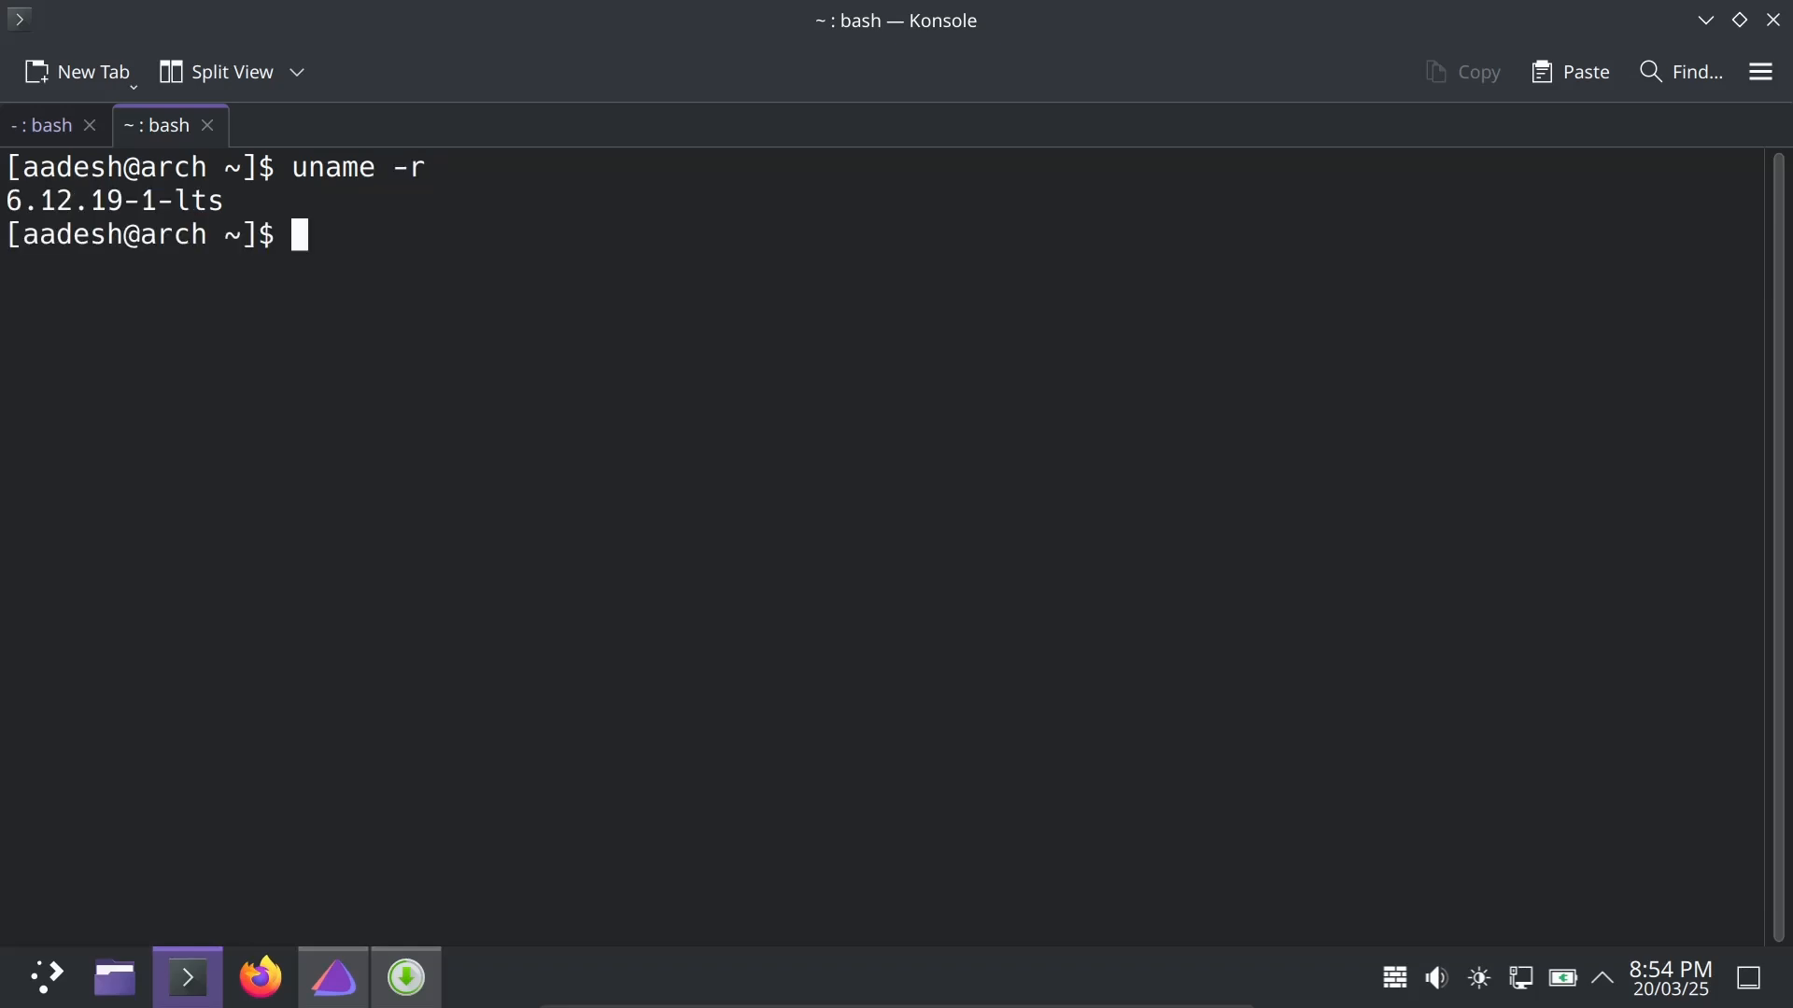
mouse_move(299, 186)
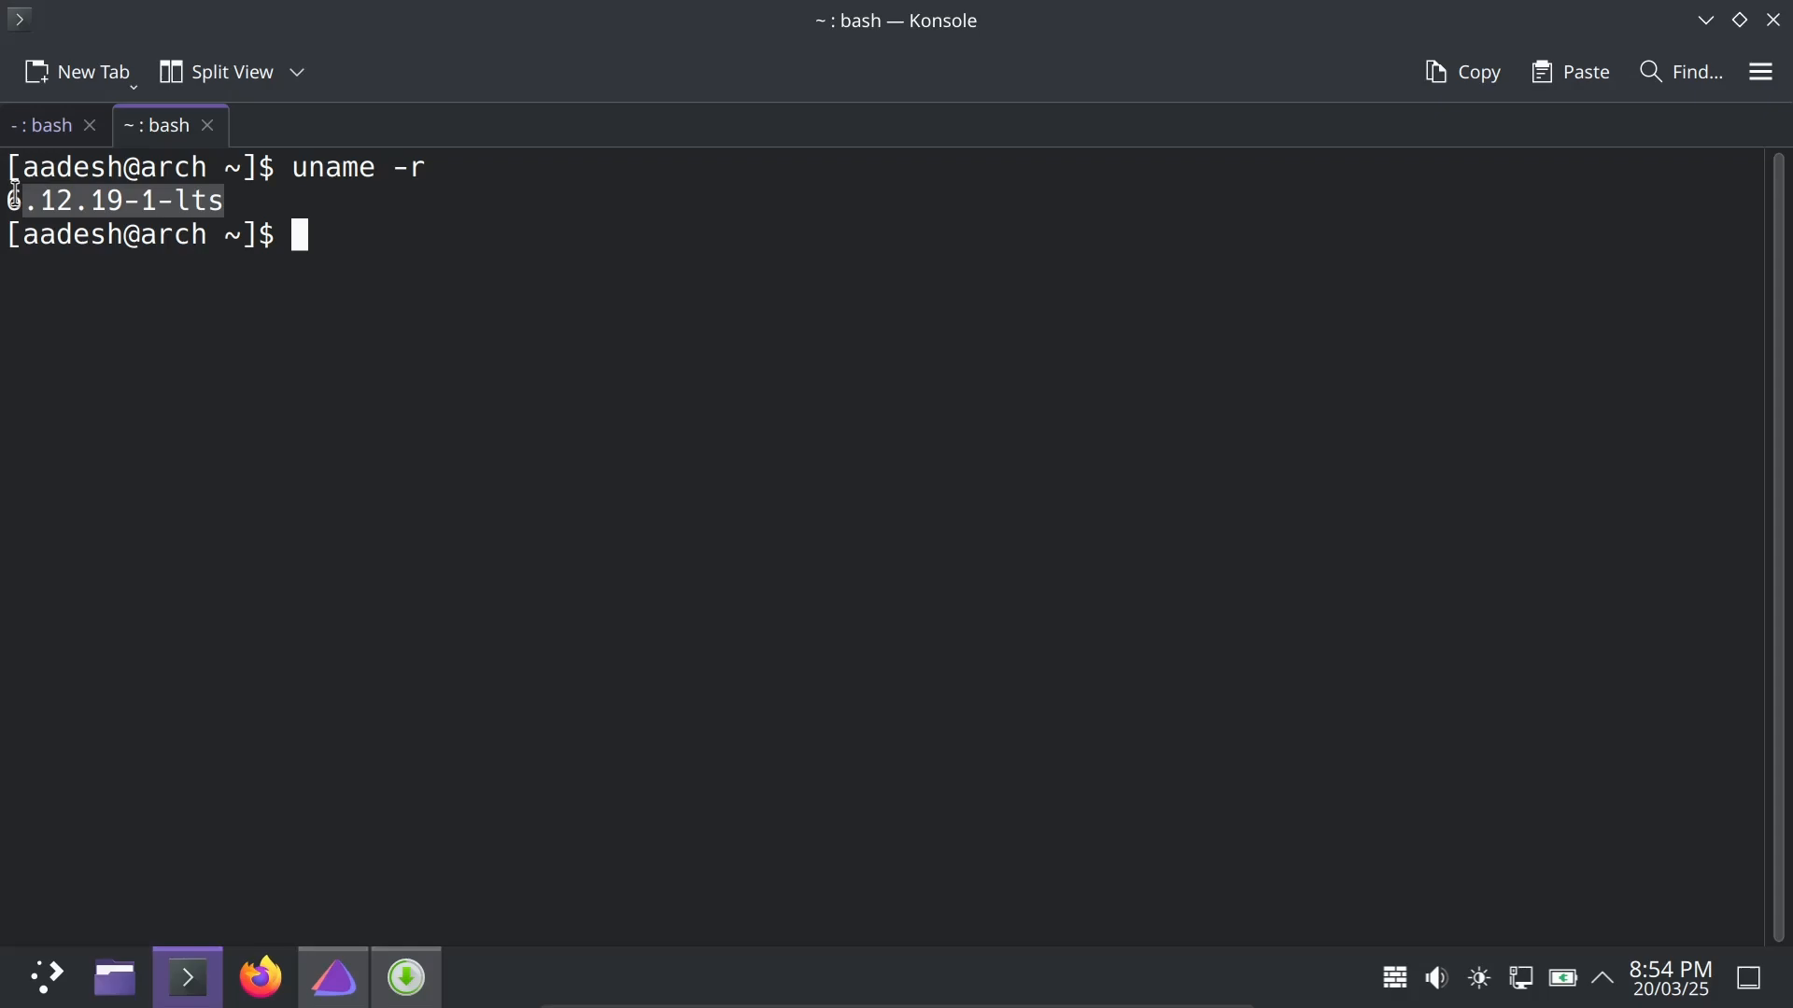
click(258, 977)
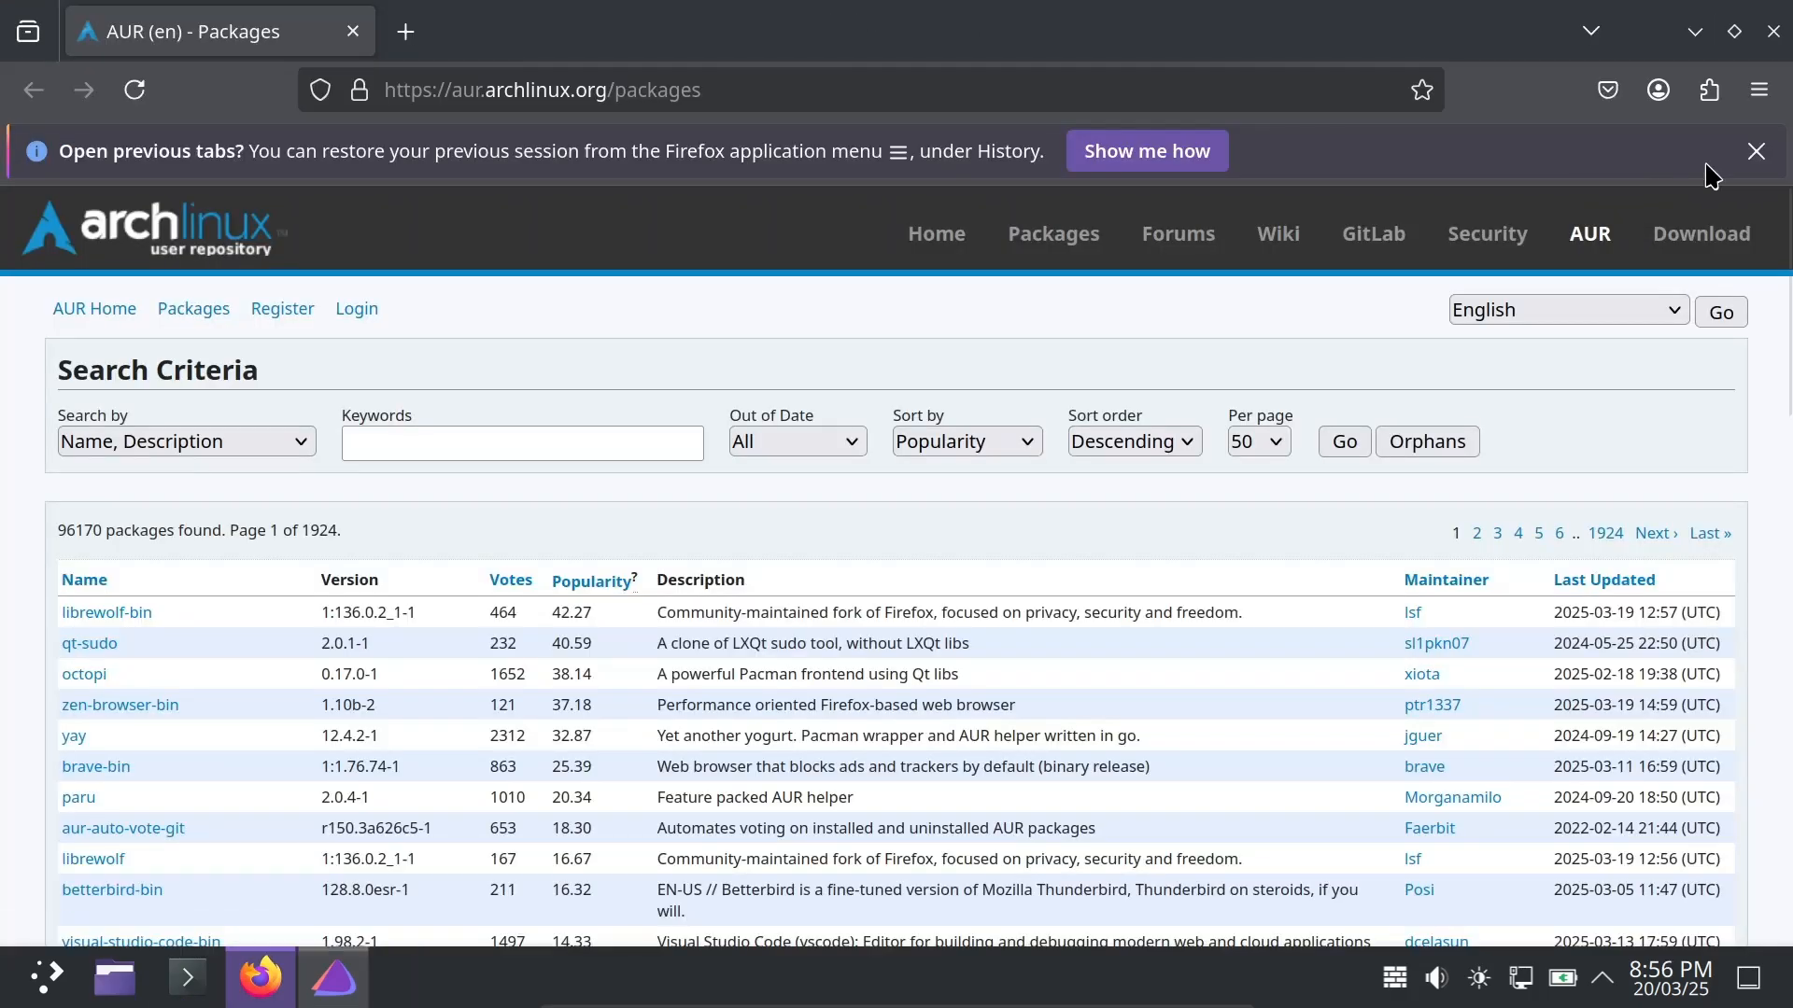
Search the AUR packages page for telegram, listing 119 matches led by telegram-desktop-bin
click(1757, 151)
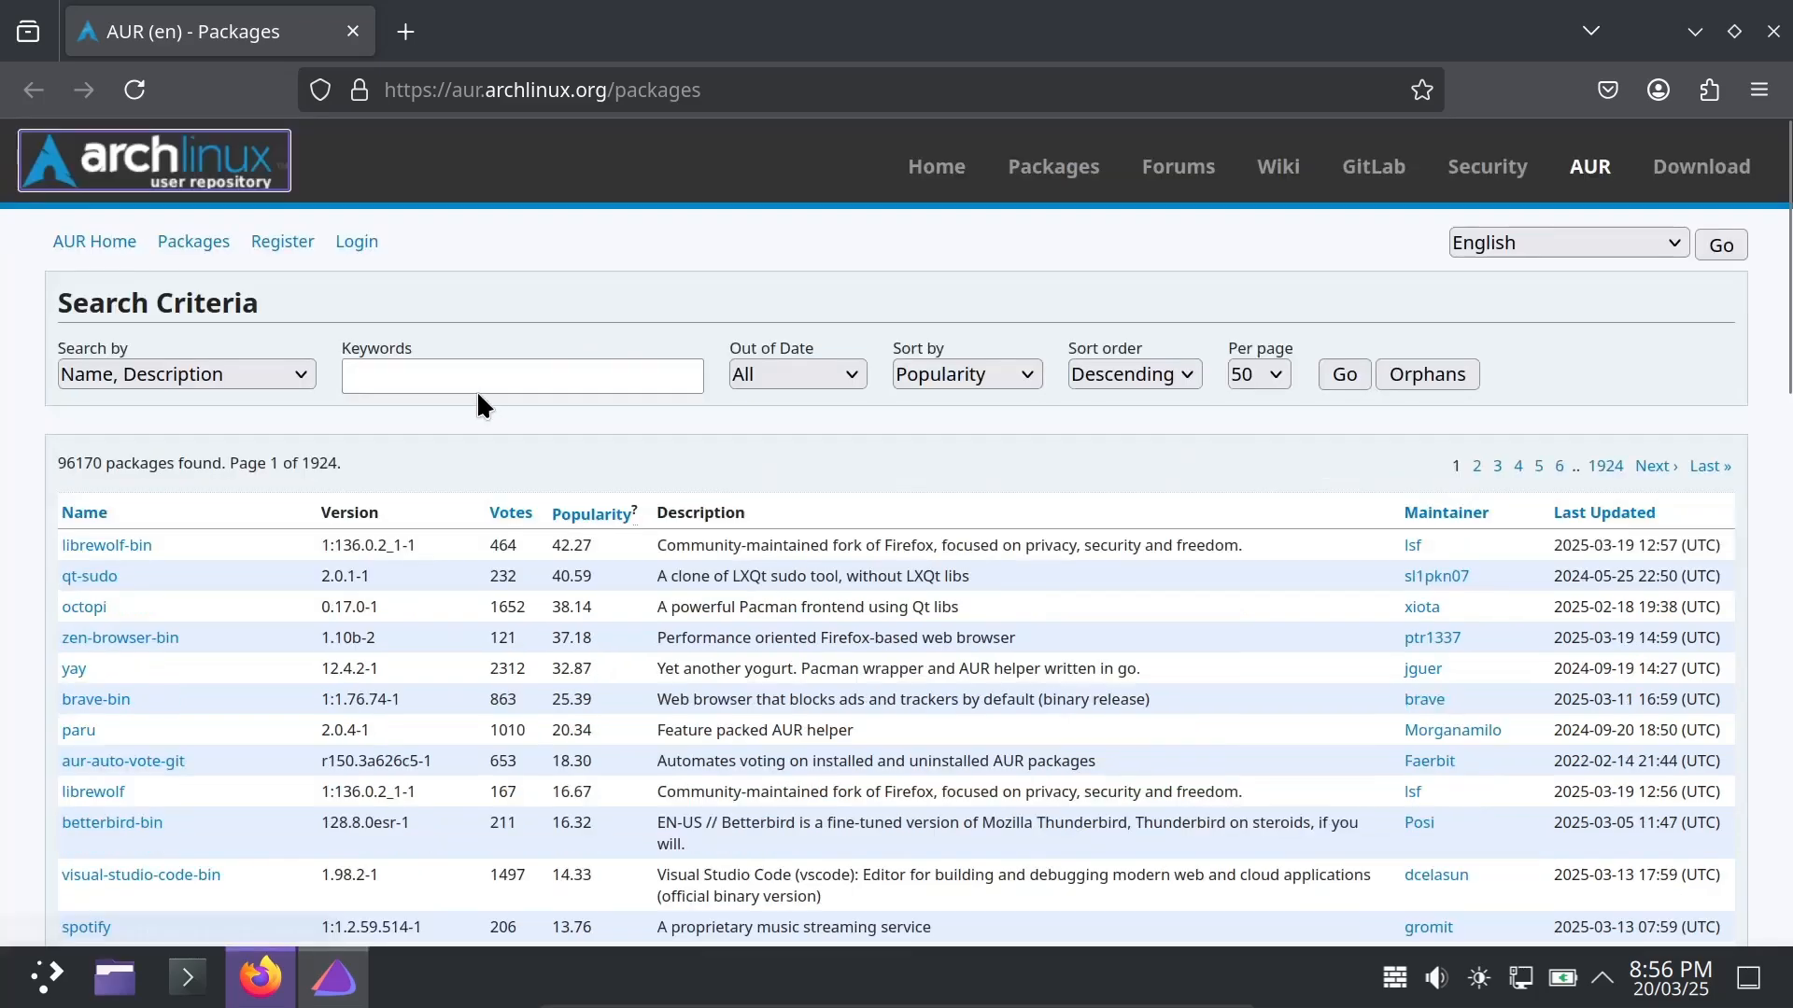
text(t)
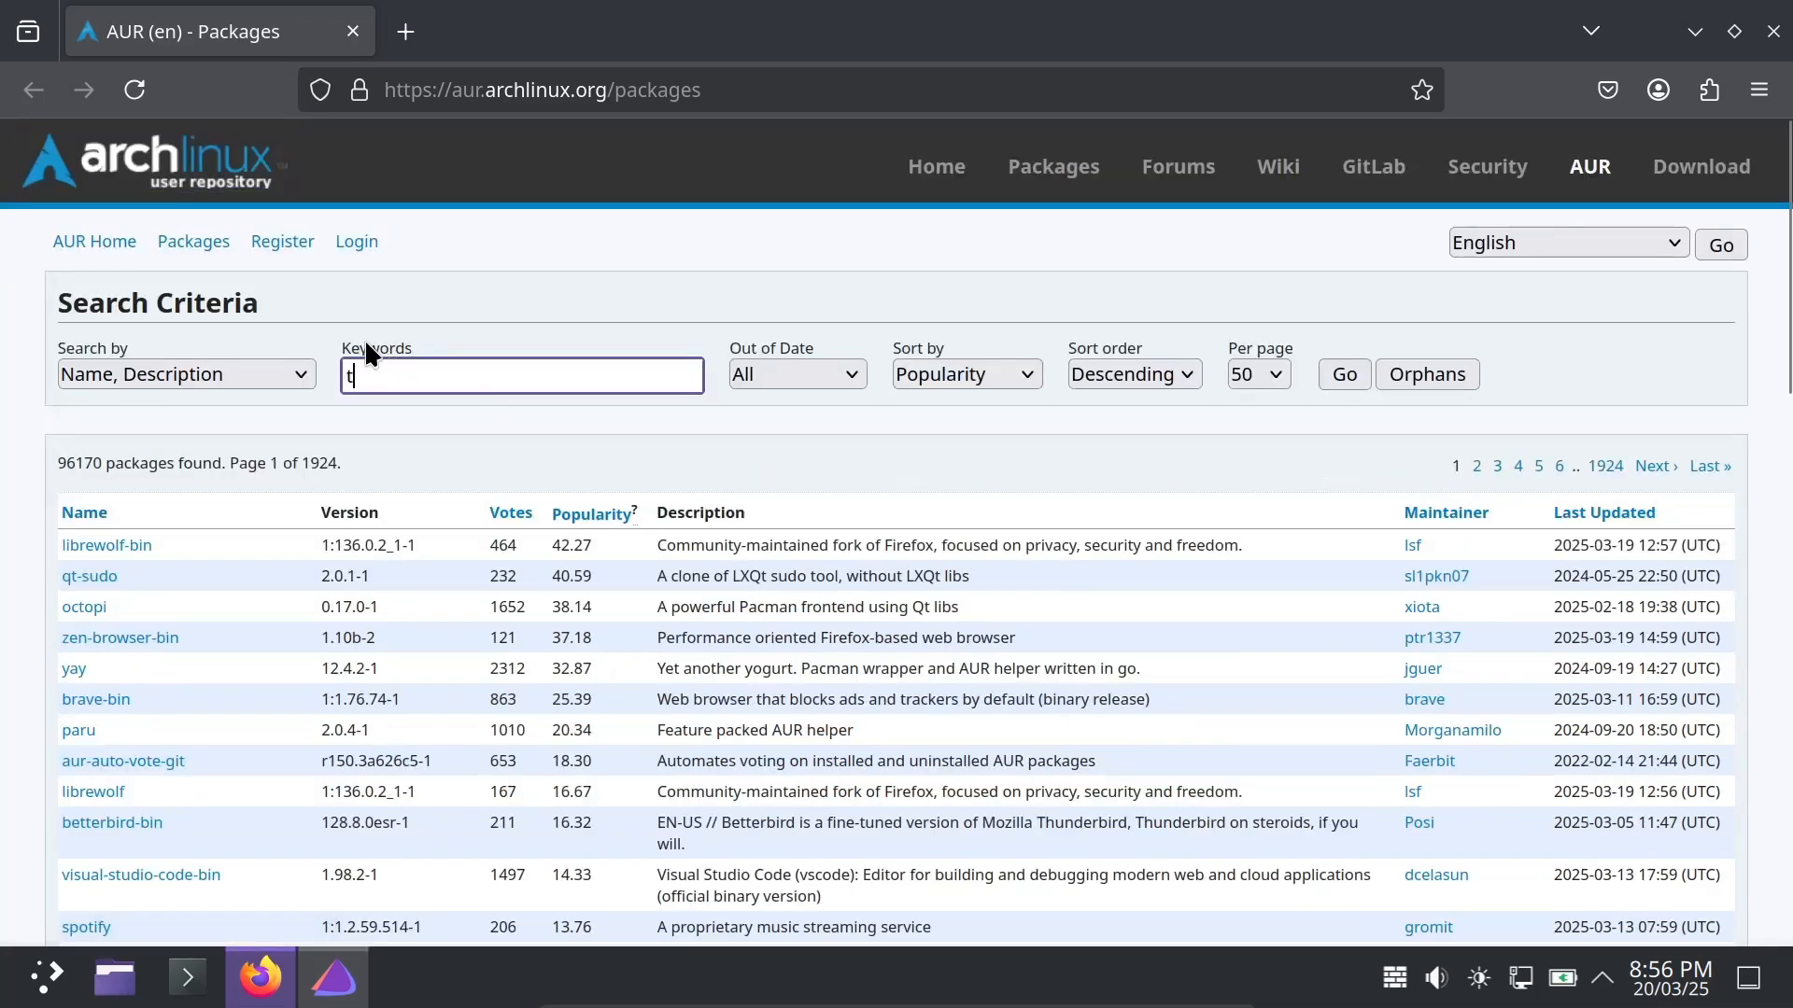
text(elegram)
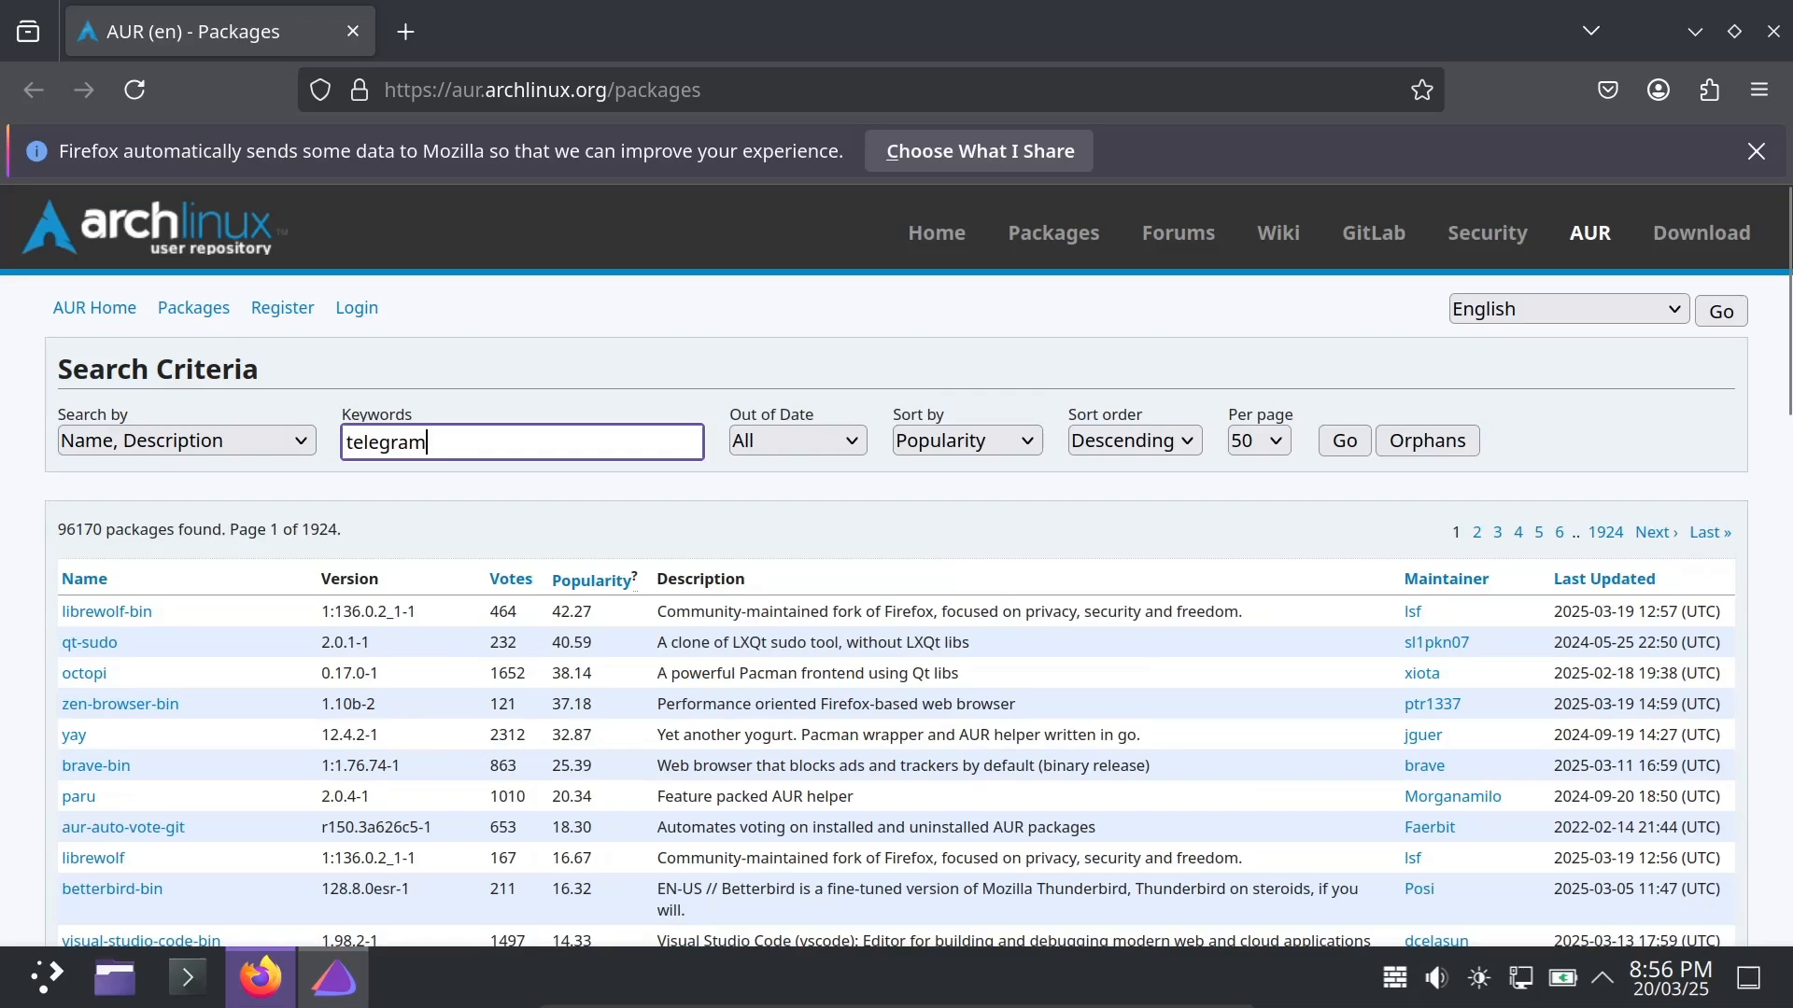
click(1343, 440)
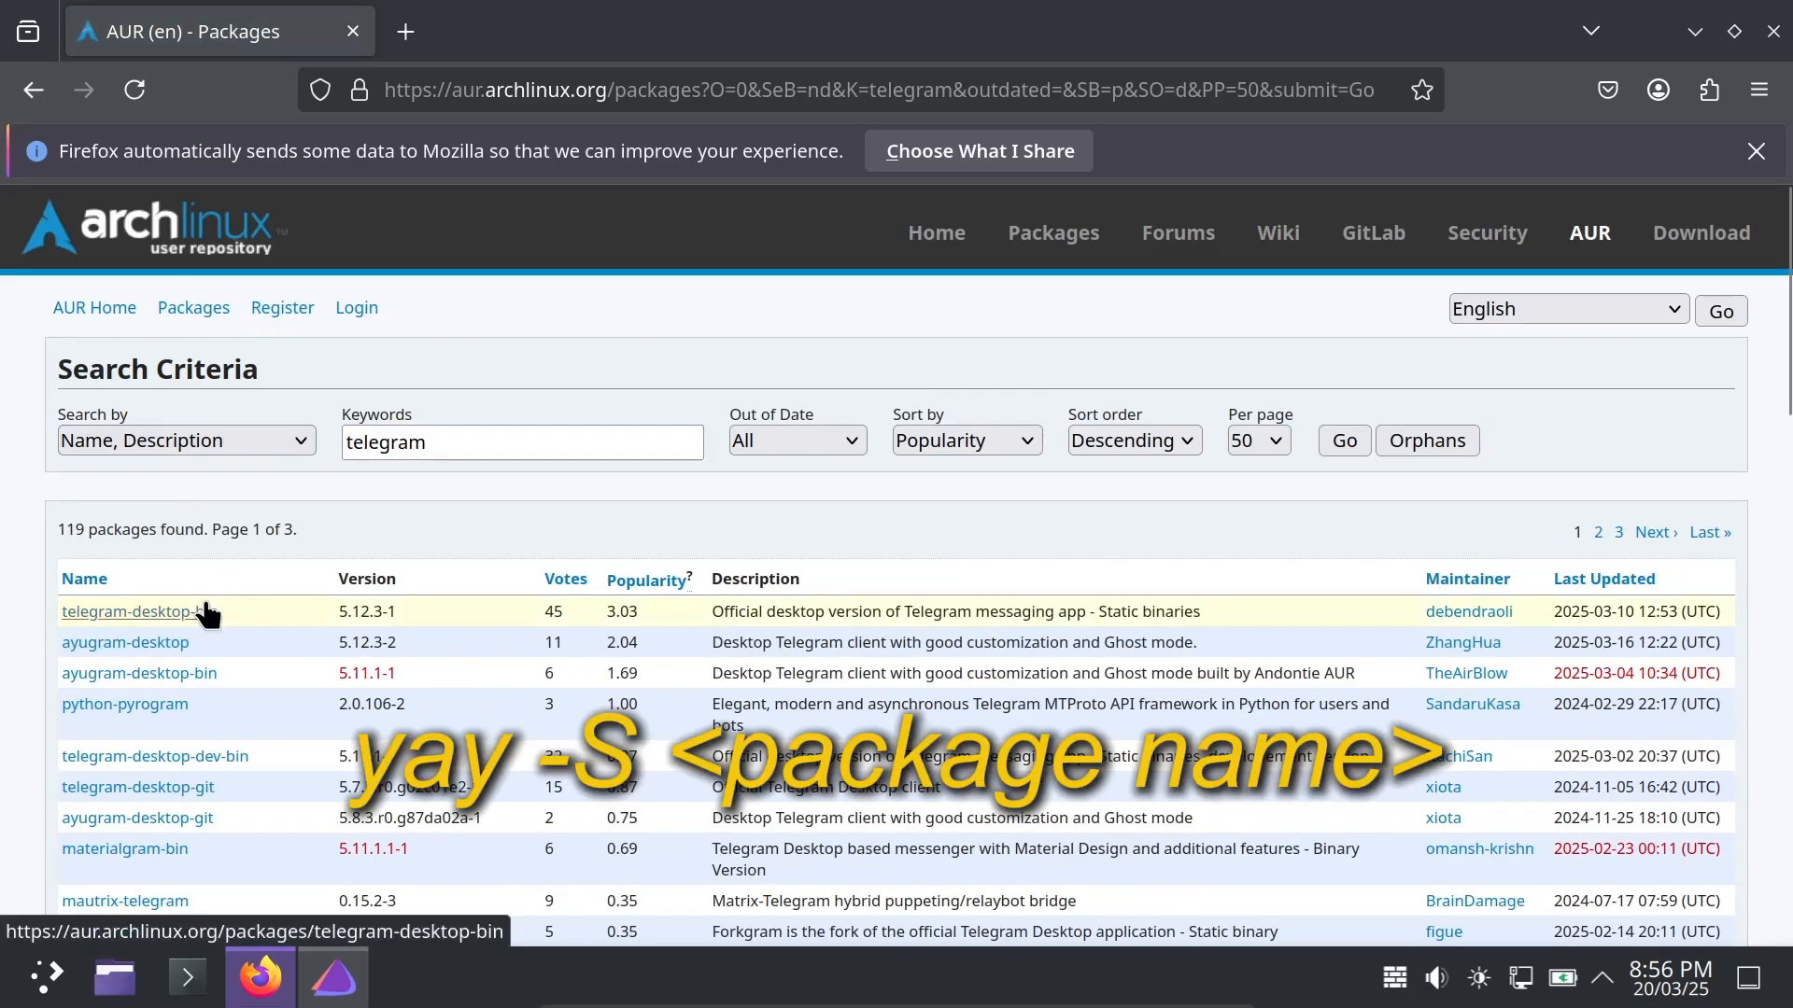
mouse_move(881, 606)
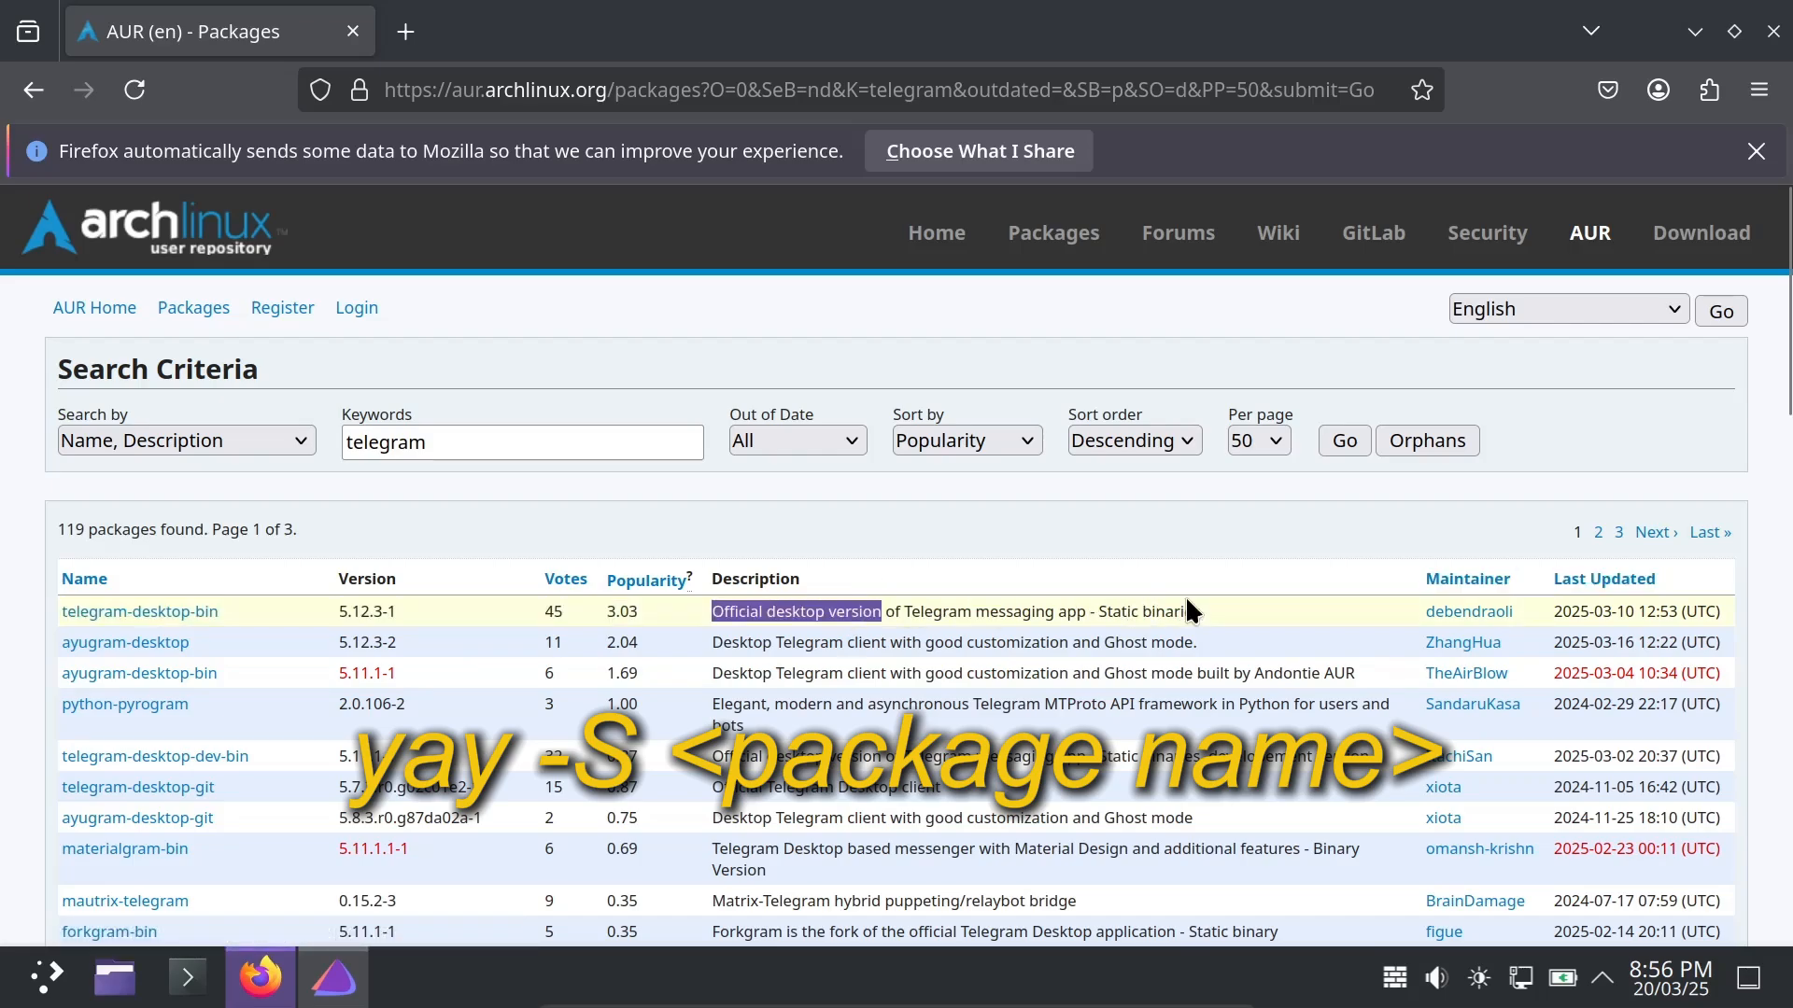
Start installing pamac from the AUR with yay -S pamac-aur
click(186, 976)
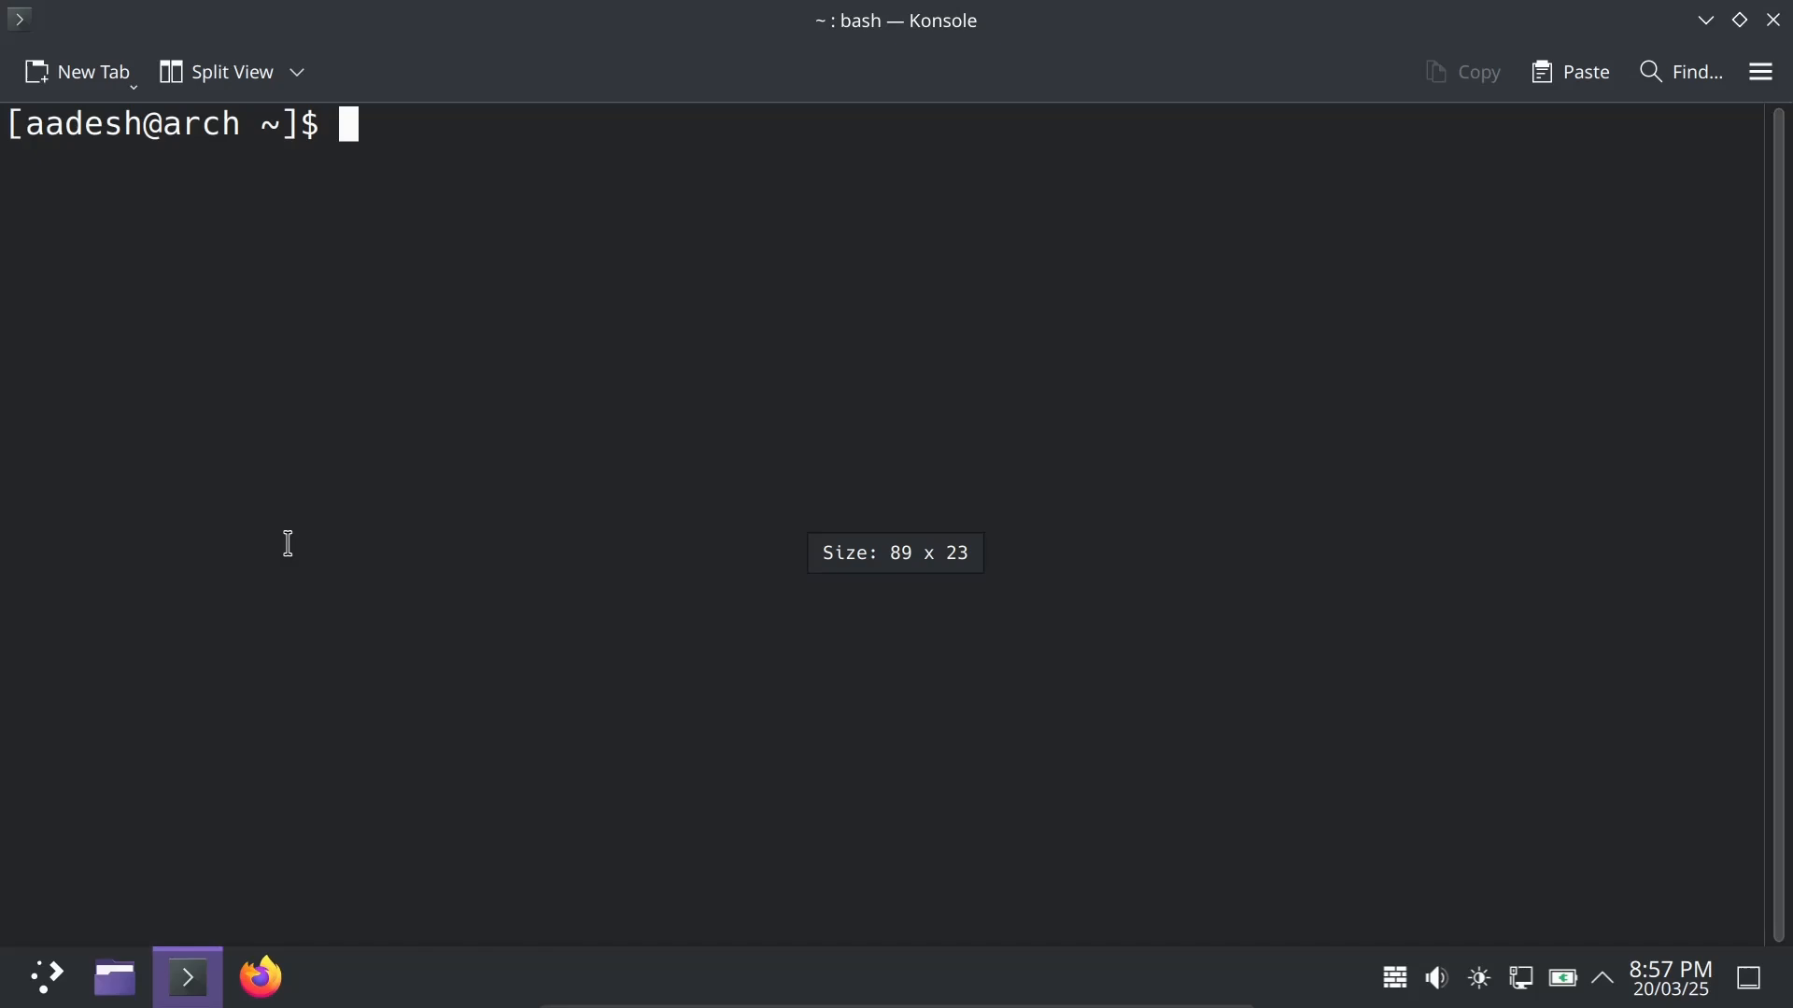
text(yay)
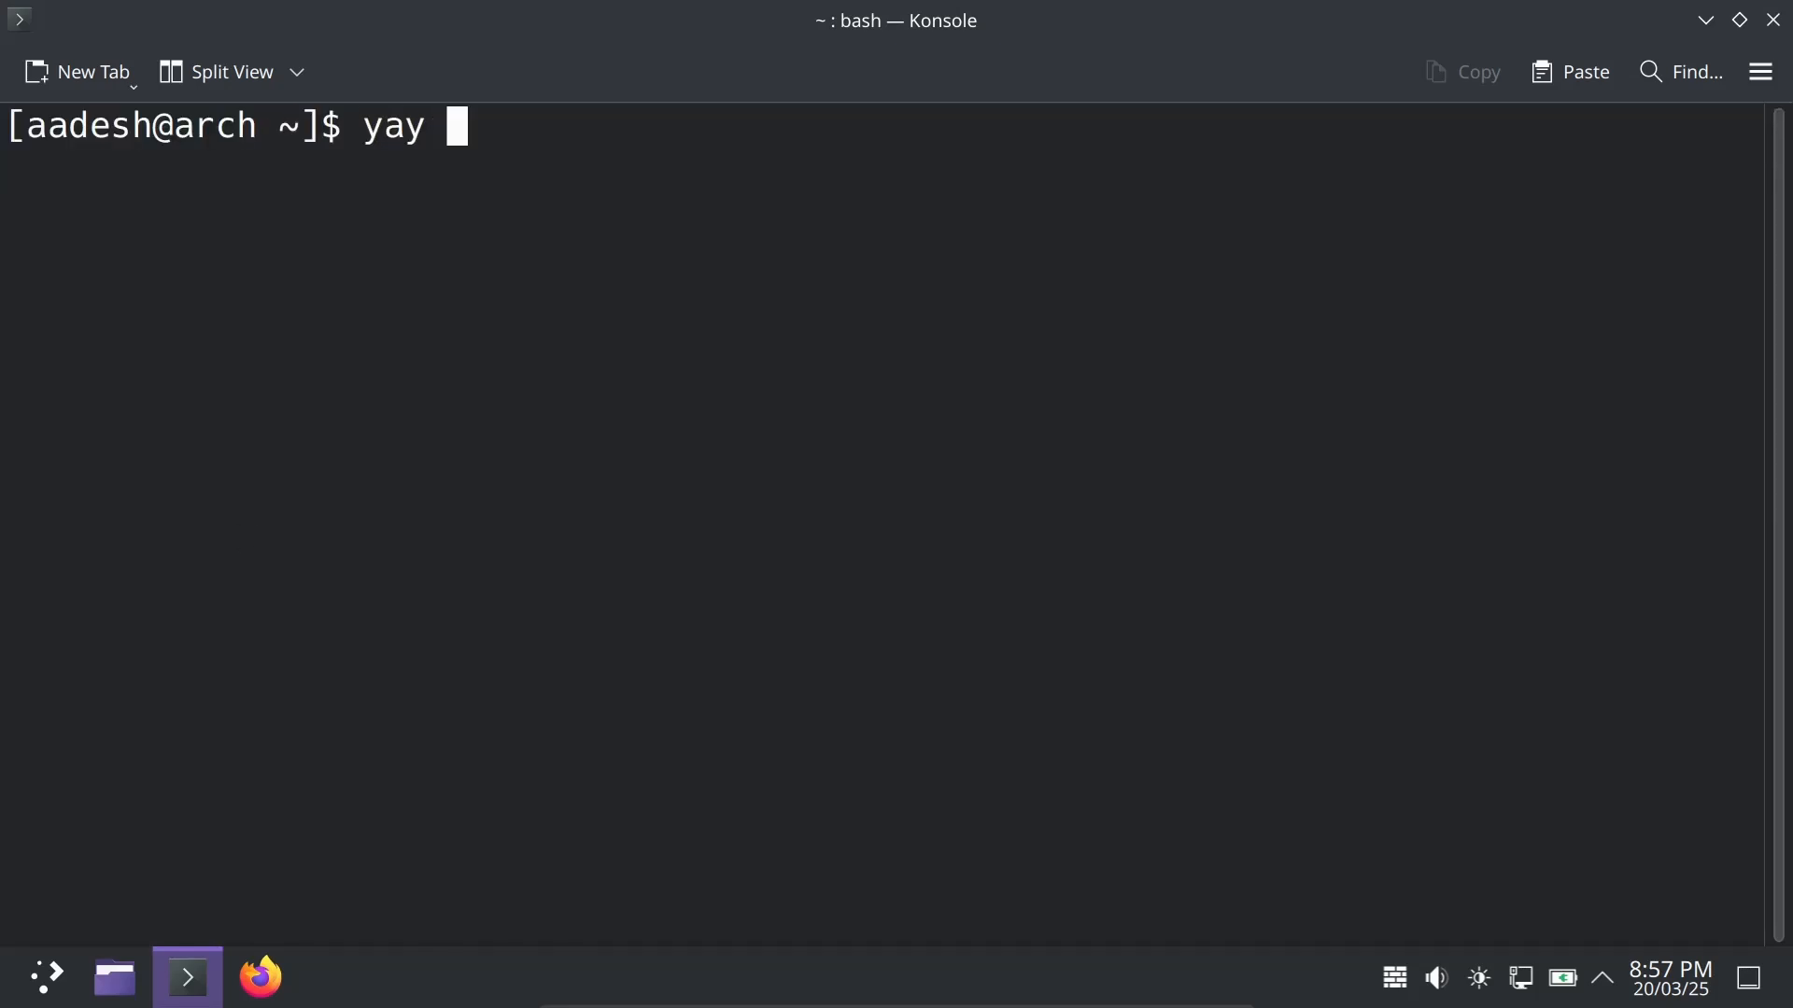
text(-S pama)
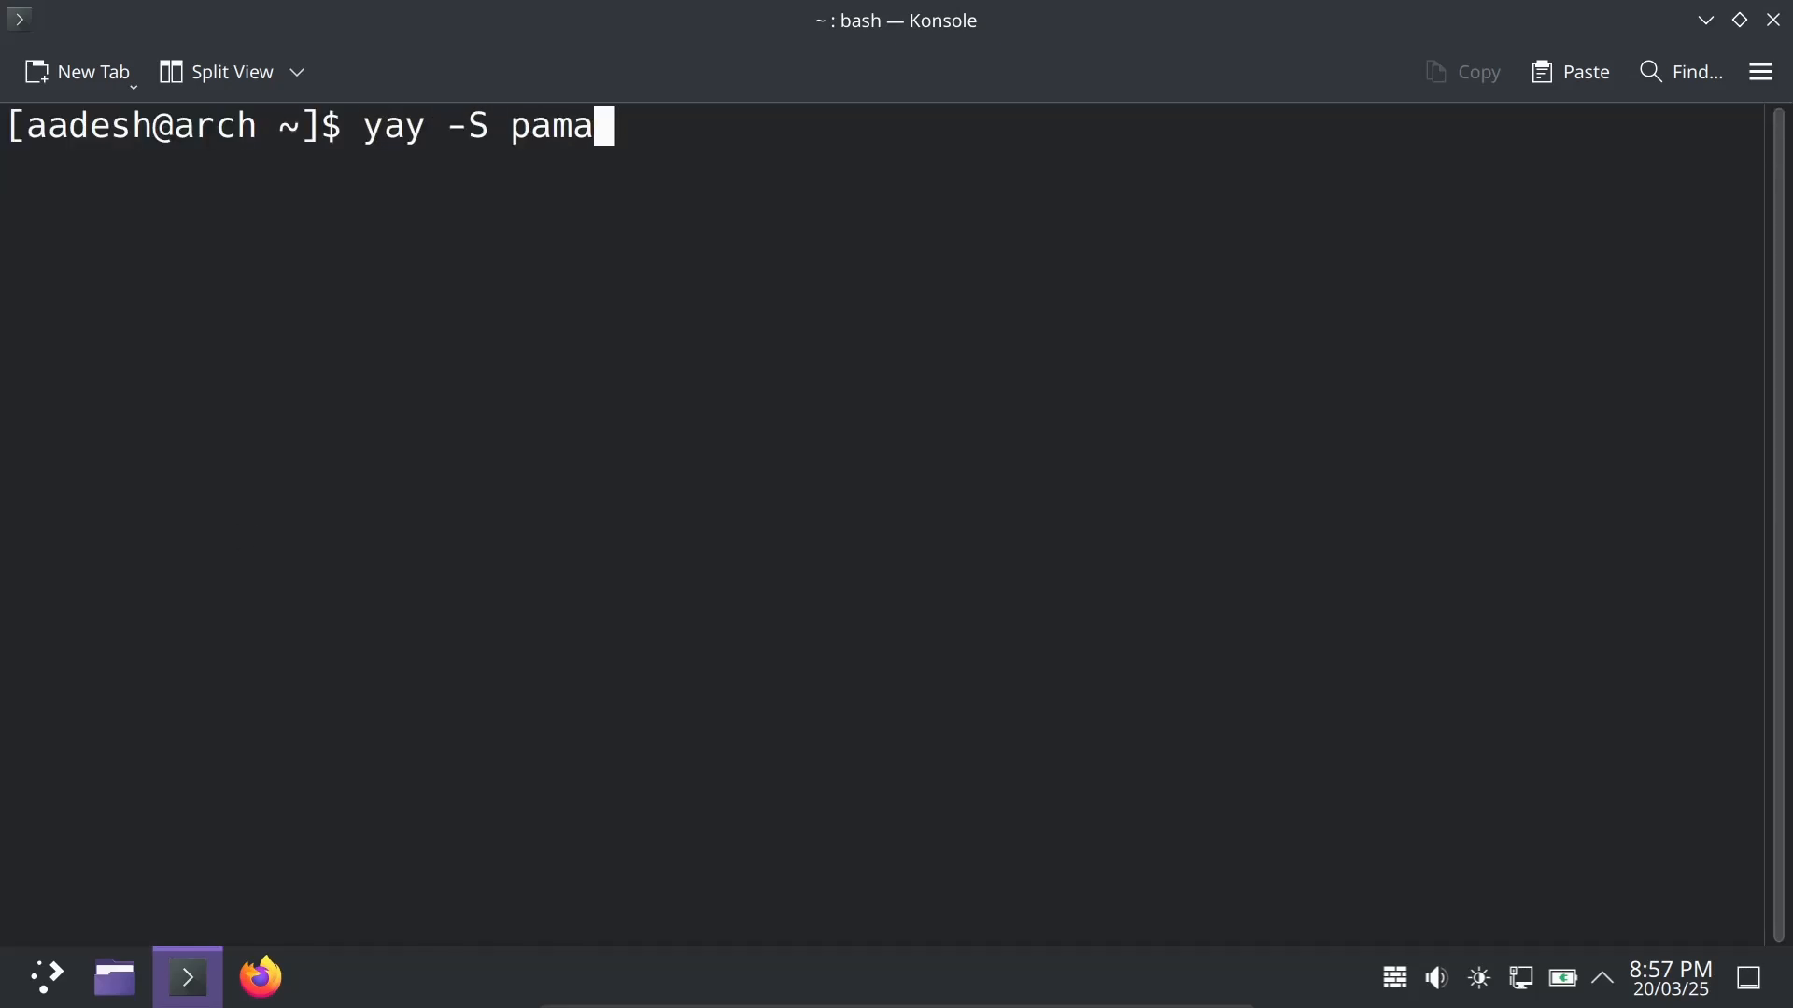
text(c-aur)
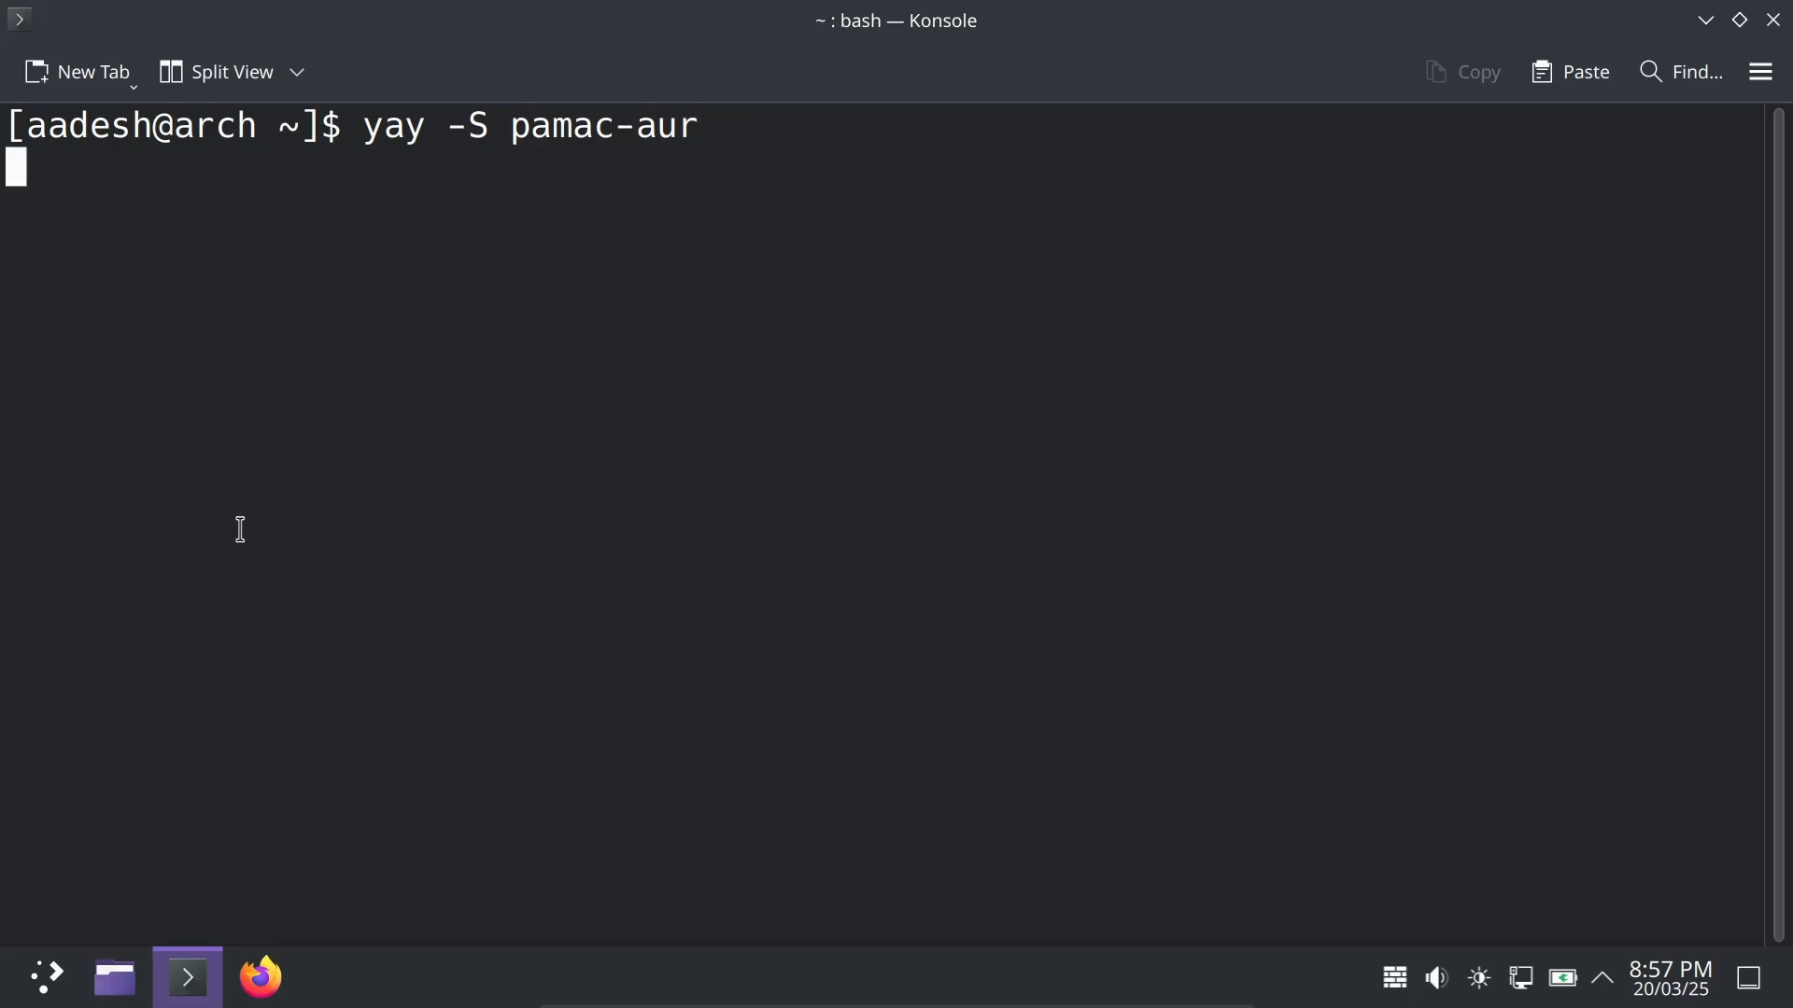
key(Return)
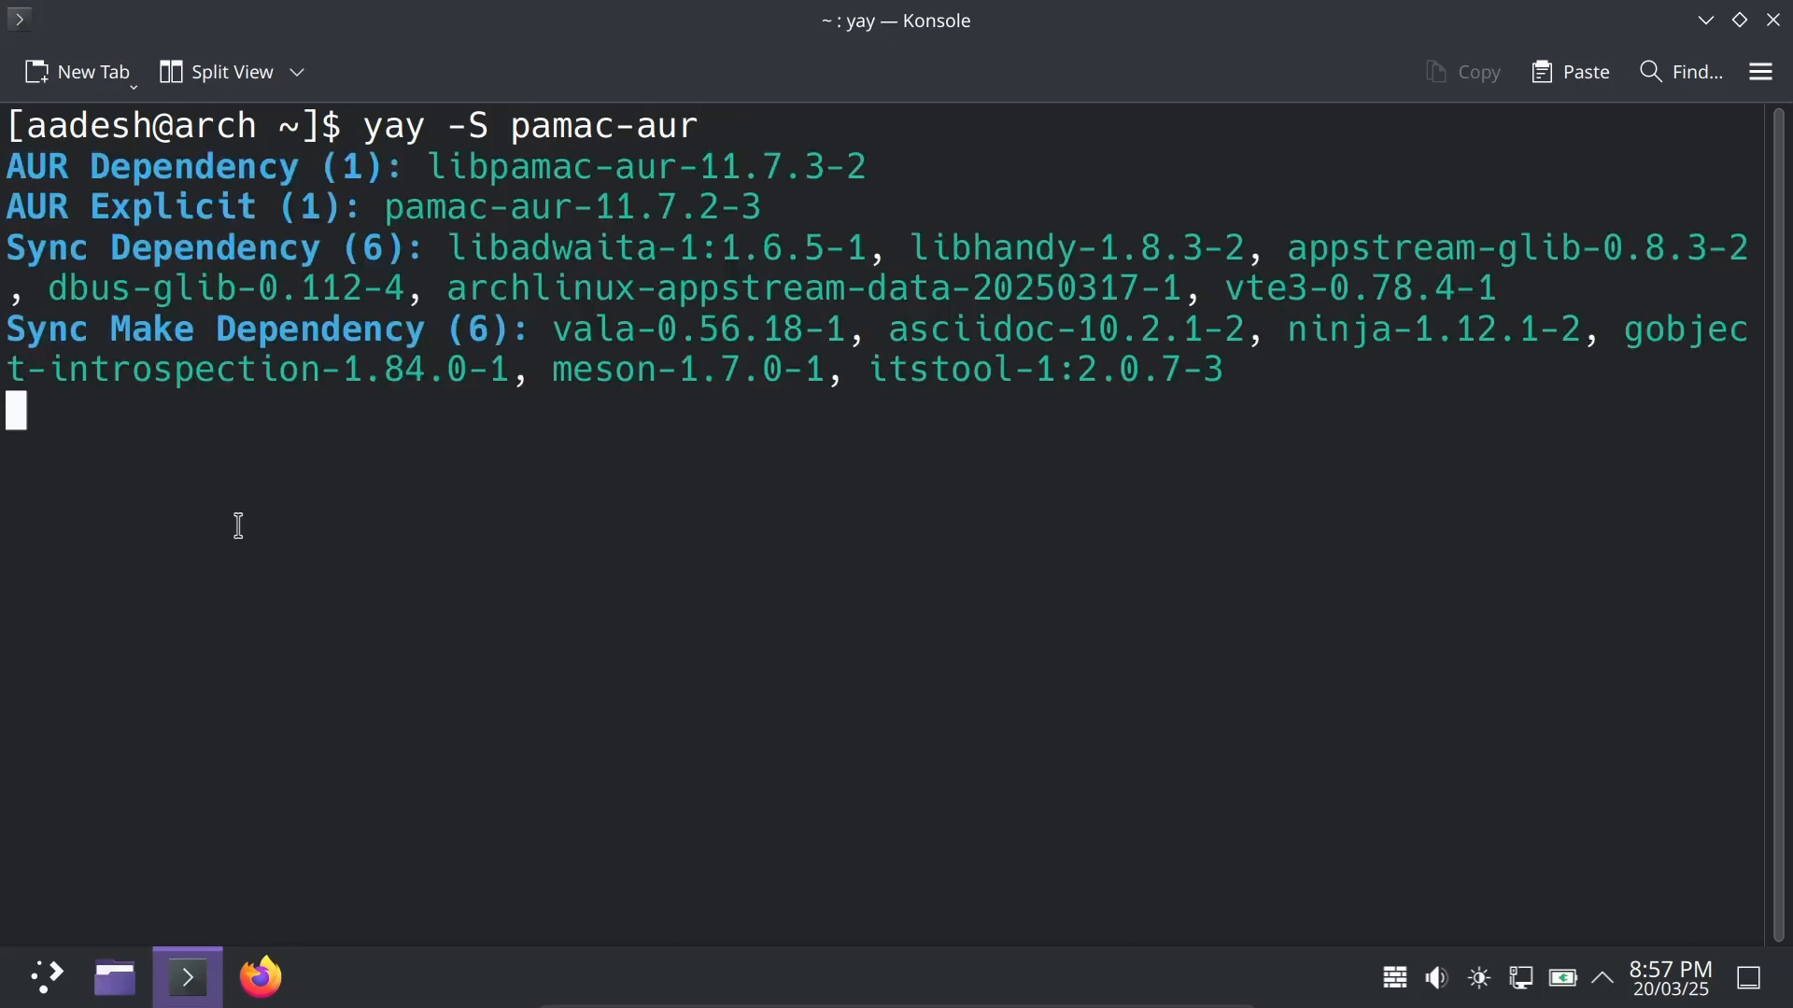
Accept the default cleanBuild, diffs and make-dependency prompts and confirm installing the 35 dependencies
key(Return)
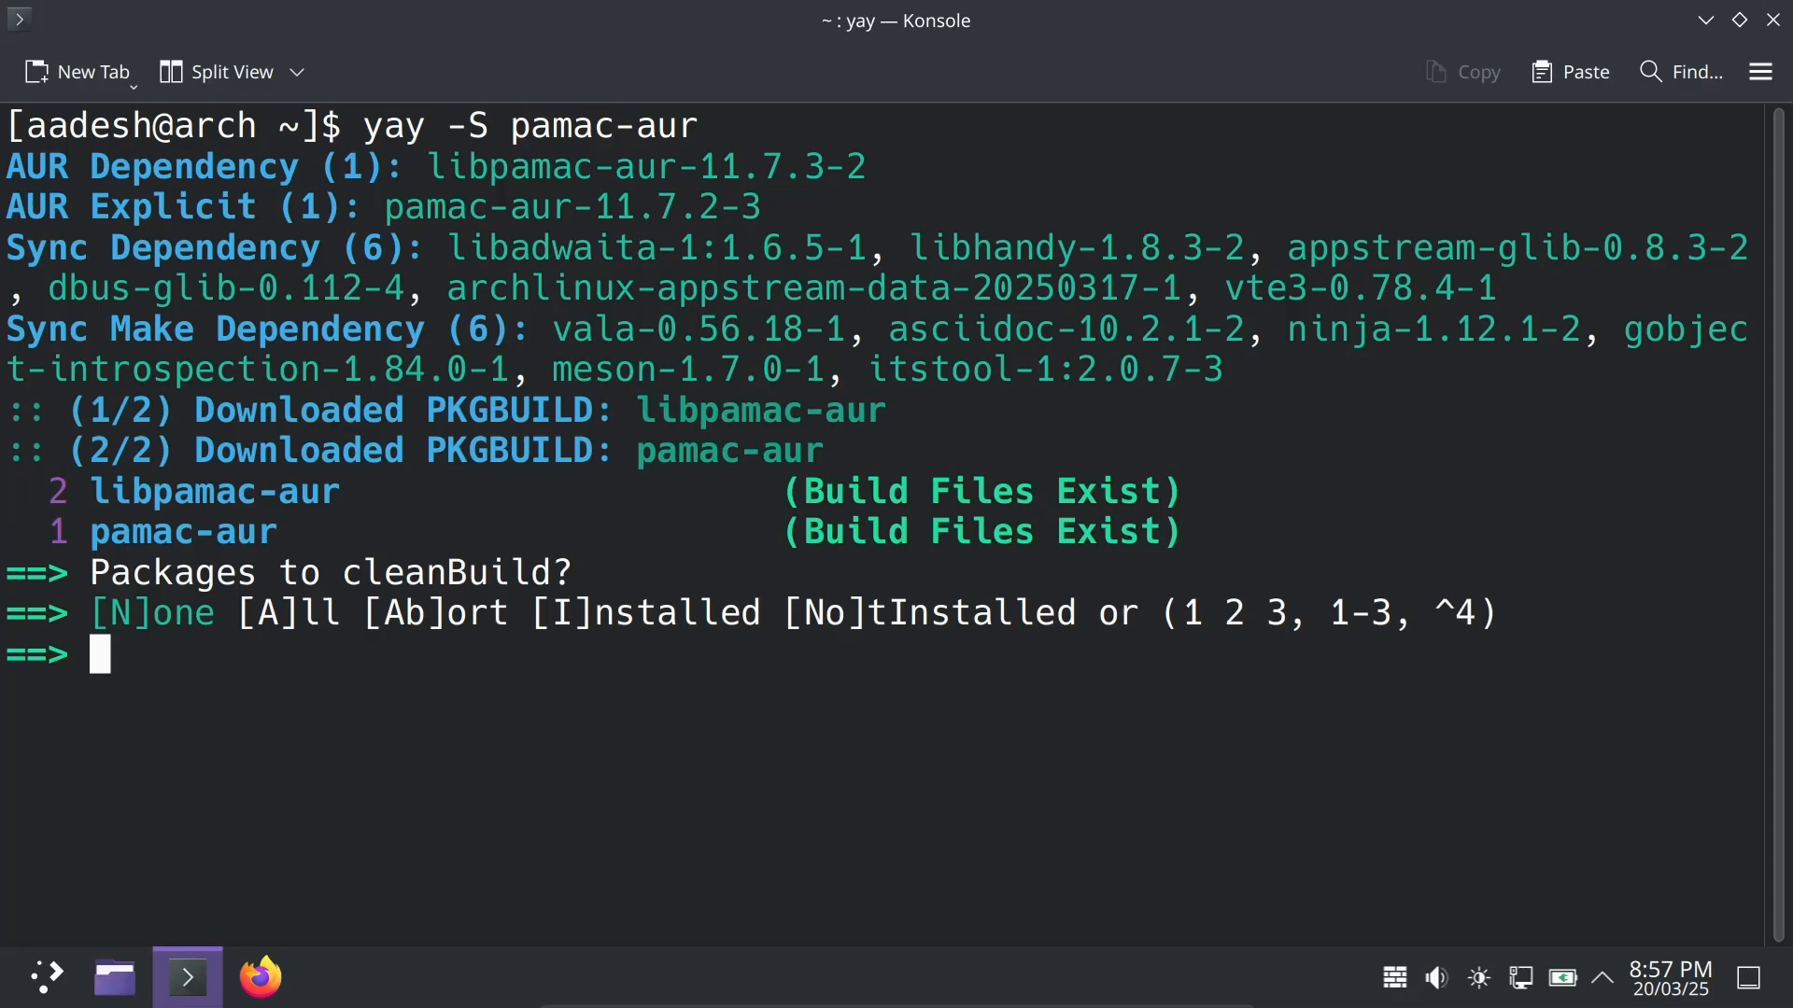
key(Return)
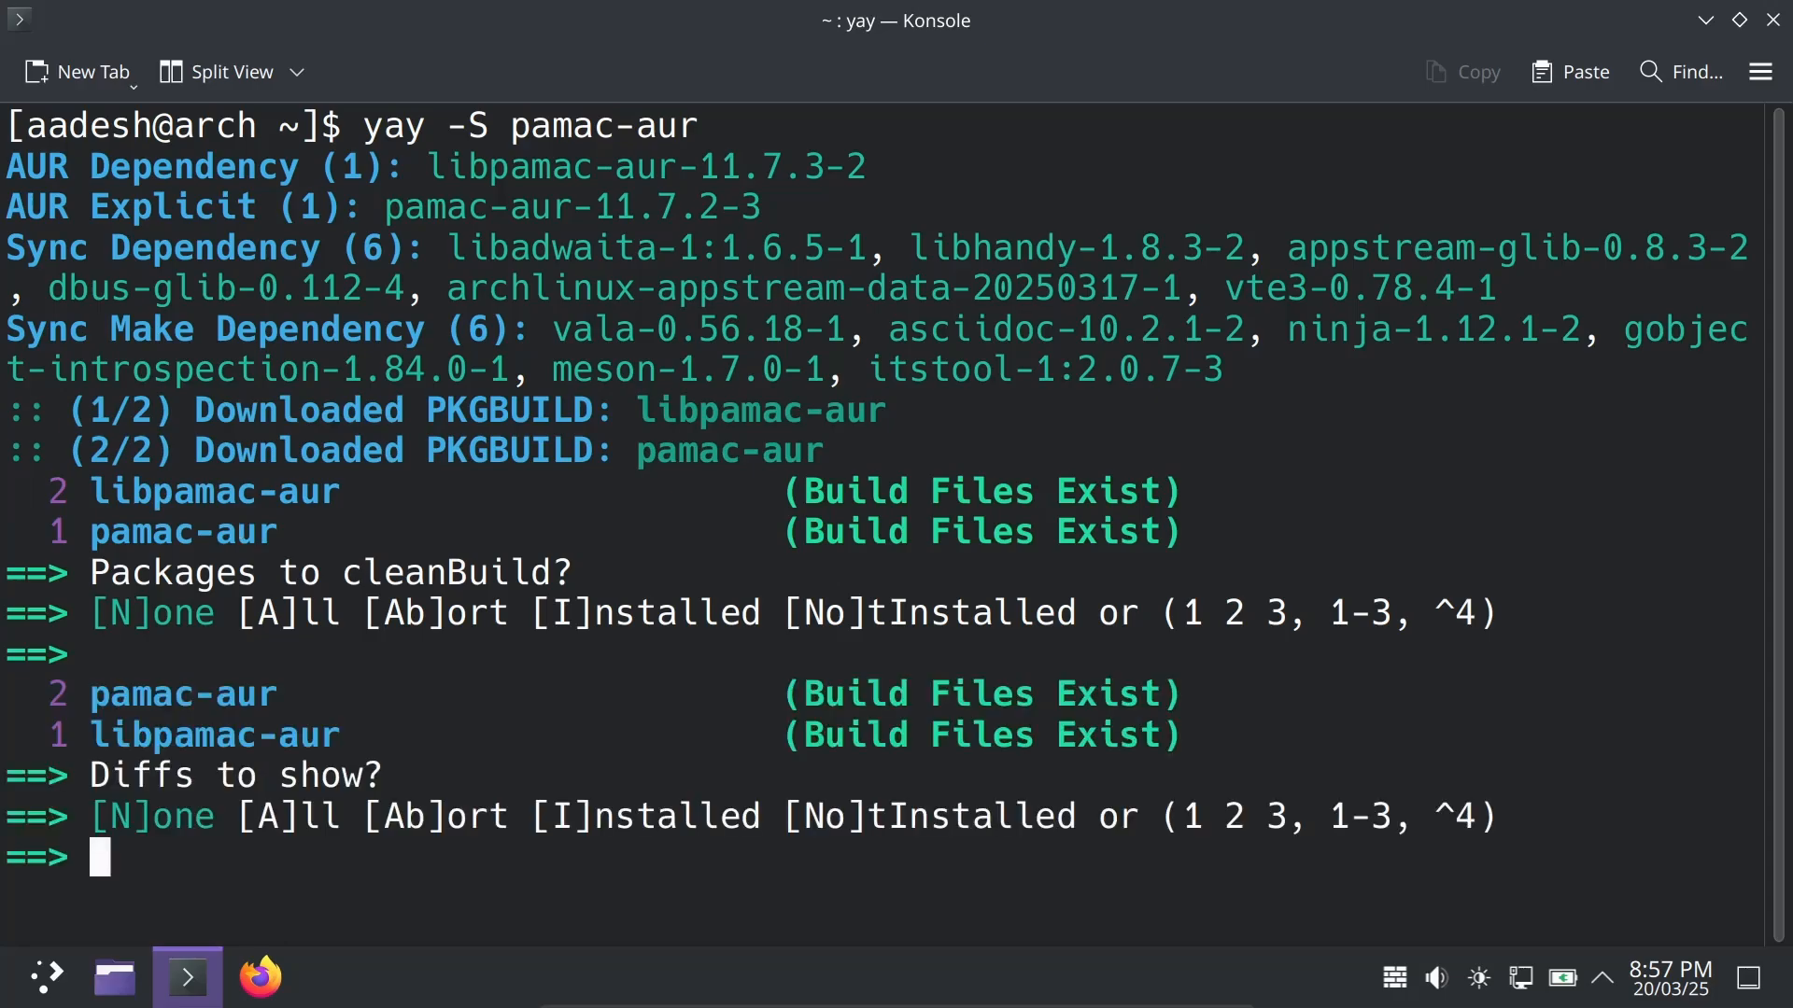
key(Return)
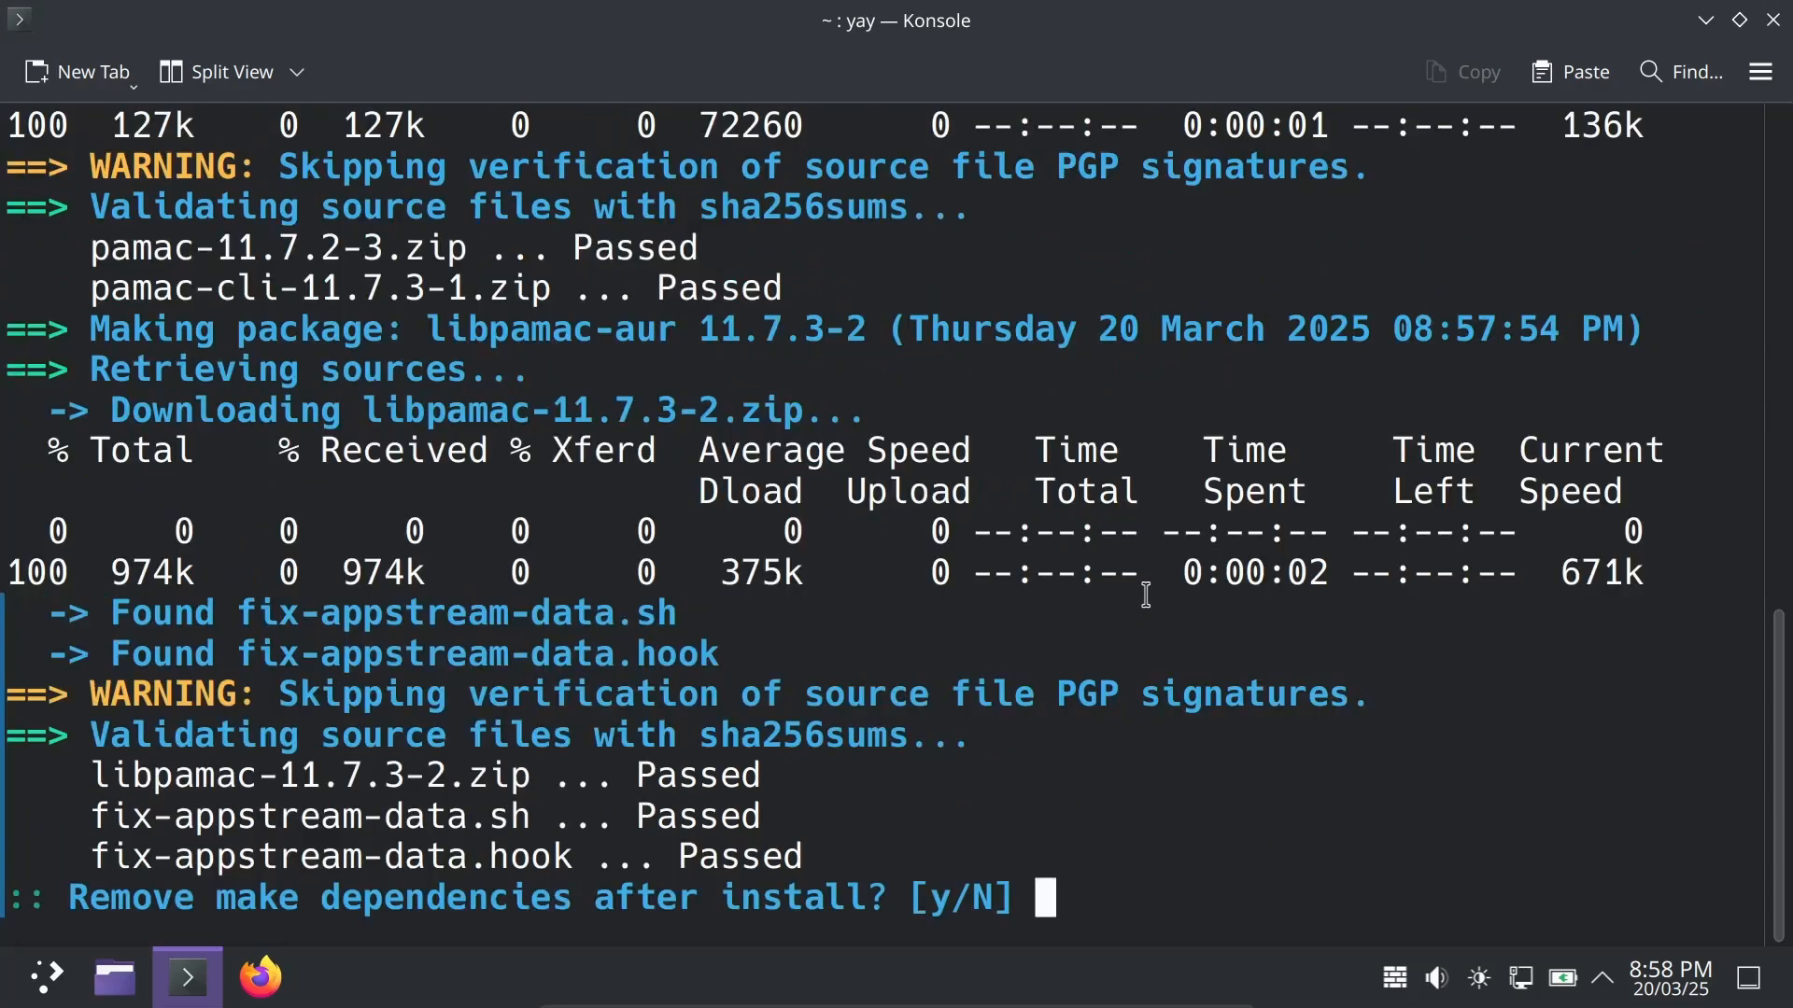
key(Return)
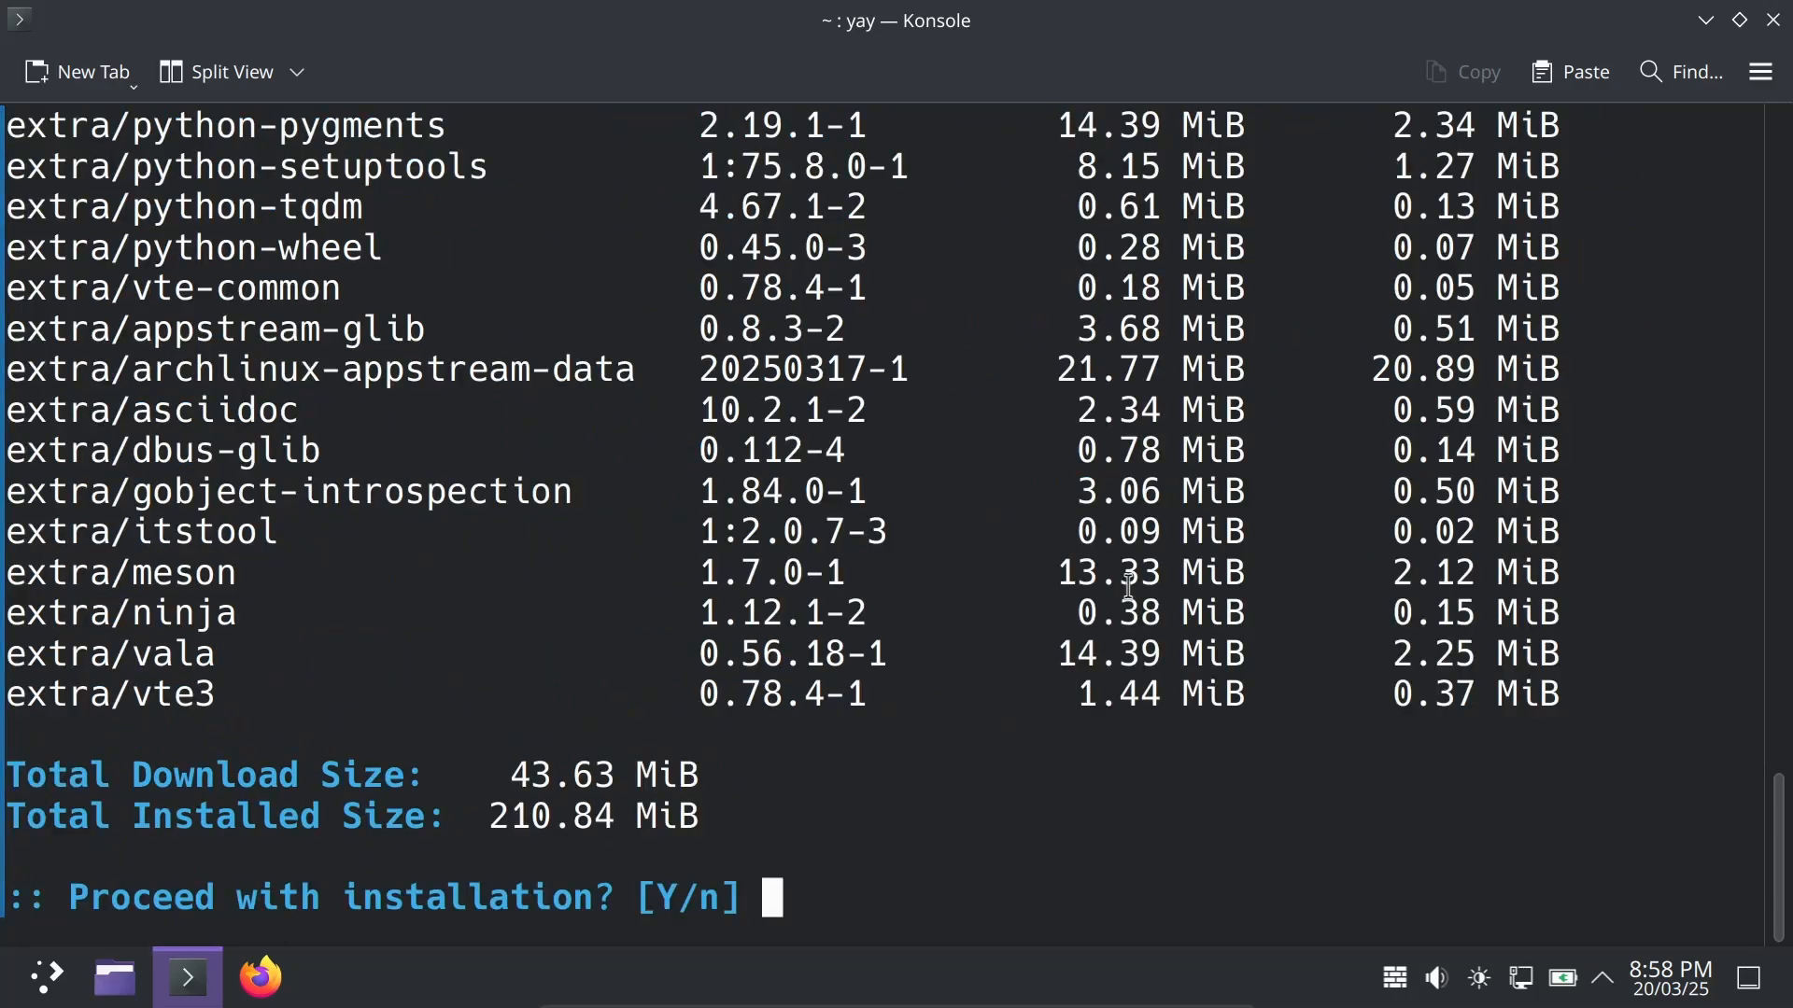
key(Return)
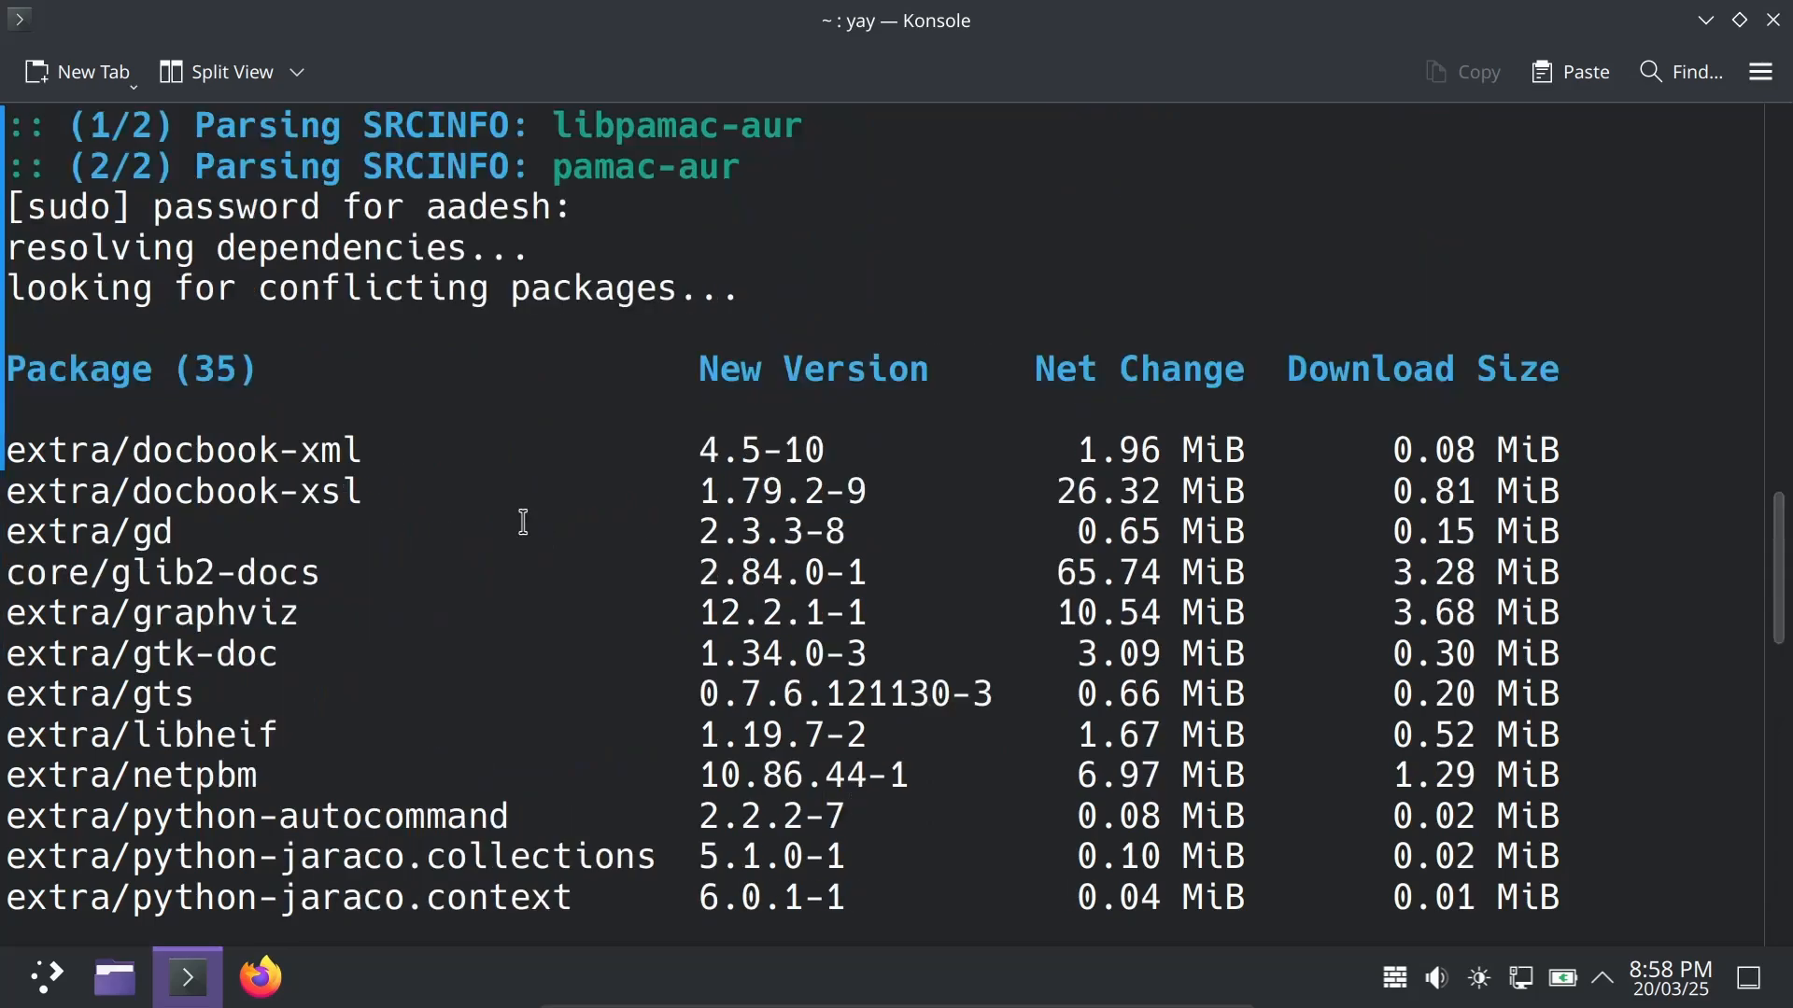
mouse_move(709, 485)
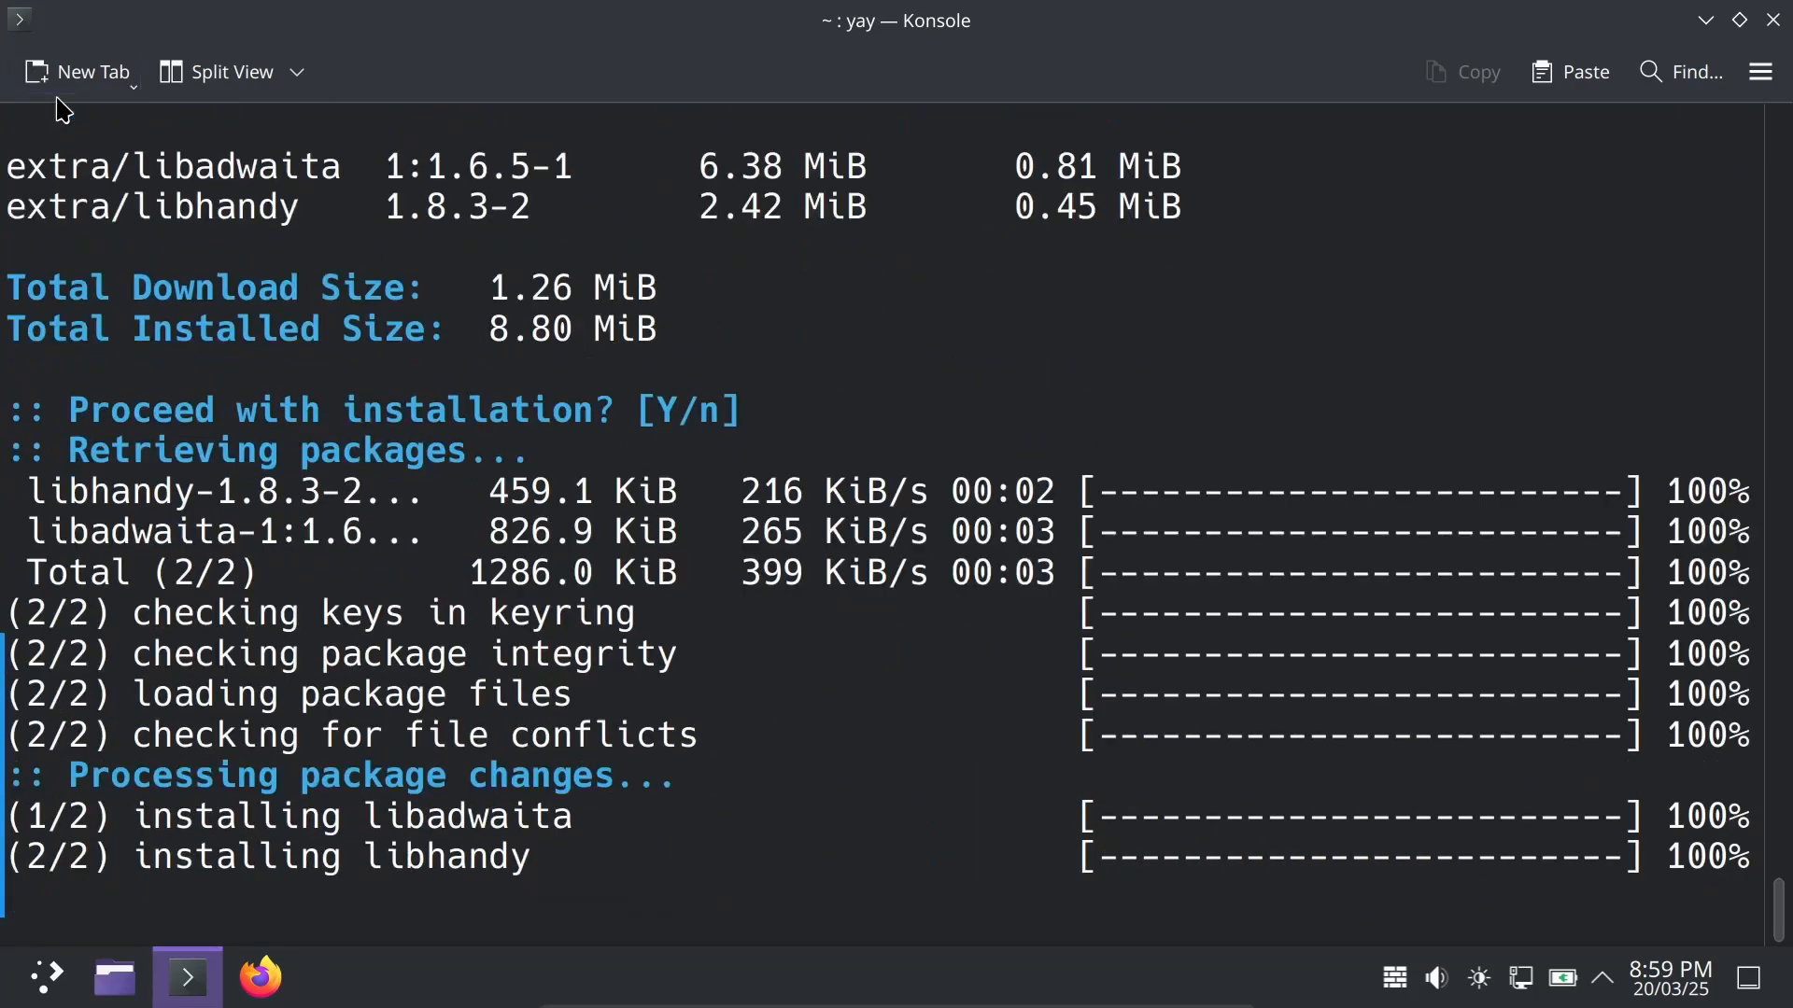
Launch Pamac and turn off checking for updates in its preferences
click(46, 977)
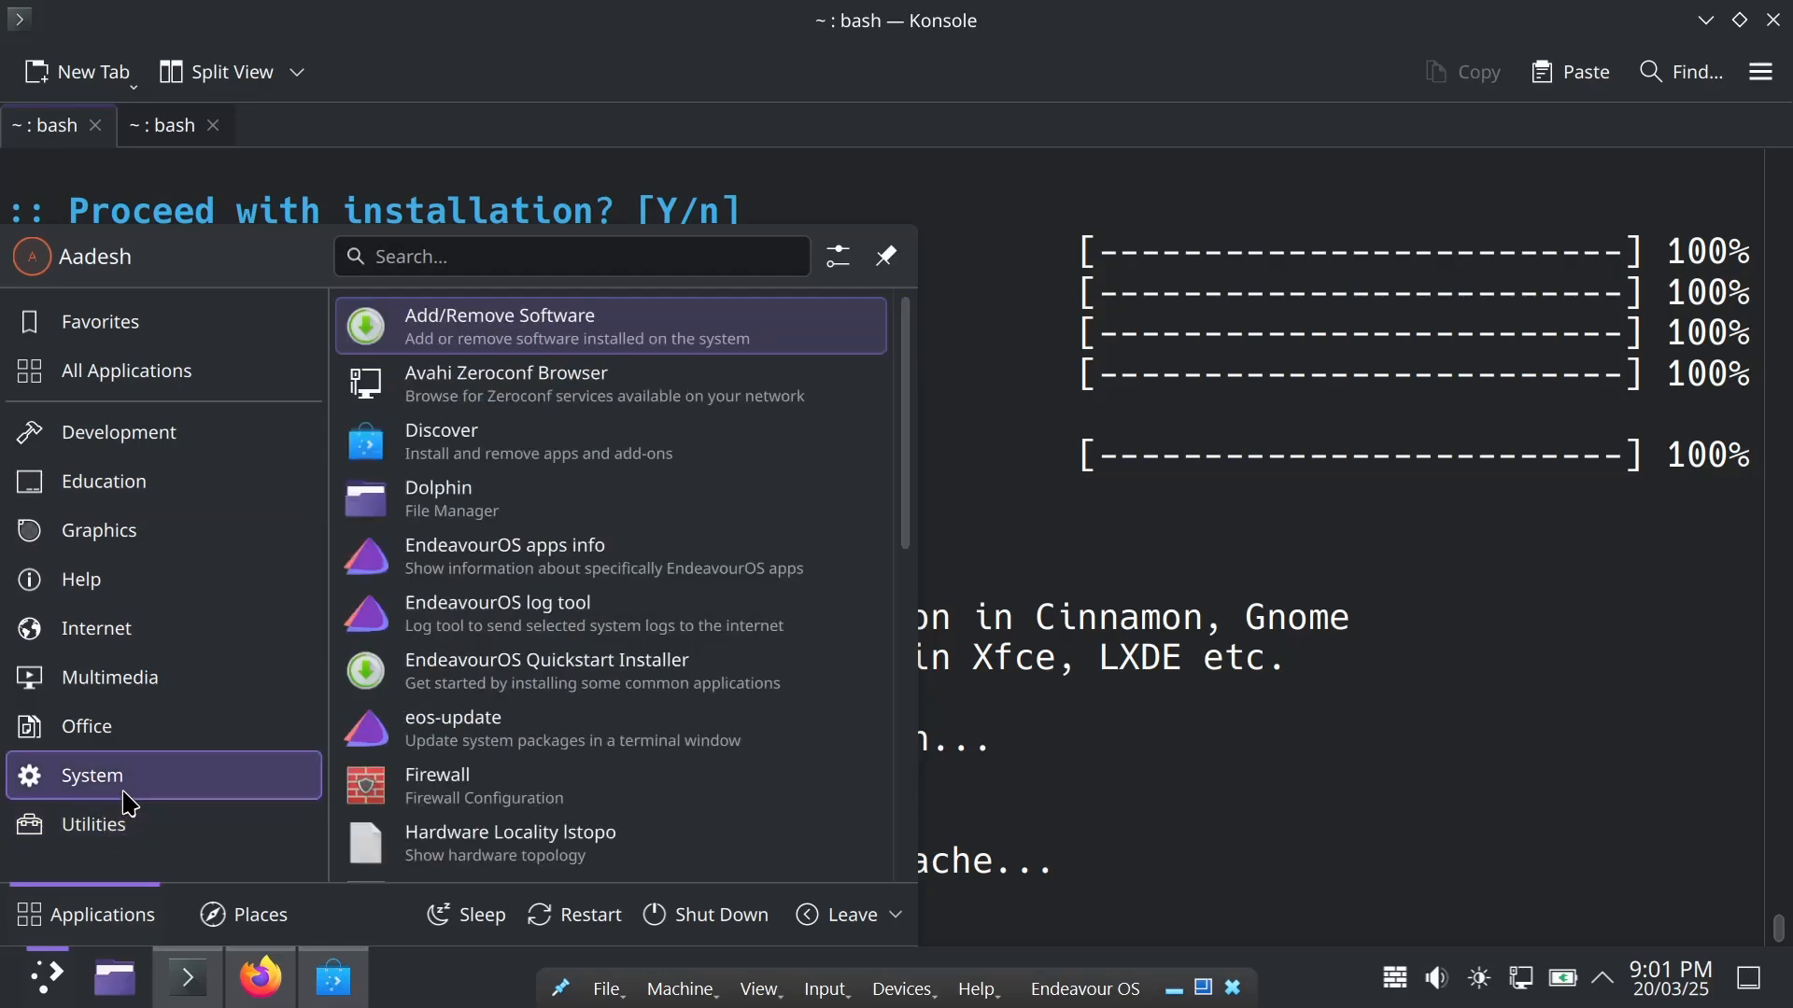
mouse_move(601, 614)
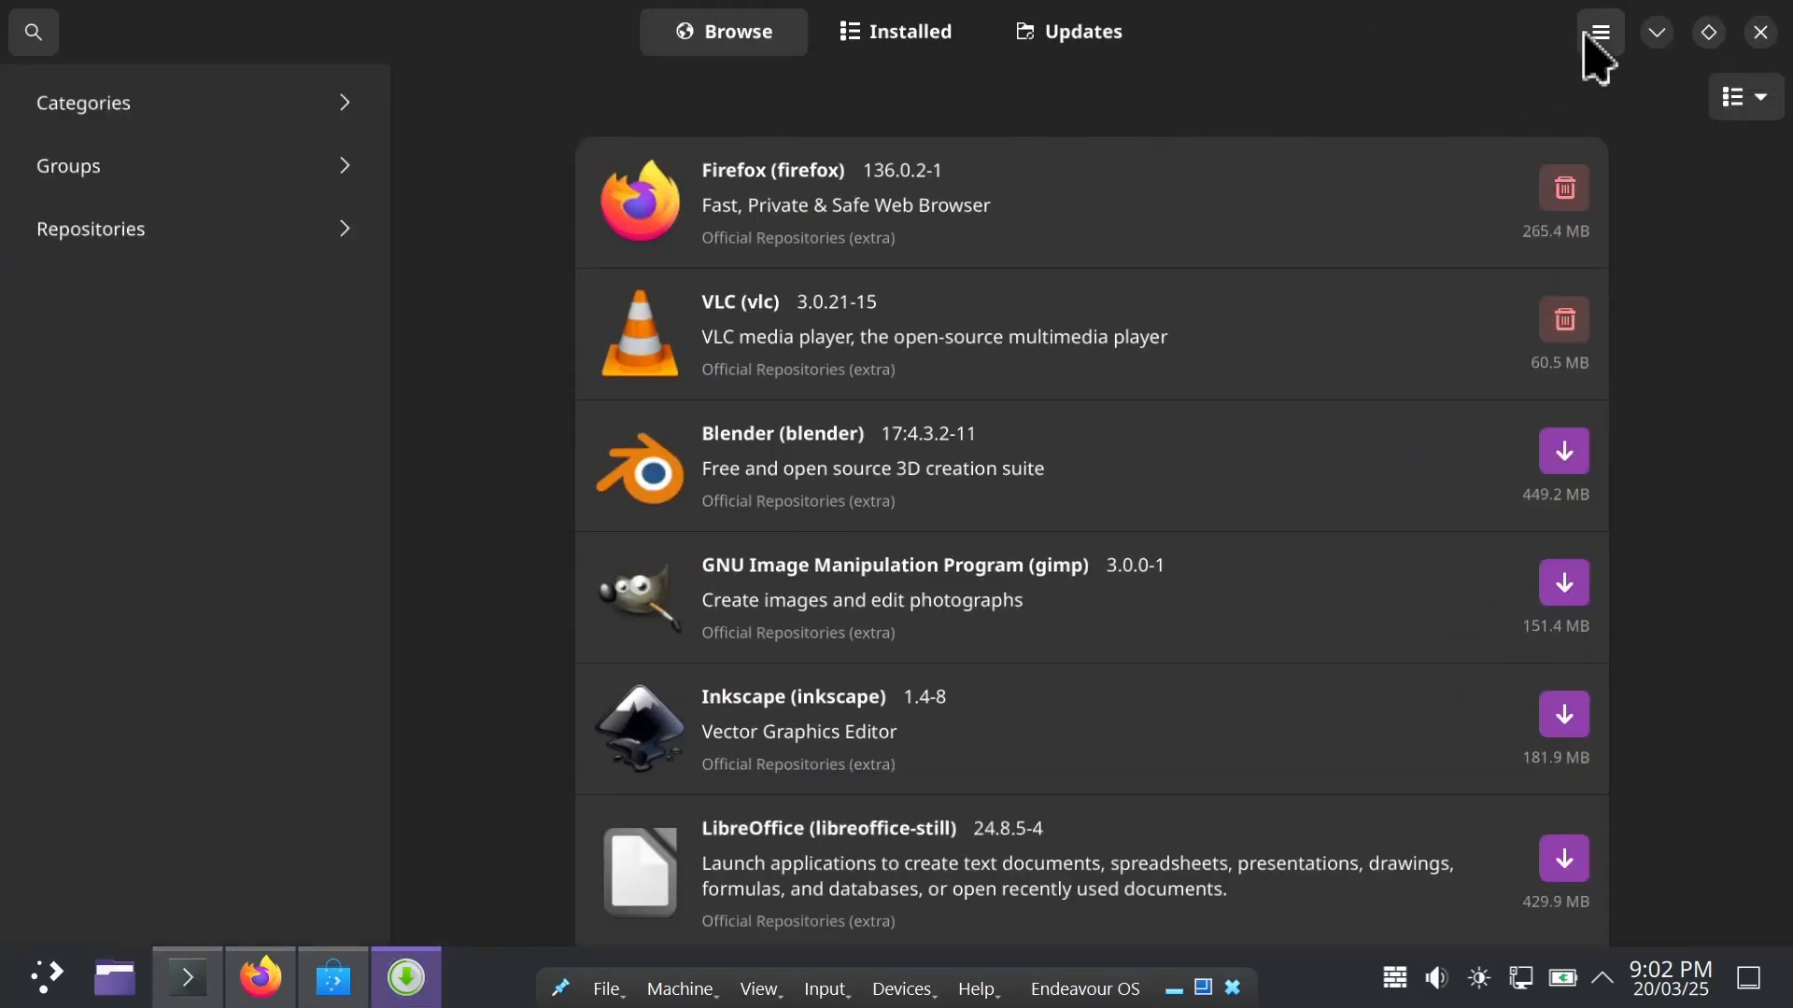
click(1599, 31)
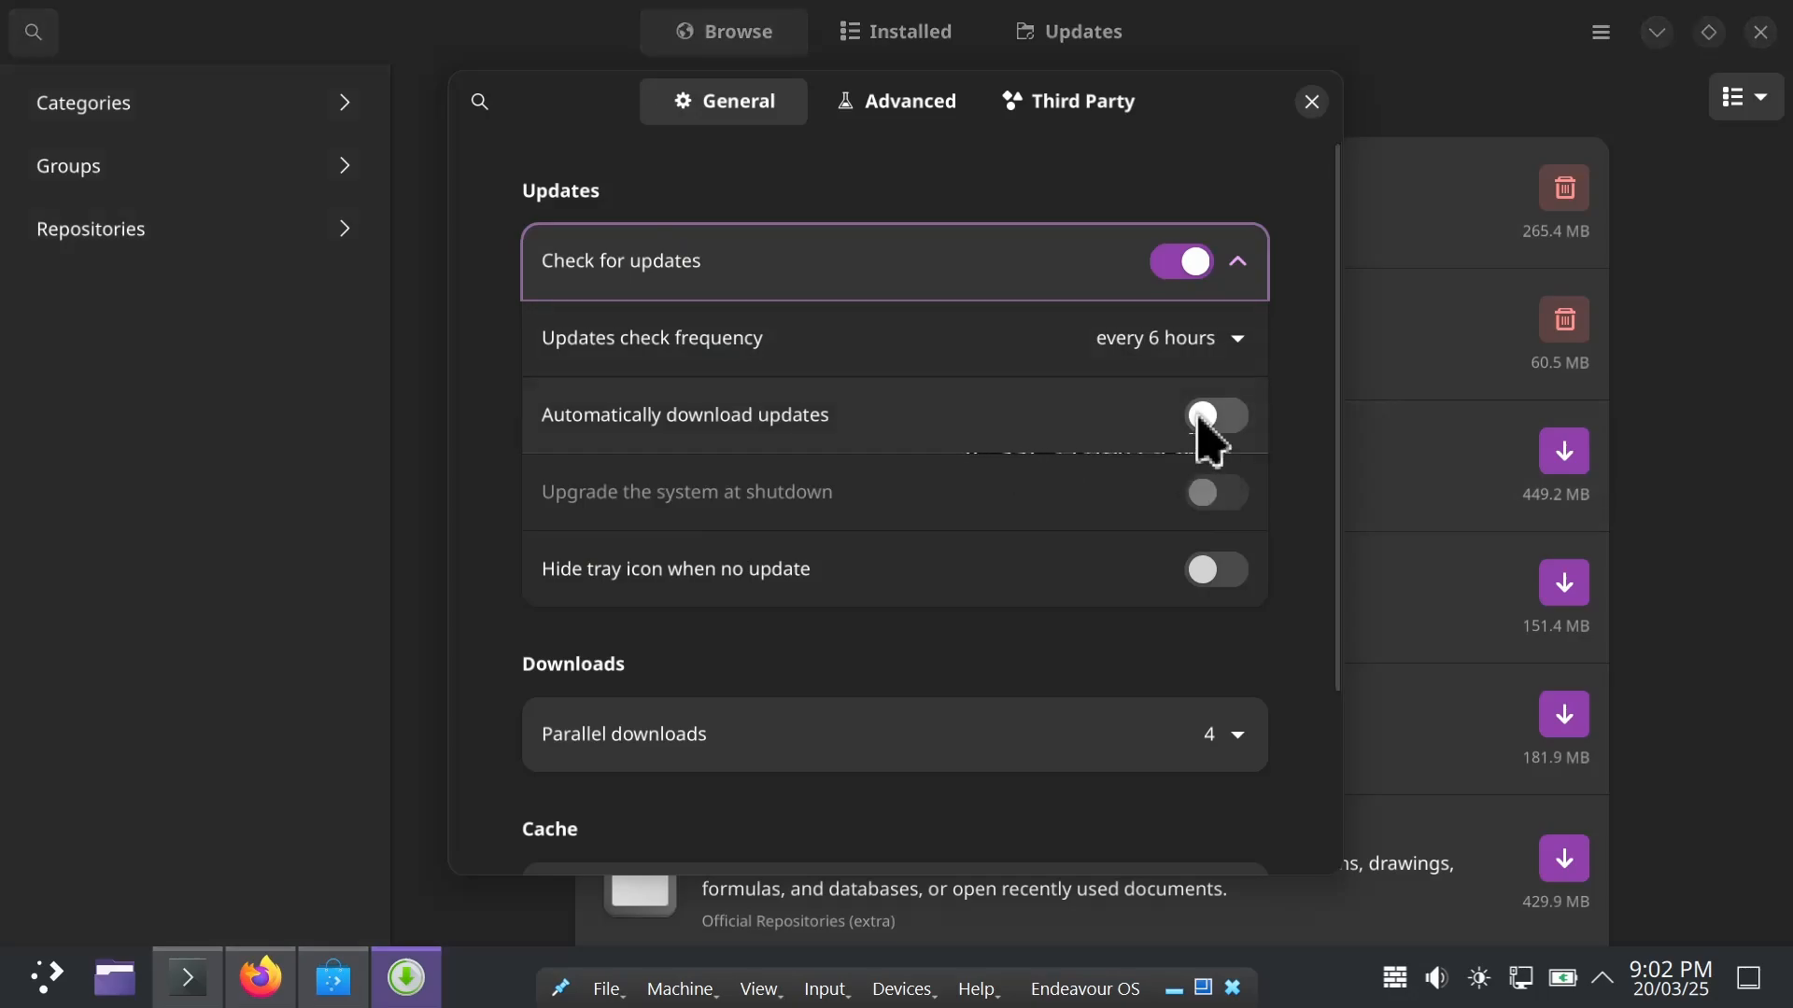
click(1181, 261)
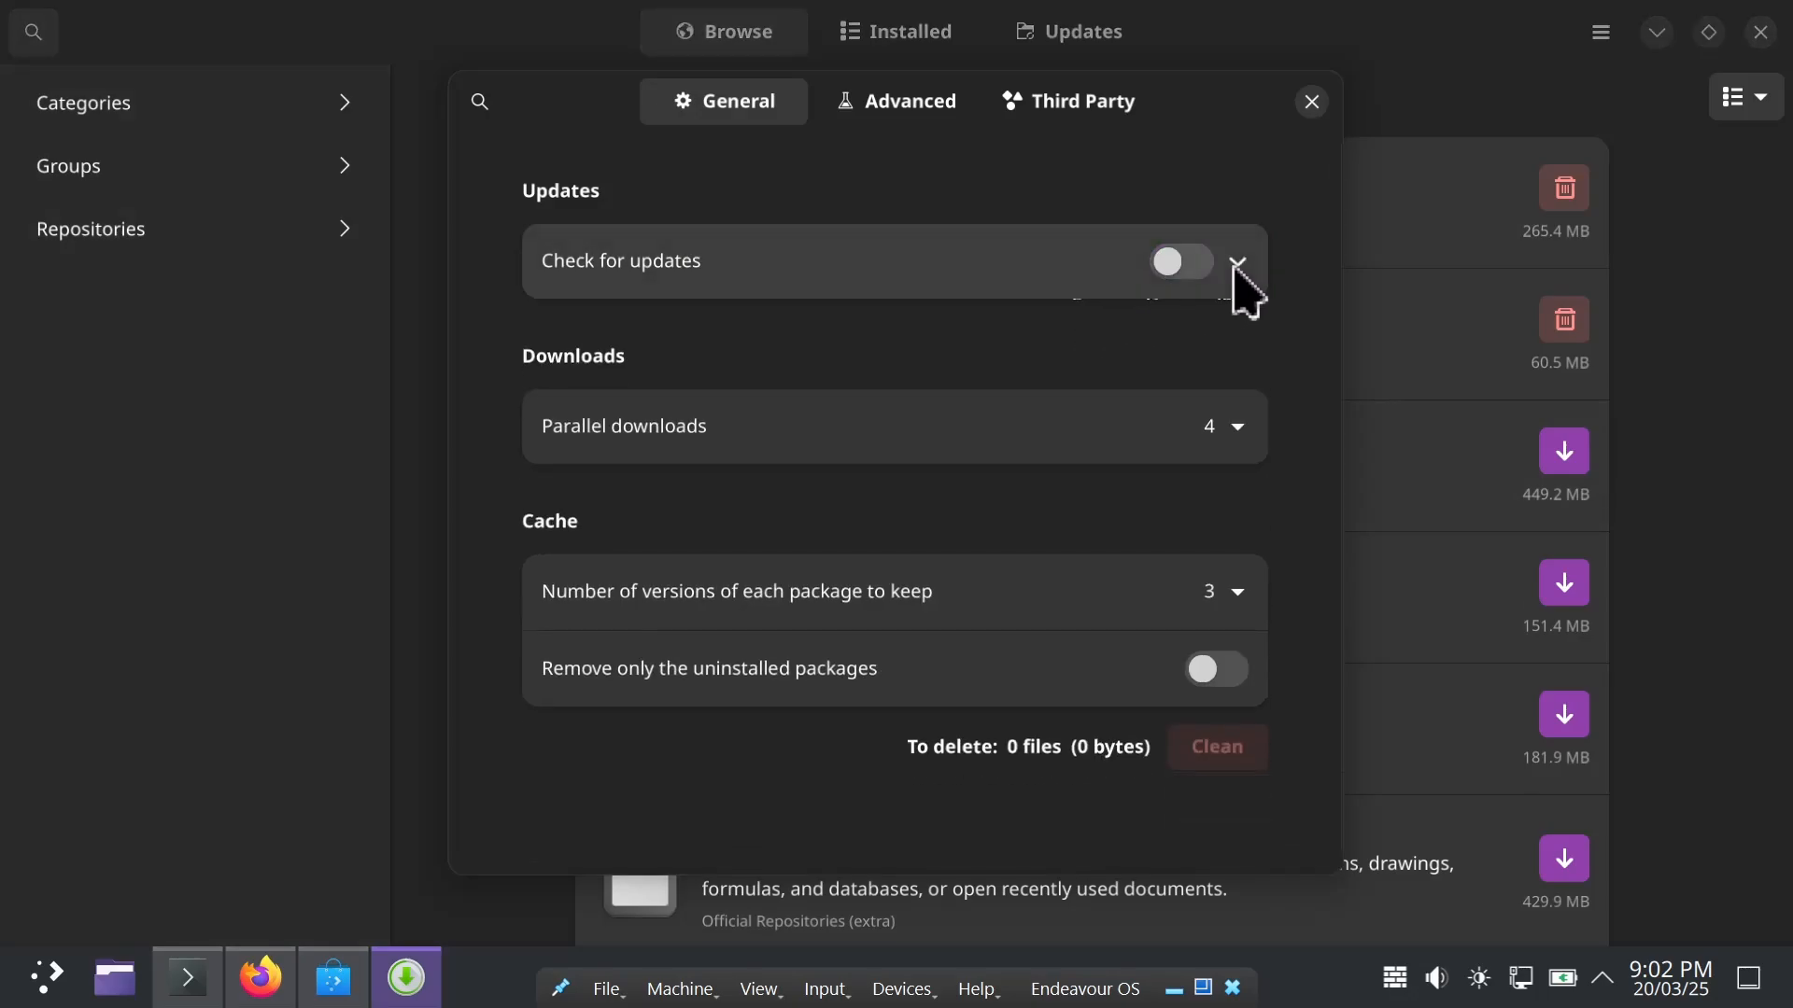
mouse_move(1140, 462)
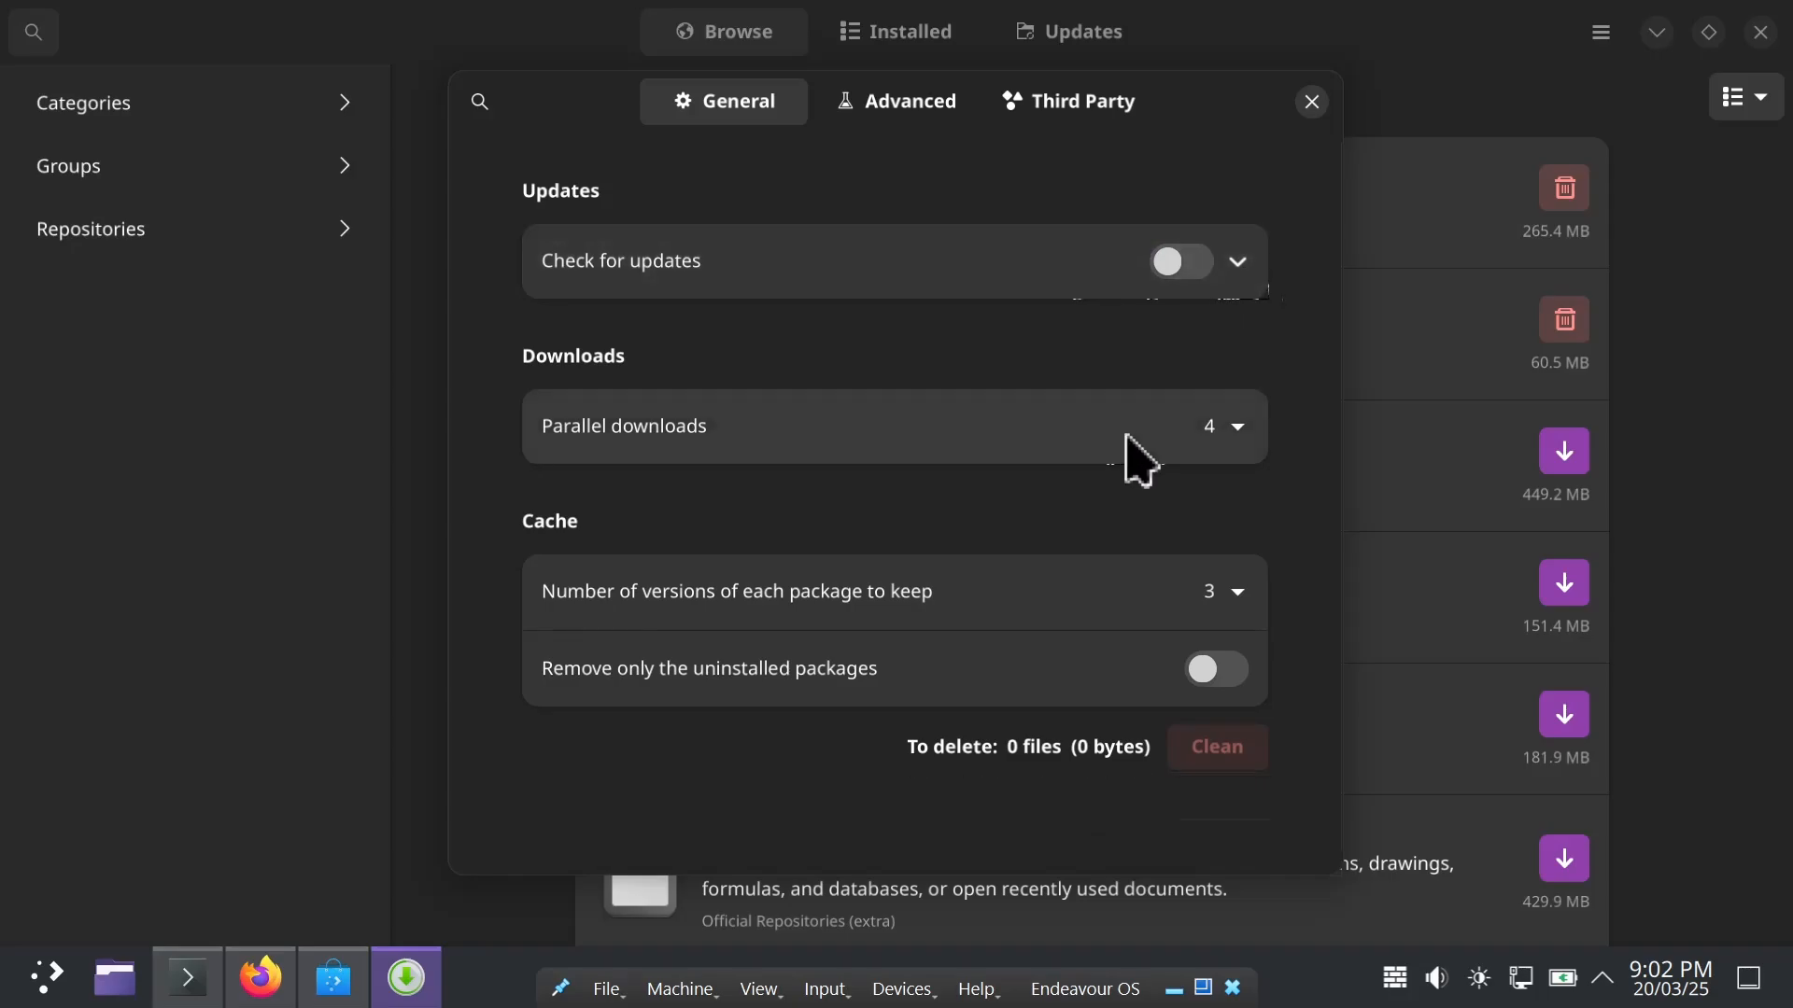
Enable AUR support under Third Party and close the preferences
click(897, 101)
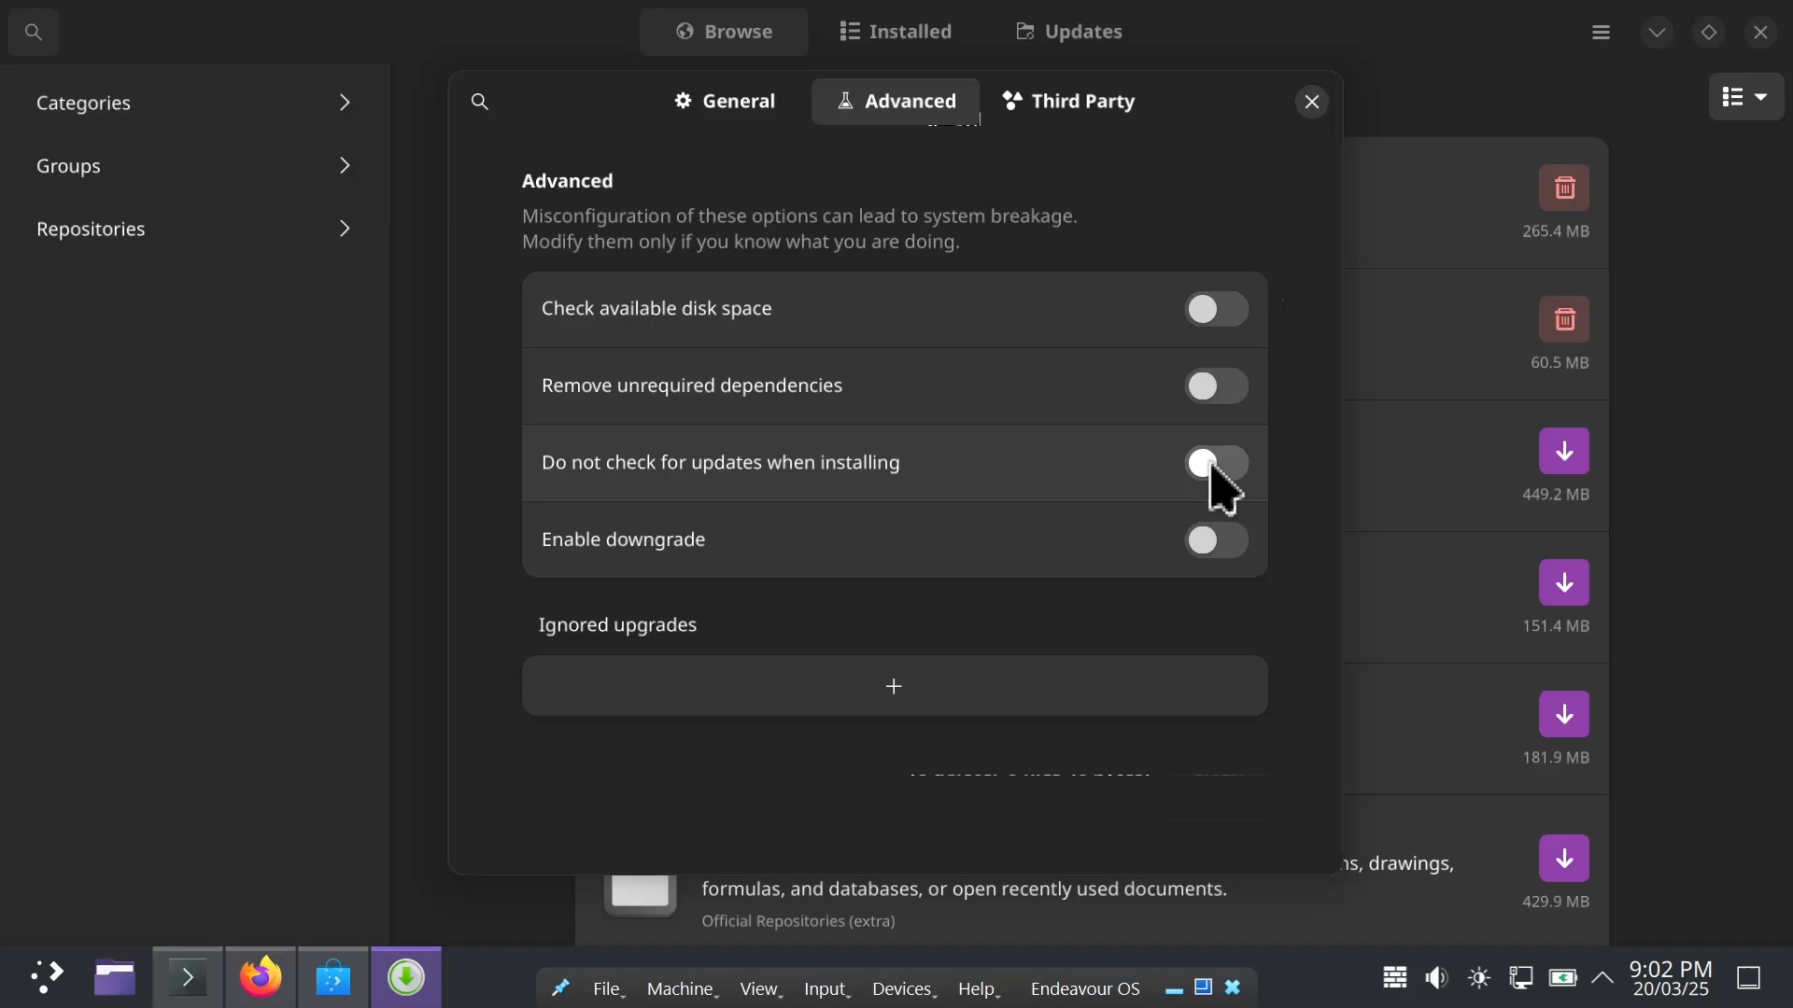
click(1066, 100)
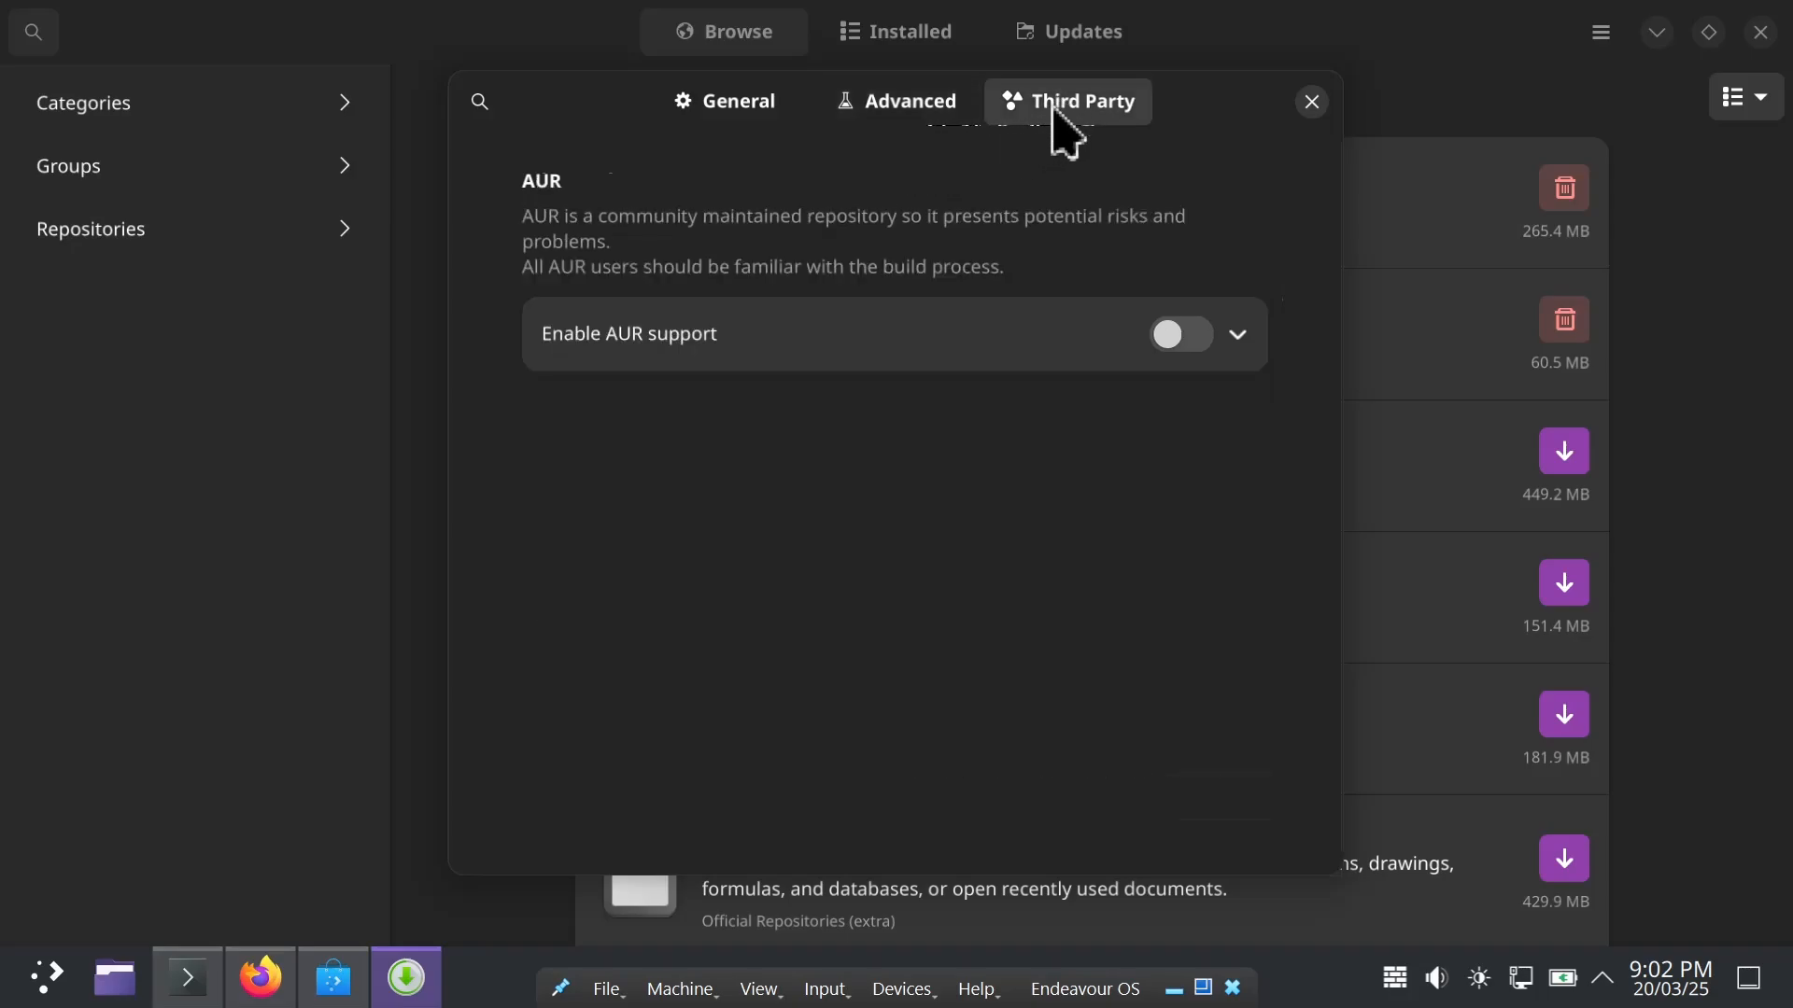
click(1180, 335)
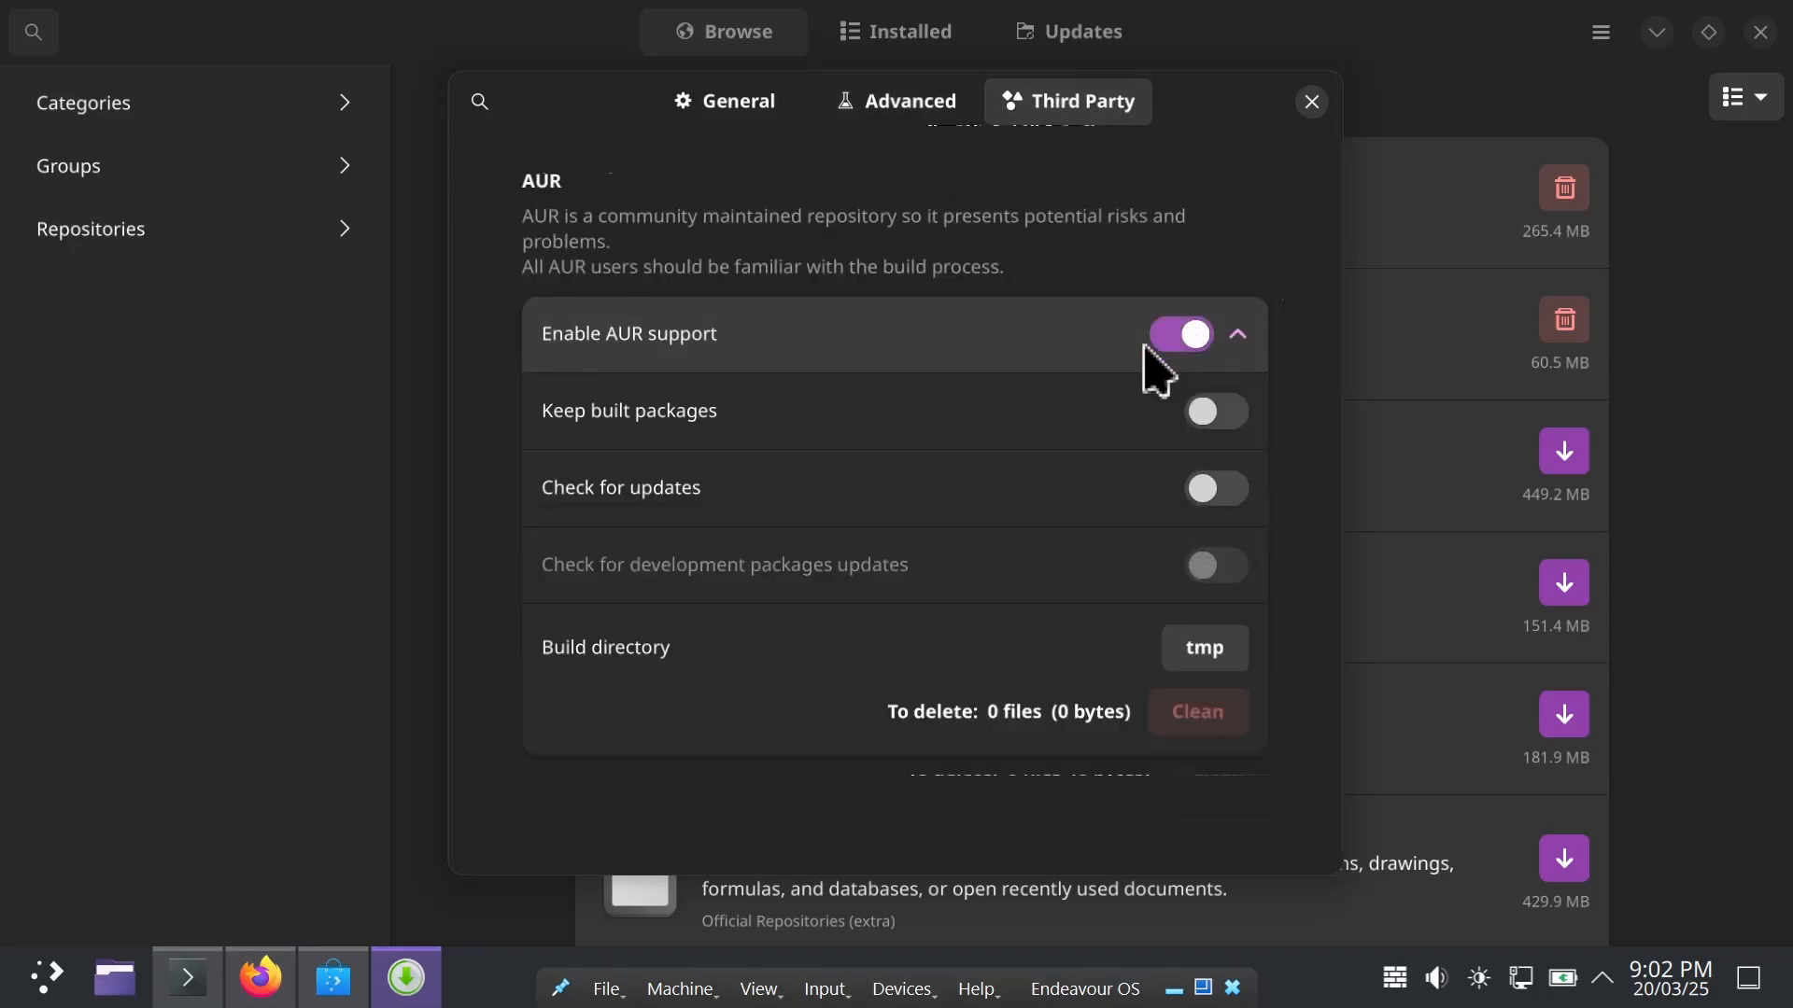
click(1310, 102)
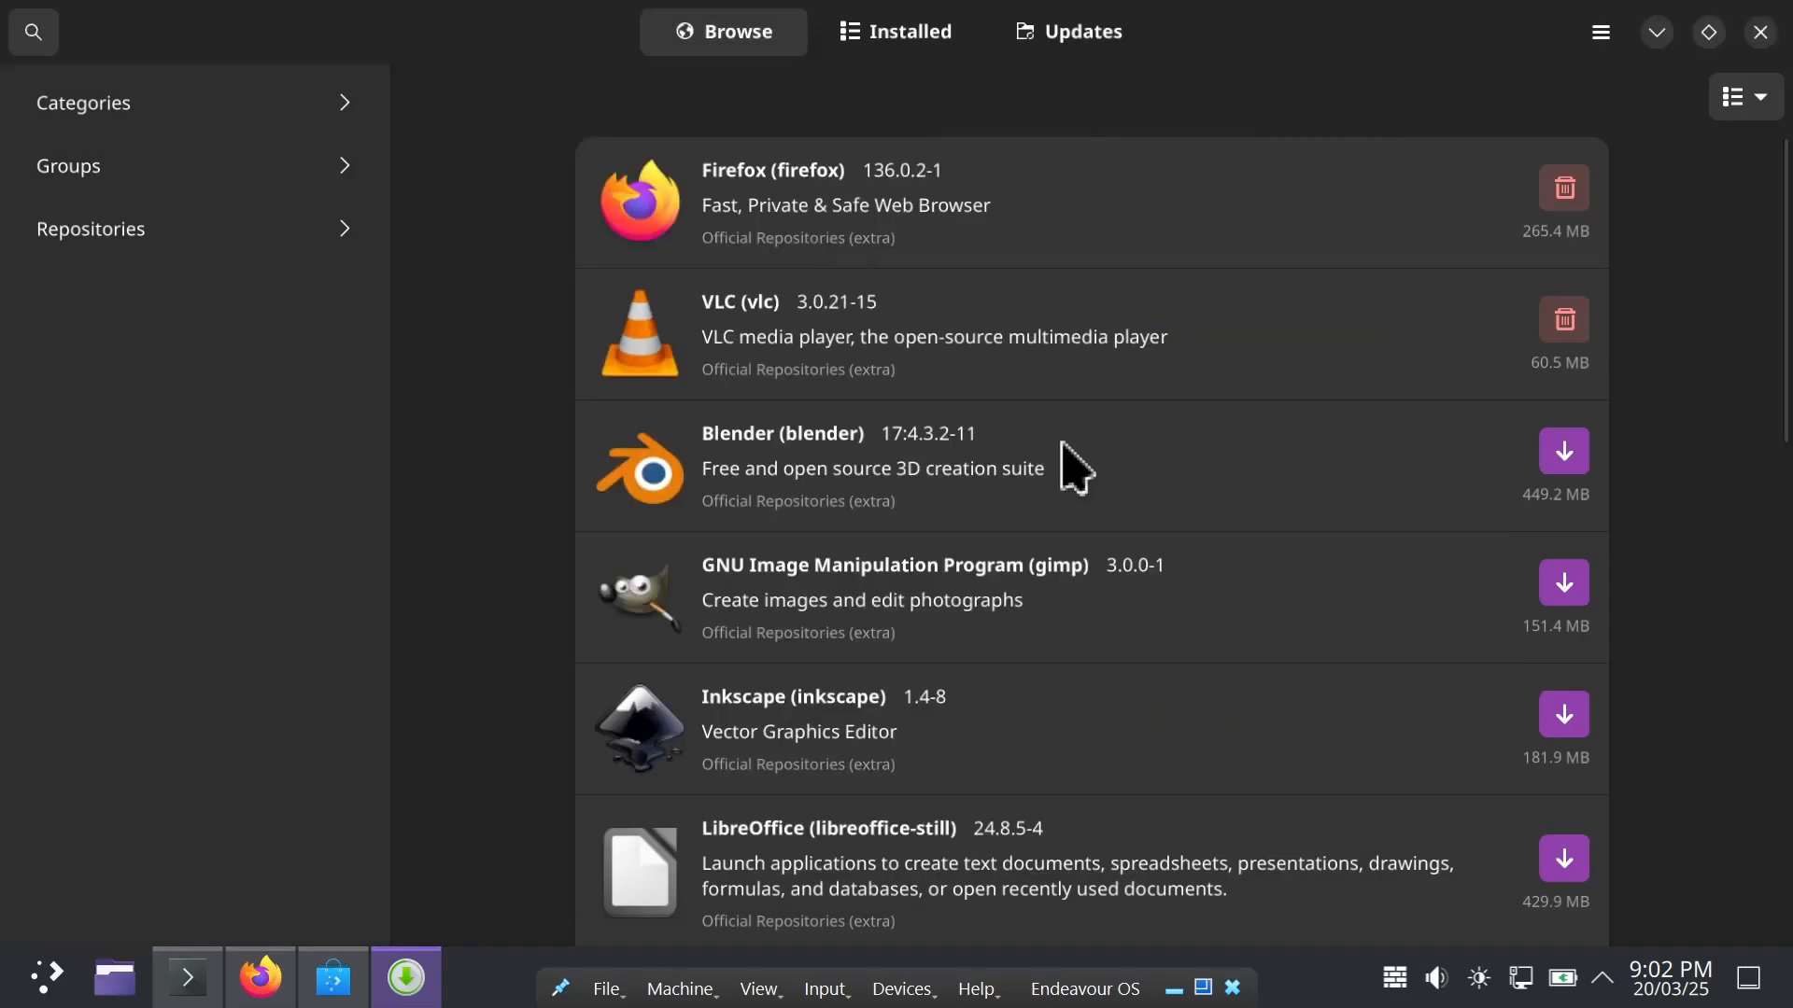
Mark Haruna and Discover for removal in the Installed list and apply the pending removals
click(895, 31)
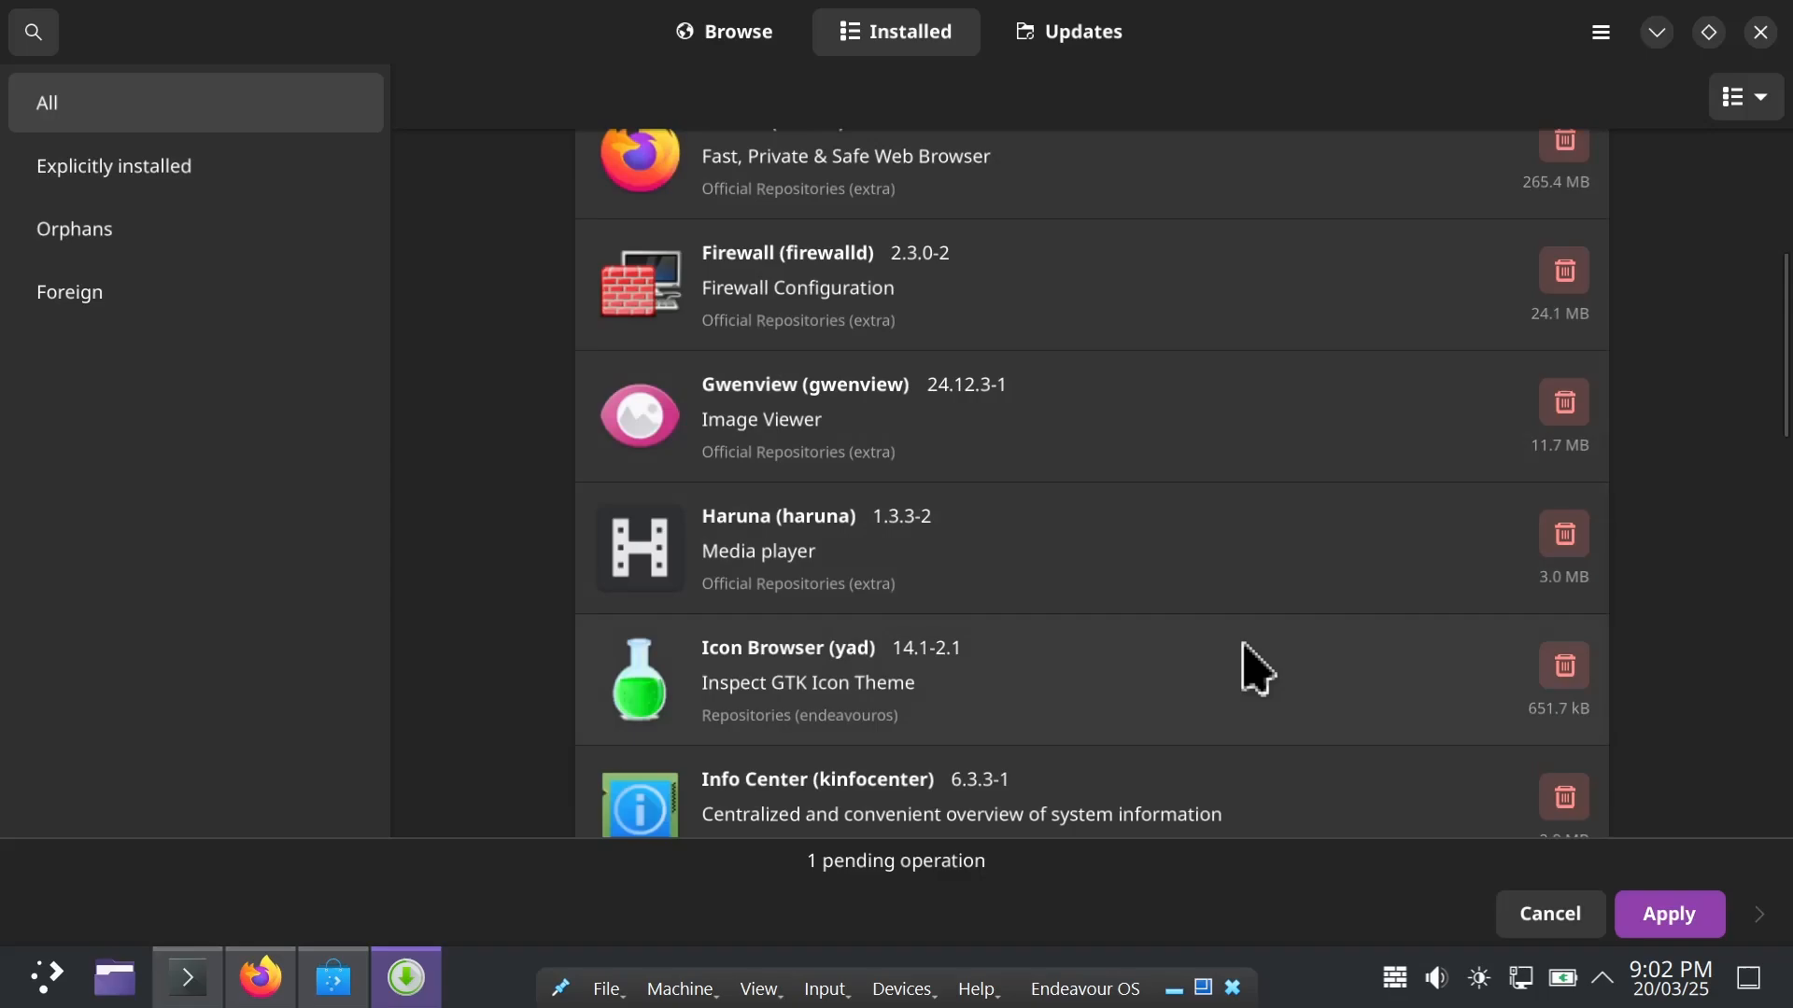
mouse_move(1564, 535)
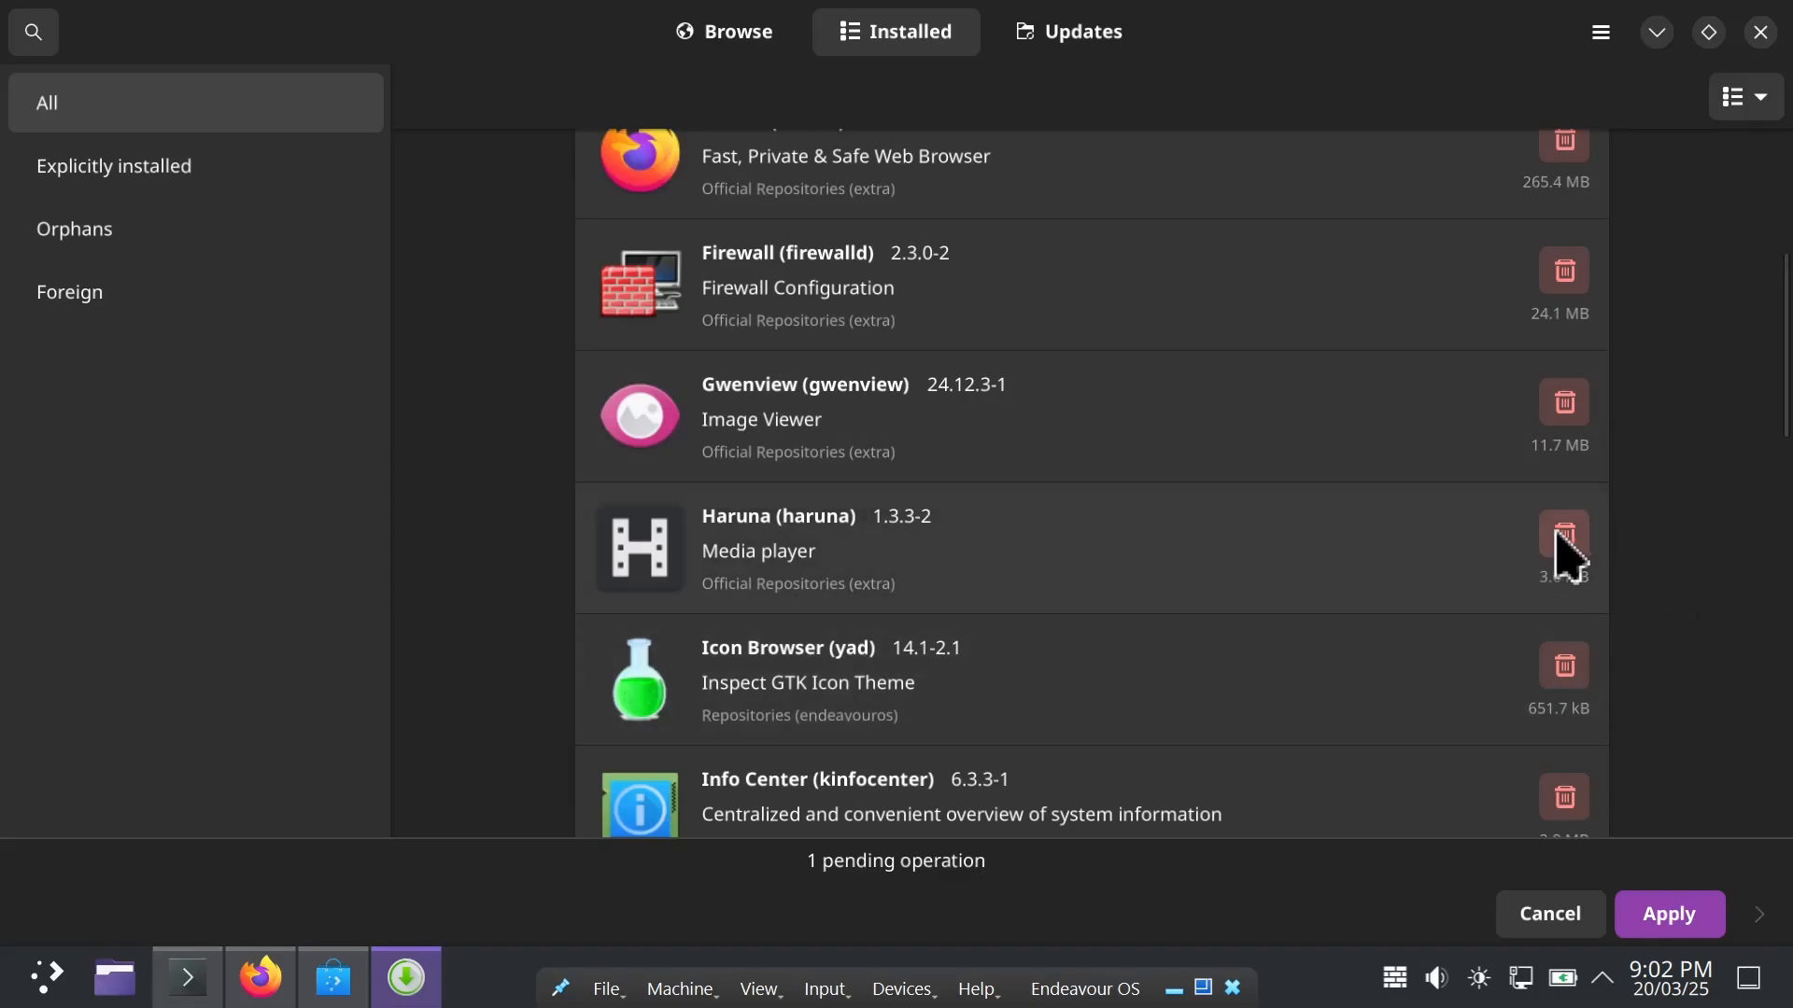
click(1563, 538)
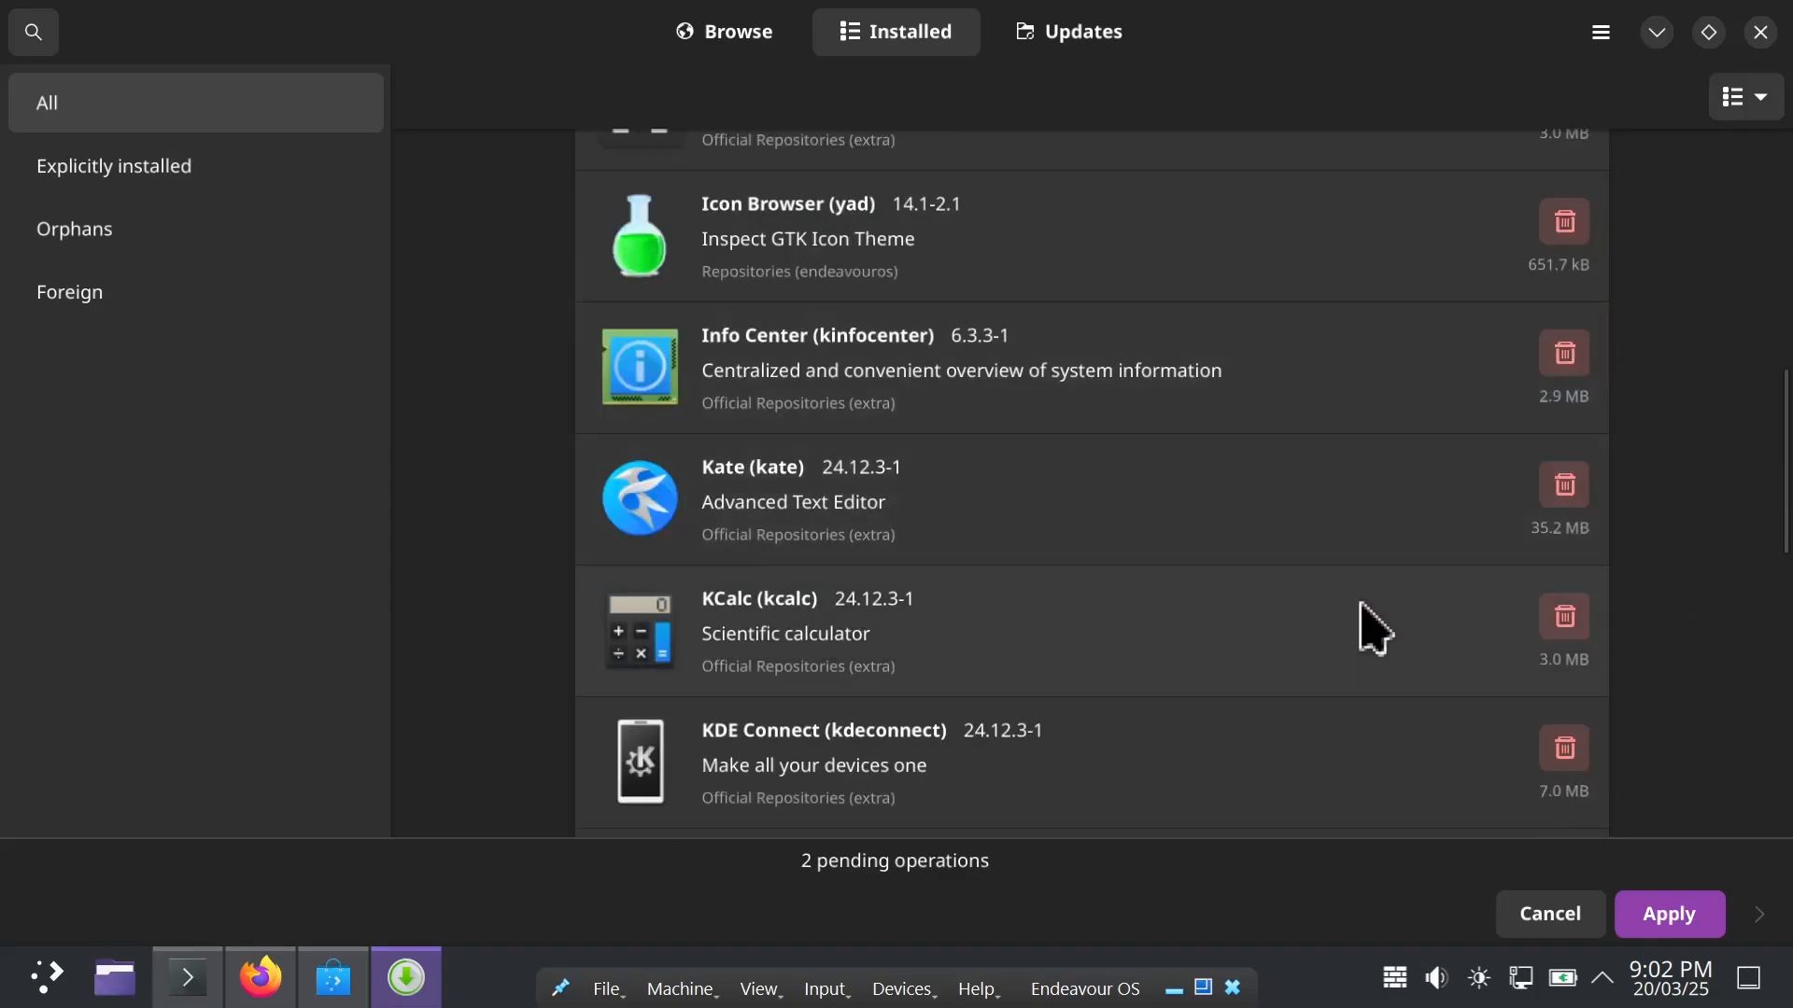
scroll(down, 3)
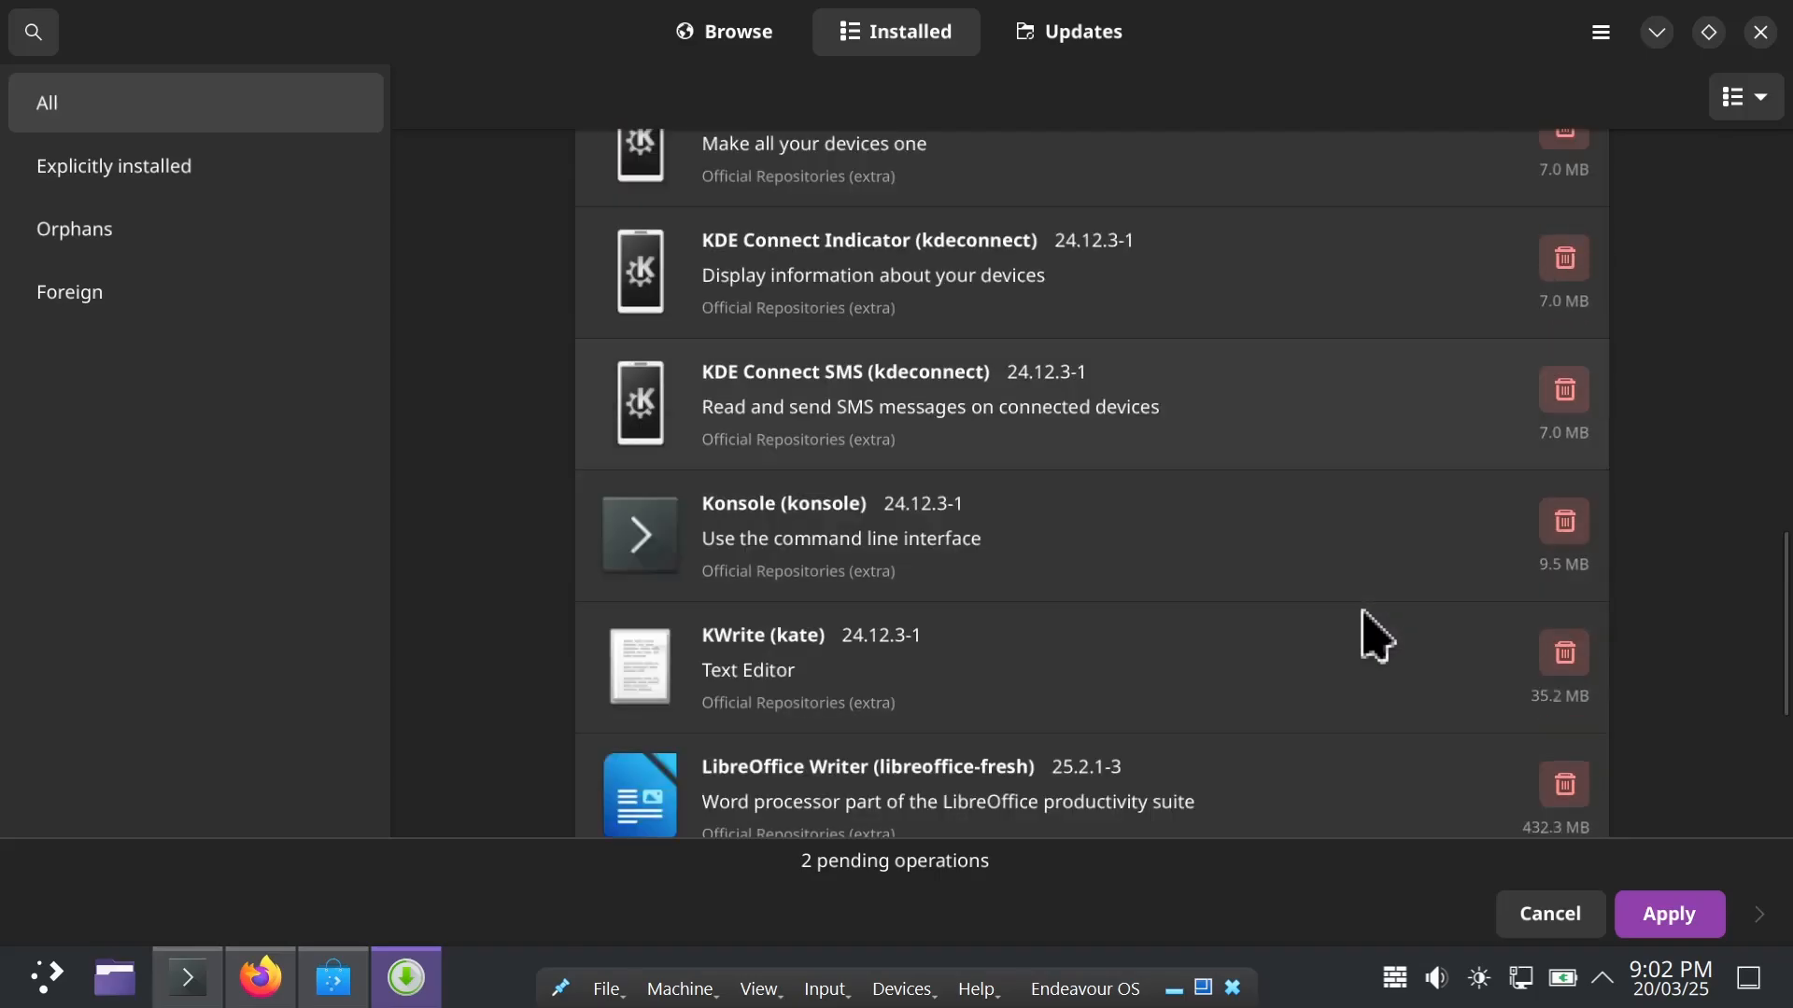
scroll(down, 3)
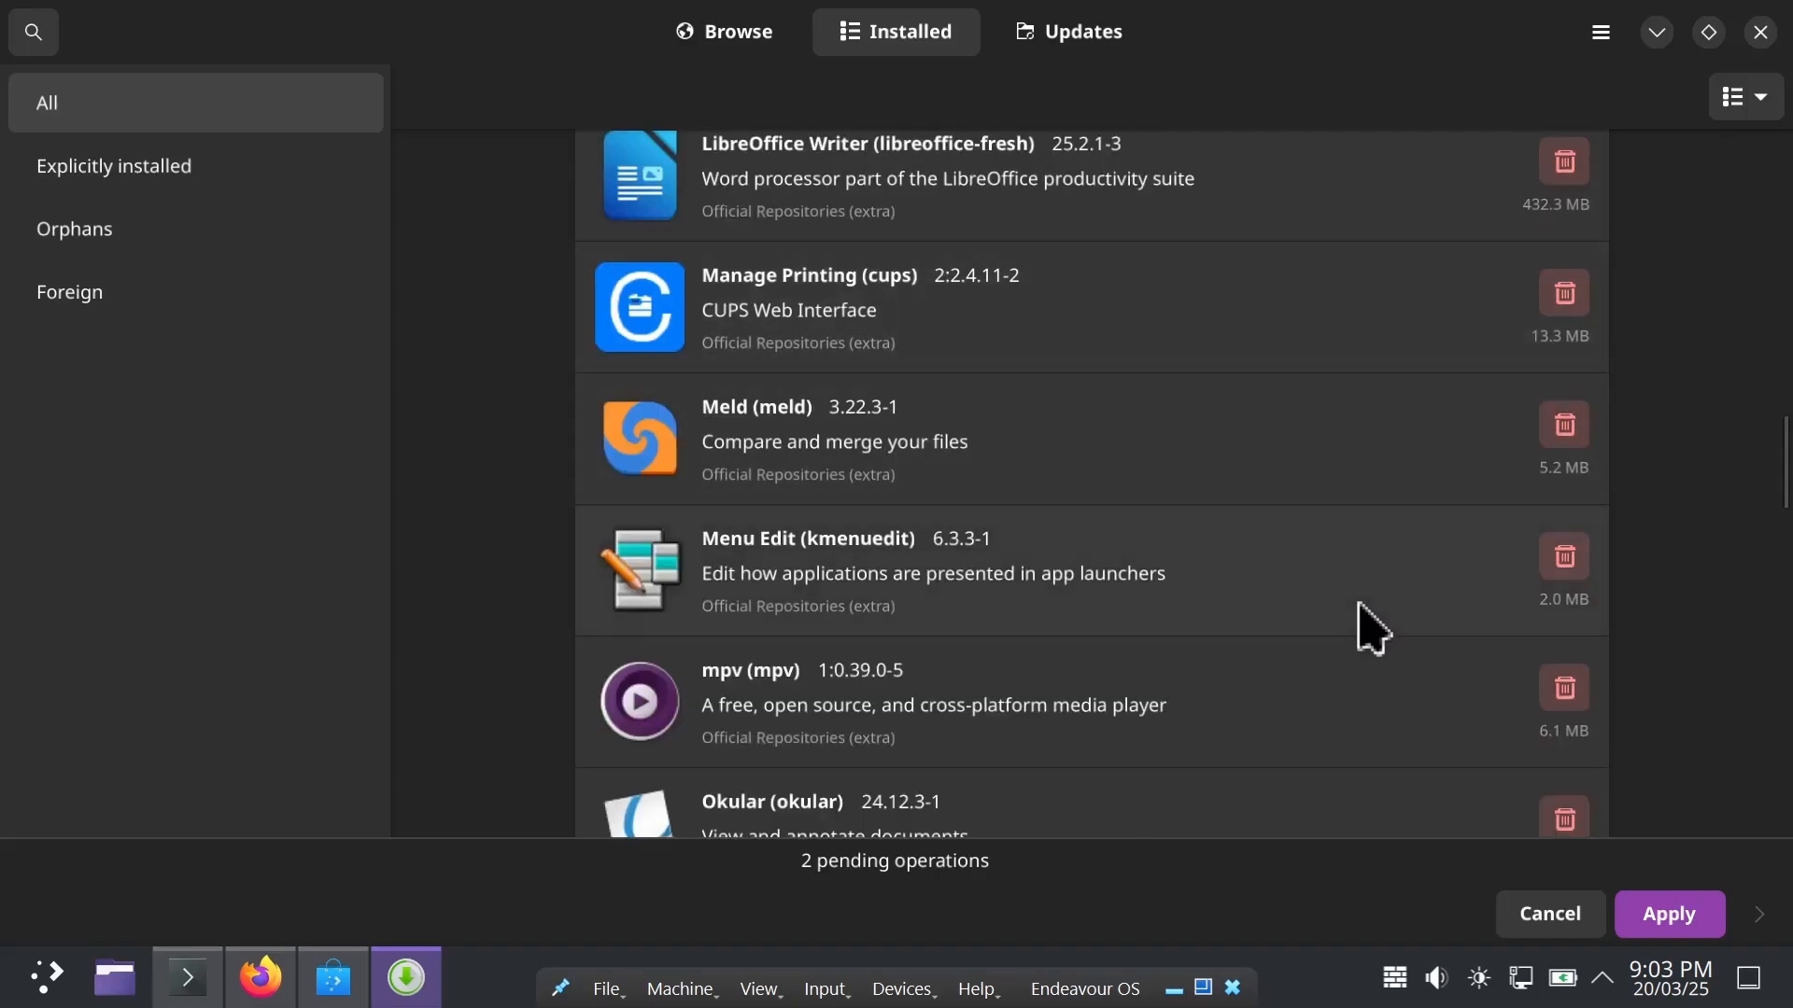
scroll(down, 3)
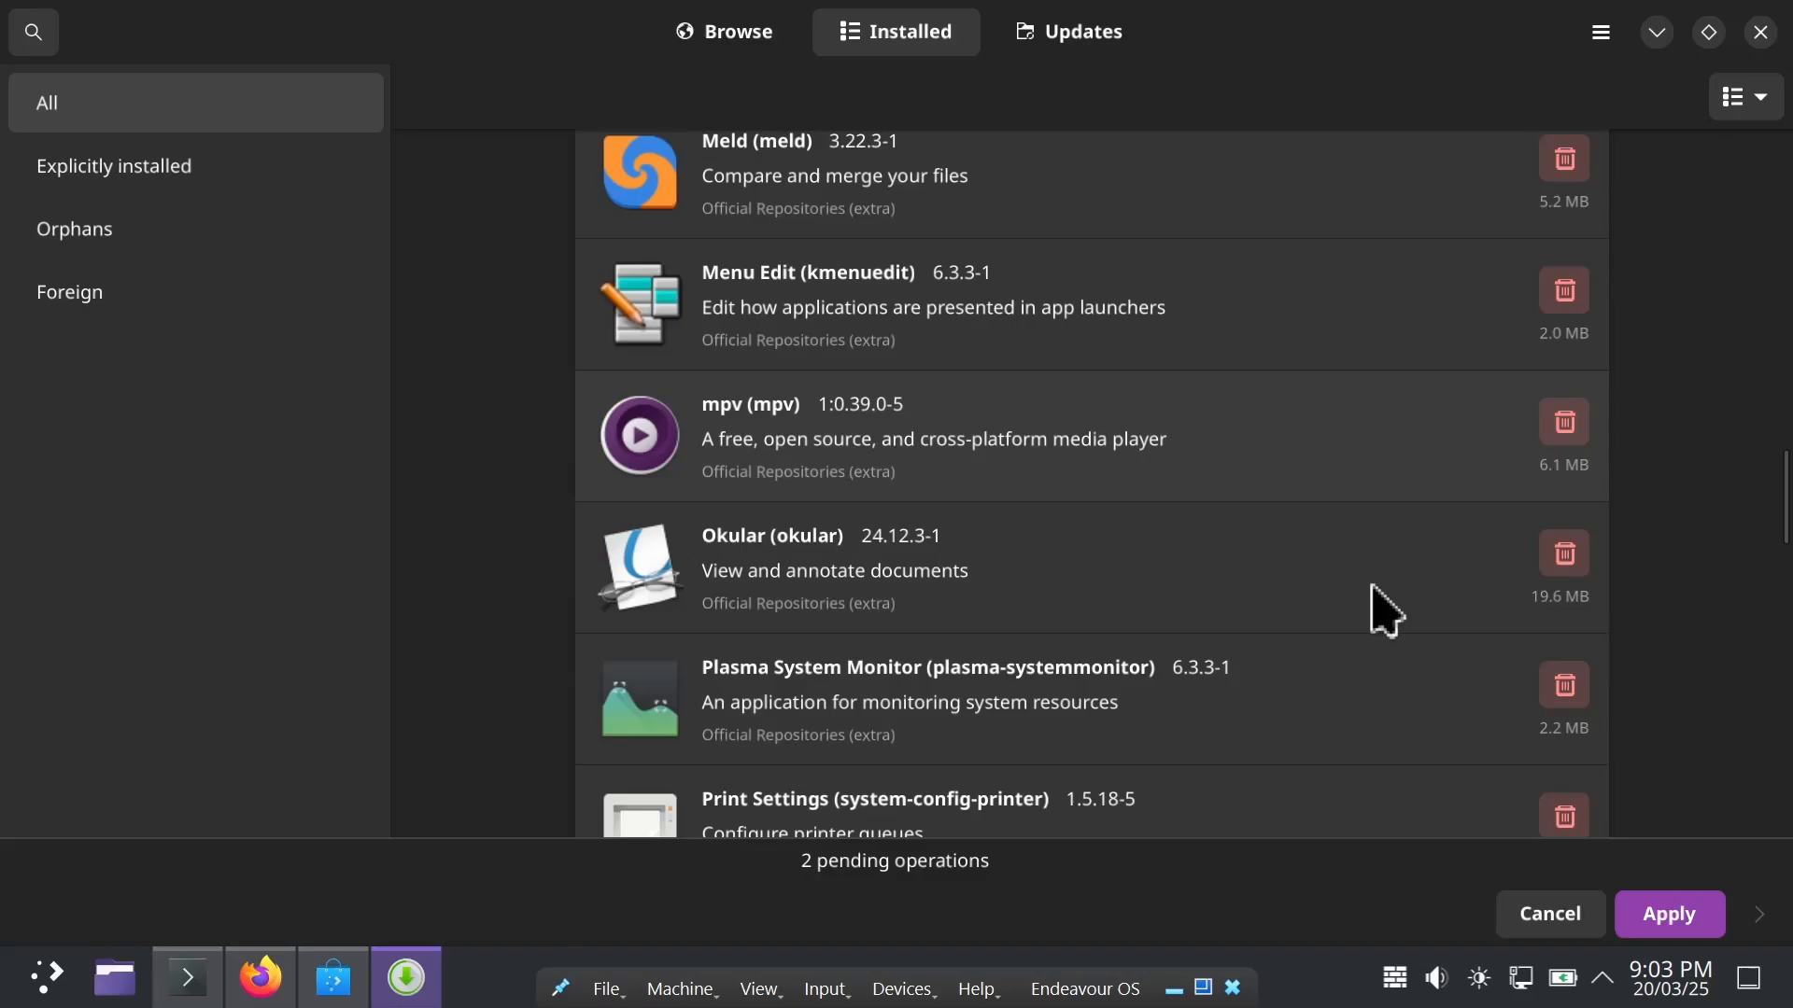
click(1667, 914)
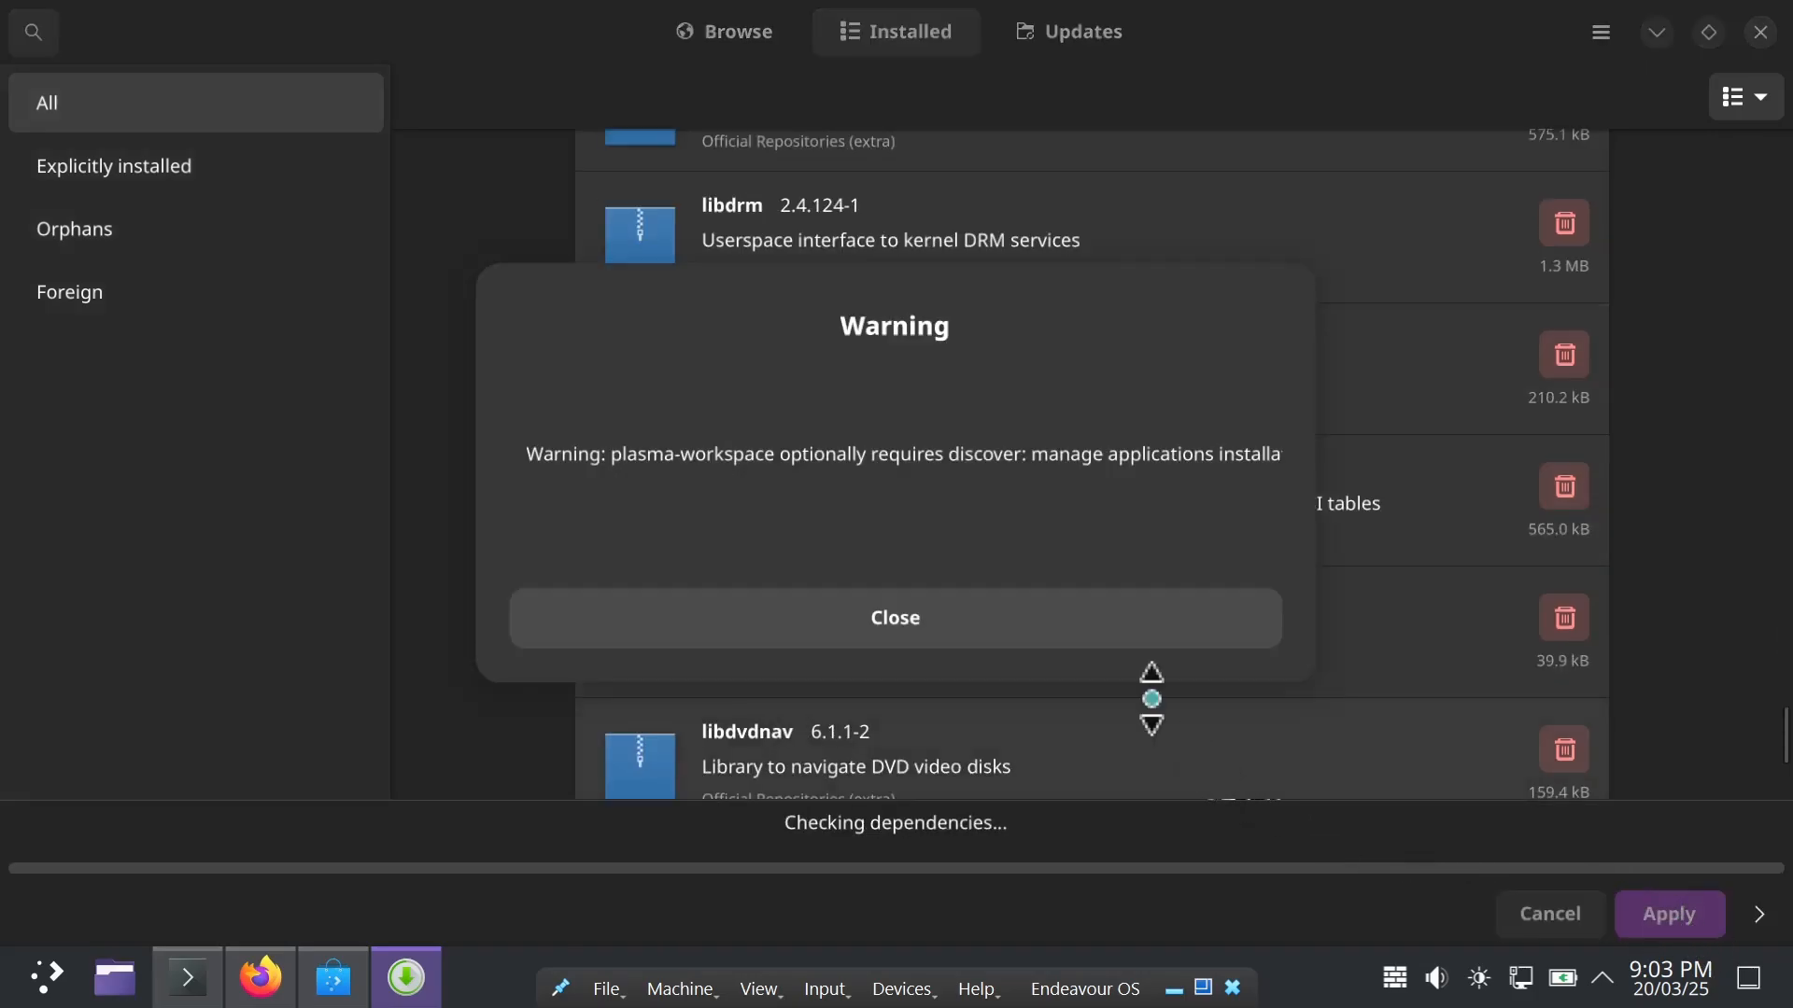
Dismiss the optional dependency warning and confirm the transaction removing Discover and Haruna
click(895, 618)
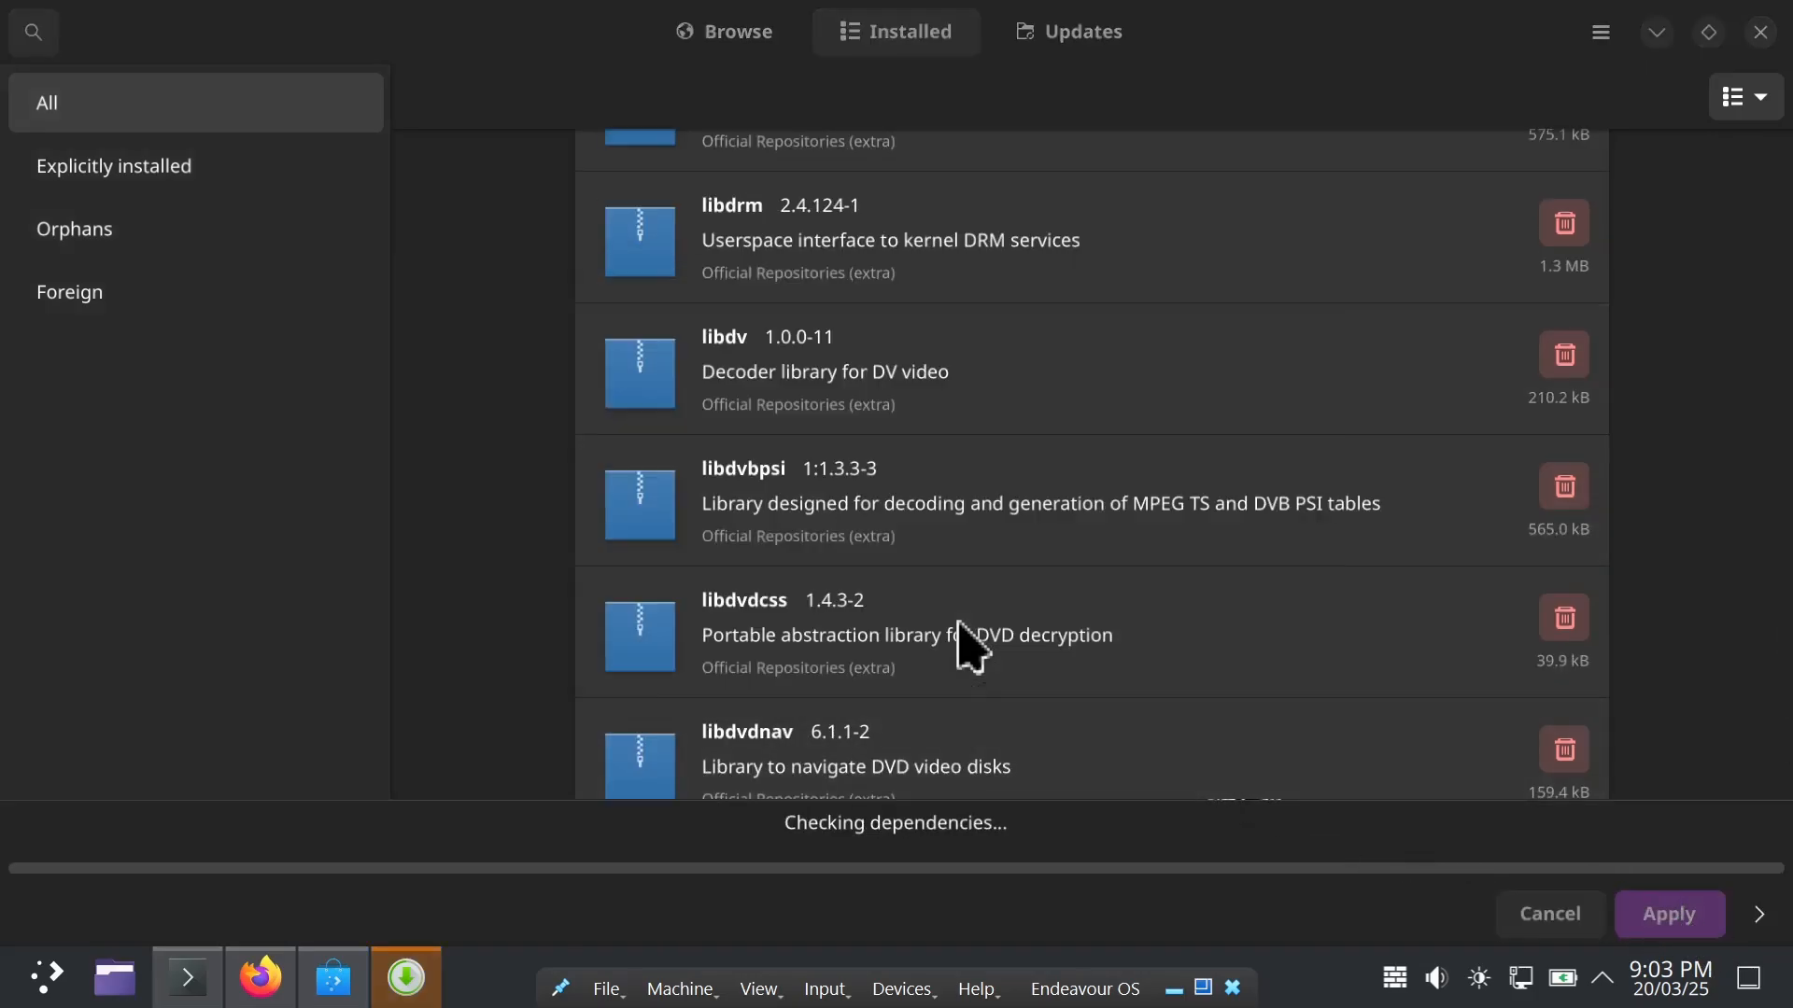
click(1669, 913)
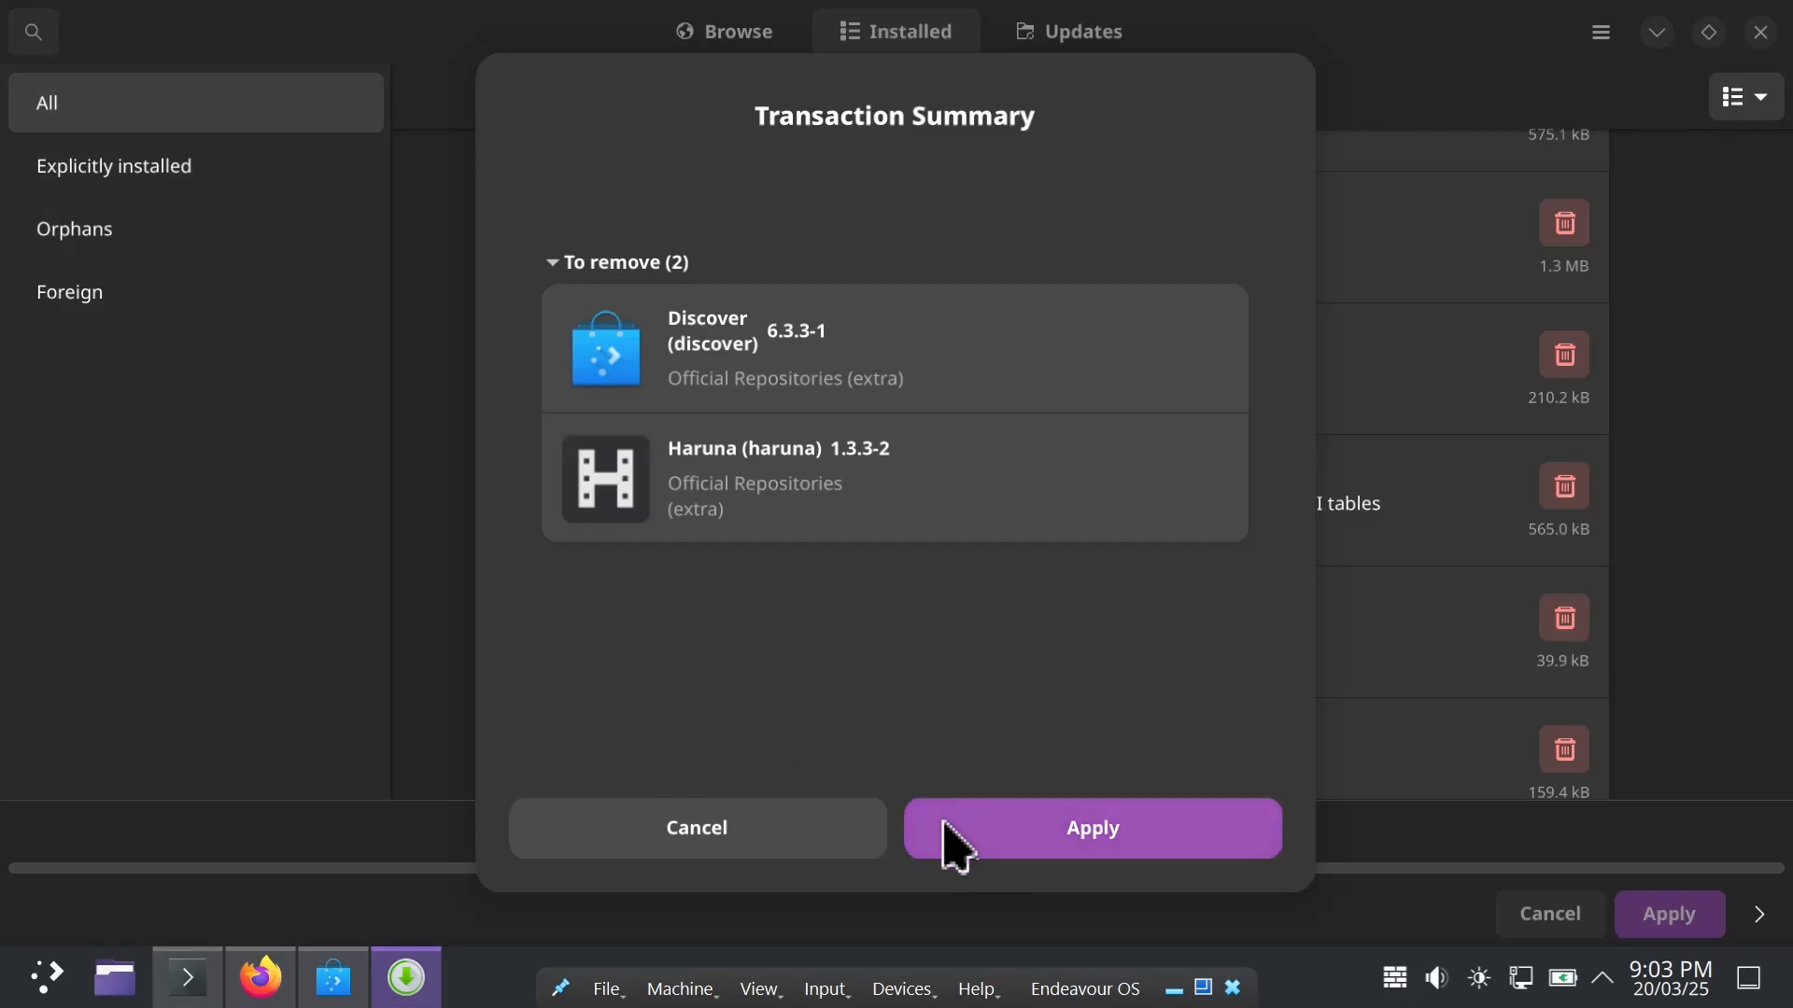
right_click(332, 977)
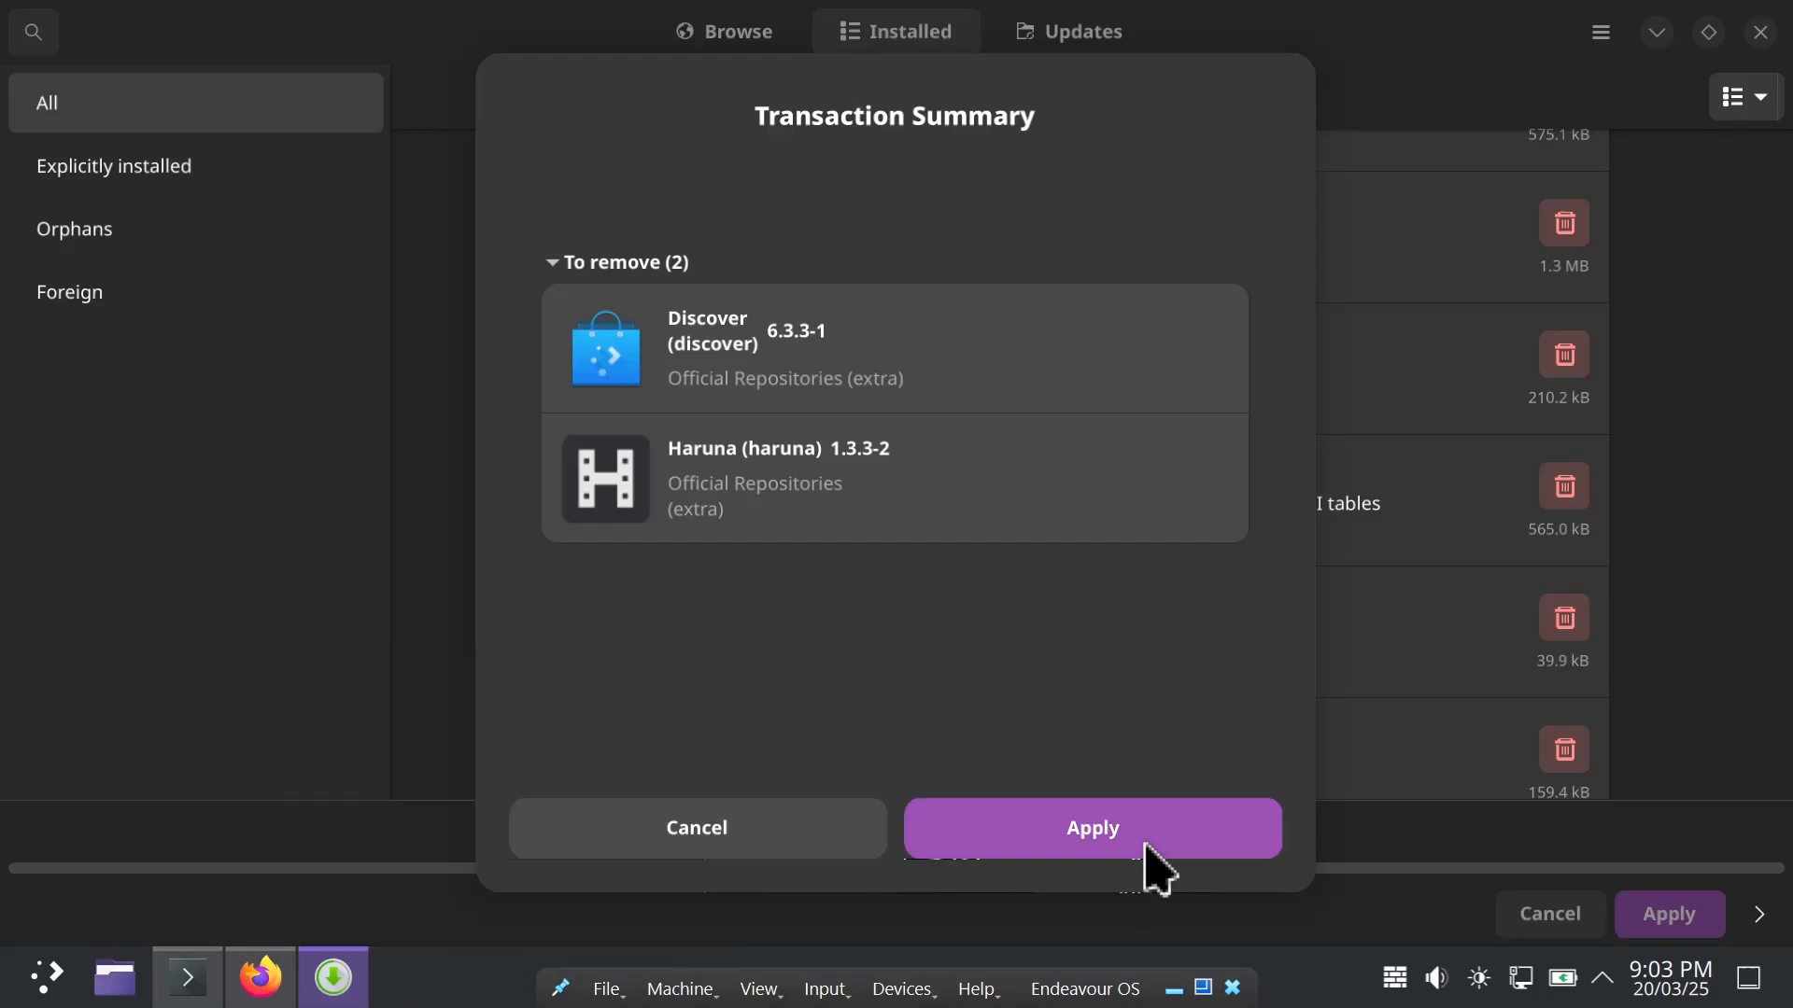
click(1091, 828)
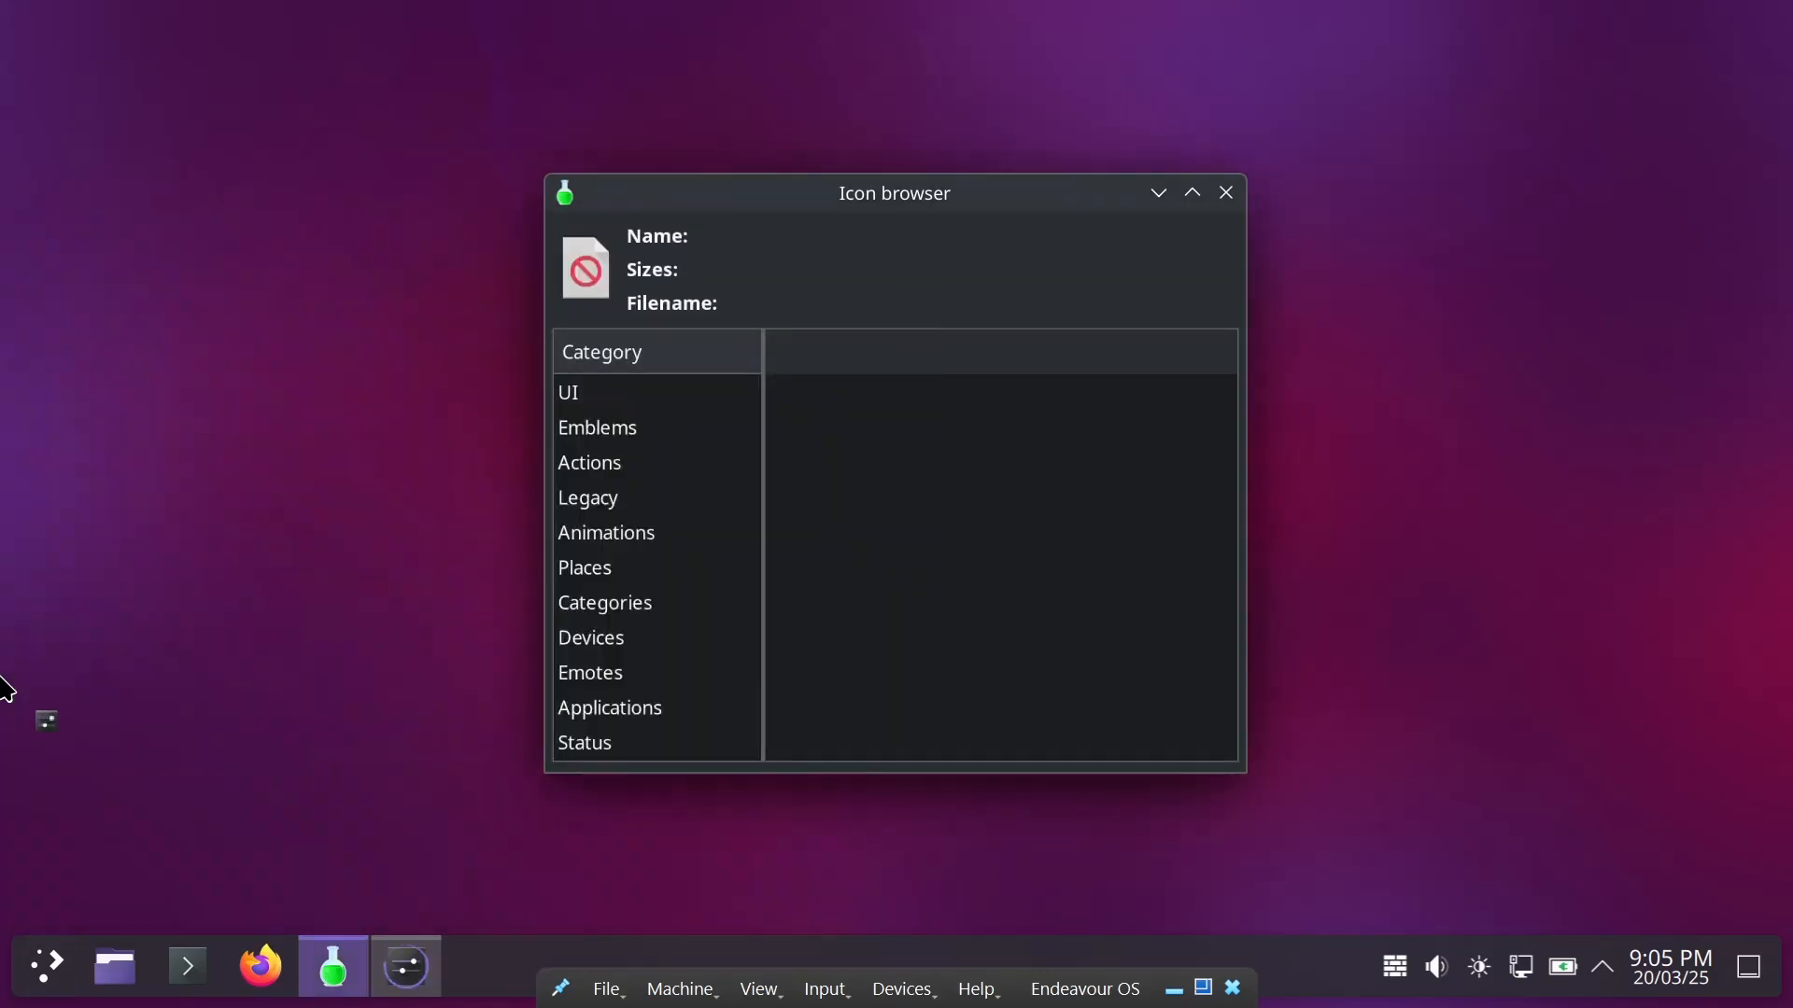
Apply Breeze with desktop and window layout included, then apply the Breeze Twilight global theme
click(405, 966)
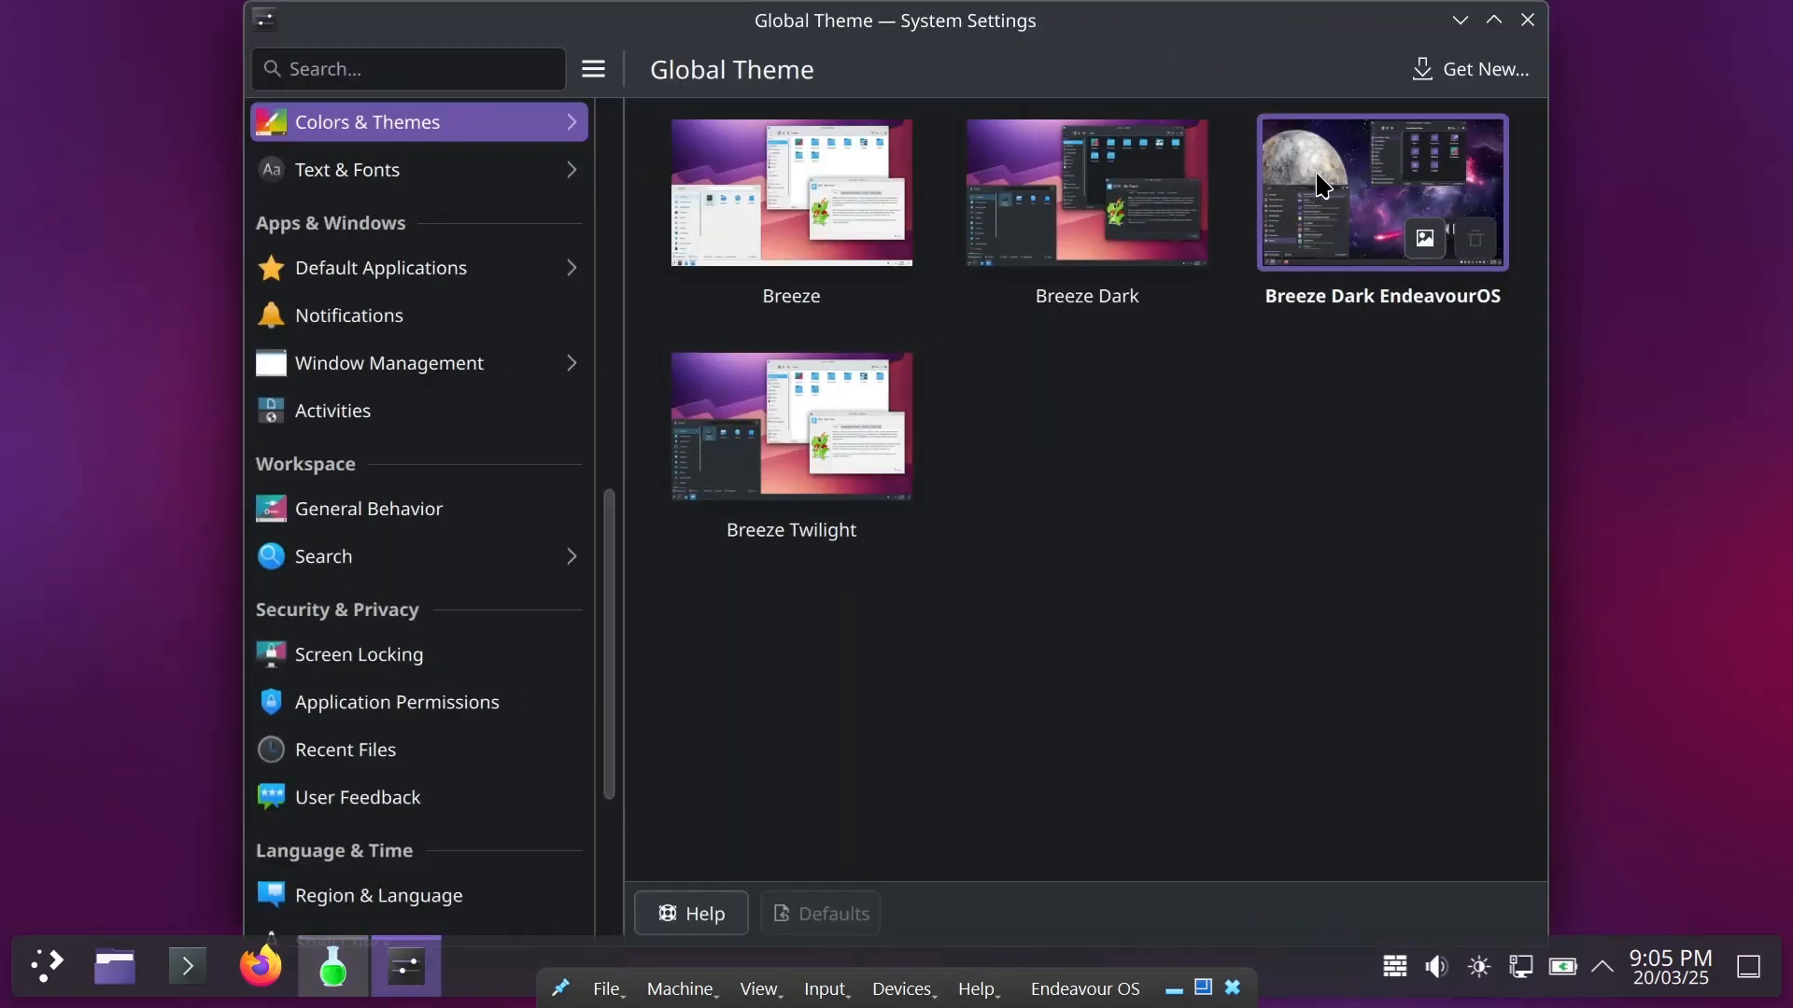
mouse_move(1361, 328)
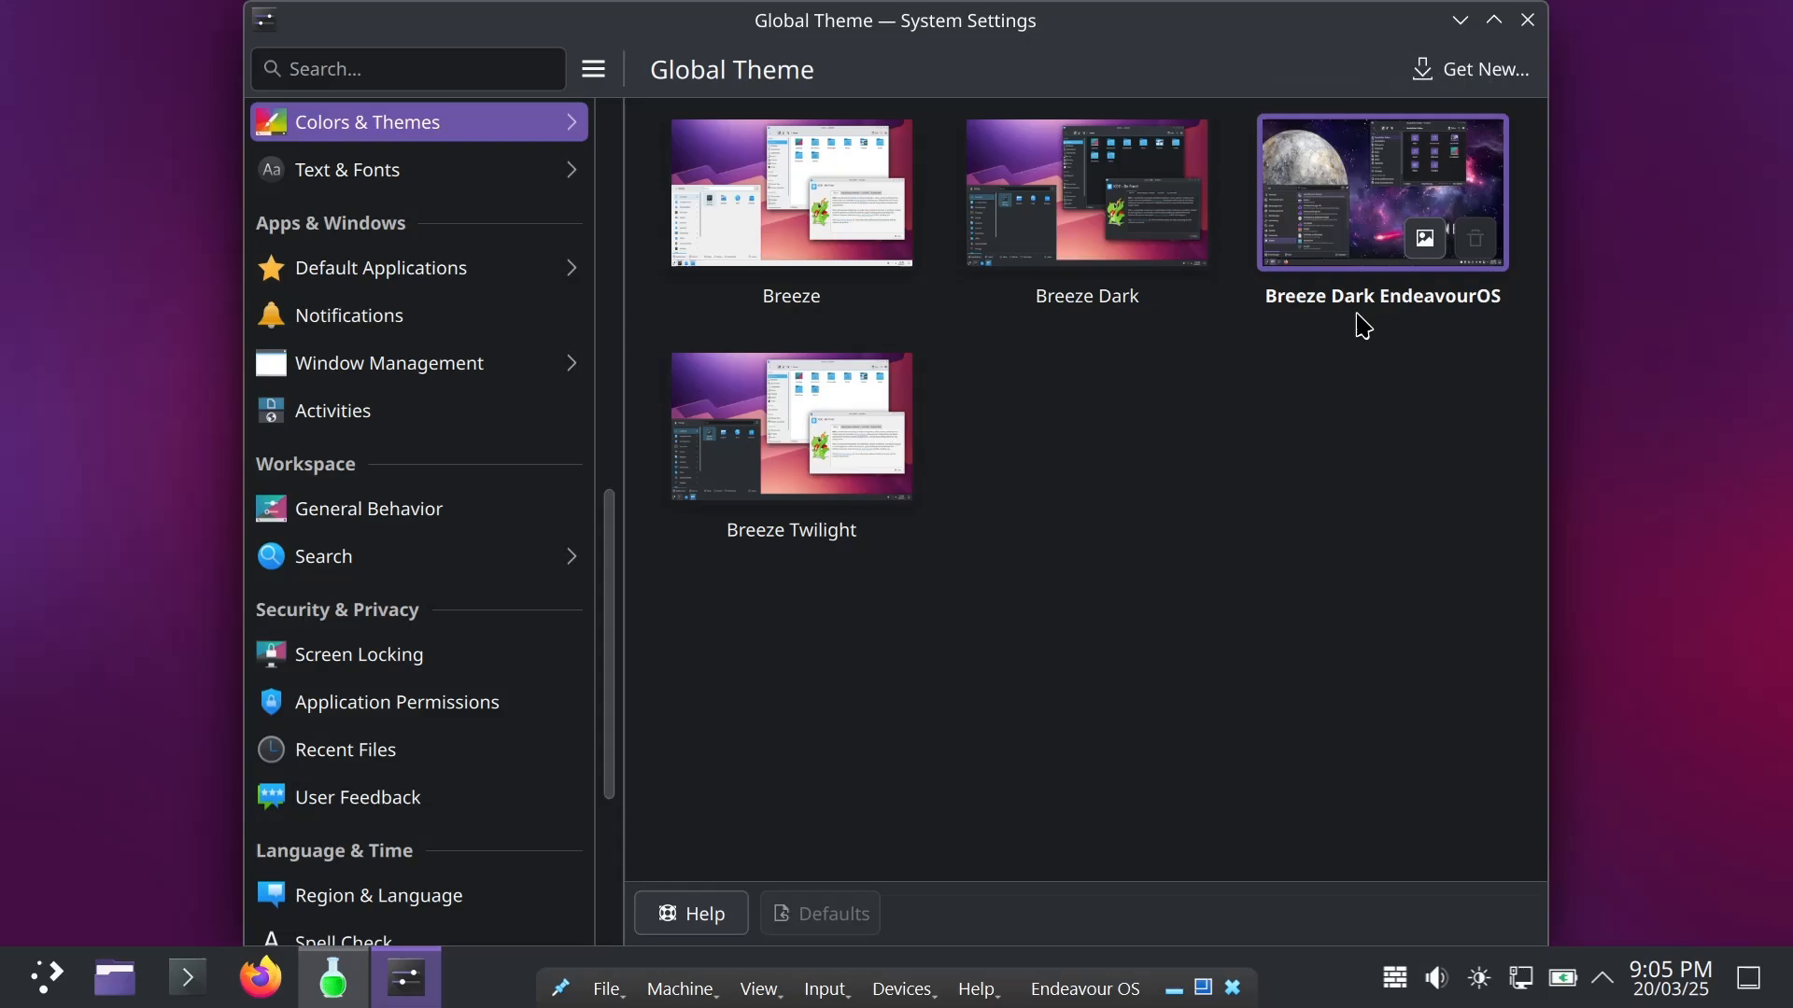
mouse_move(842, 225)
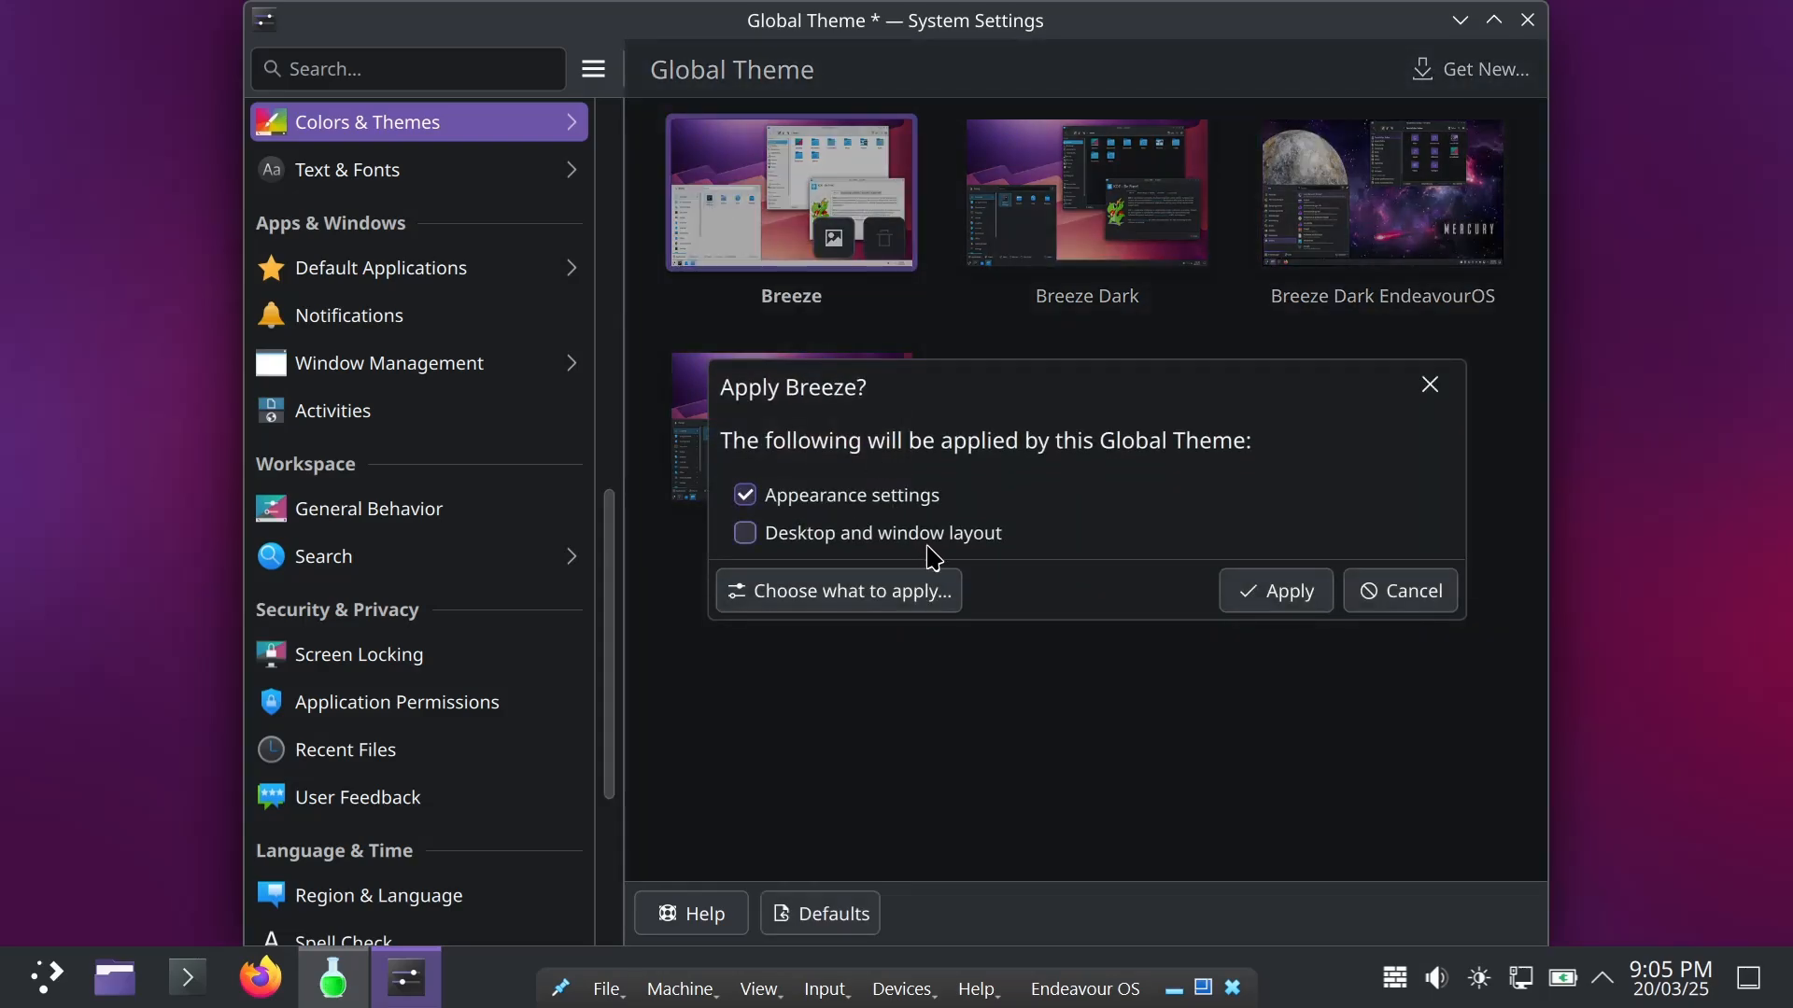
click(744, 531)
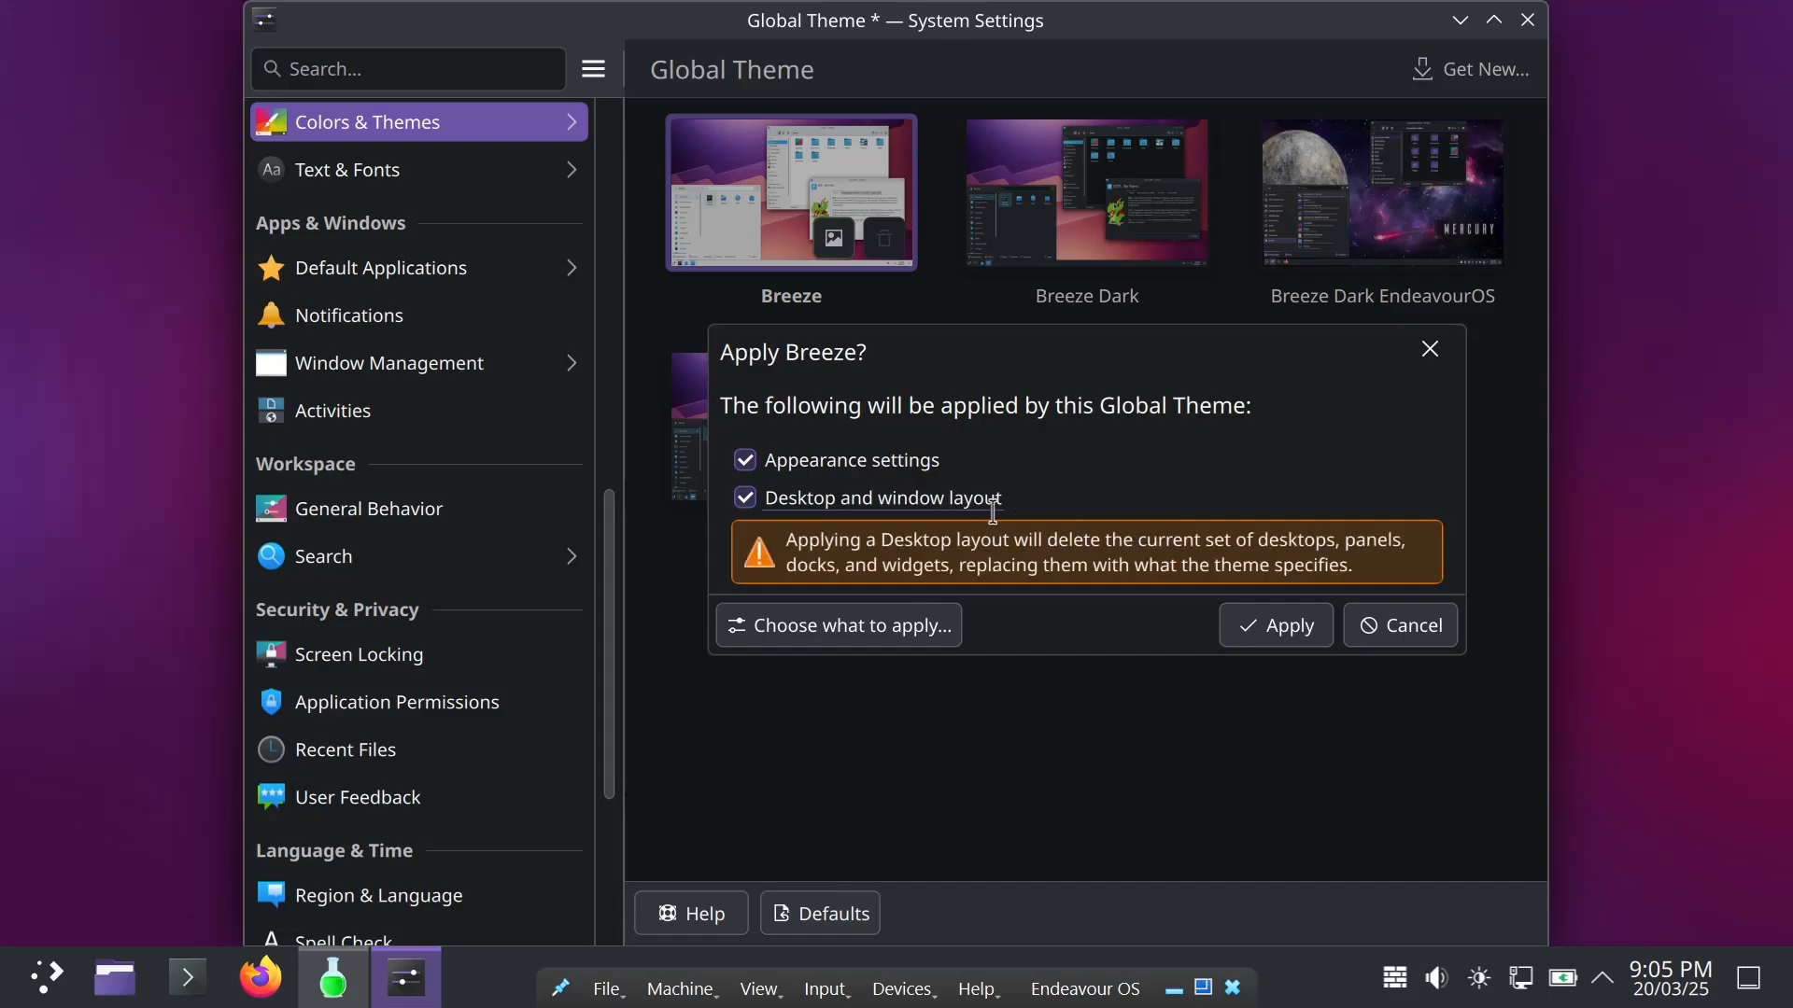
mouse_move(1275, 624)
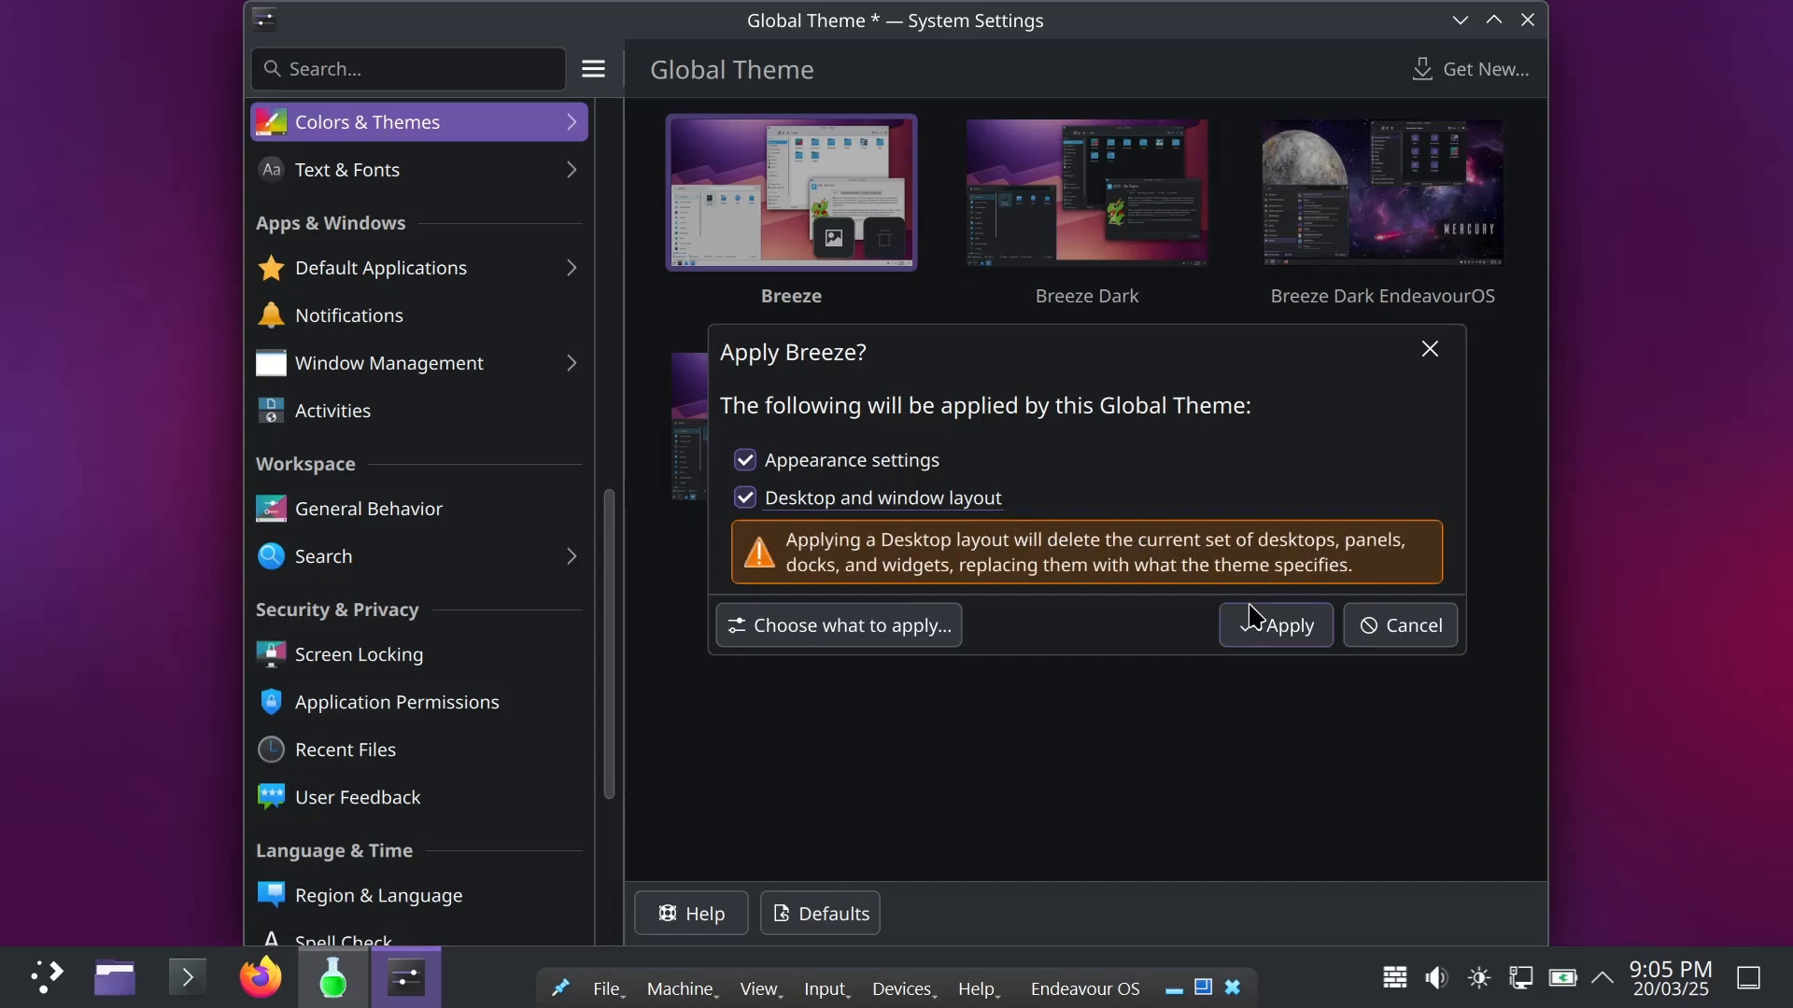
click(1274, 626)
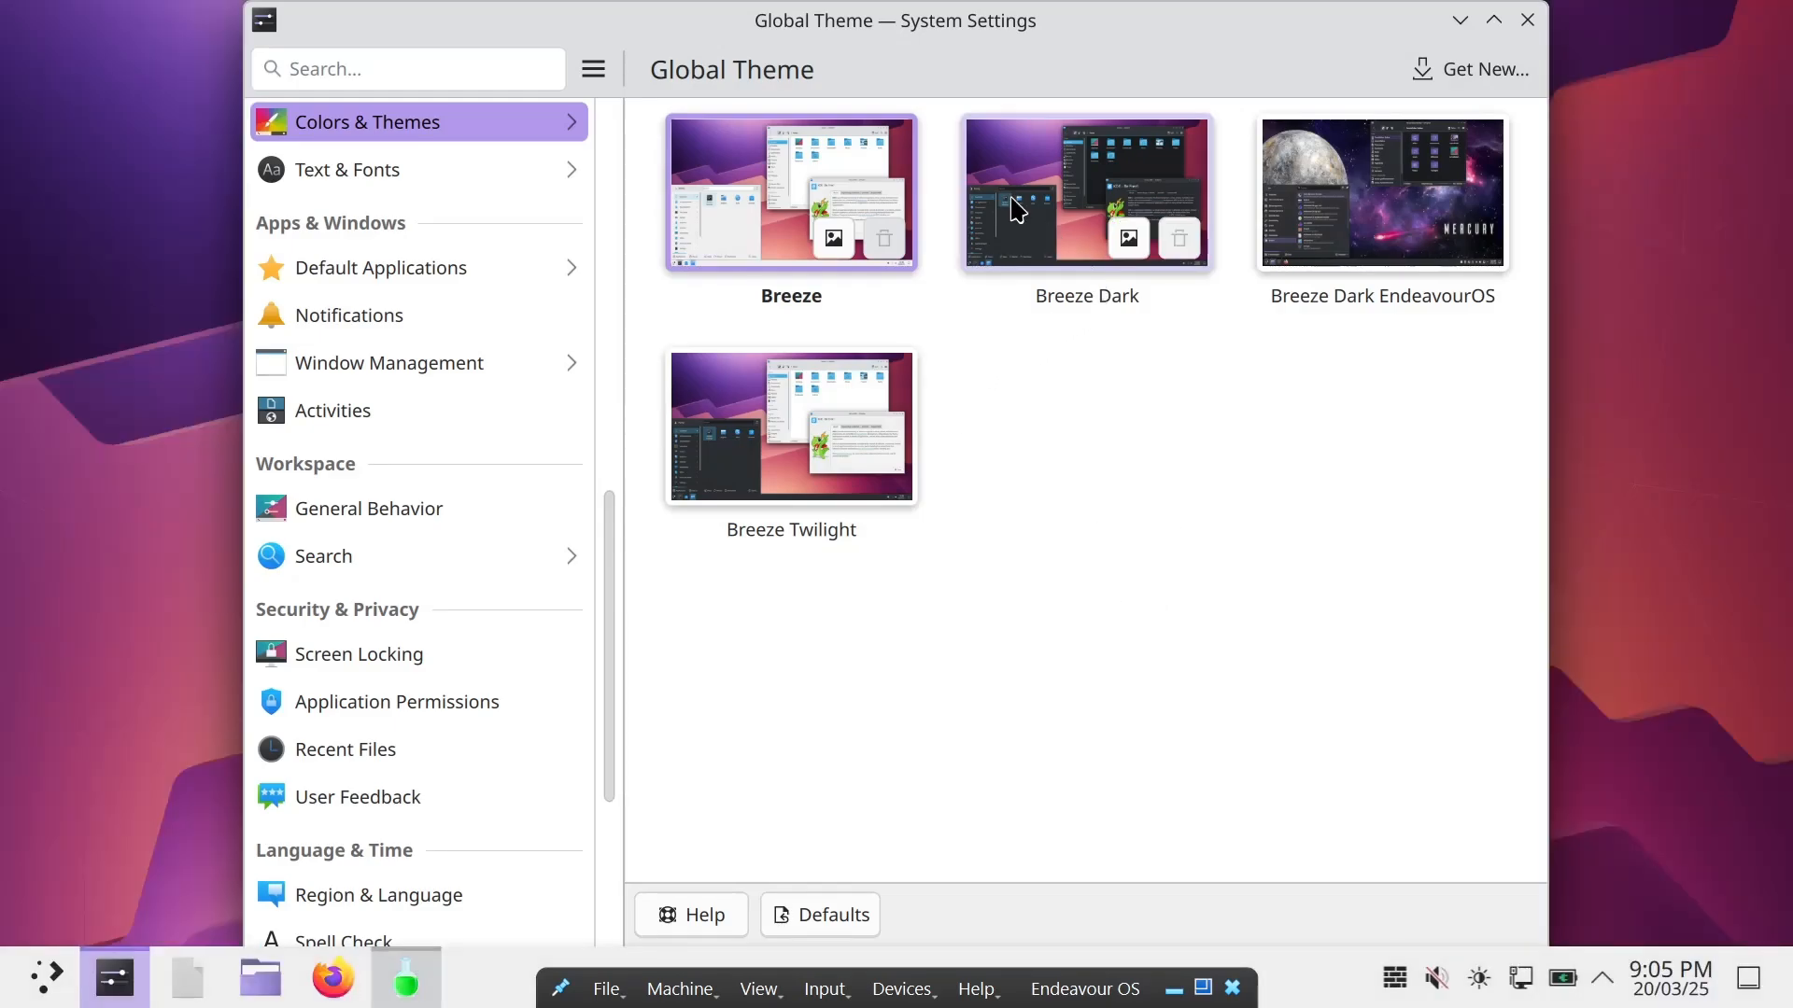
mouse_move(21, 977)
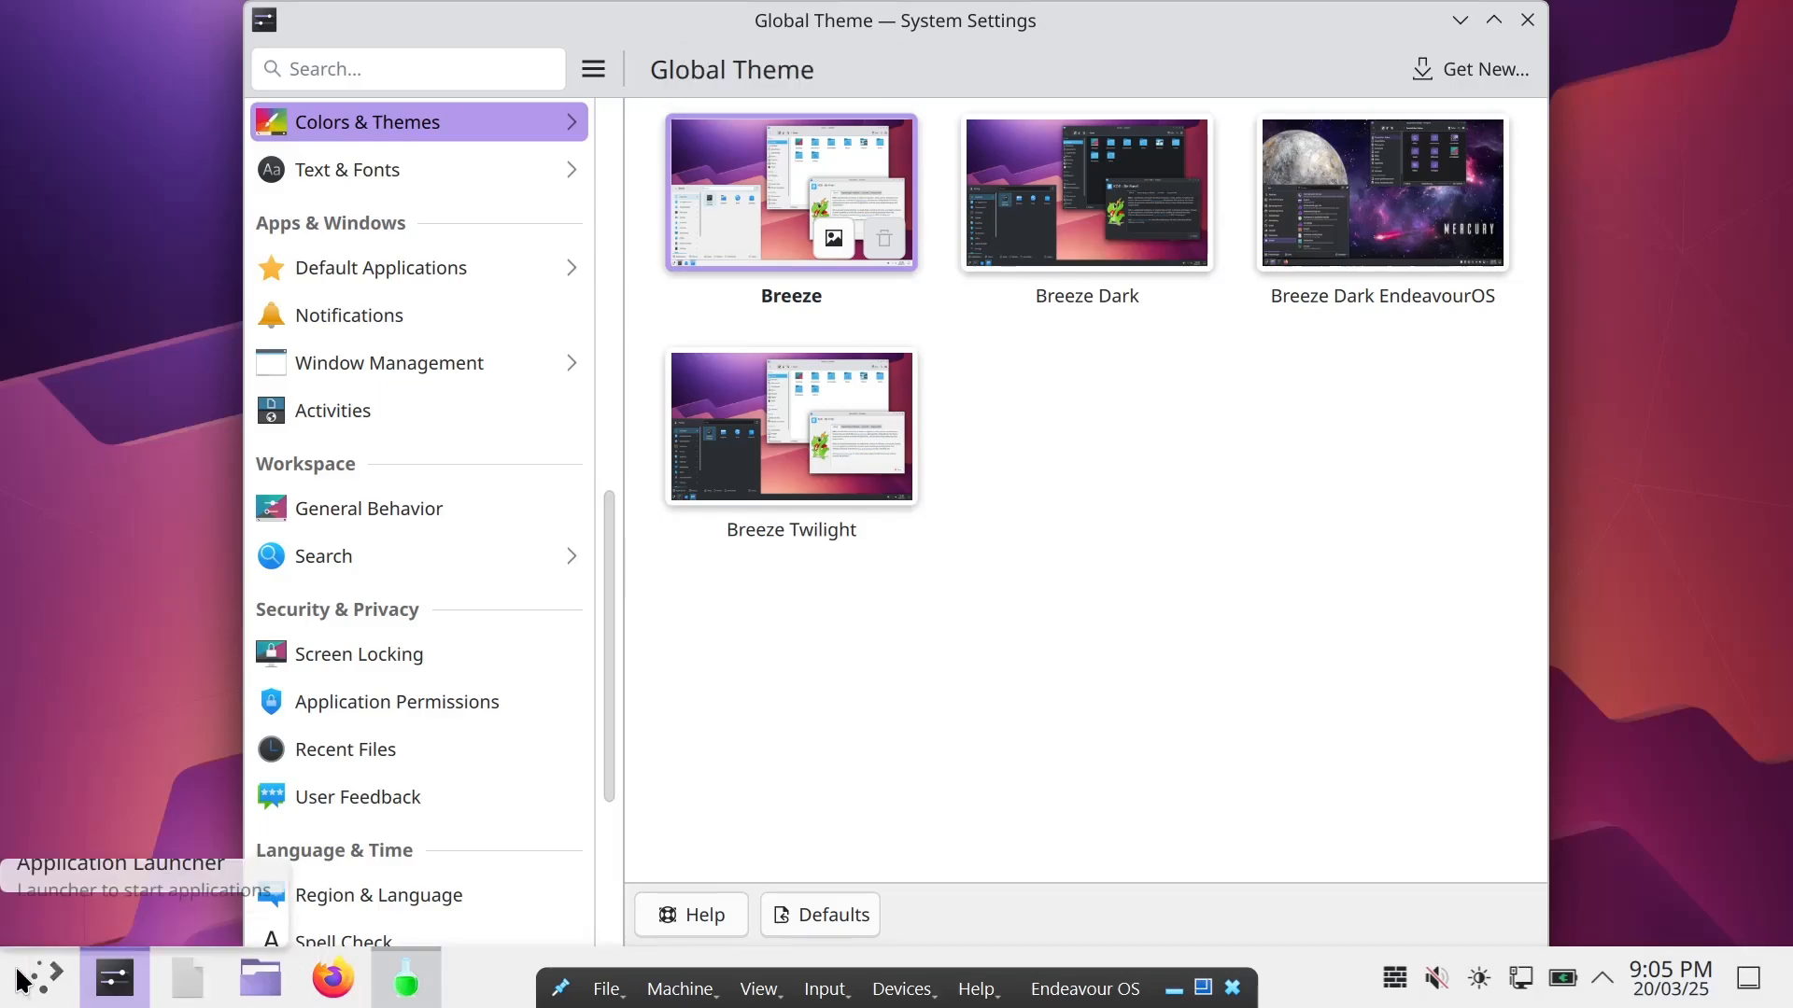
mouse_move(463, 460)
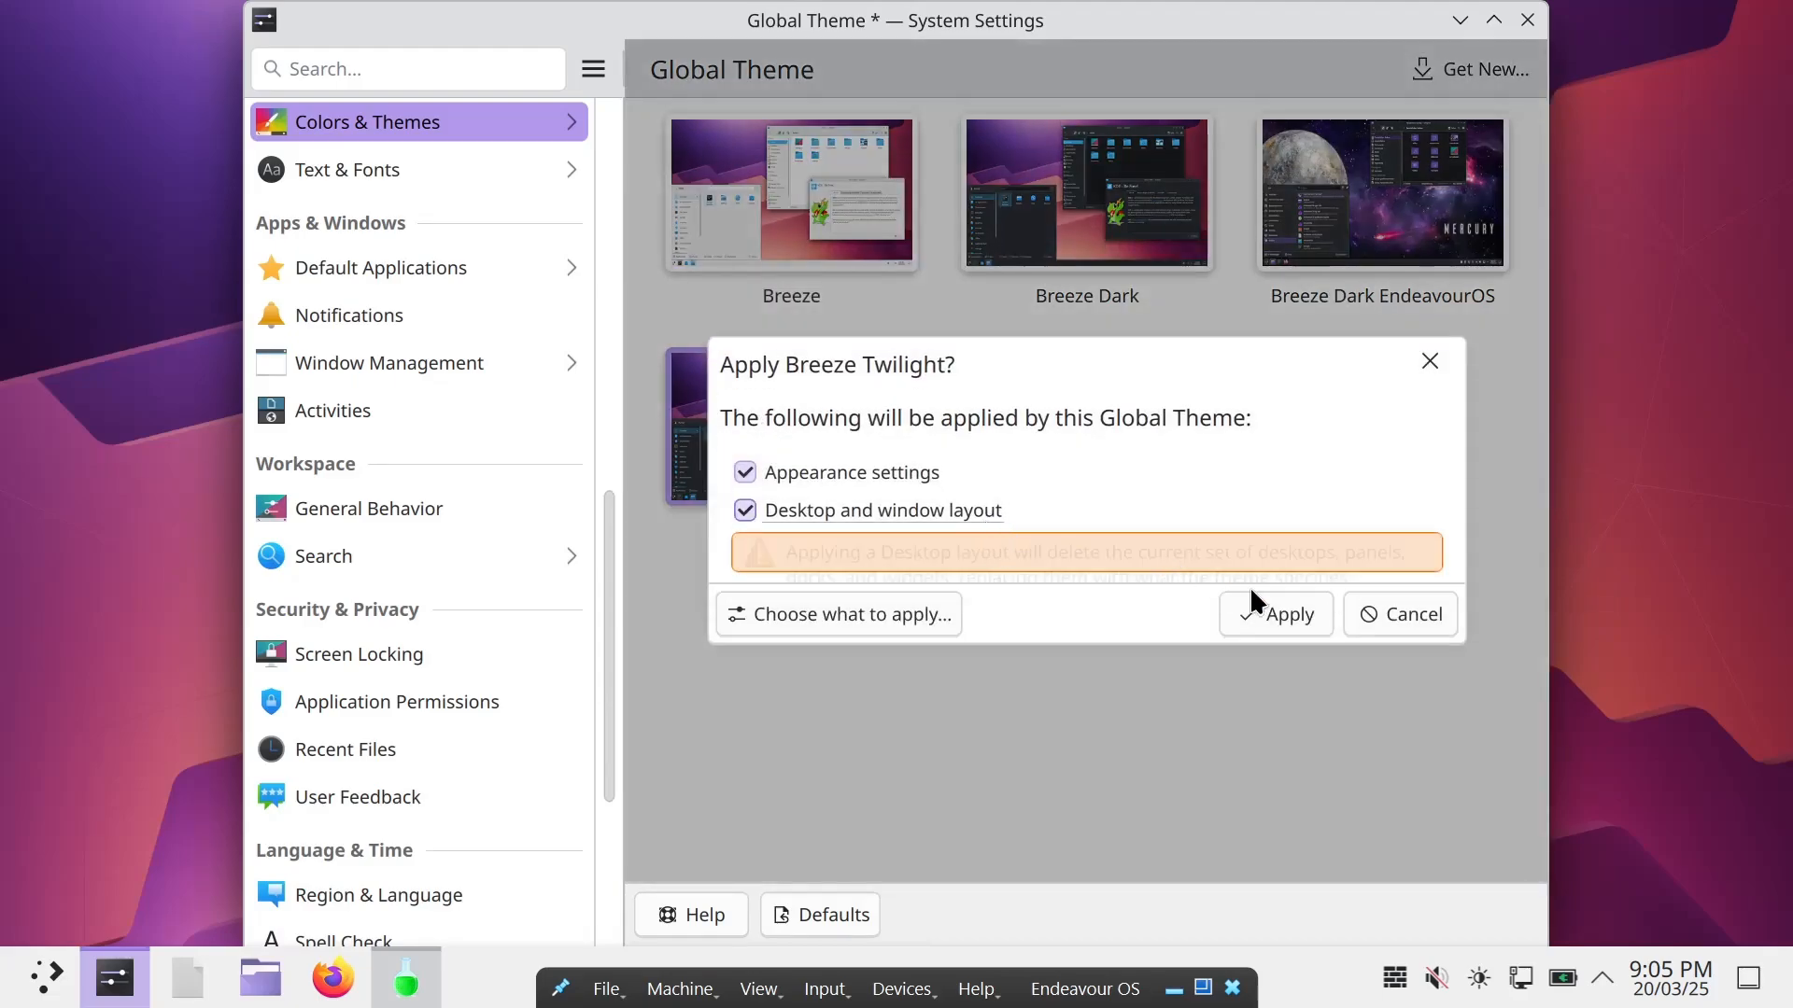
click(1276, 614)
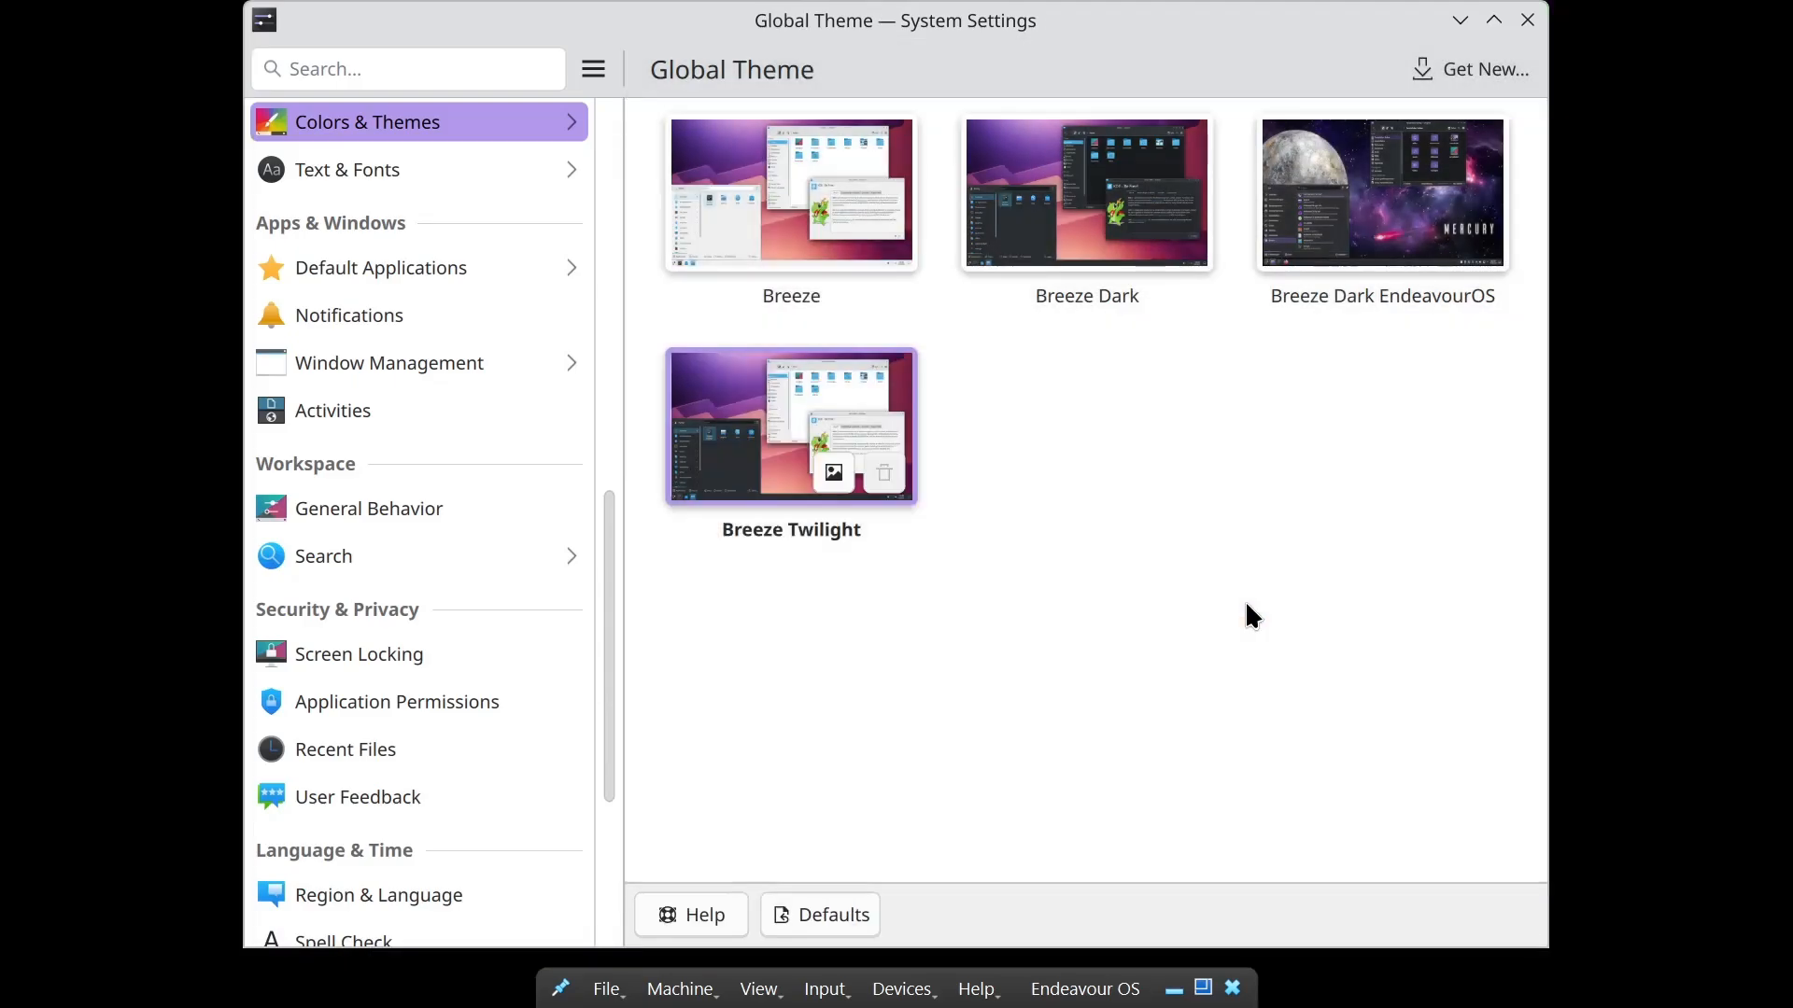